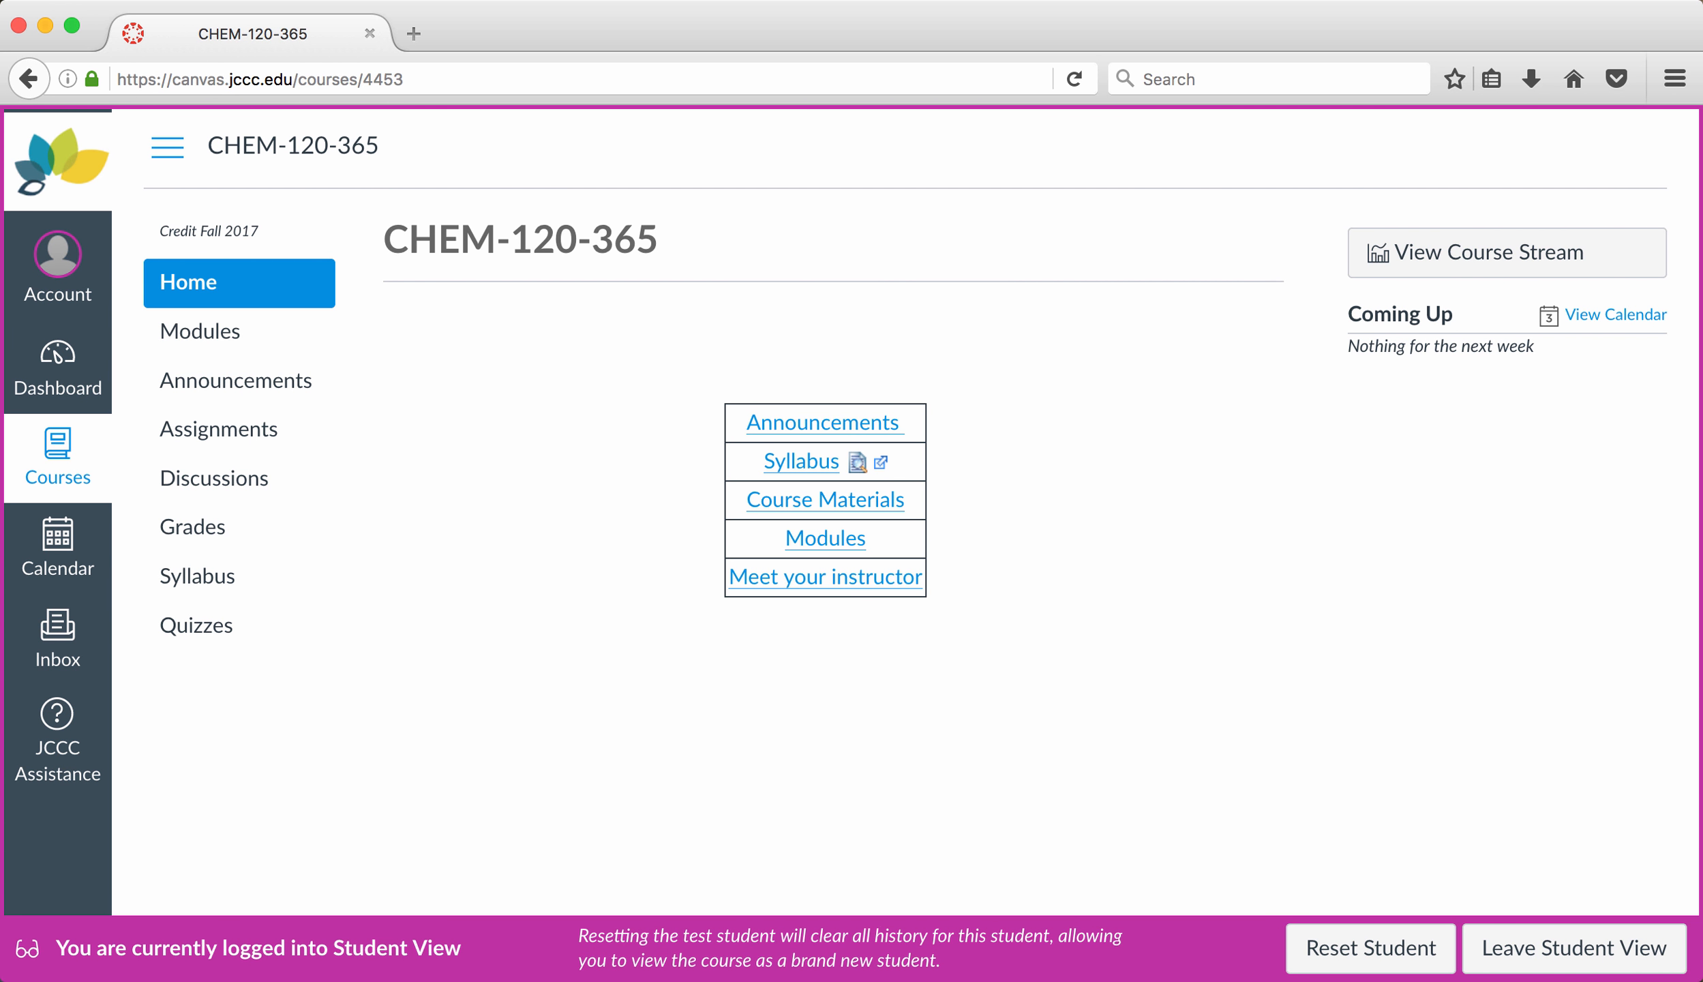
pyautogui.moveTo(674, 604)
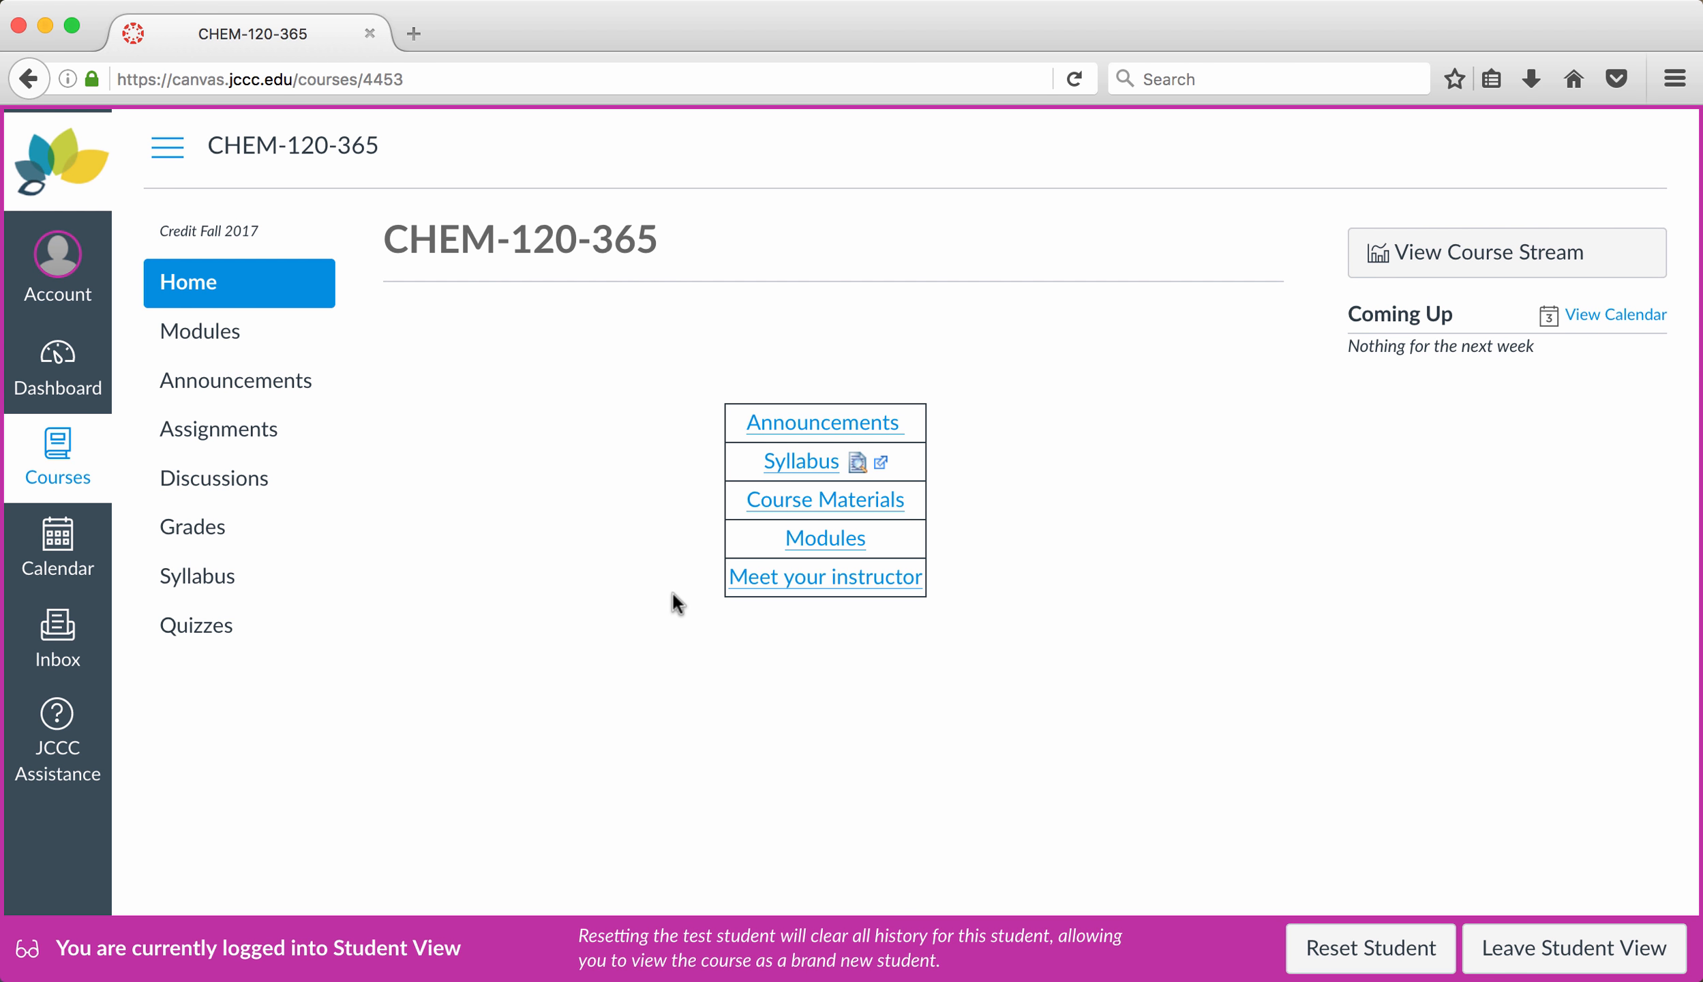
pyautogui.moveTo(749, 543)
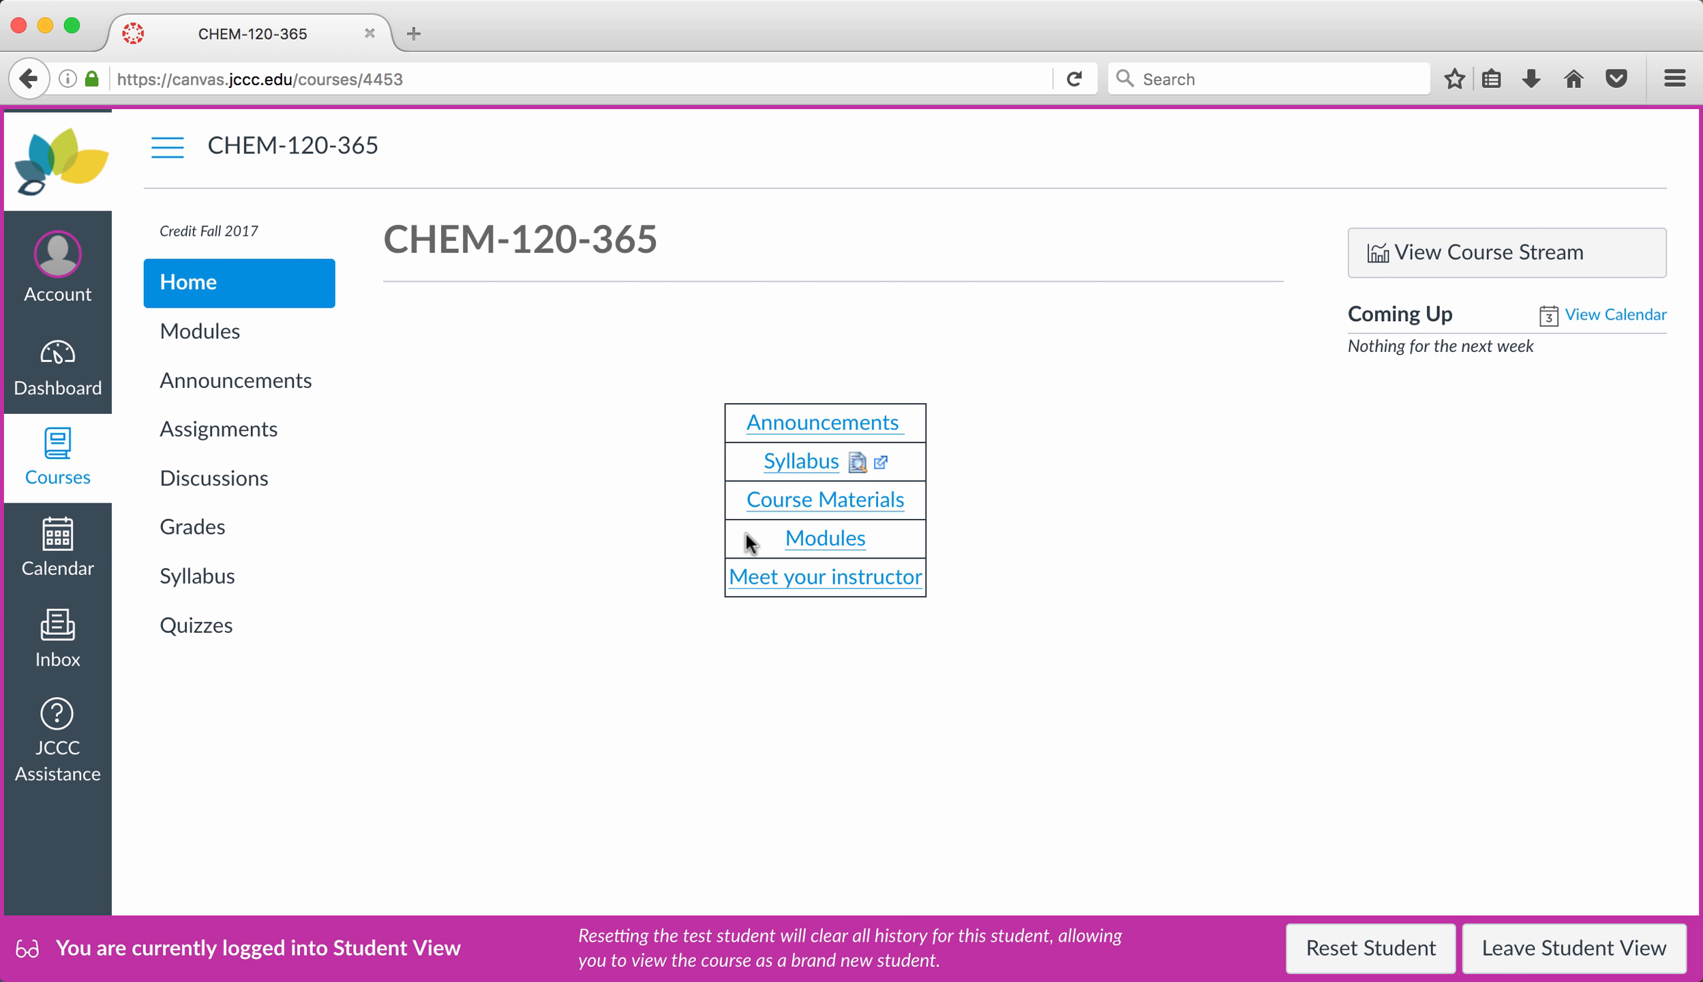
pyautogui.moveTo(901, 511)
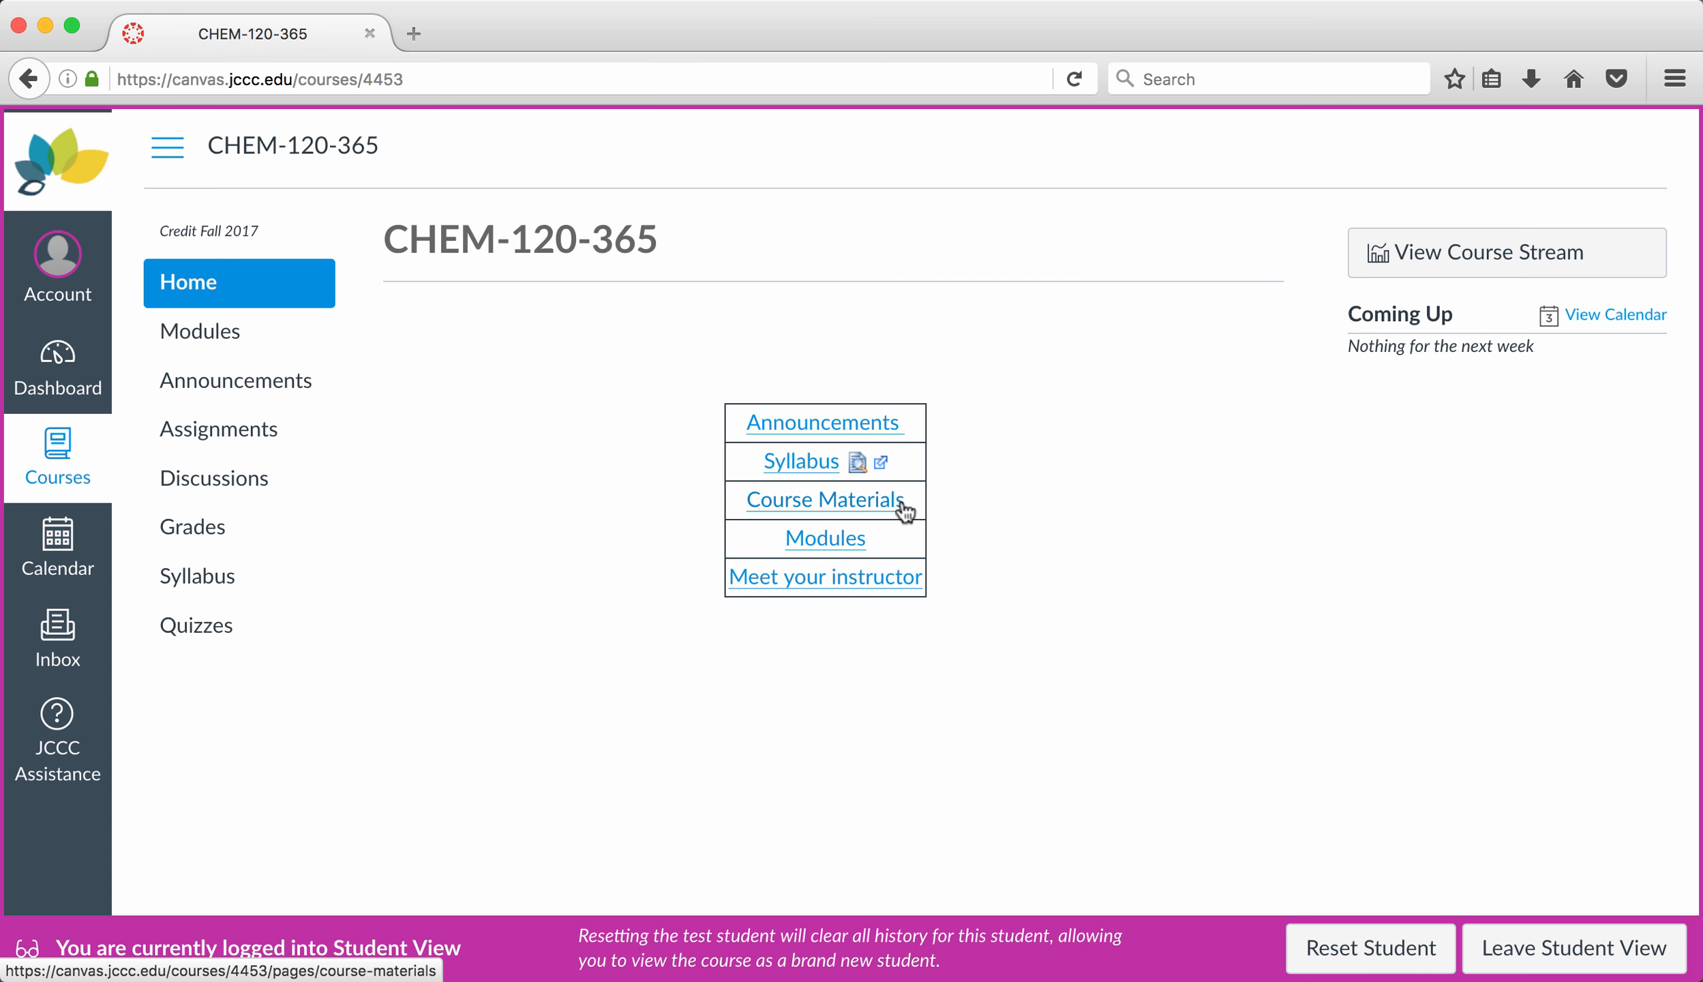
pyautogui.moveTo(789, 398)
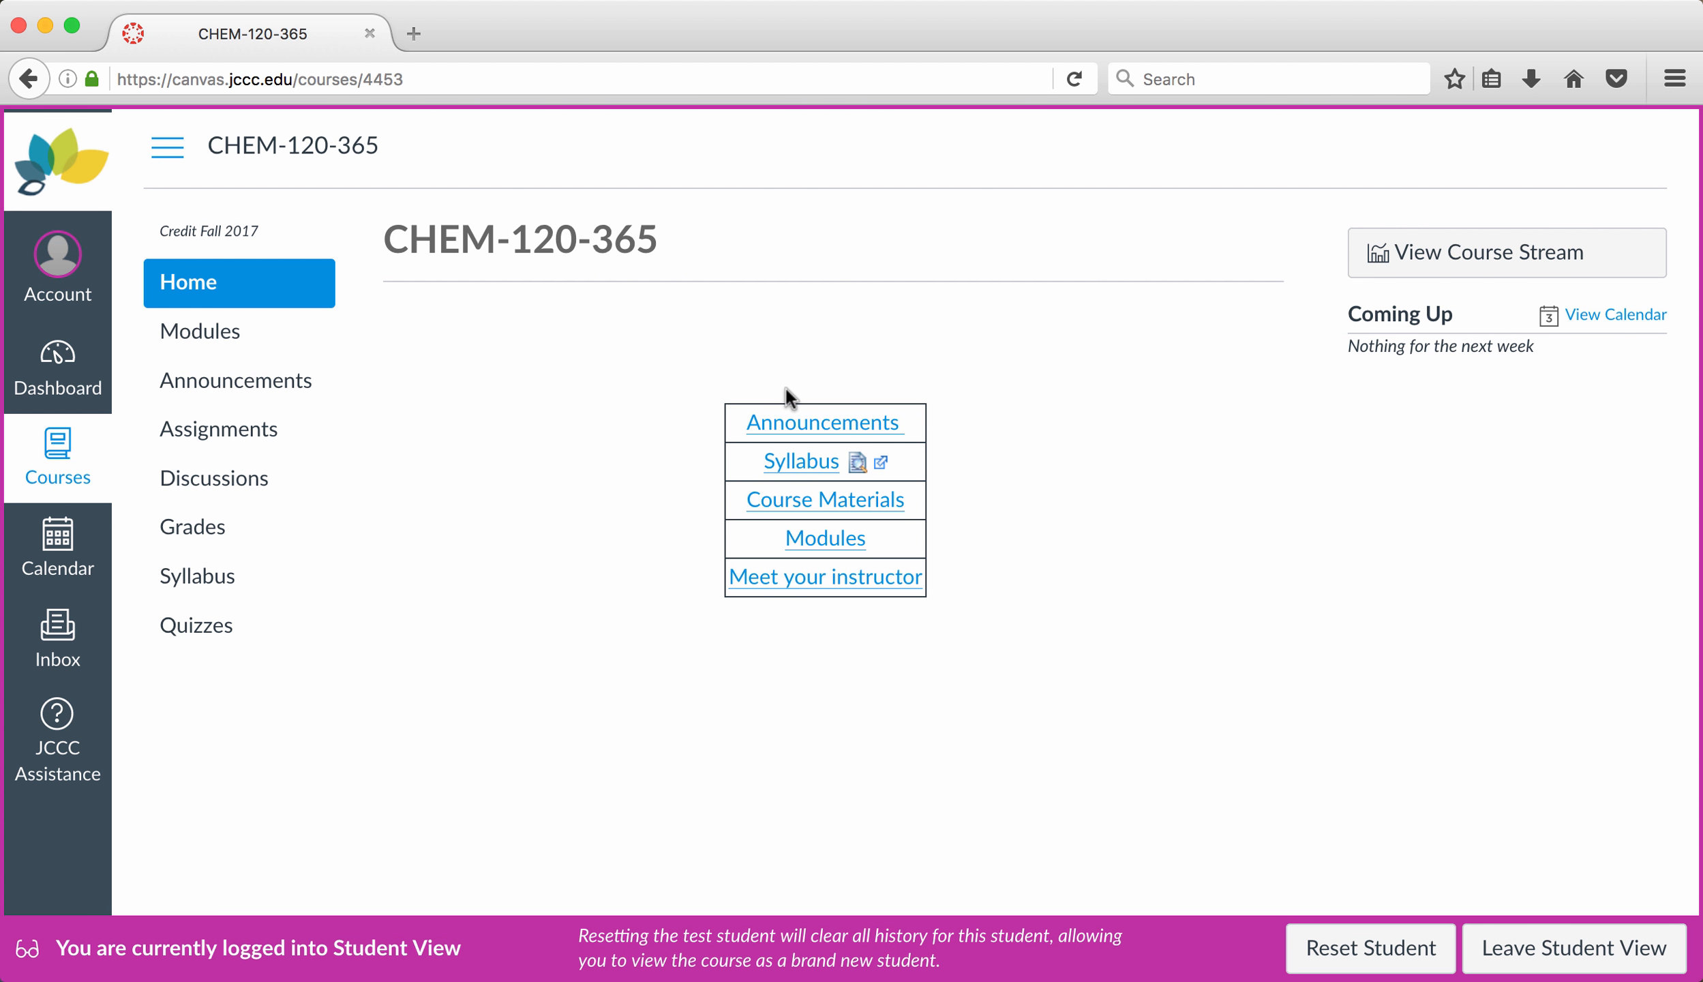
pyautogui.moveTo(718, 494)
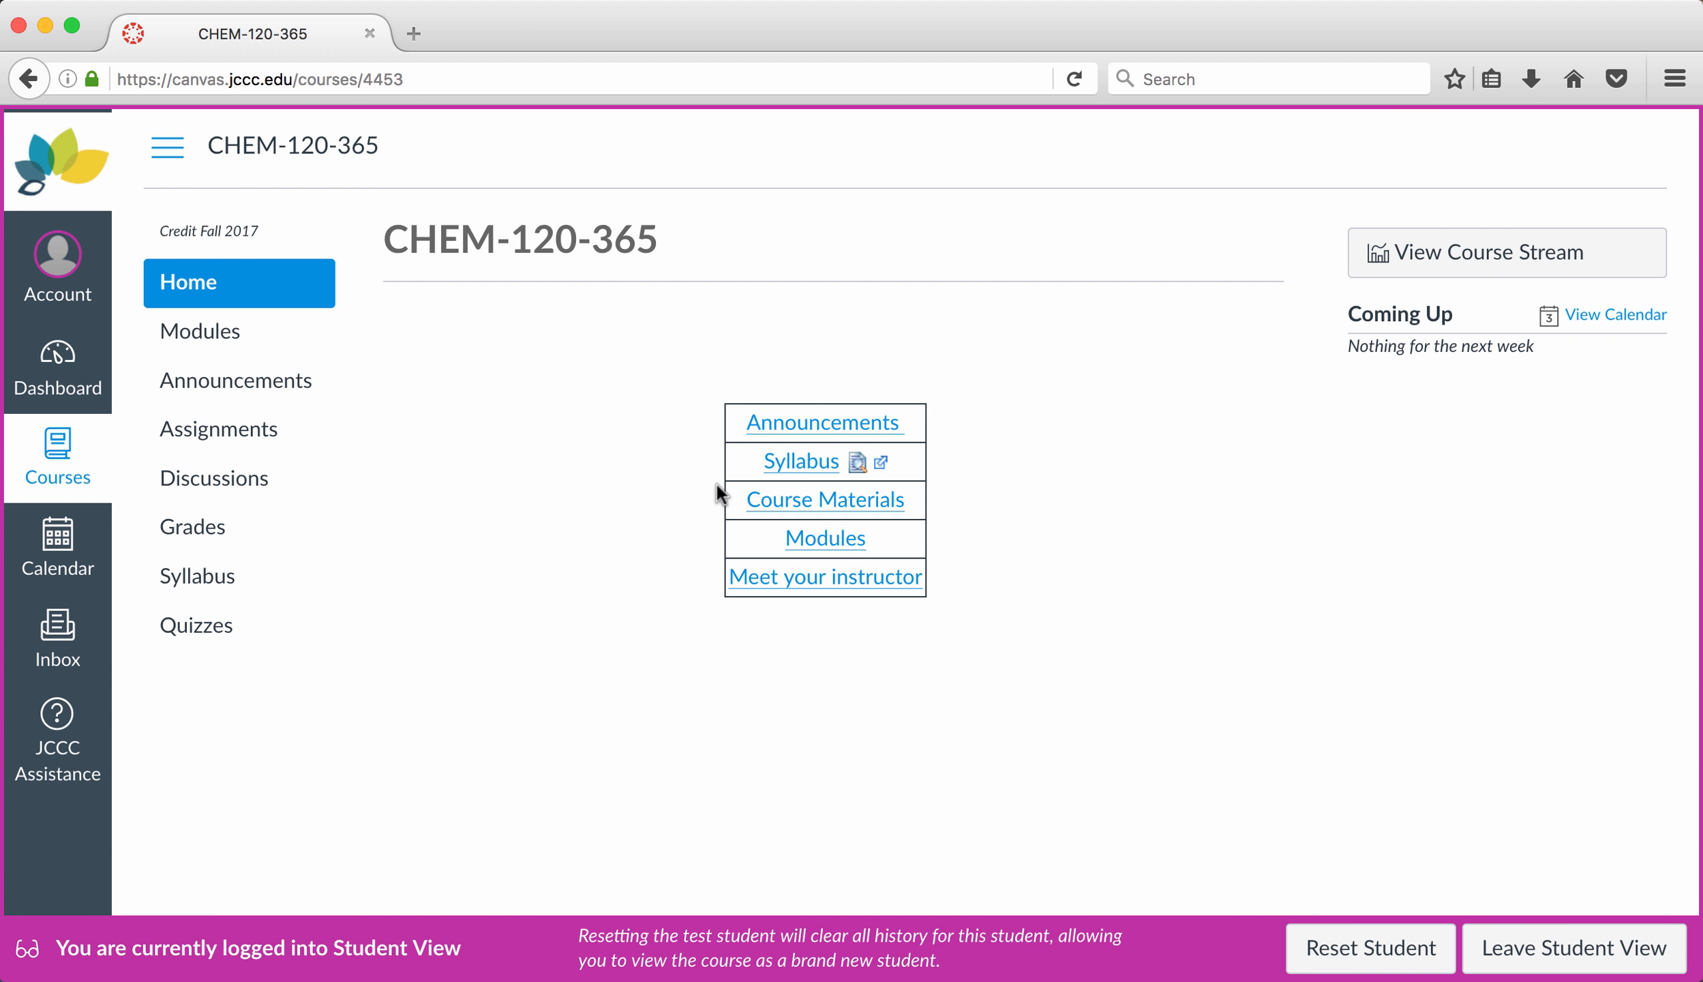
pyautogui.moveTo(608, 421)
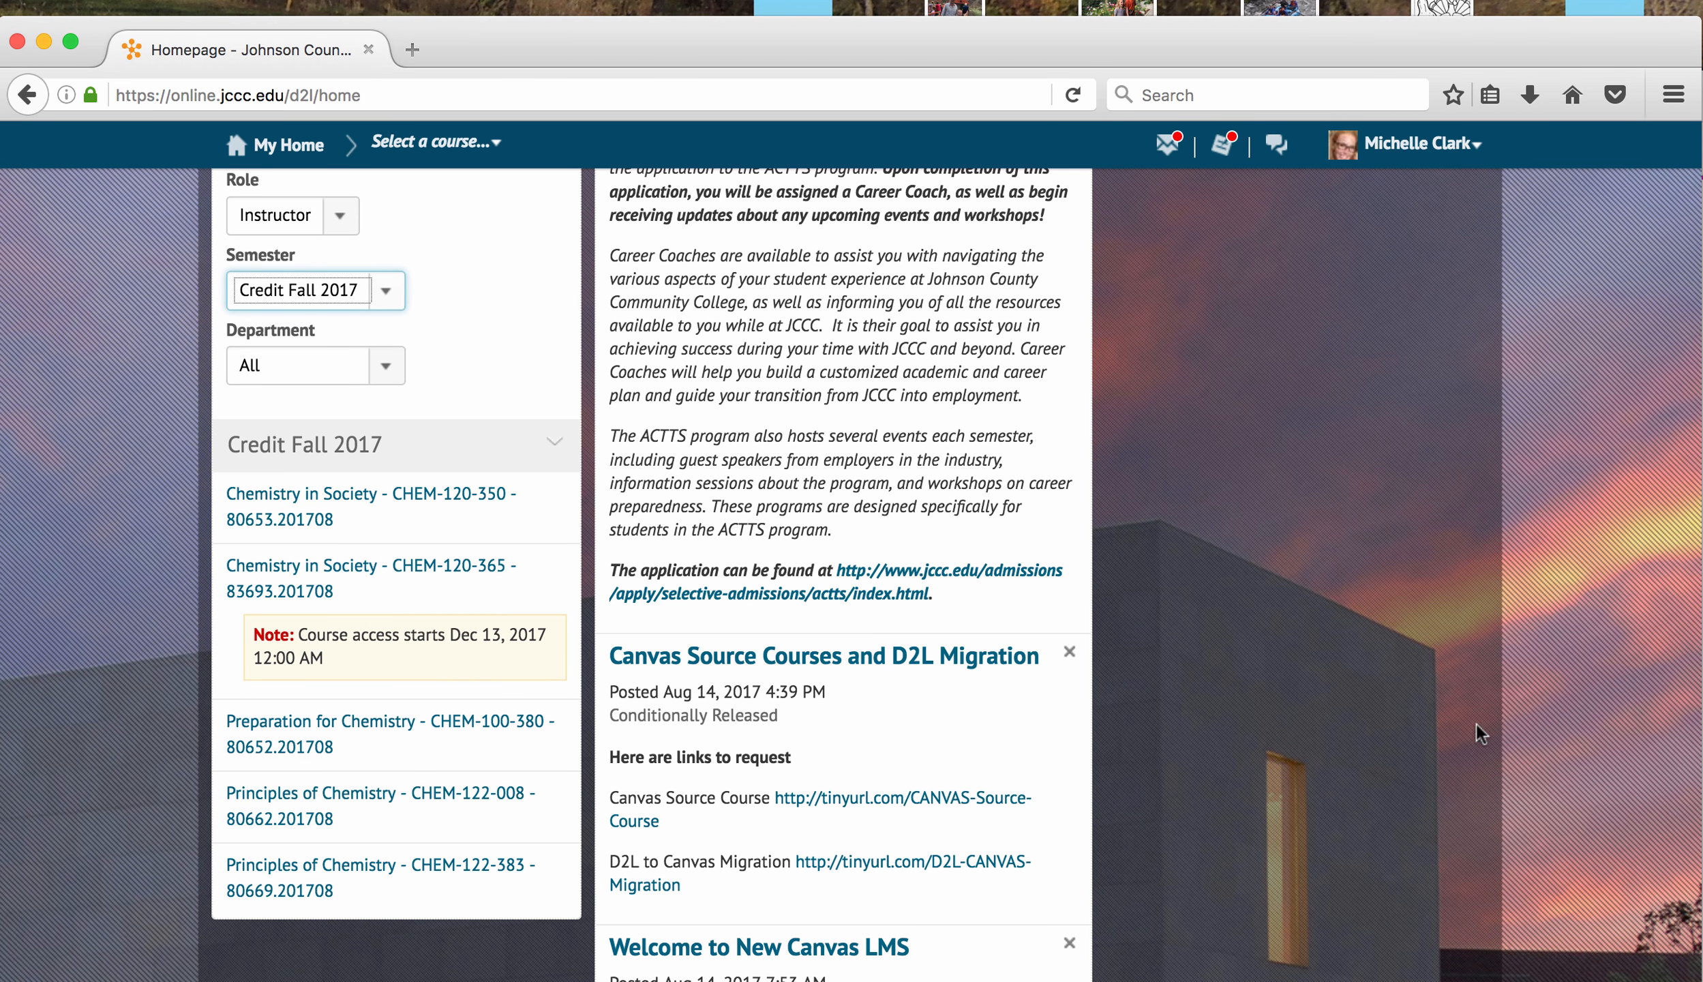
# Step: Open the Chemistry in Society CHEM-120-365 course from the Credit Fall 2017 list in D2L
pyautogui.scroll(3)
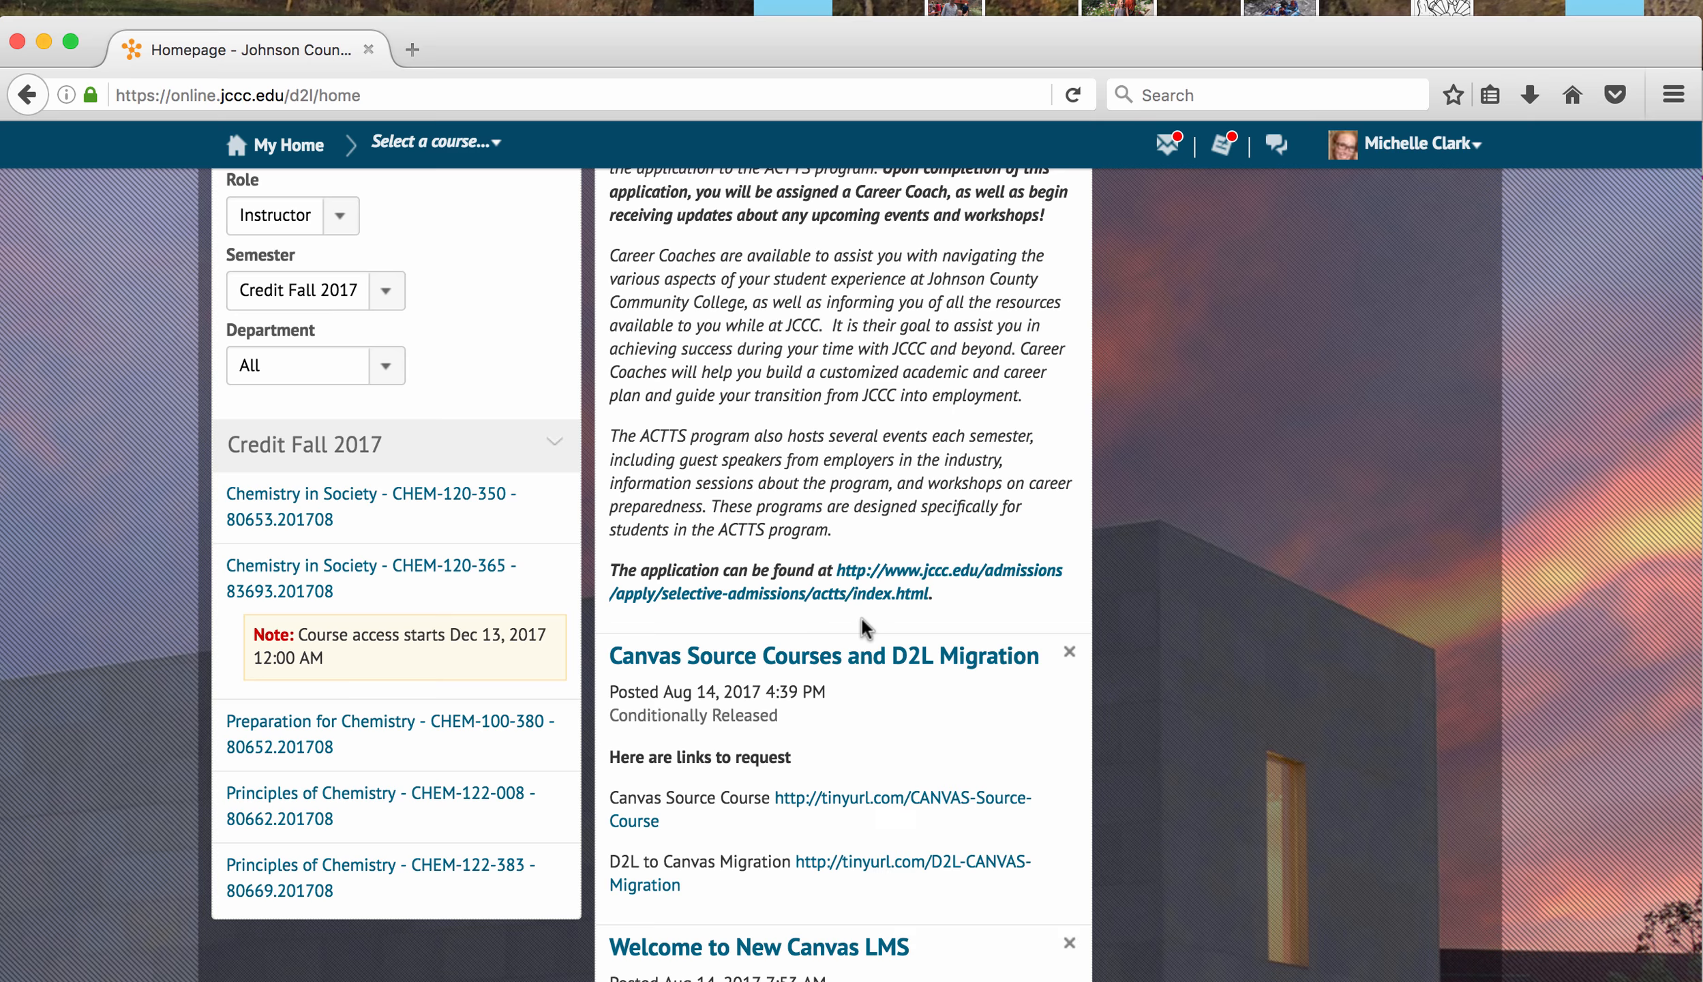
pyautogui.click(369, 578)
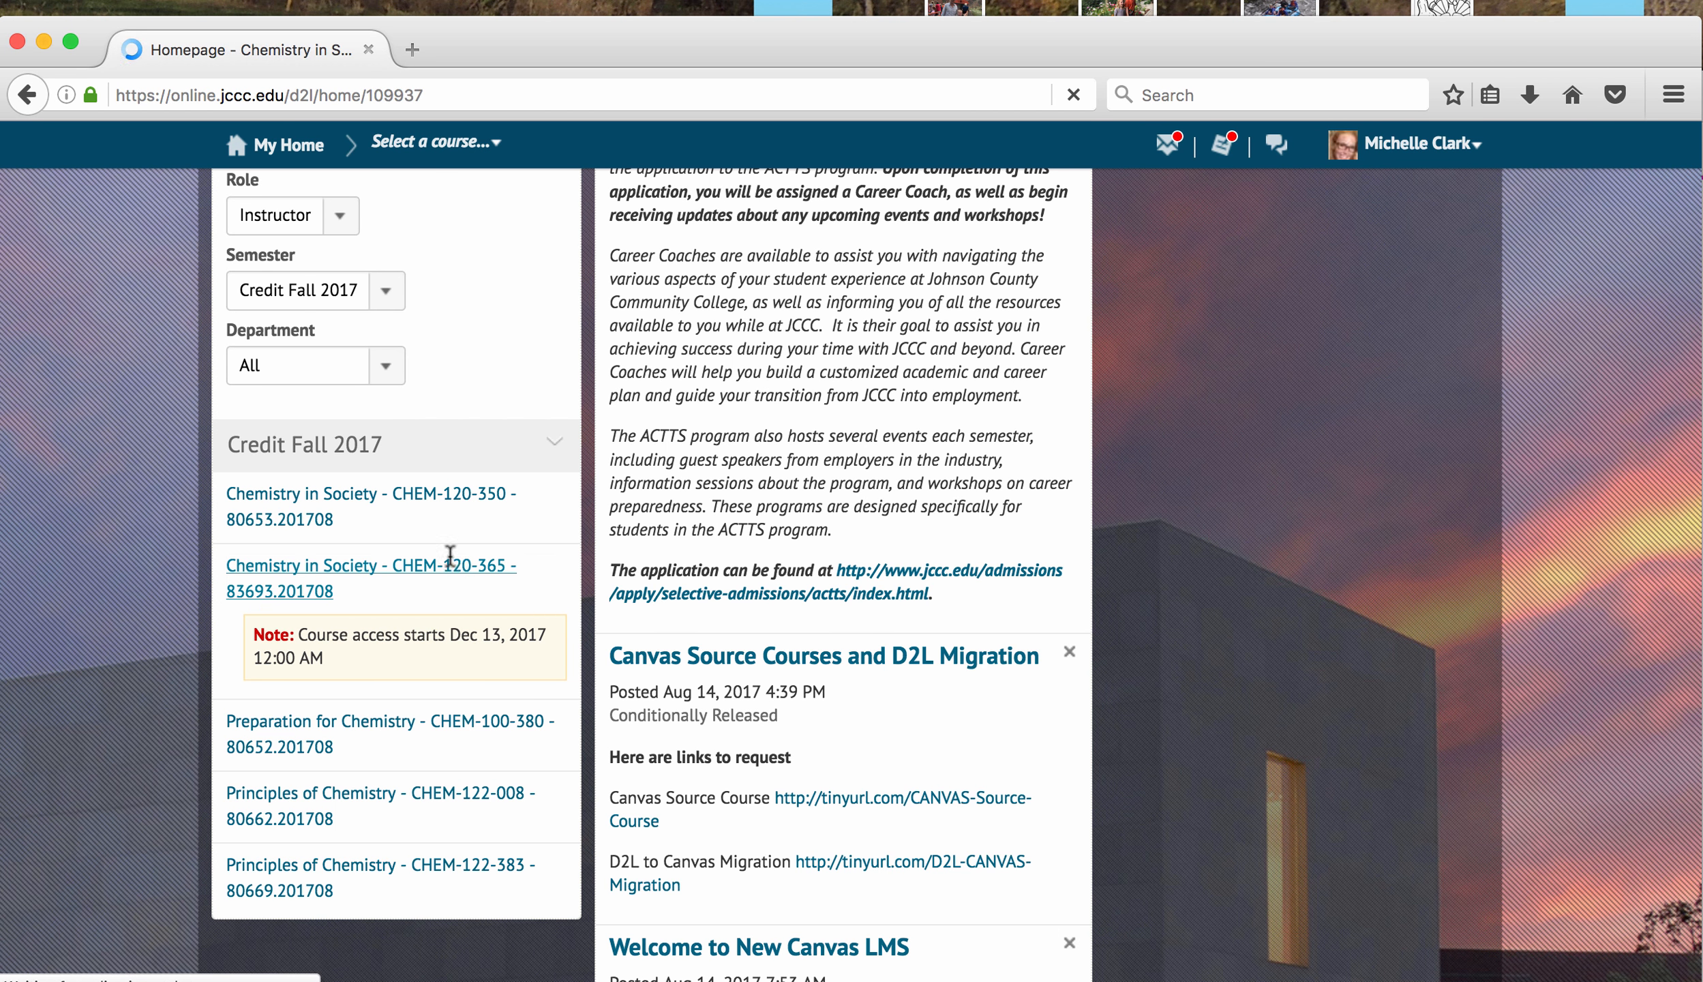
pyautogui.click(370, 577)
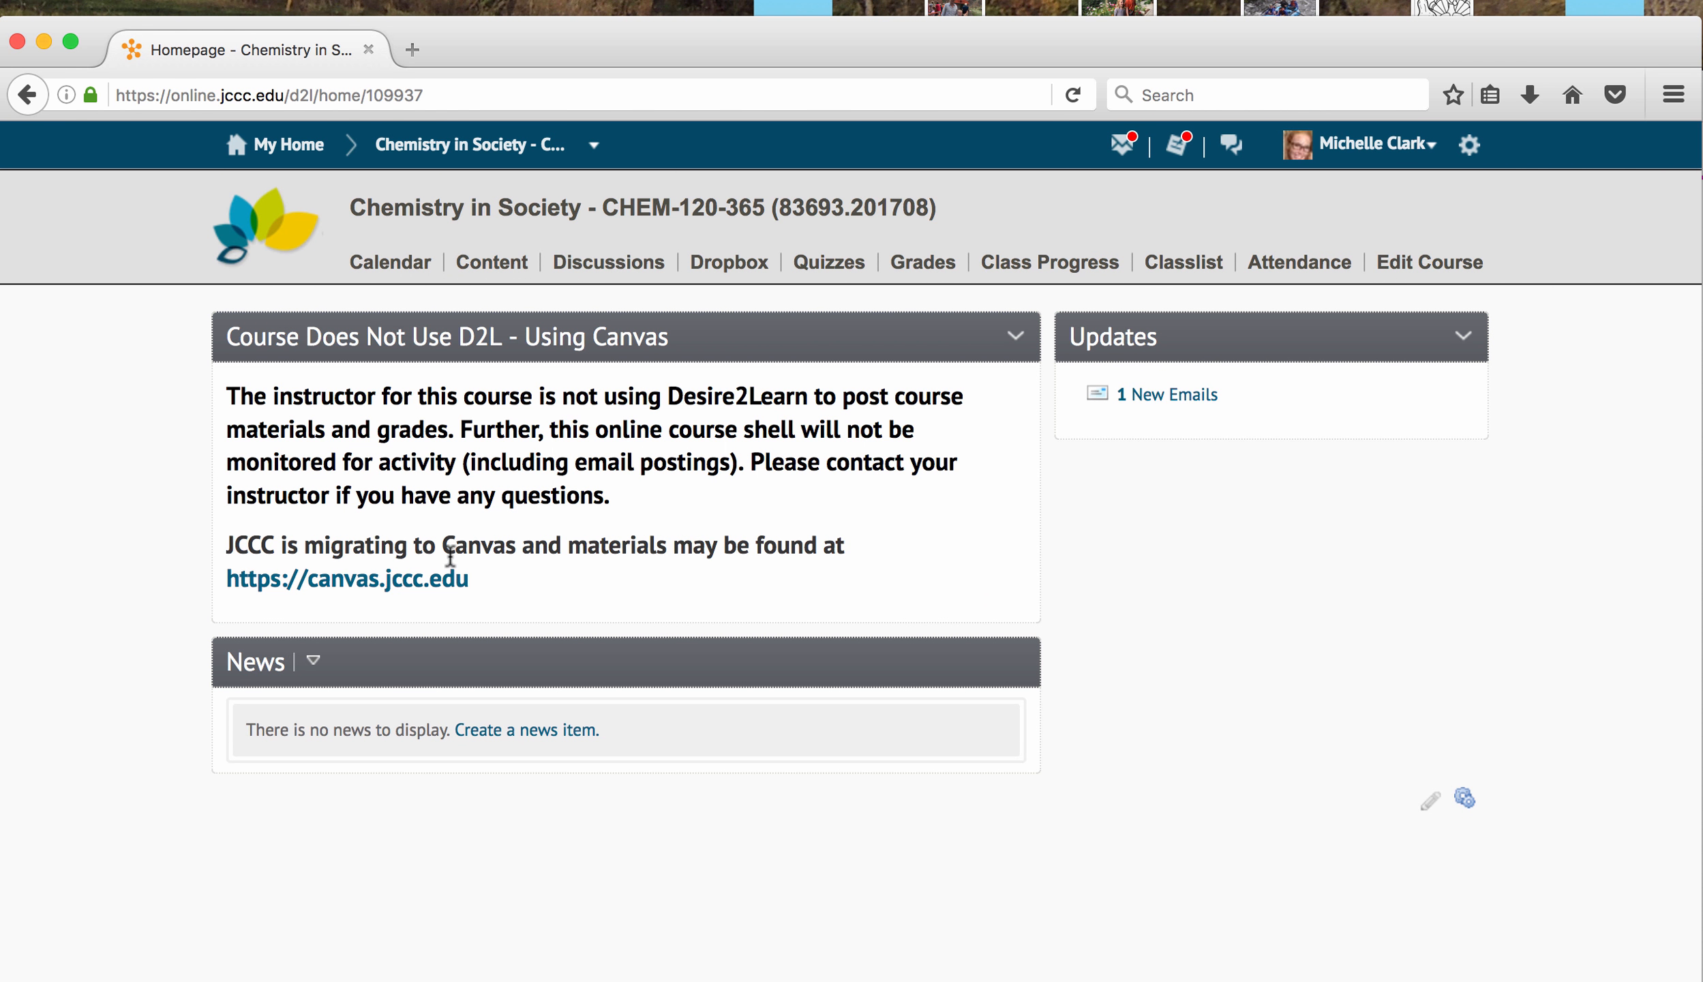
pyautogui.moveTo(580, 247)
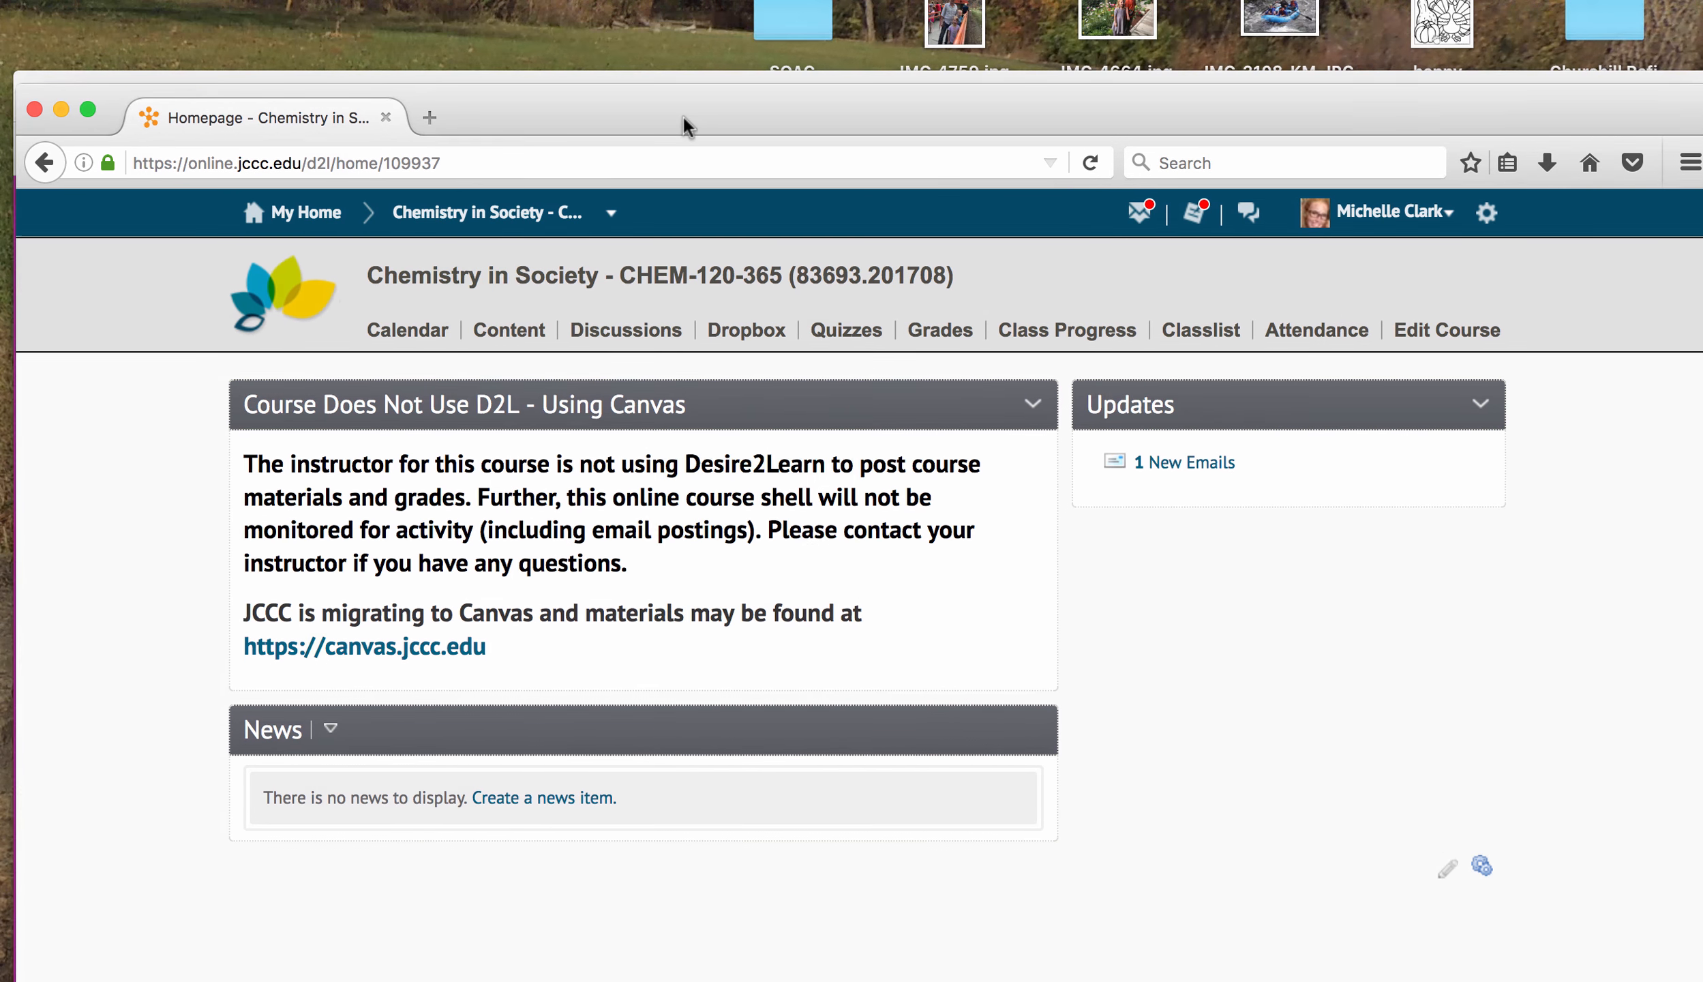
pyautogui.scroll(-3)
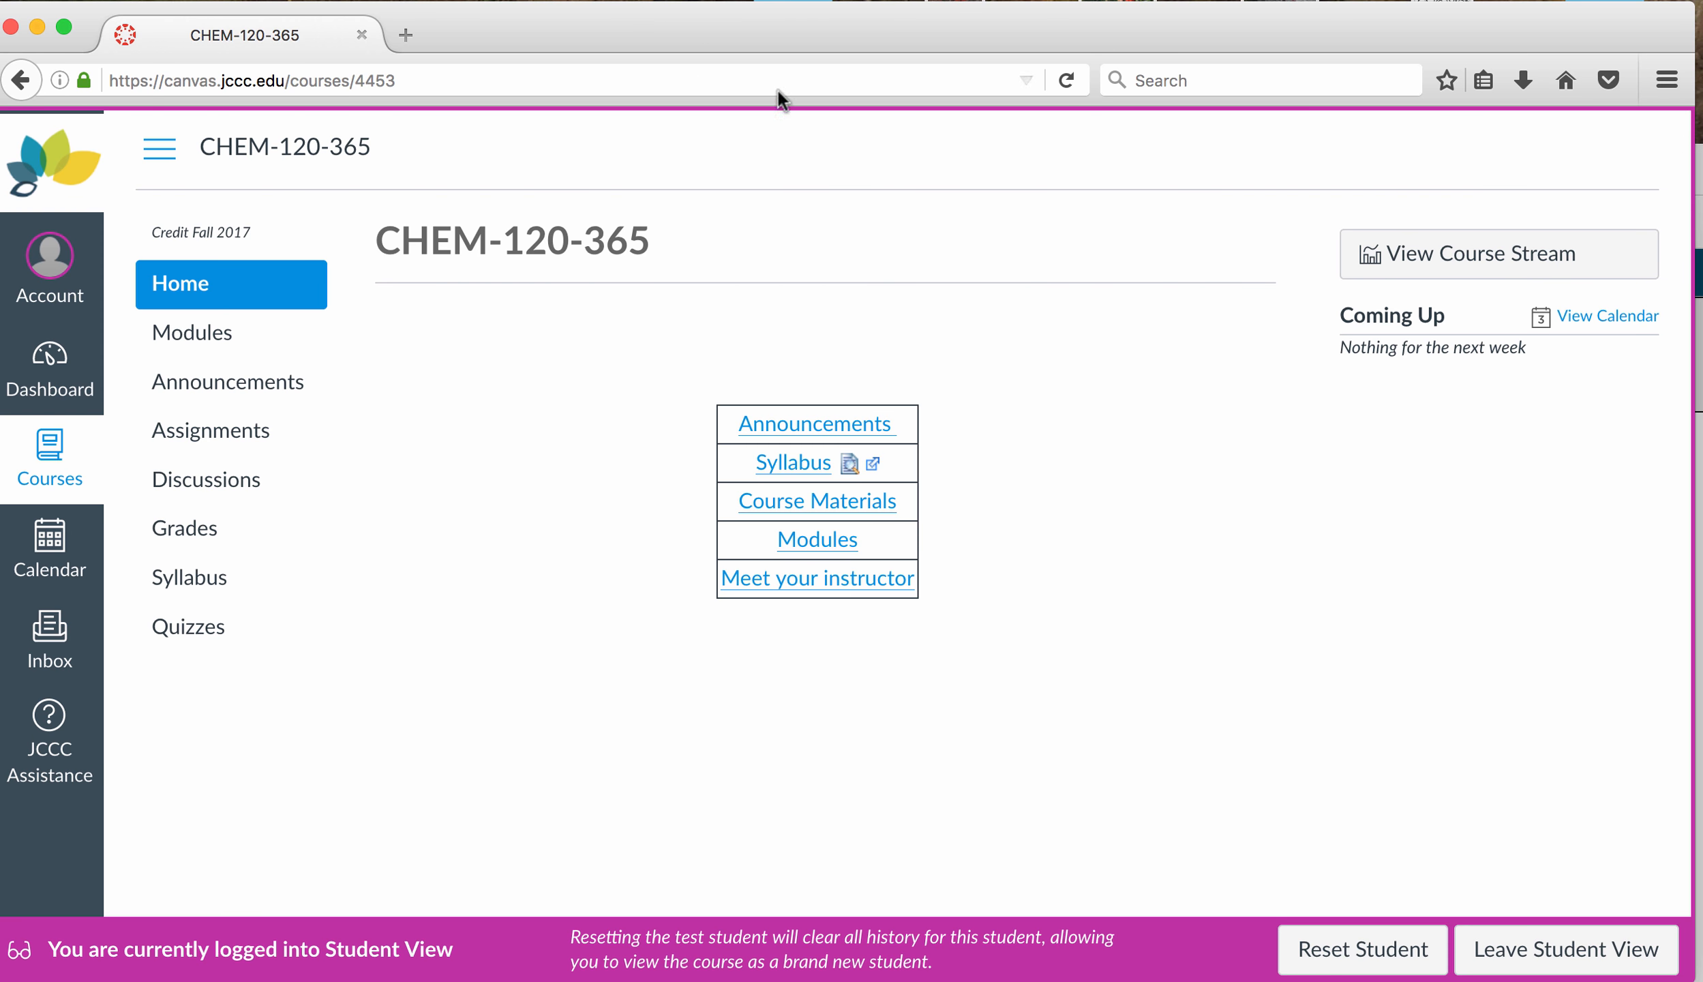
# Step: Open Modules from the course home page and select the Unit 1 Task List
pyautogui.click(815, 540)
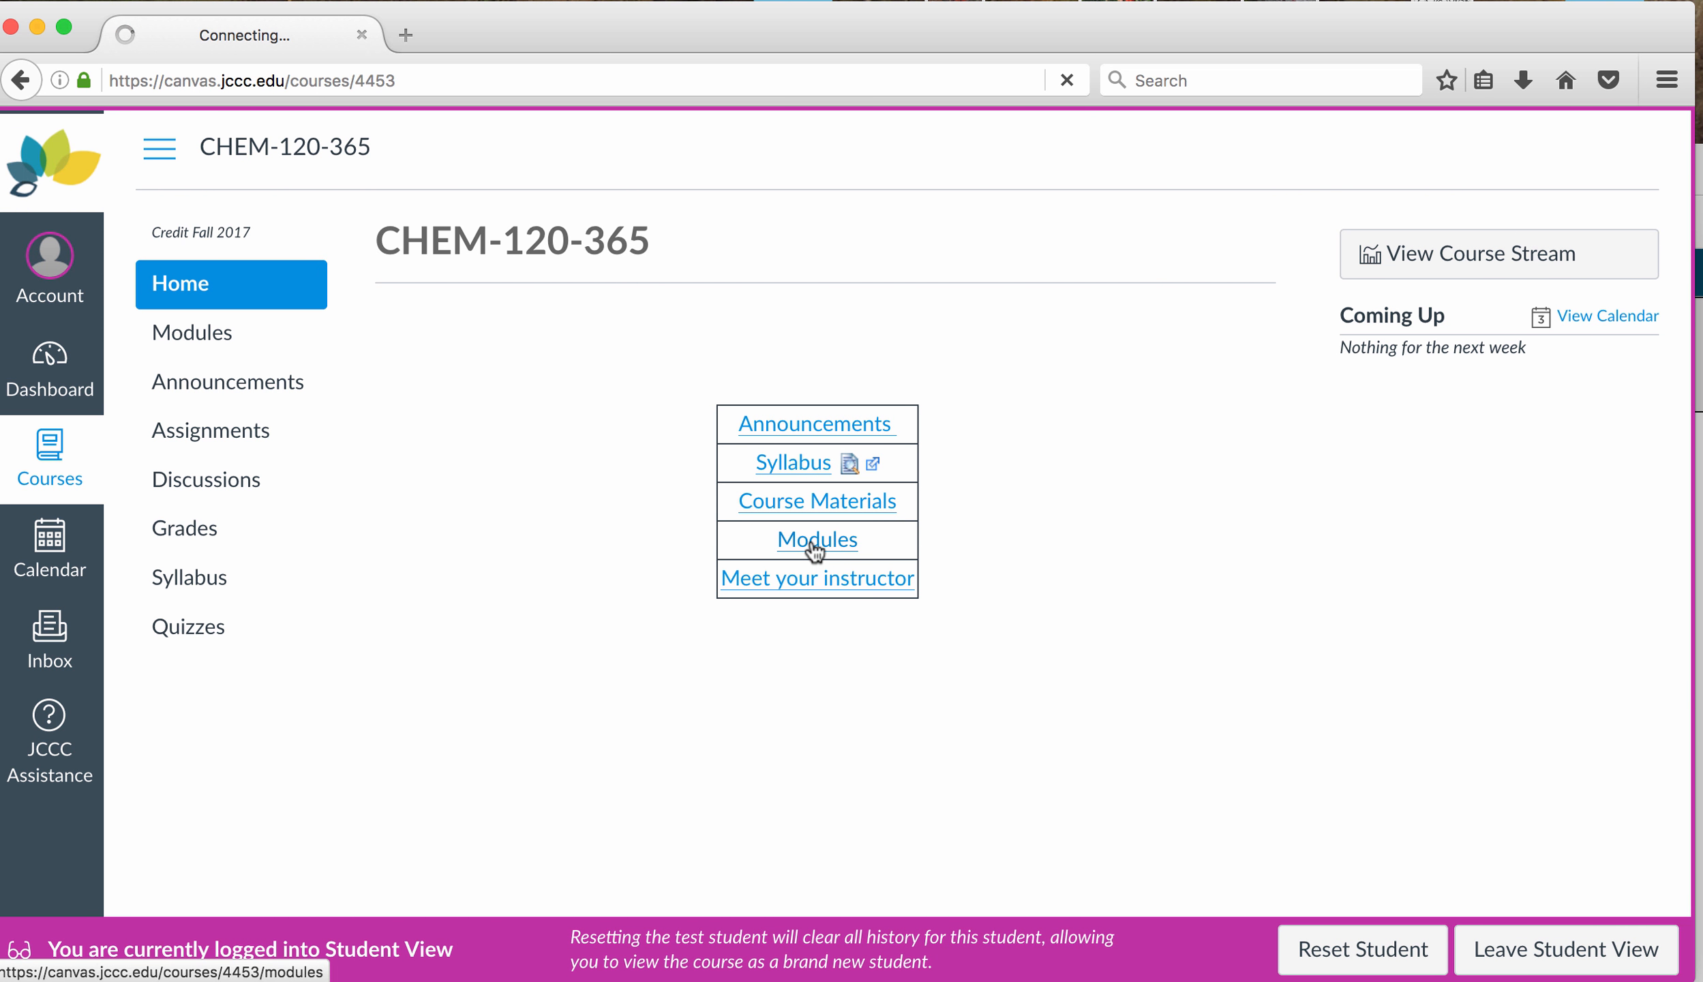
pyautogui.click(815, 540)
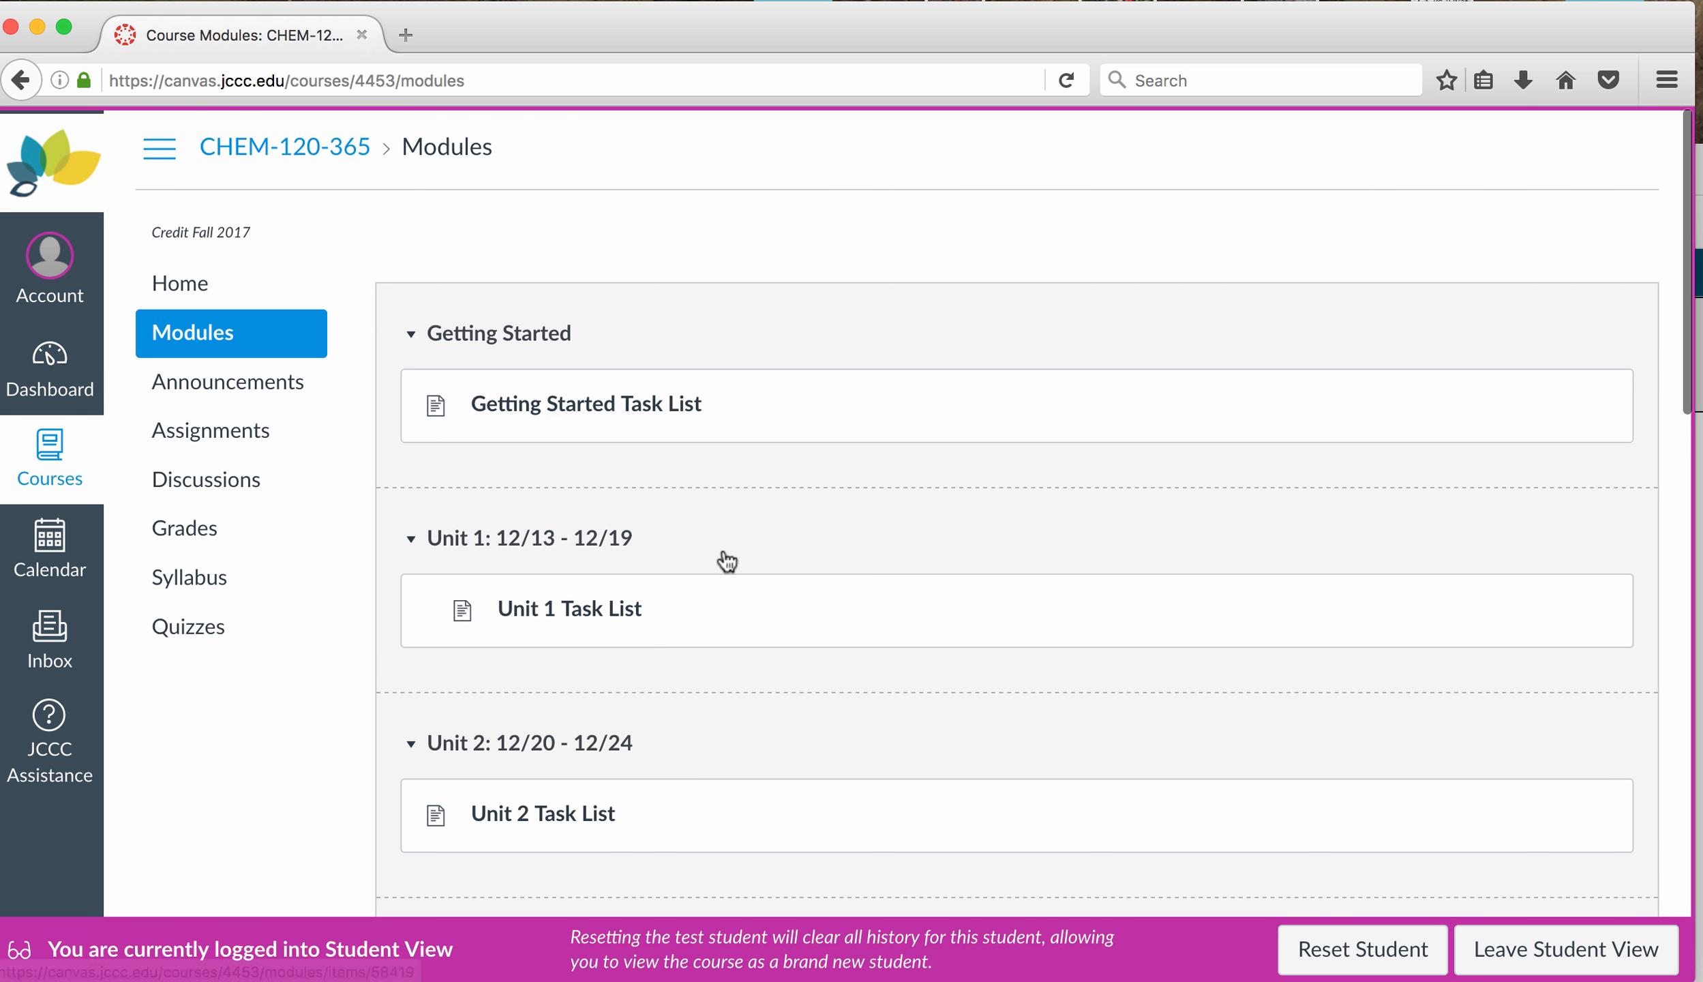
pyautogui.moveTo(553, 572)
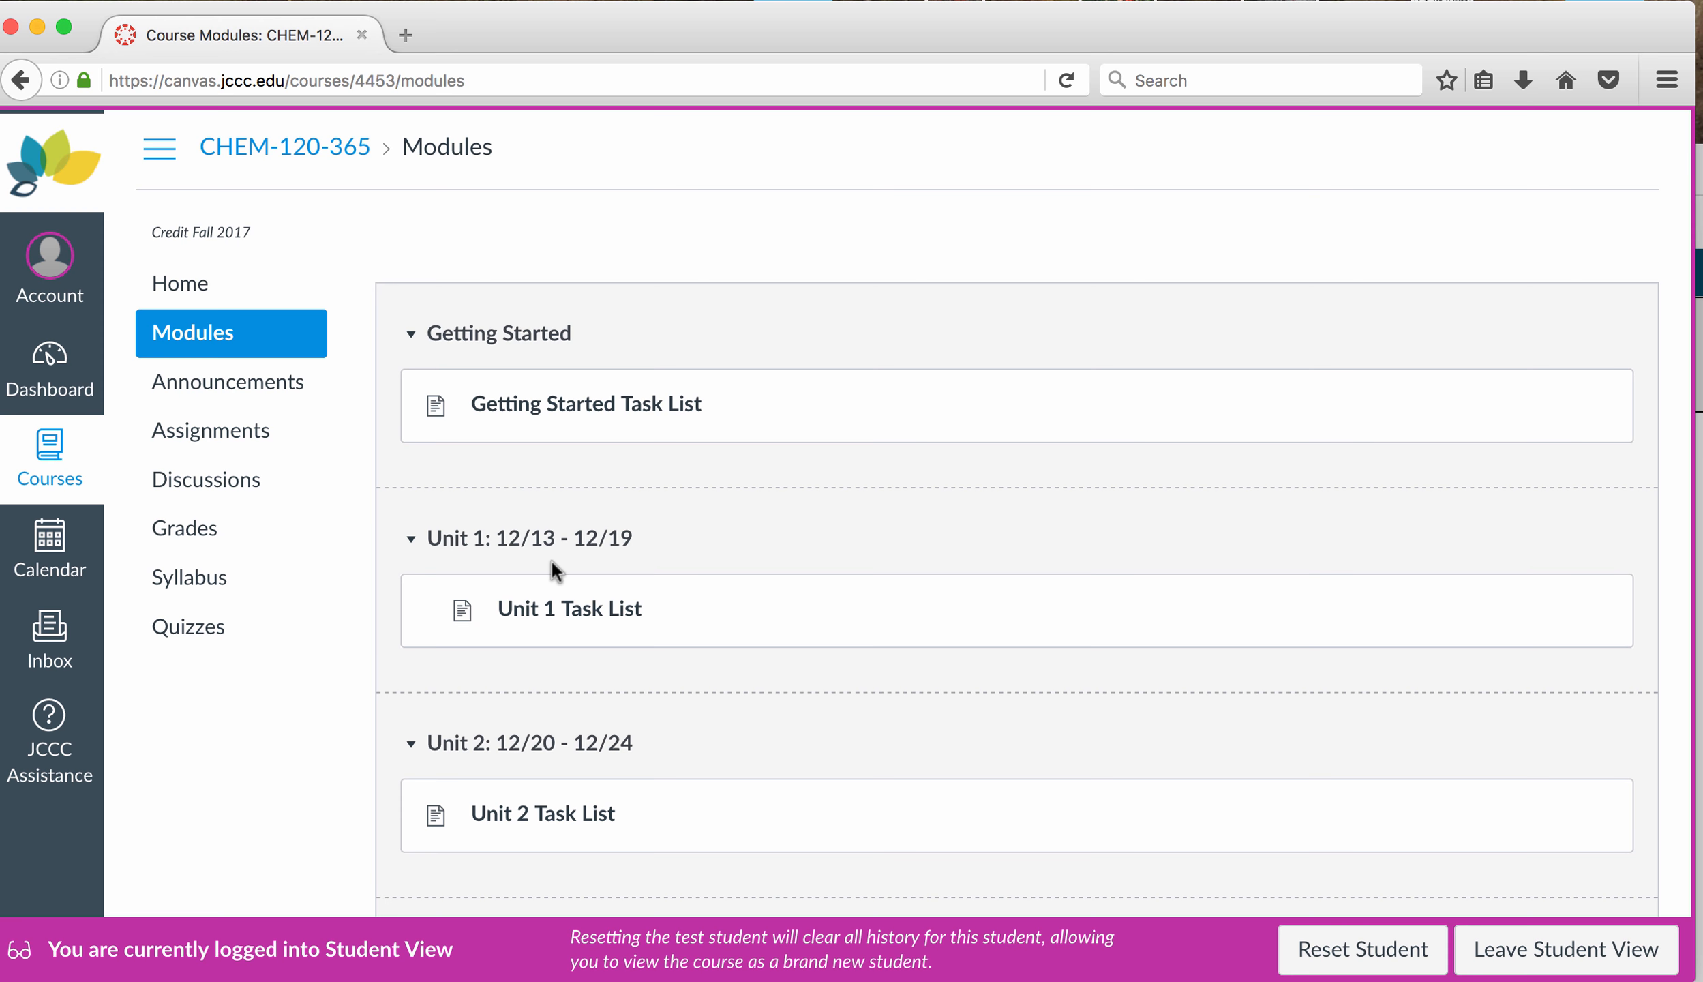
pyautogui.moveTo(506, 554)
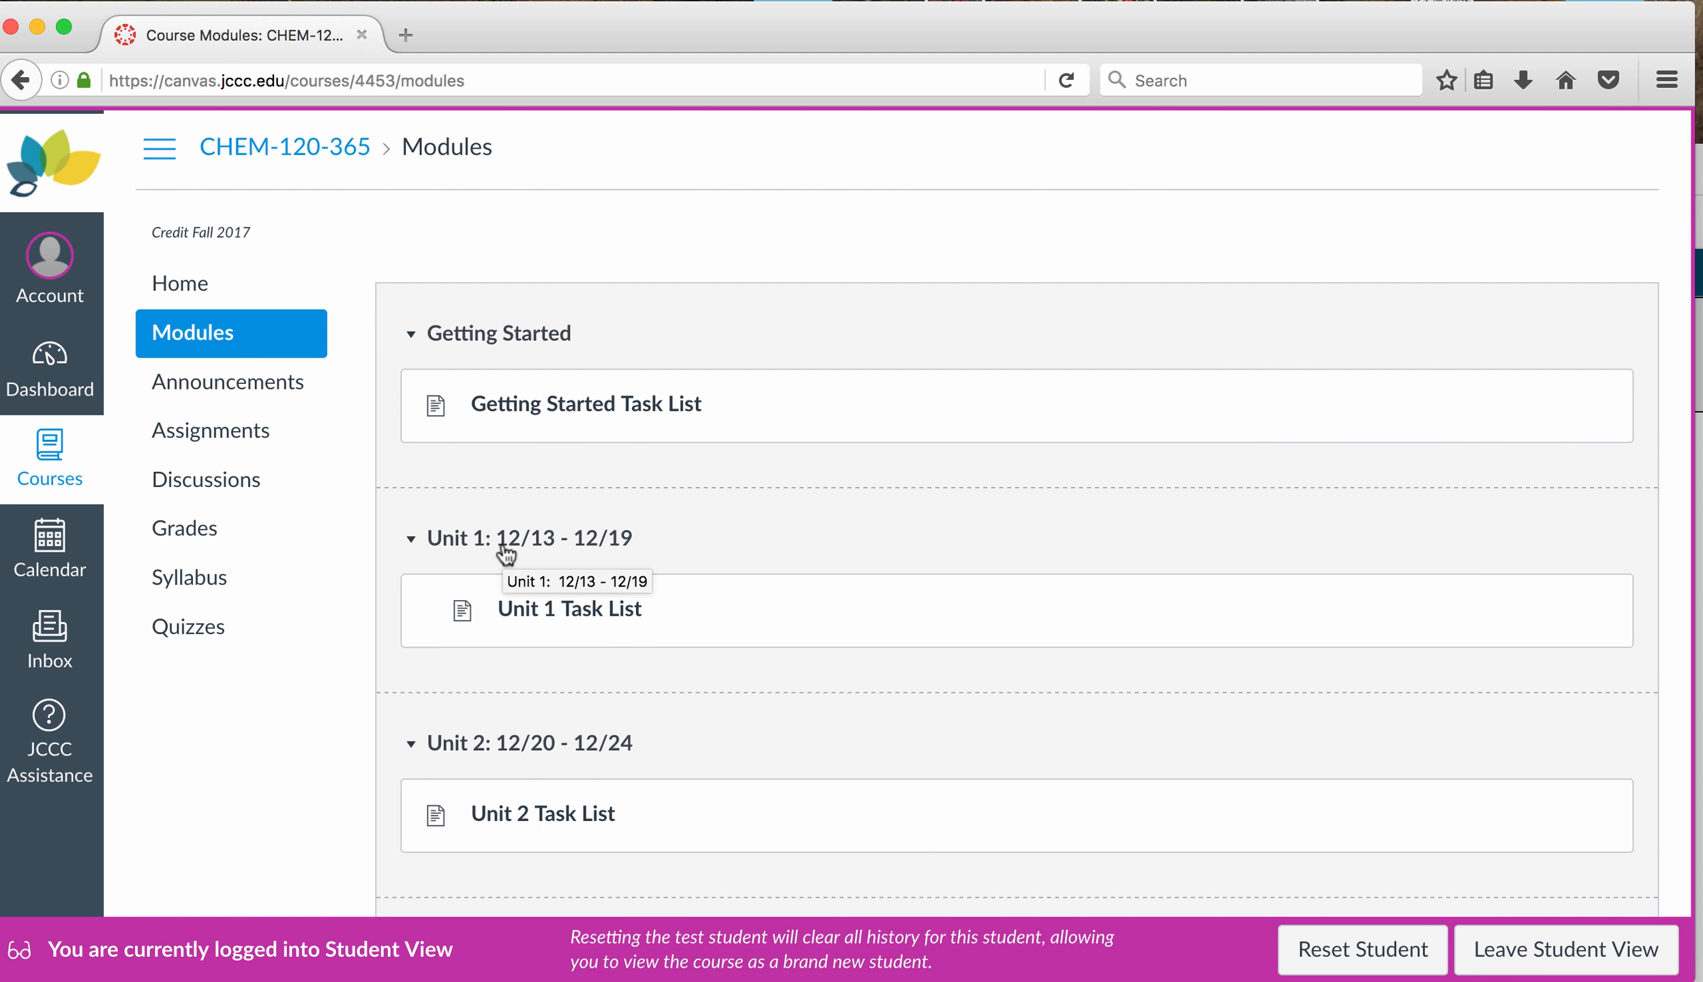
pyautogui.moveTo(630, 565)
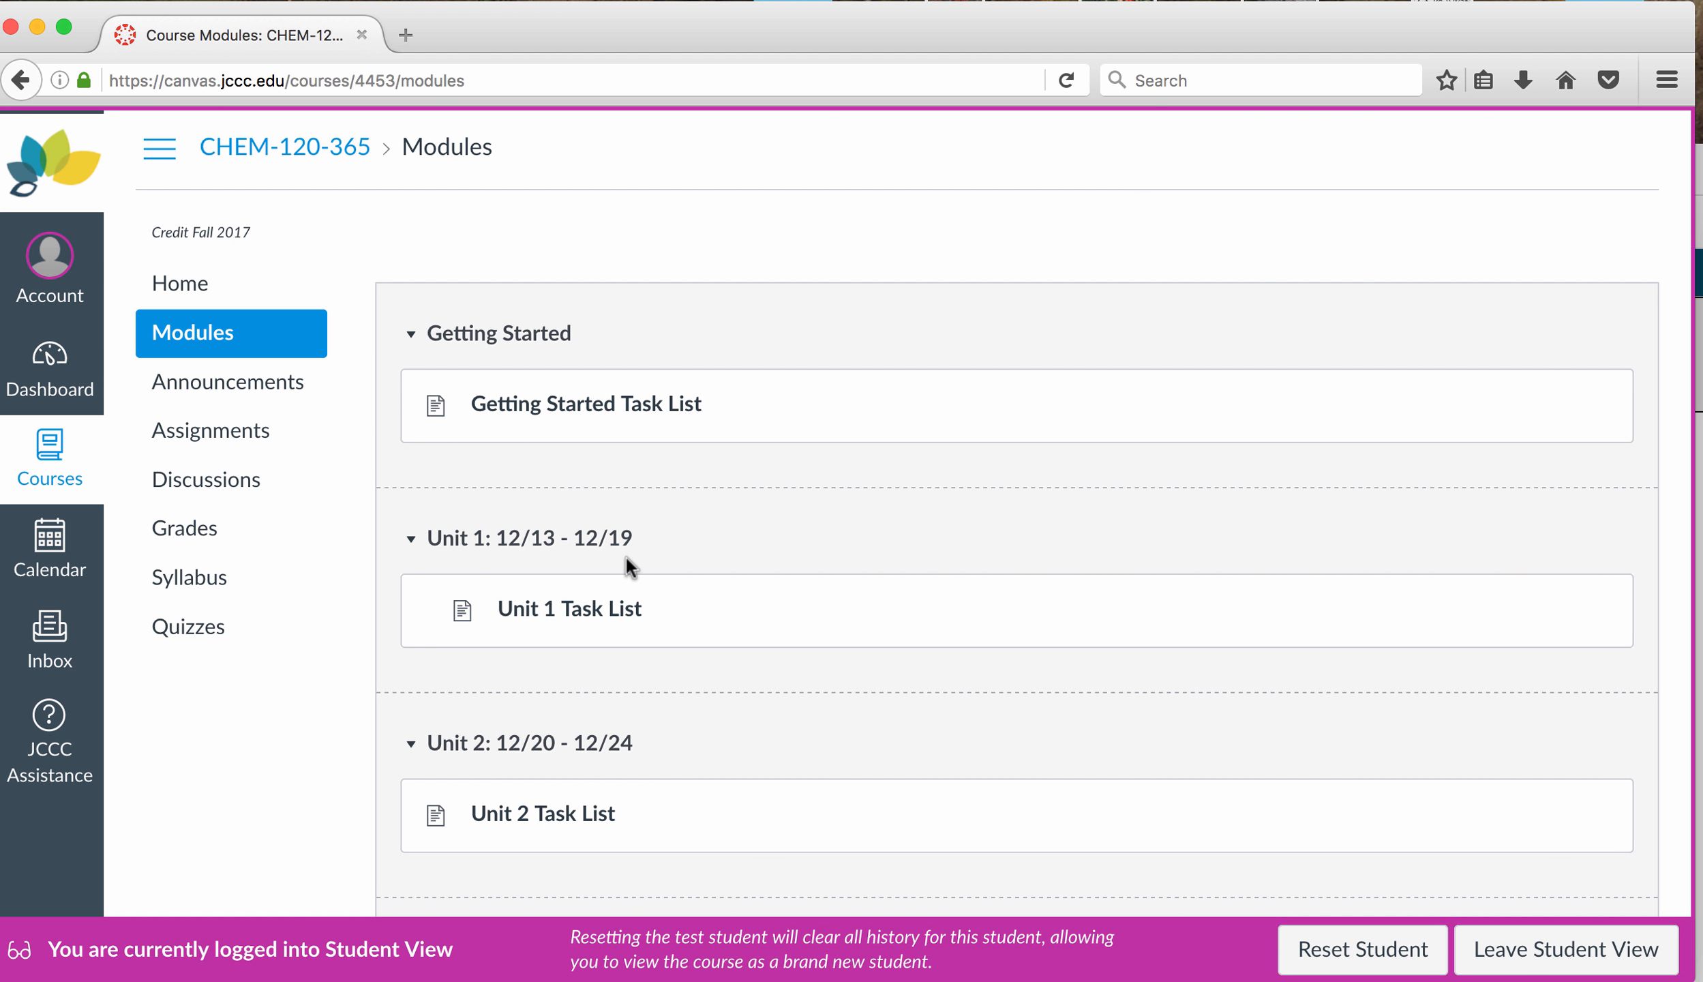
pyautogui.click(568, 608)
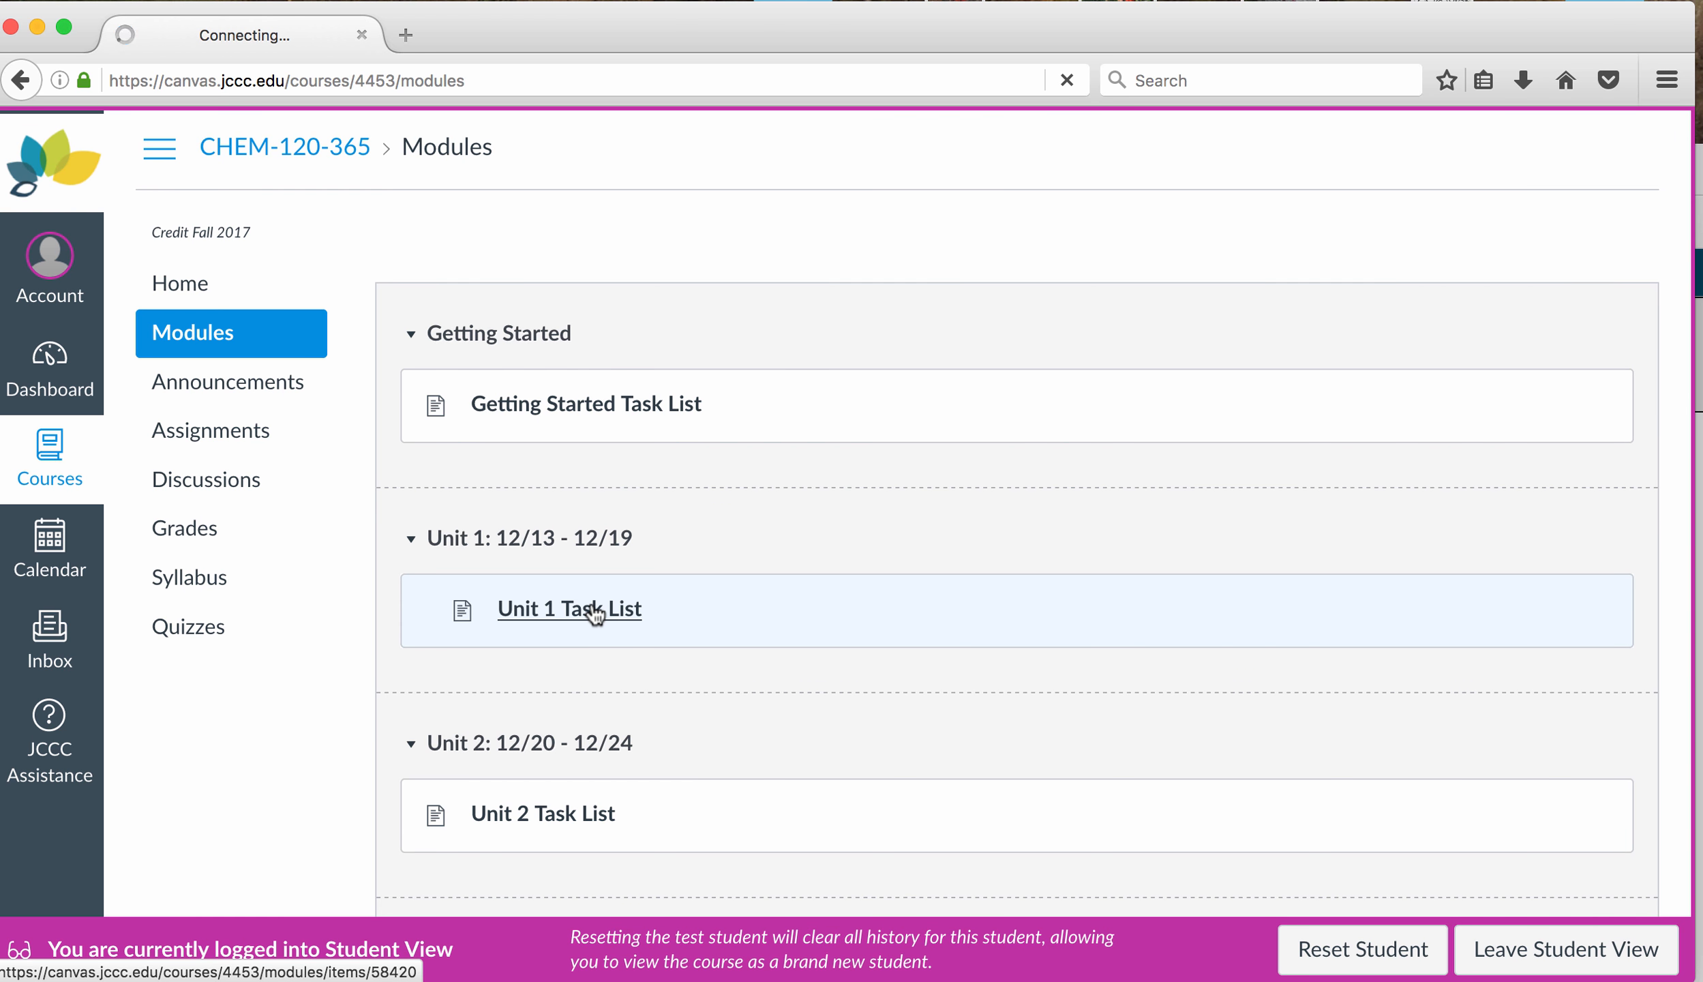
# Step: Follow the Unit 1 Lectures link to the ten-video CHEM 120 Unit 1 YouTube playlist
pyautogui.click(568, 608)
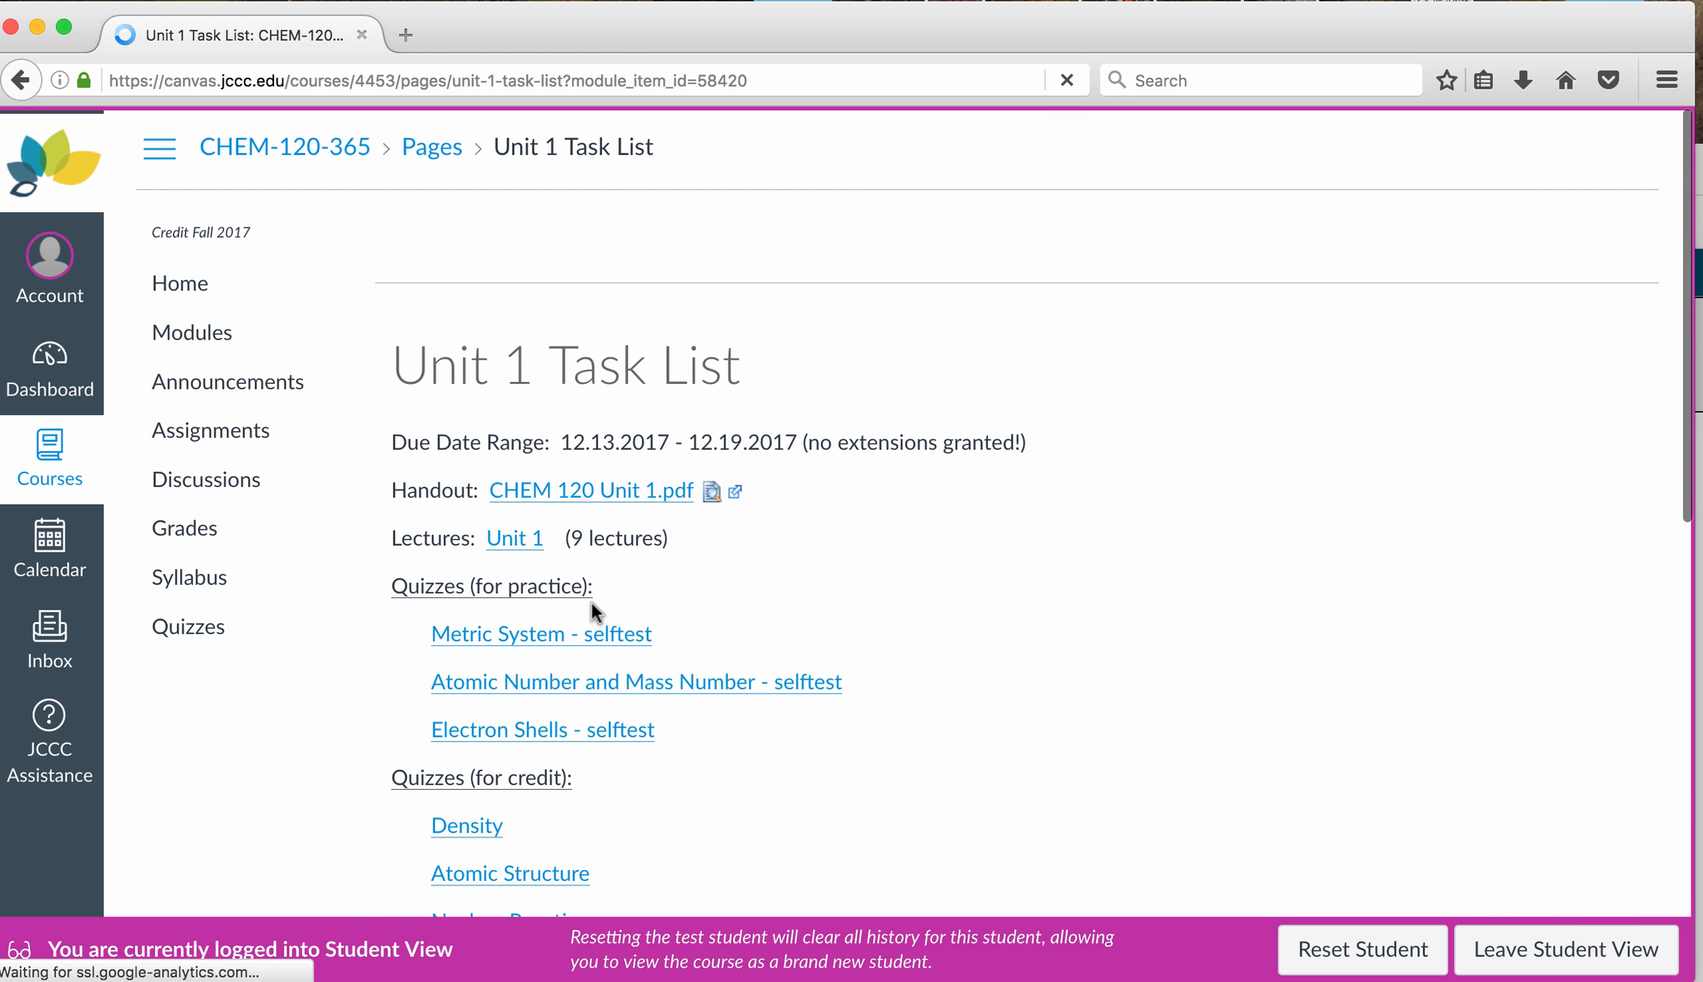
pyautogui.click(512, 537)
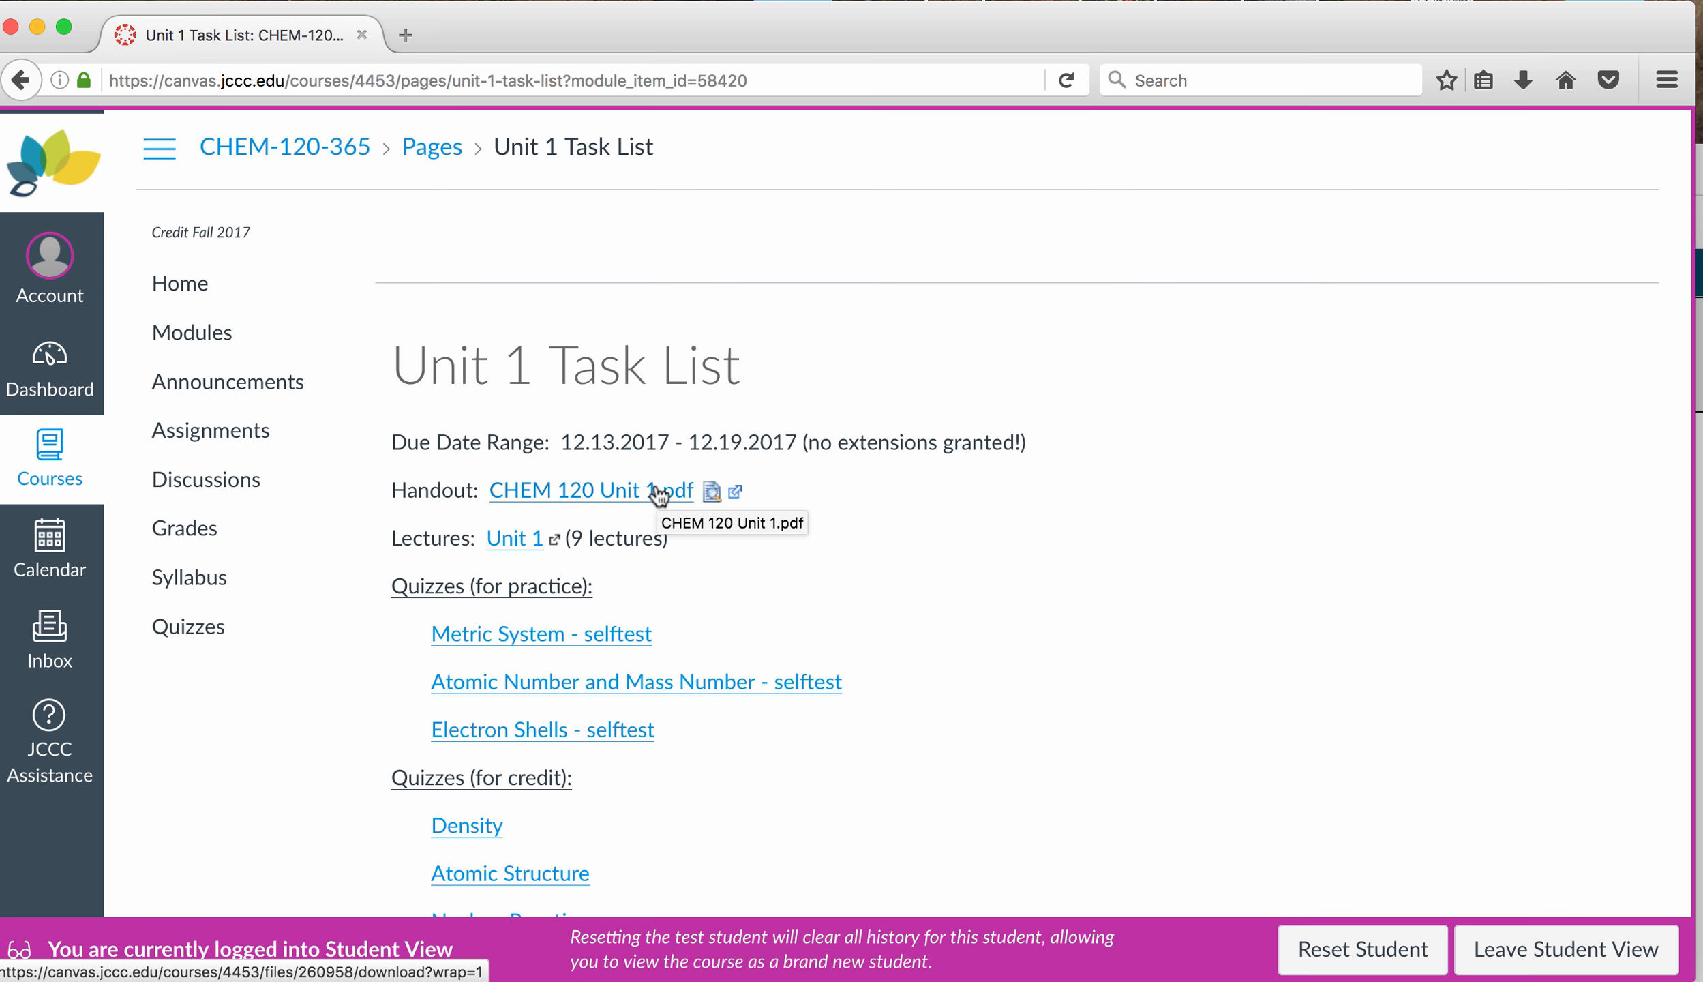
pyautogui.moveTo(674, 452)
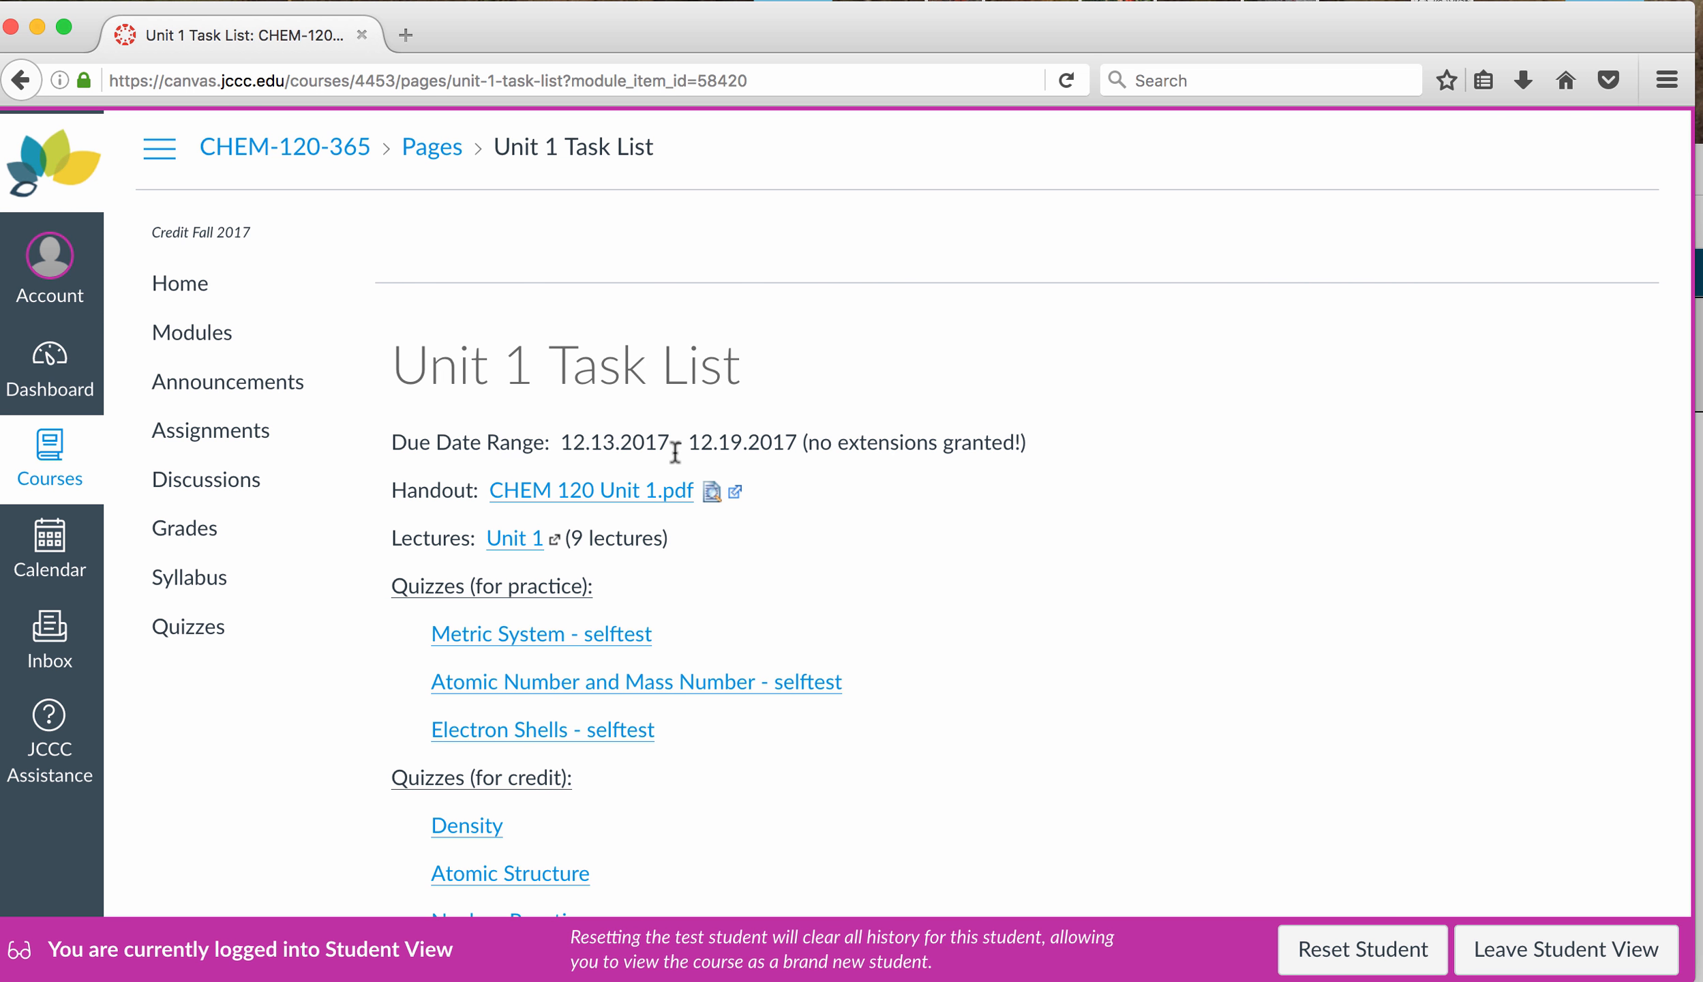
pyautogui.moveTo(646, 671)
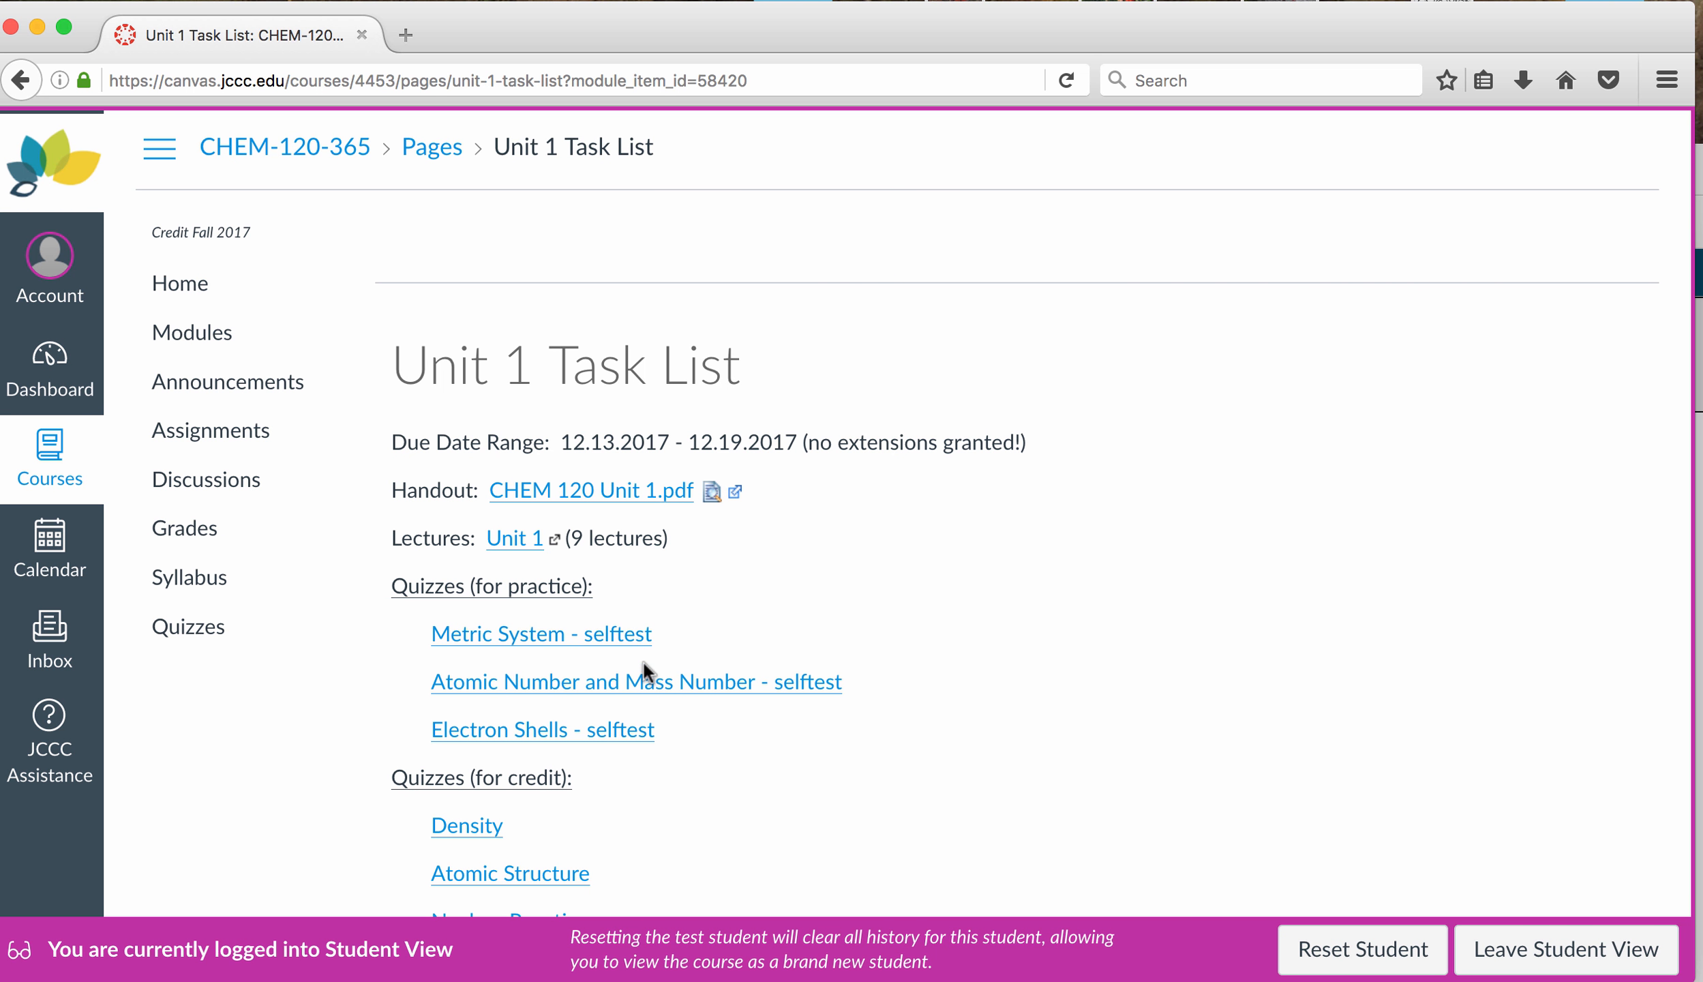
pyautogui.moveTo(1022, 645)
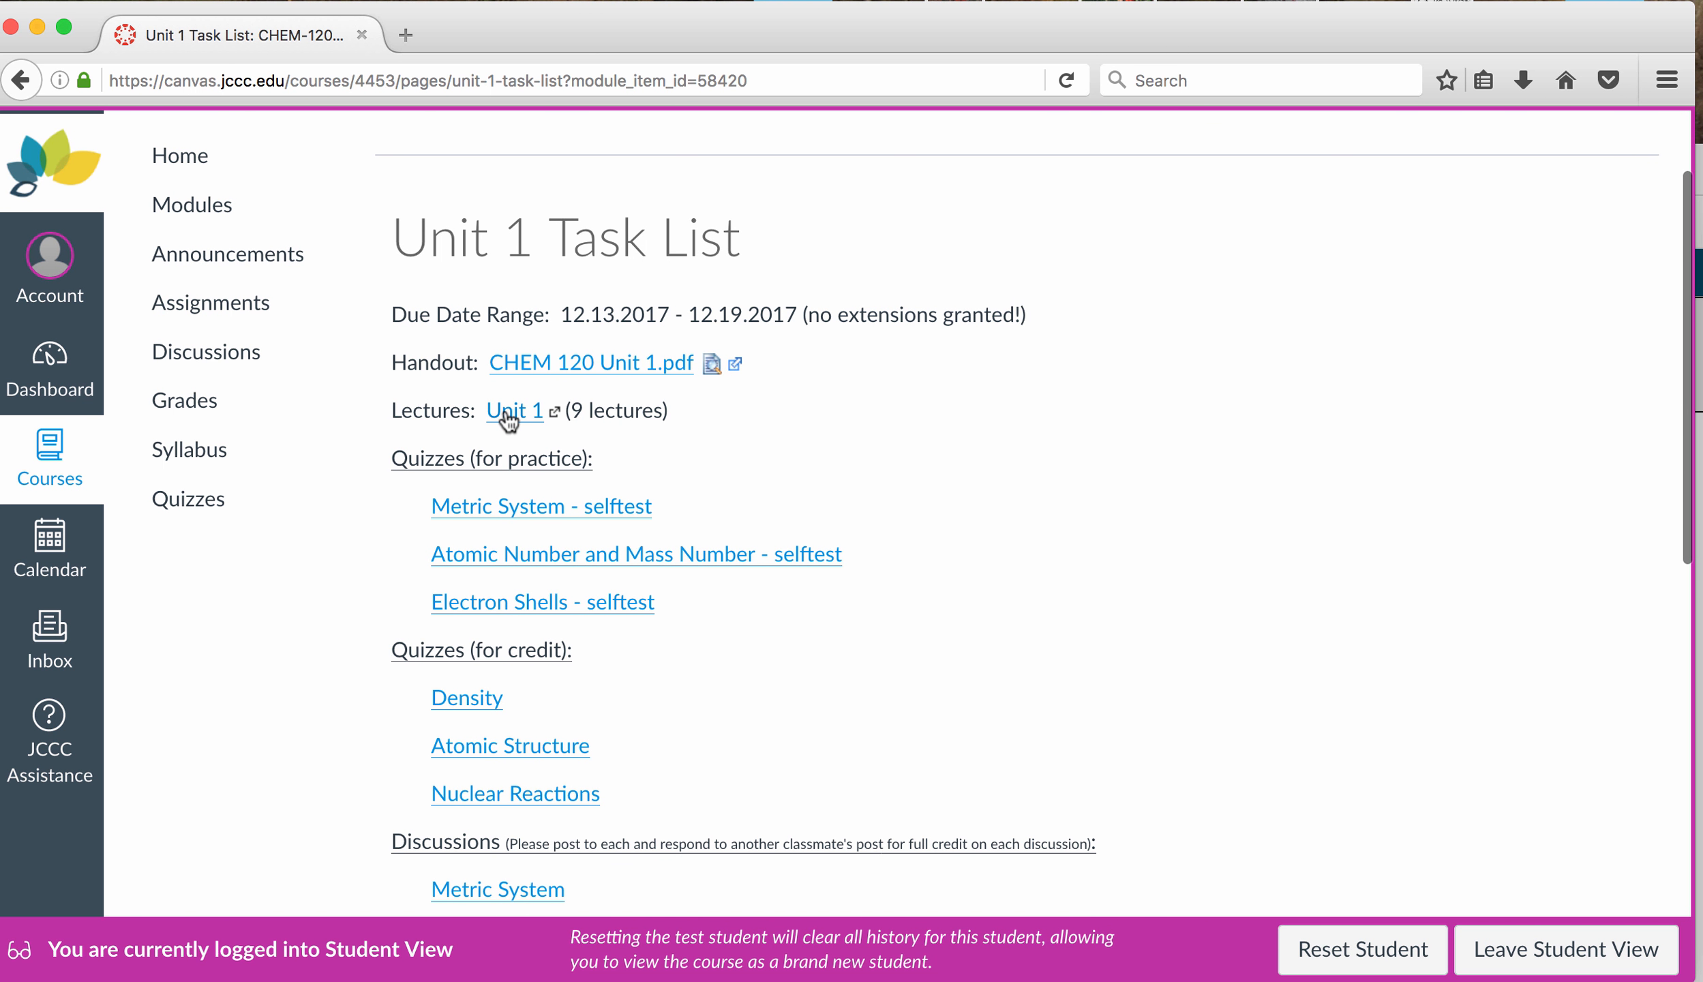
pyautogui.moveTo(516, 409)
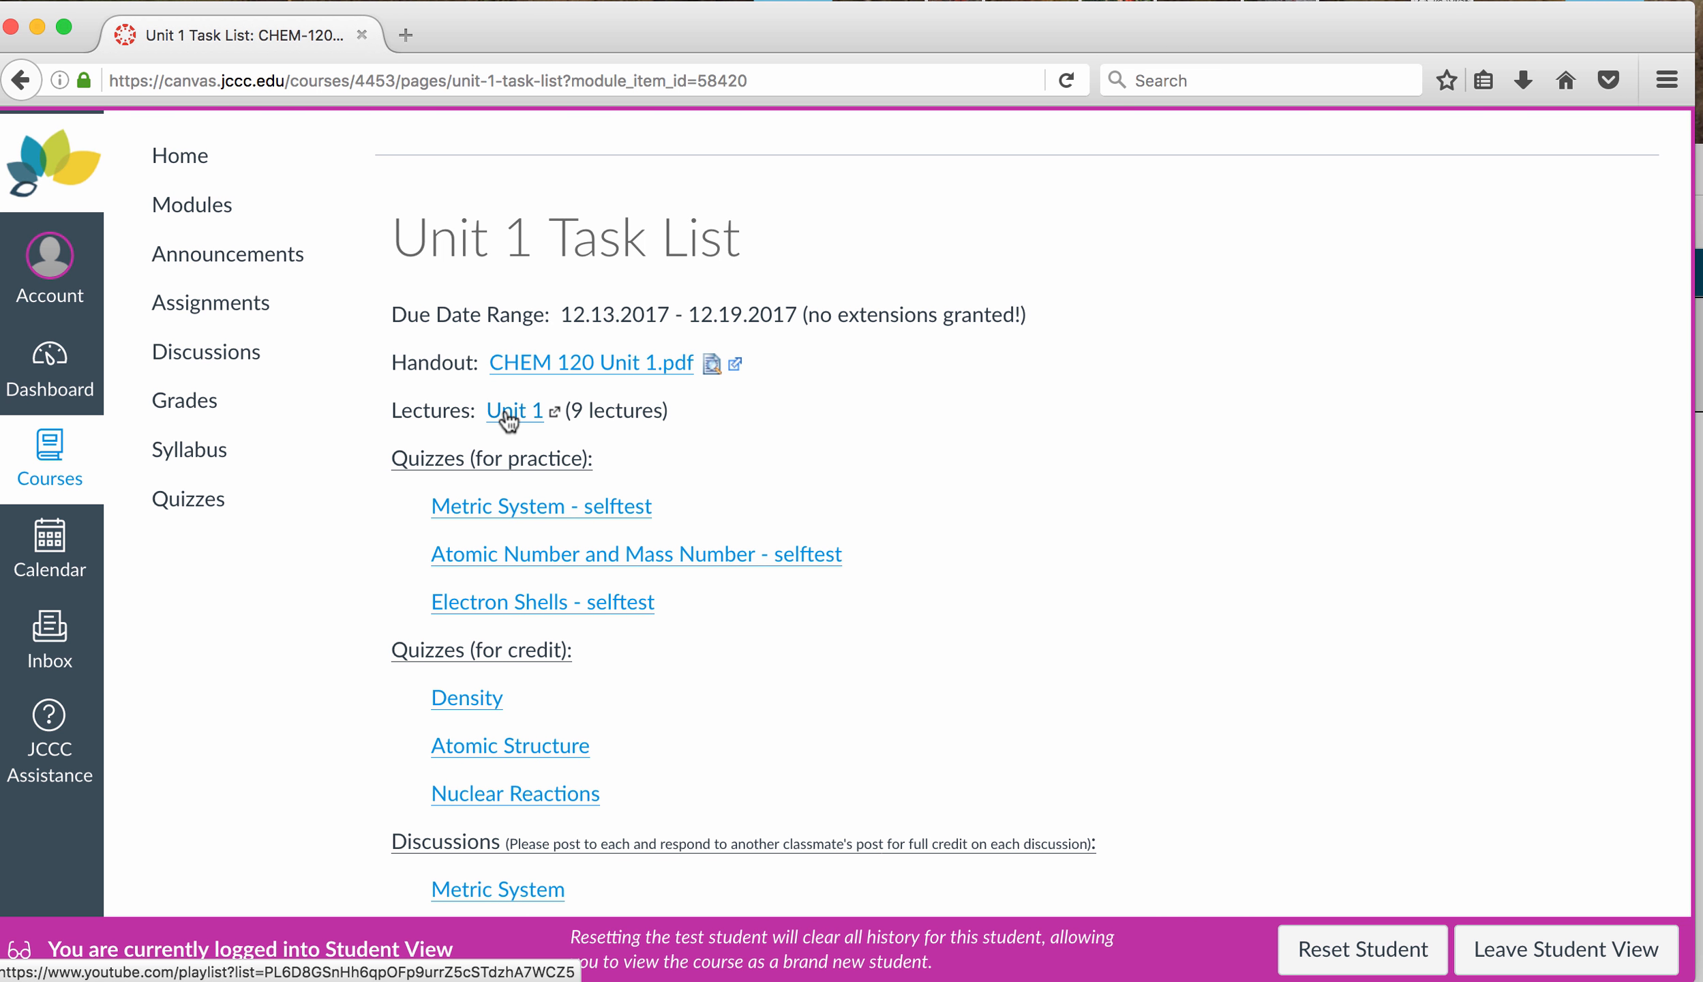
pyautogui.moveTo(532, 370)
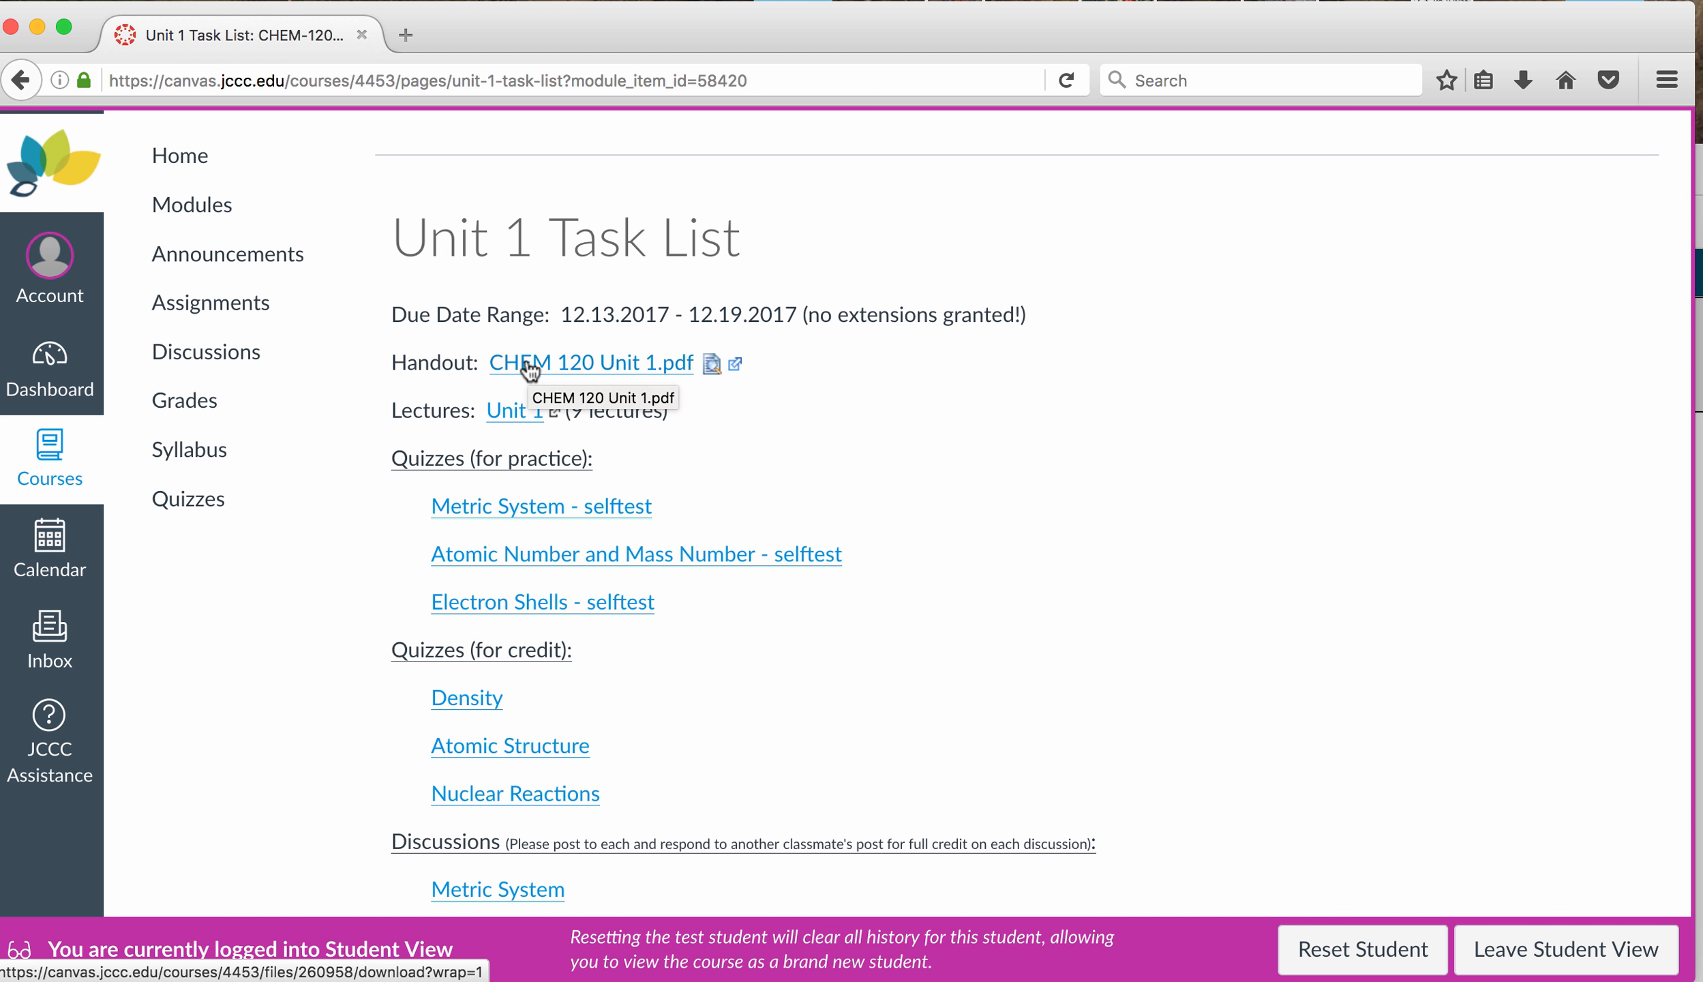
pyautogui.moveTo(665, 377)
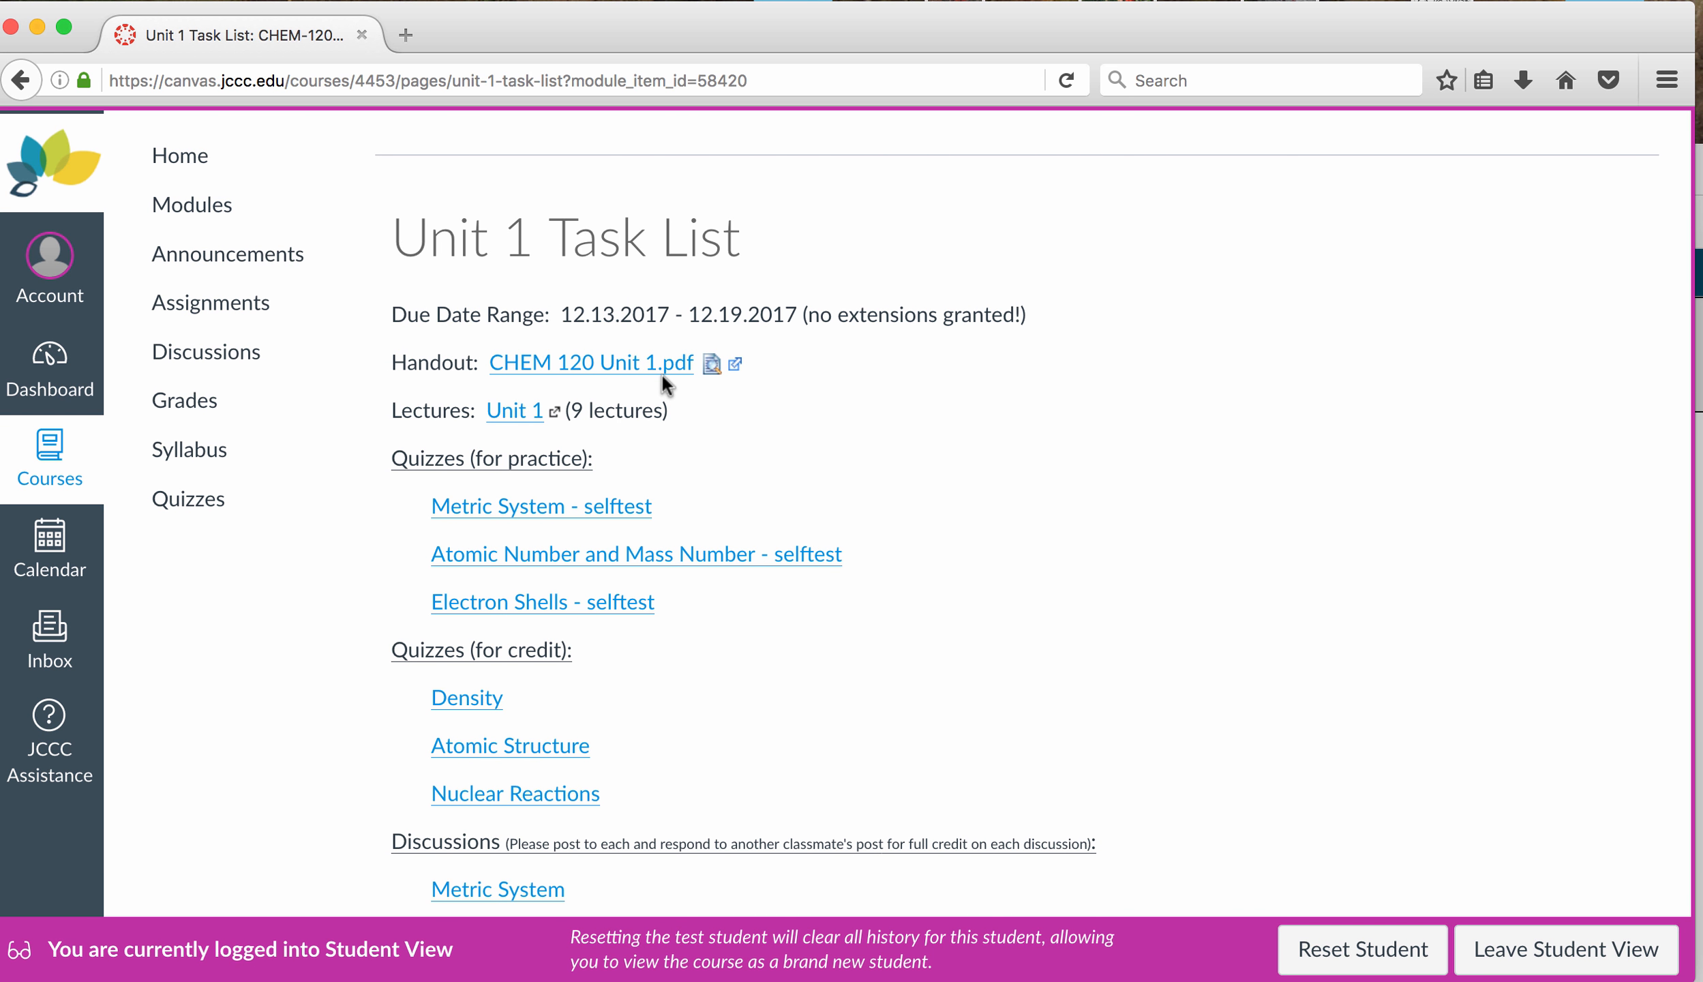
pyautogui.moveTo(610, 385)
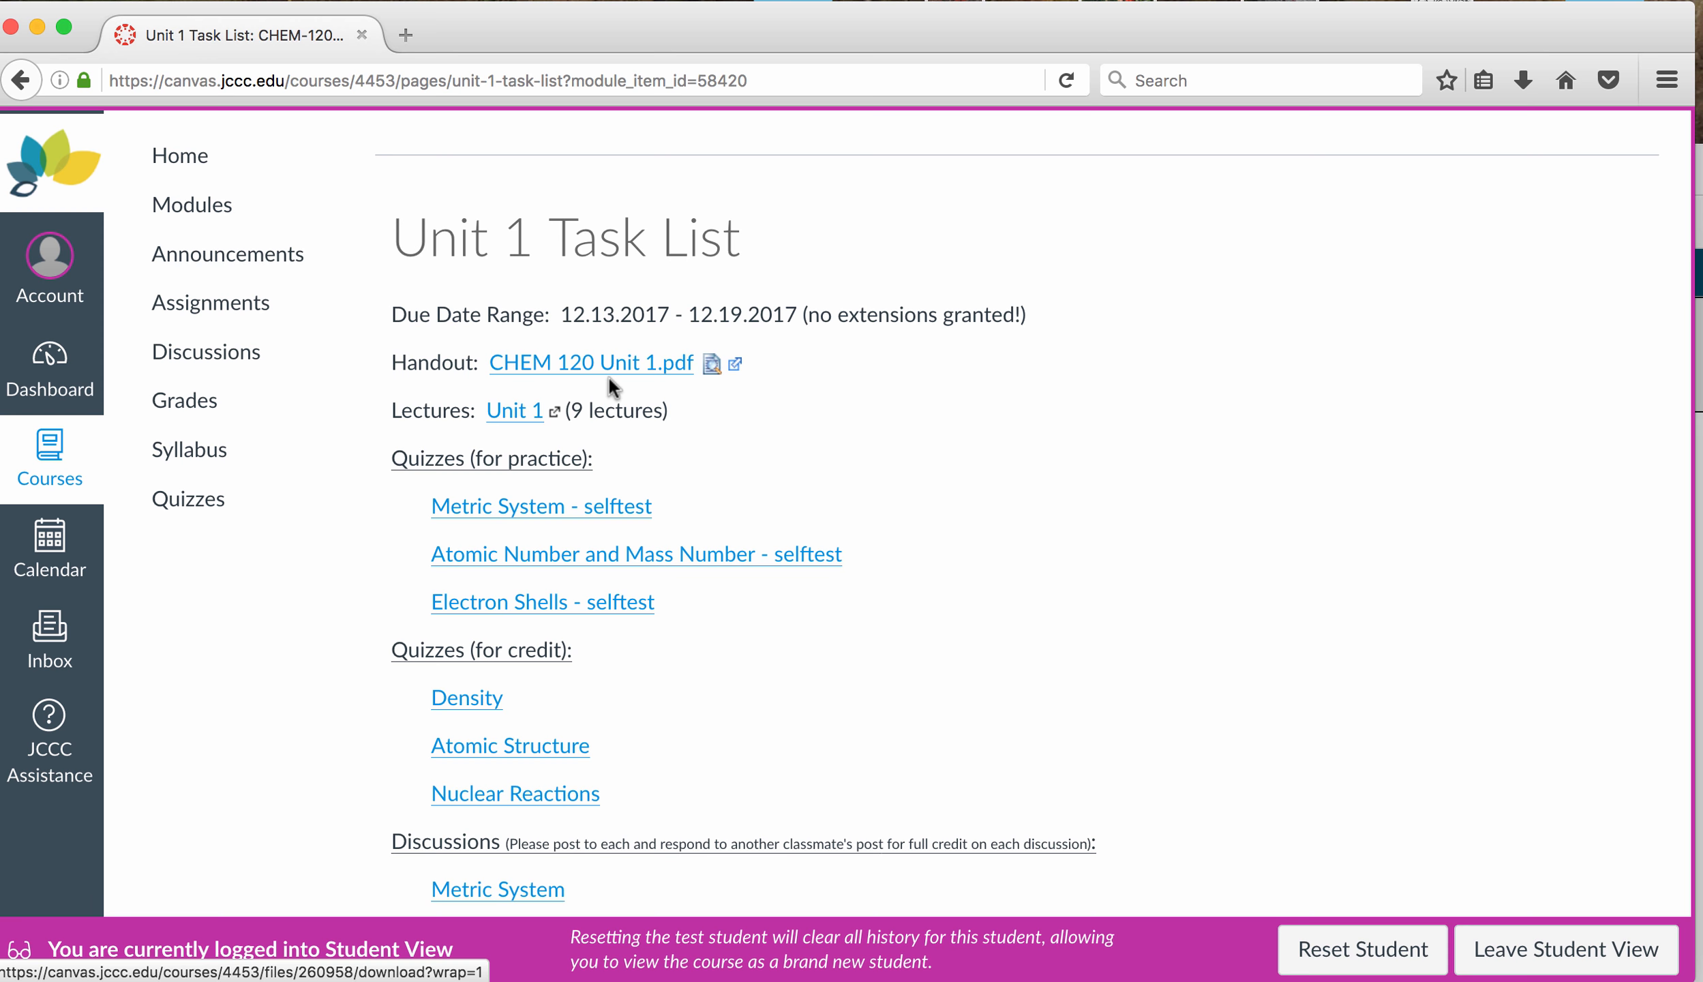
pyautogui.moveTo(516, 410)
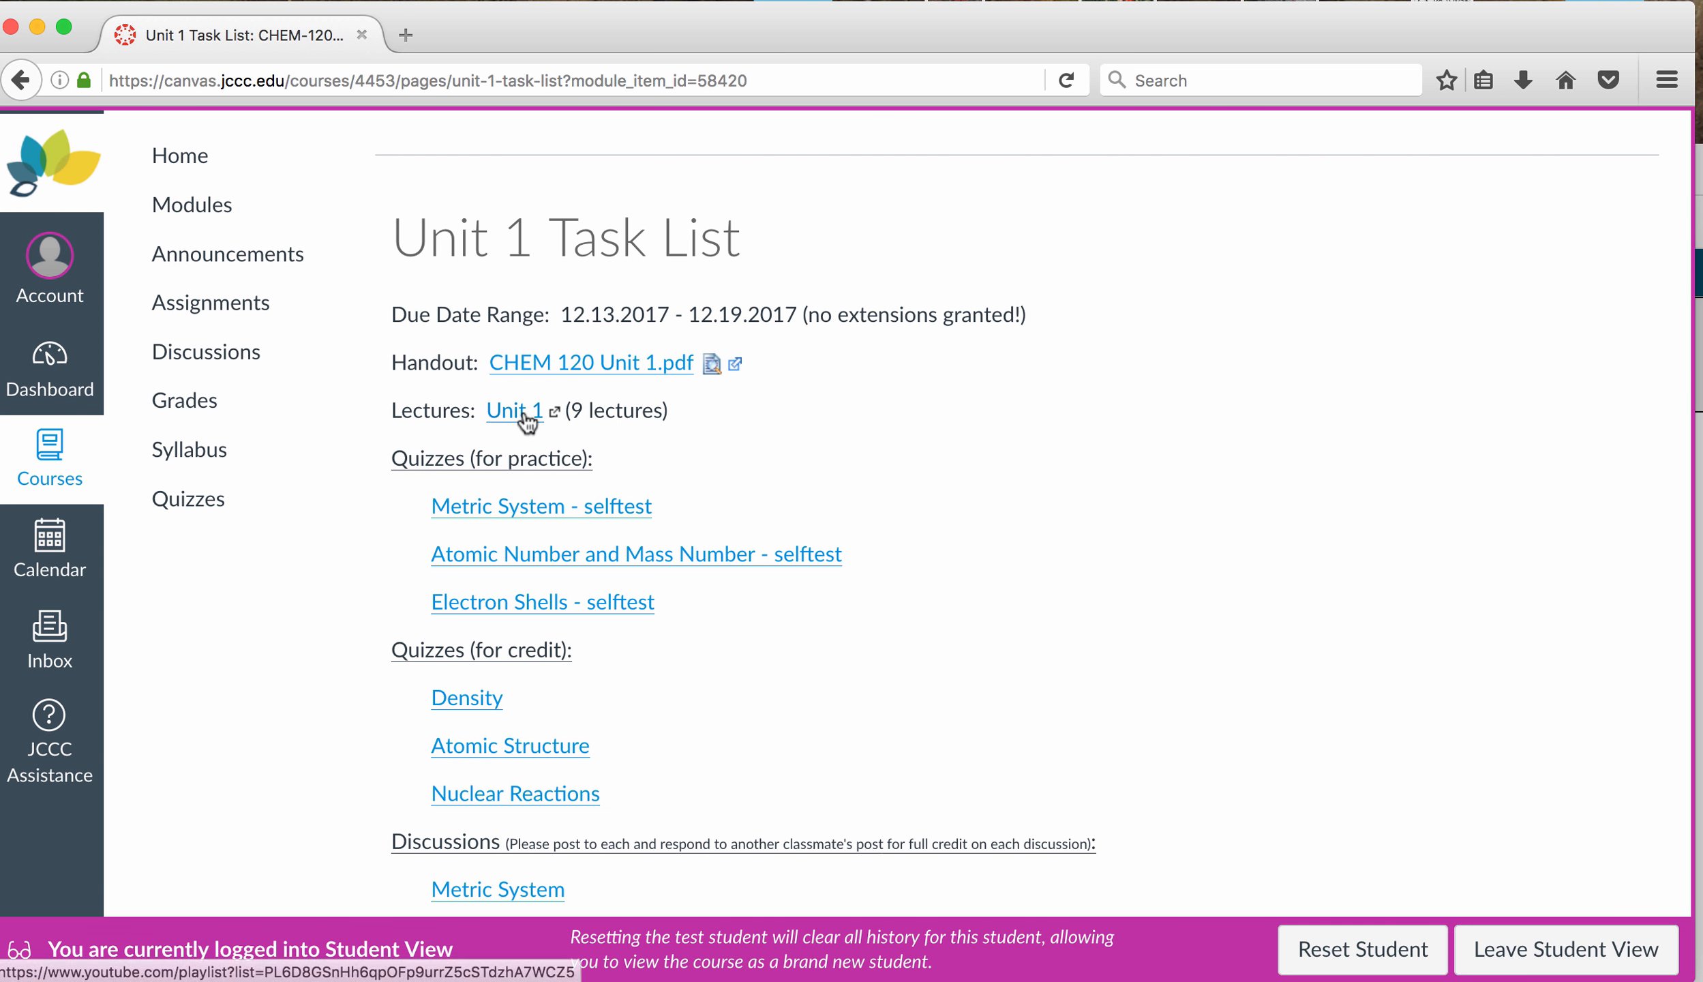
pyautogui.click(513, 410)
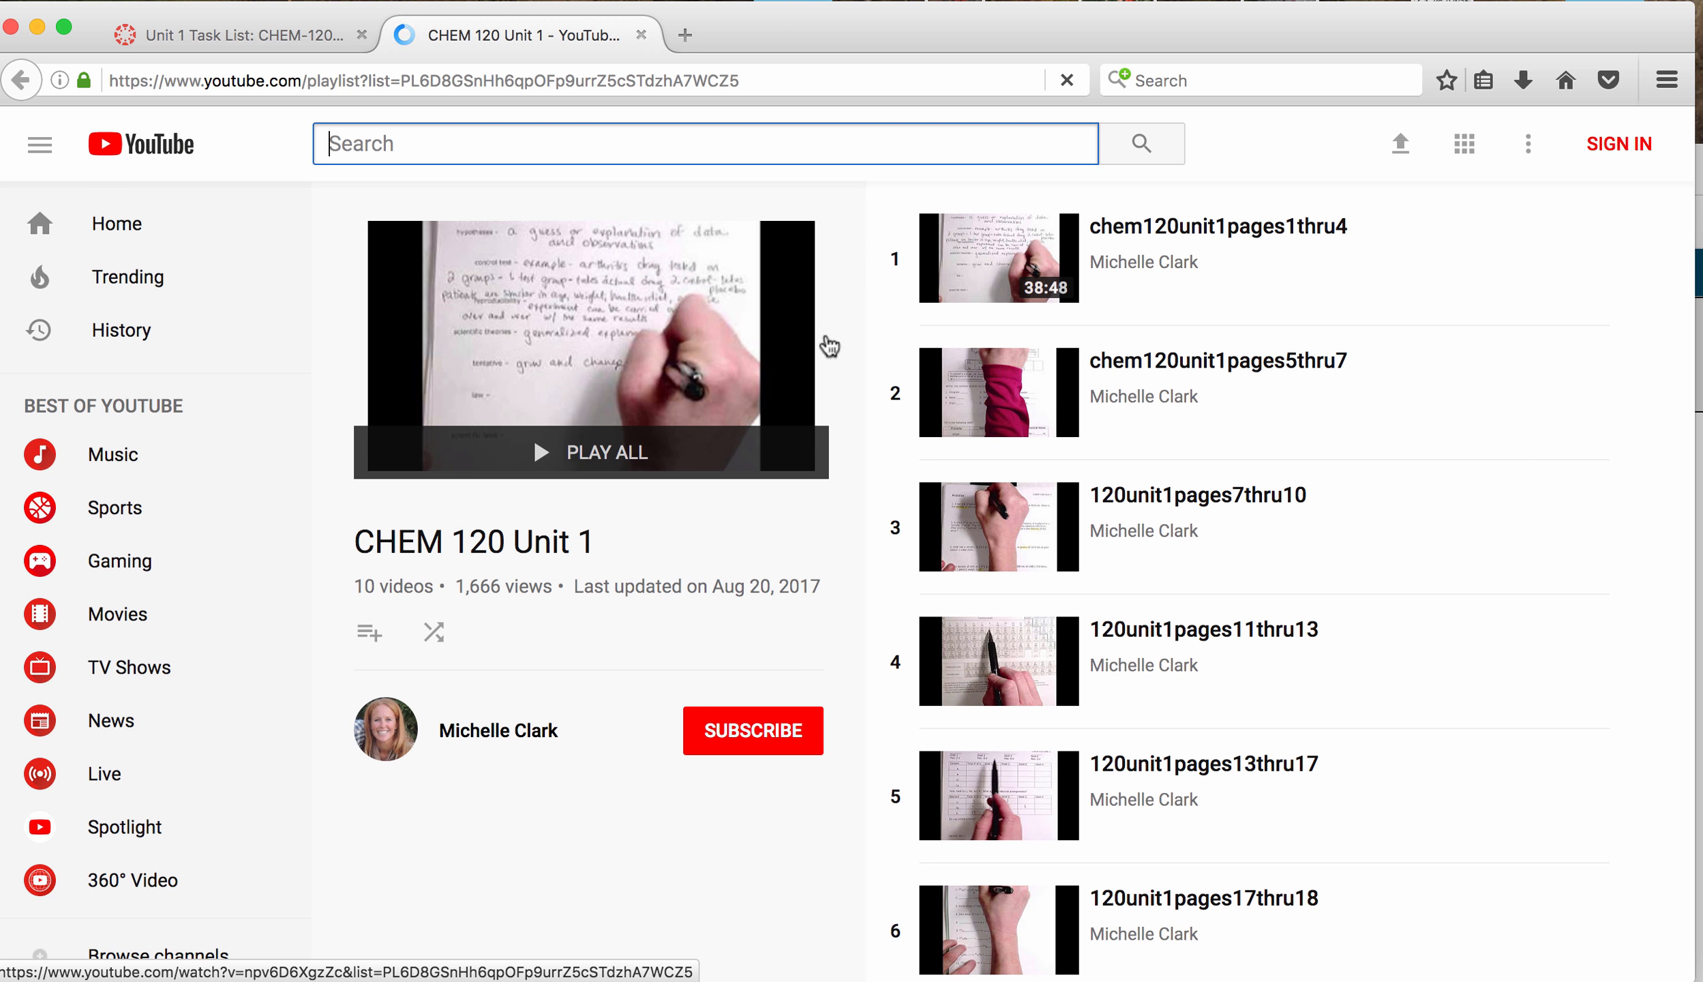
# Step: Play the first Unit 1 lecture video in the playlist, then pause it
pyautogui.click(590, 452)
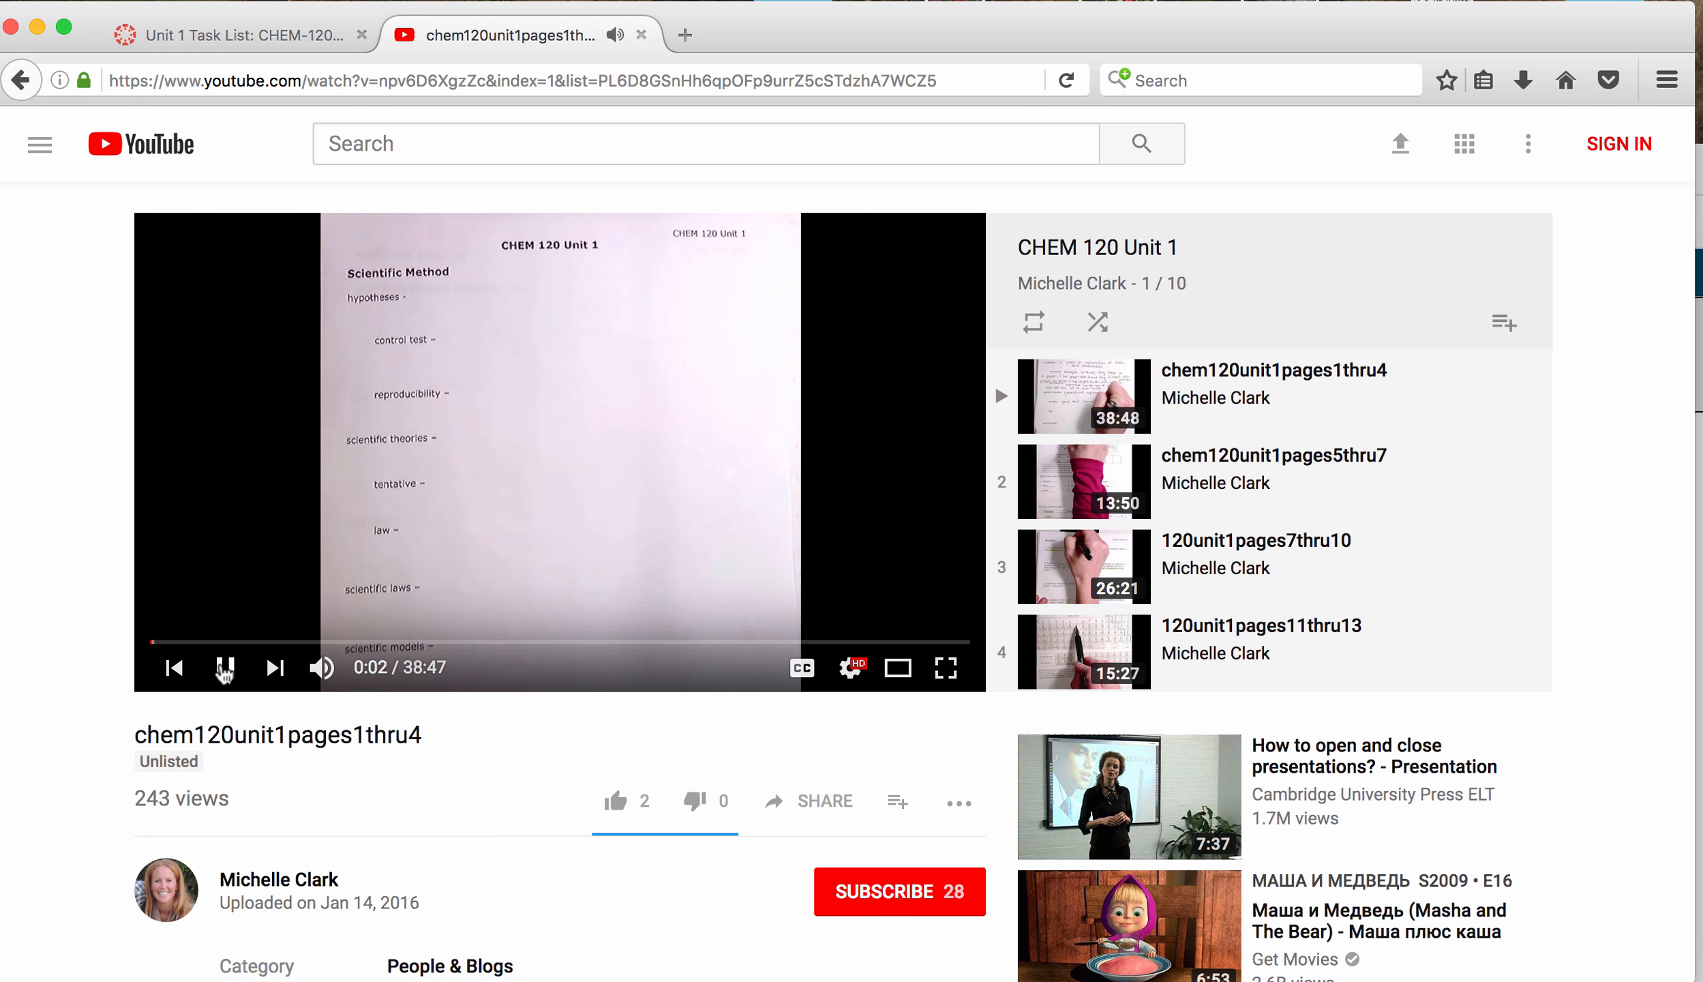
pyautogui.click(261, 641)
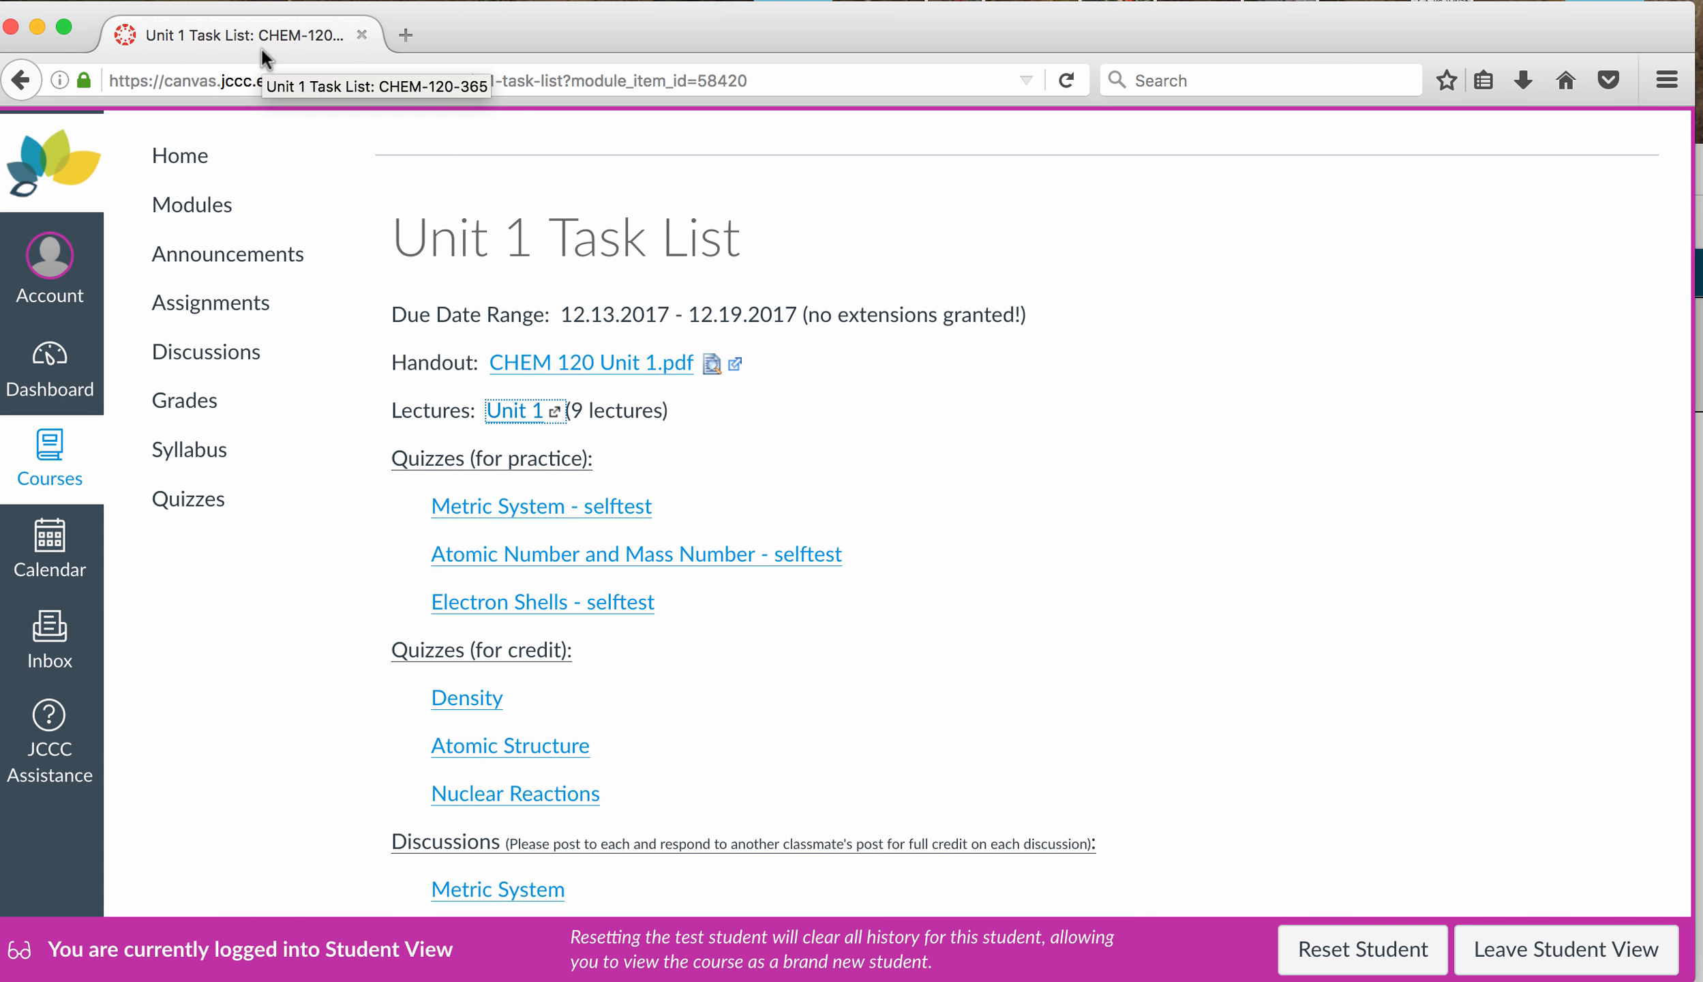
pyautogui.moveTo(499, 168)
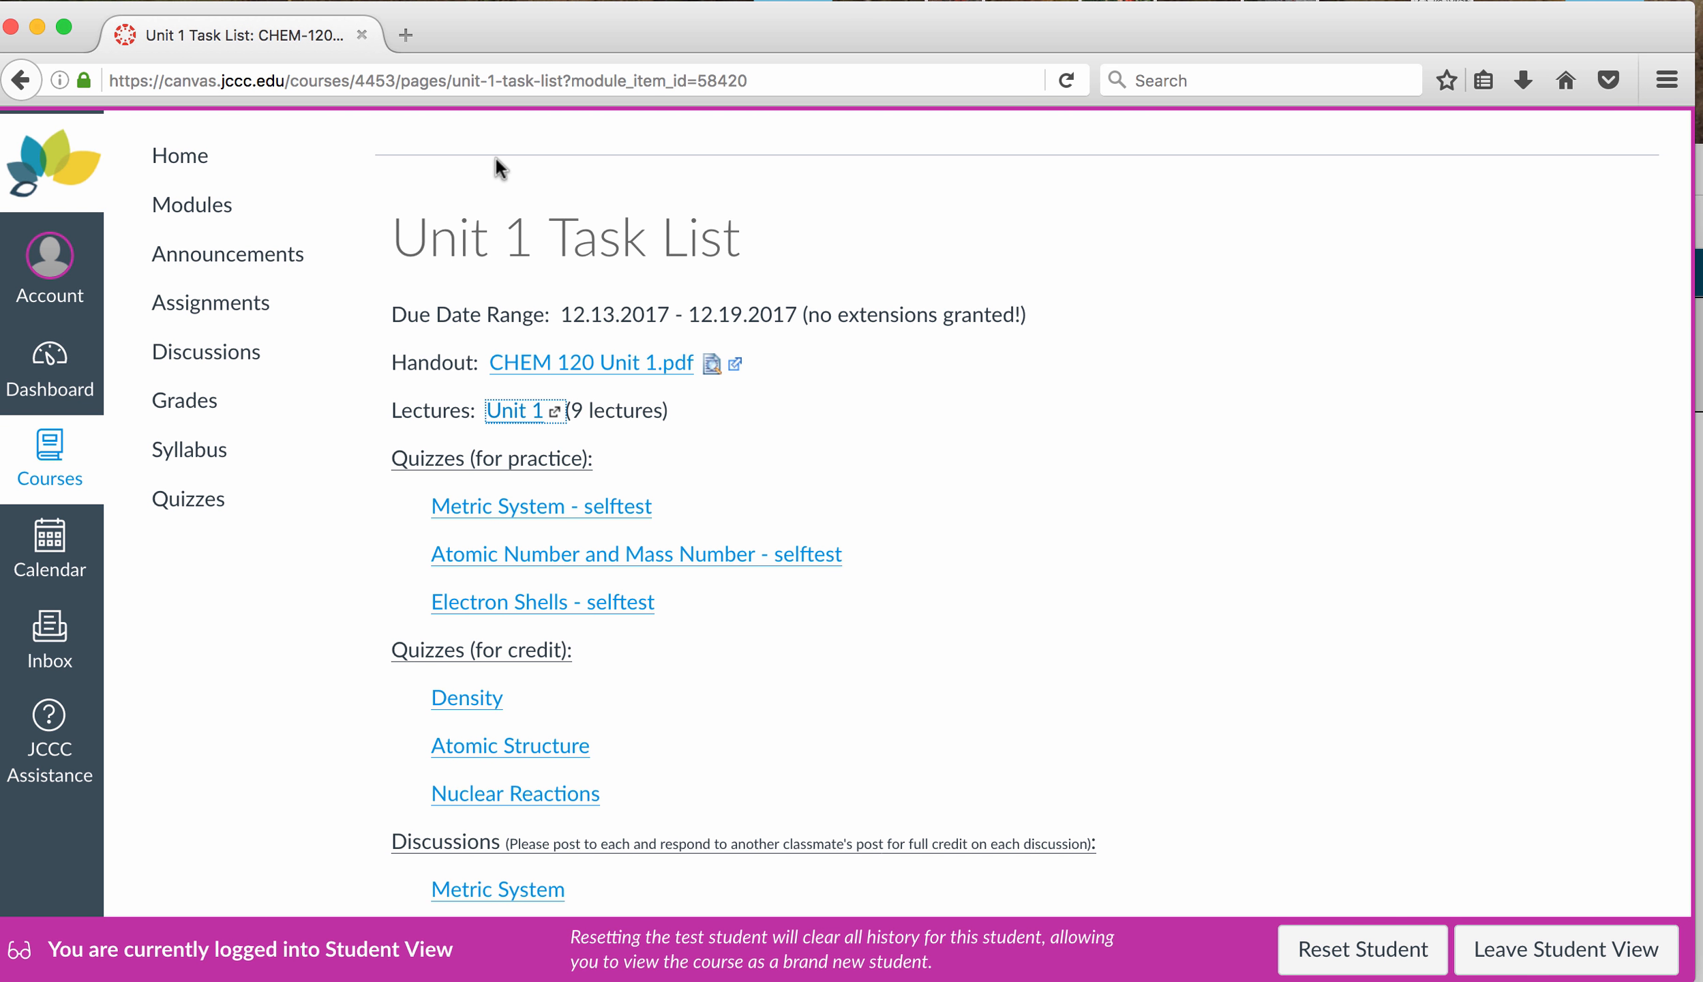
pyautogui.moveTo(589, 433)
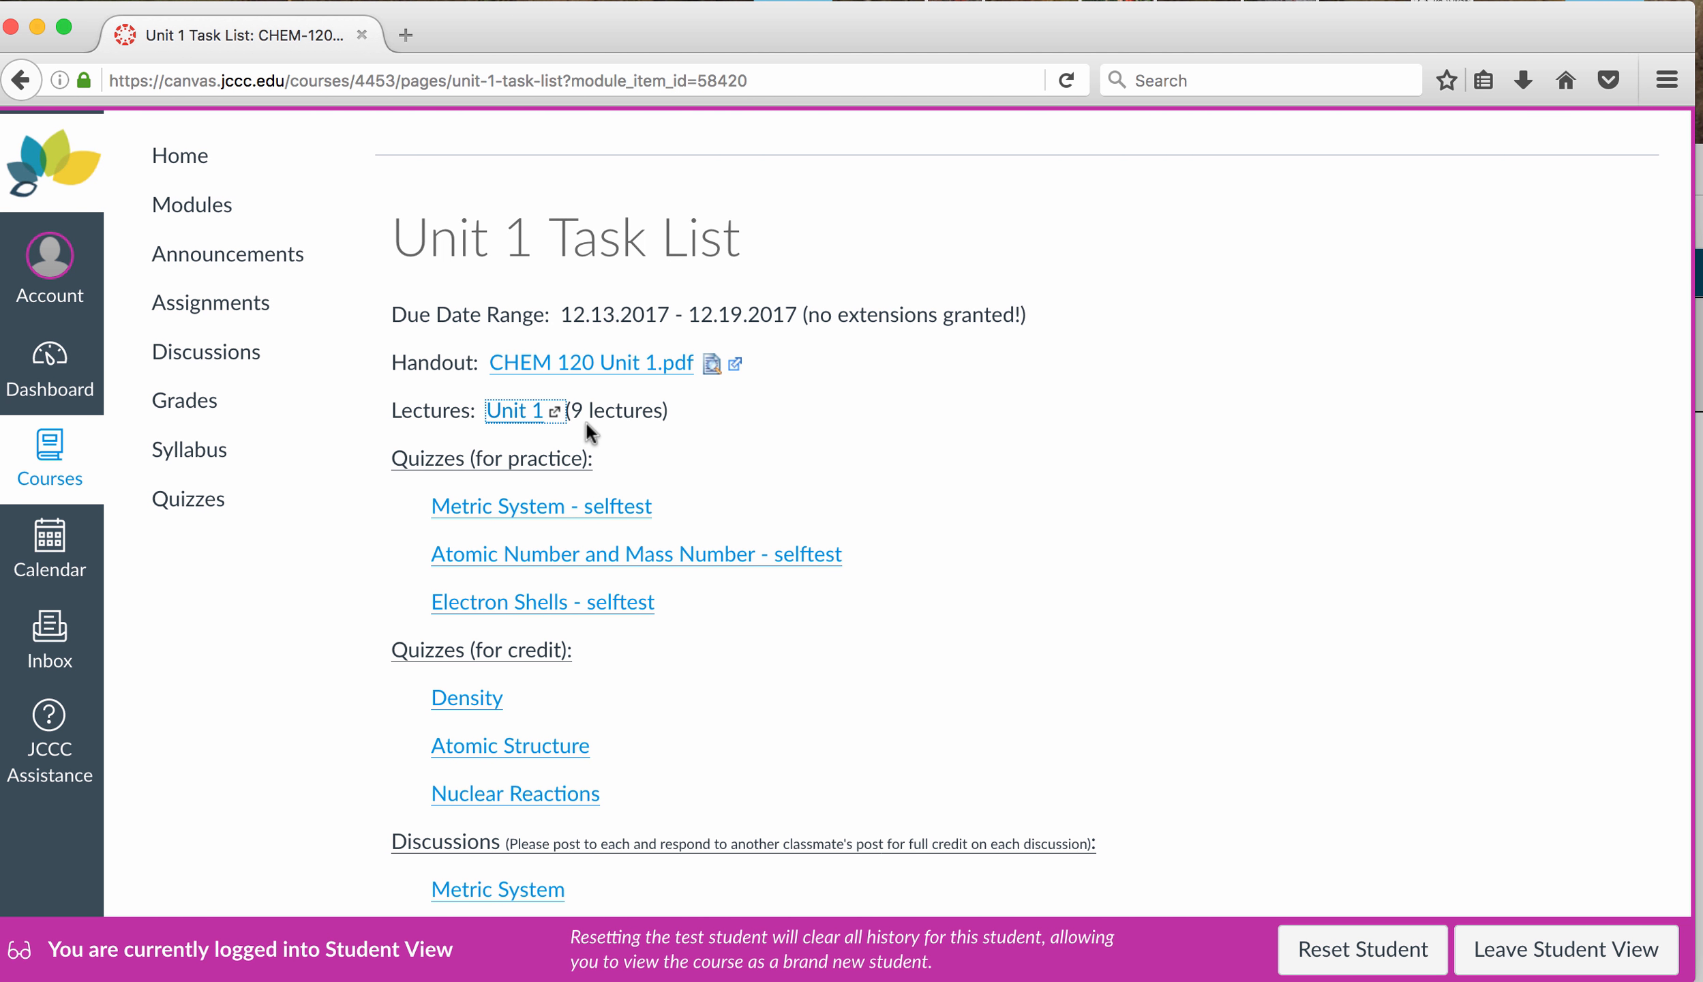
pyautogui.moveTo(611, 407)
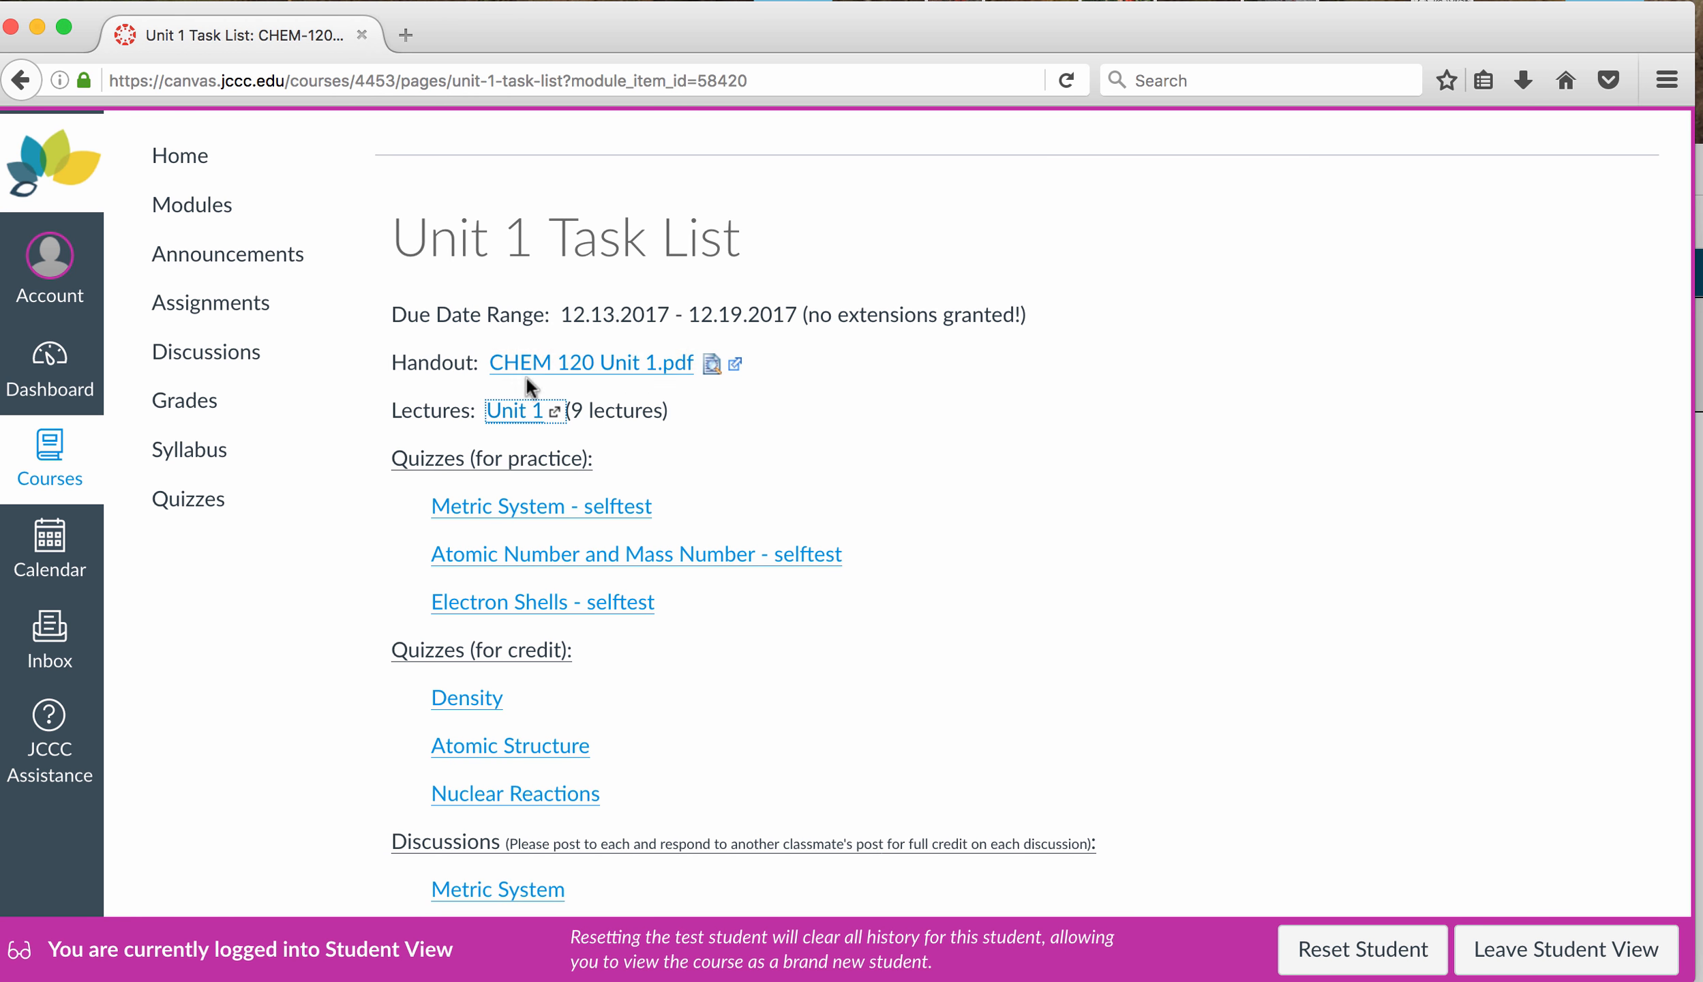
pyautogui.moveTo(1042, 436)
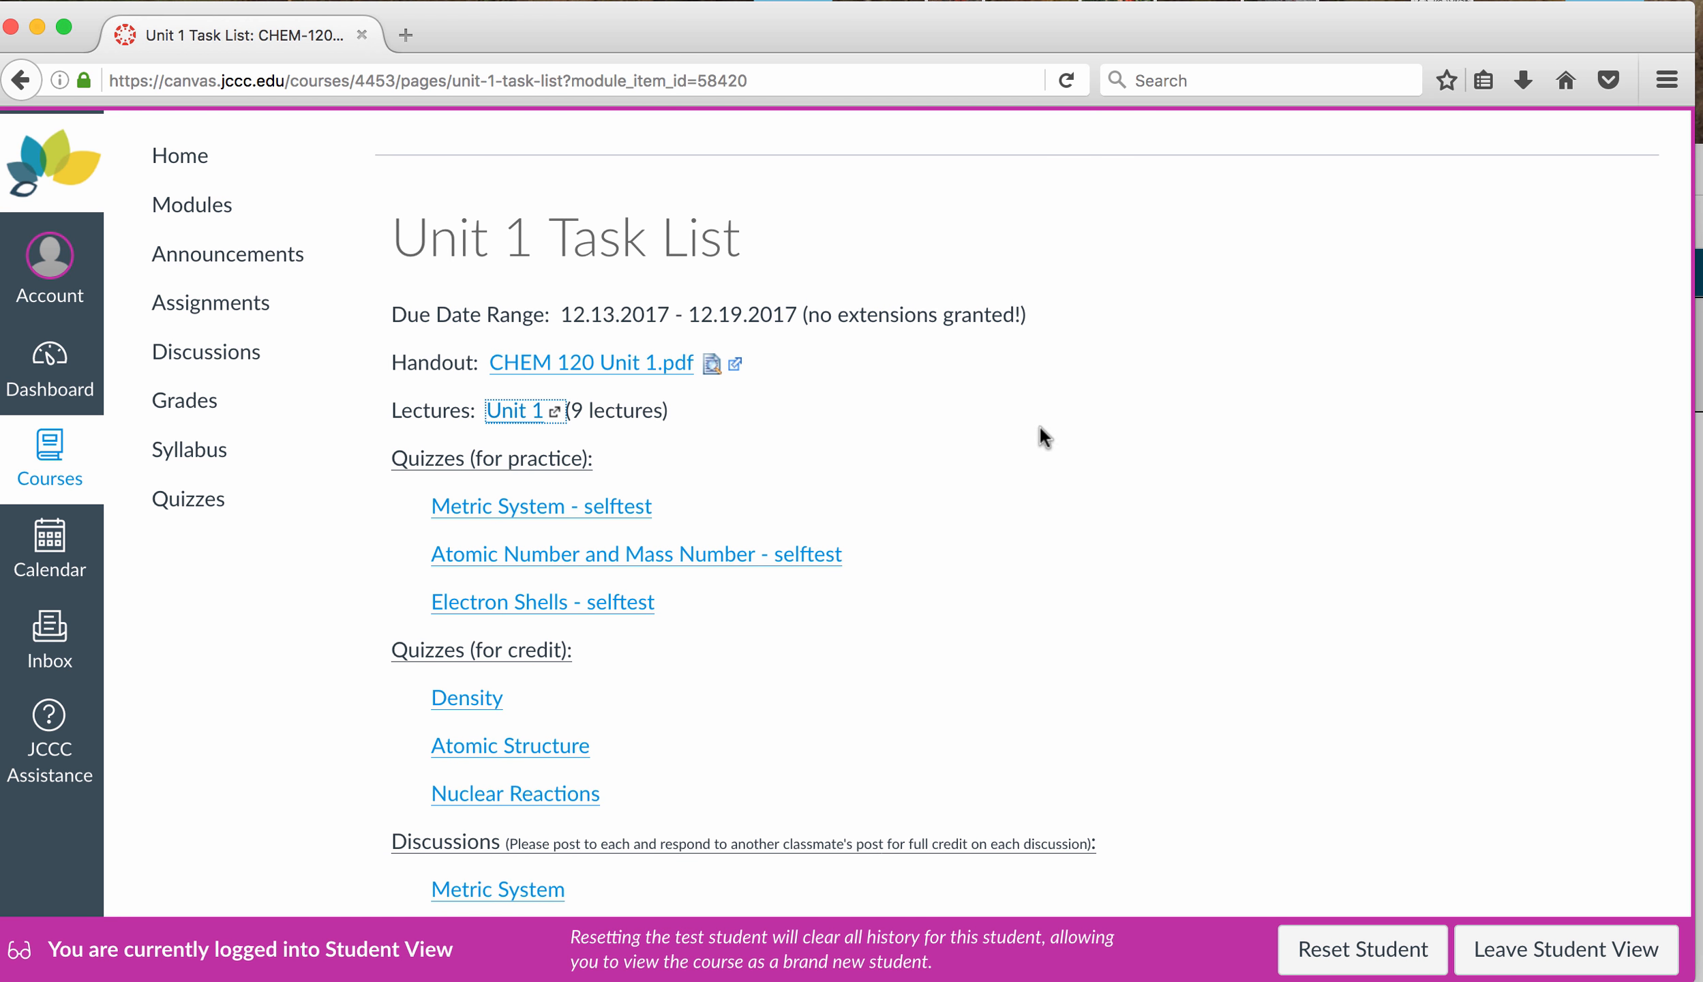
# Step: Scroll the Unit 1 Task List down to the Labs, Textbook Reading and HW Problems
pyautogui.scroll(-3)
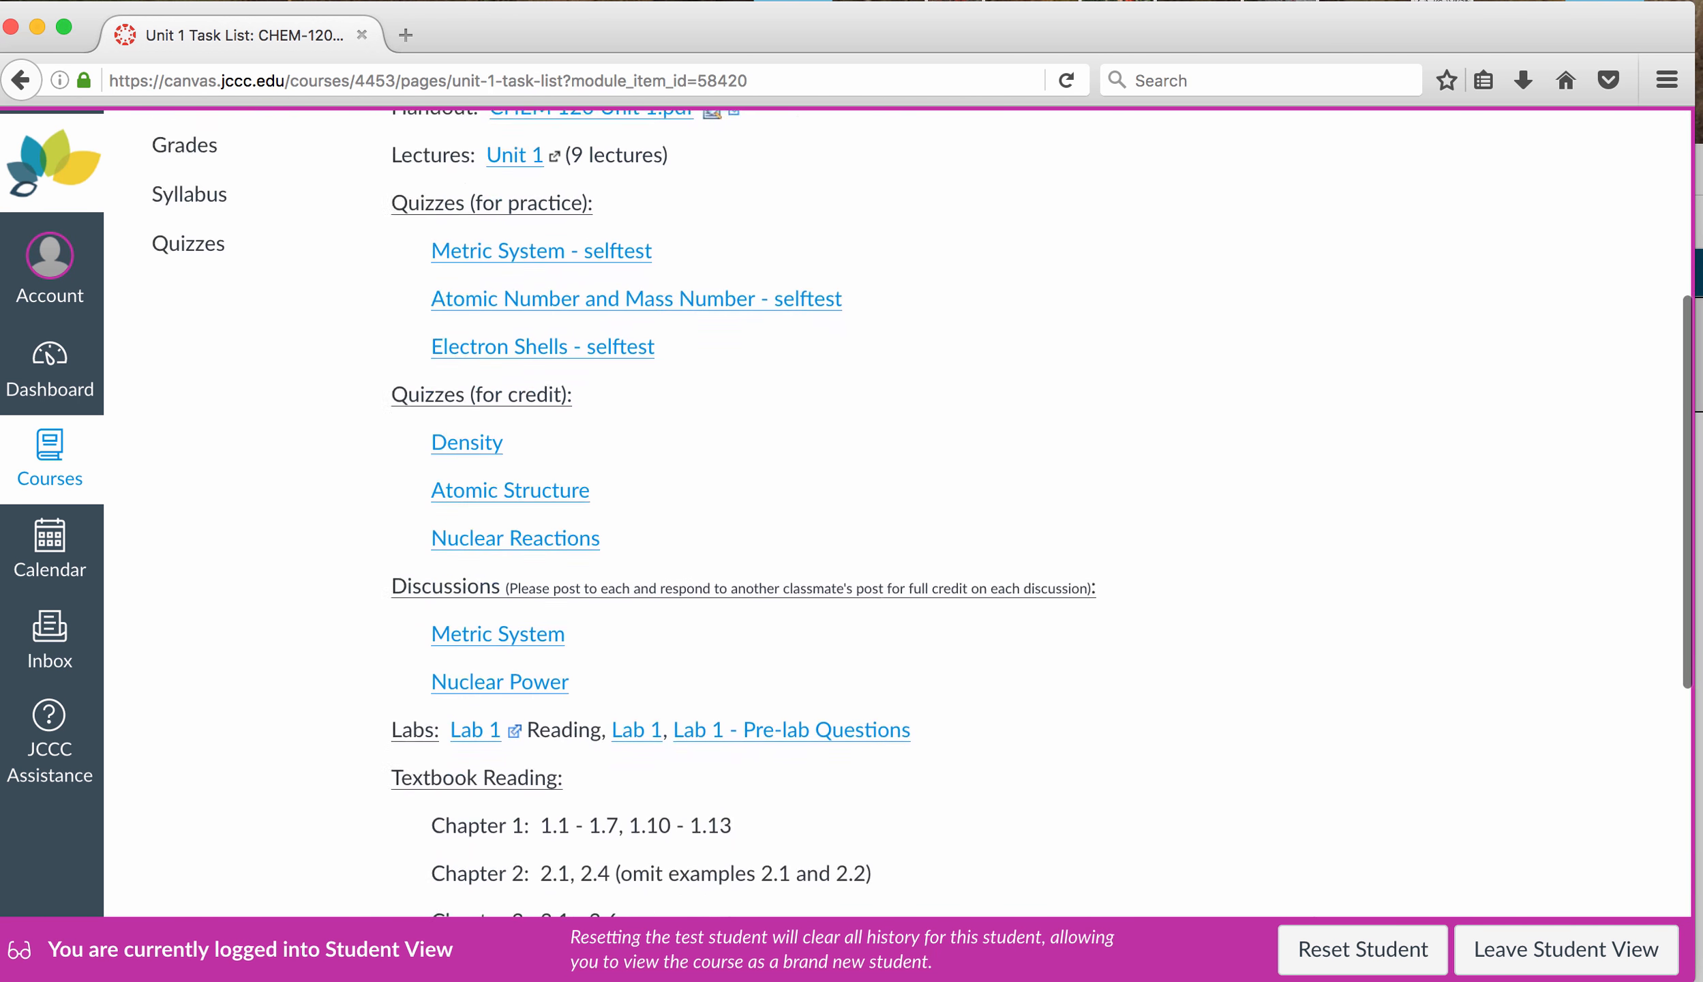
pyautogui.scroll(-3)
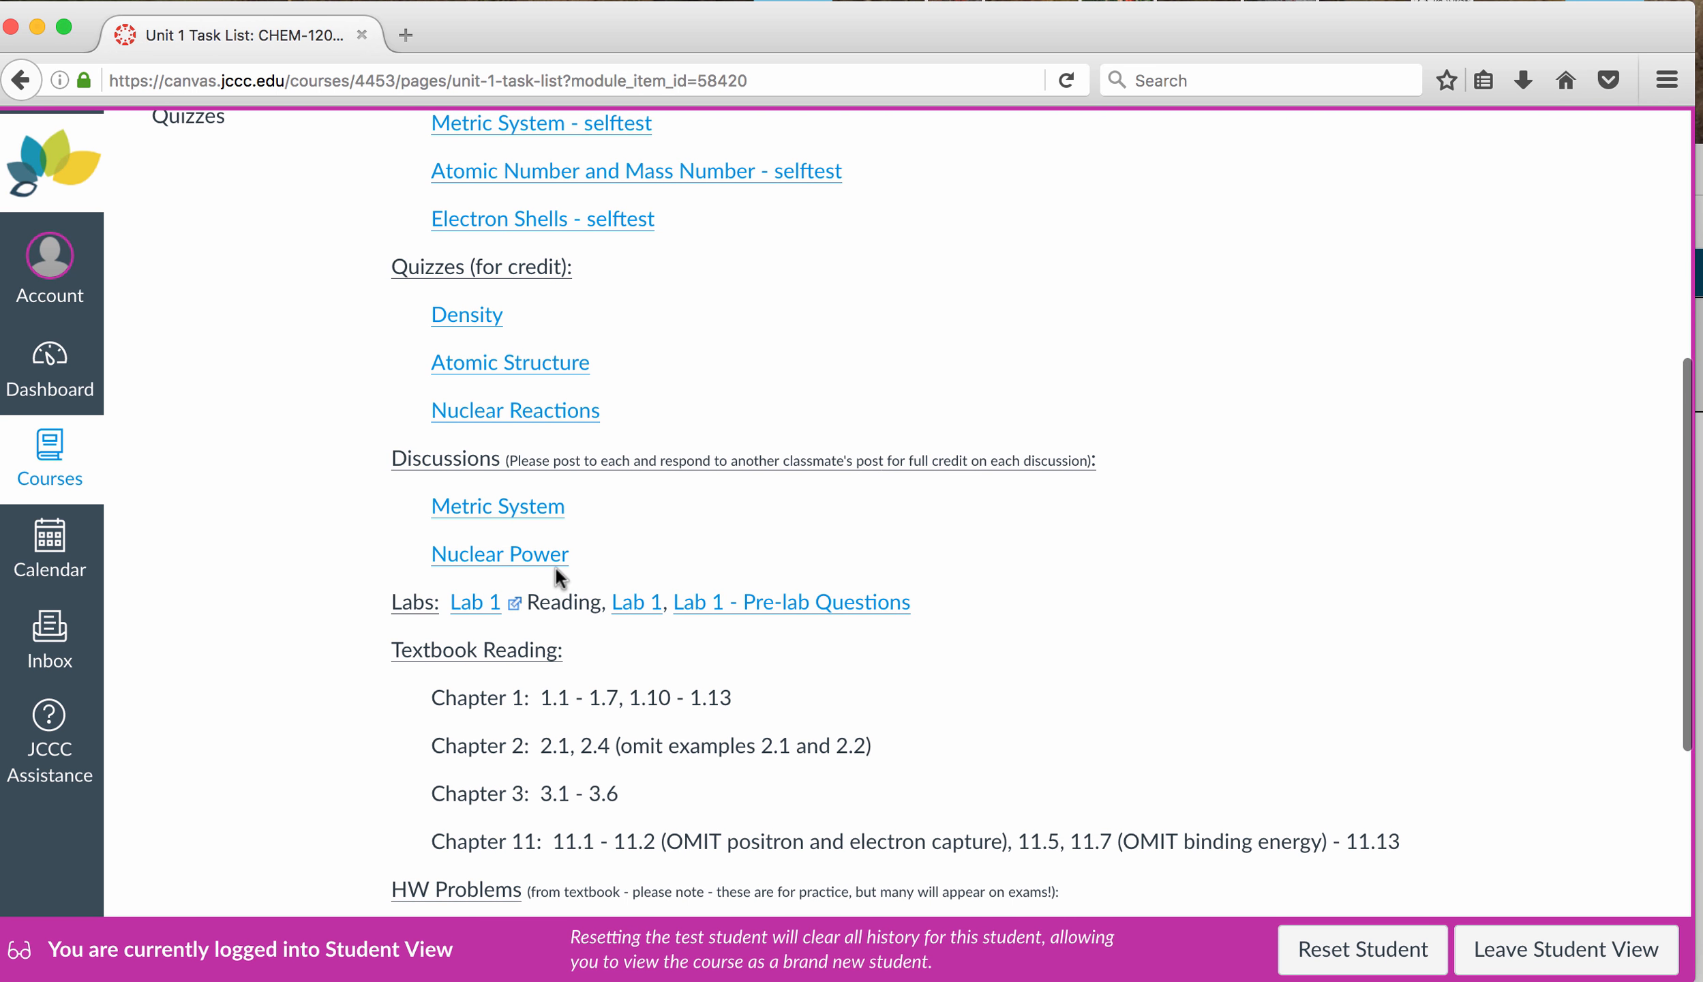
pyautogui.moveTo(1315, 553)
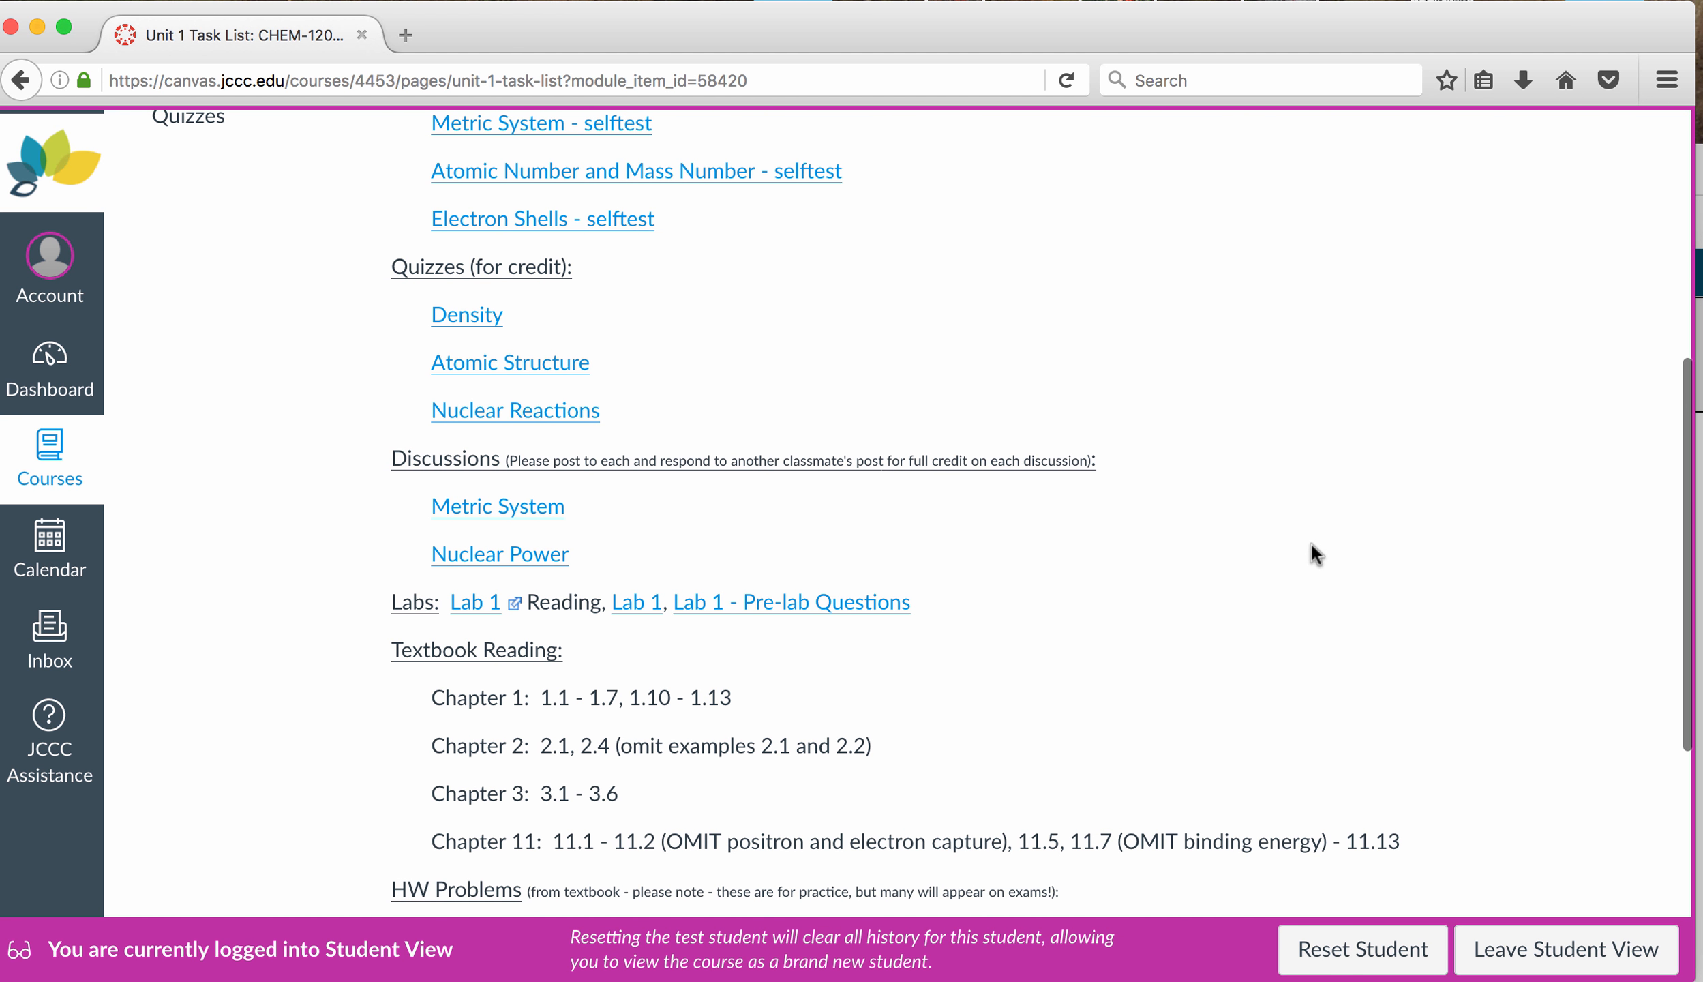
pyautogui.scroll(-3)
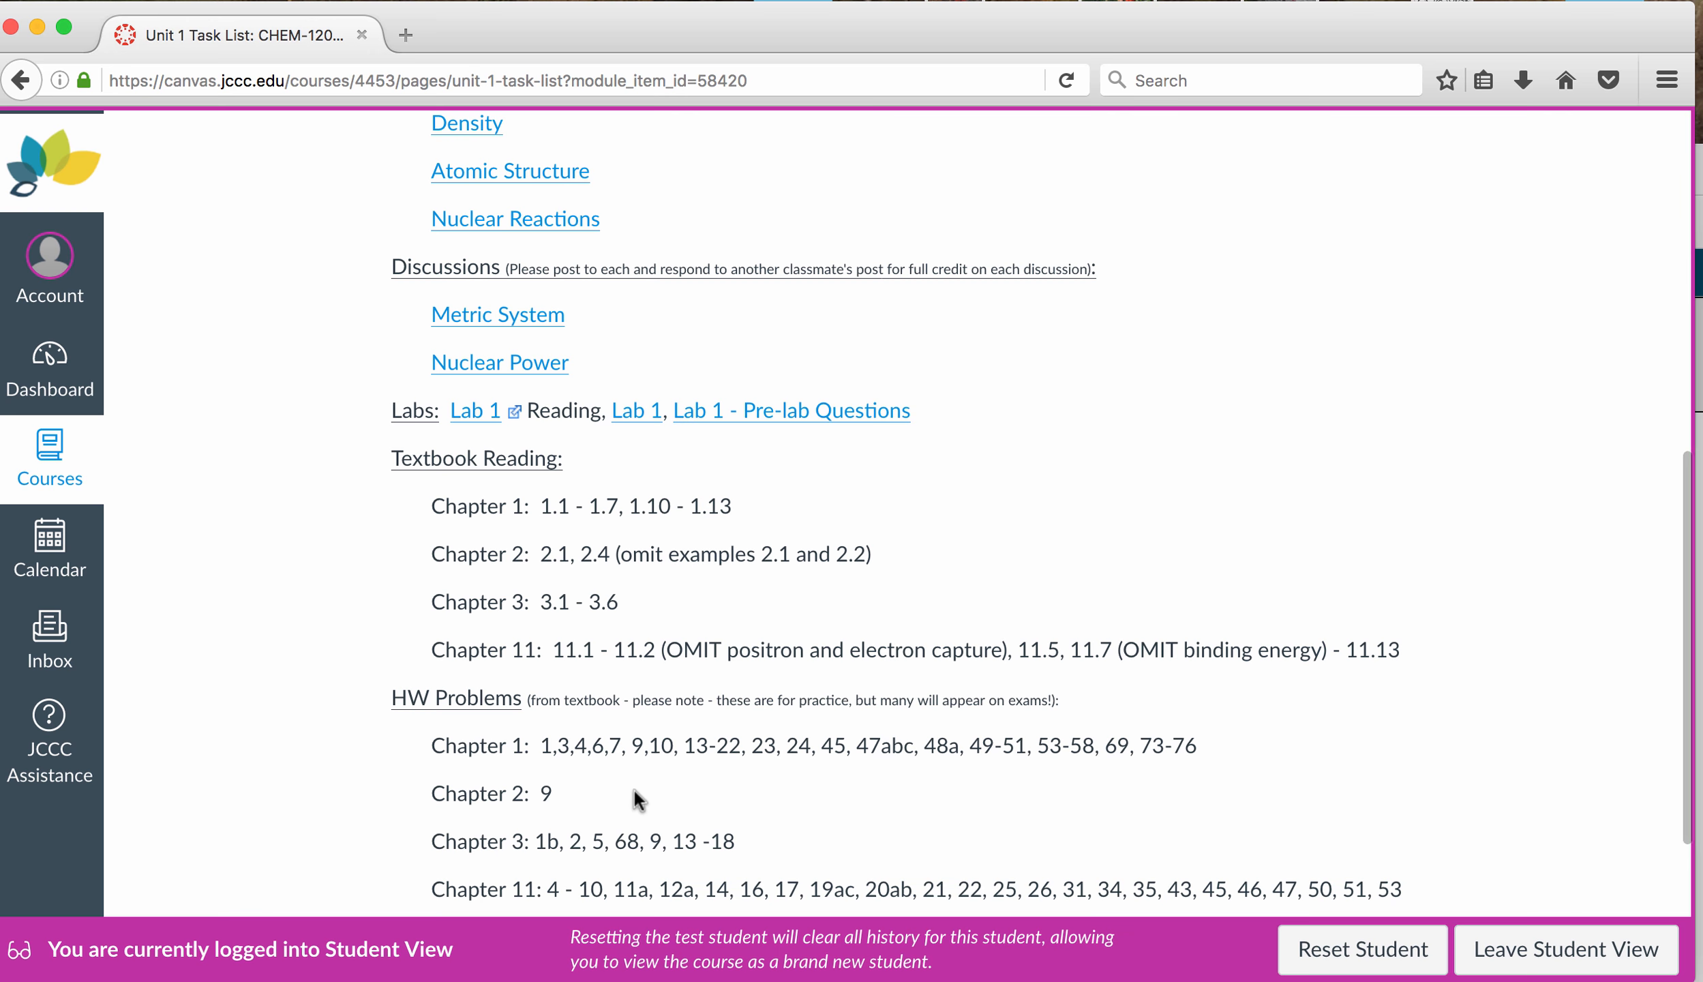
pyautogui.moveTo(1398, 340)
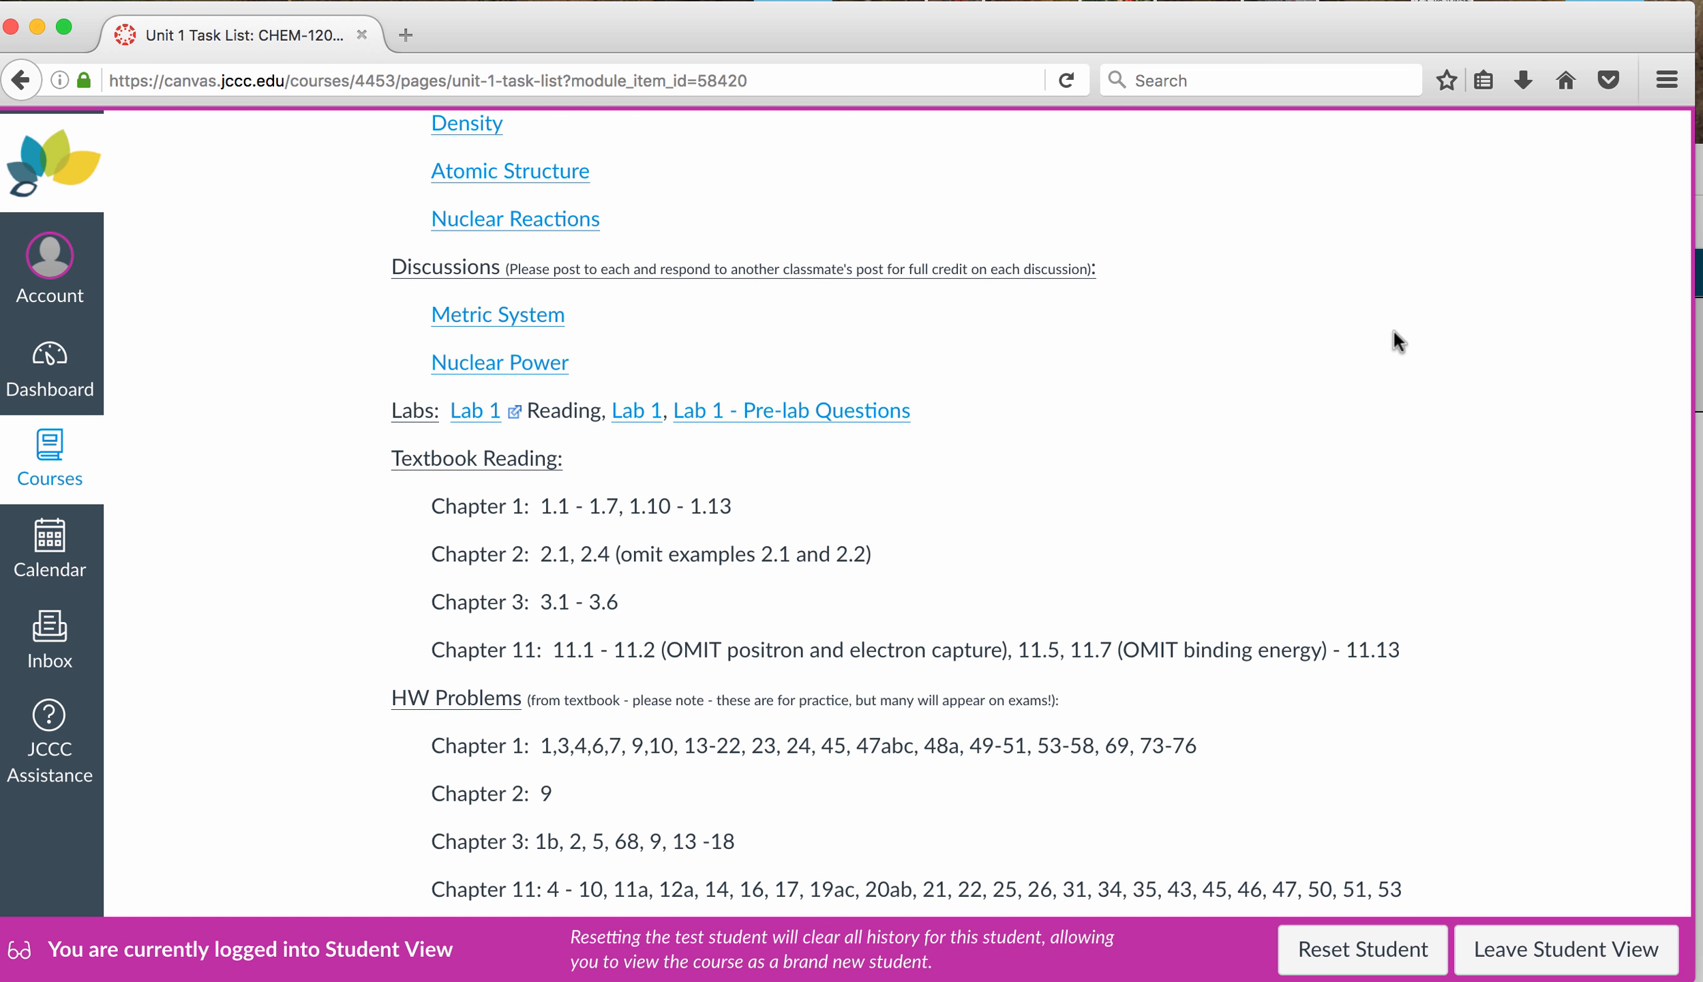
pyautogui.scroll(3)
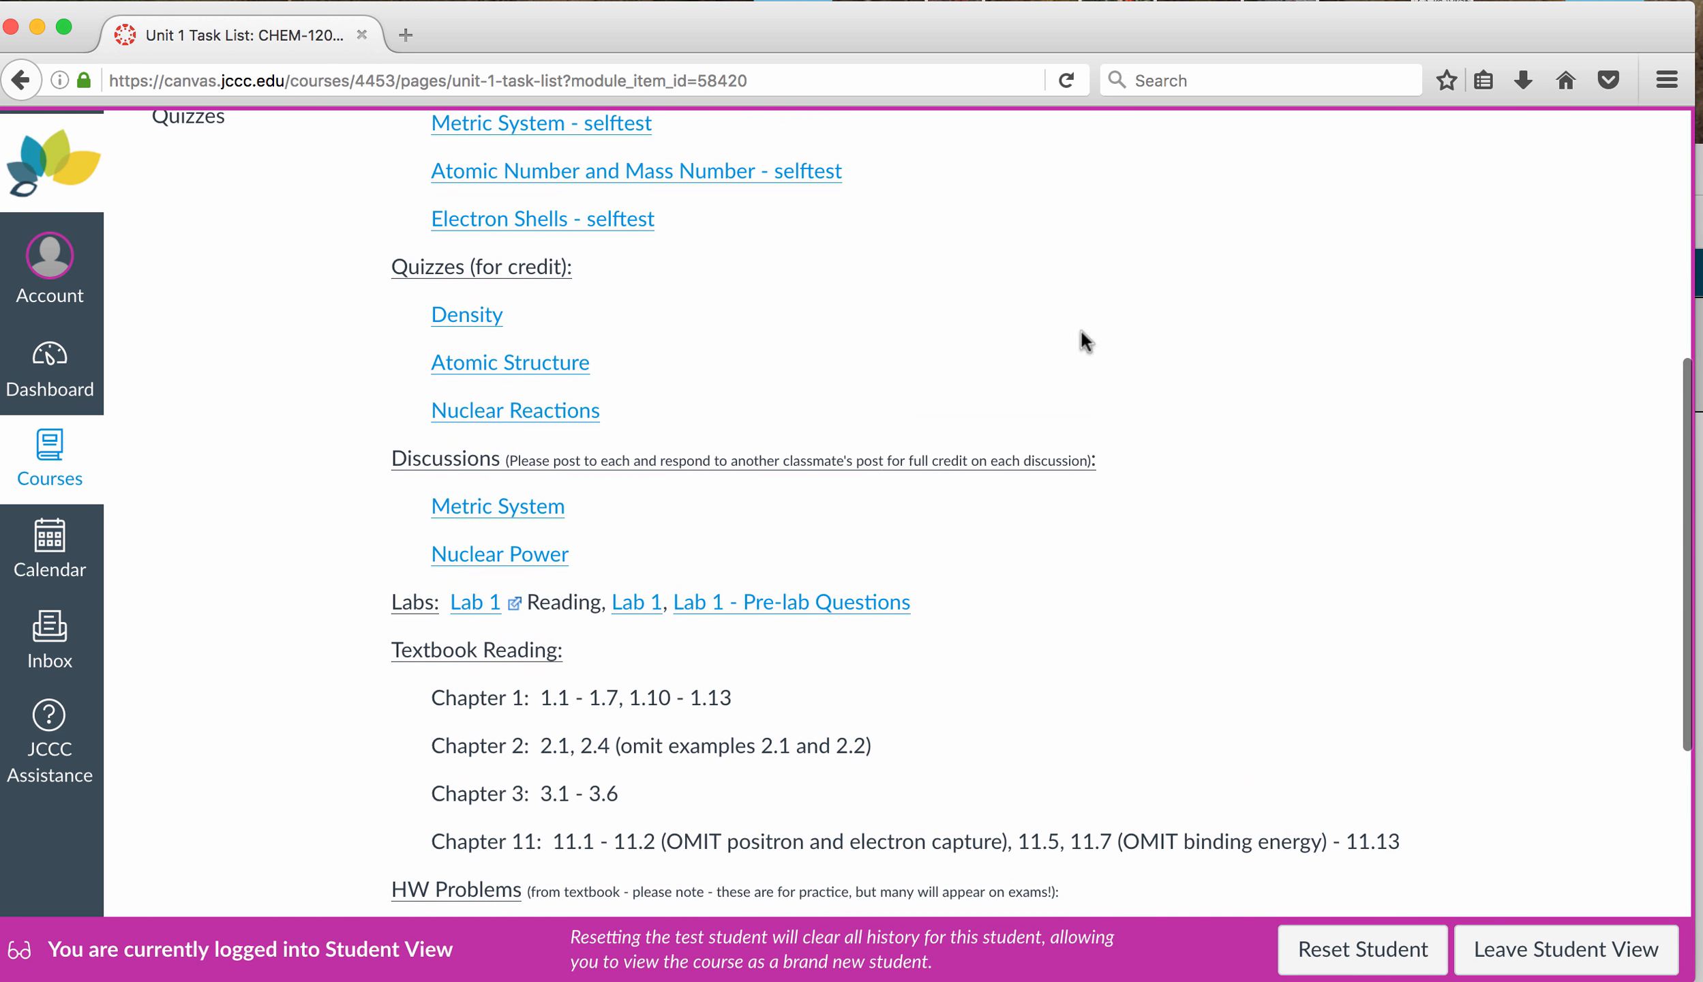
pyautogui.moveTo(736, 351)
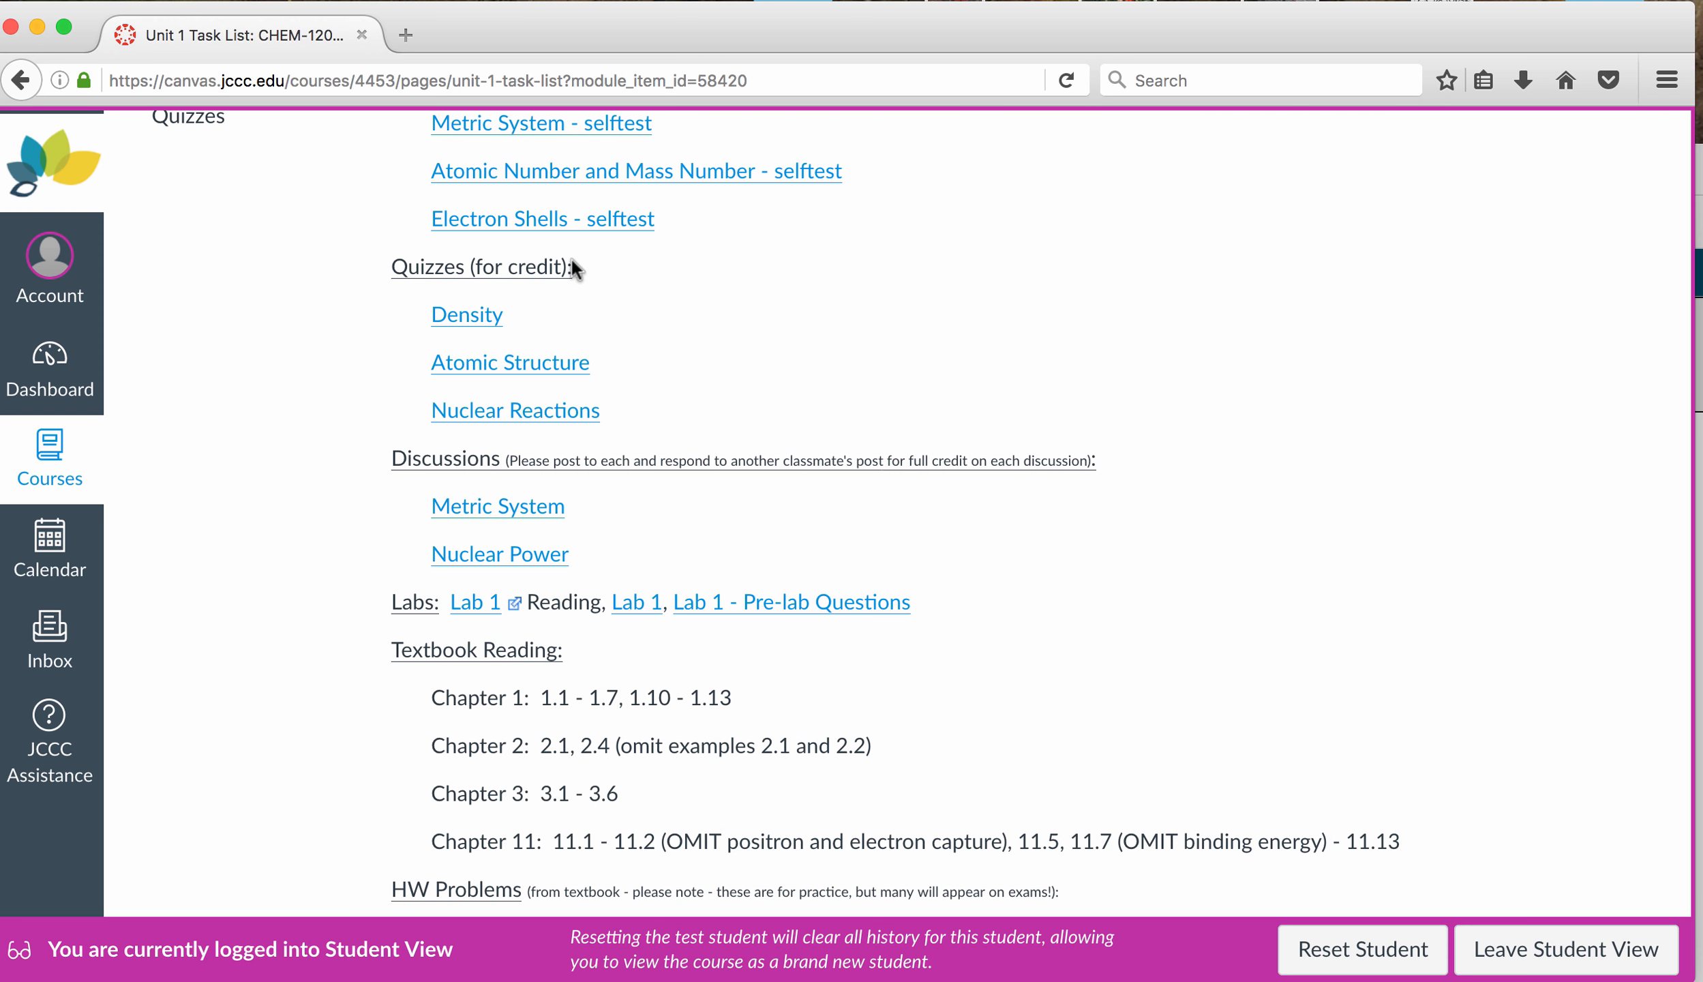
# Step: Scroll back to the due date range, handout, lectures and quizzes at the top
pyautogui.scroll(3)
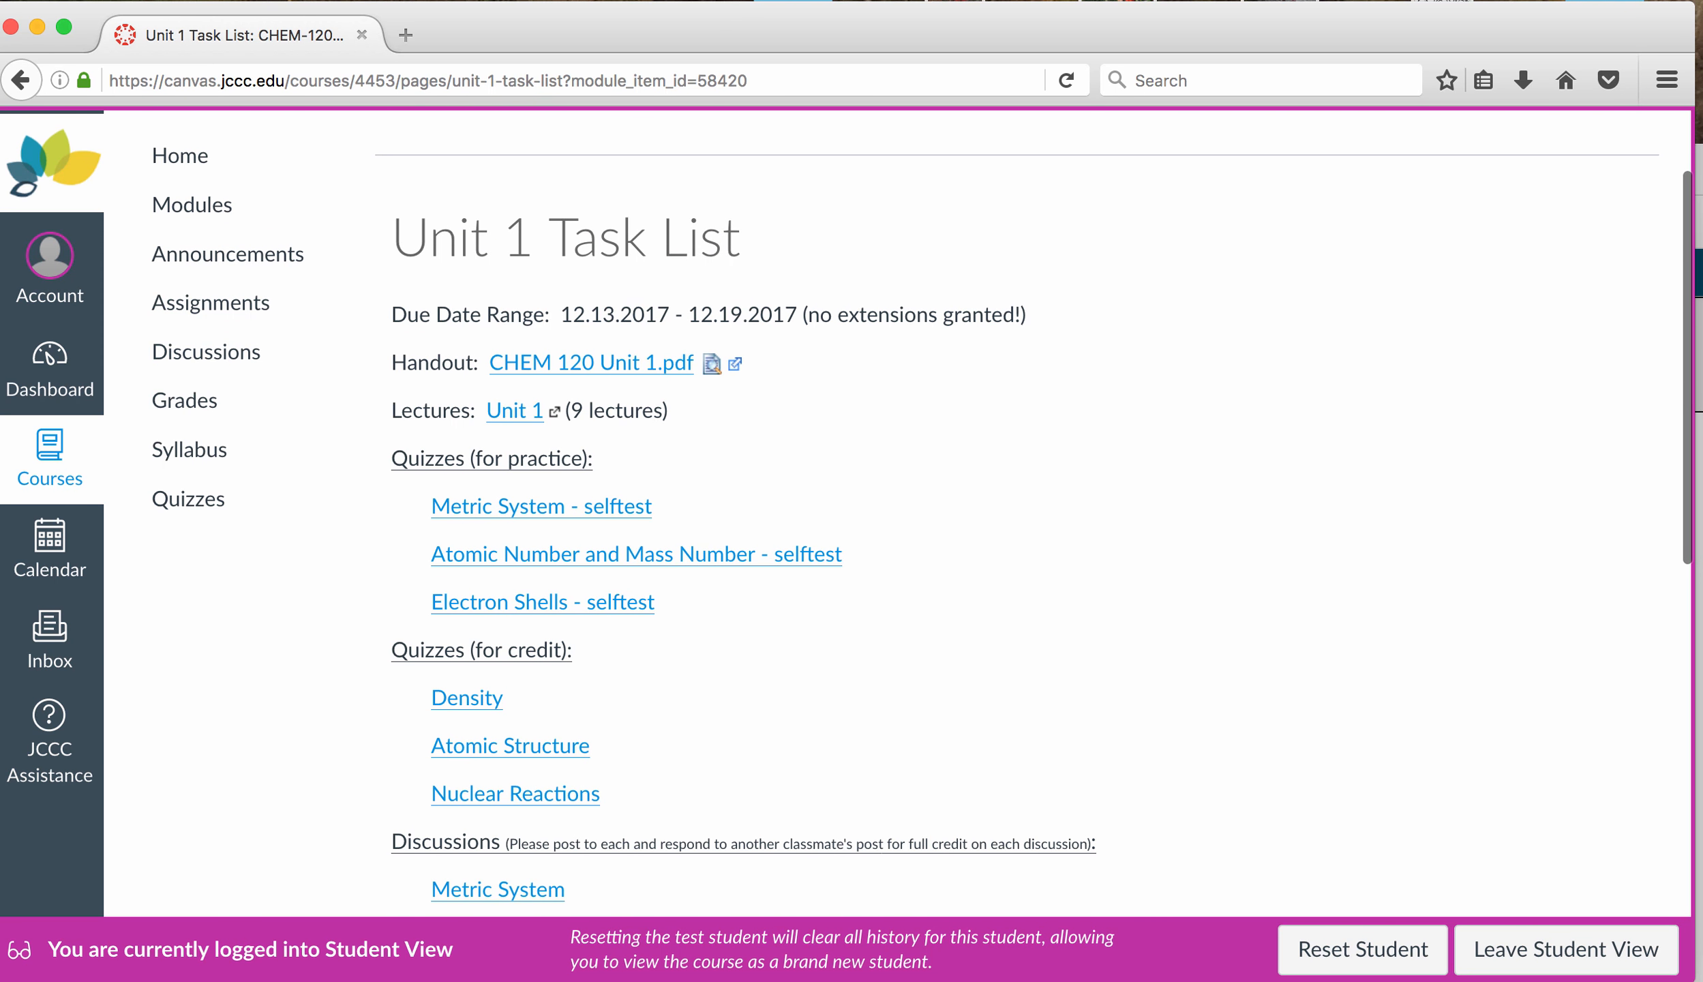
pyautogui.moveTo(529, 149)
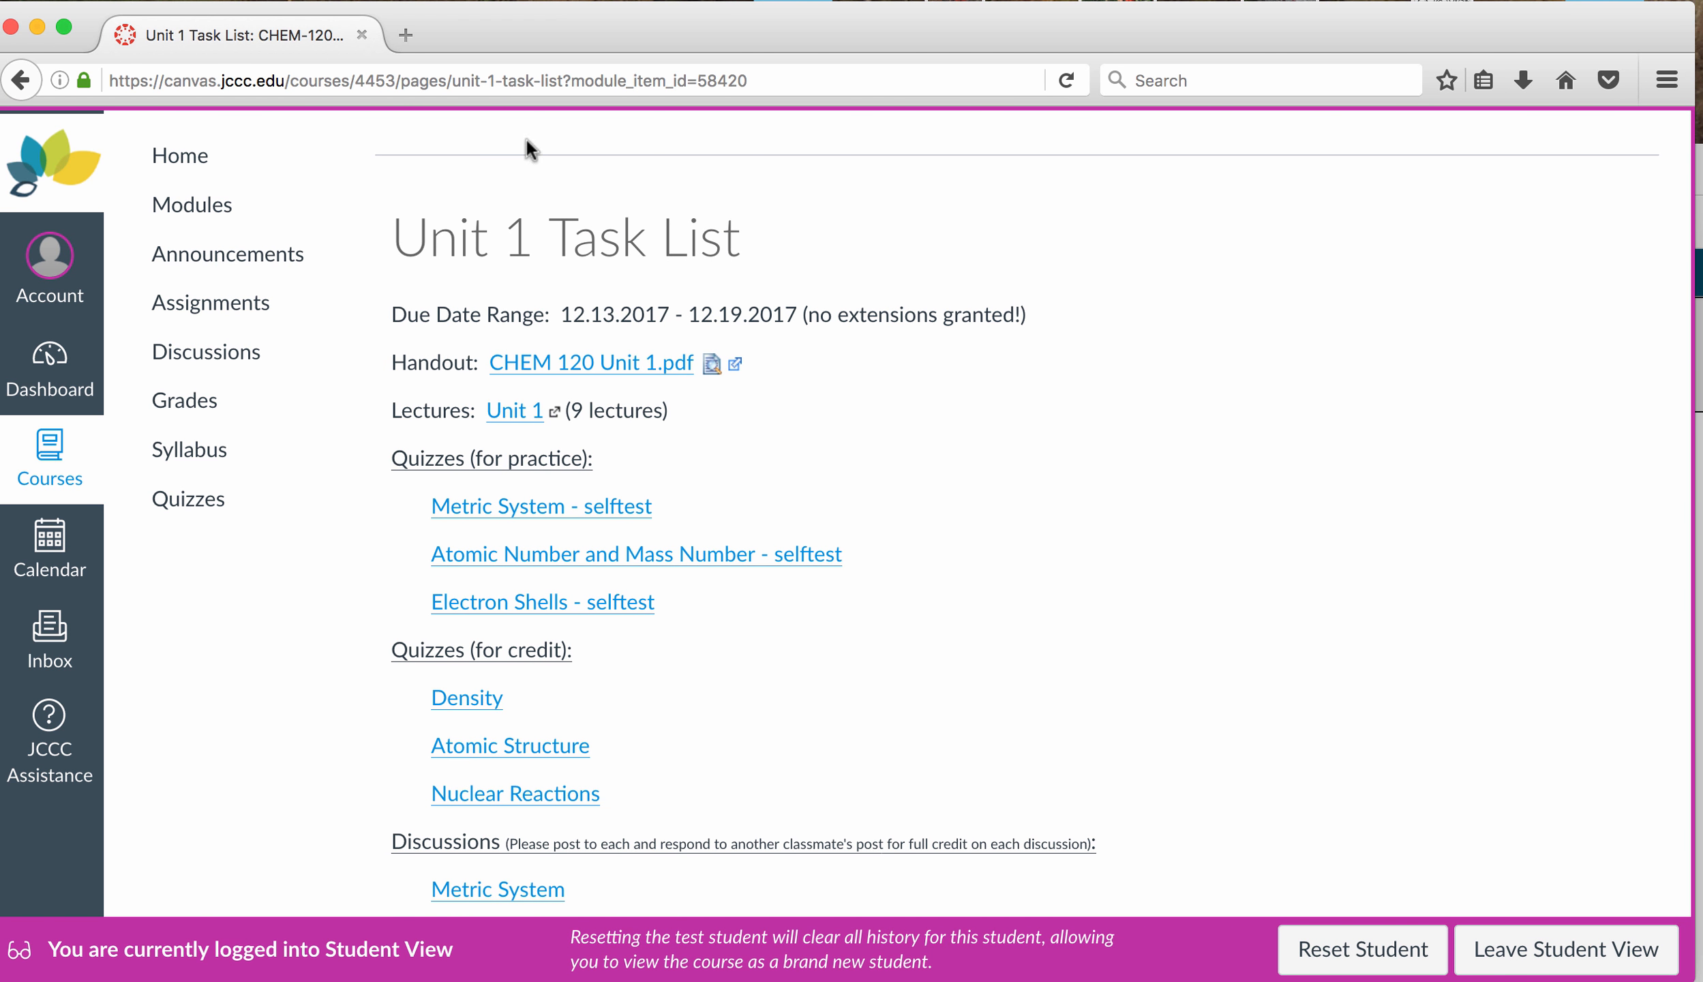
pyautogui.moveTo(608, 257)
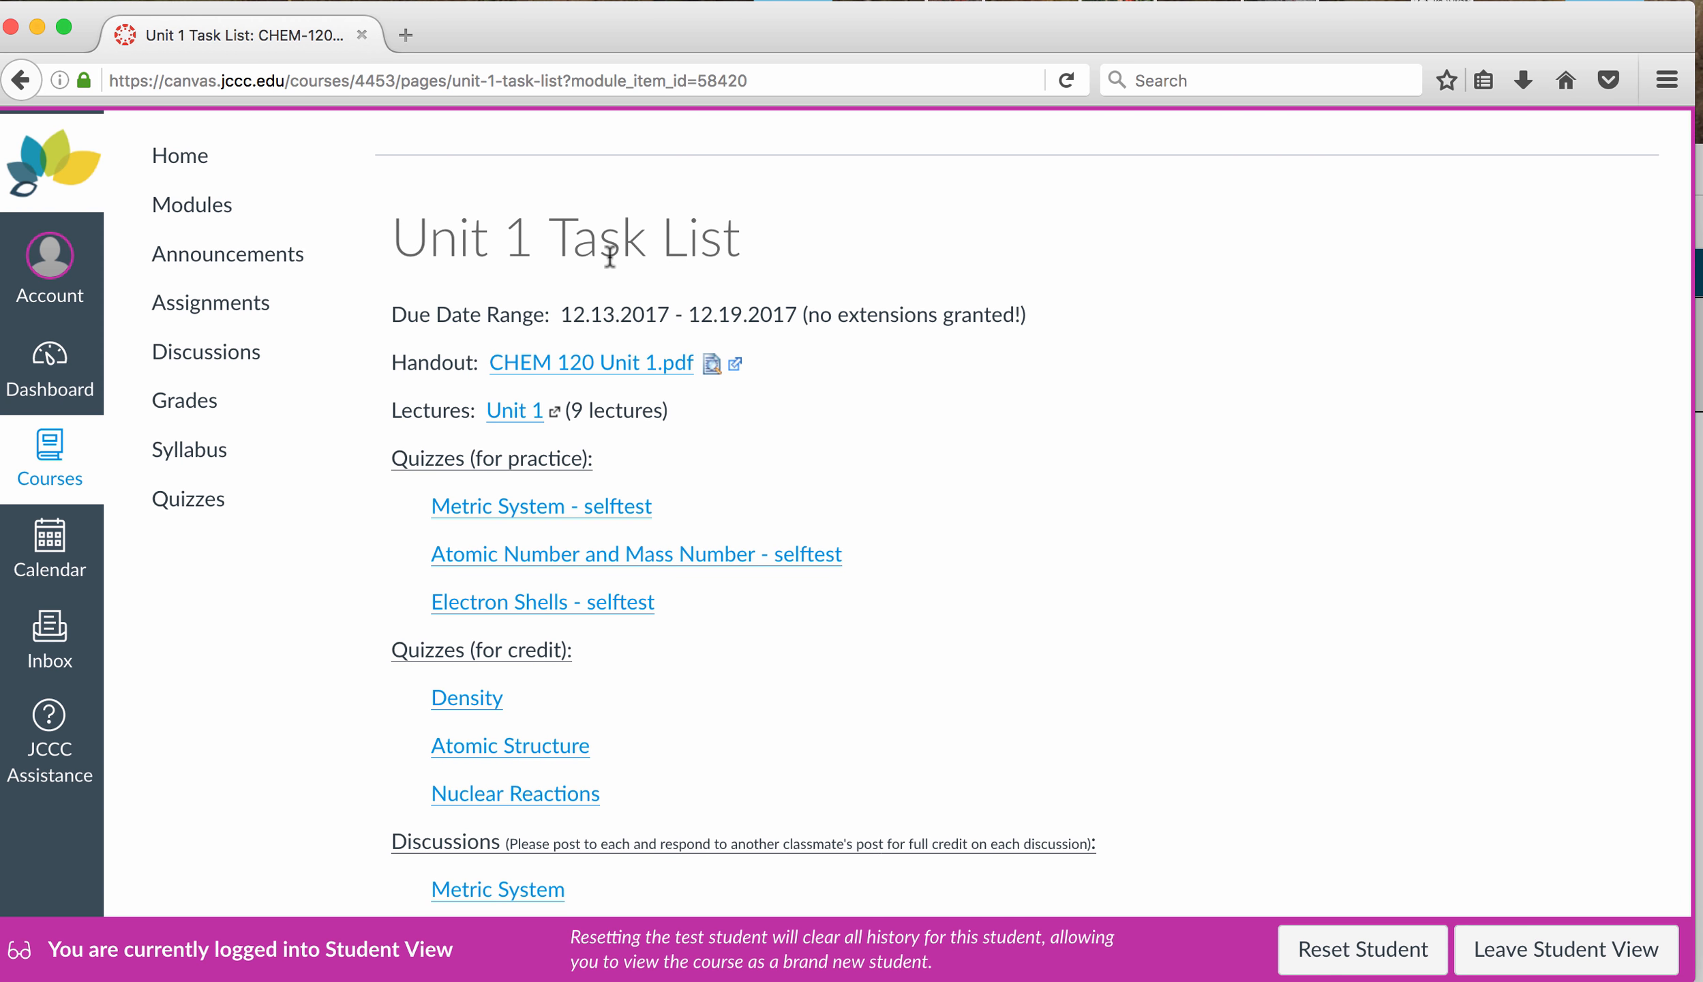
pyautogui.moveTo(895, 255)
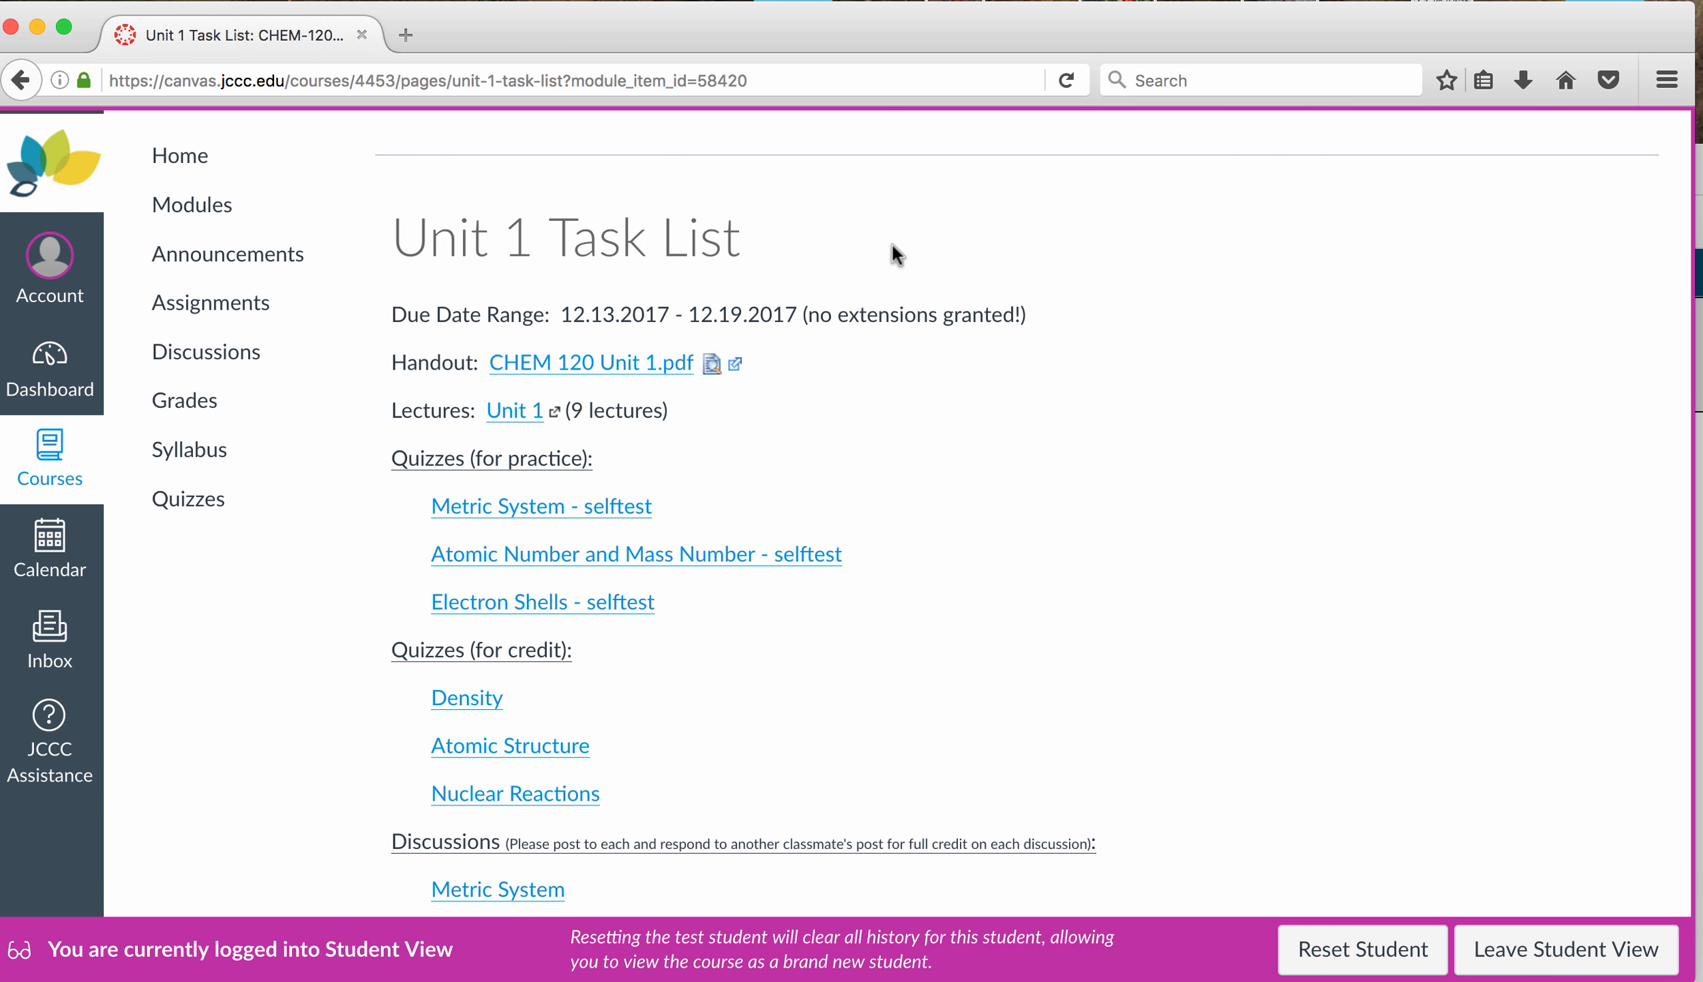
pyautogui.moveTo(564, 466)
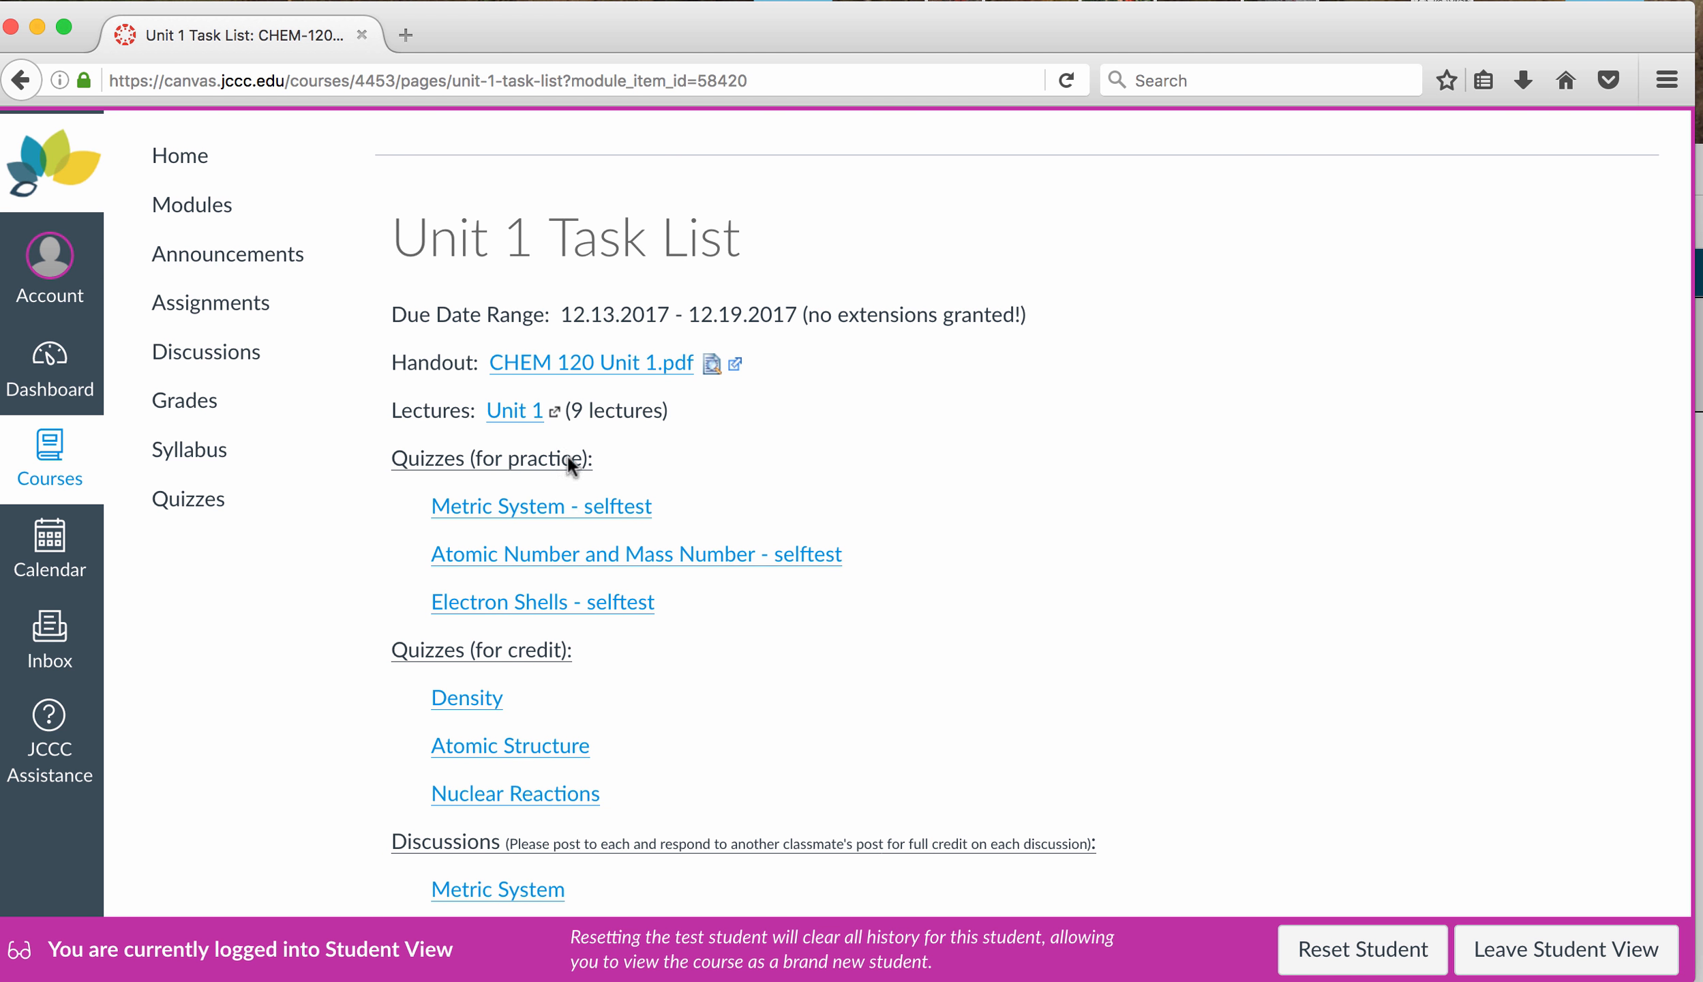
# Step: Go to the CHEM-120-365 course home page and open its Modules list
pyautogui.click(179, 156)
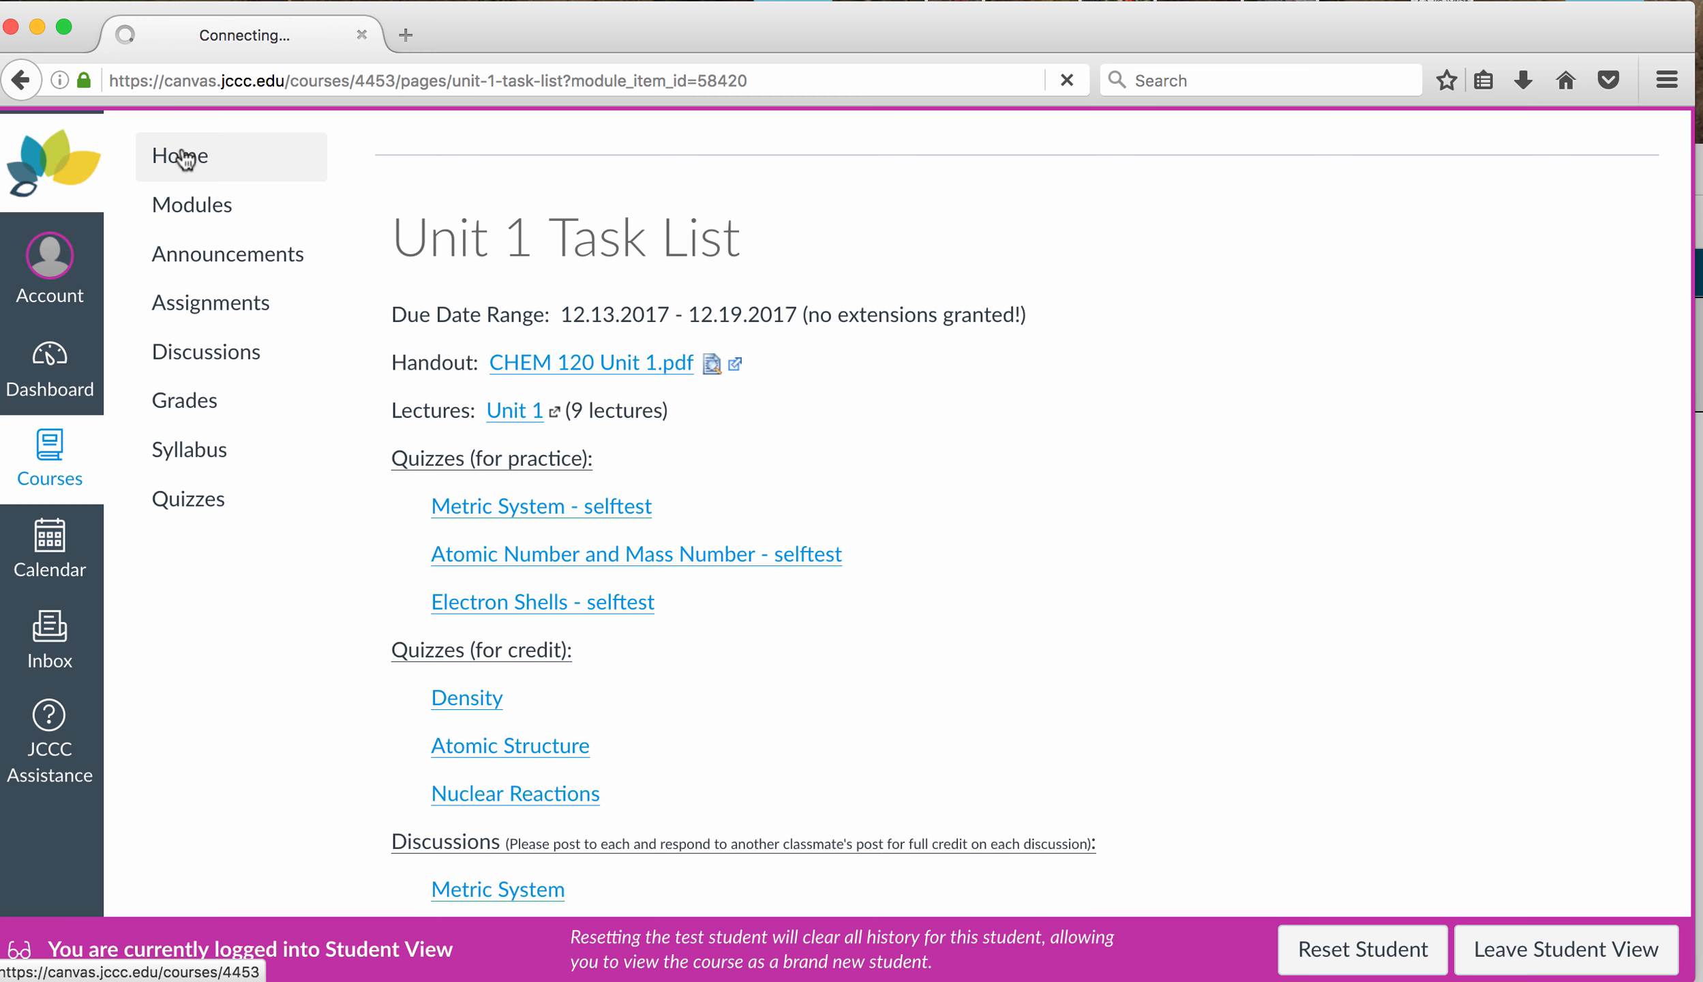
pyautogui.click(178, 155)
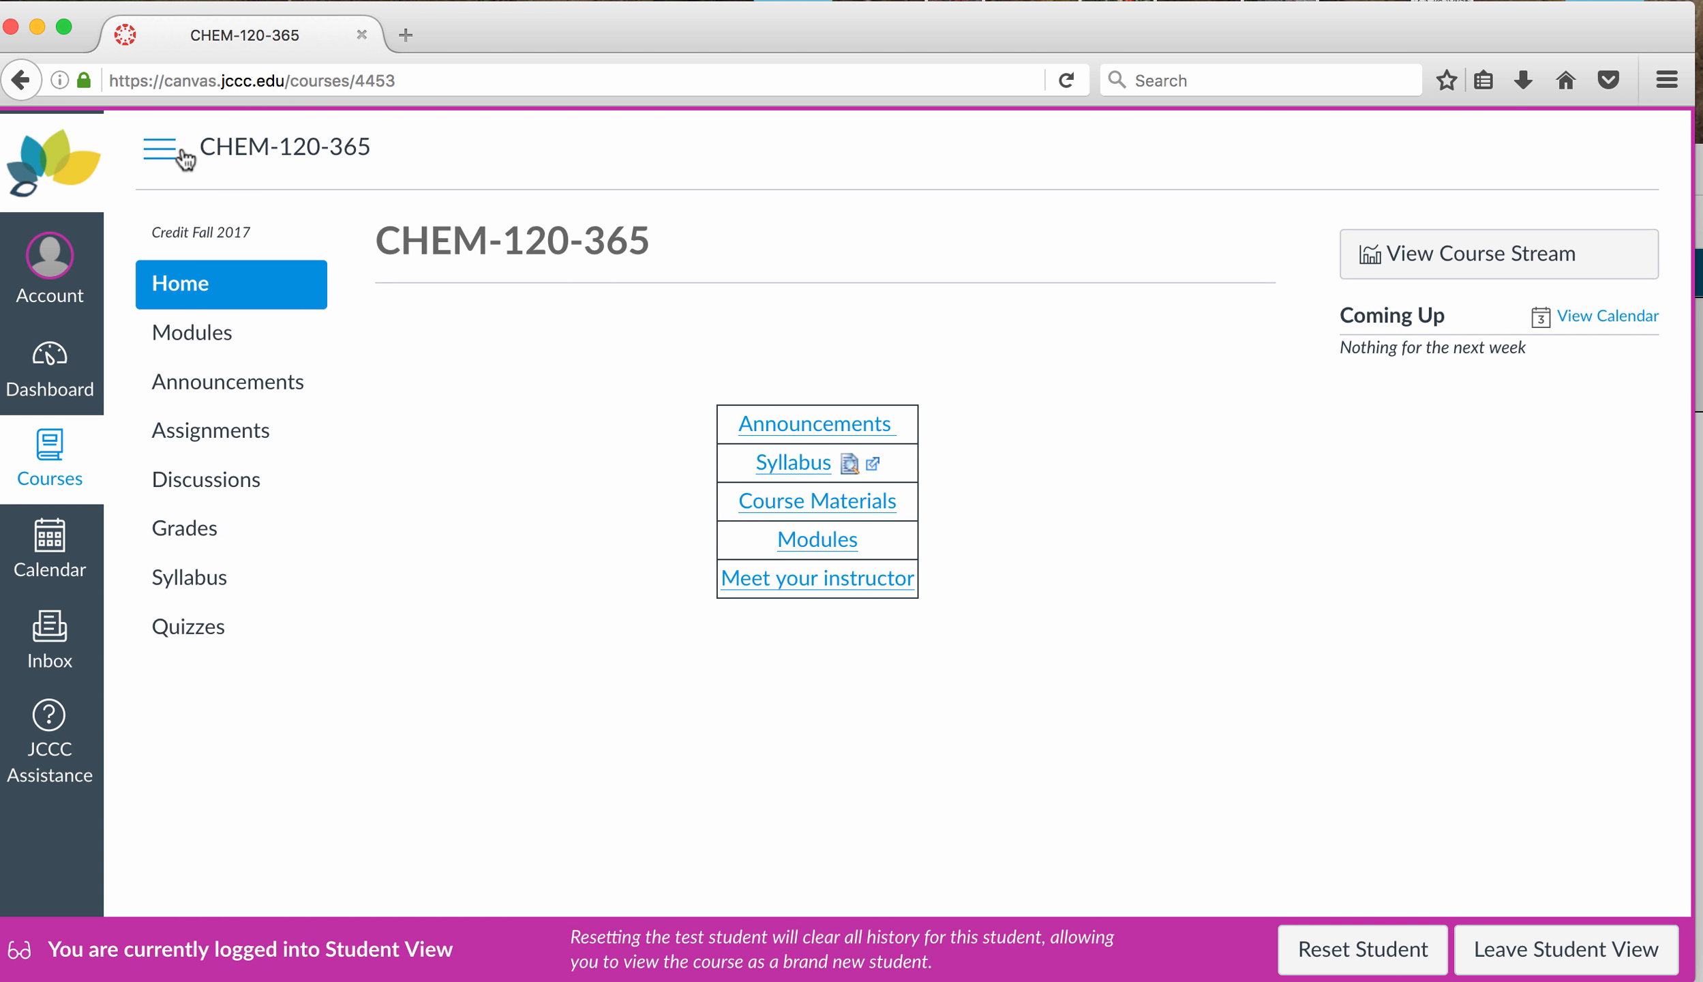
pyautogui.click(817, 540)
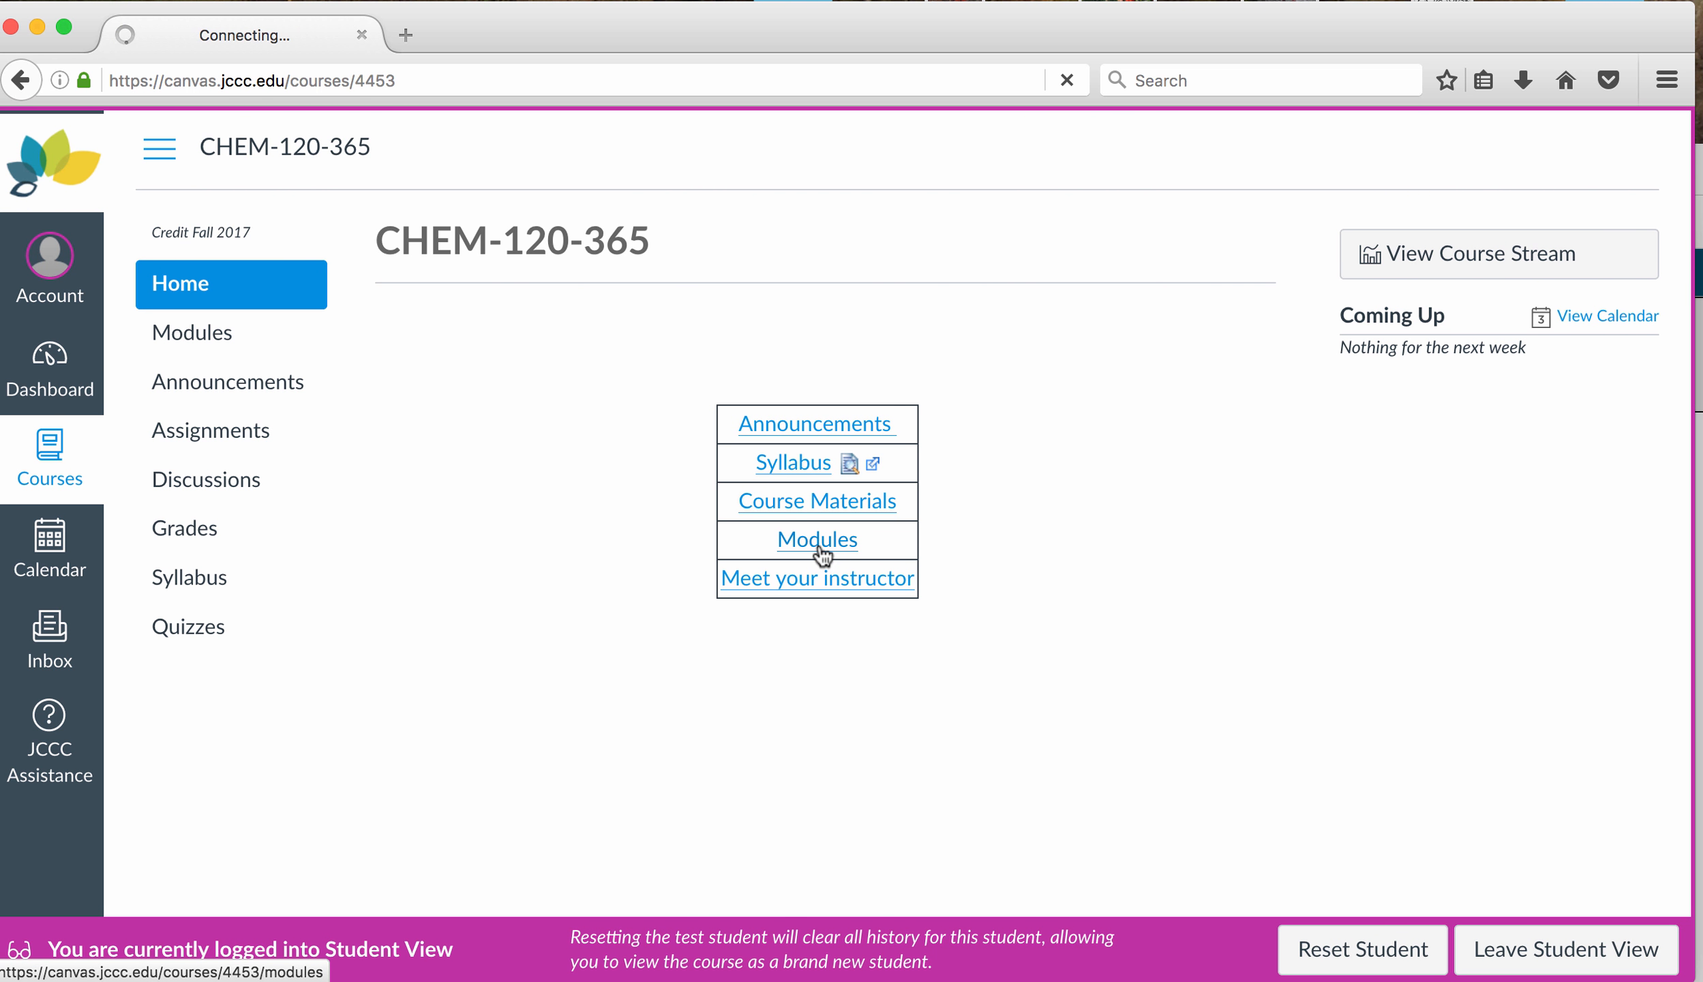
pyautogui.click(817, 540)
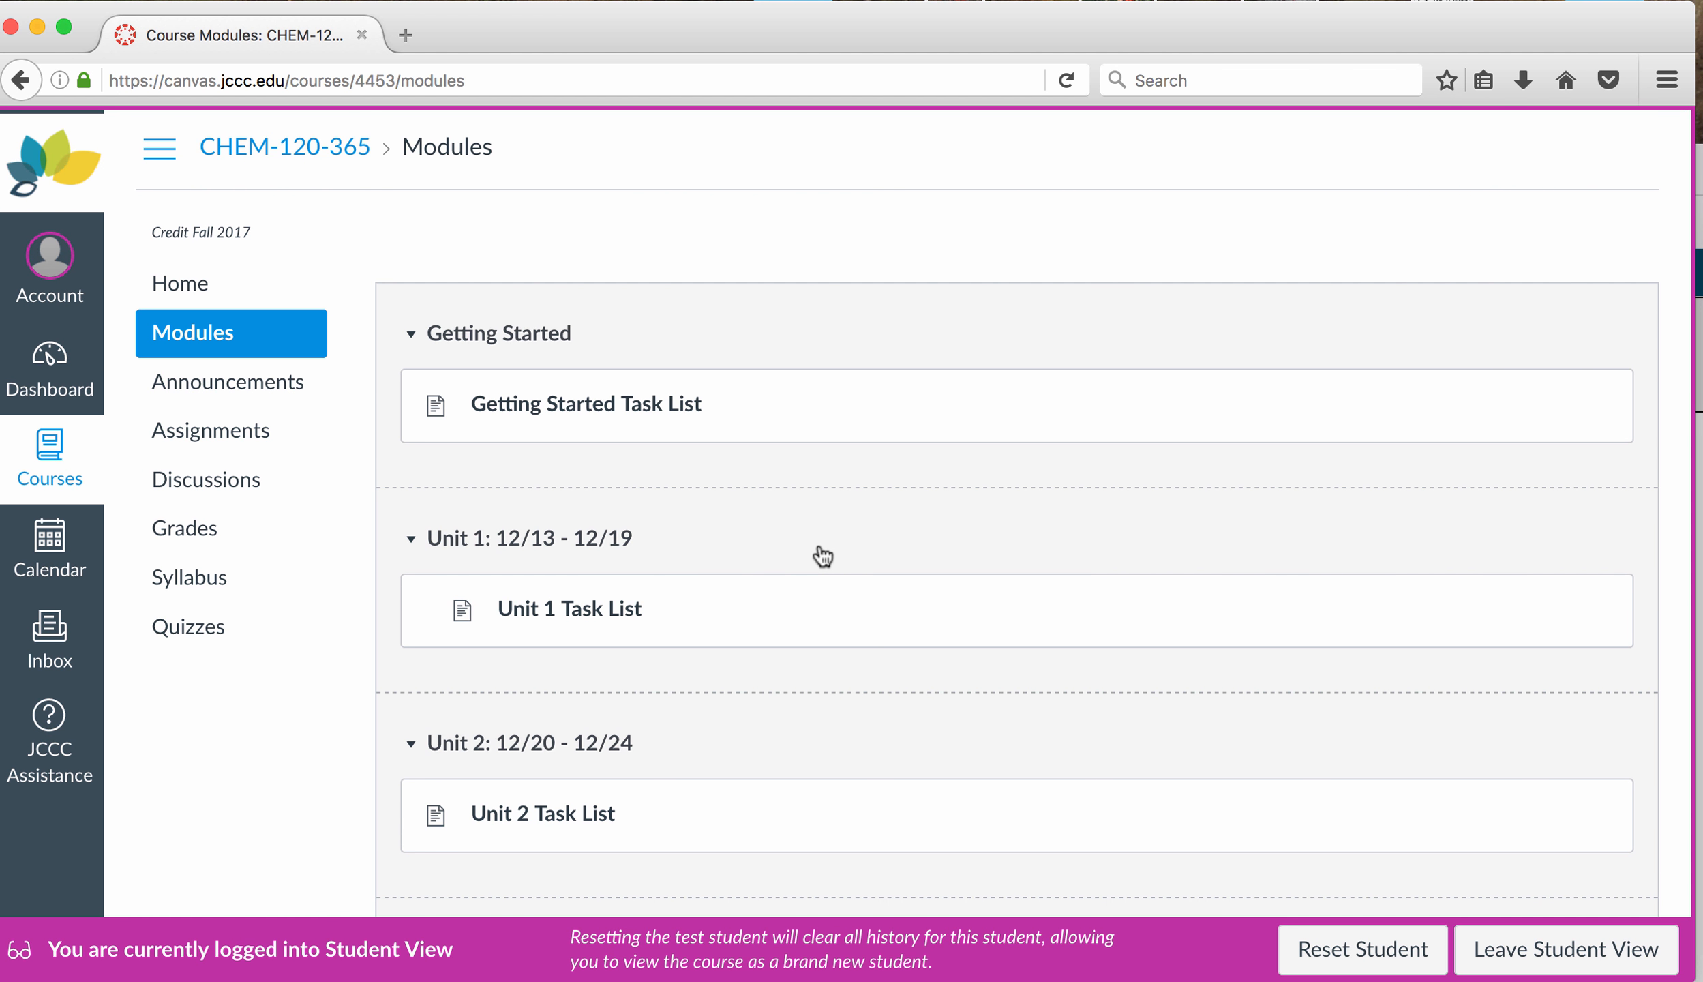
# Step: Open the Unit 1 Task List and scroll to the labs and Chapter 1 homework problems
pyautogui.click(568, 608)
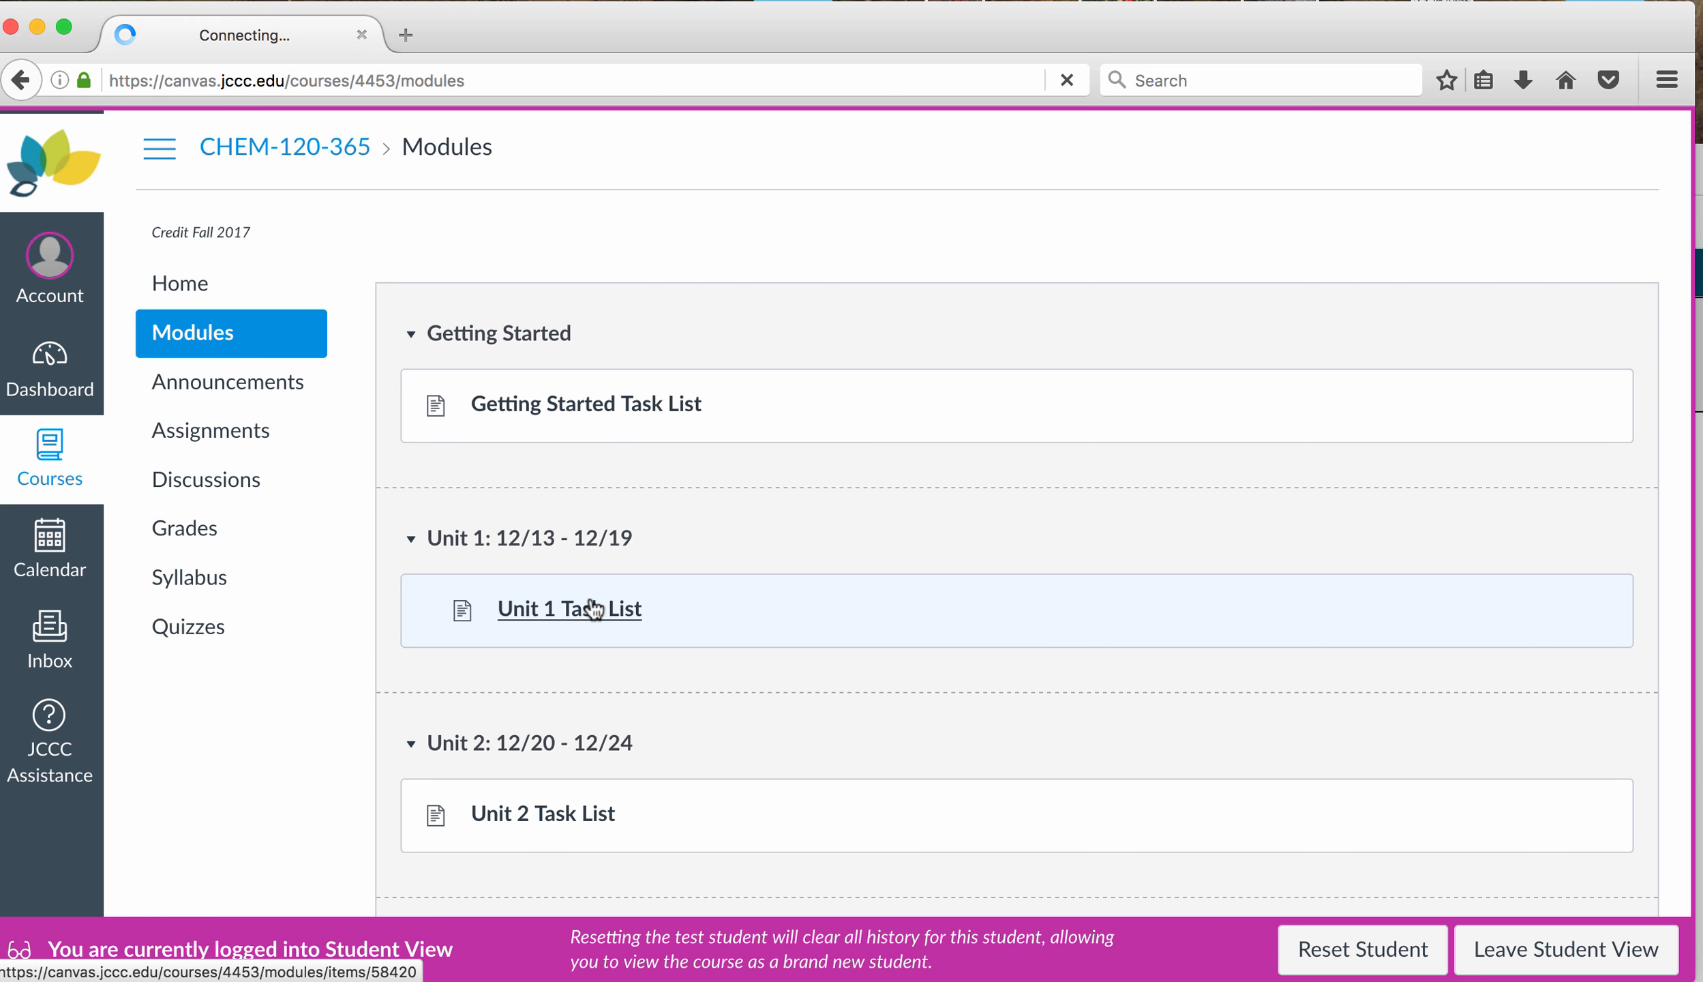
pyautogui.click(568, 608)
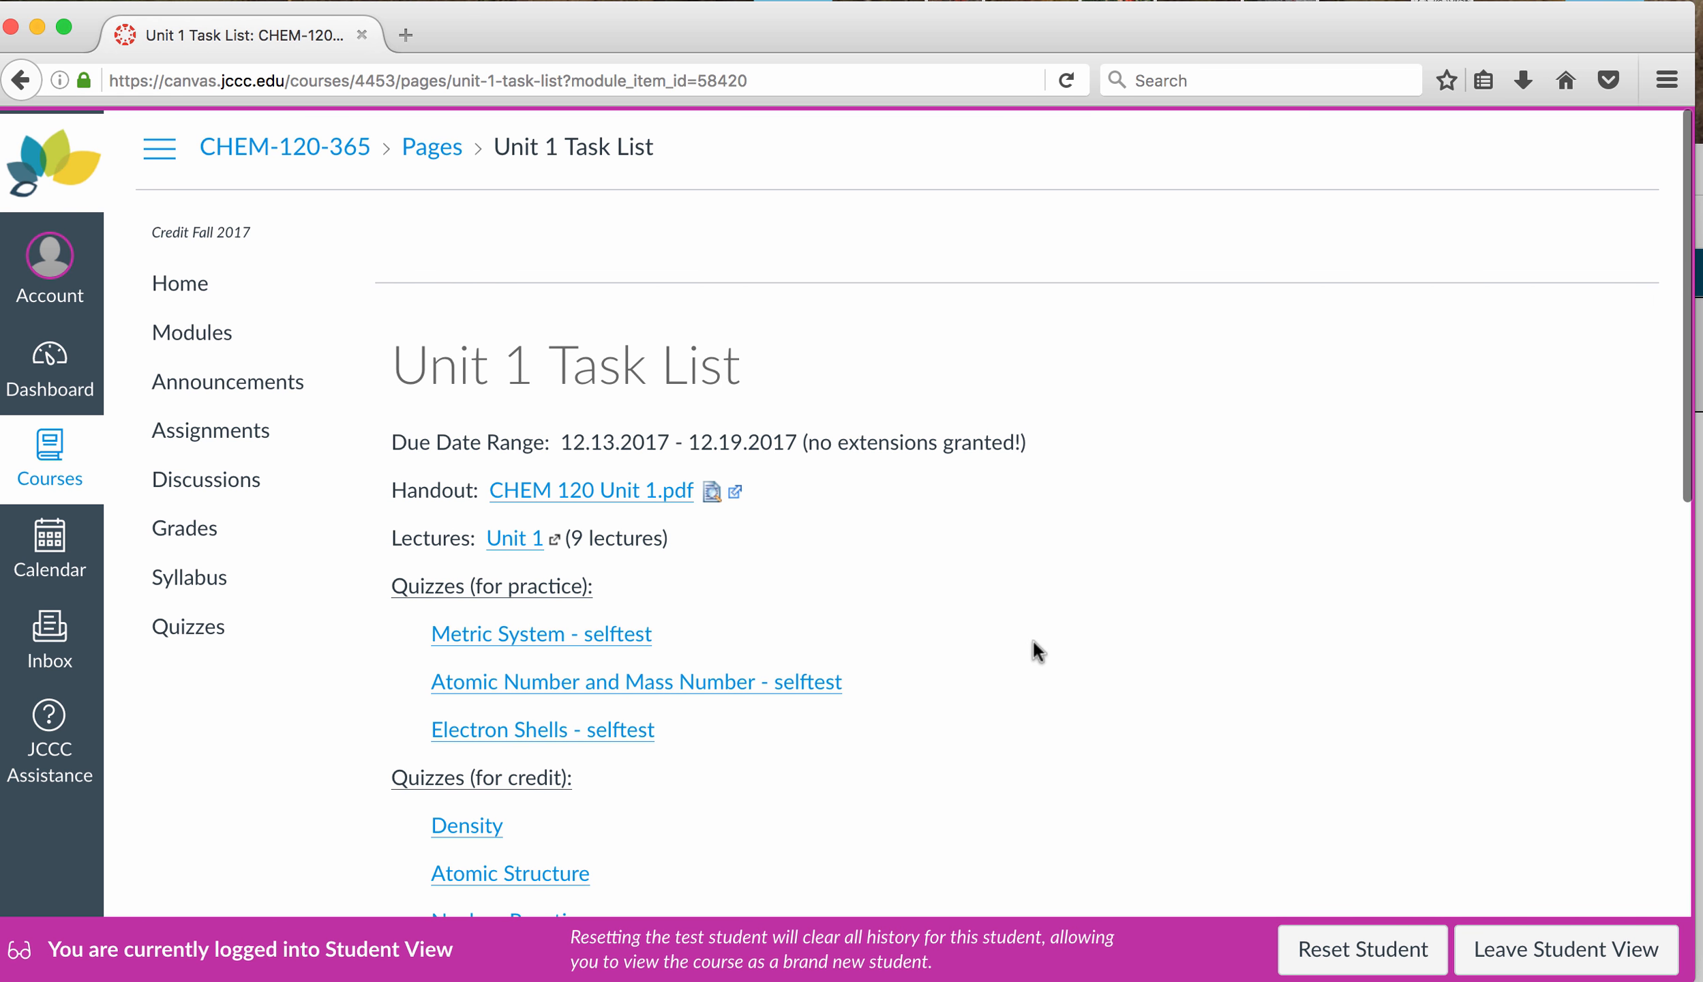
pyautogui.scroll(-3)
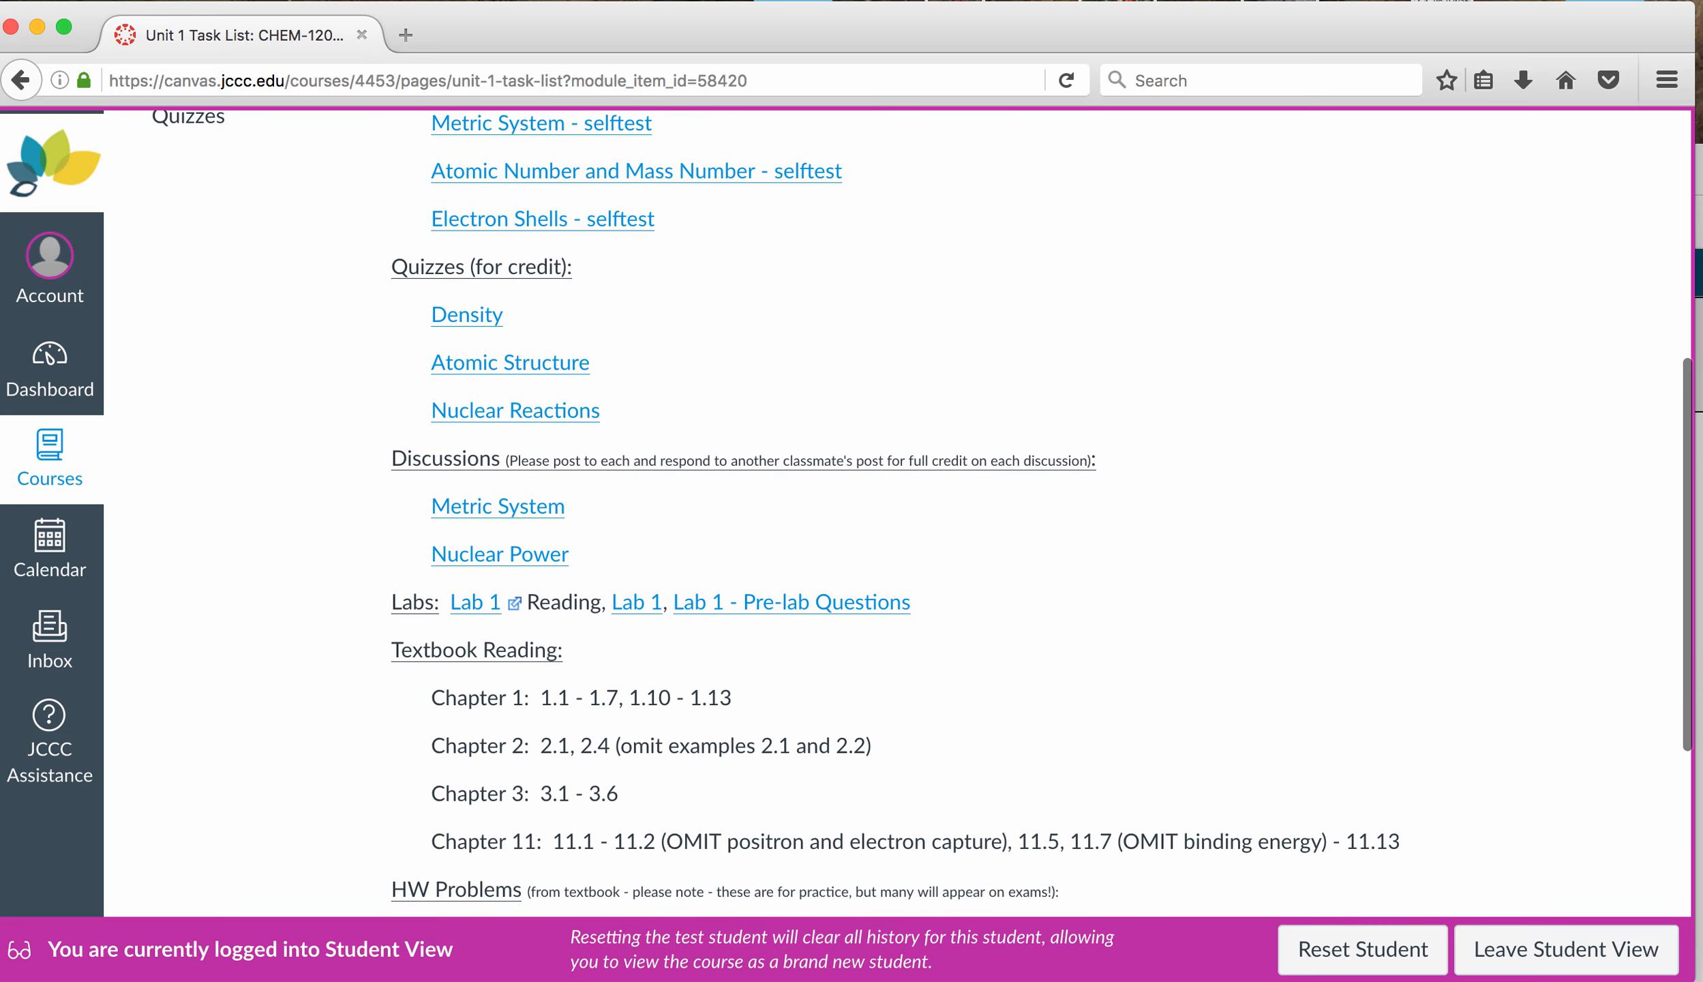
pyautogui.scroll(-3)
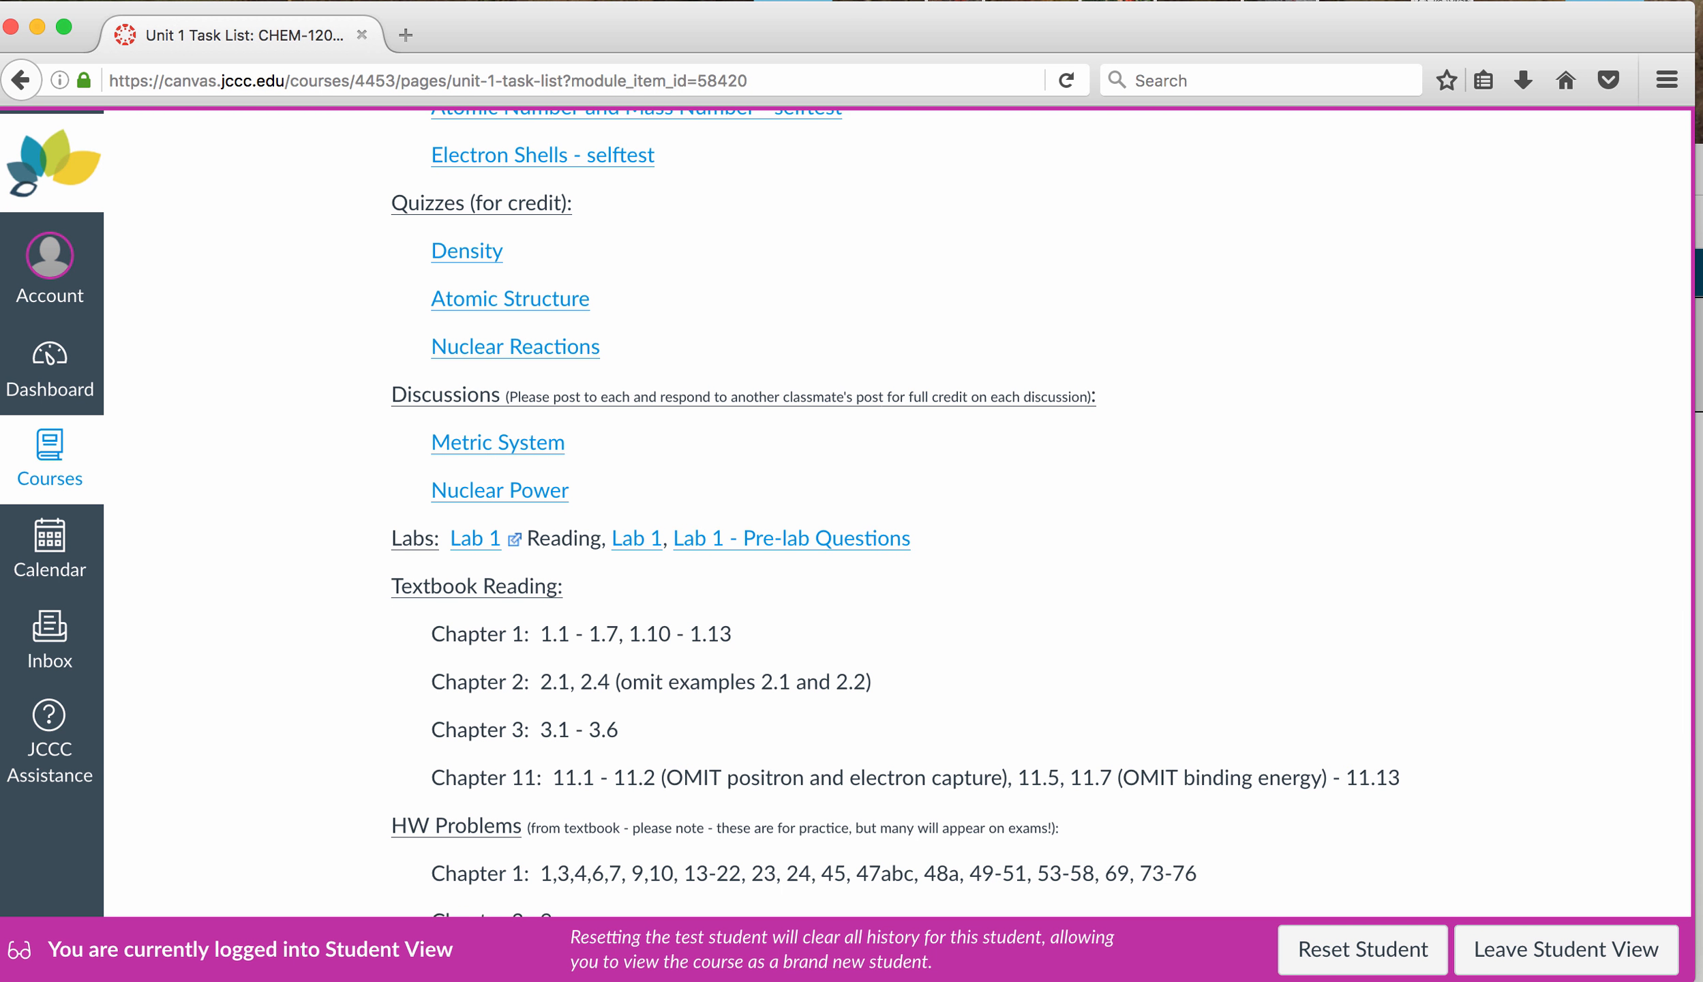
pyautogui.click(50, 548)
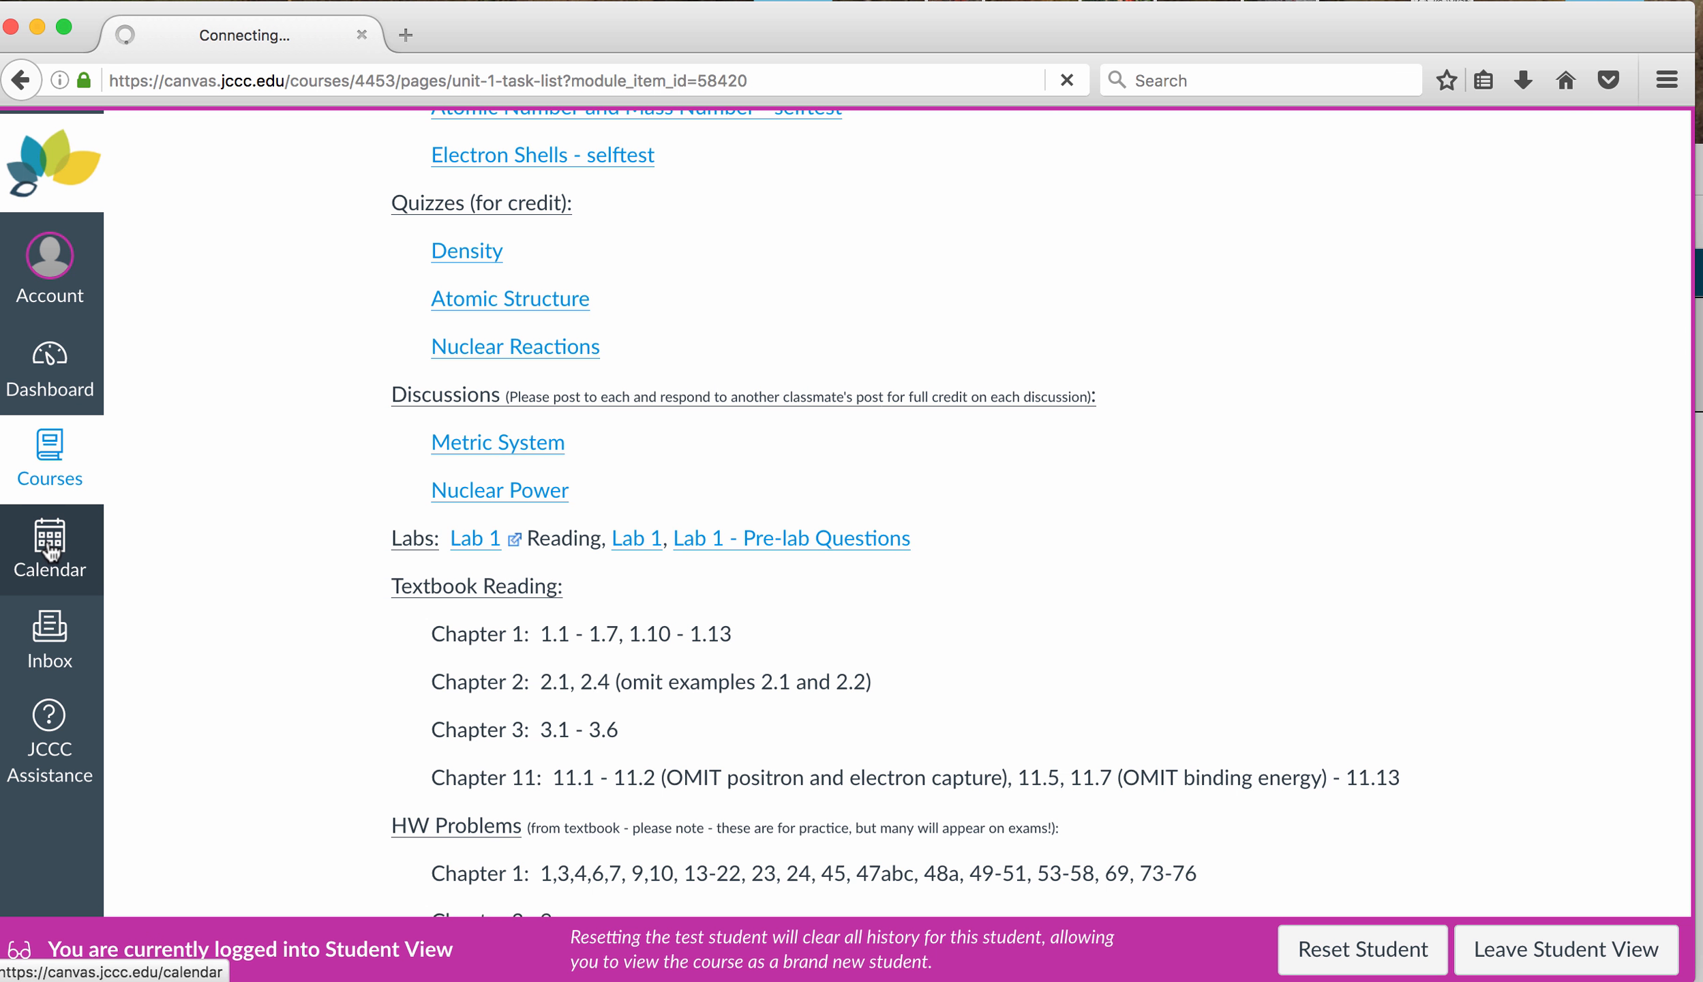
pyautogui.click(50, 548)
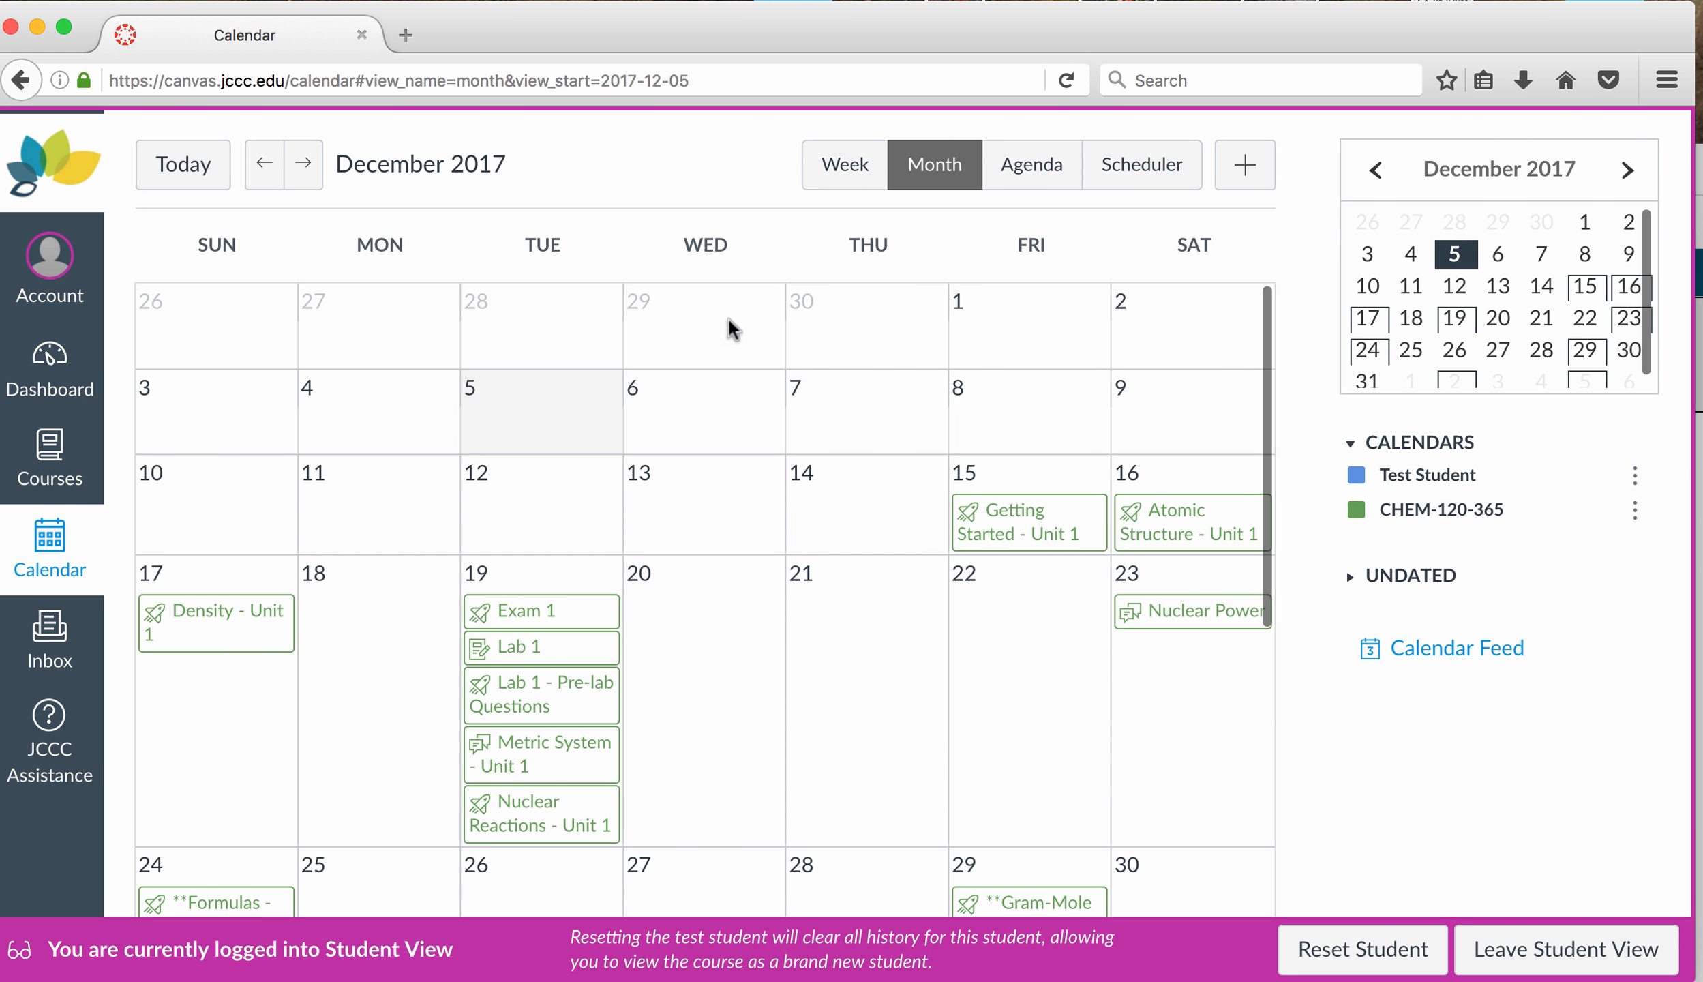
pyautogui.moveTo(934, 674)
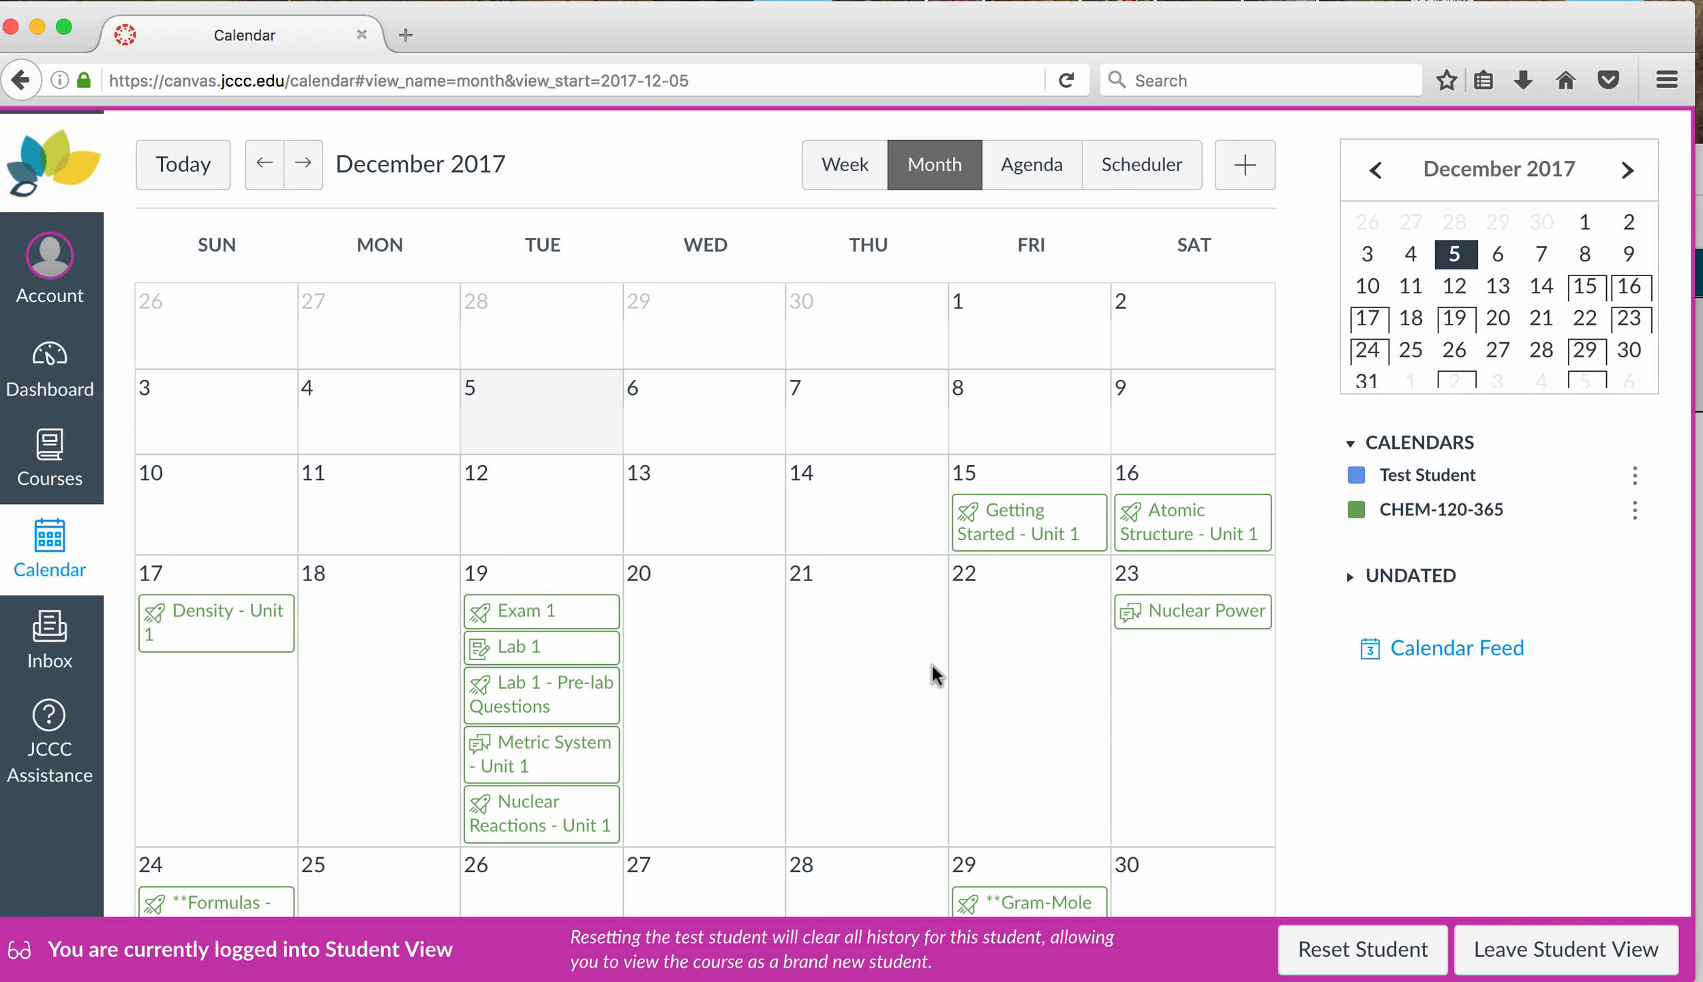
pyautogui.moveTo(1317, 304)
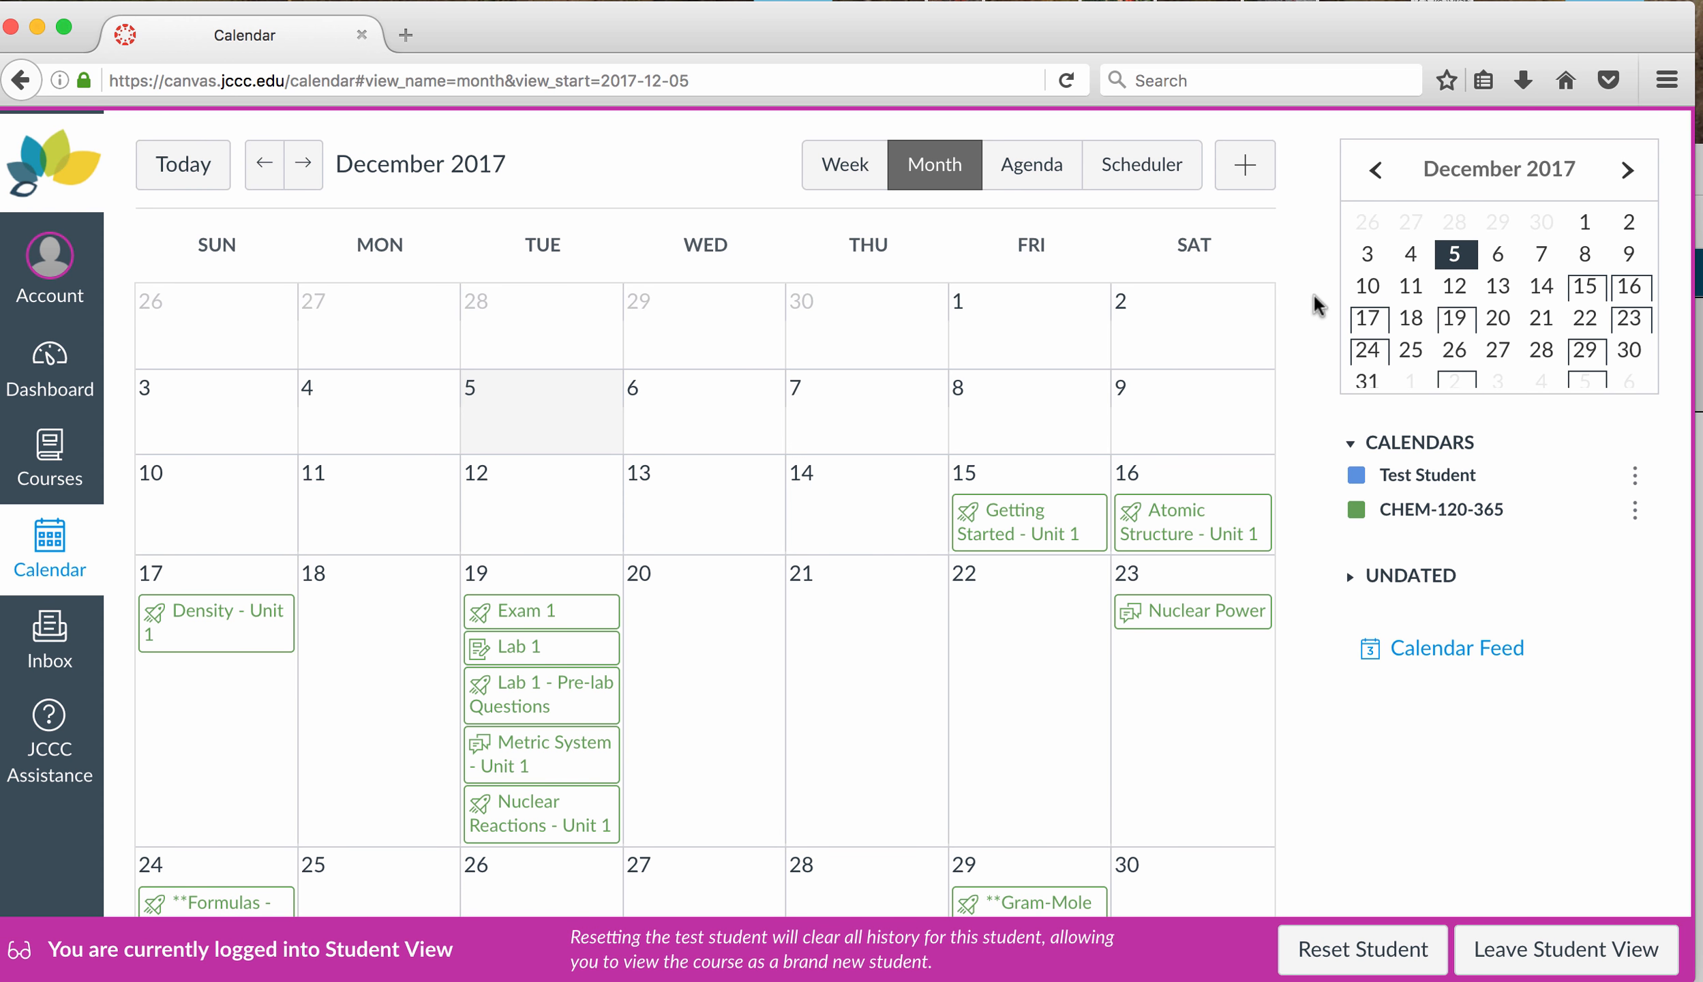
pyautogui.moveTo(824, 644)
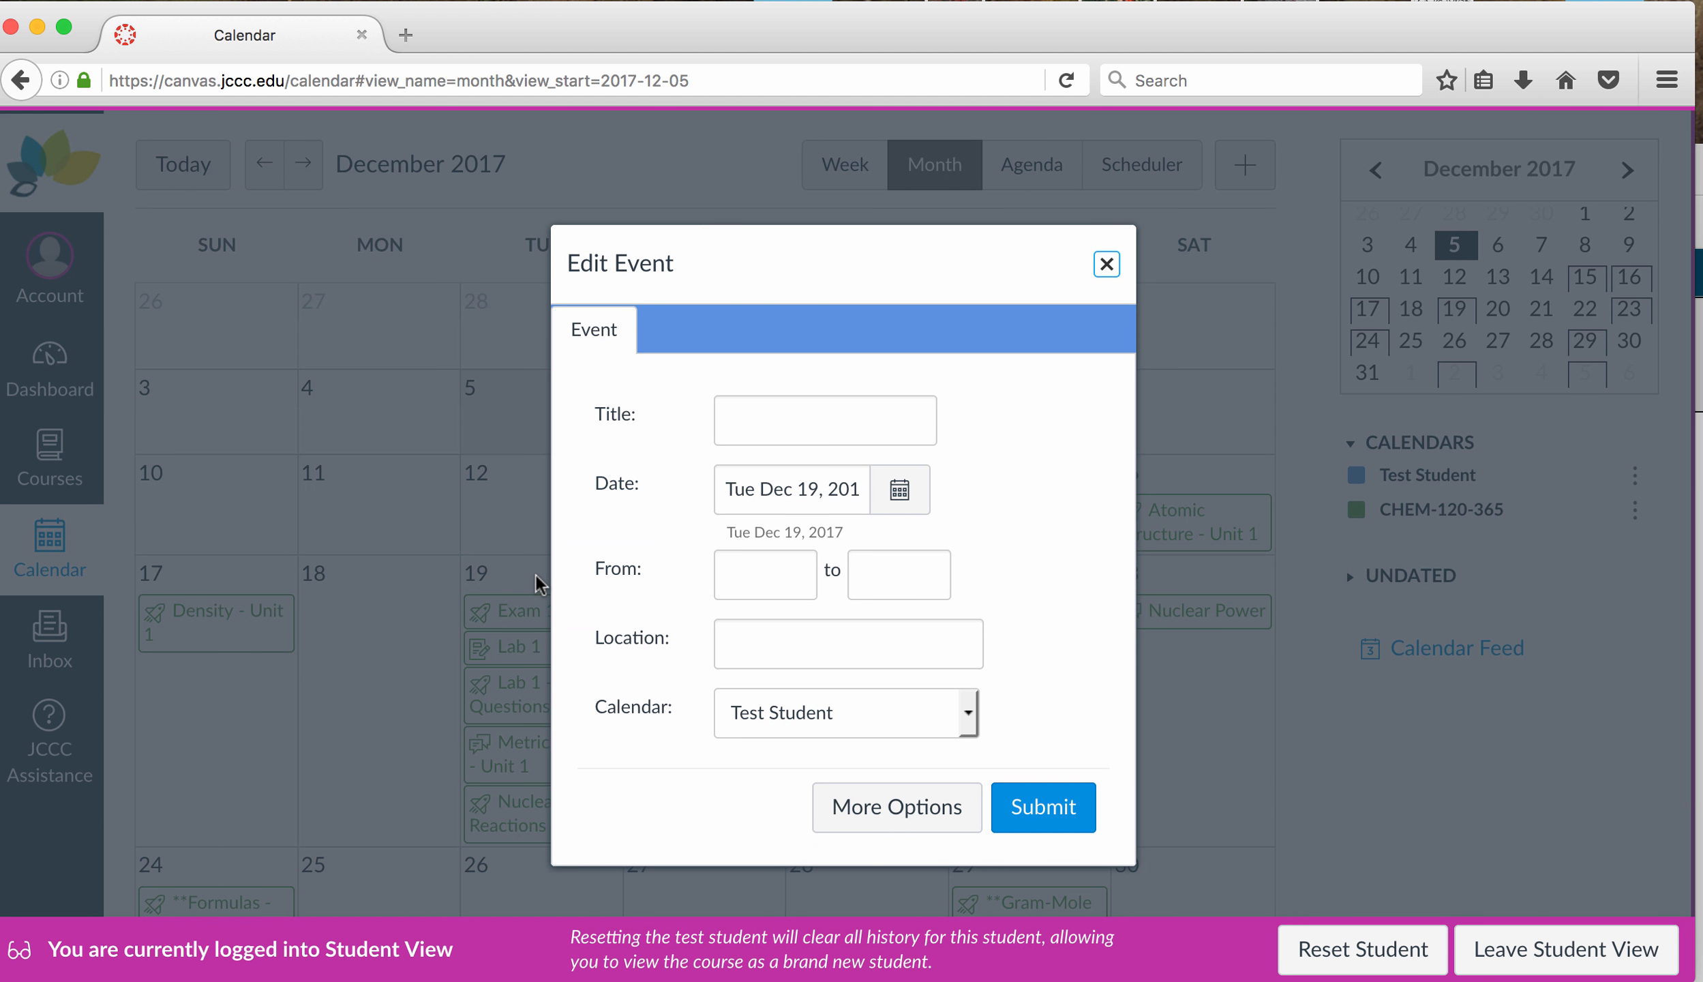
pyautogui.moveTo(1107, 273)
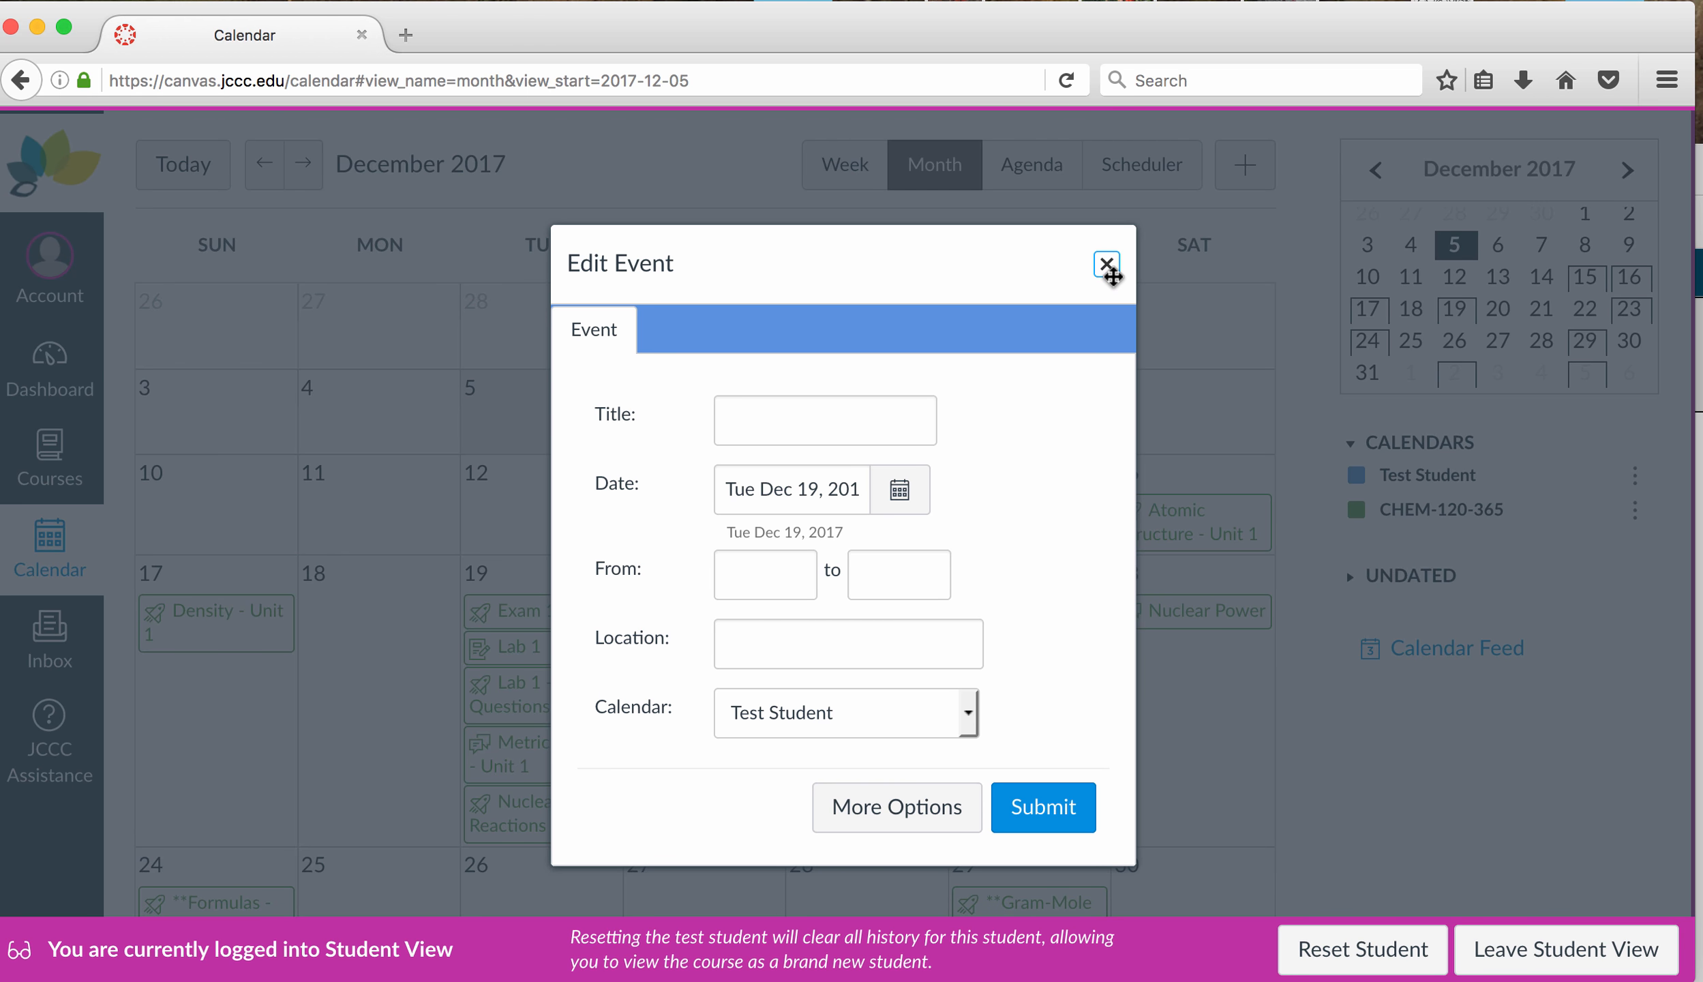
pyautogui.click(1106, 263)
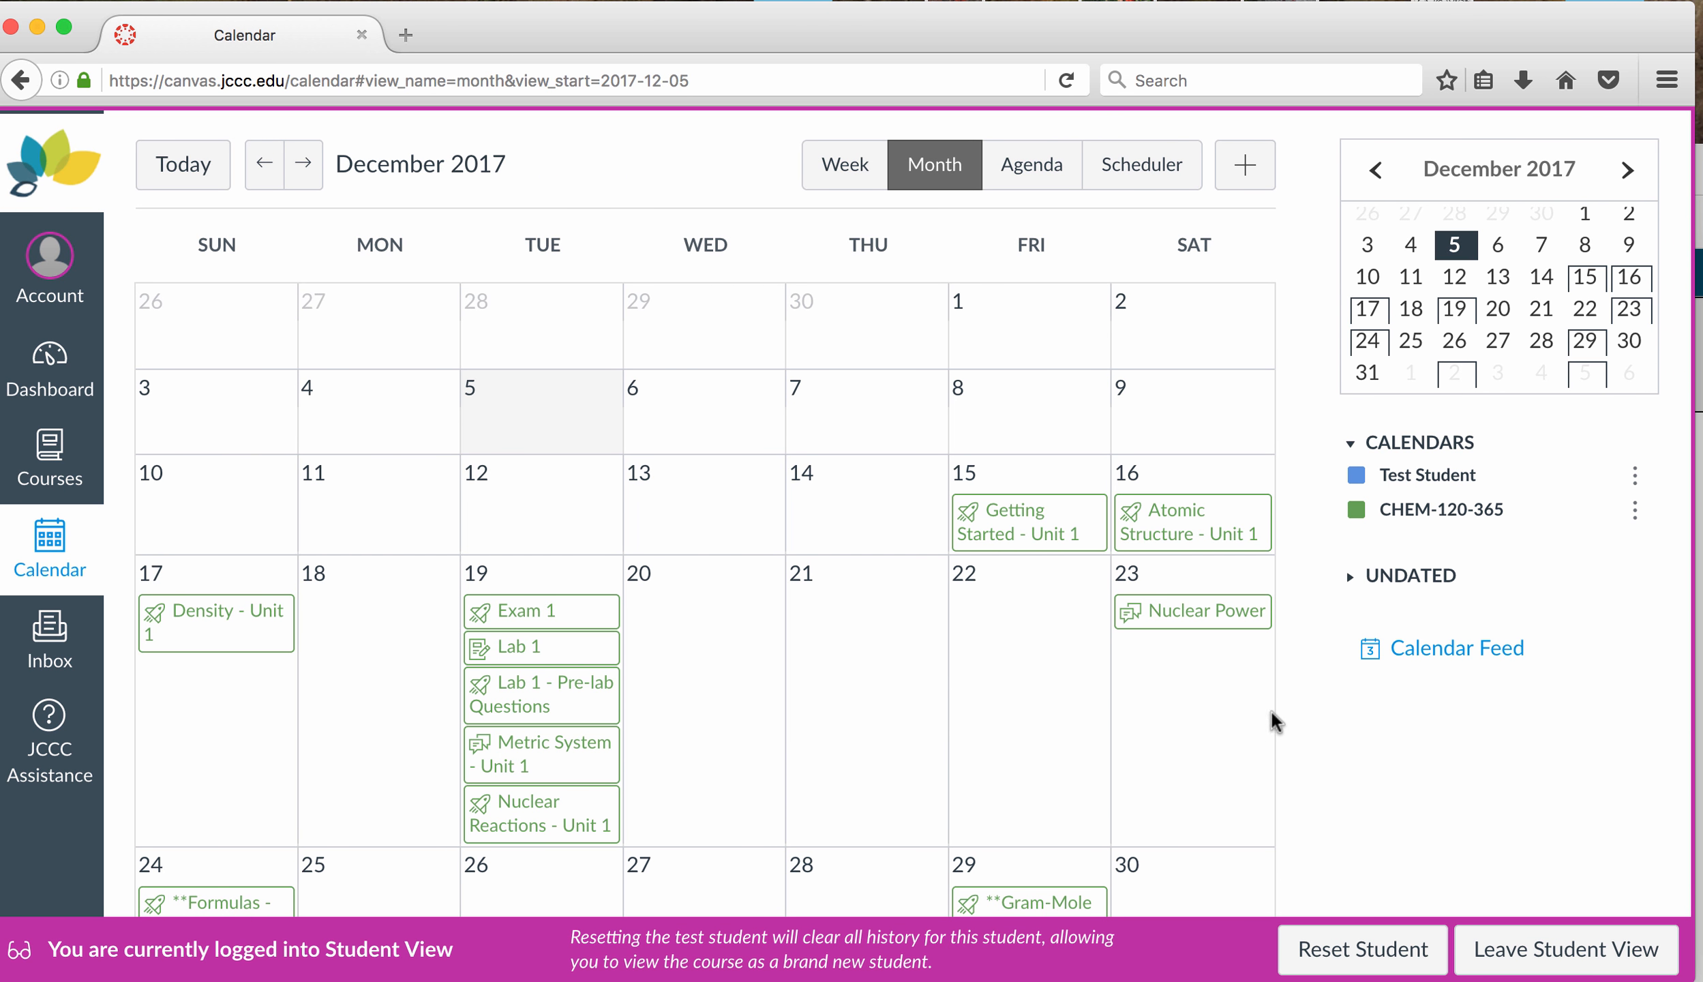
pyautogui.moveTo(1222, 773)
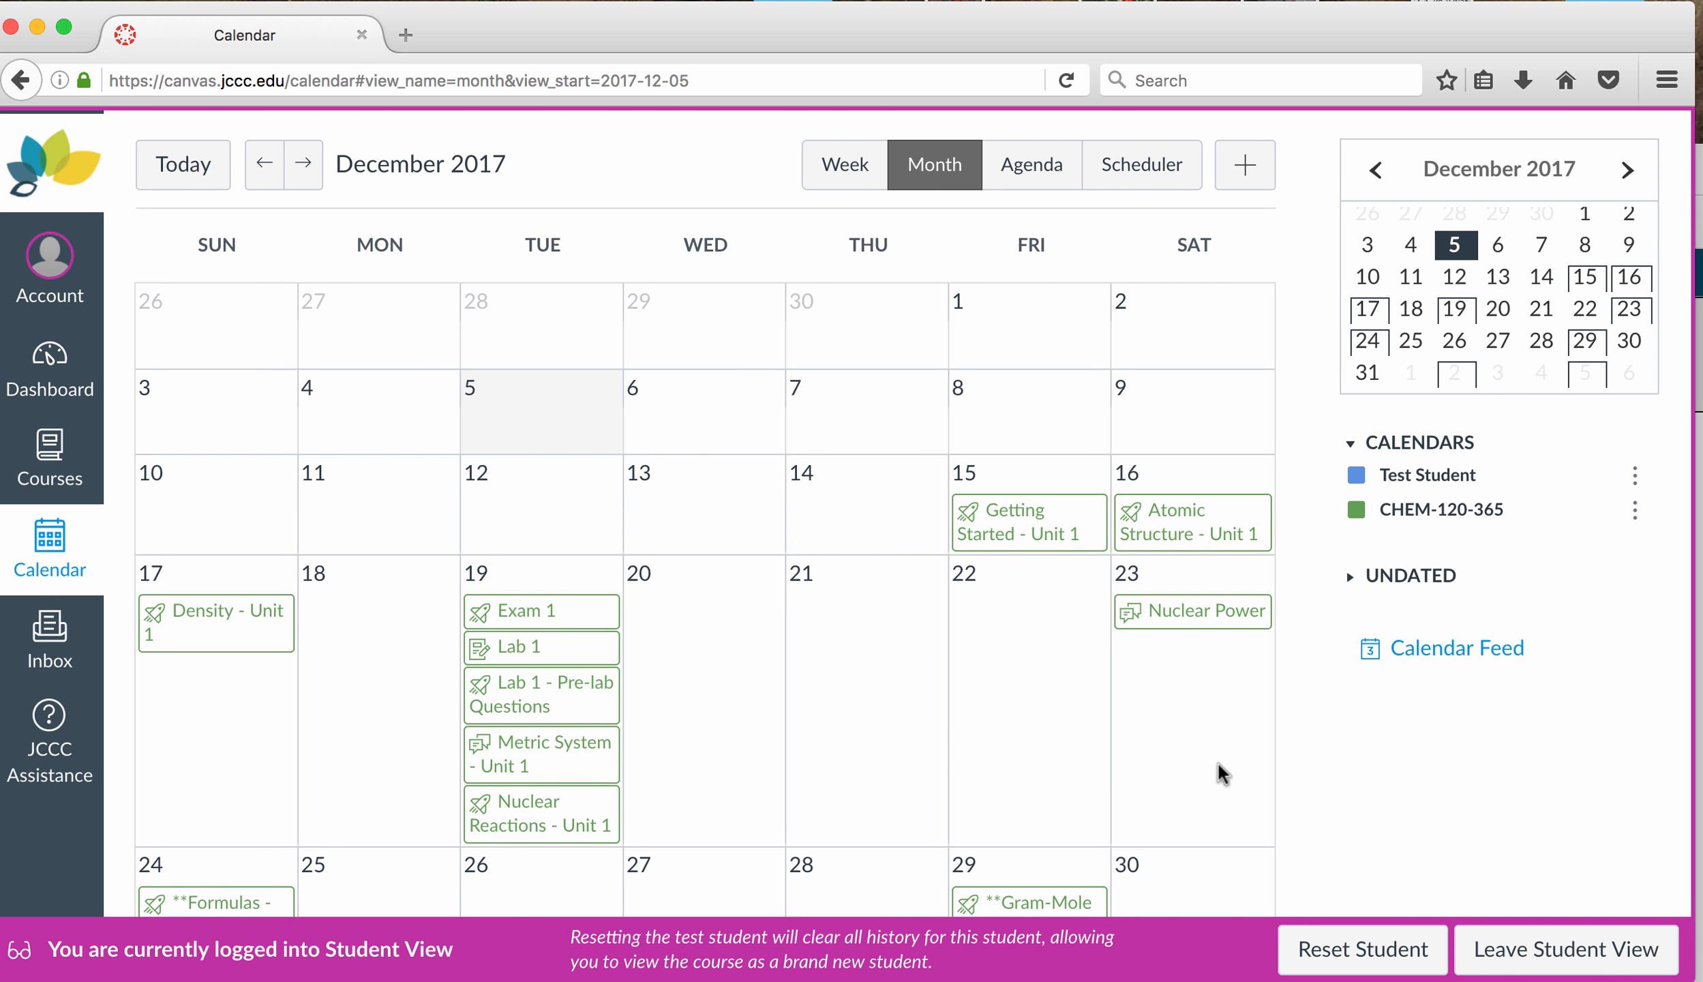
pyautogui.moveTo(1195, 768)
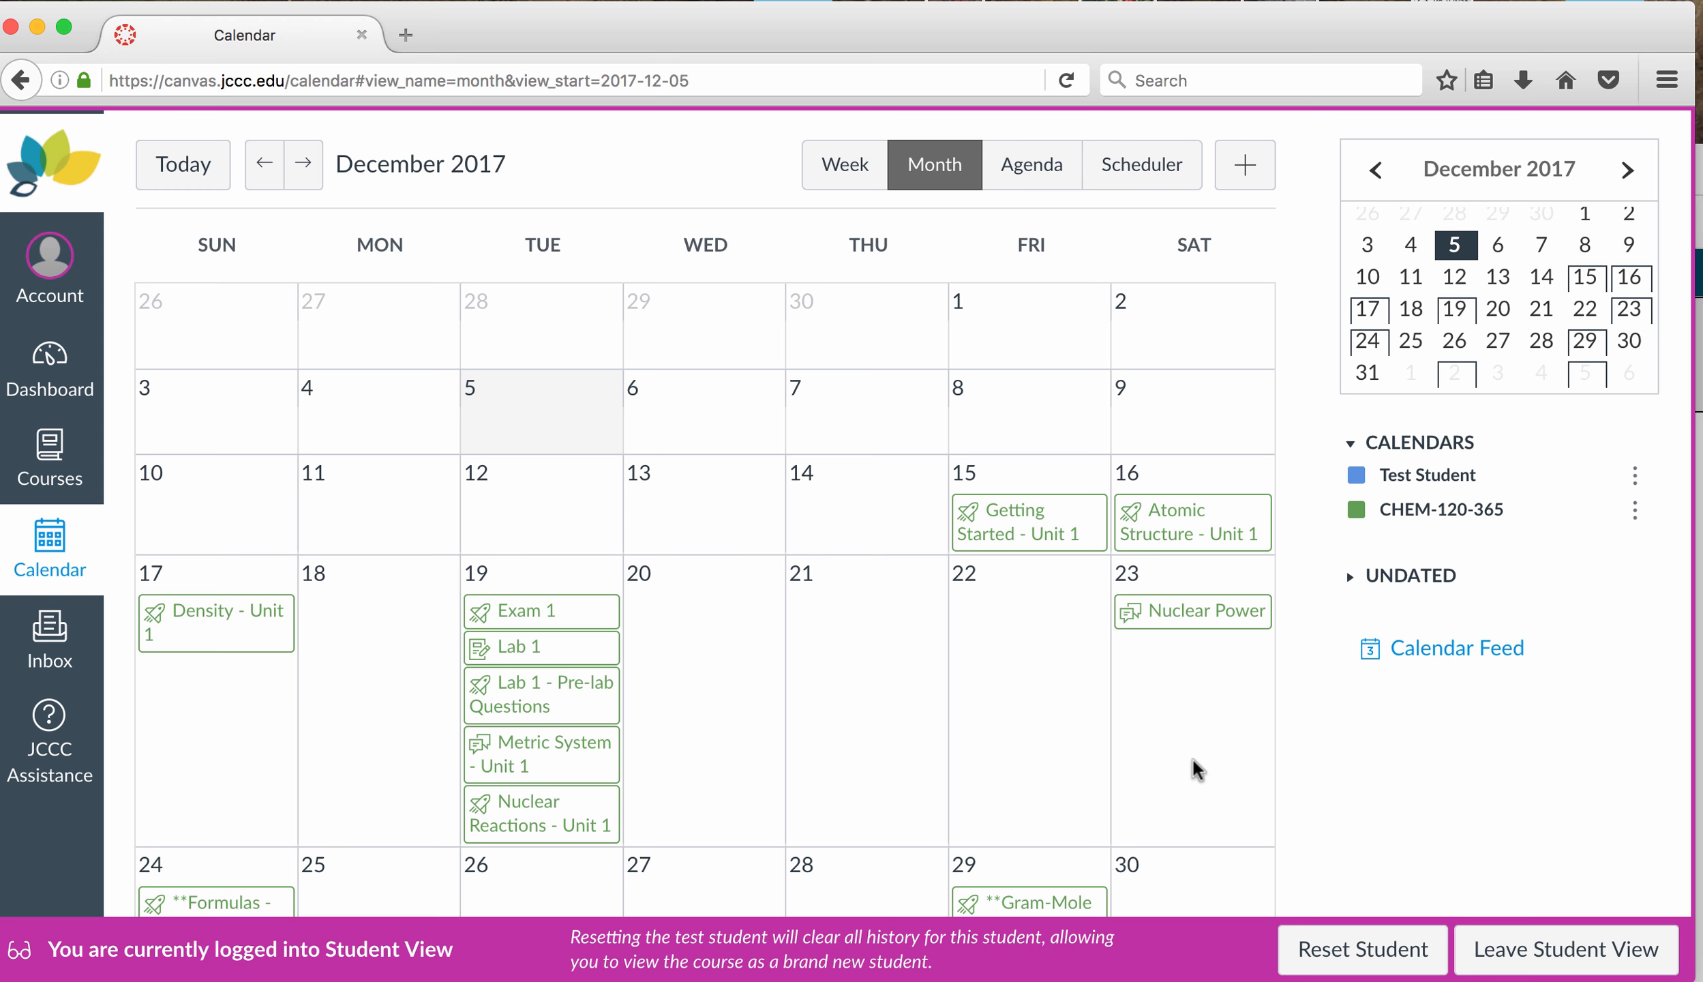
pyautogui.moveTo(97, 383)
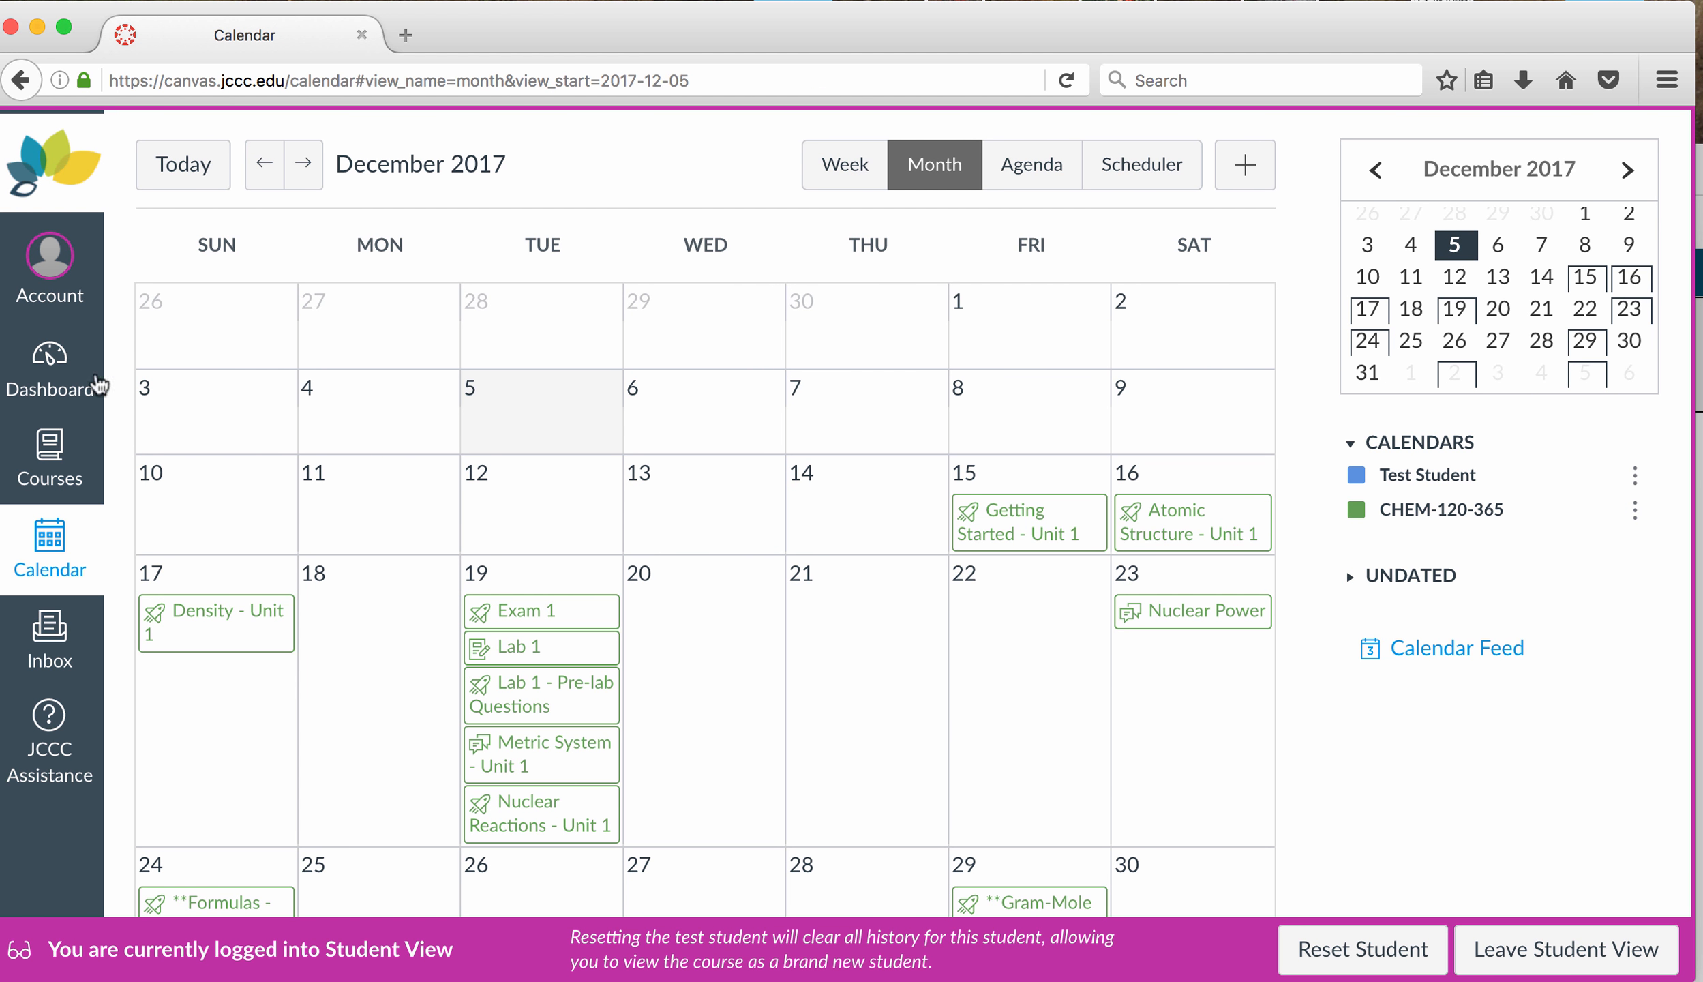
# Step: Leave the calendar and open the CHEM-120-365 course home page through Courses
pyautogui.click(50, 369)
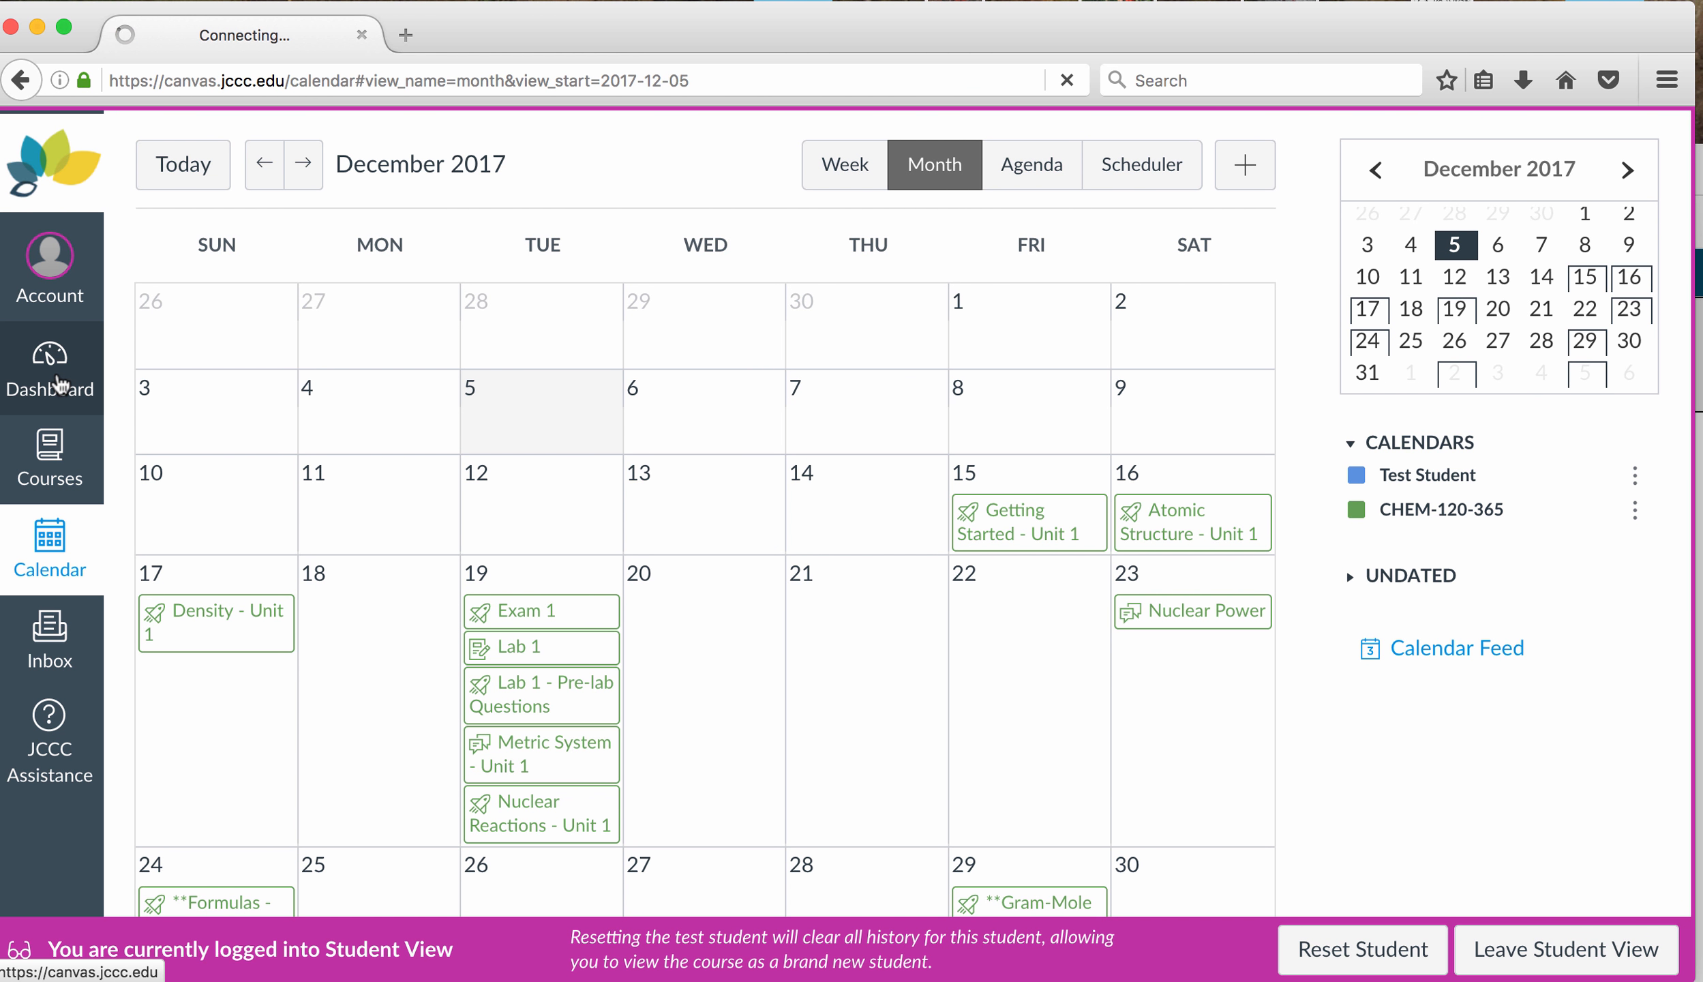
pyautogui.click(50, 458)
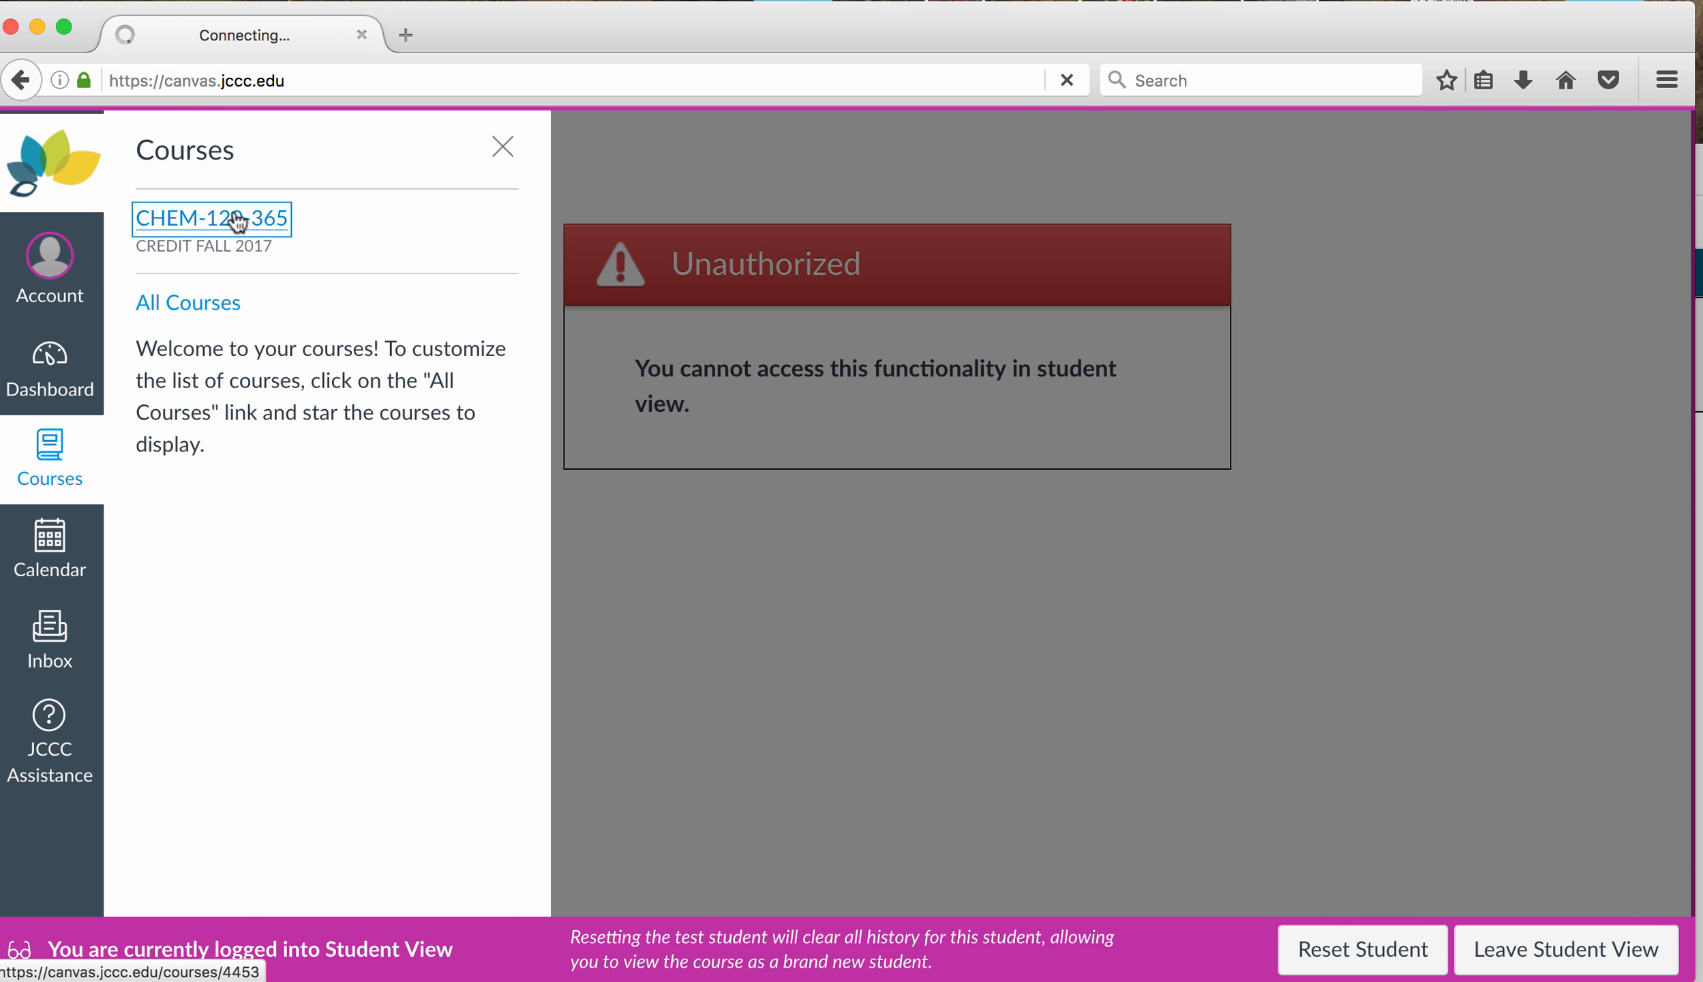
pyautogui.click(212, 218)
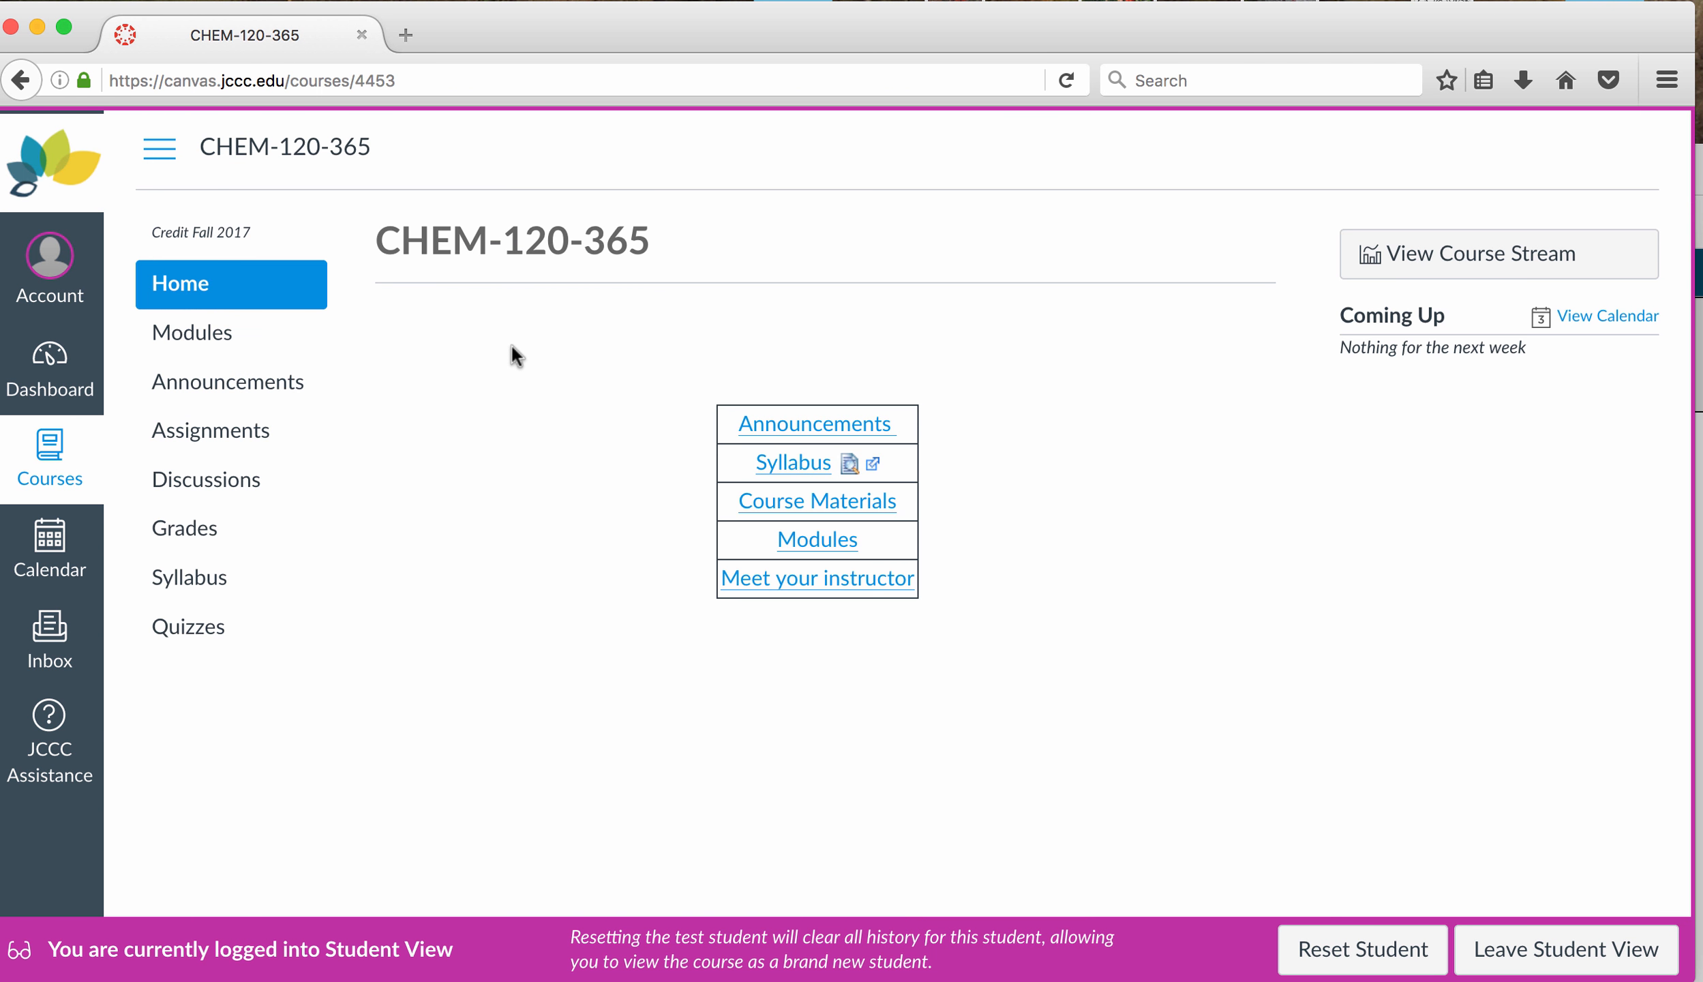
pyautogui.moveTo(816, 500)
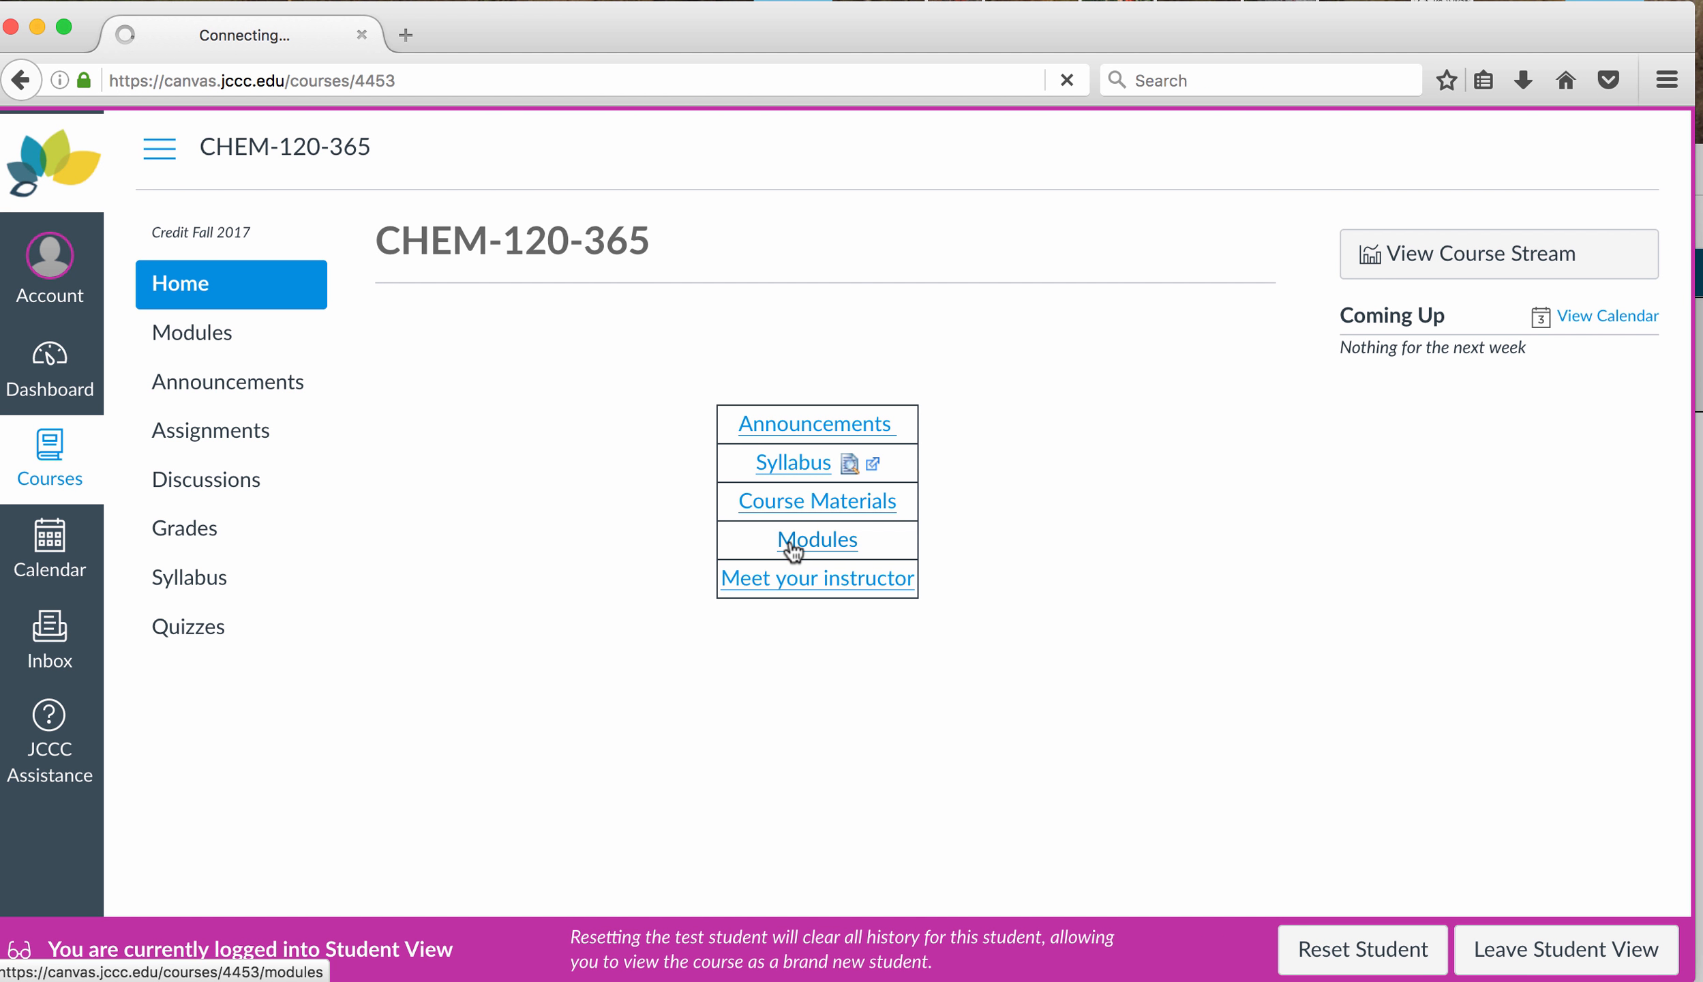
# Step: Open the course Modules list and select the Unit 1 Task List
pyautogui.click(817, 540)
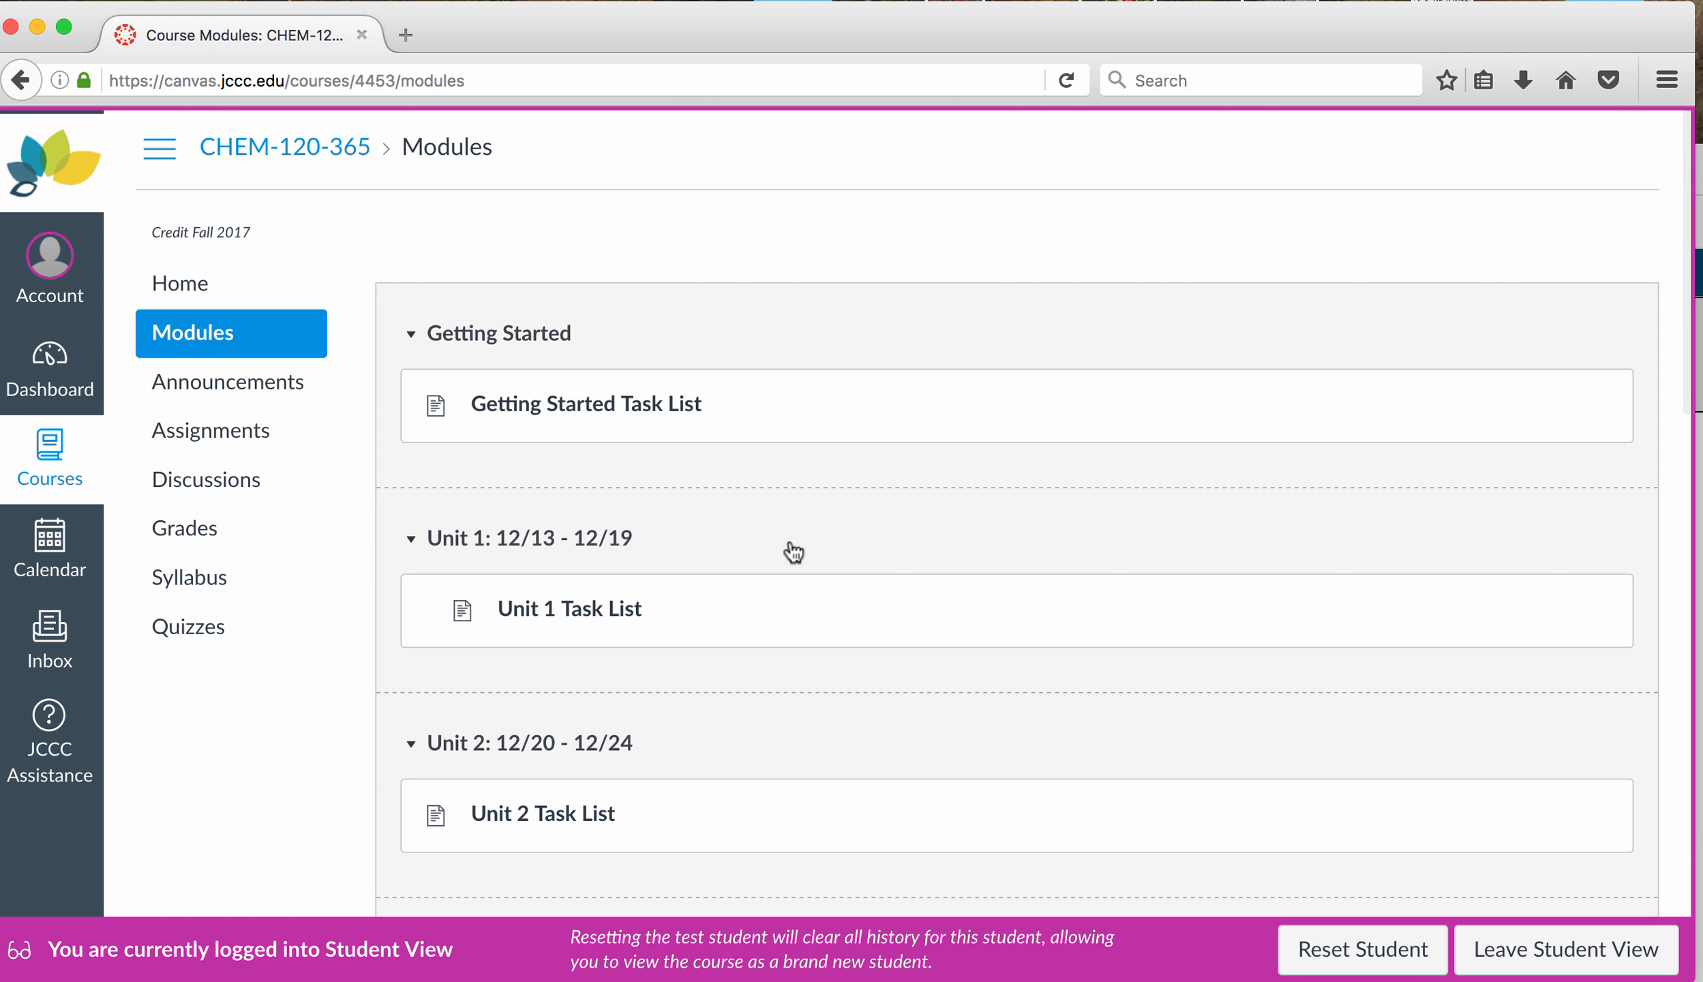
pyautogui.click(567, 608)
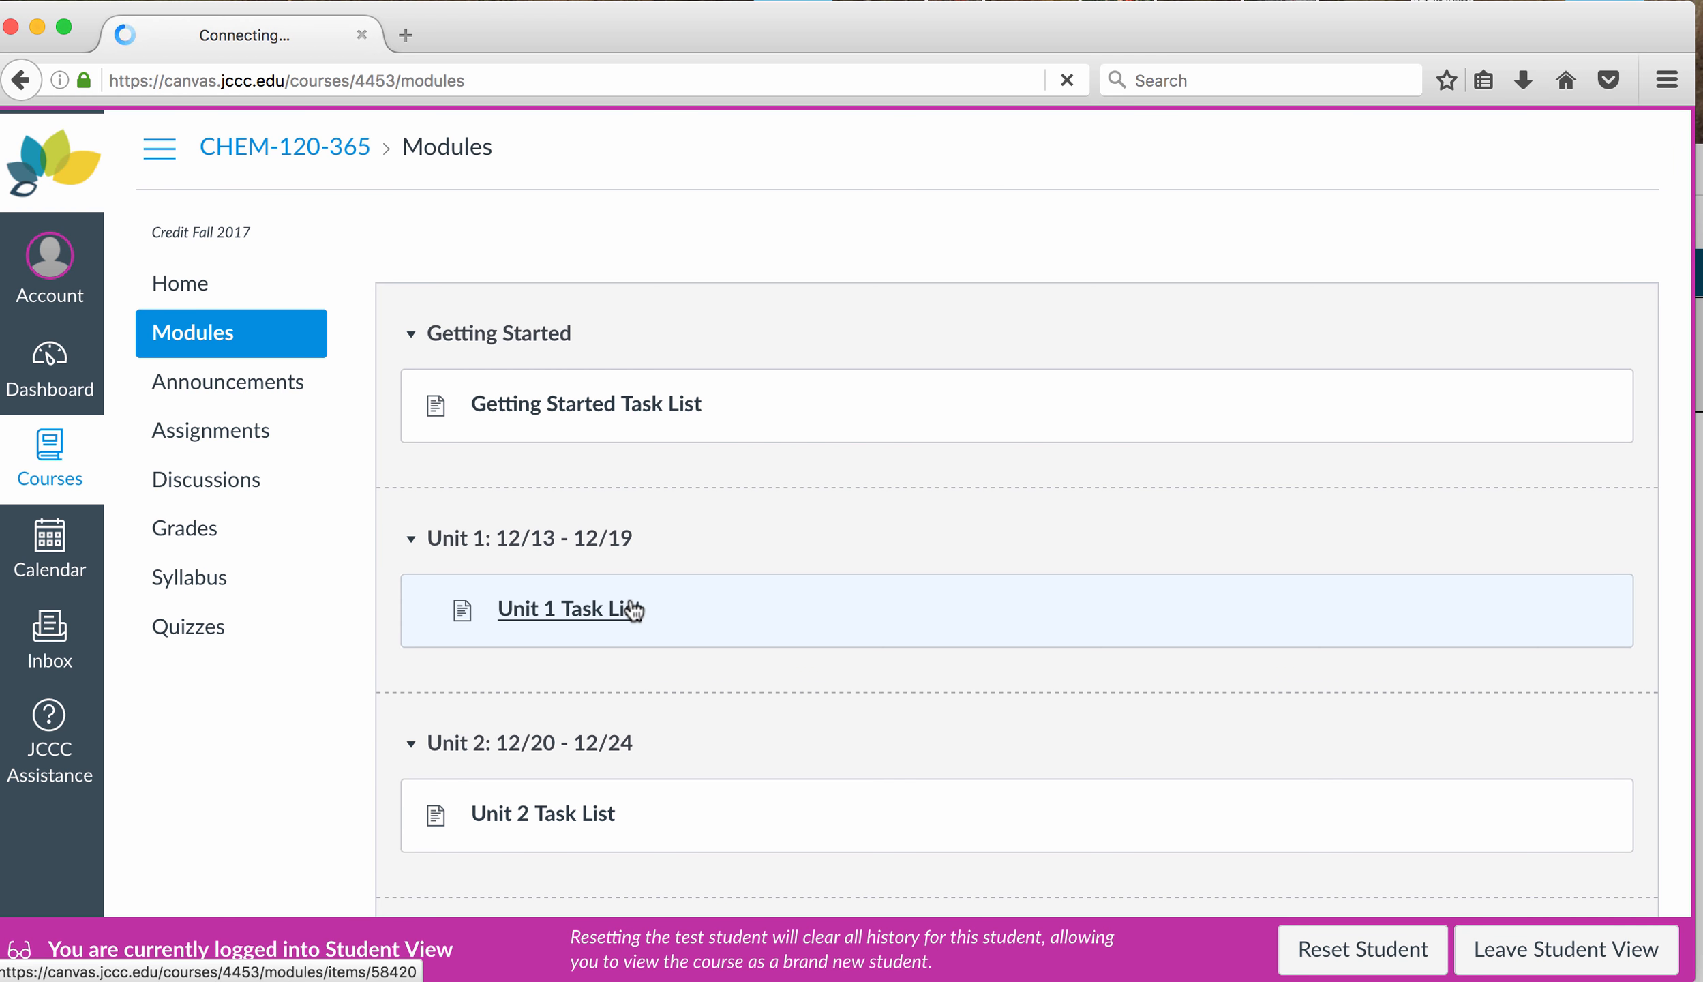
pyautogui.click(566, 609)
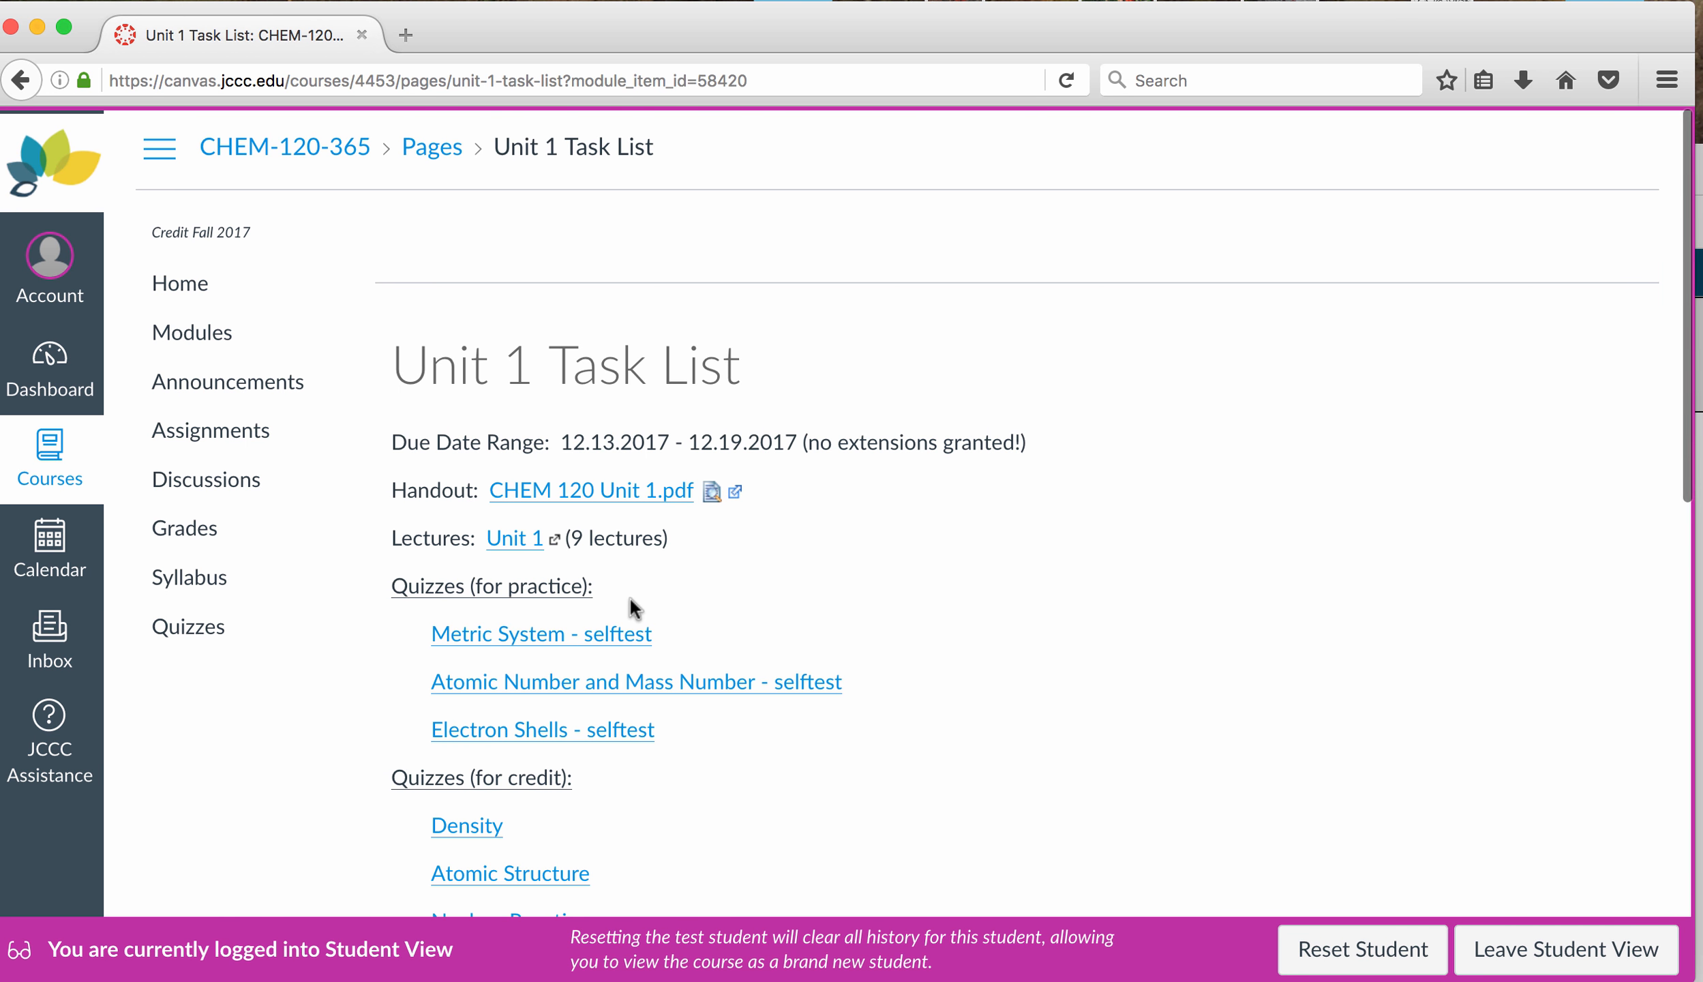
pyautogui.scroll(-3)
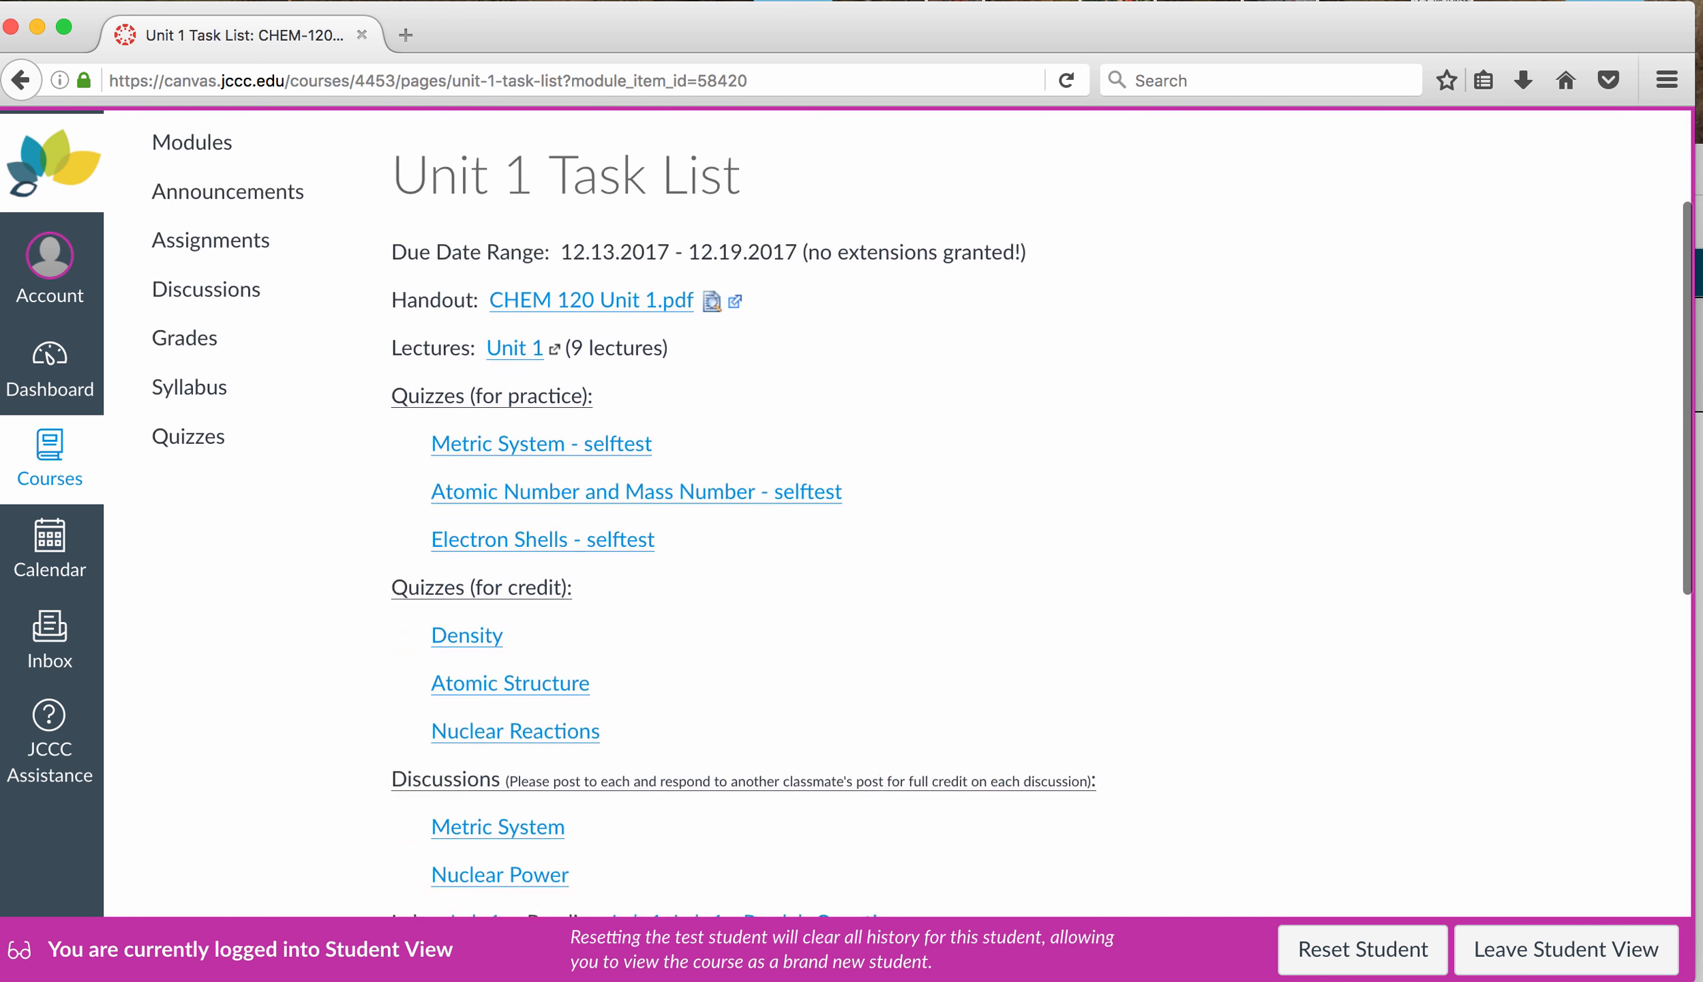
pyautogui.scroll(-3)
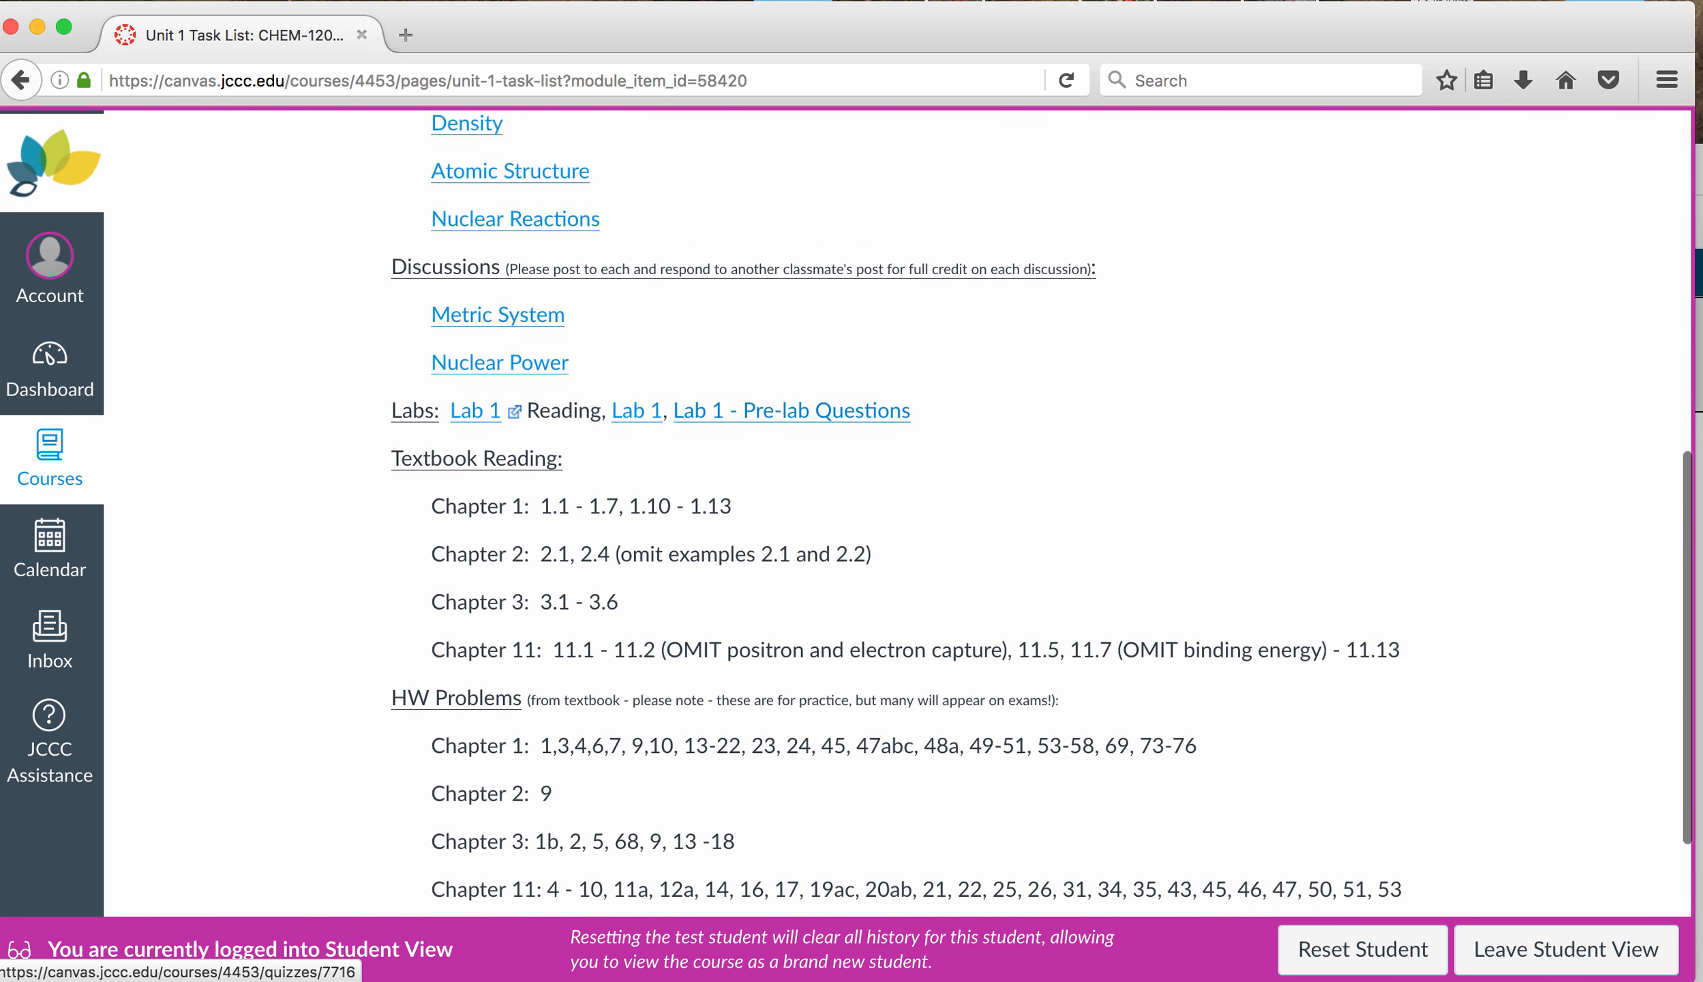
pyautogui.scroll(3)
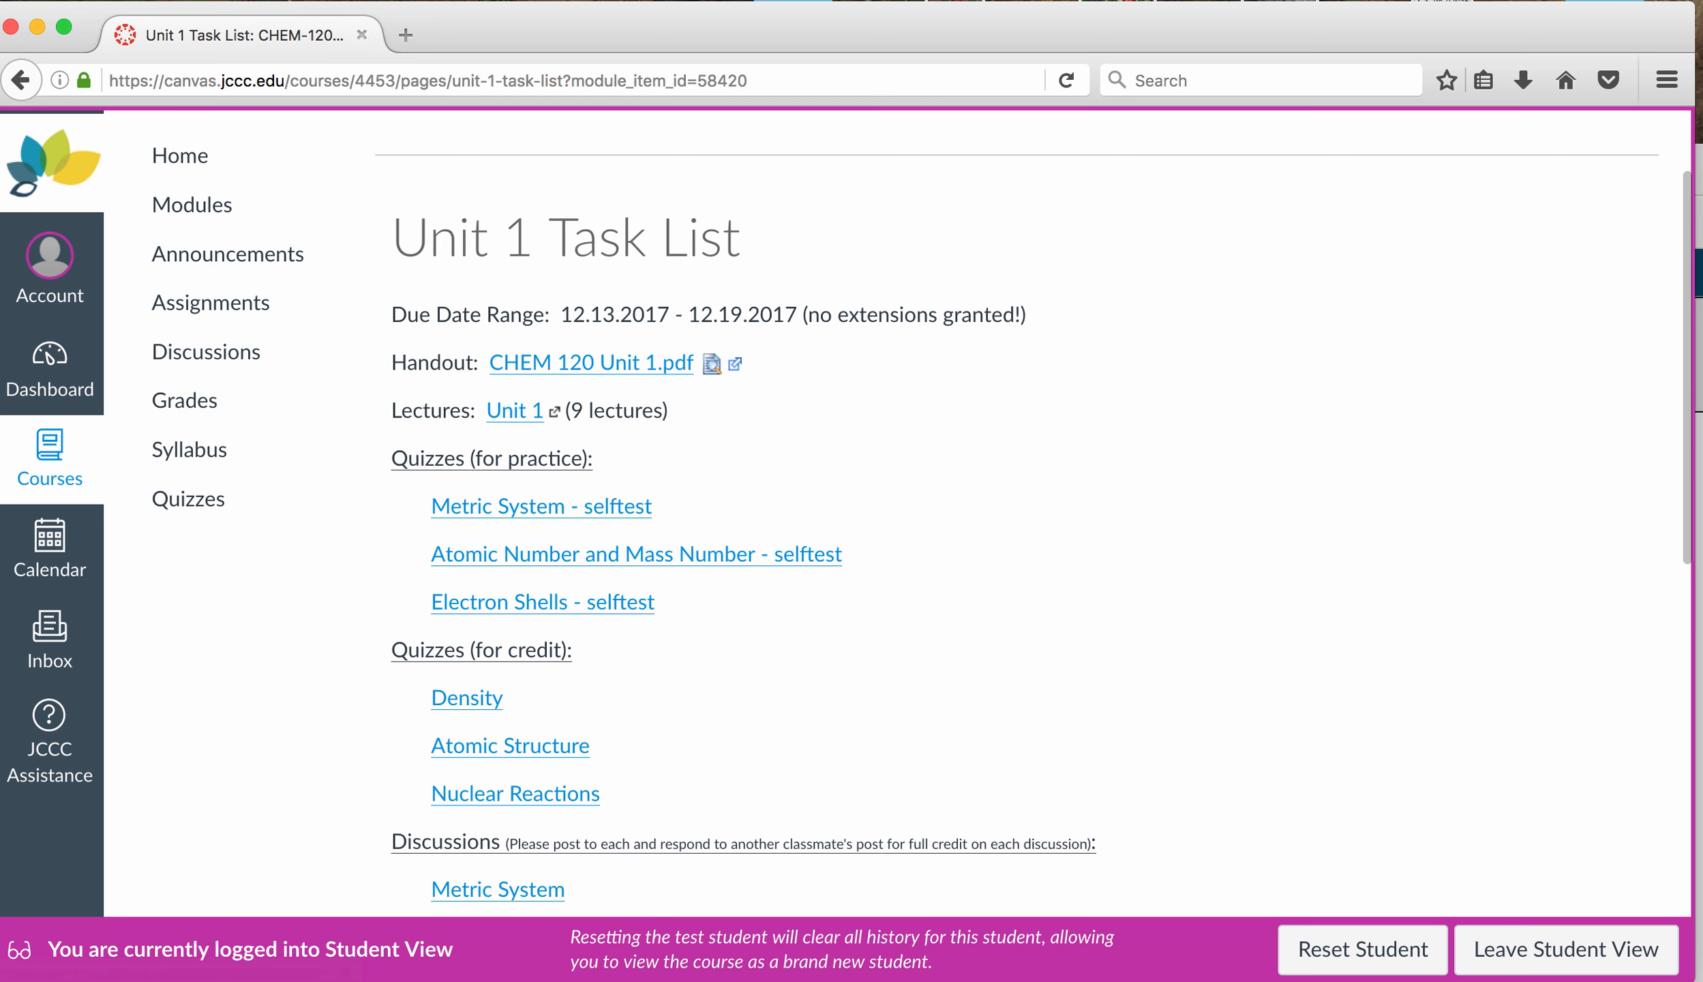
pyautogui.moveTo(531, 308)
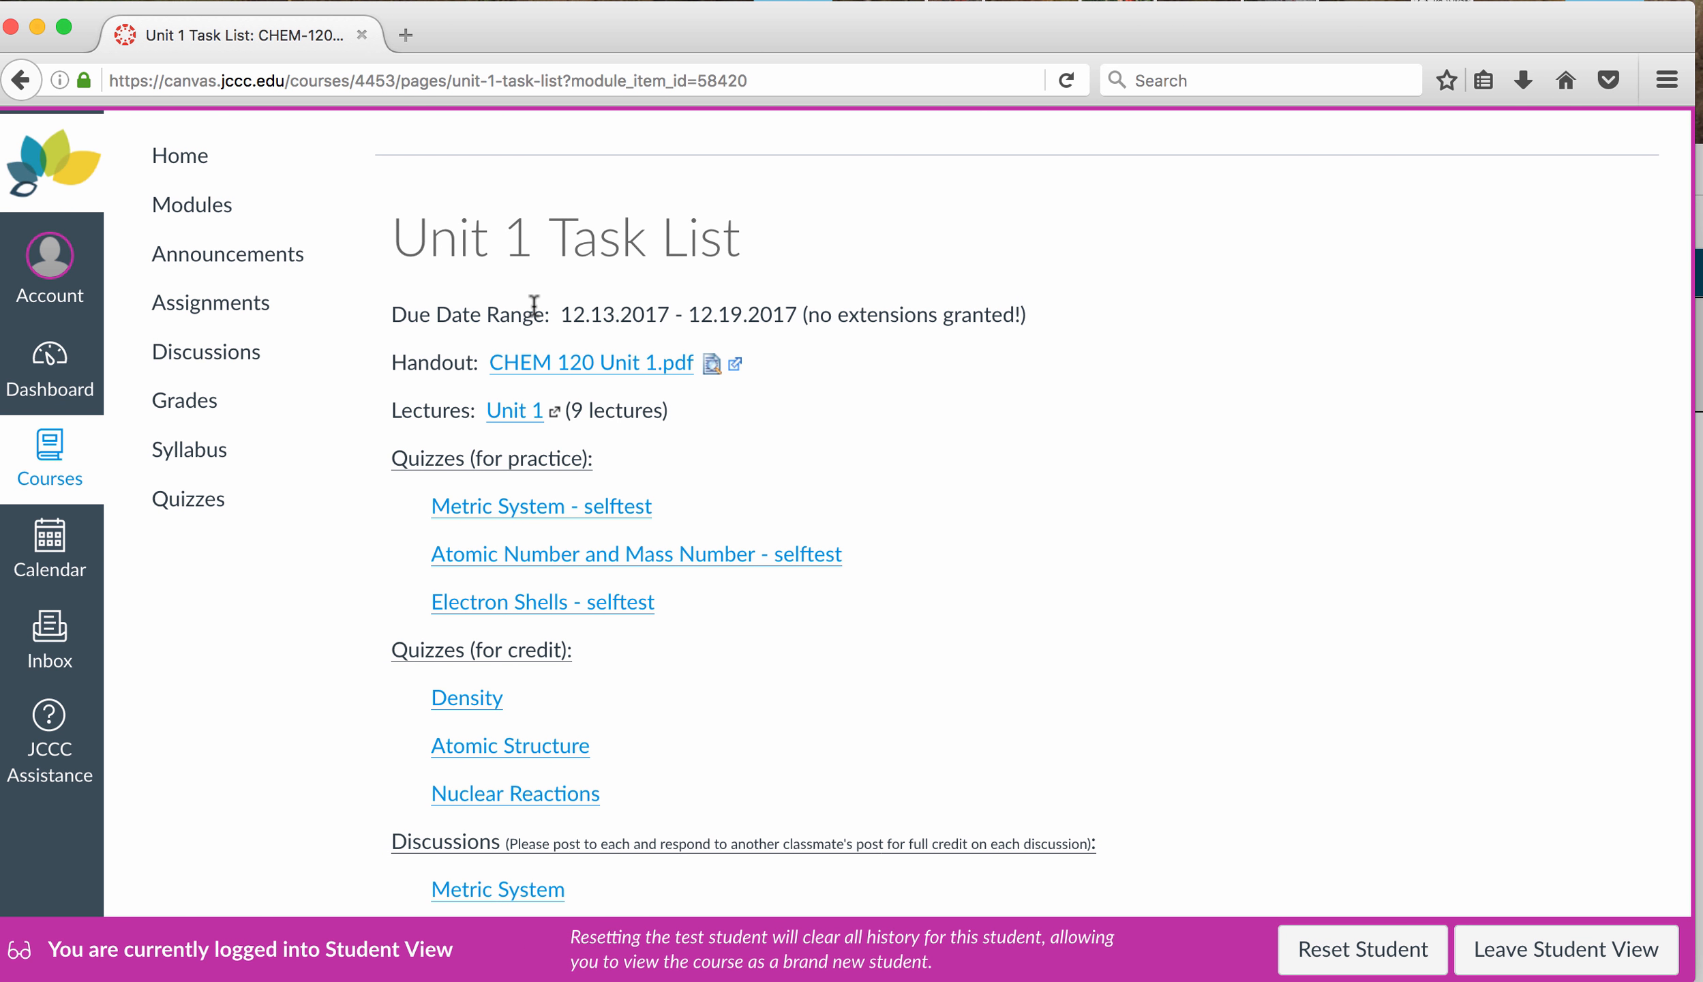
pyautogui.moveTo(565, 410)
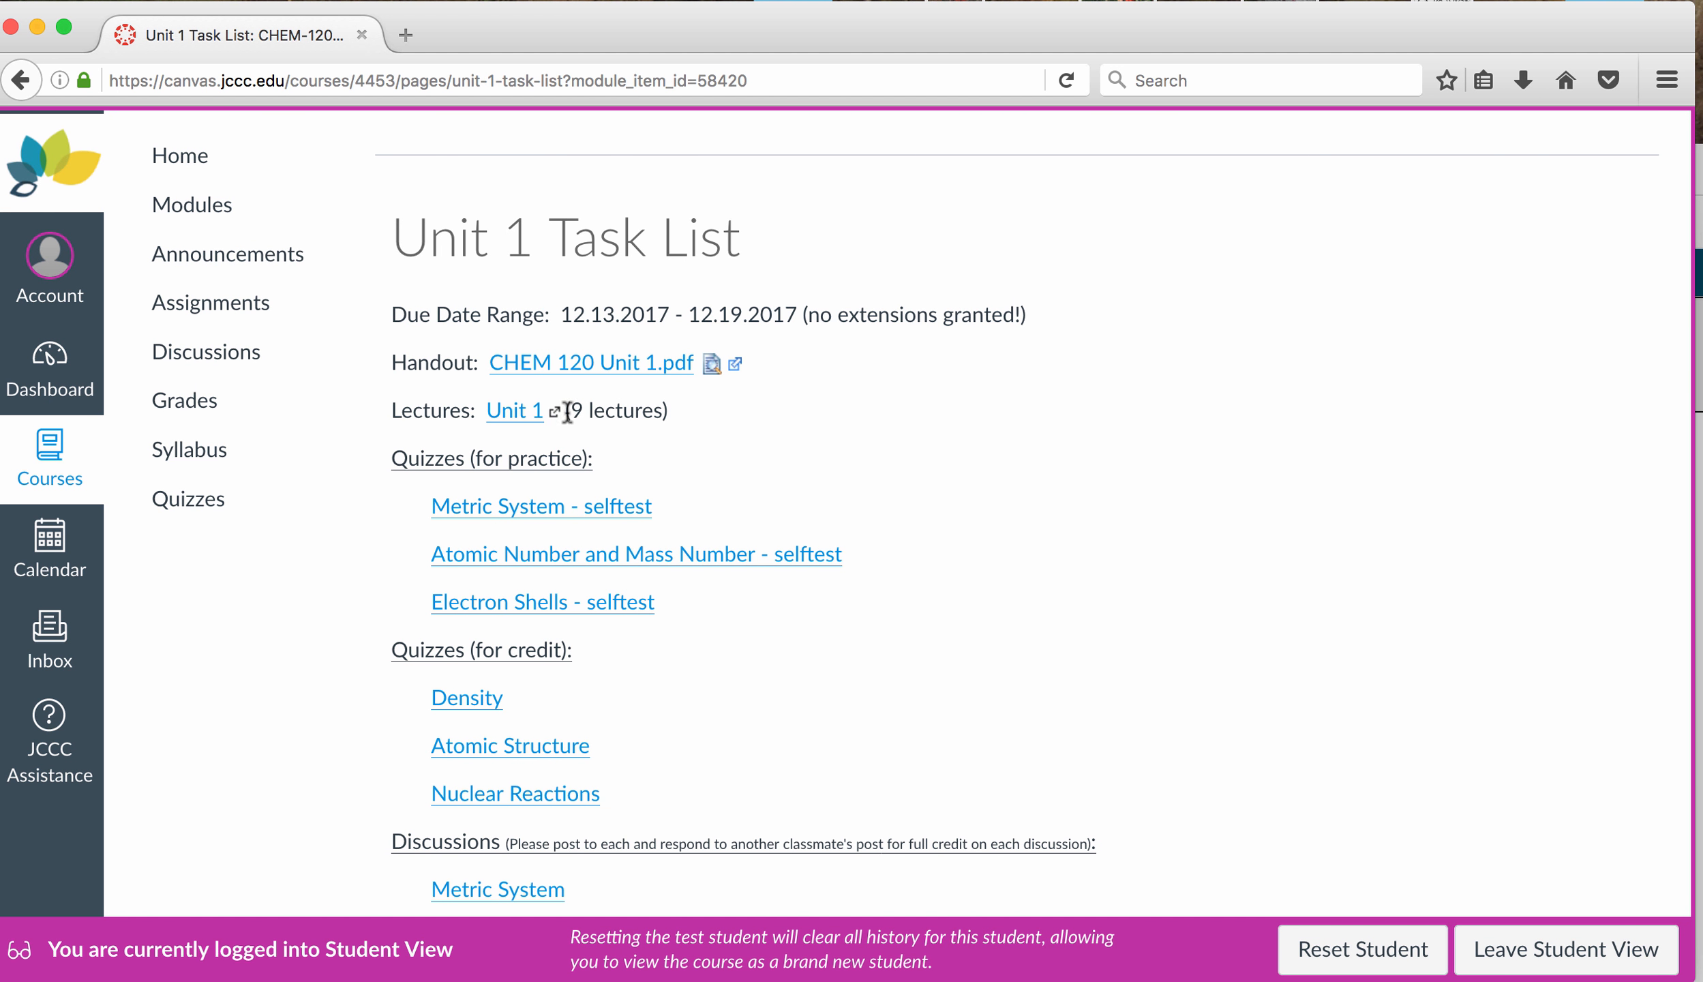
pyautogui.moveTo(829, 448)
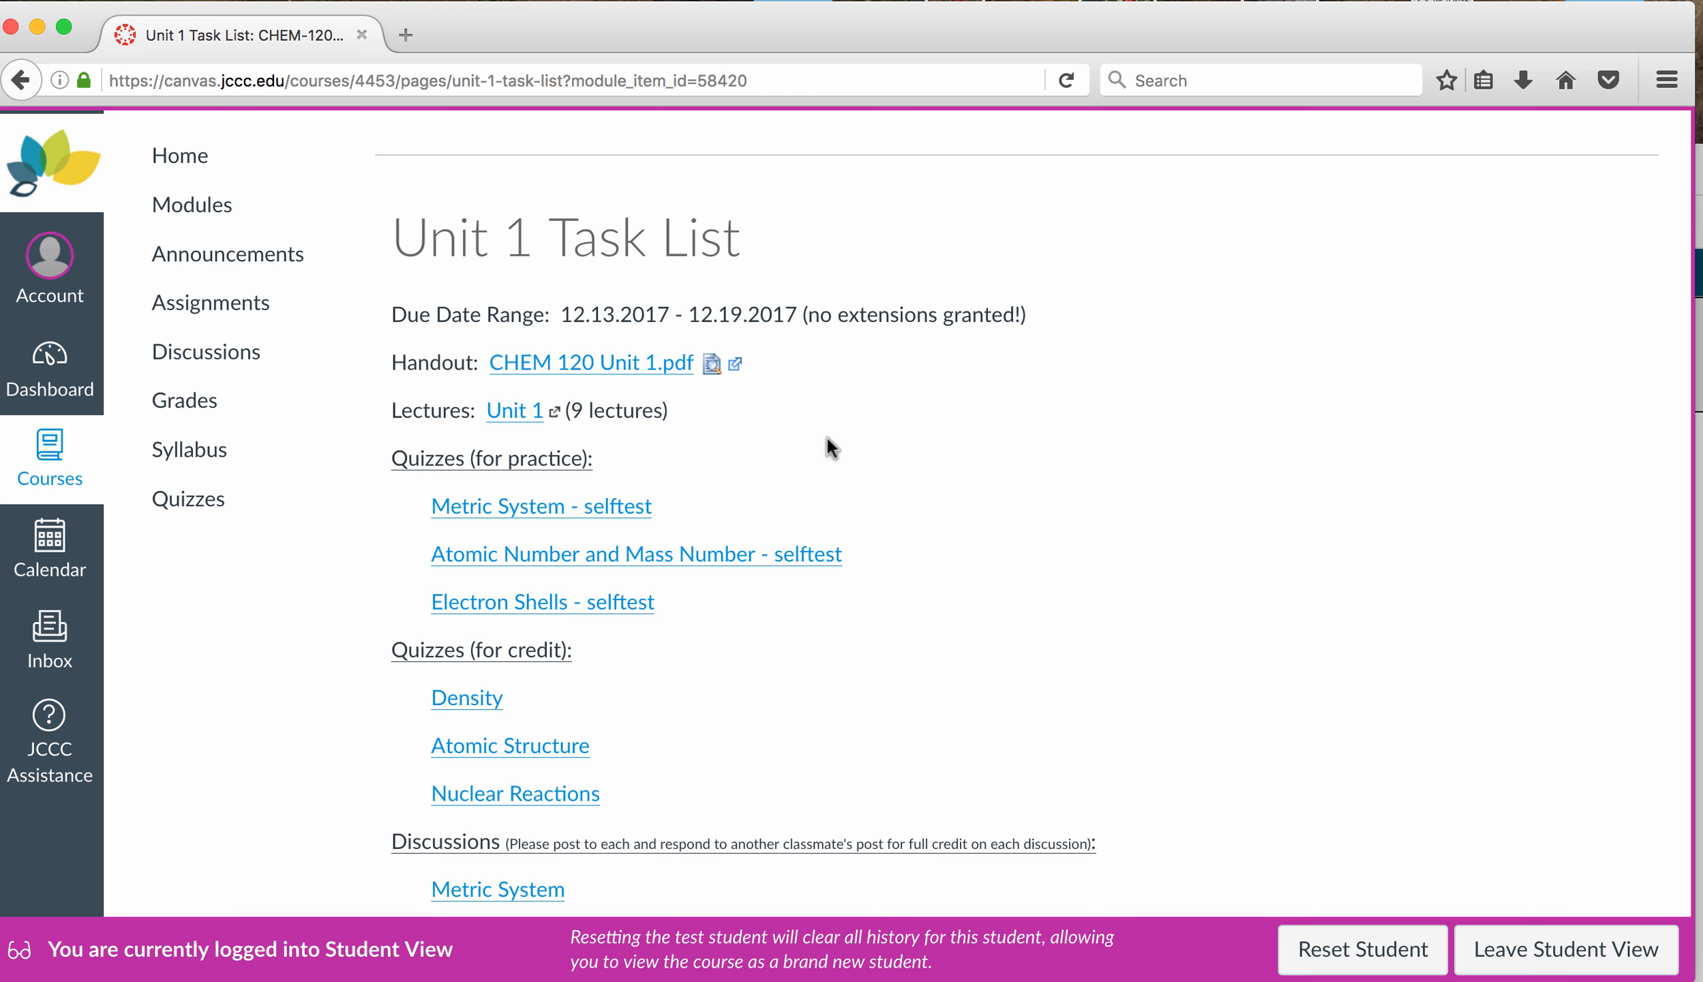
pyautogui.moveTo(746, 338)
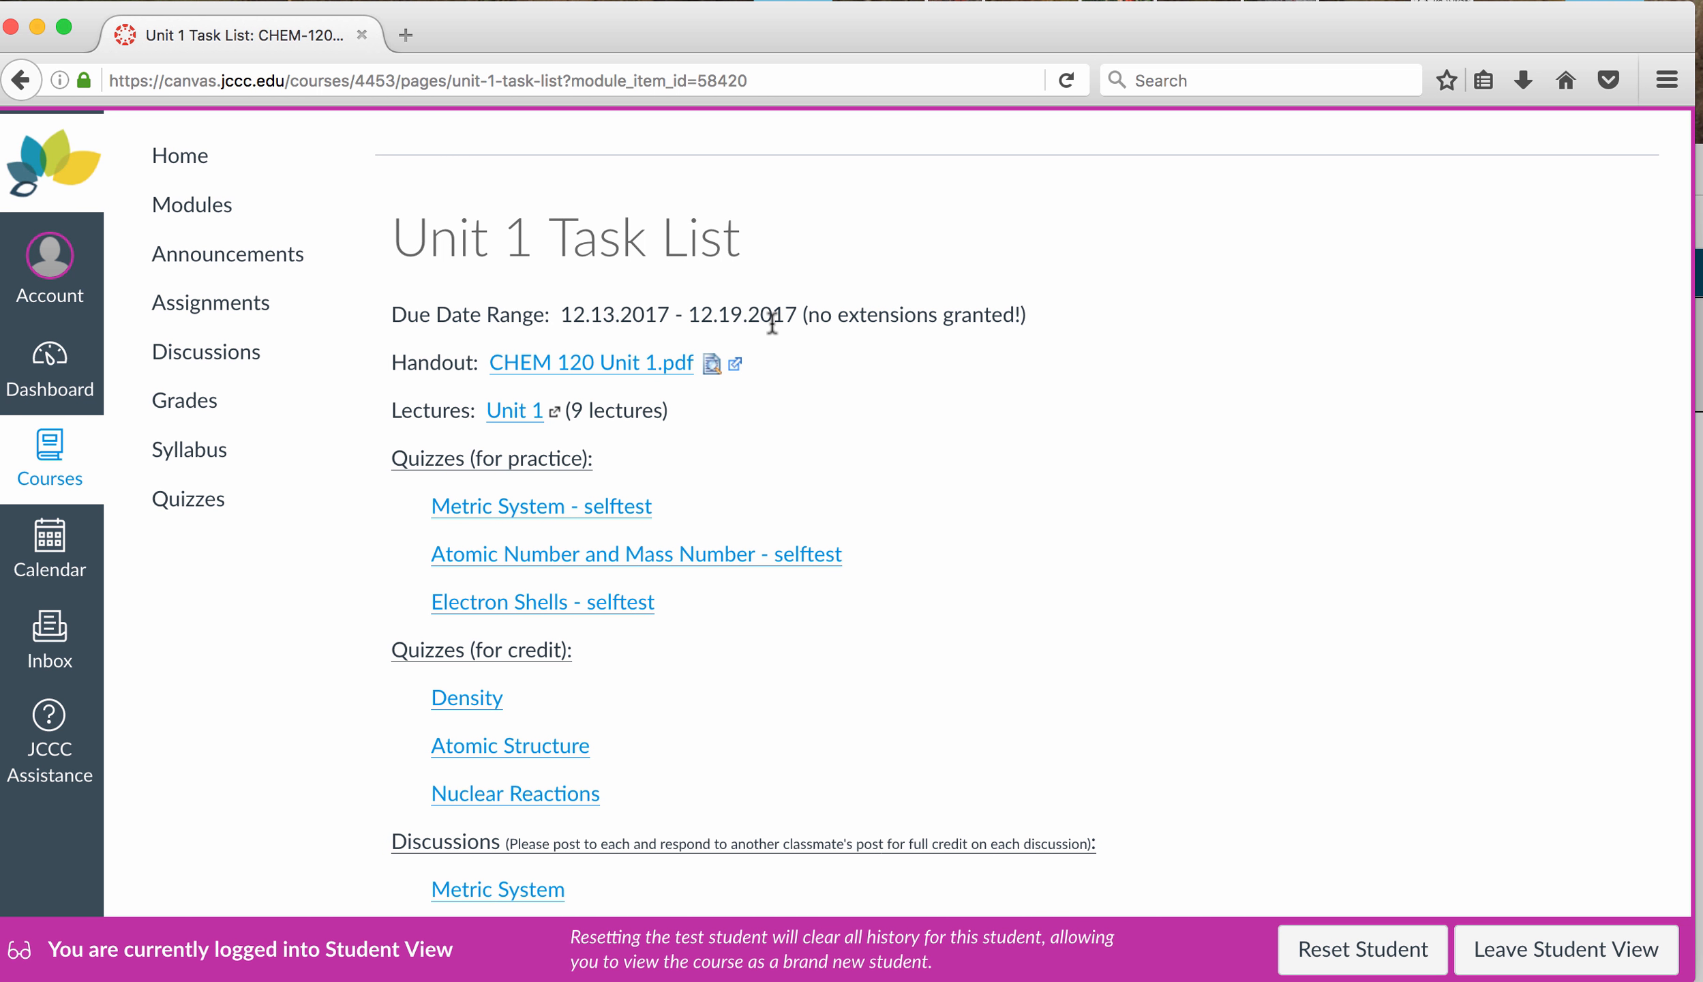
pyautogui.moveTo(706, 481)
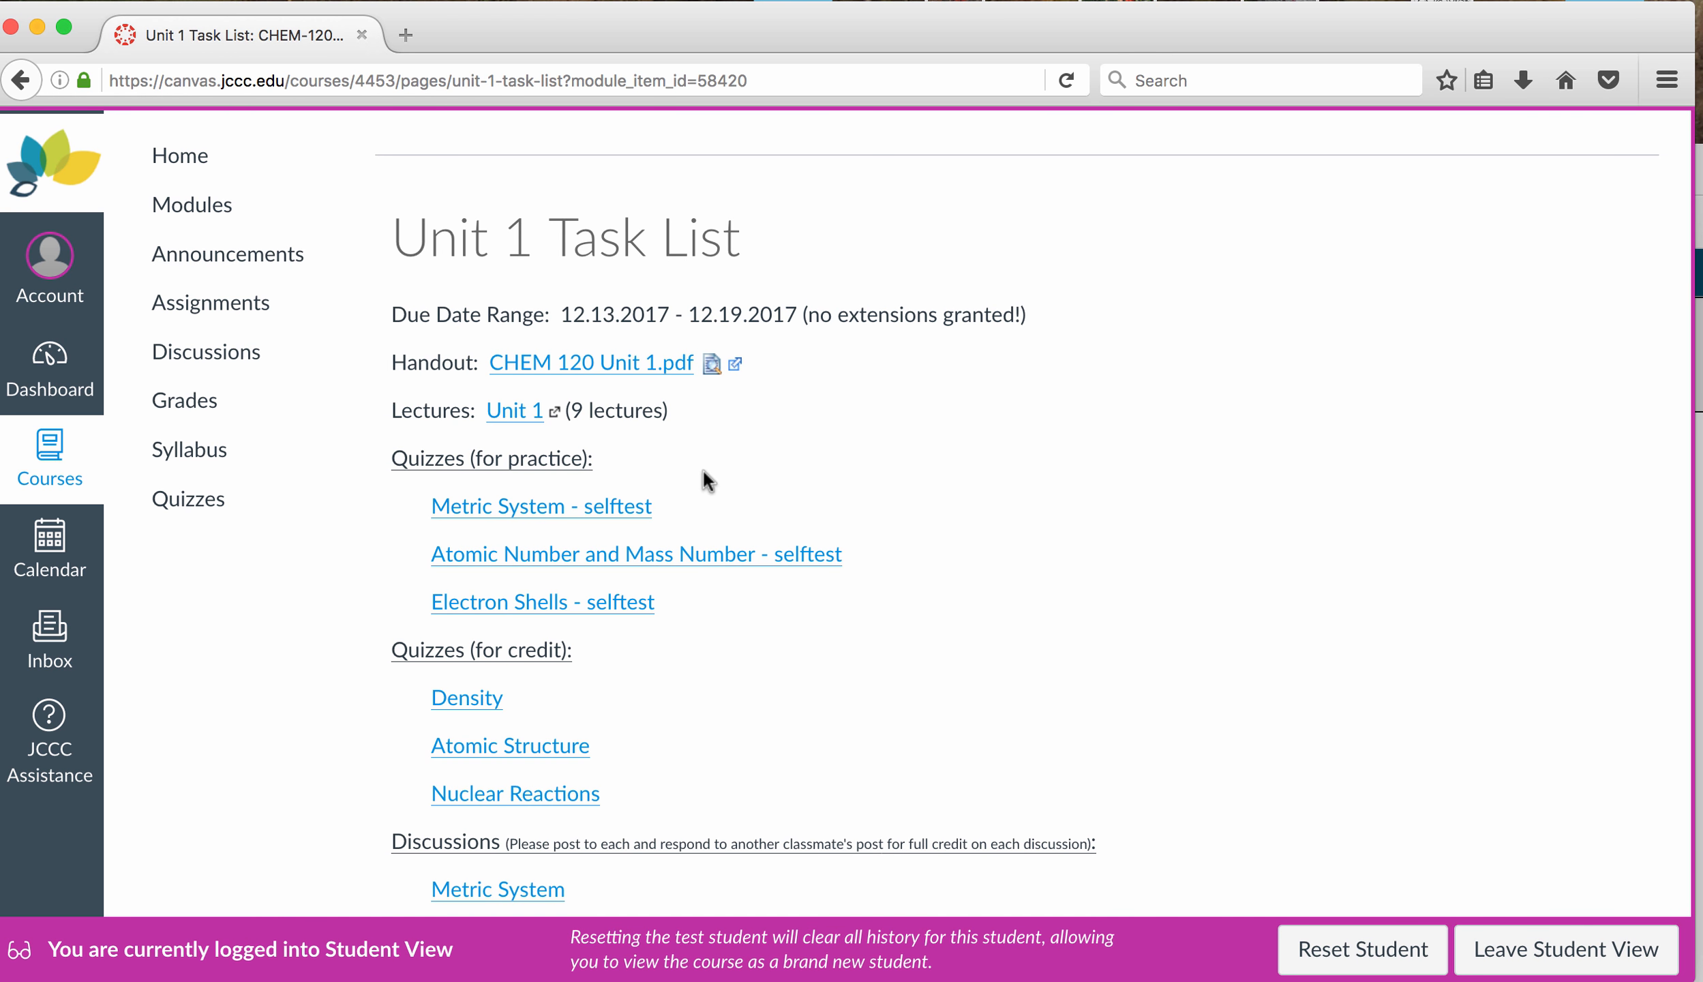
pyautogui.moveTo(604, 717)
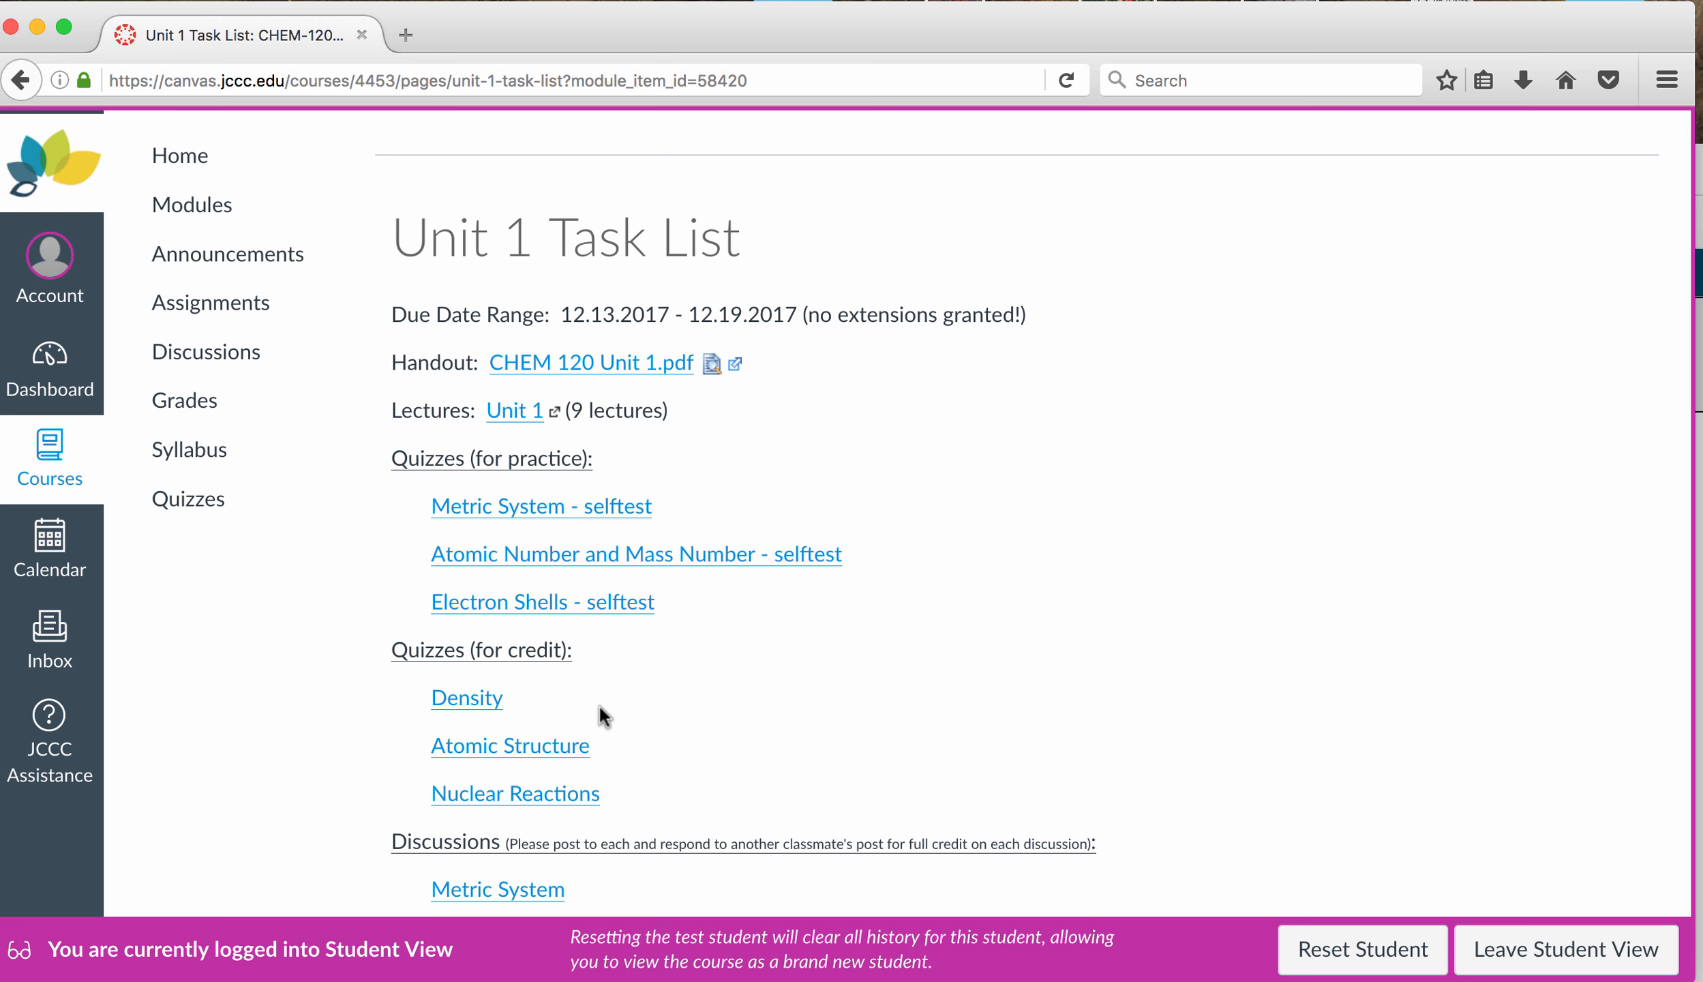
pyautogui.moveTo(602, 700)
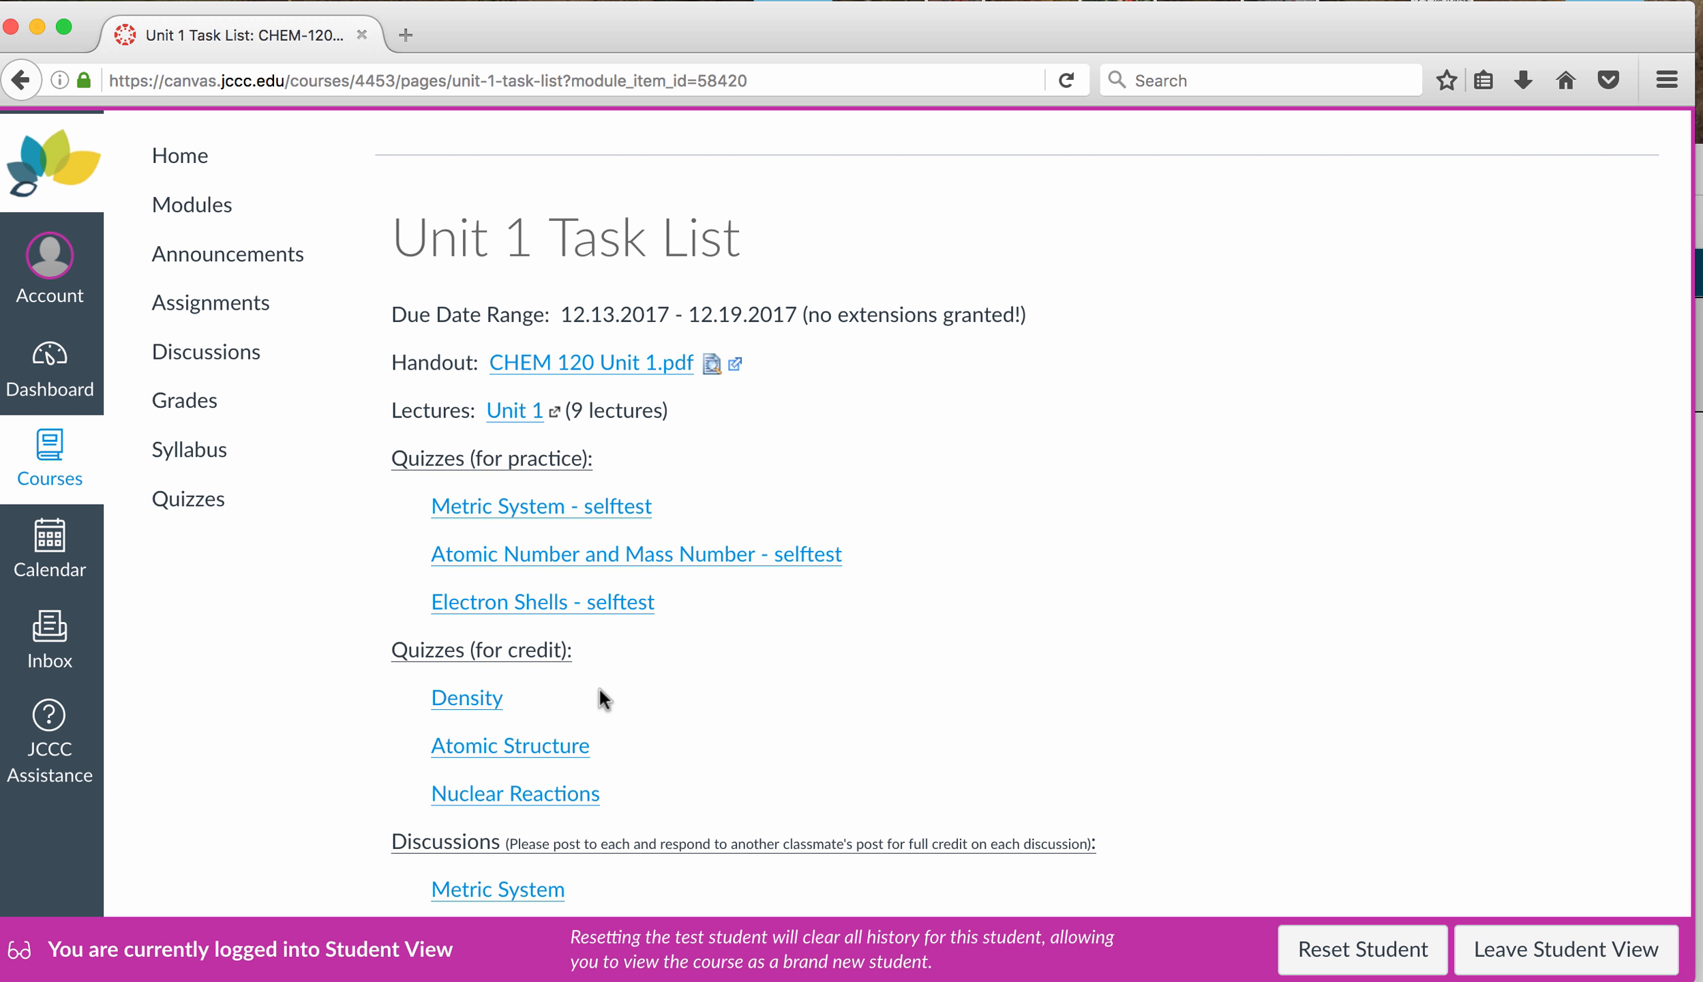
pyautogui.moveTo(1069, 541)
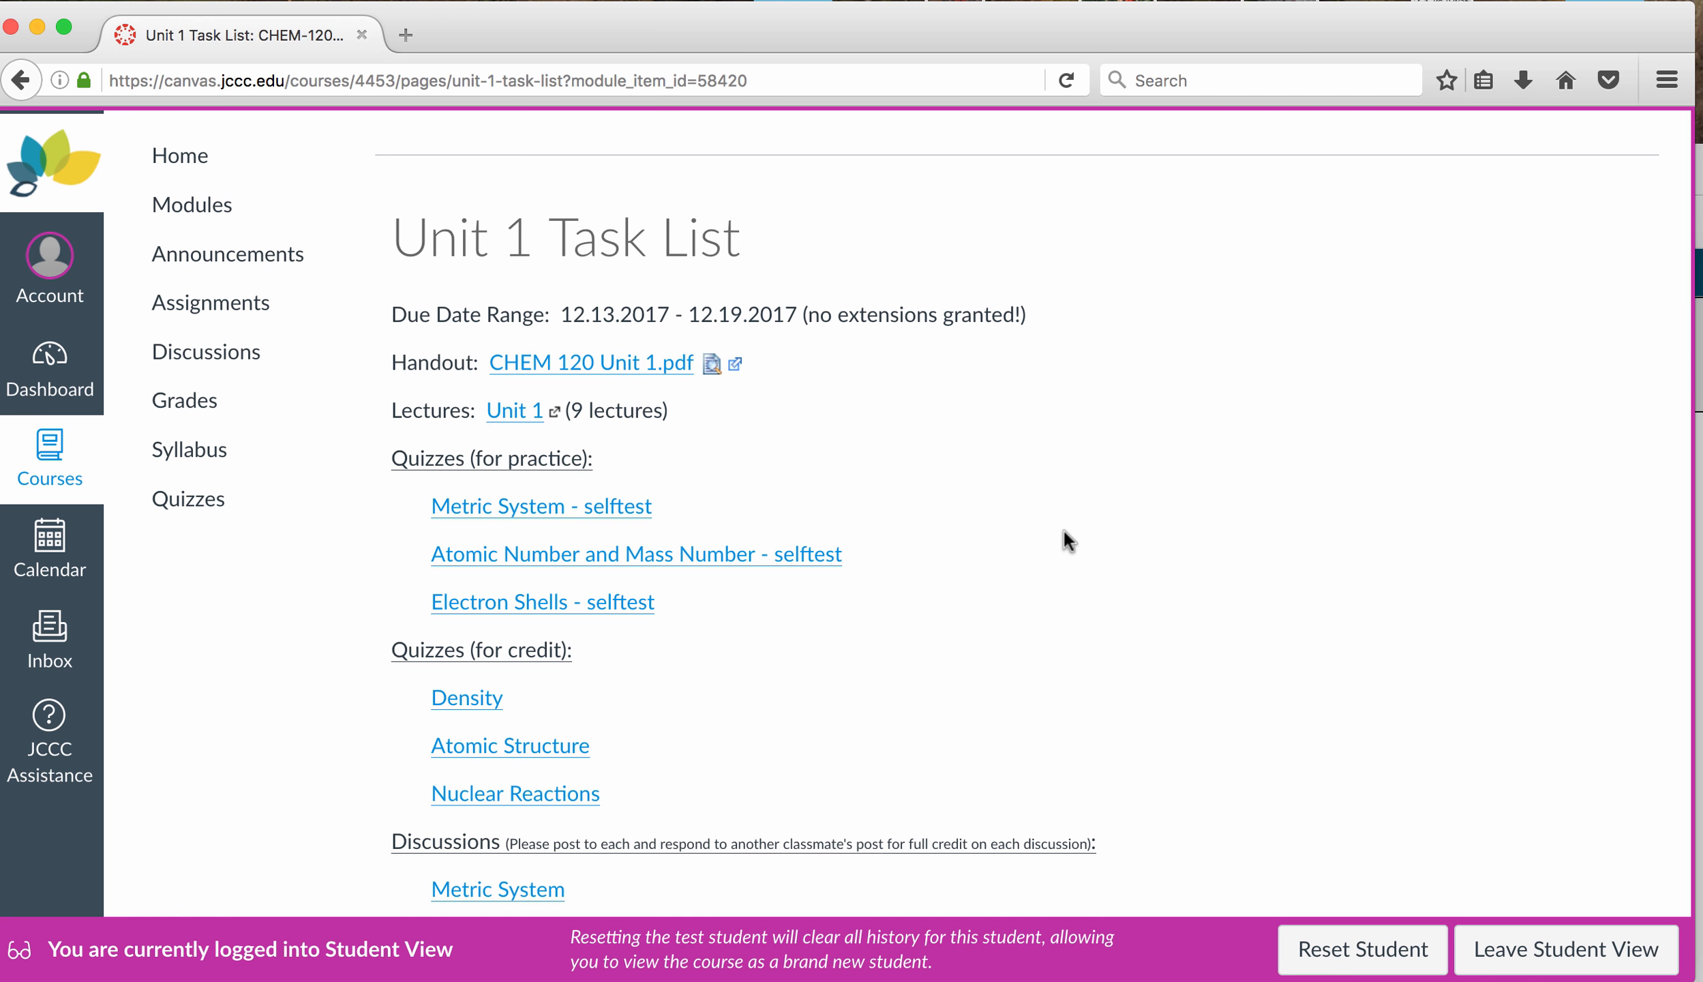
pyautogui.scroll(-3)
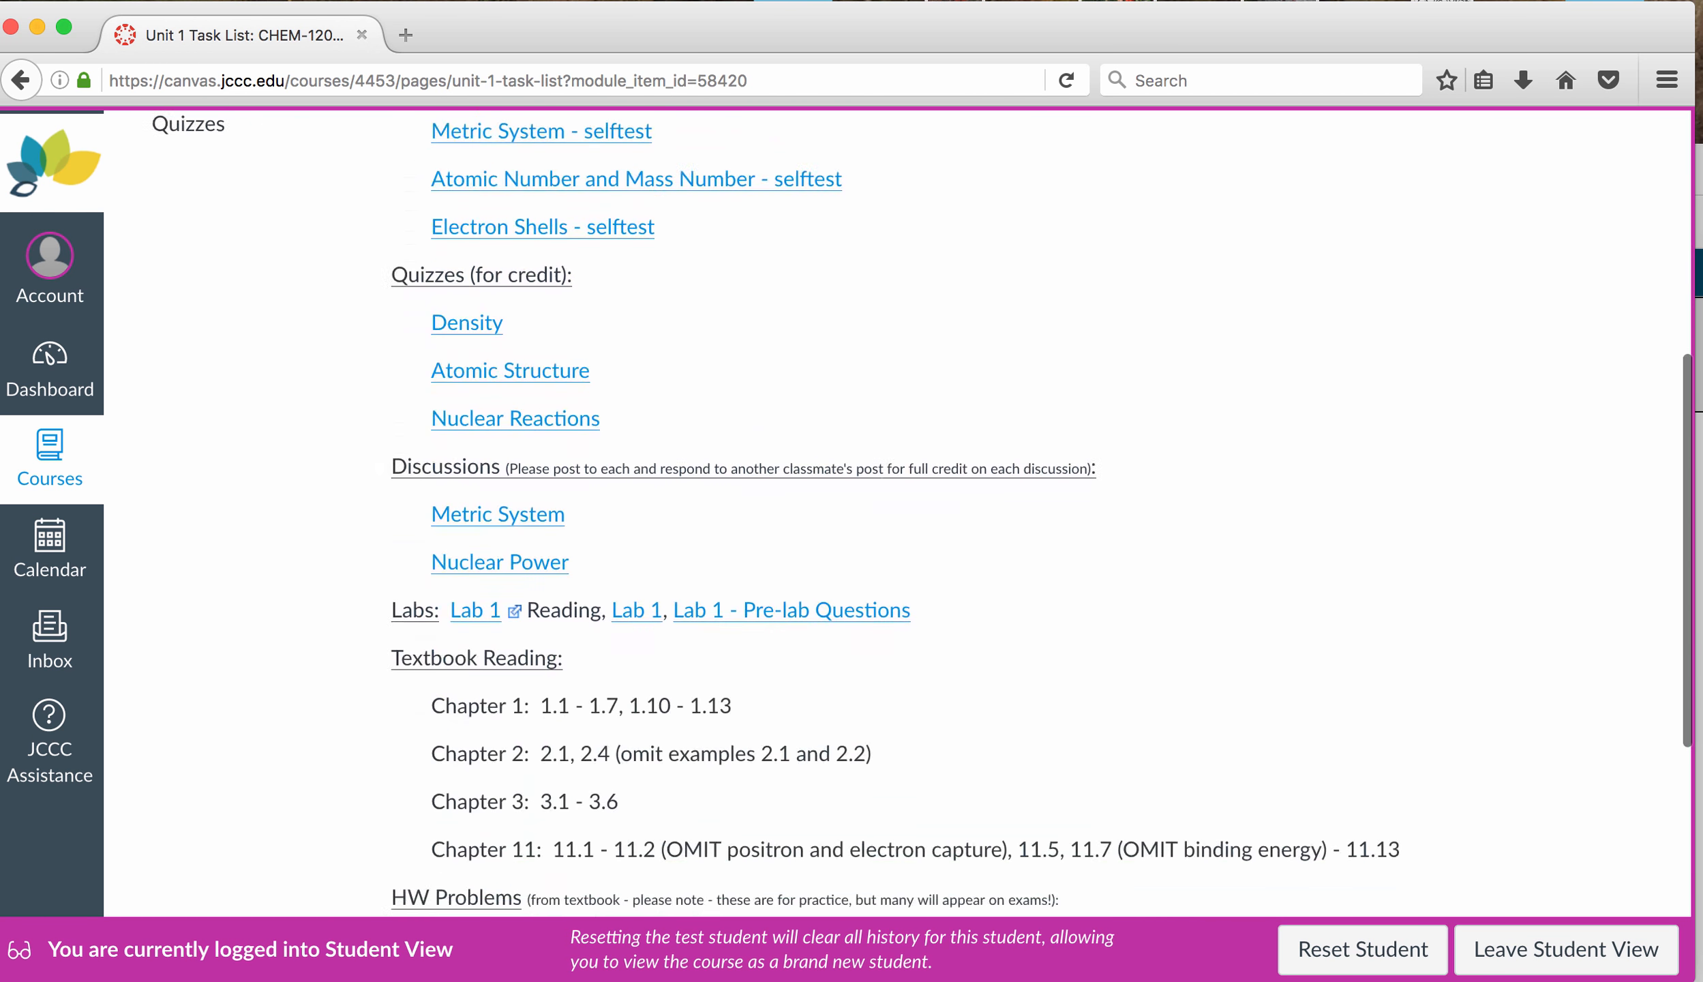
pyautogui.scroll(-3)
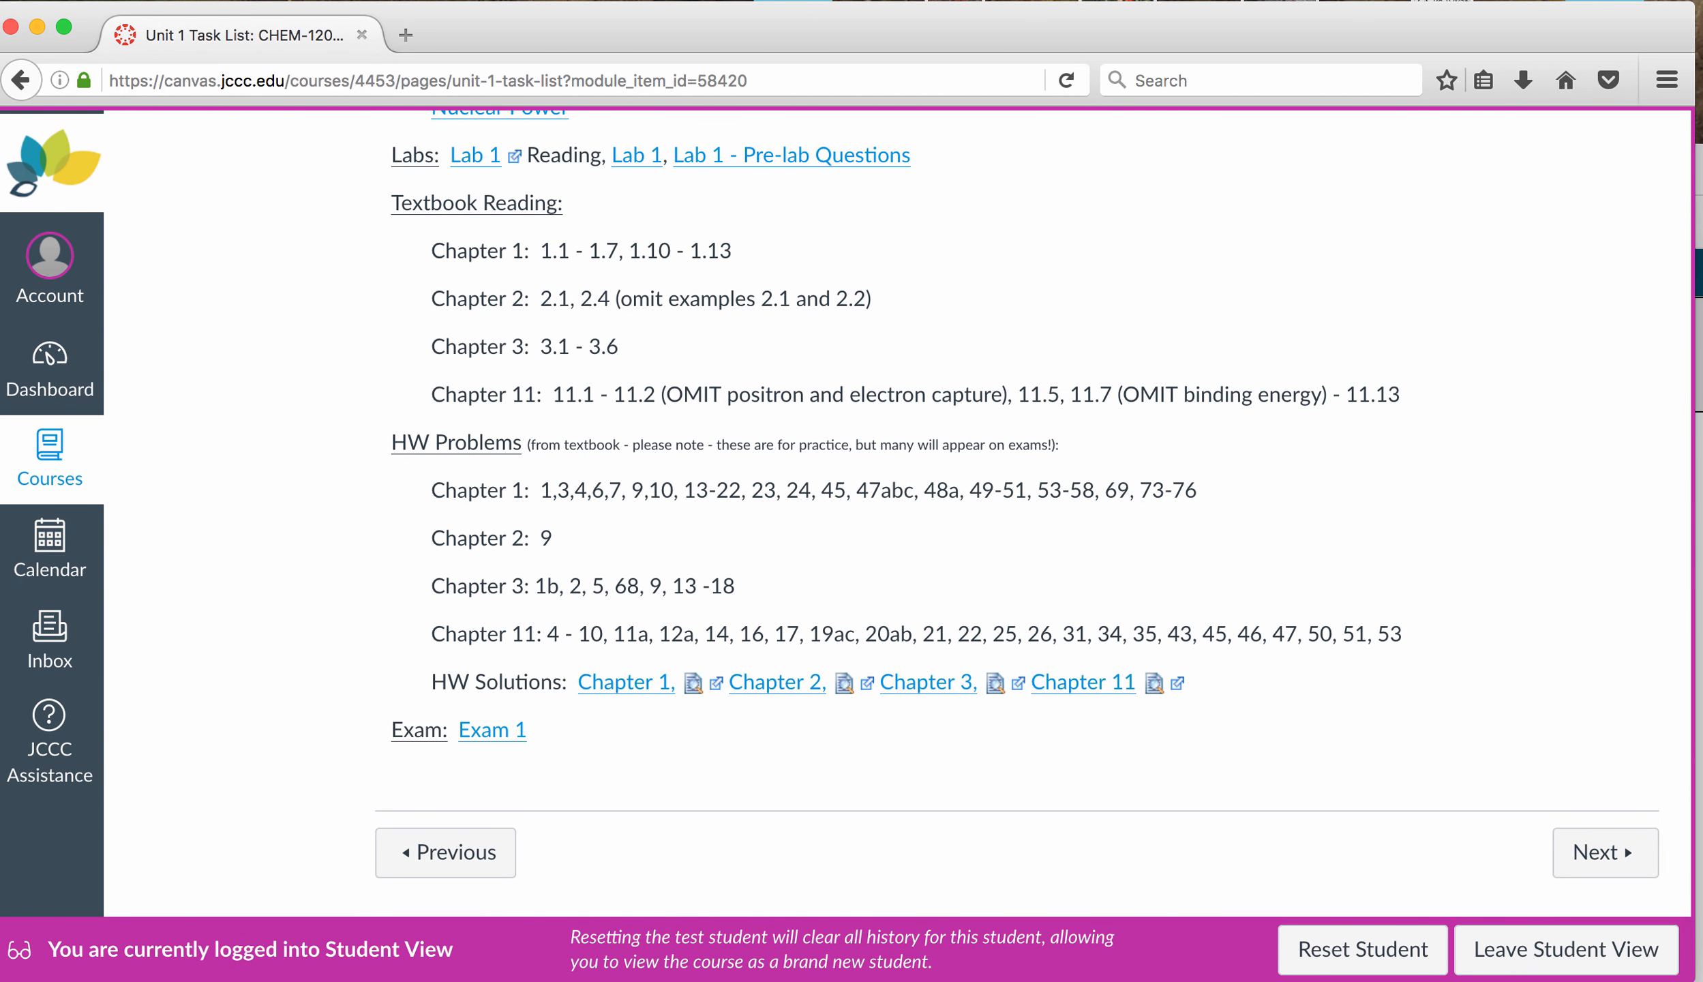
pyautogui.scroll(3)
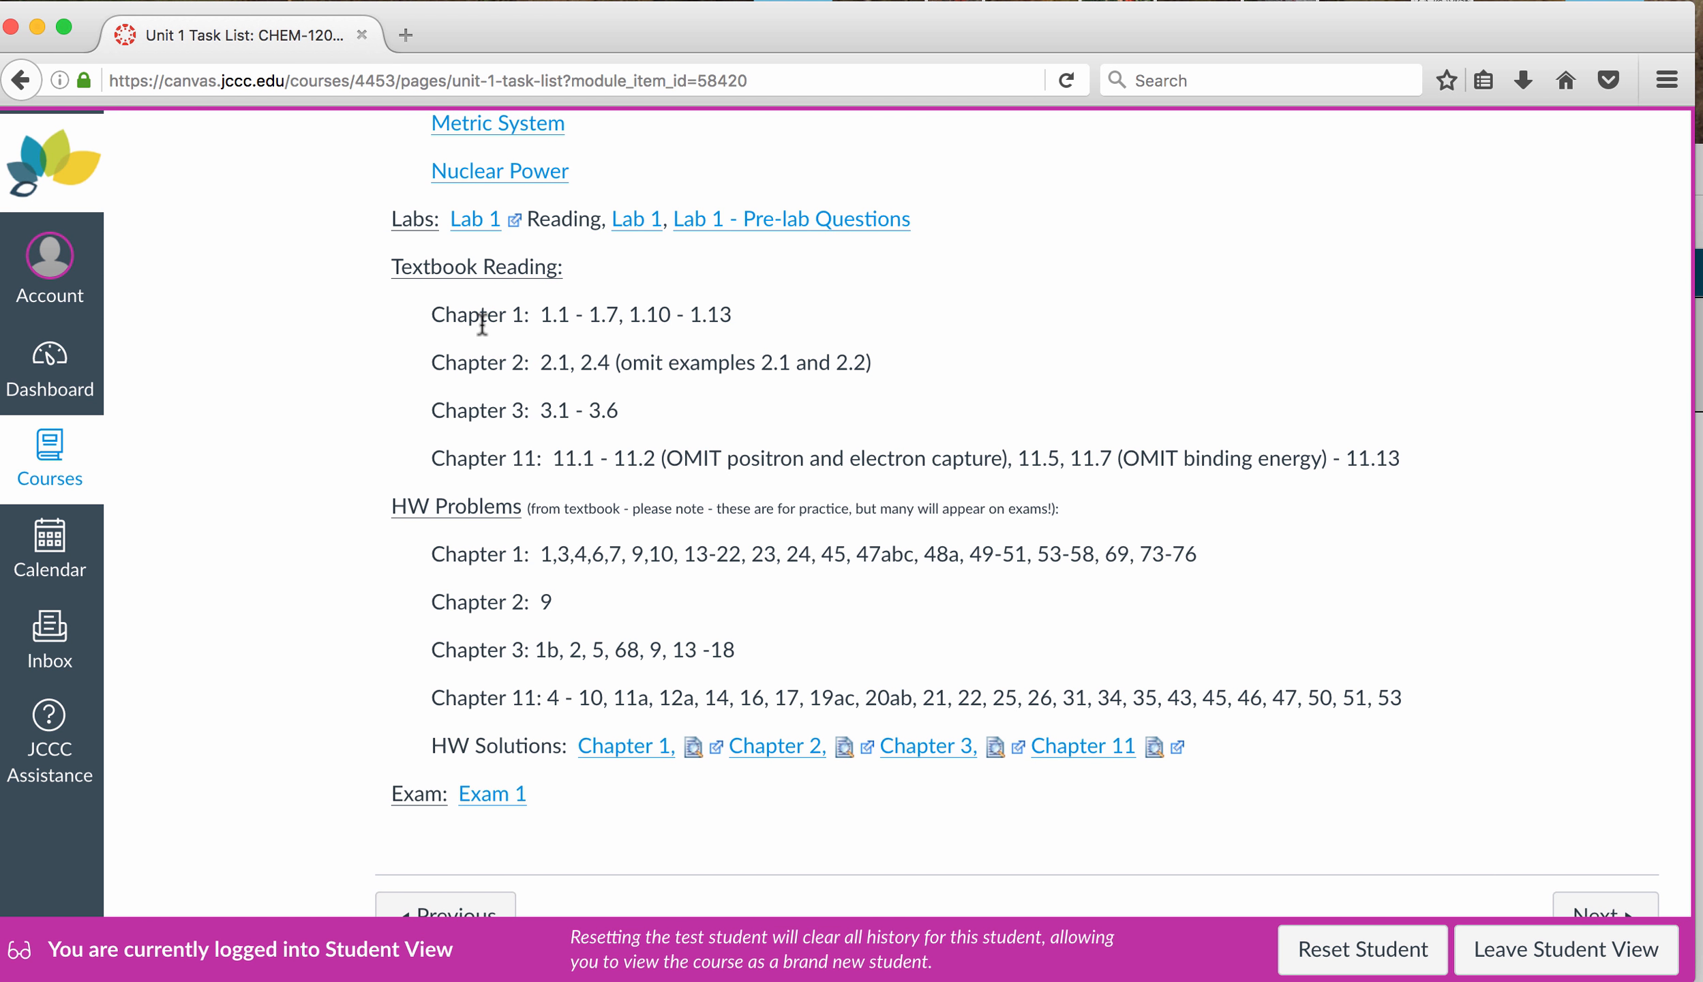
pyautogui.moveTo(1172, 279)
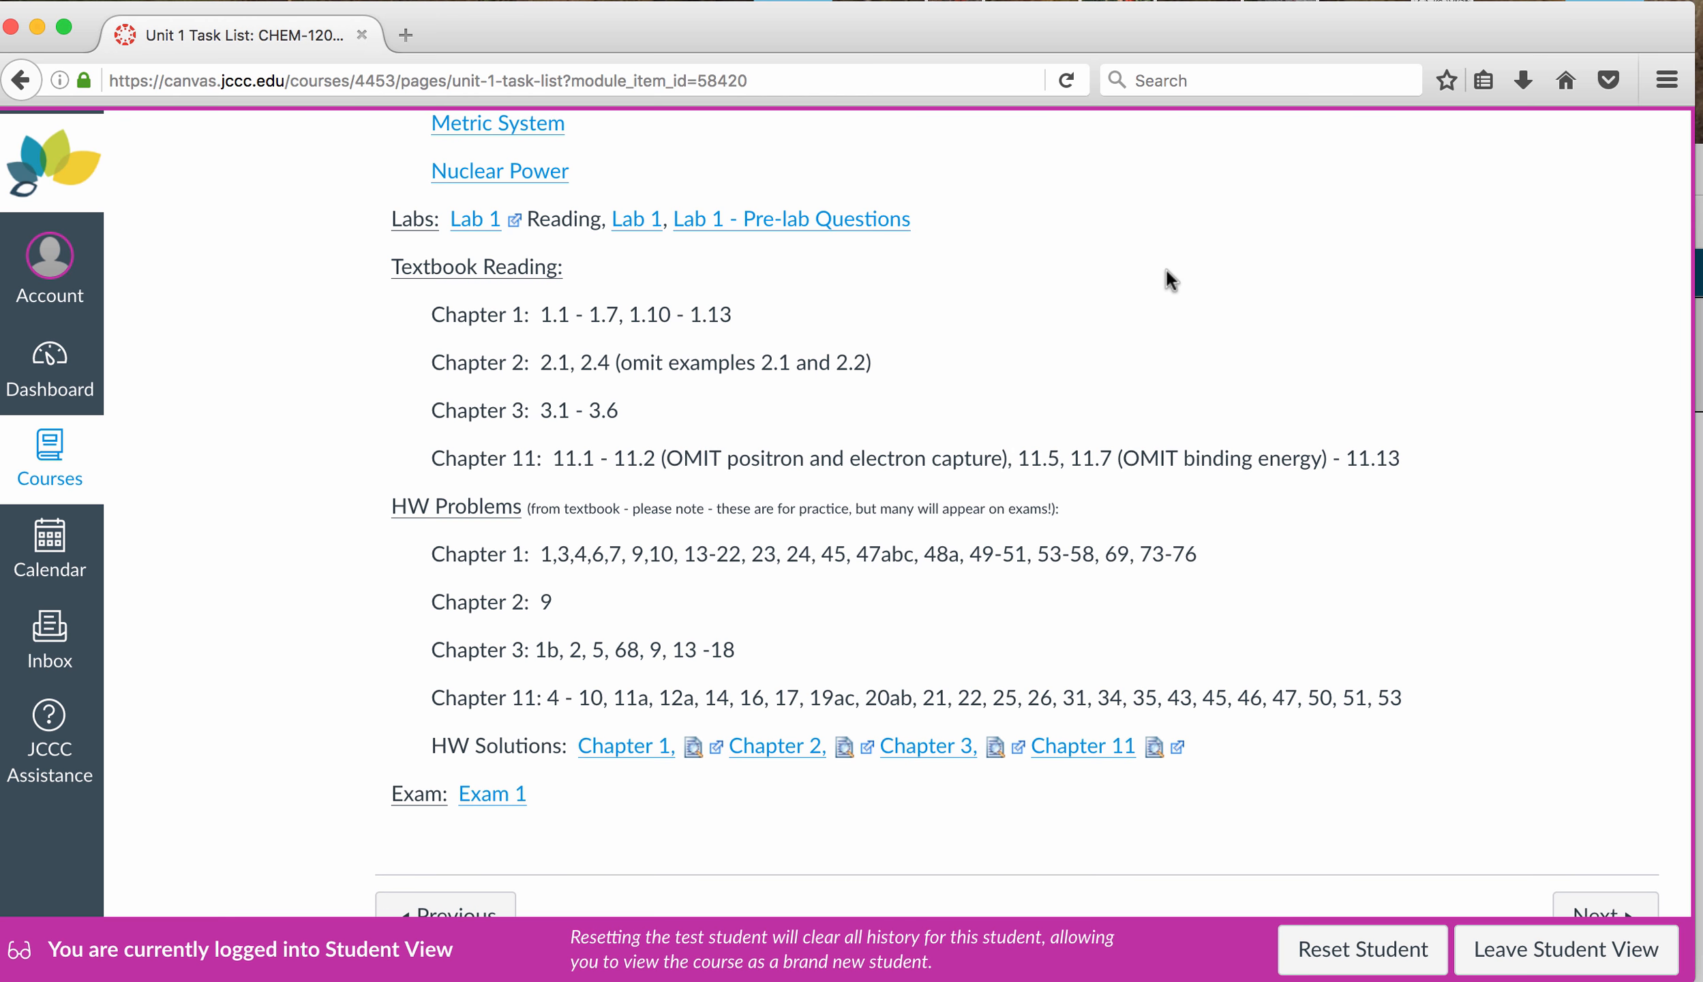
pyautogui.moveTo(580, 619)
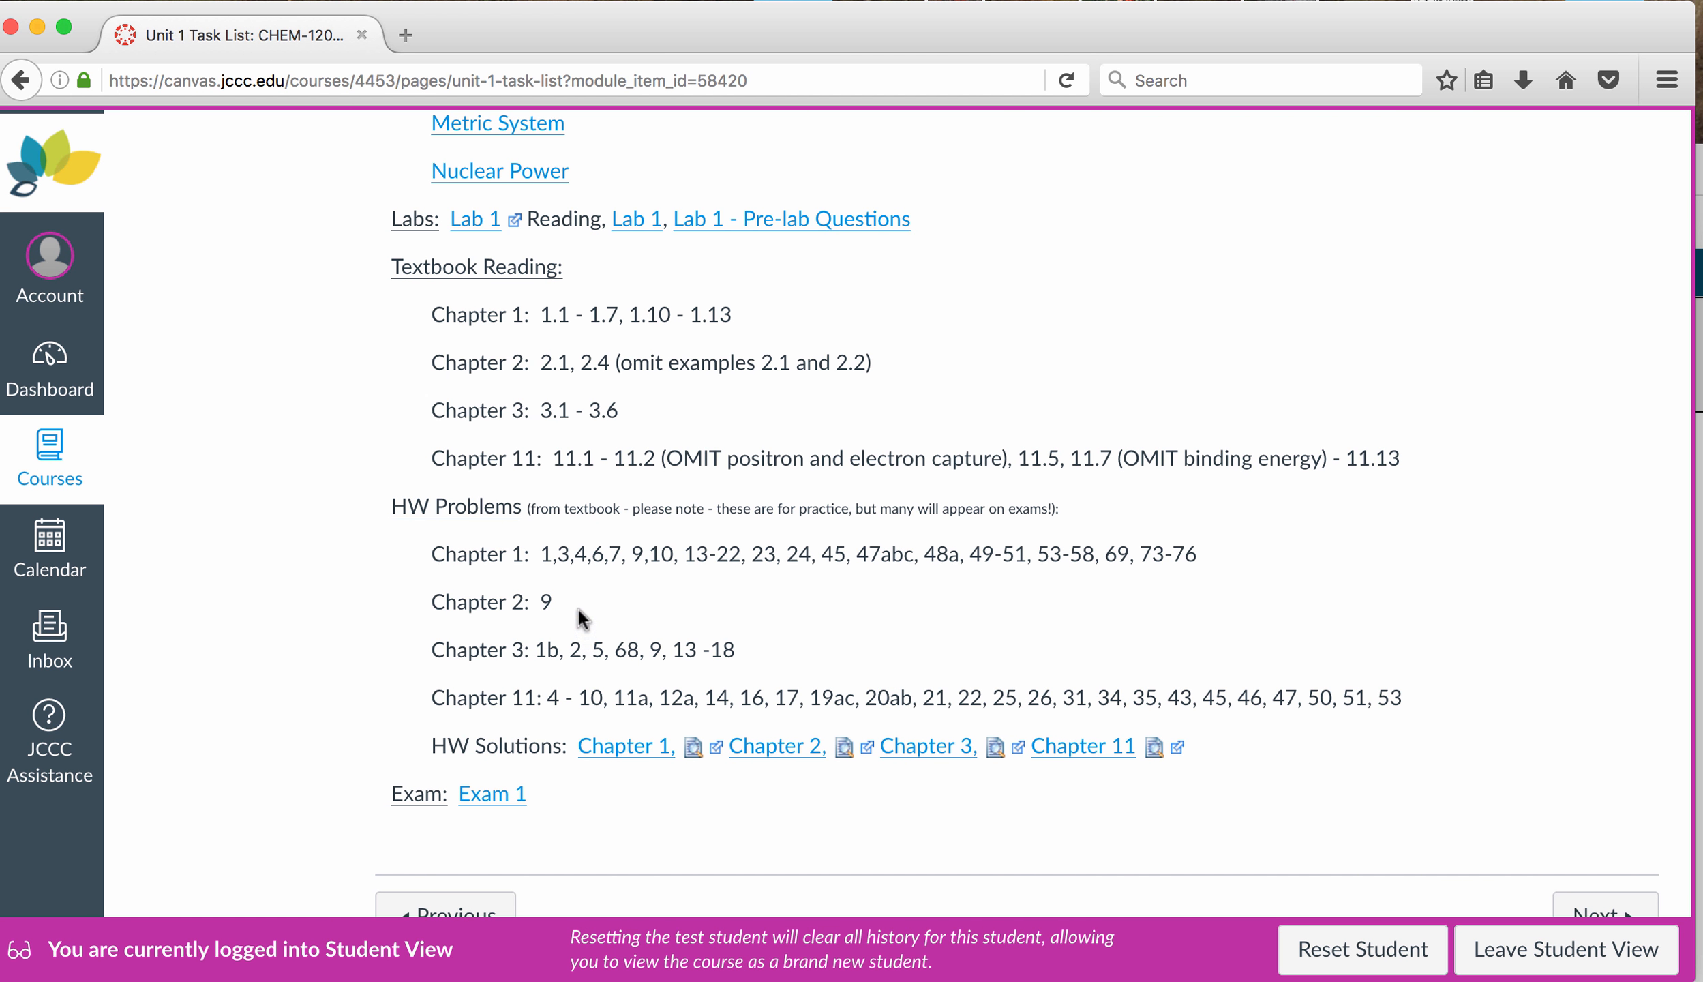
pyautogui.moveTo(967, 508)
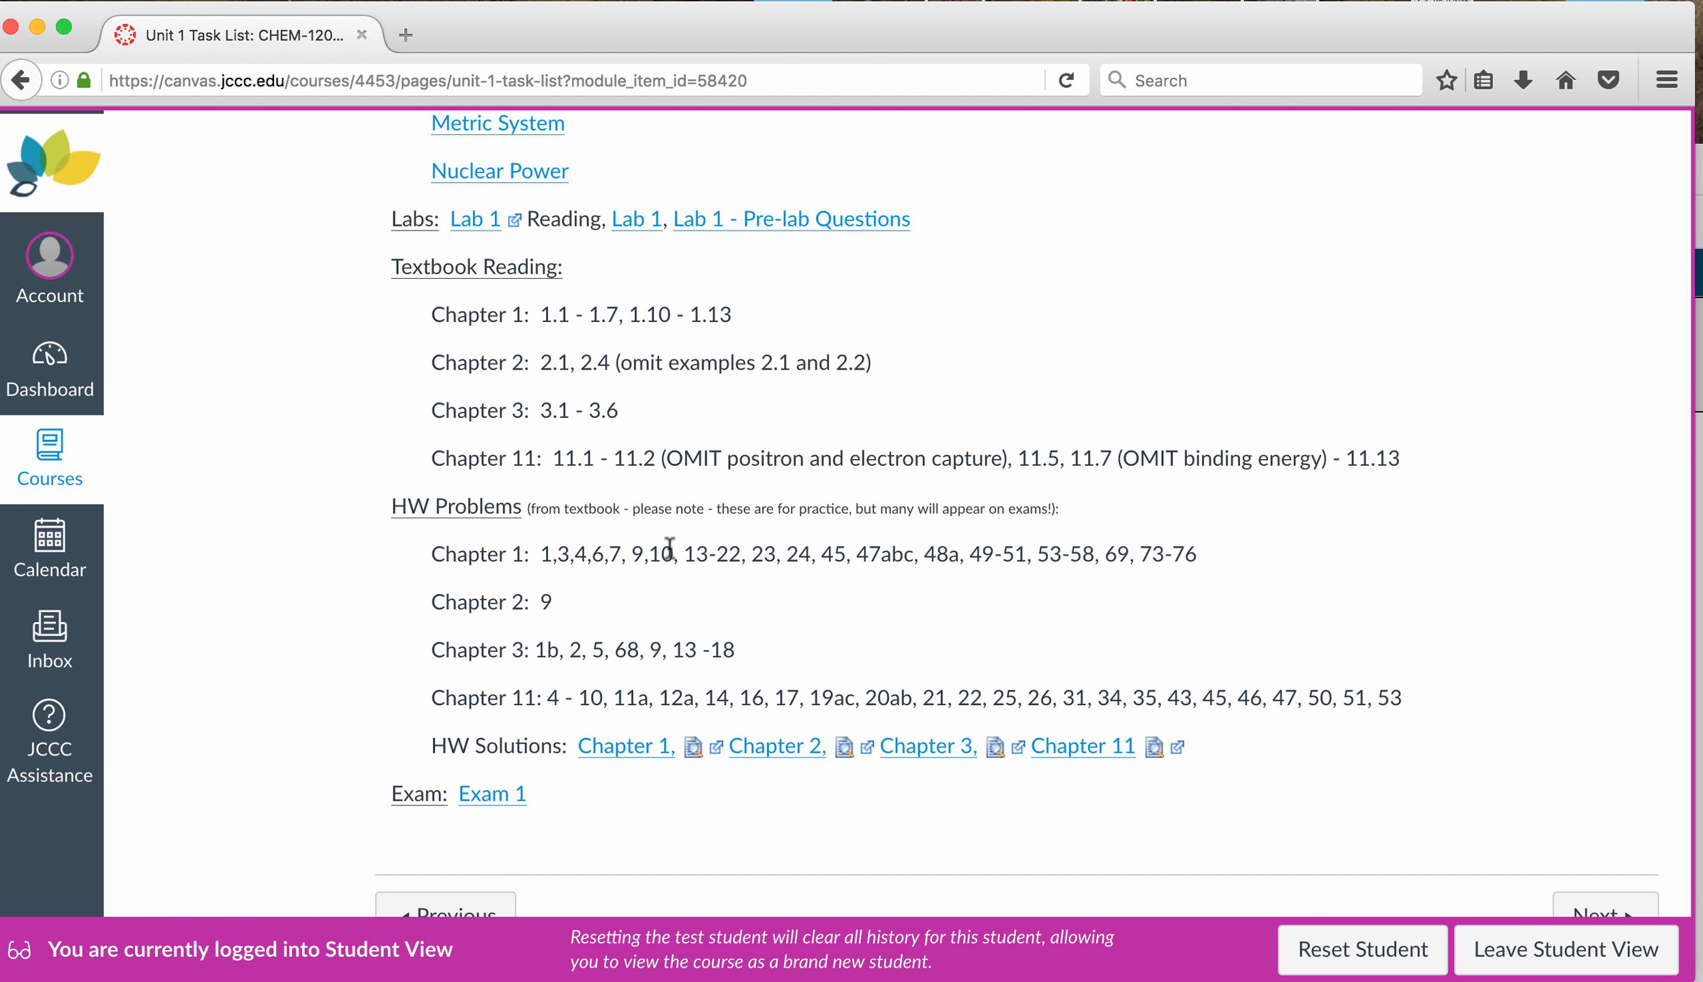
pyautogui.moveTo(594, 640)
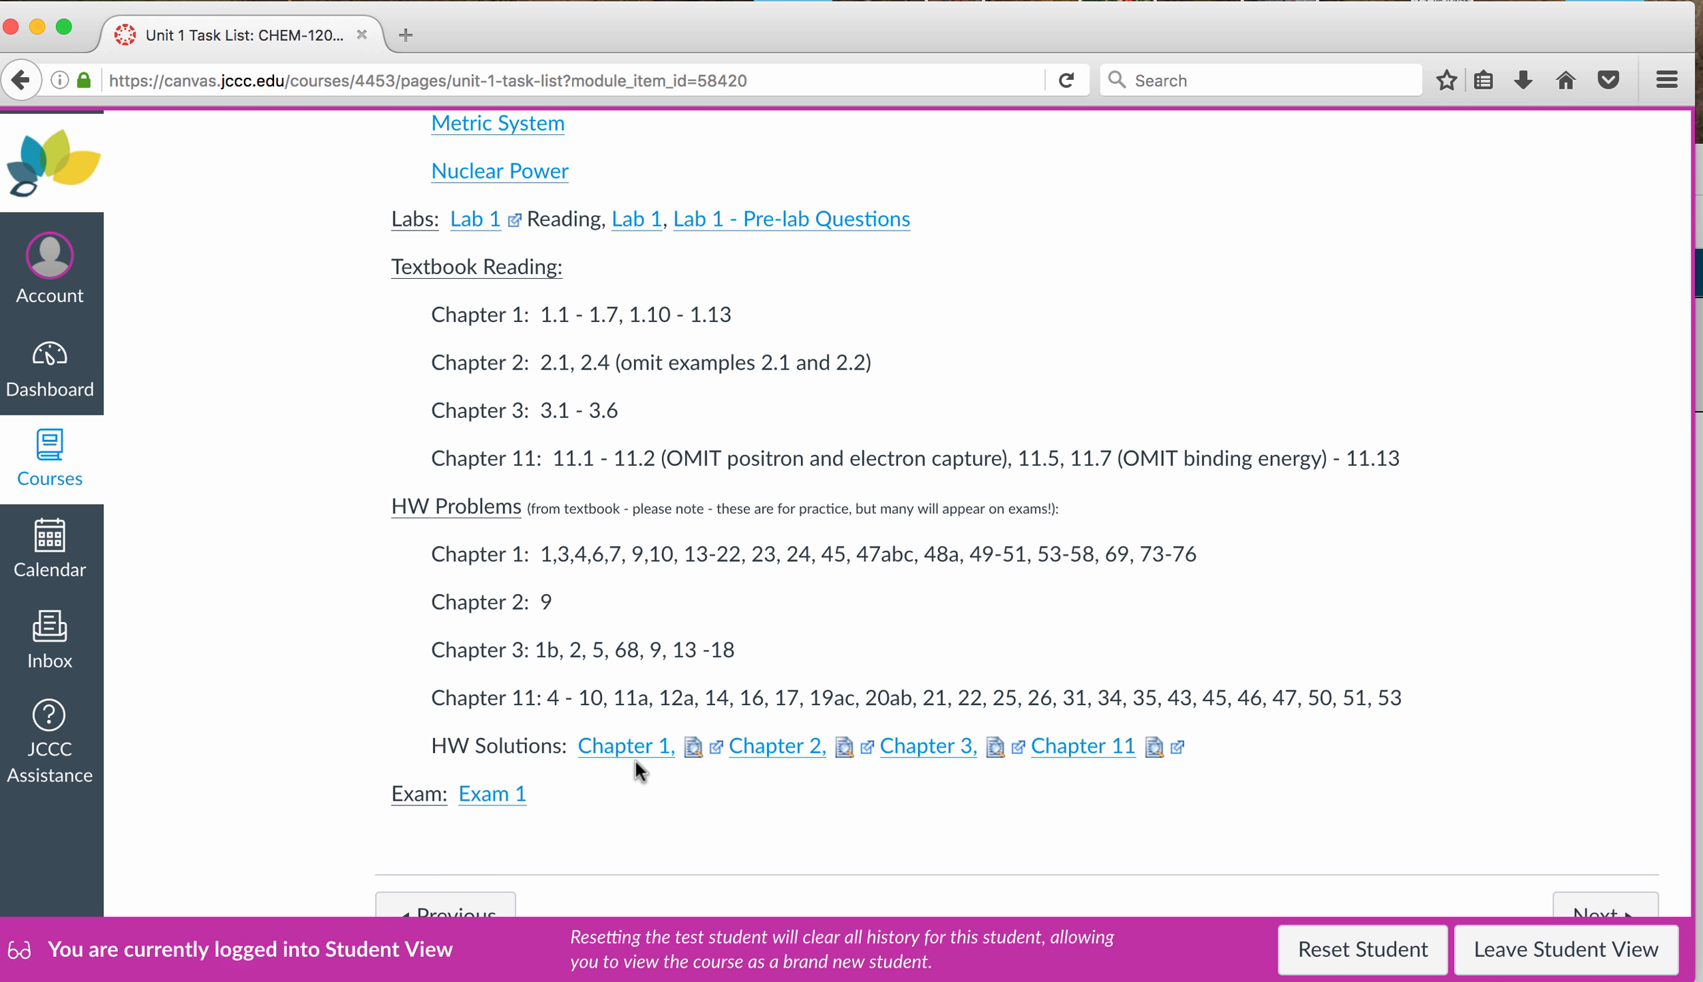
pyautogui.moveTo(679, 767)
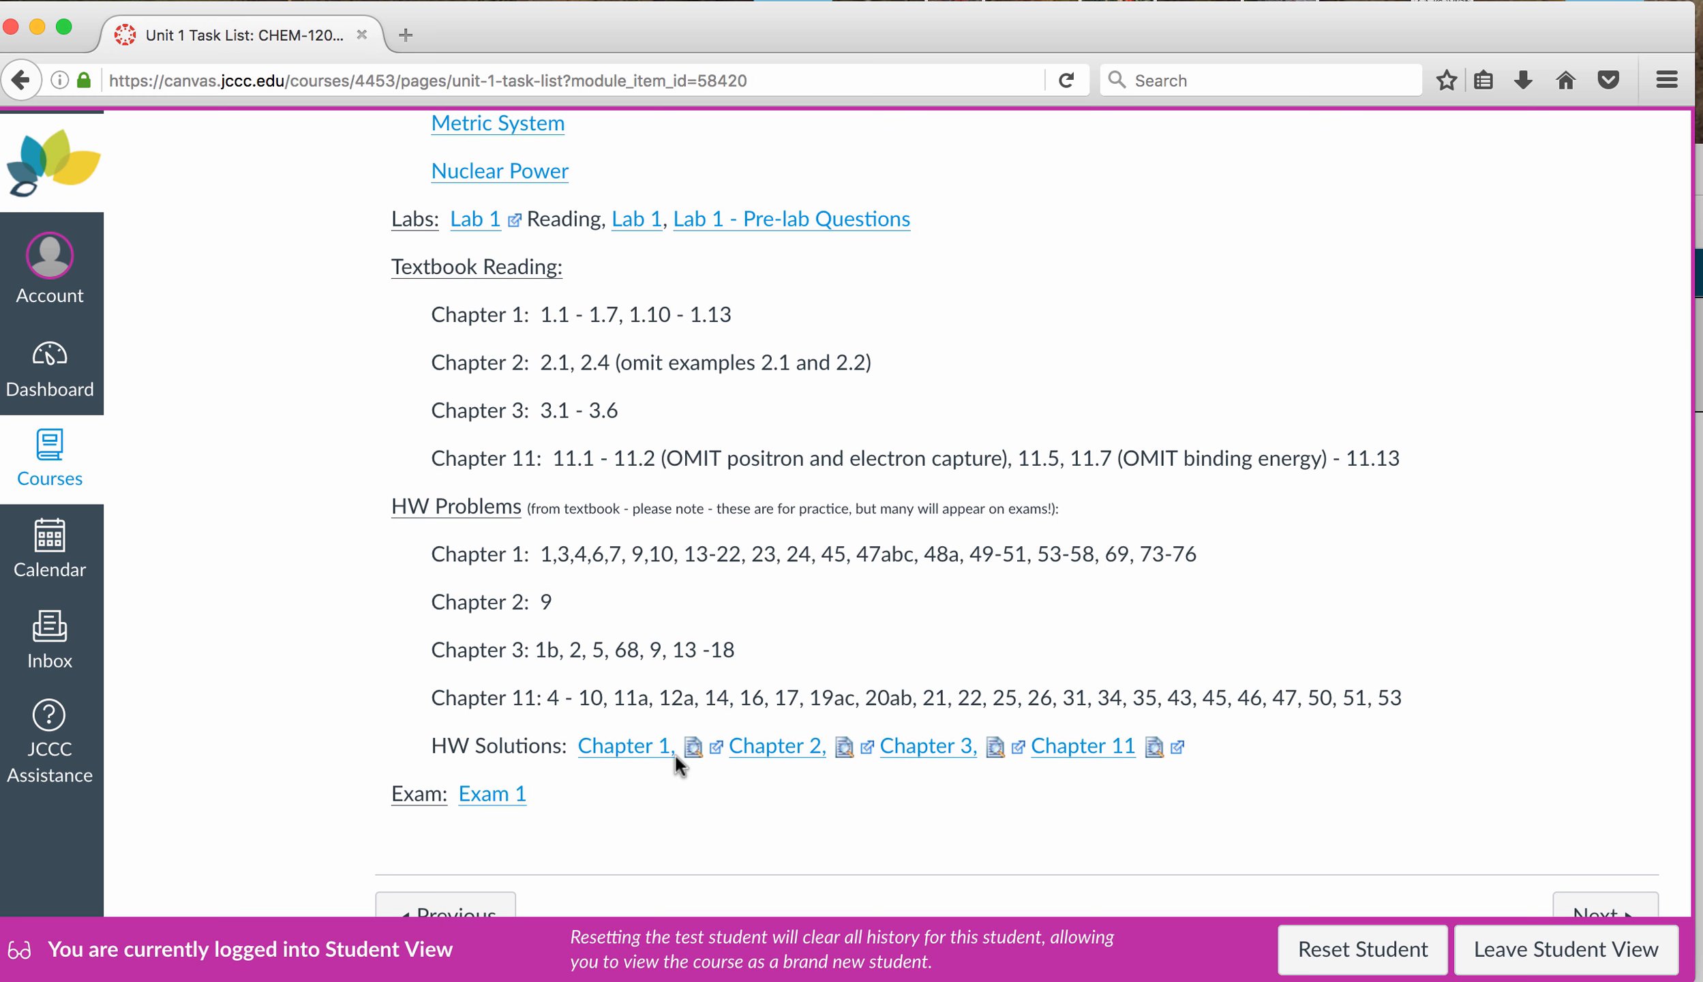
pyautogui.moveTo(1149, 348)
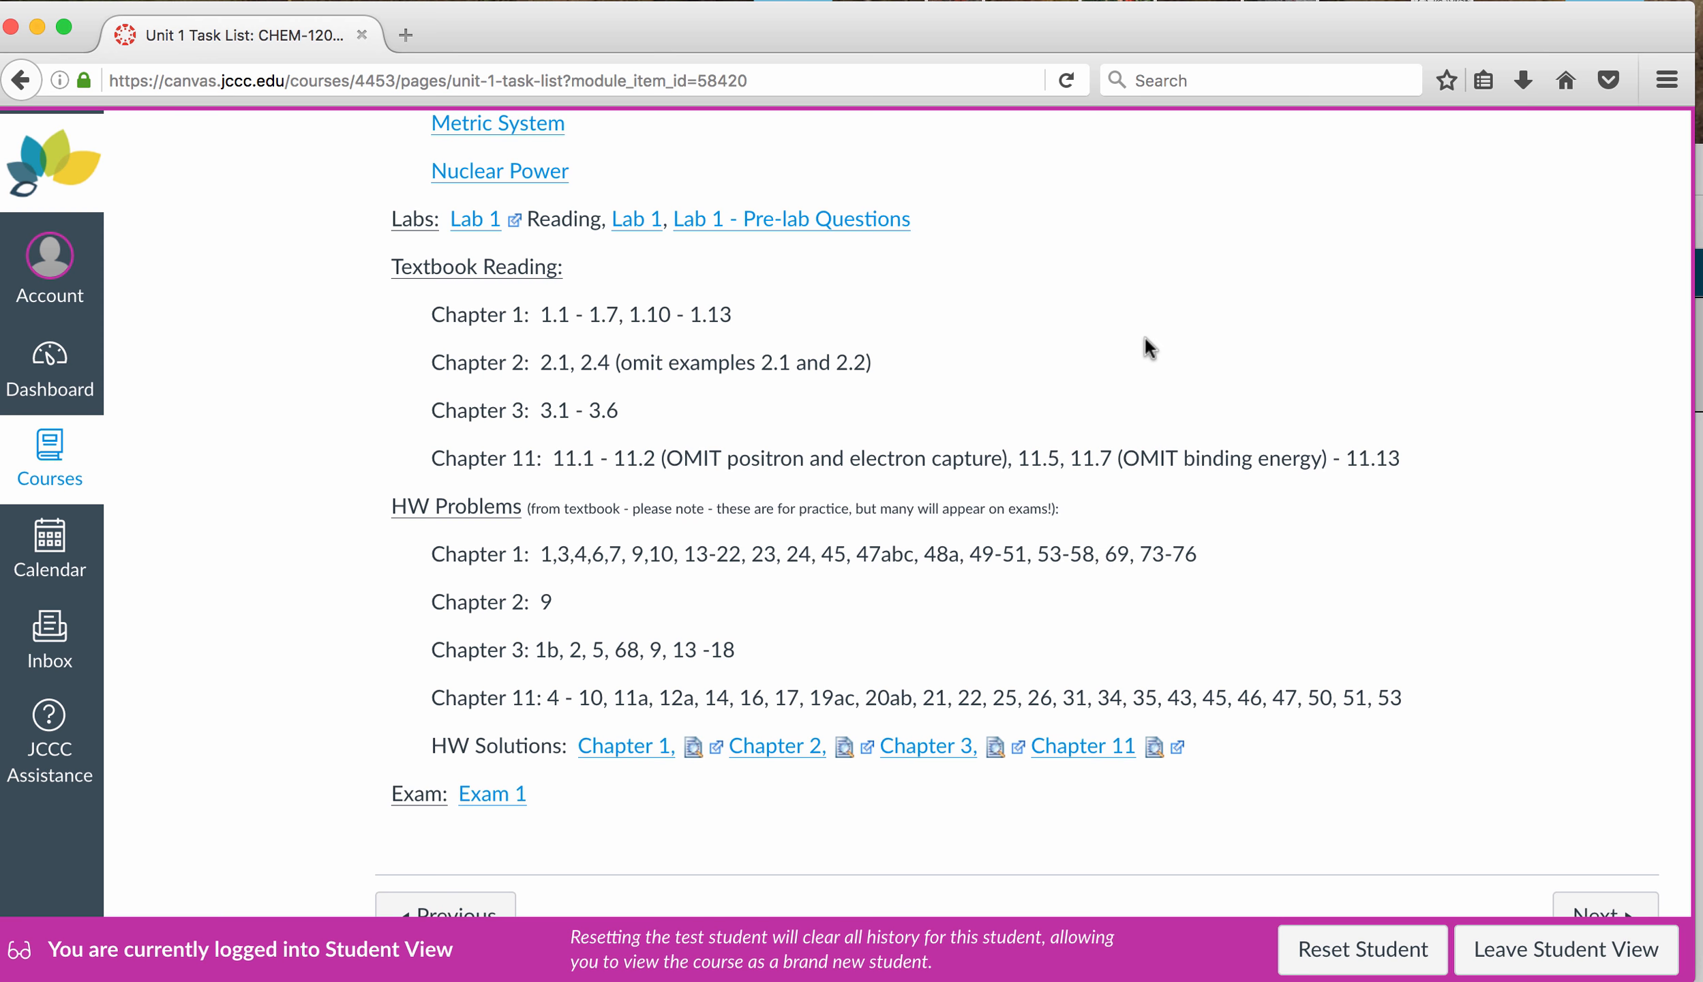
pyautogui.scroll(3)
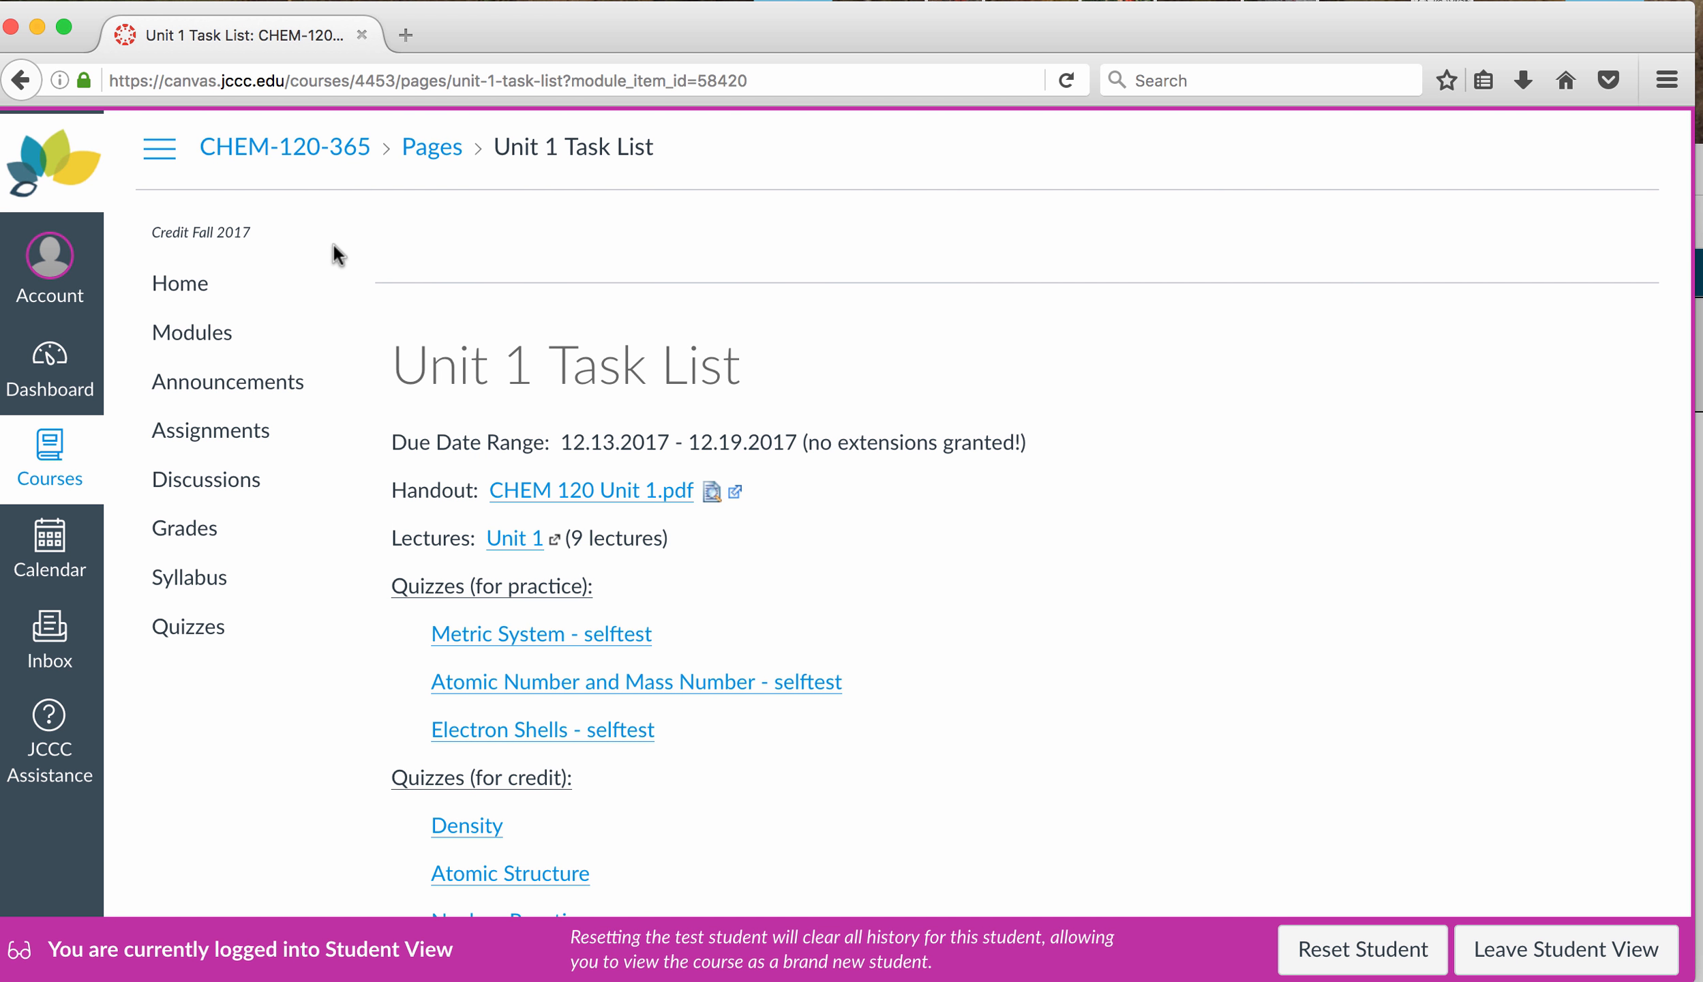
pyautogui.moveTo(229, 331)
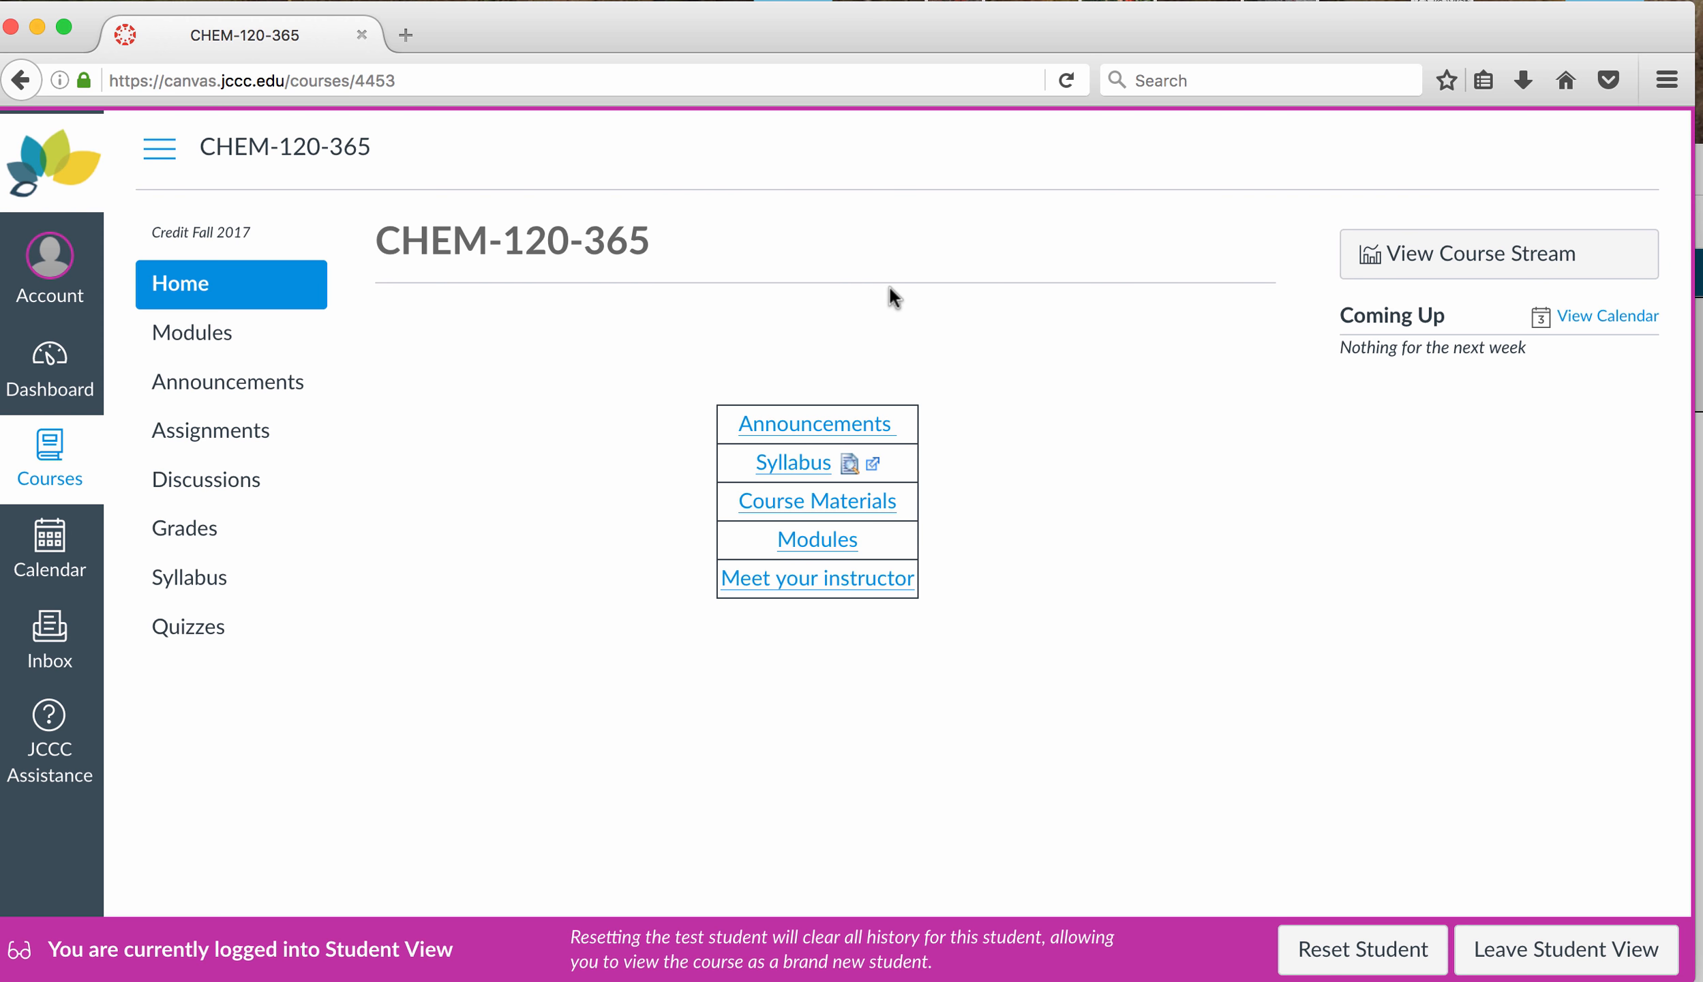
pyautogui.moveTo(828, 421)
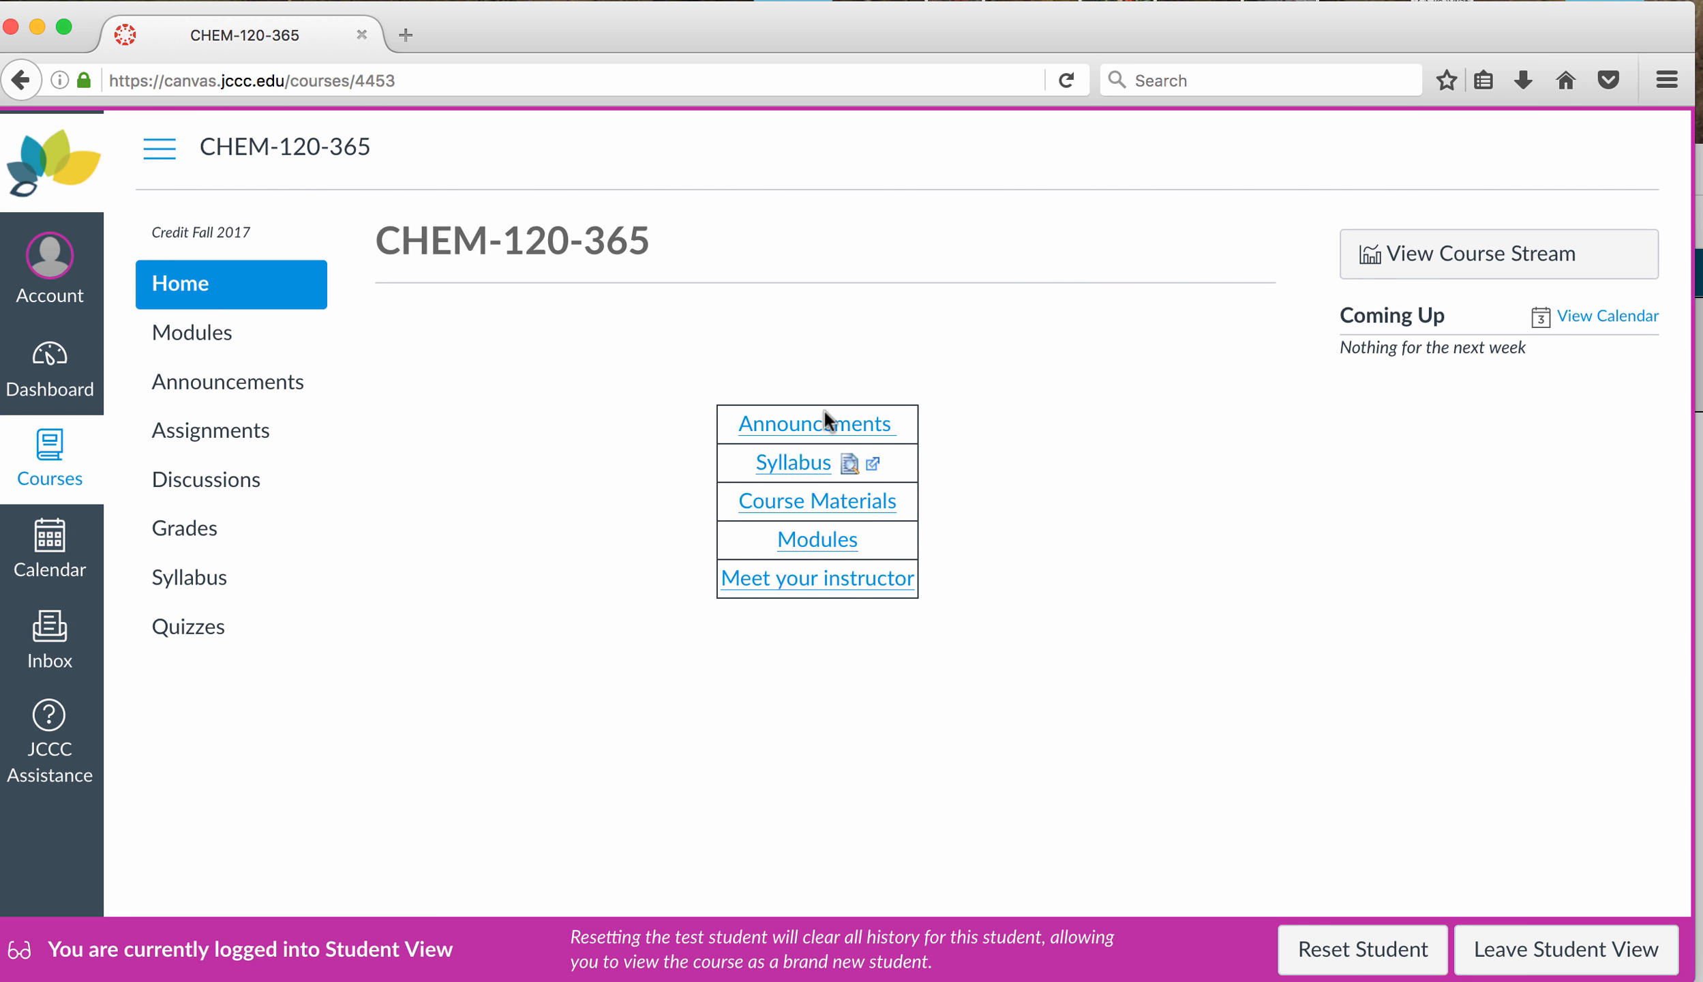
# Step: Open the 'Welcome to CHEM 120!' announcement from the course Announcements list
pyautogui.click(815, 423)
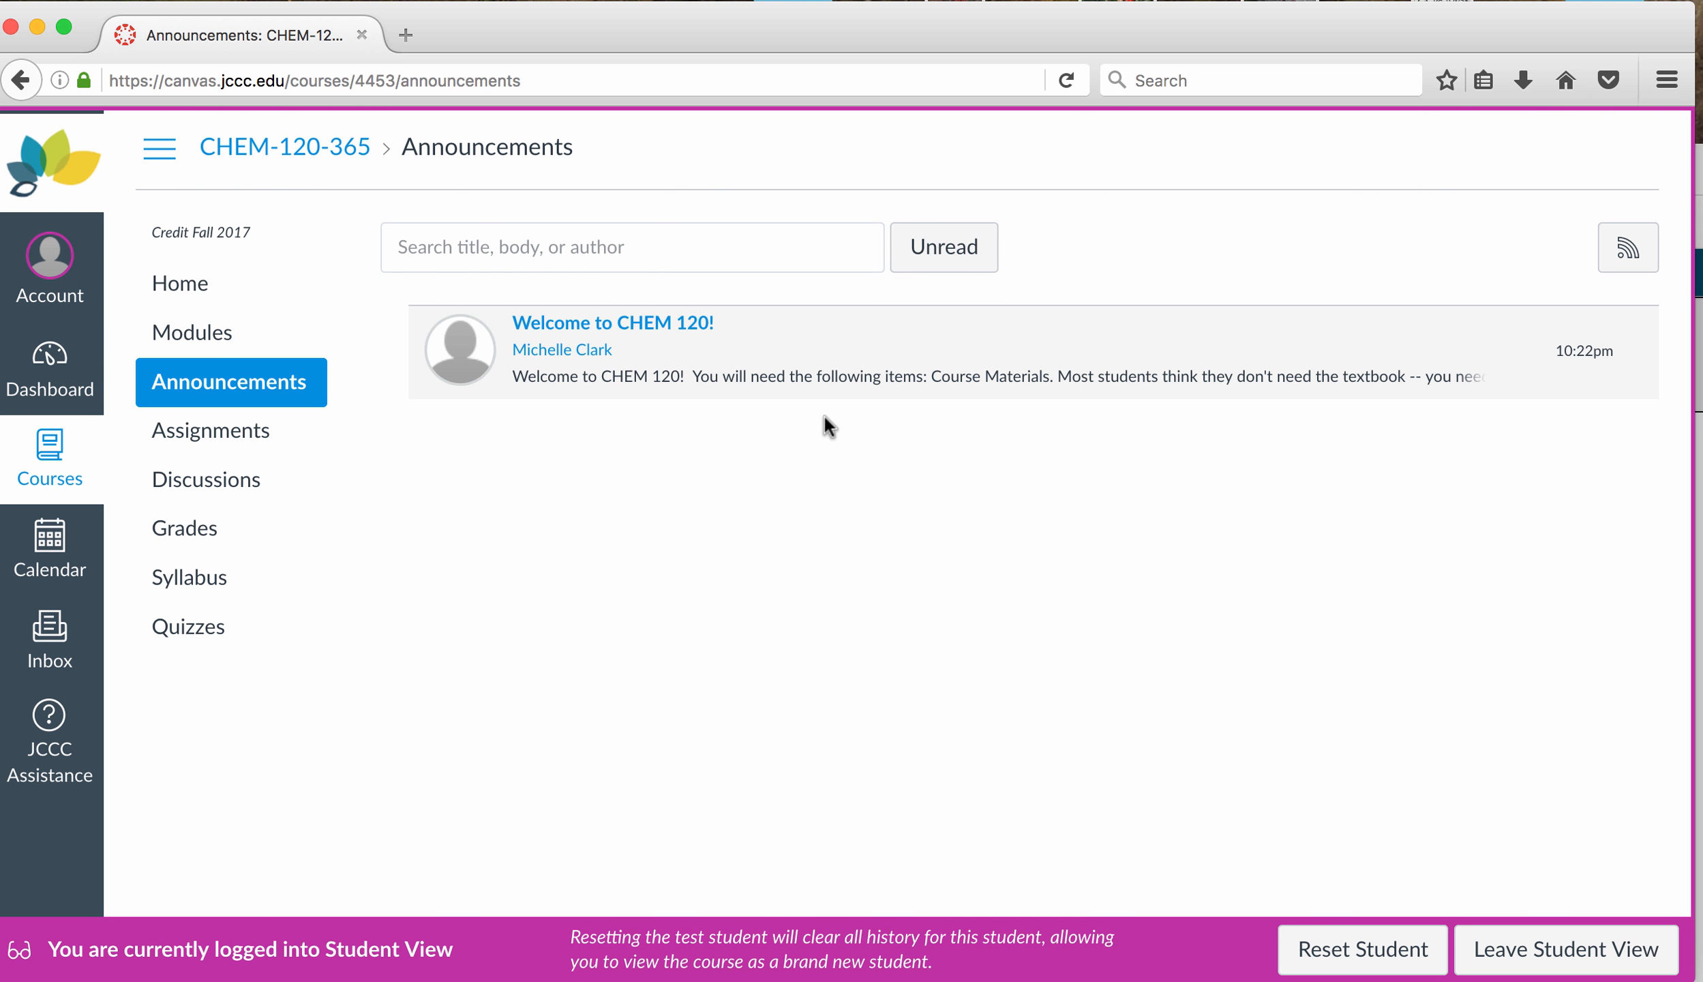
pyautogui.click(611, 323)
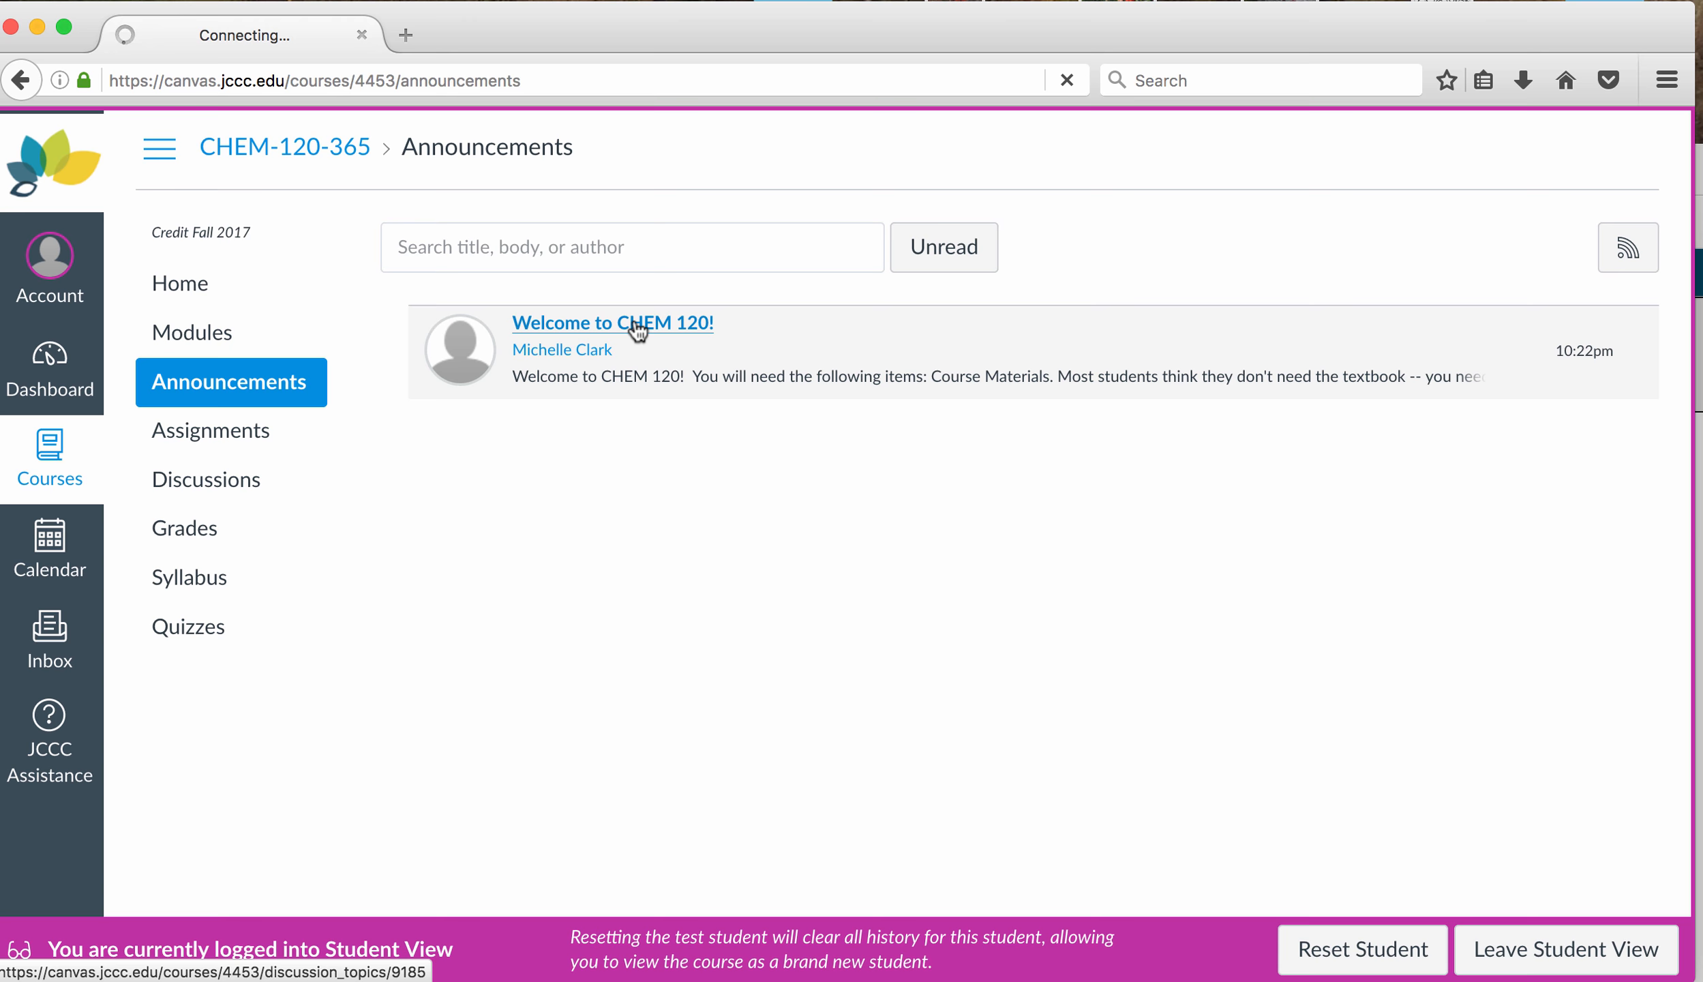
pyautogui.click(612, 322)
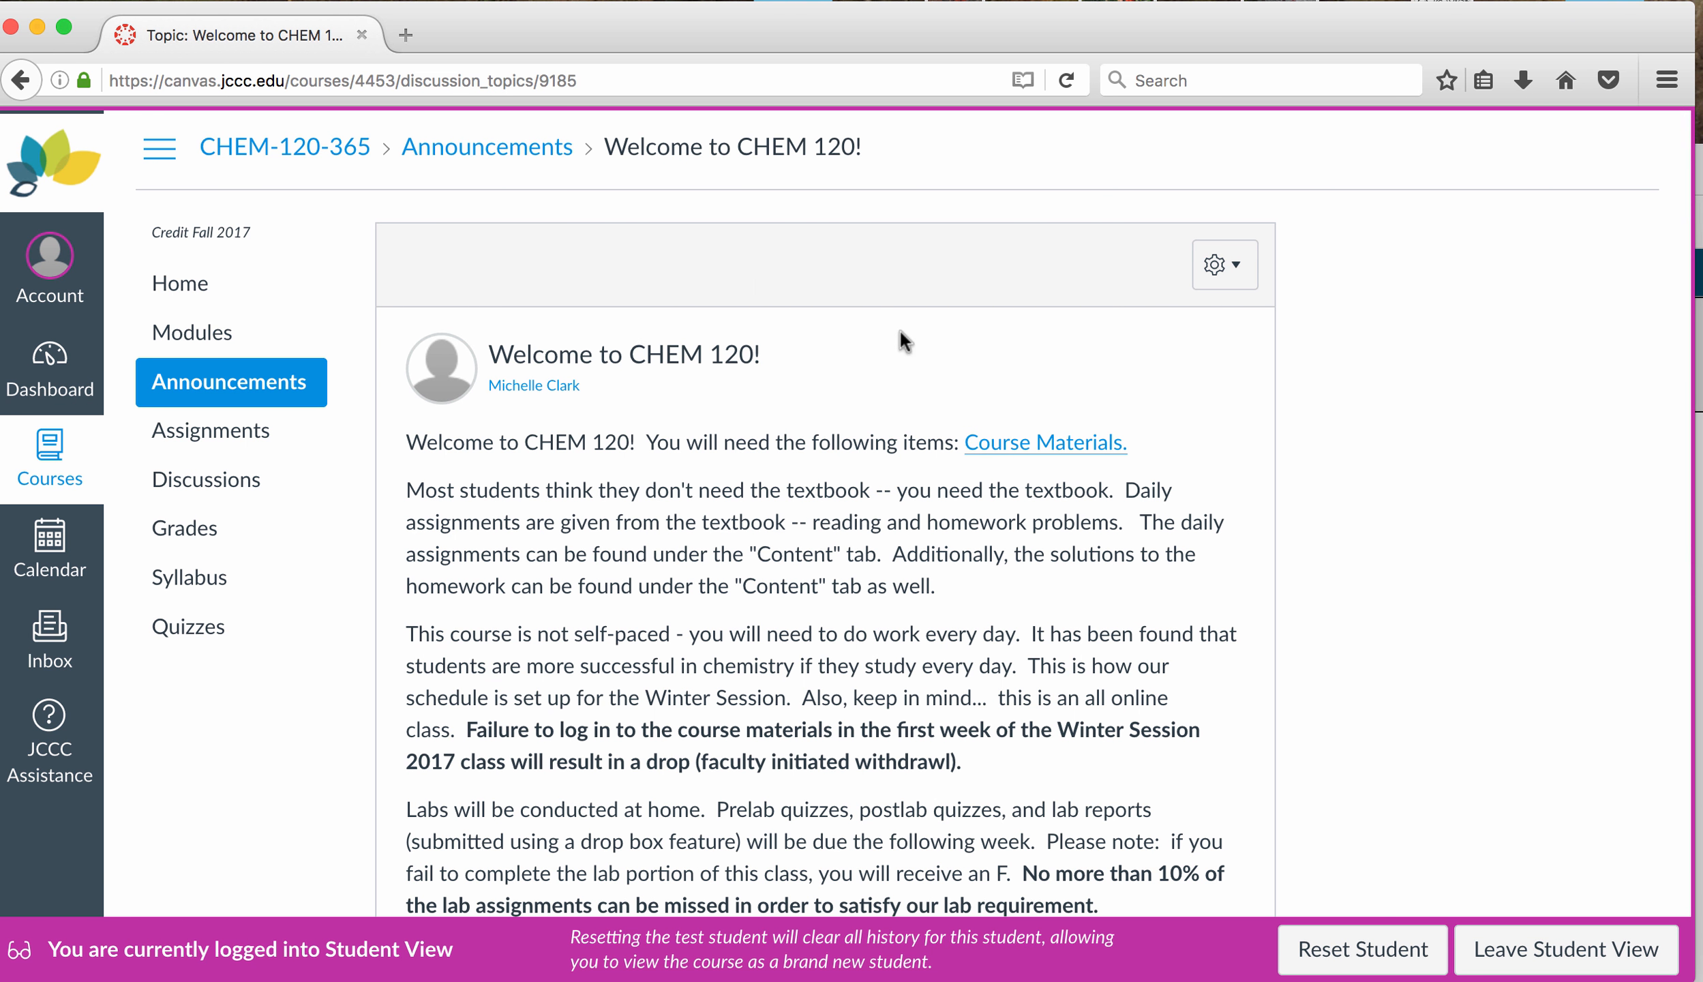
pyautogui.moveTo(1095, 445)
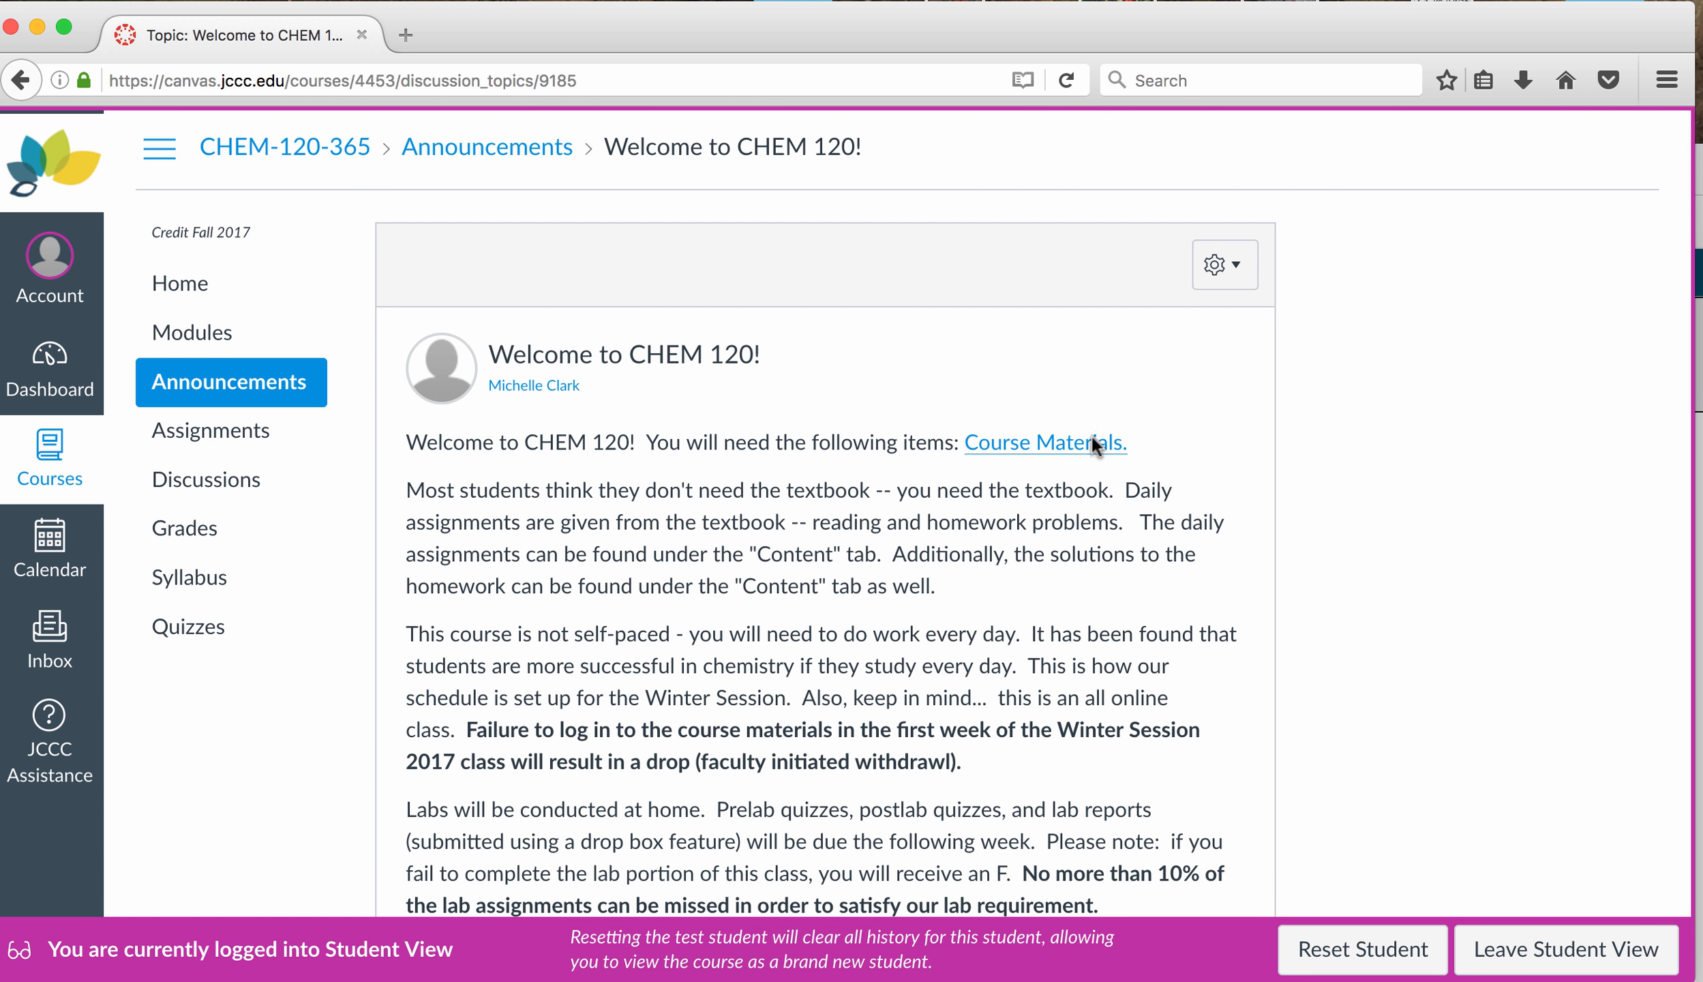
# Step: Scroll through the welcome announcement and follow its Course Materials link
pyautogui.scroll(3)
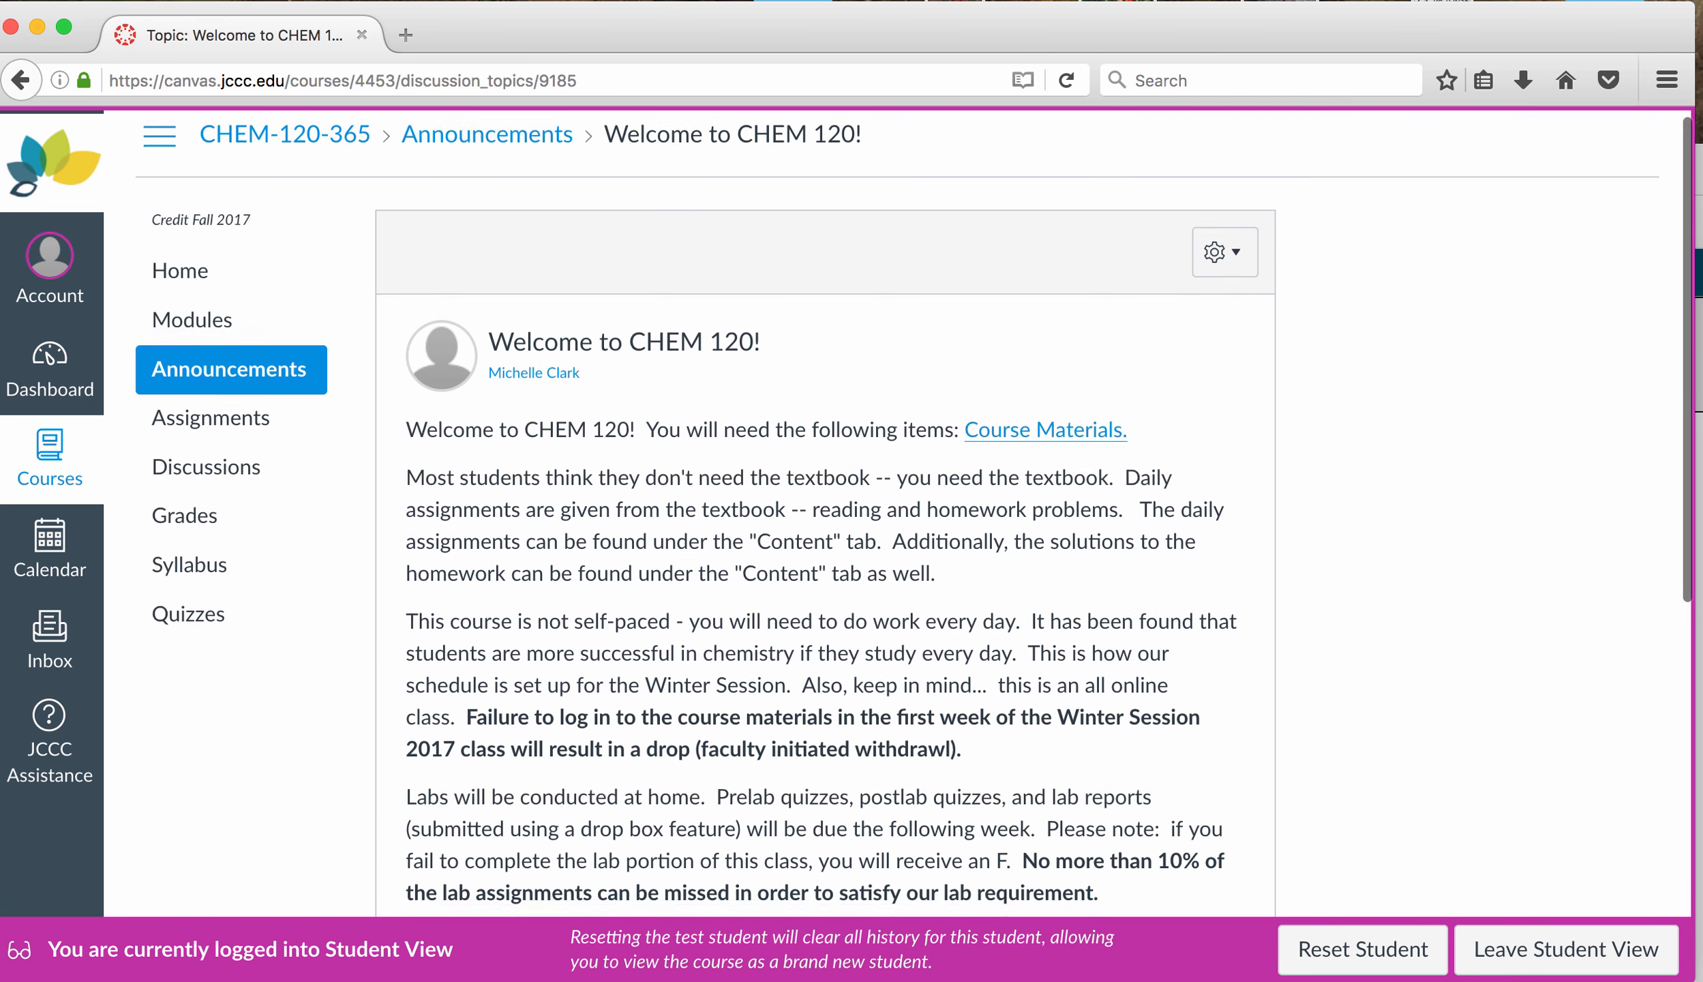
pyautogui.scroll(-3)
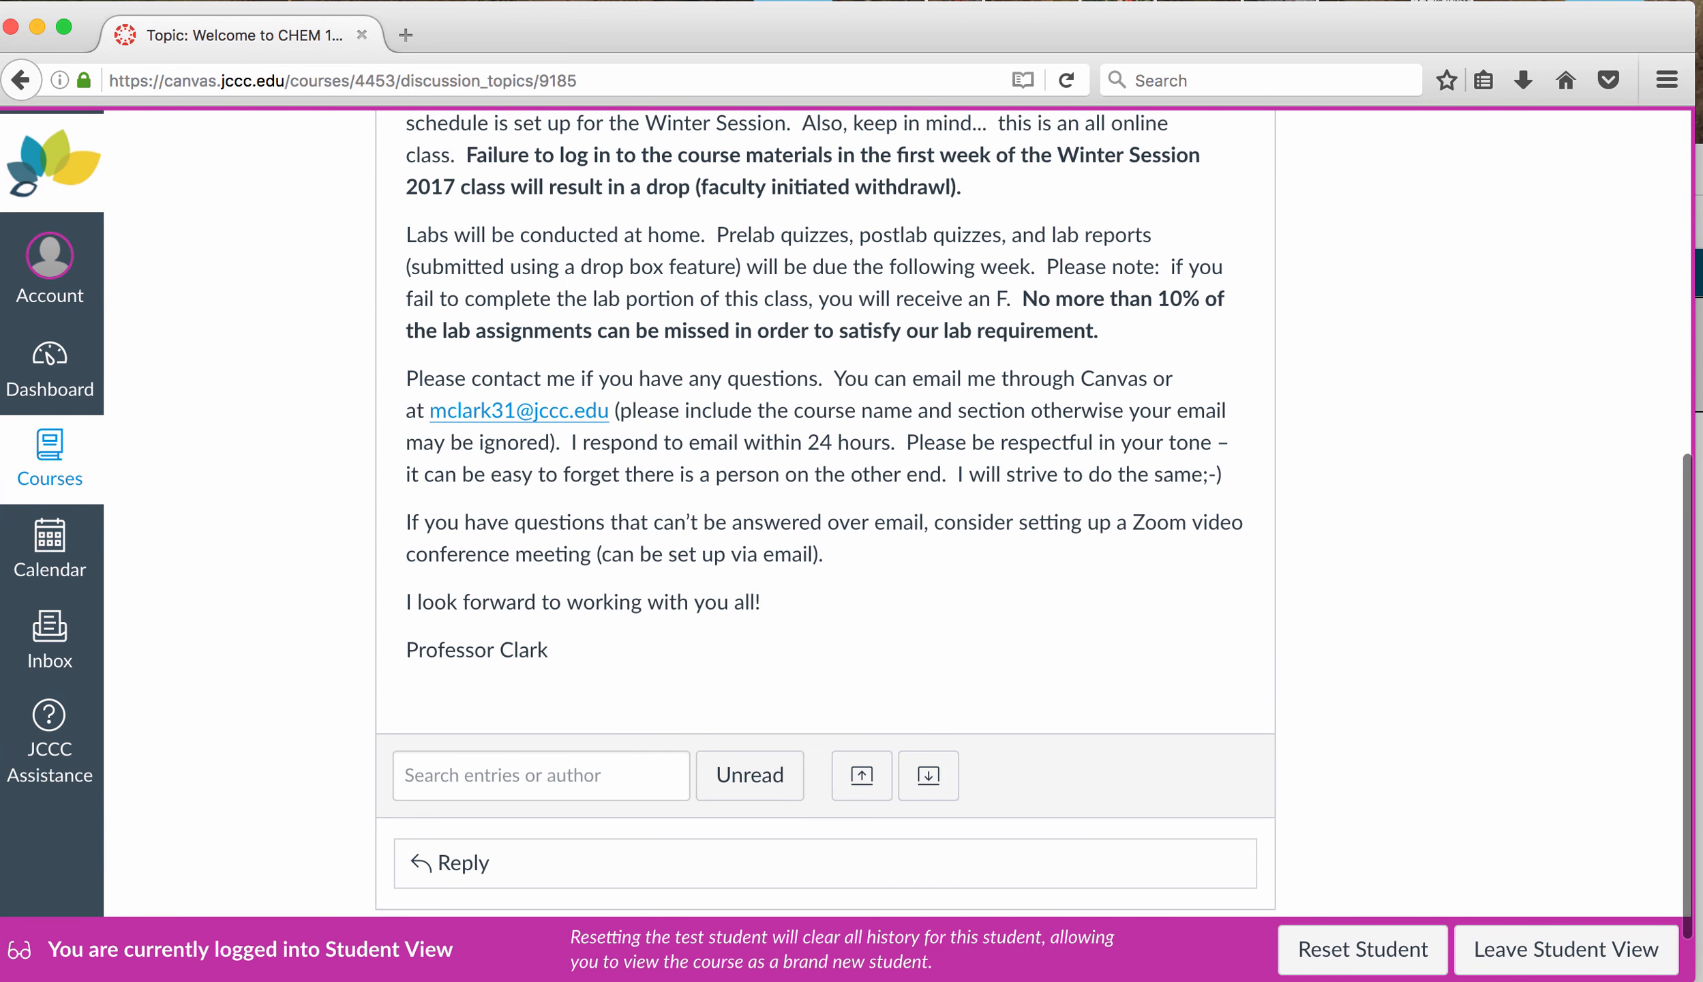
pyautogui.scroll(3)
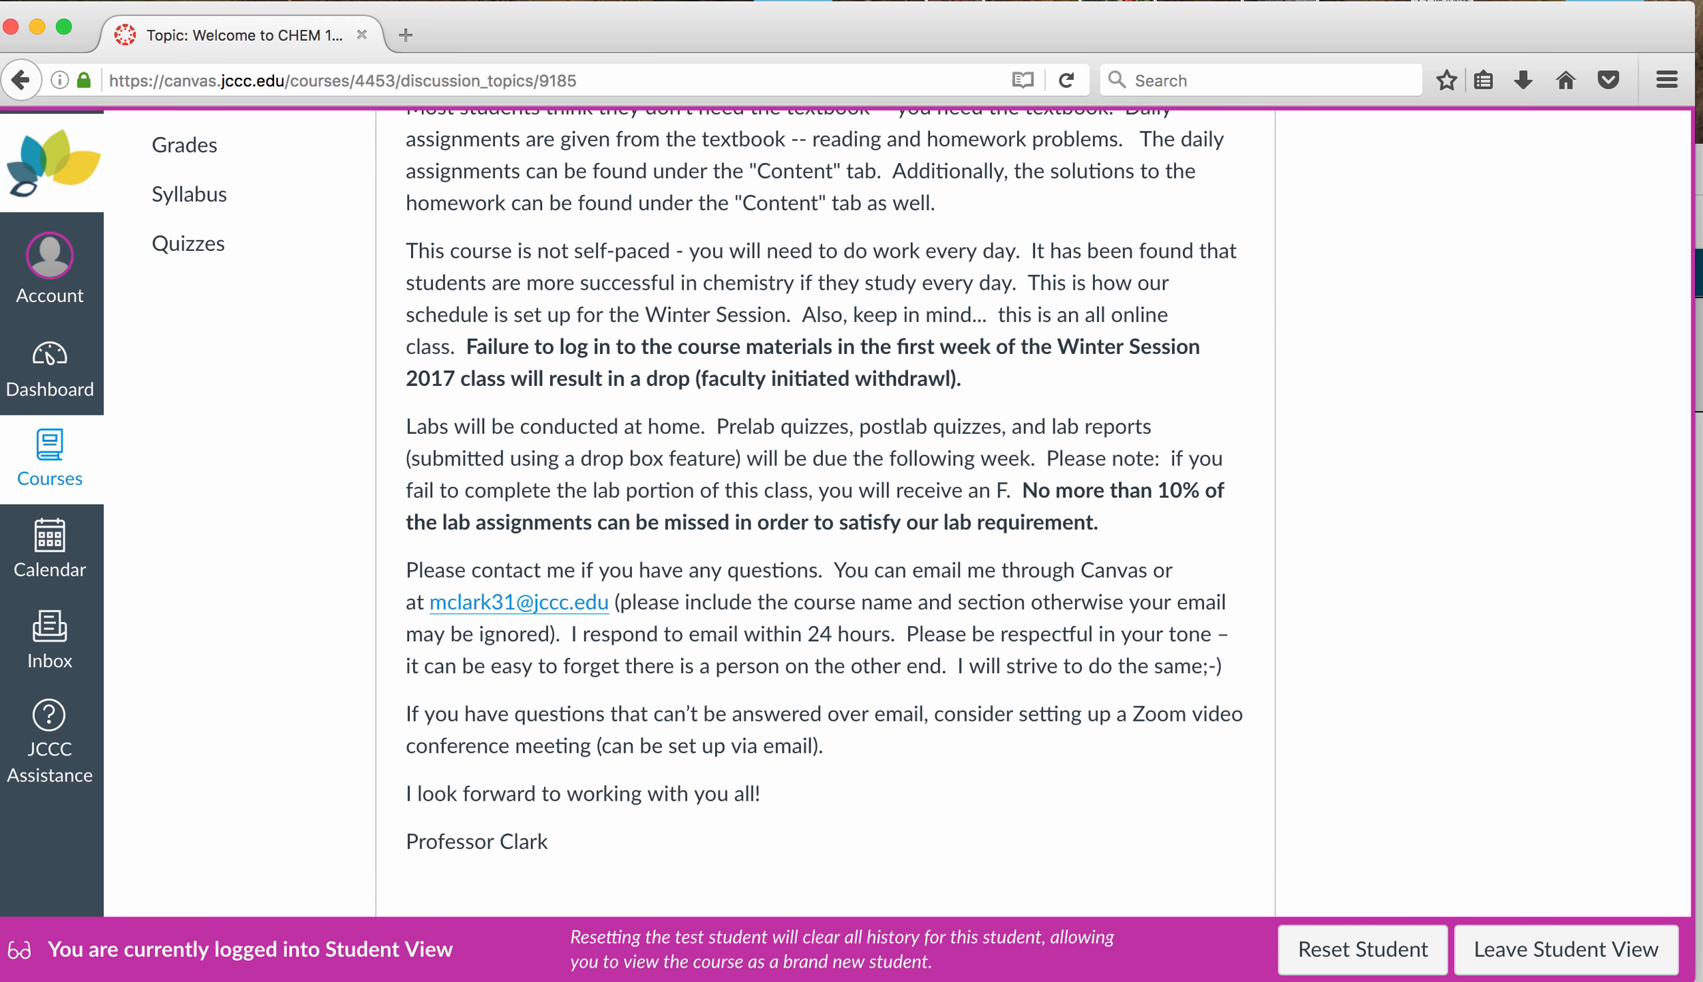
pyautogui.scroll(3)
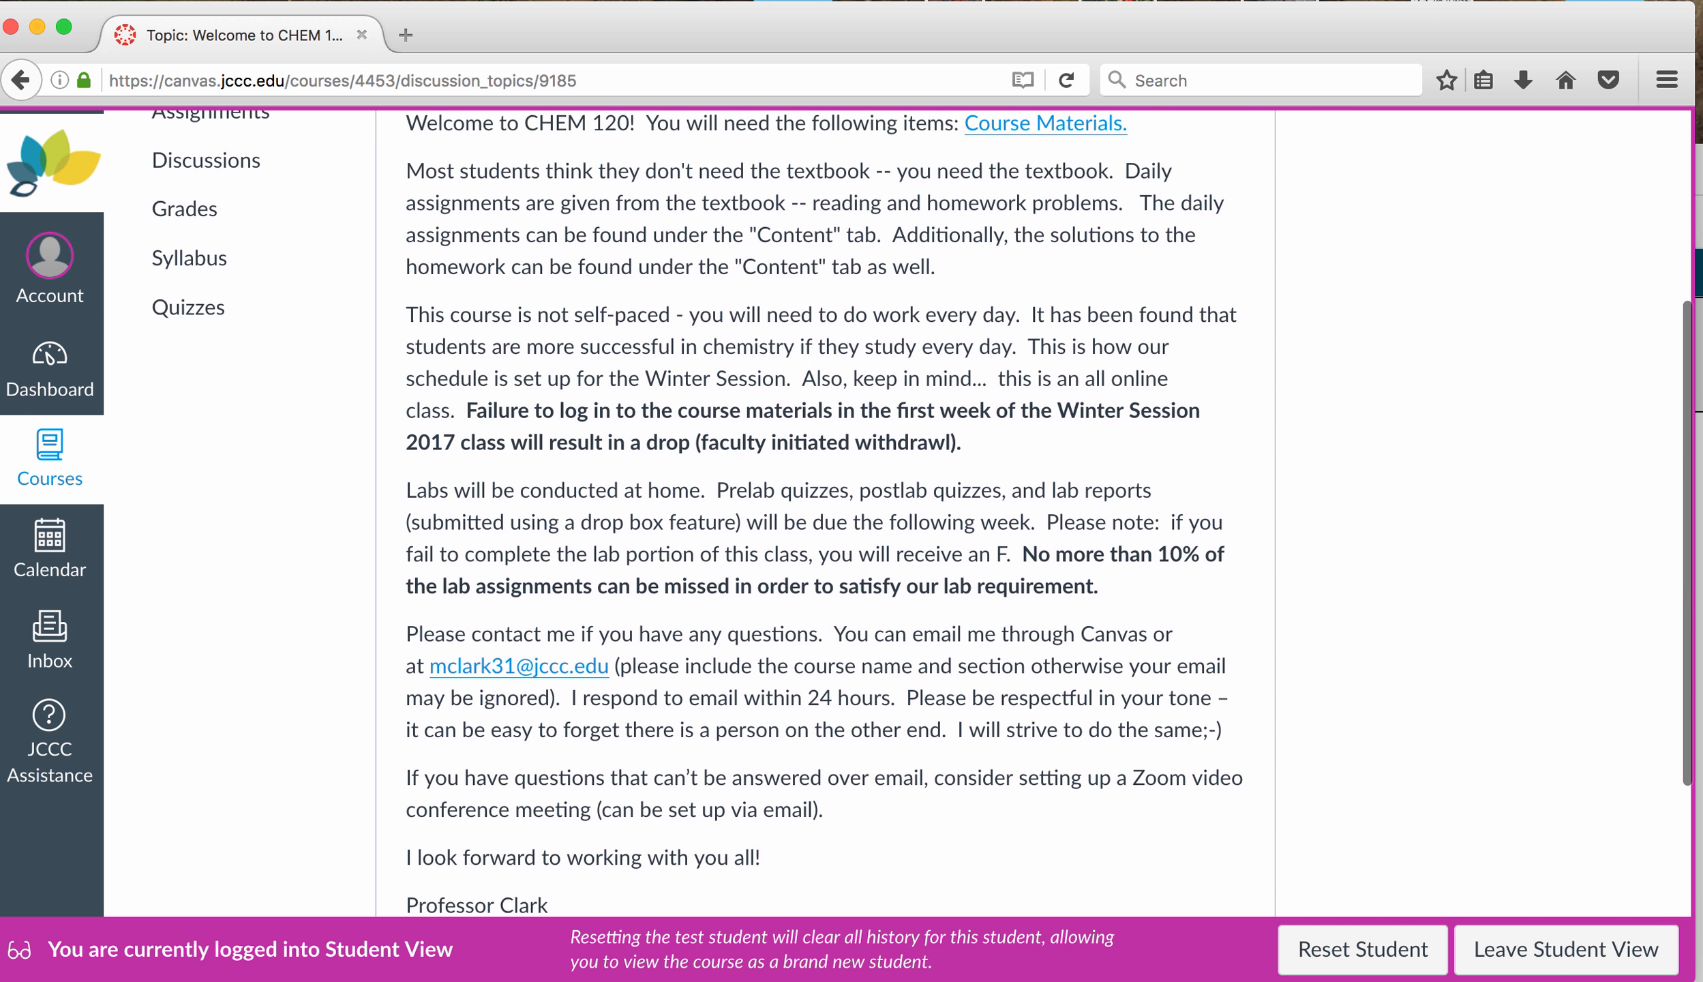
pyautogui.scroll(3)
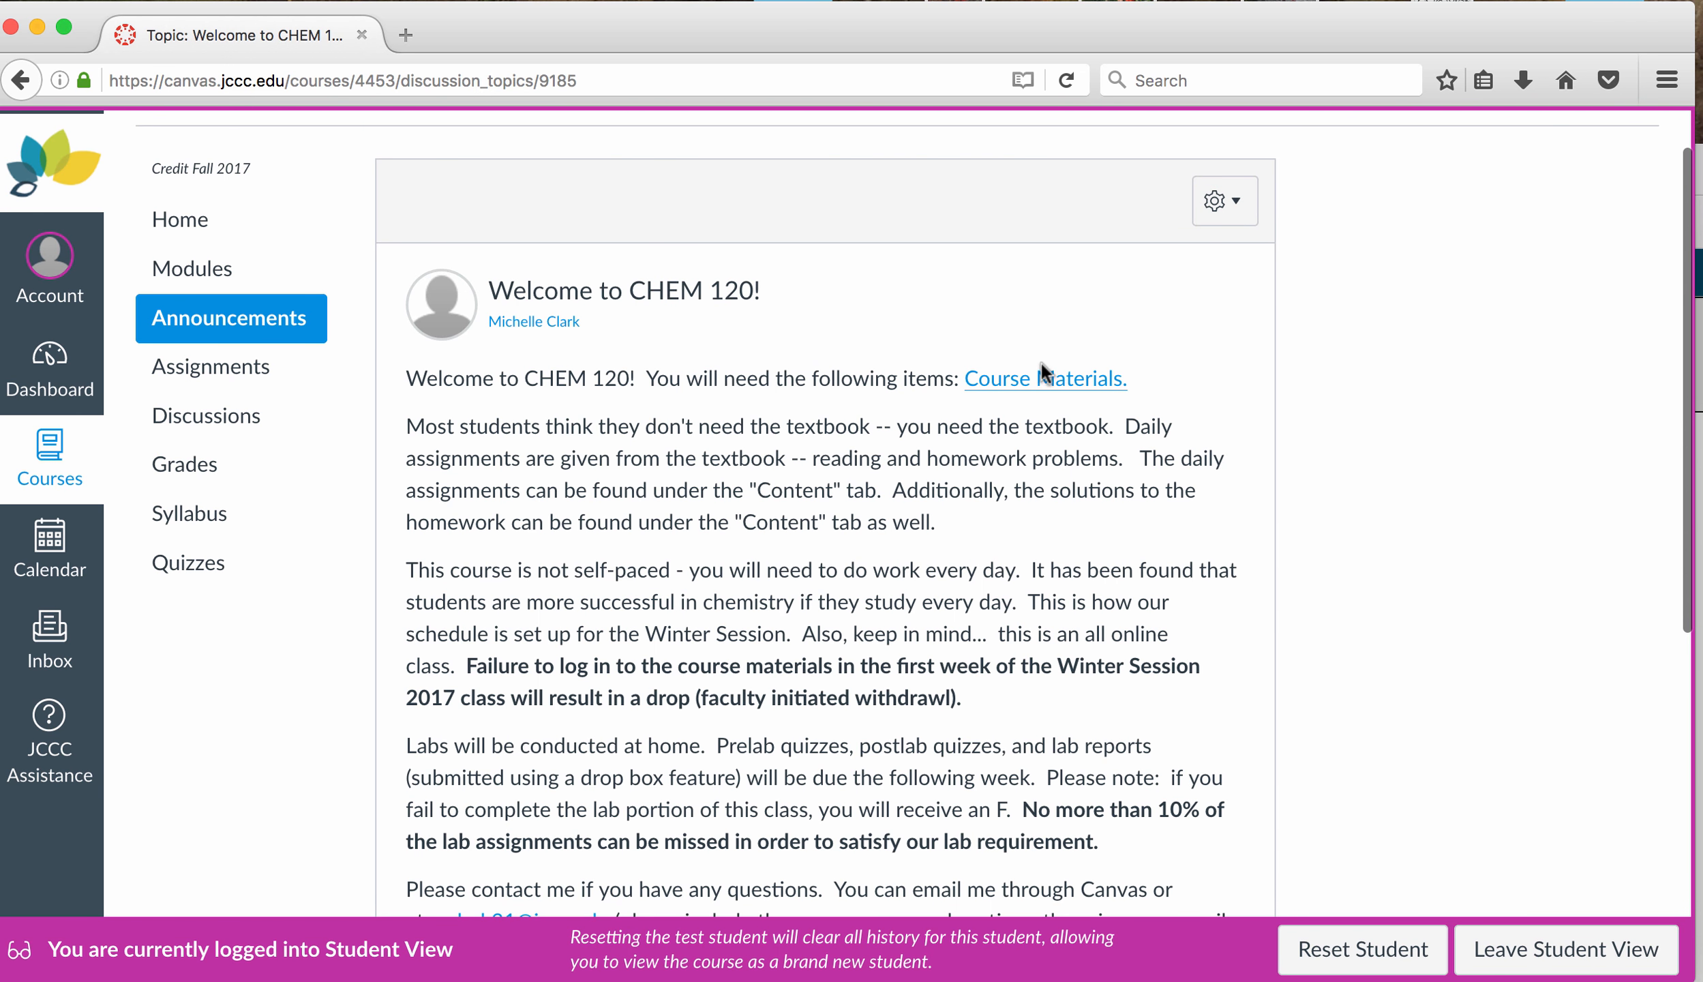
pyautogui.click(1044, 378)
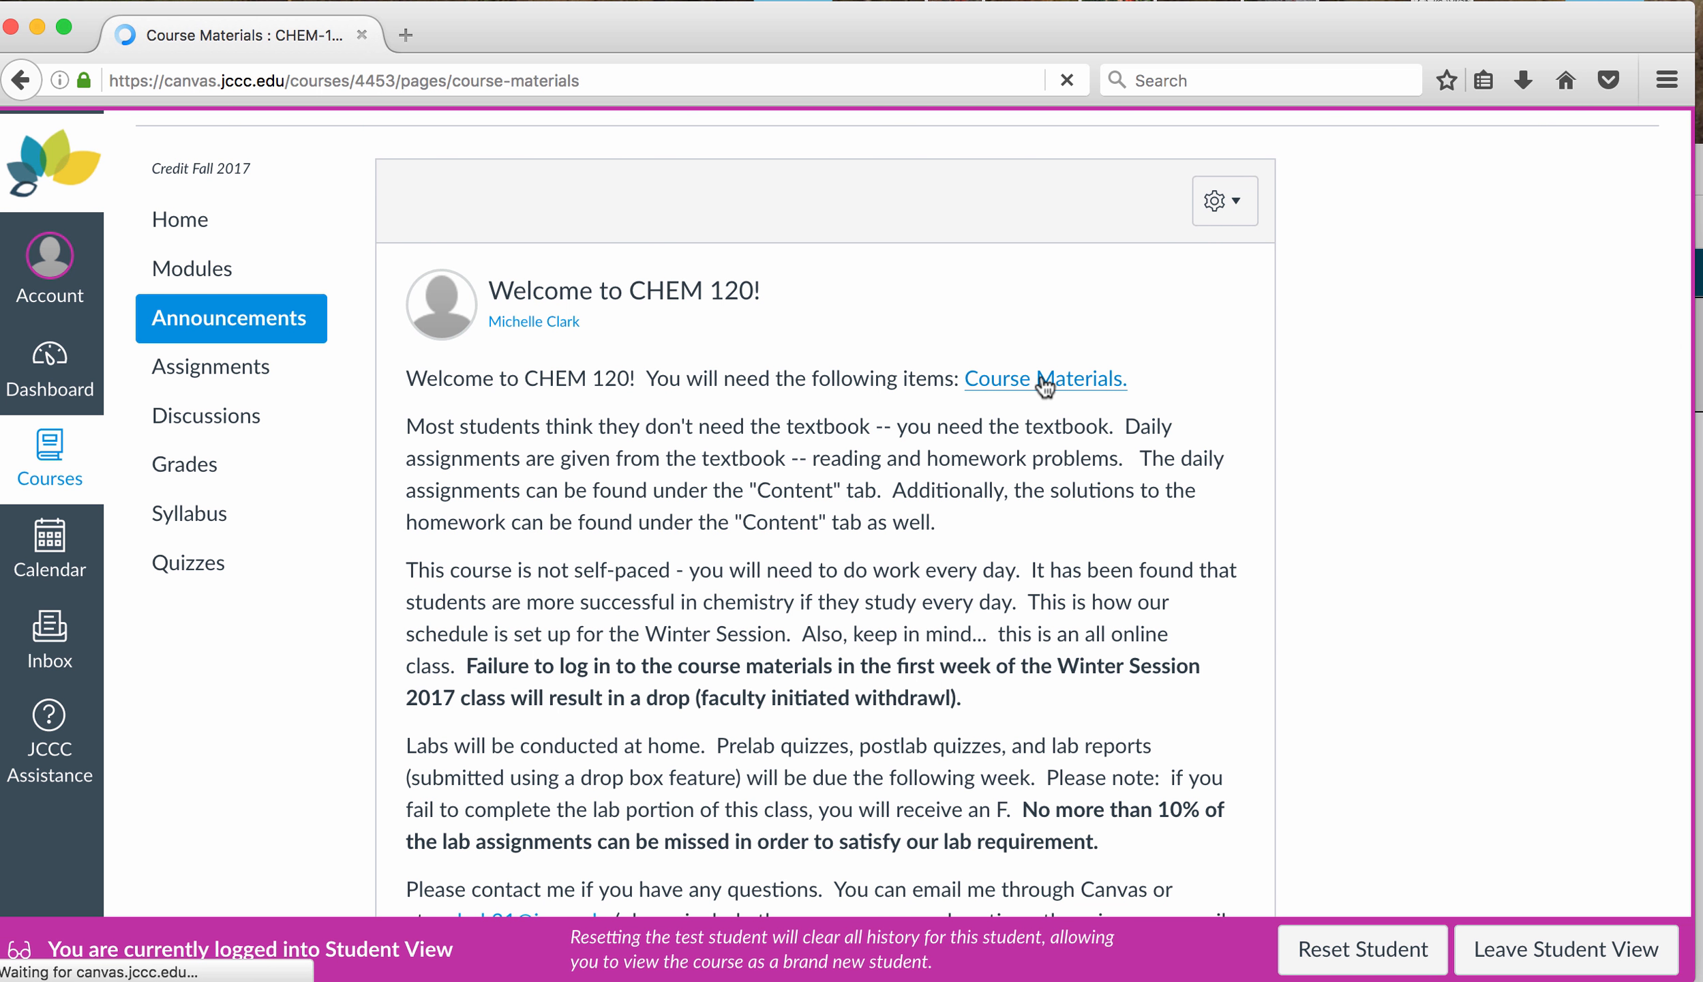
# Step: Load the Course Materials page listing the recommended calculator, required lab kit and textbook
pyautogui.click(1045, 378)
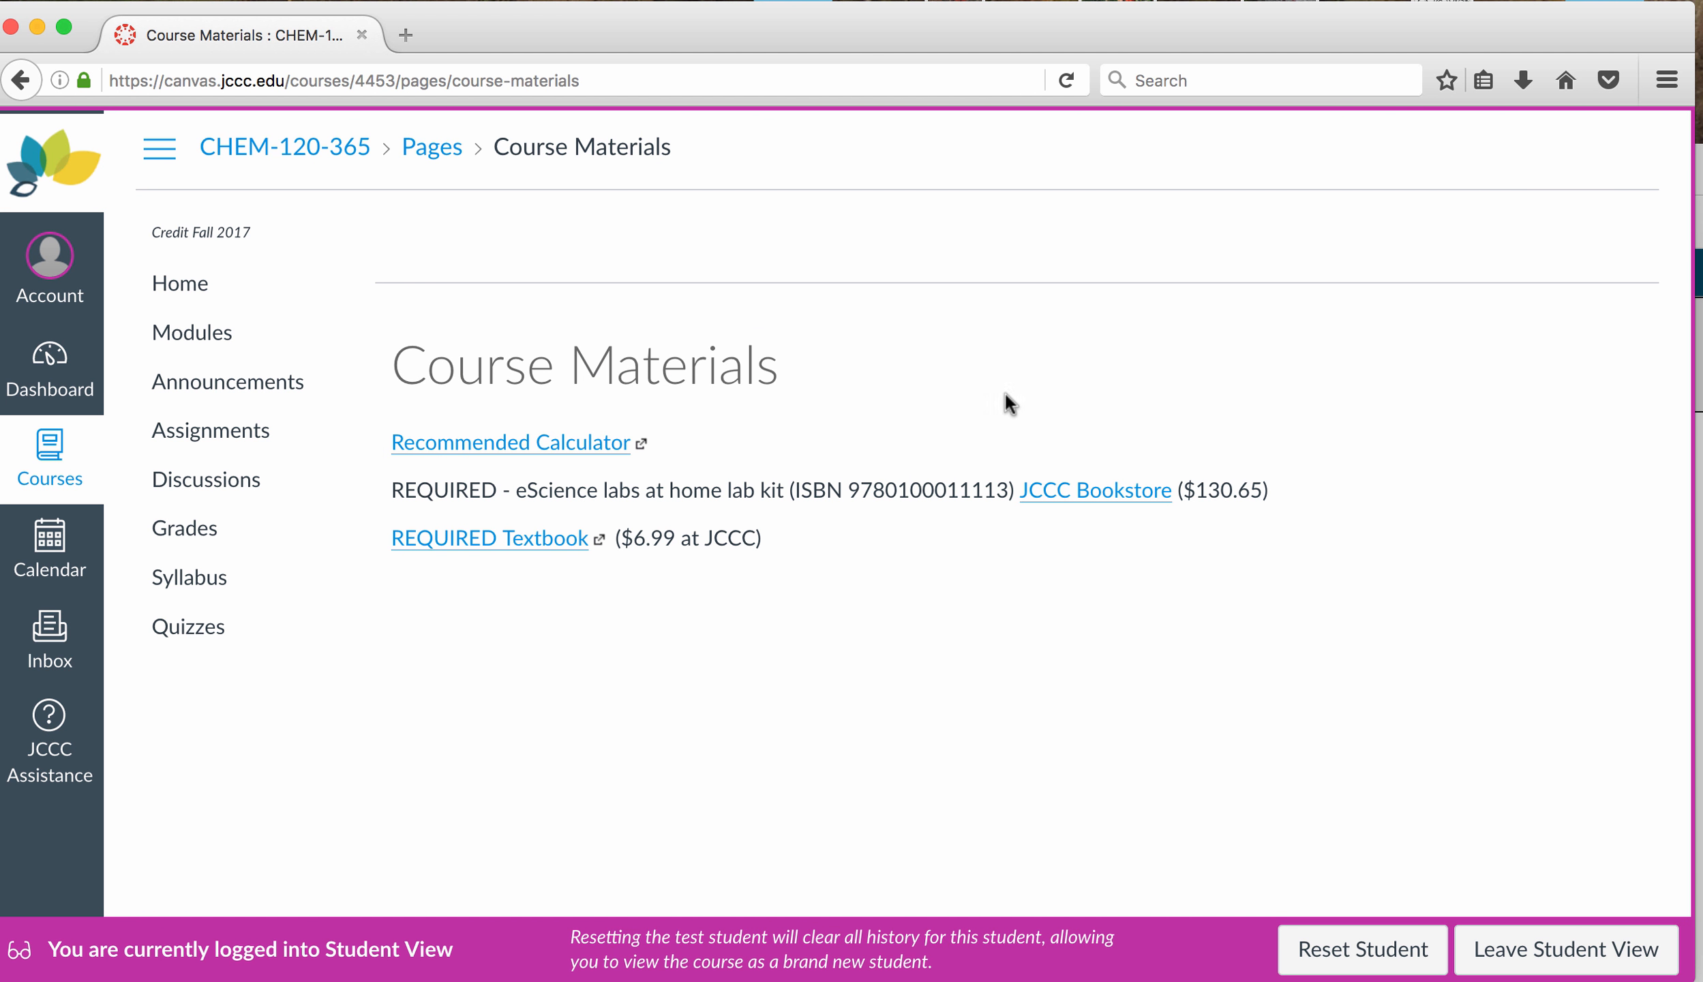
pyautogui.moveTo(1124, 563)
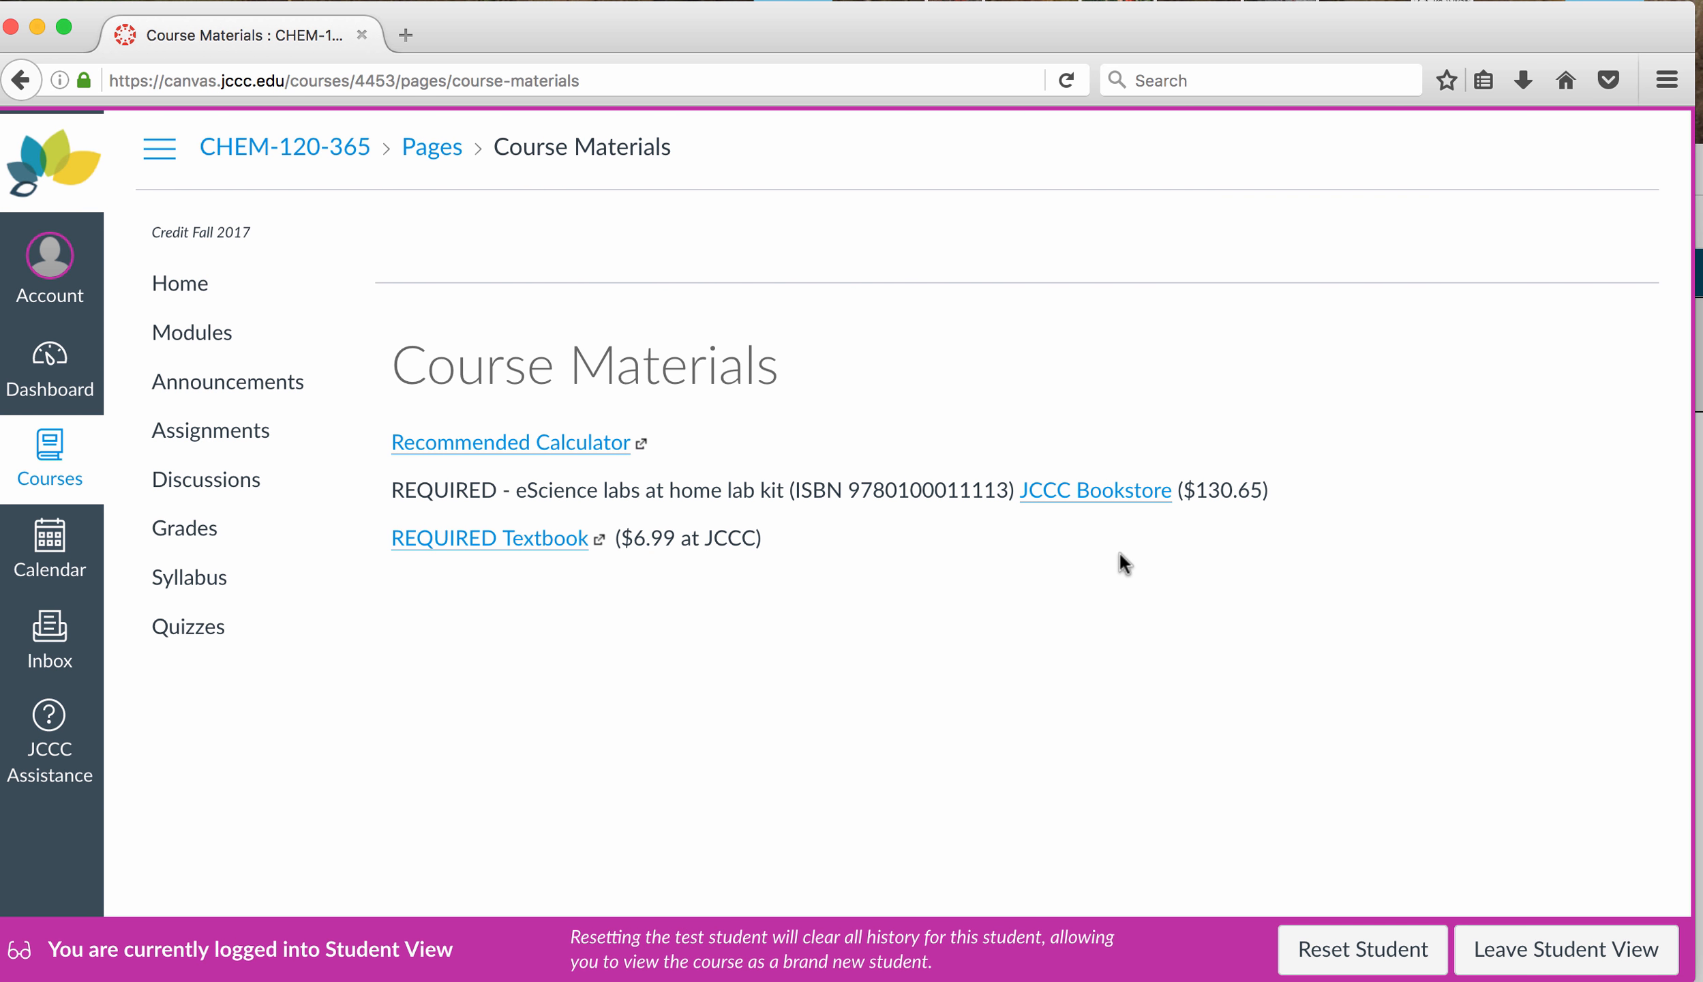
pyautogui.moveTo(1257, 487)
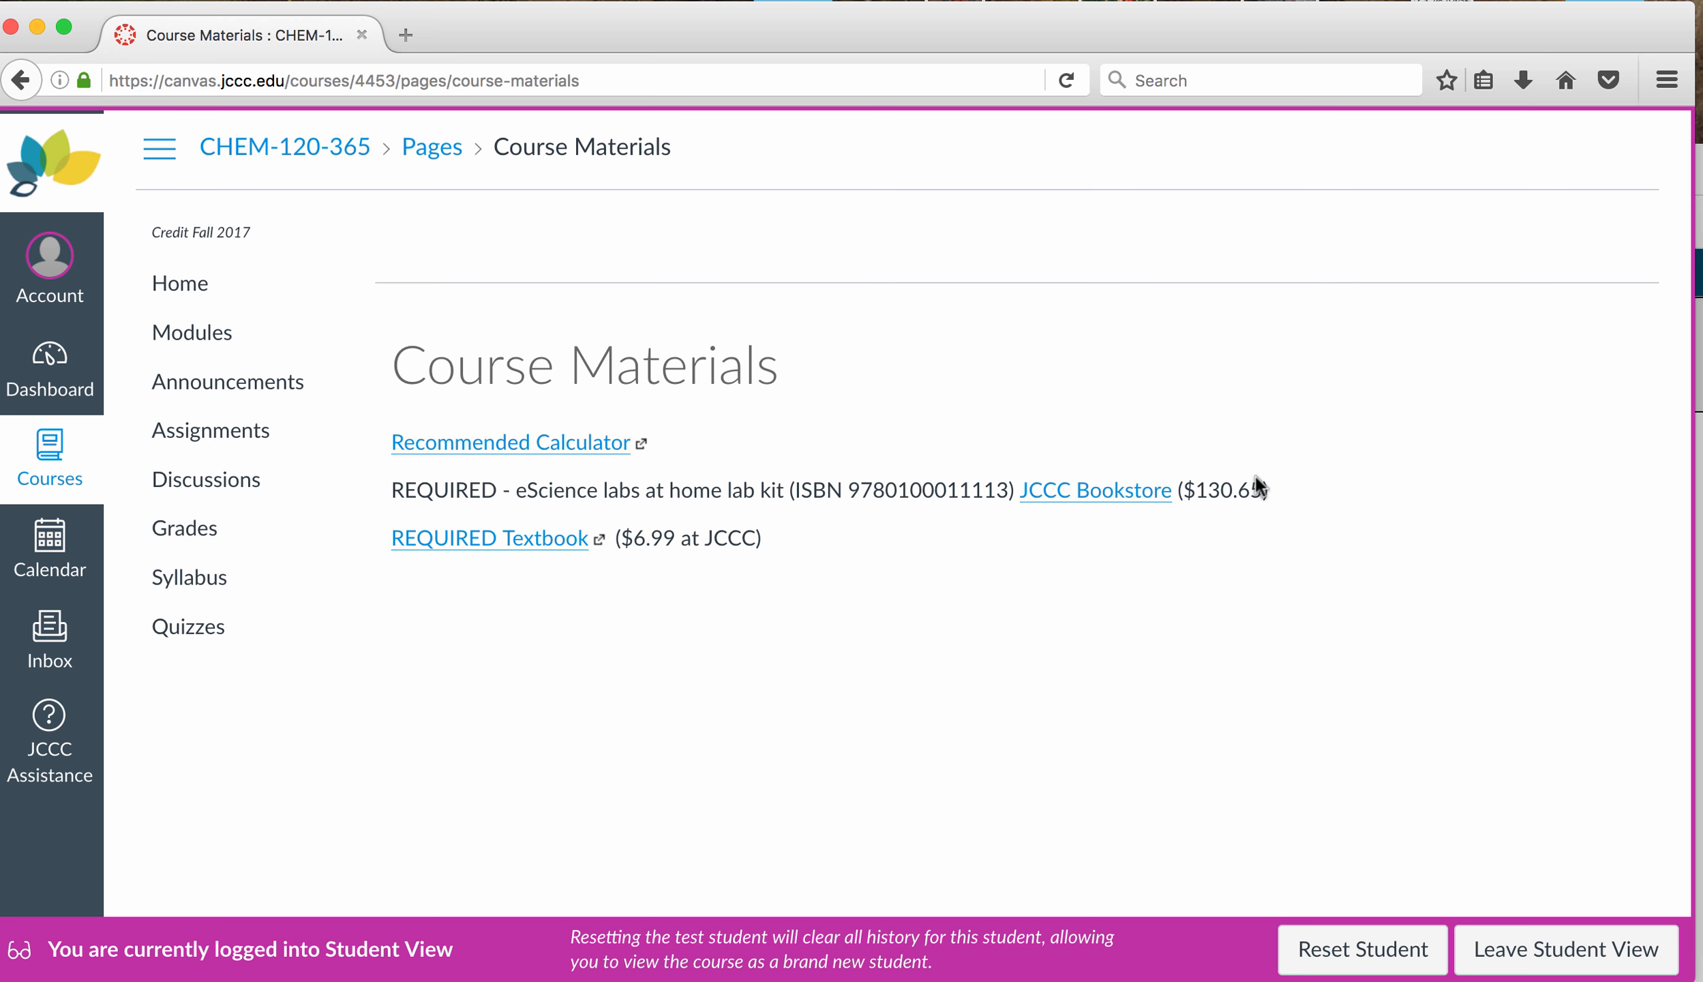
pyautogui.moveTo(1249, 484)
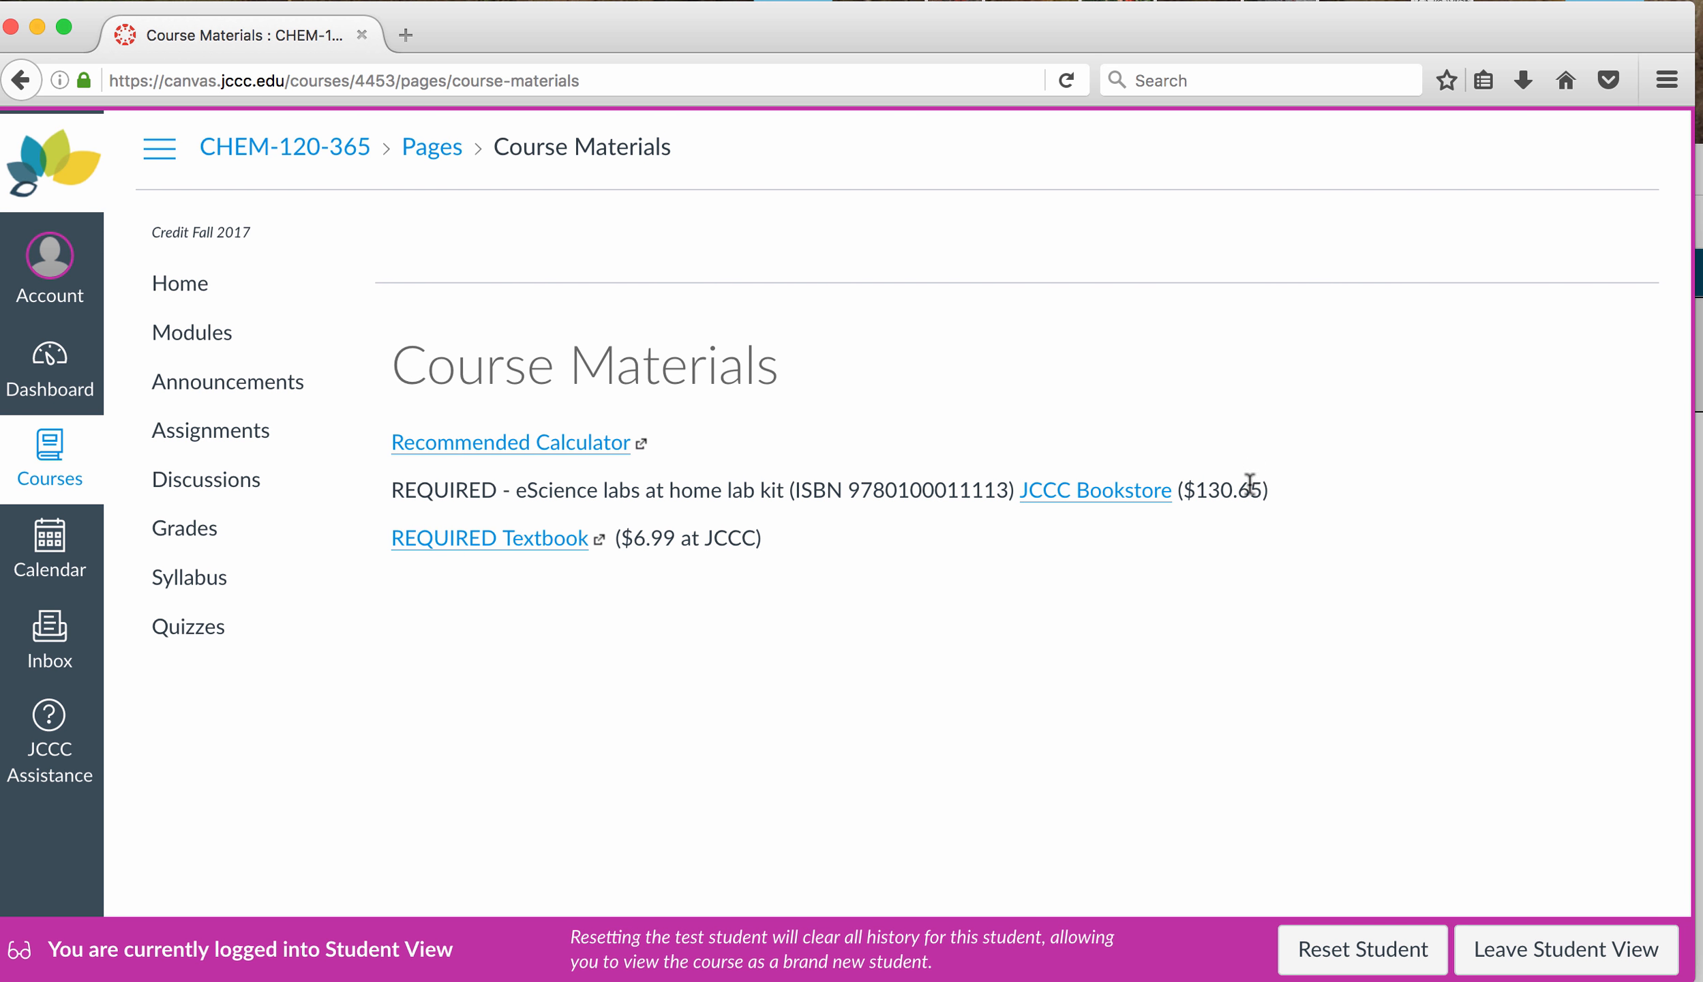
pyautogui.moveTo(738, 530)
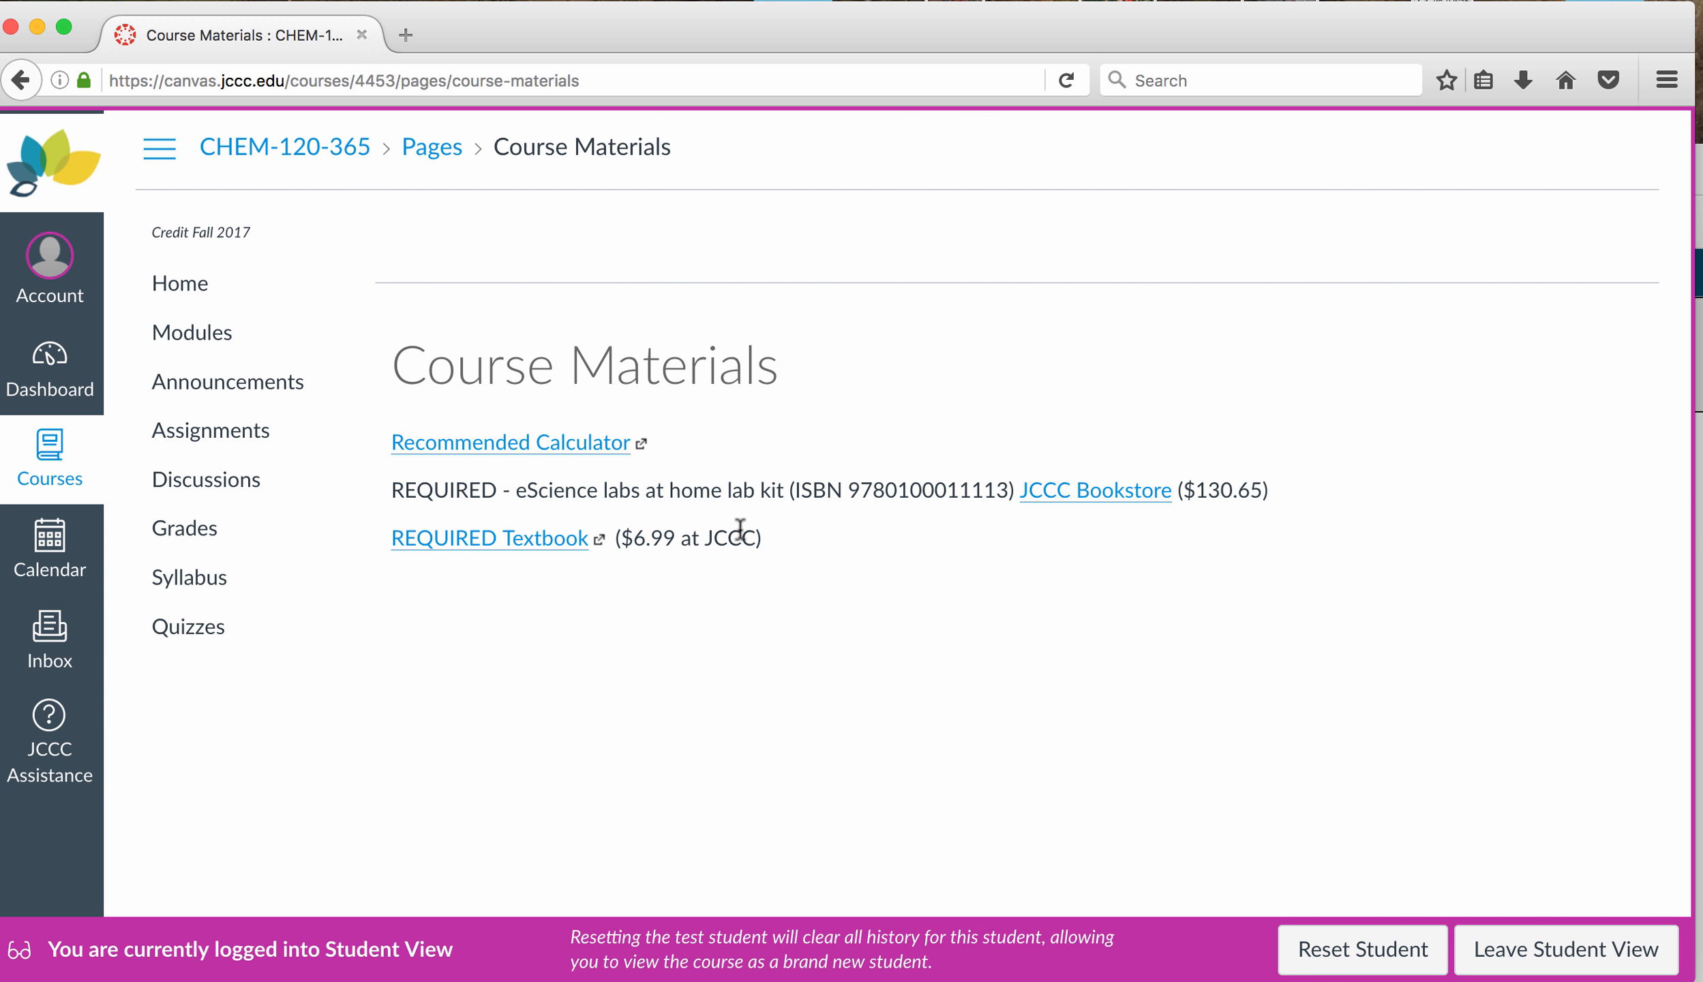
pyautogui.moveTo(1074, 440)
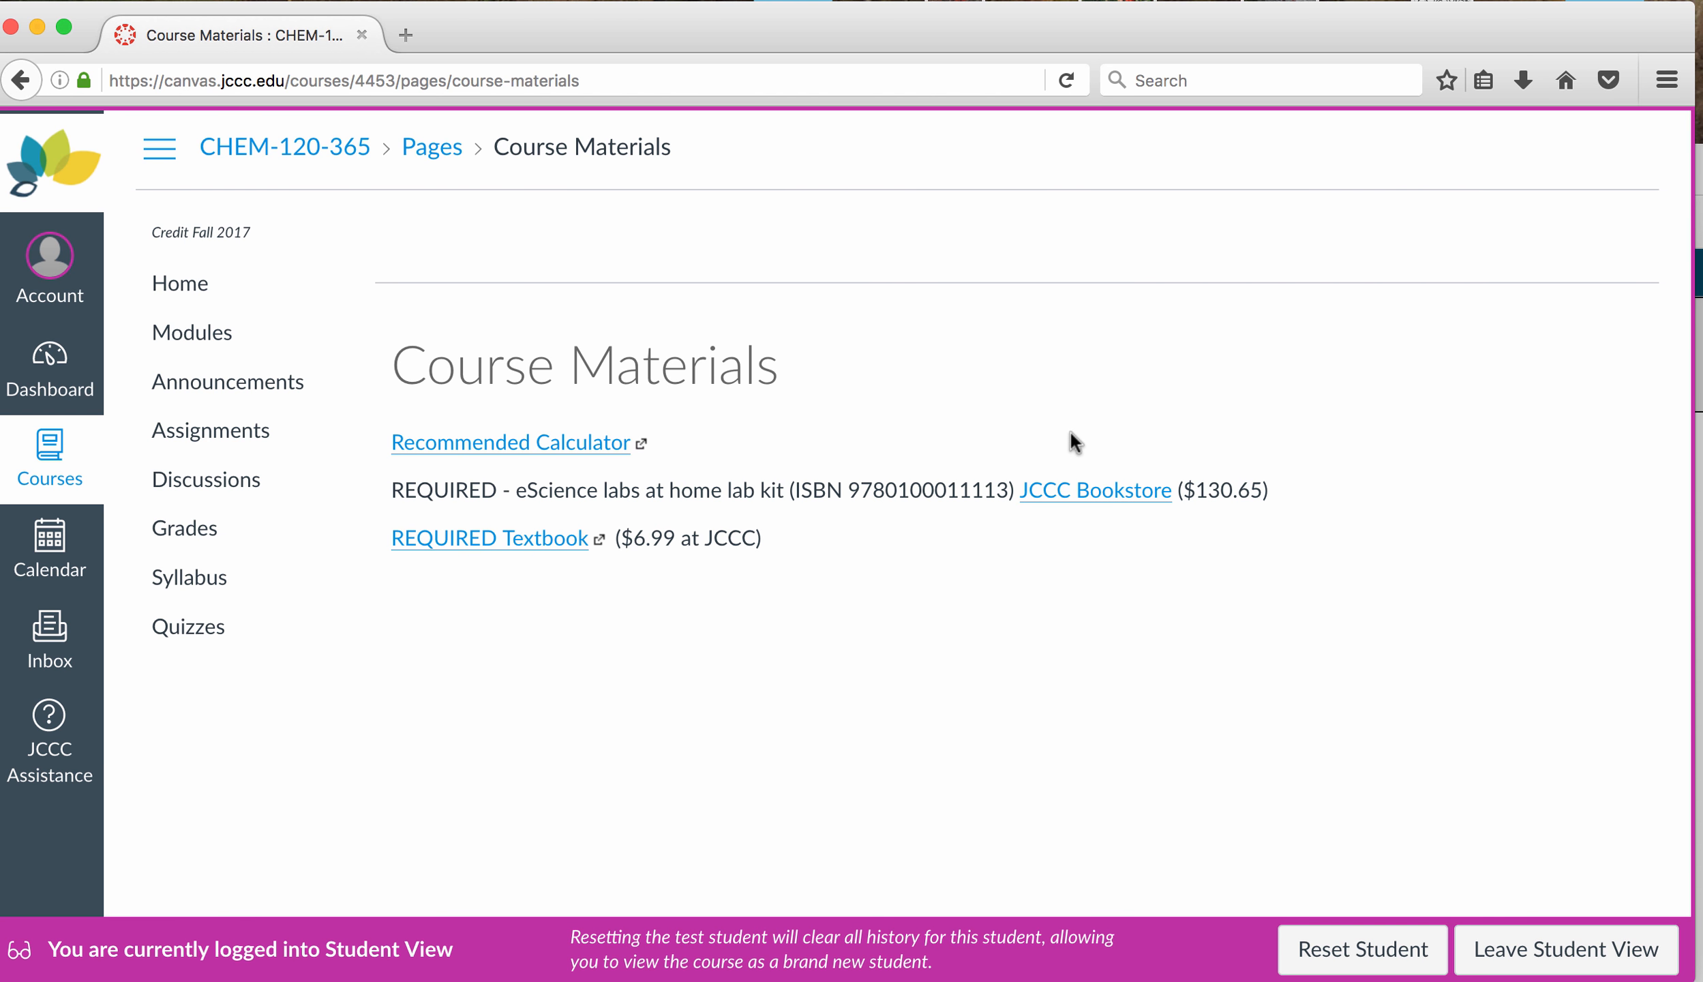
pyautogui.moveTo(1225, 425)
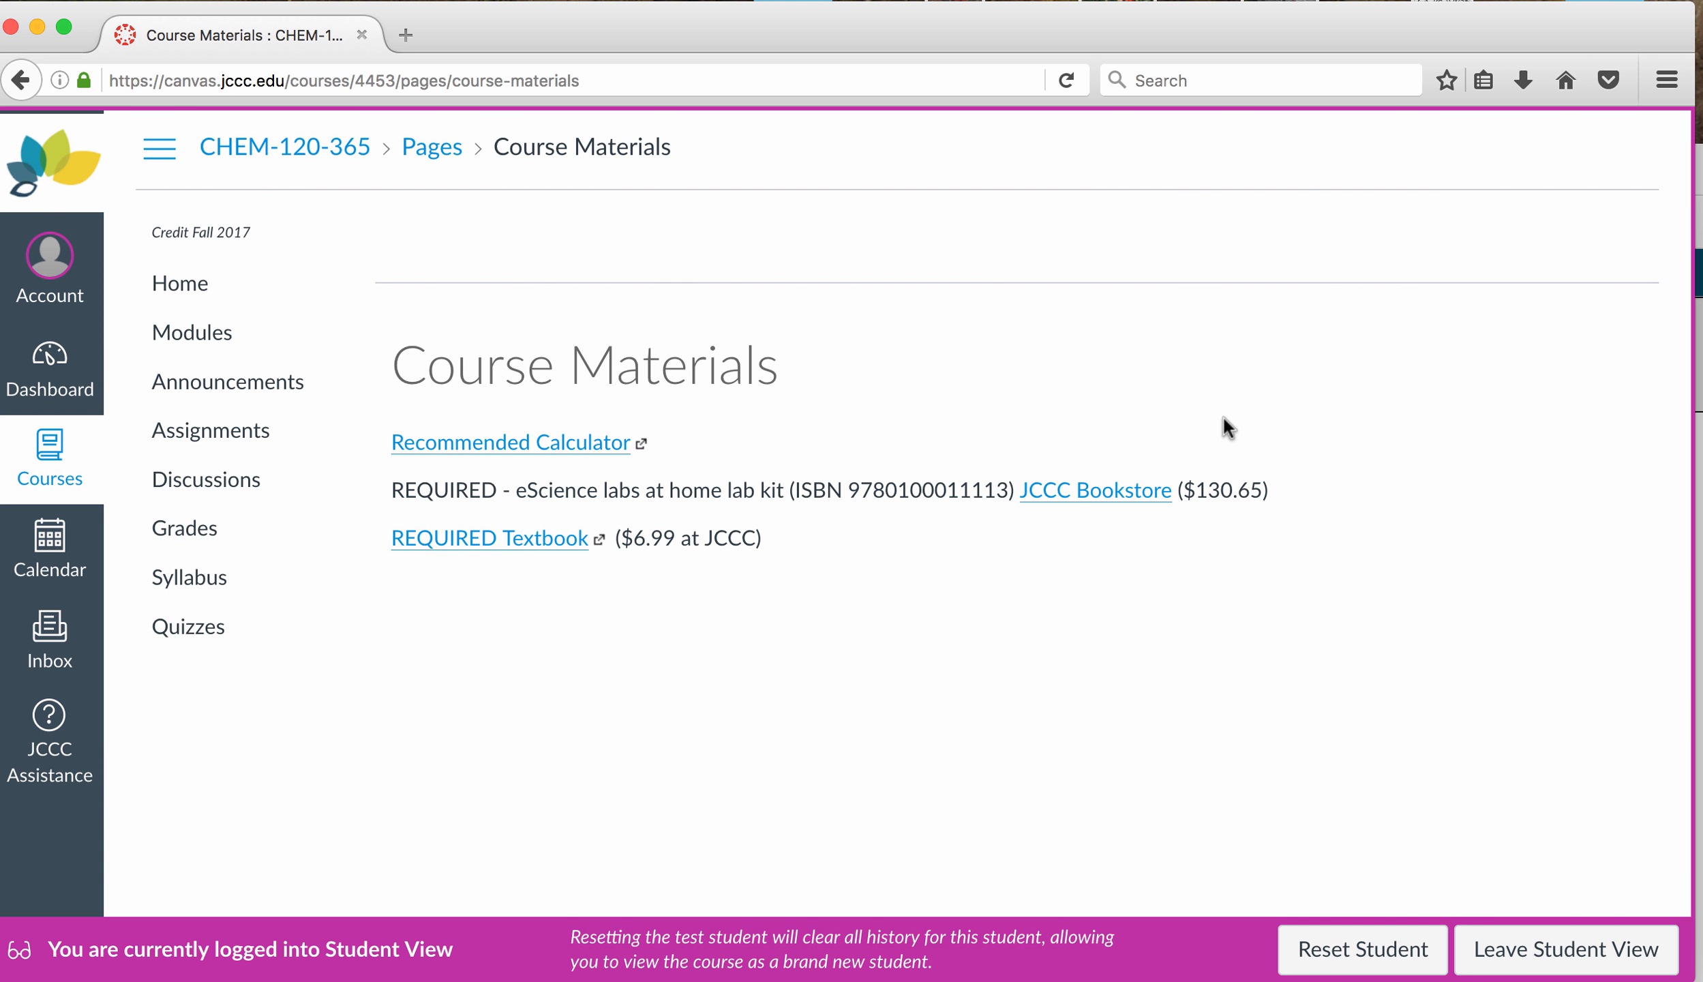
pyautogui.moveTo(1199, 501)
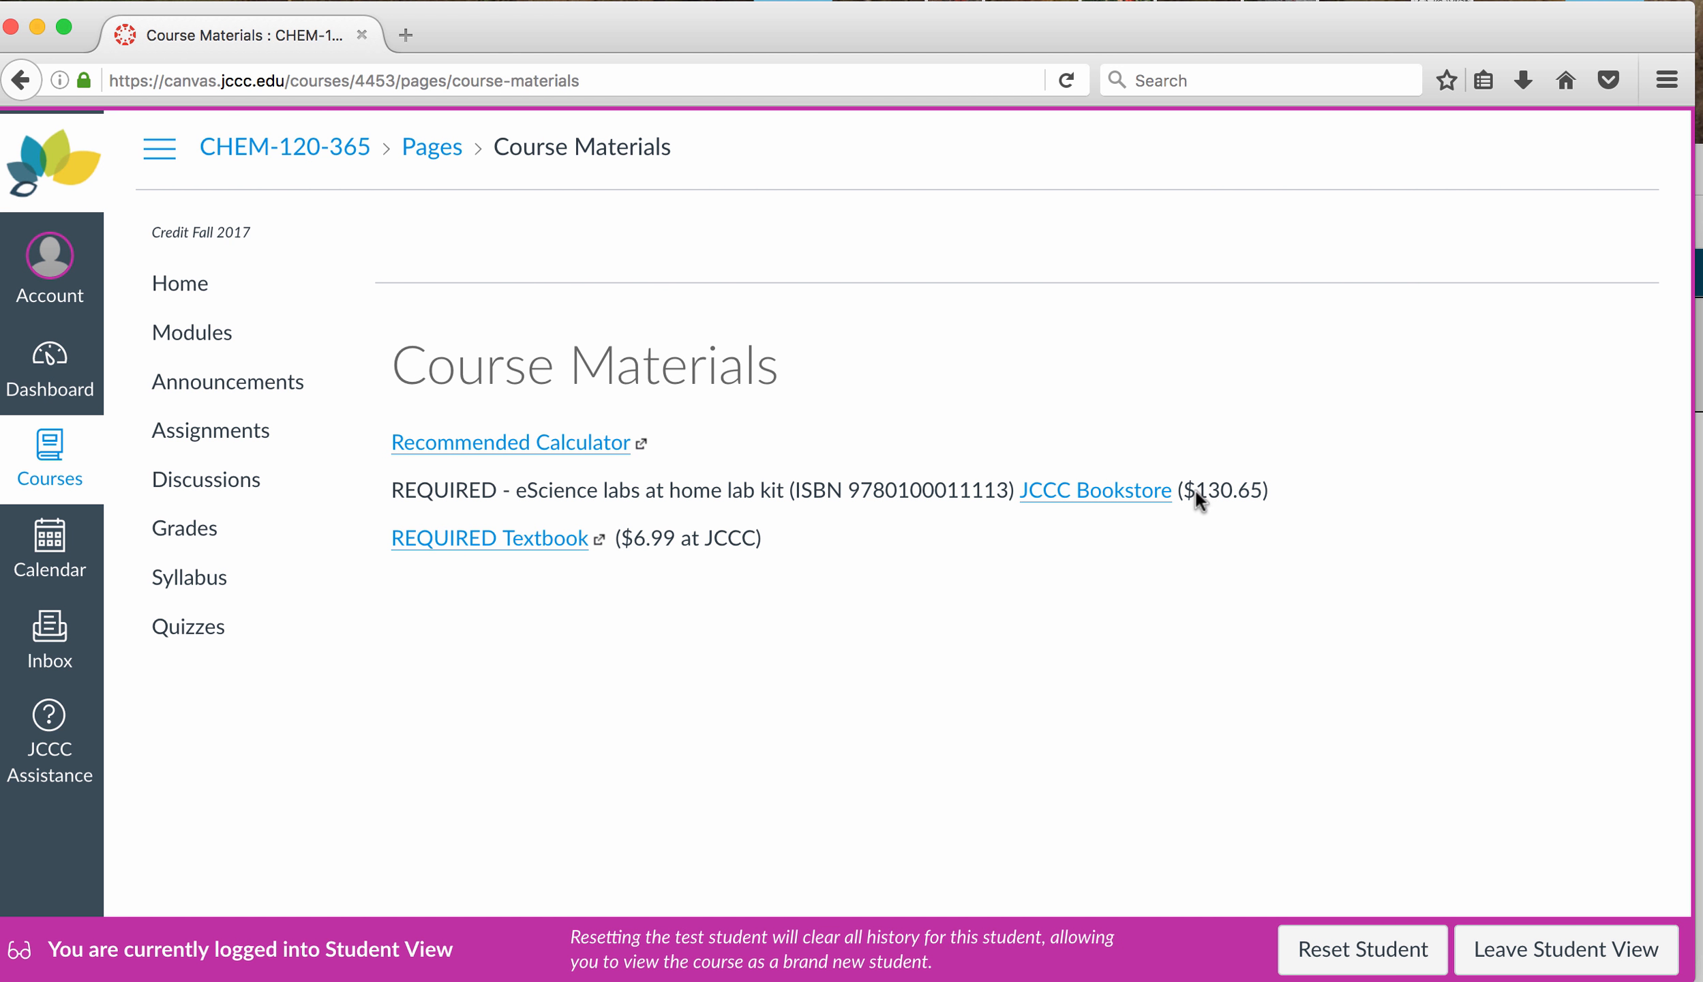
pyautogui.moveTo(1238, 519)
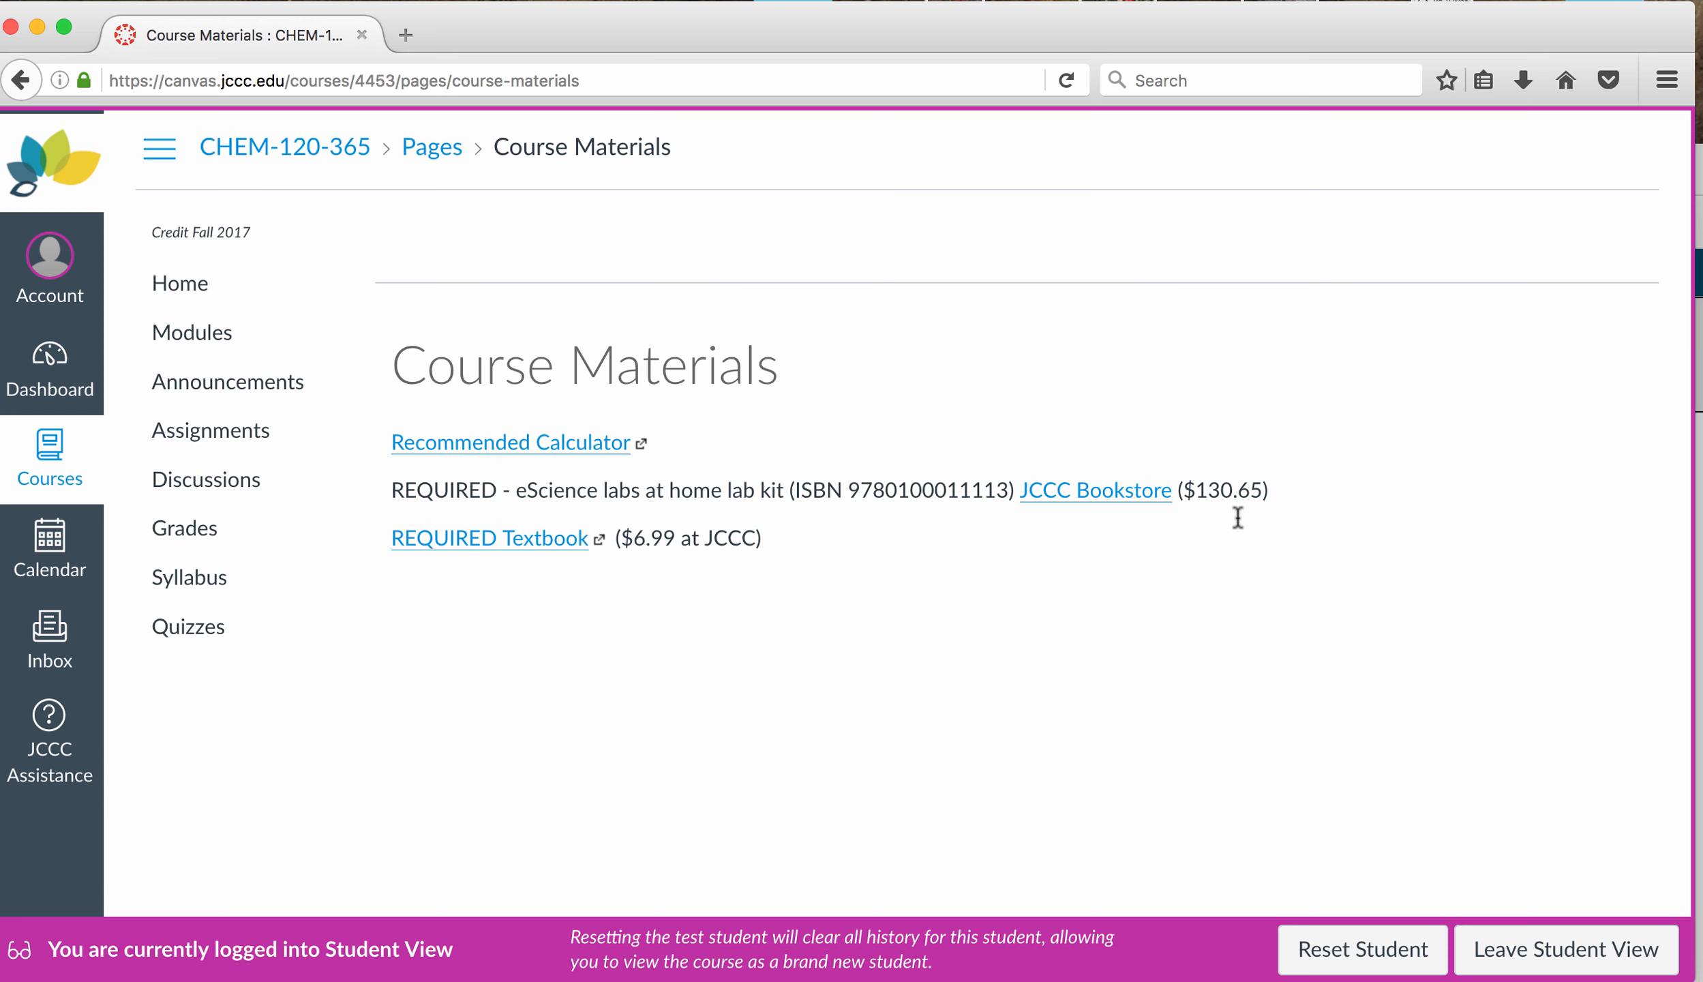
pyautogui.moveTo(918, 192)
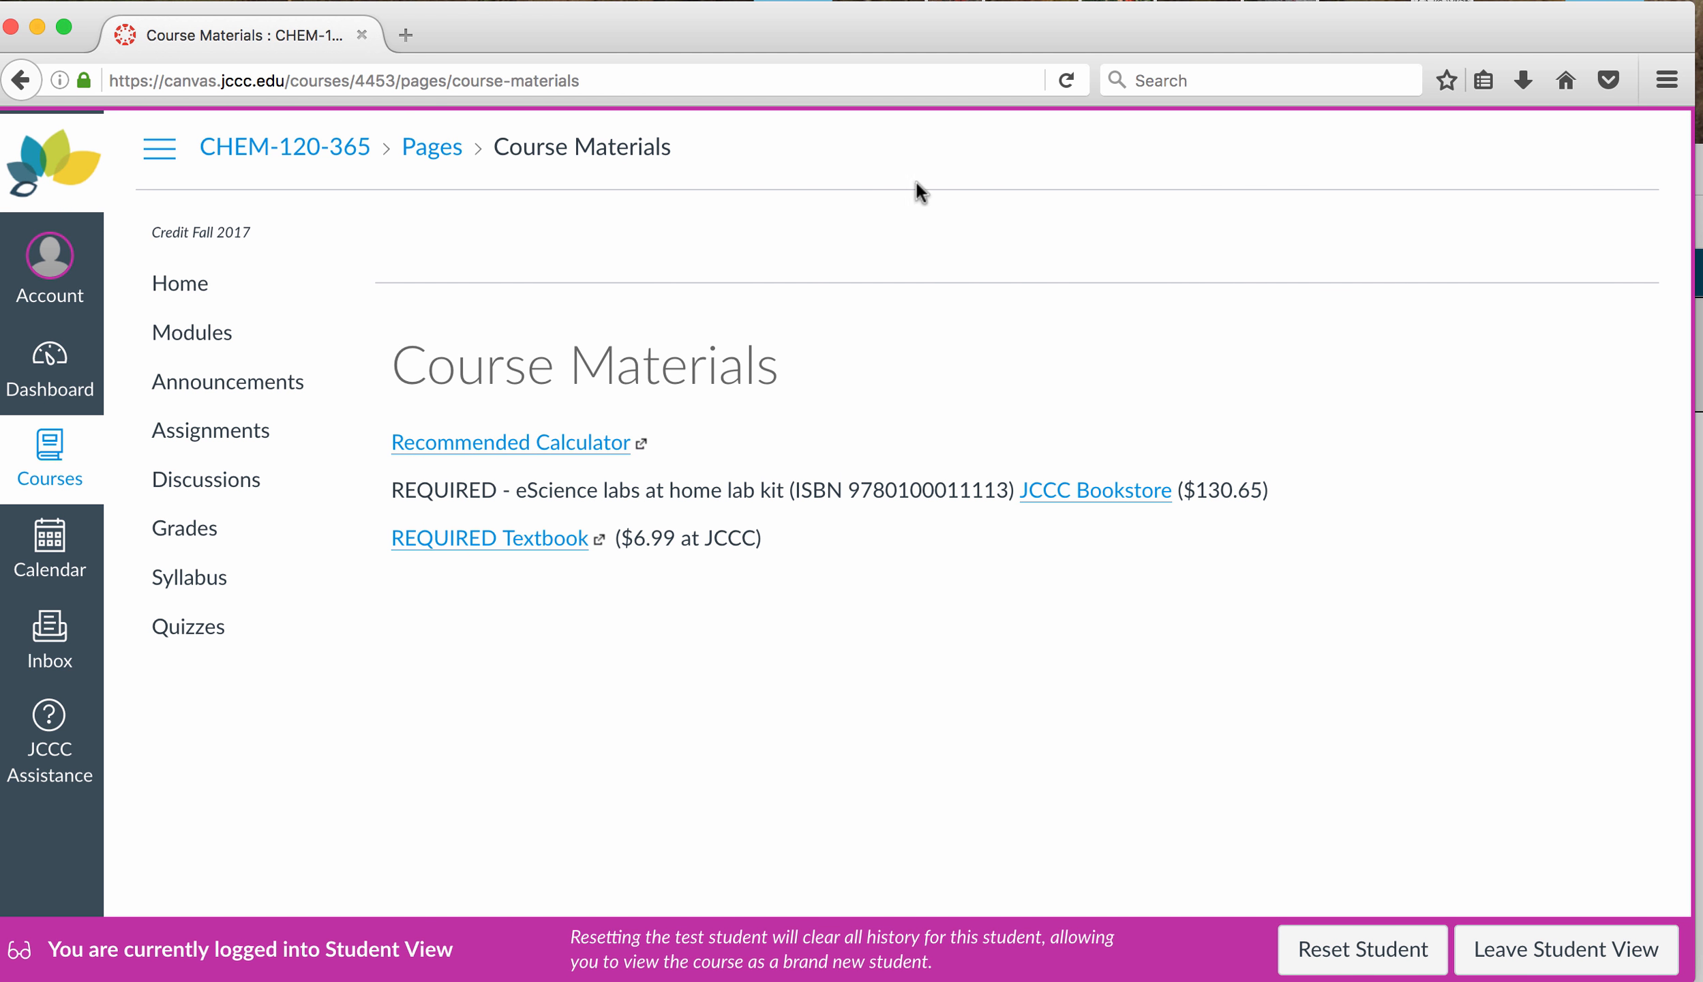
pyautogui.moveTo(861, 159)
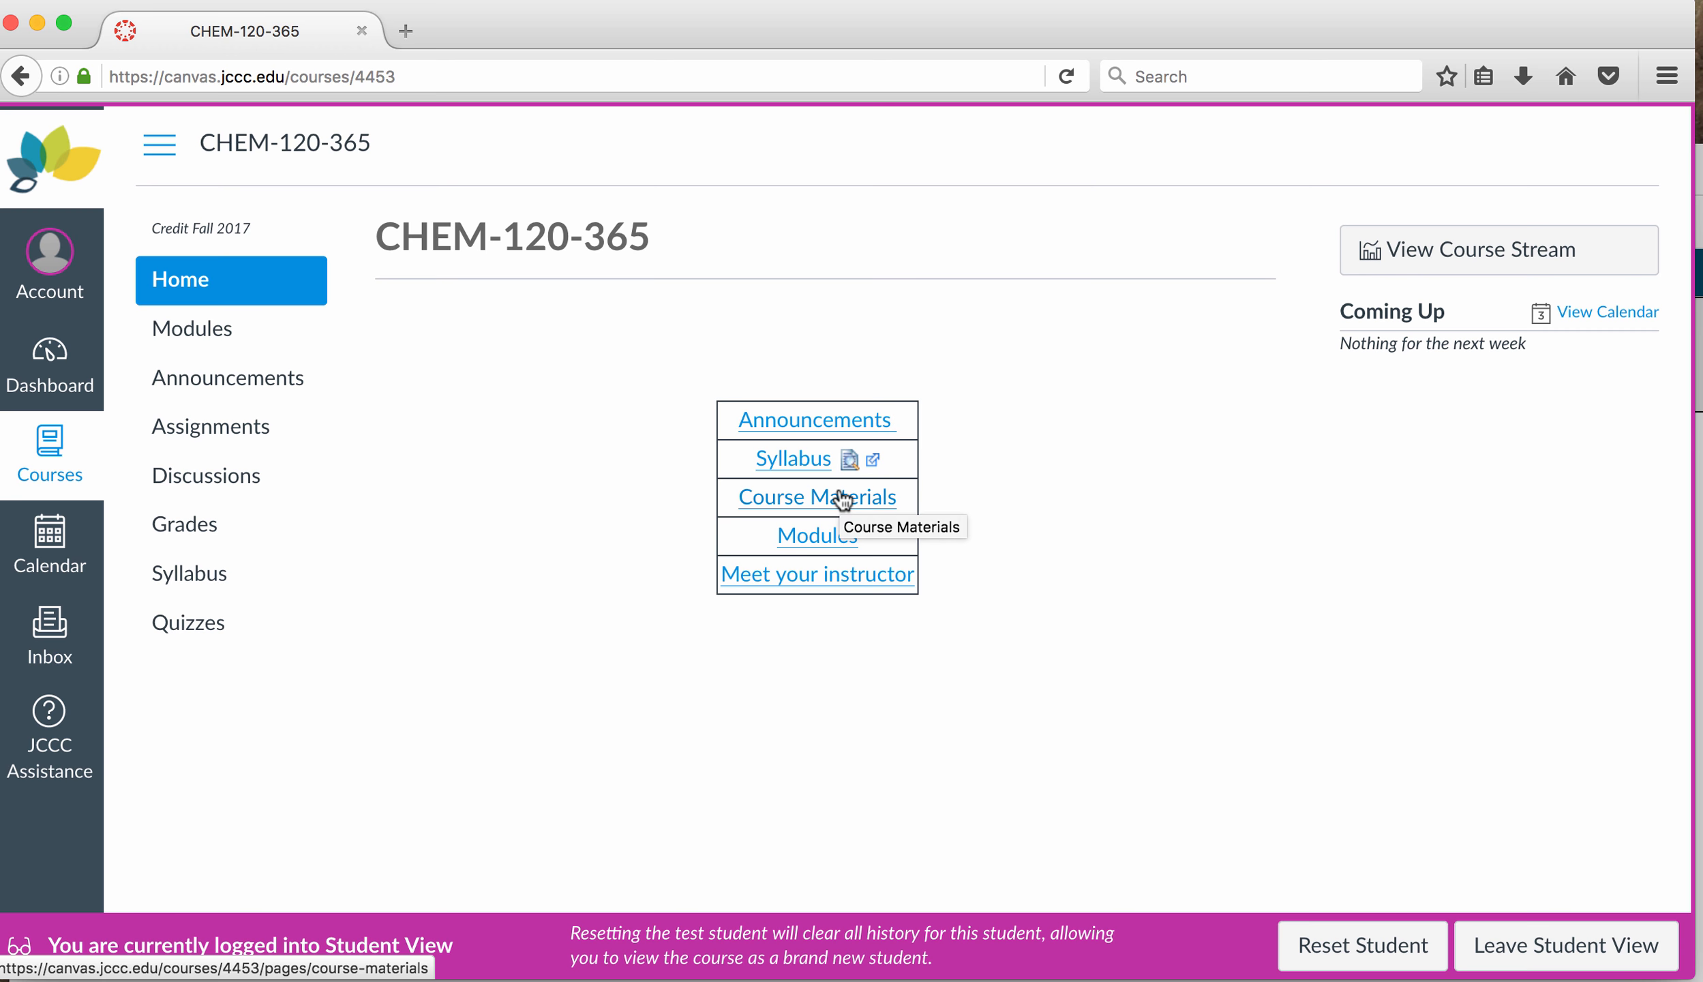
pyautogui.moveTo(813, 465)
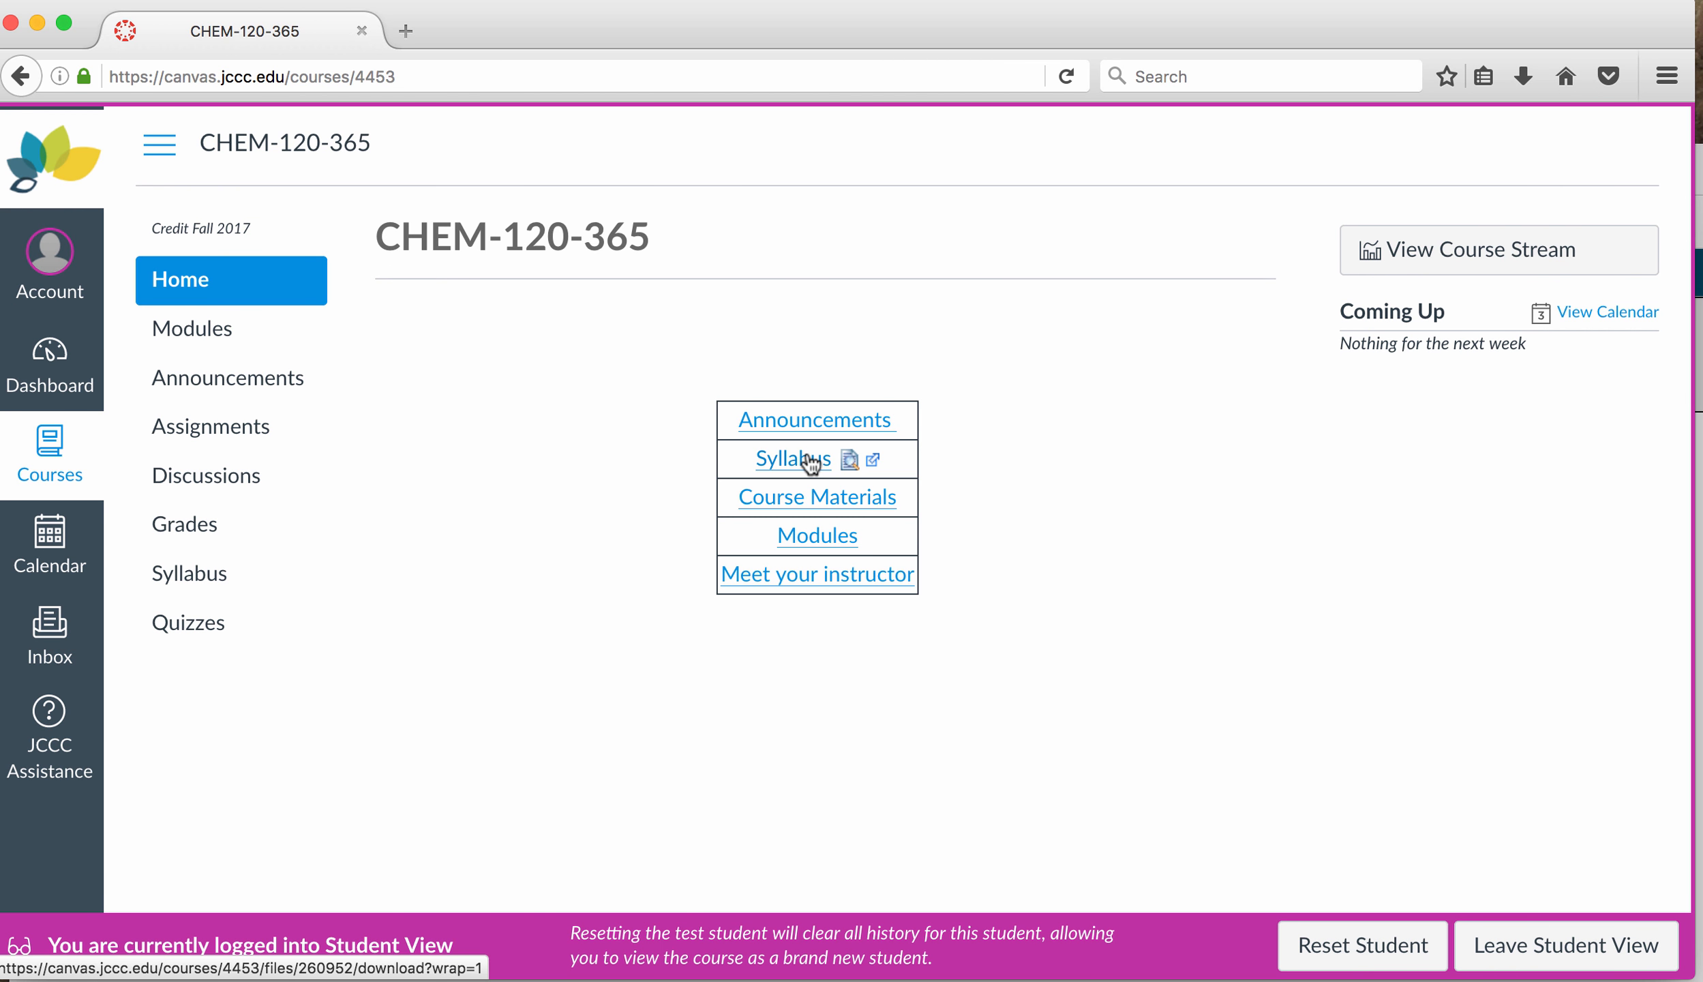
pyautogui.moveTo(833, 482)
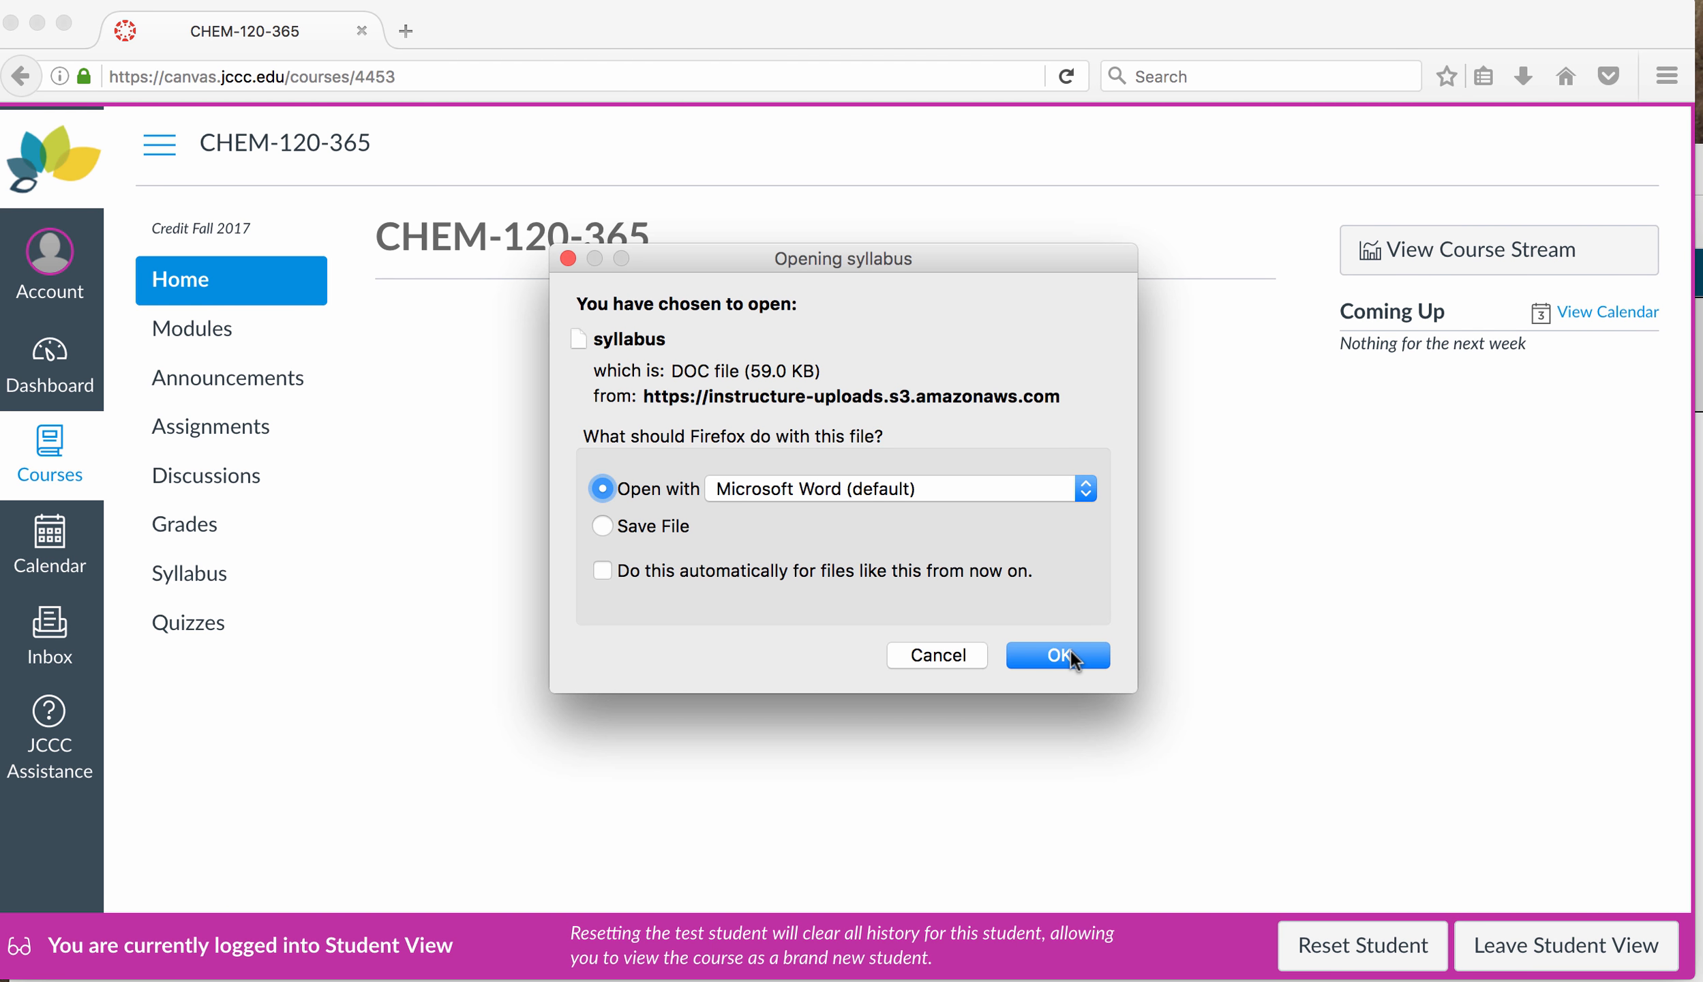
# Step: Confirm opening the CHEM 120 syllabus with Microsoft Word
pyautogui.click(1057, 655)
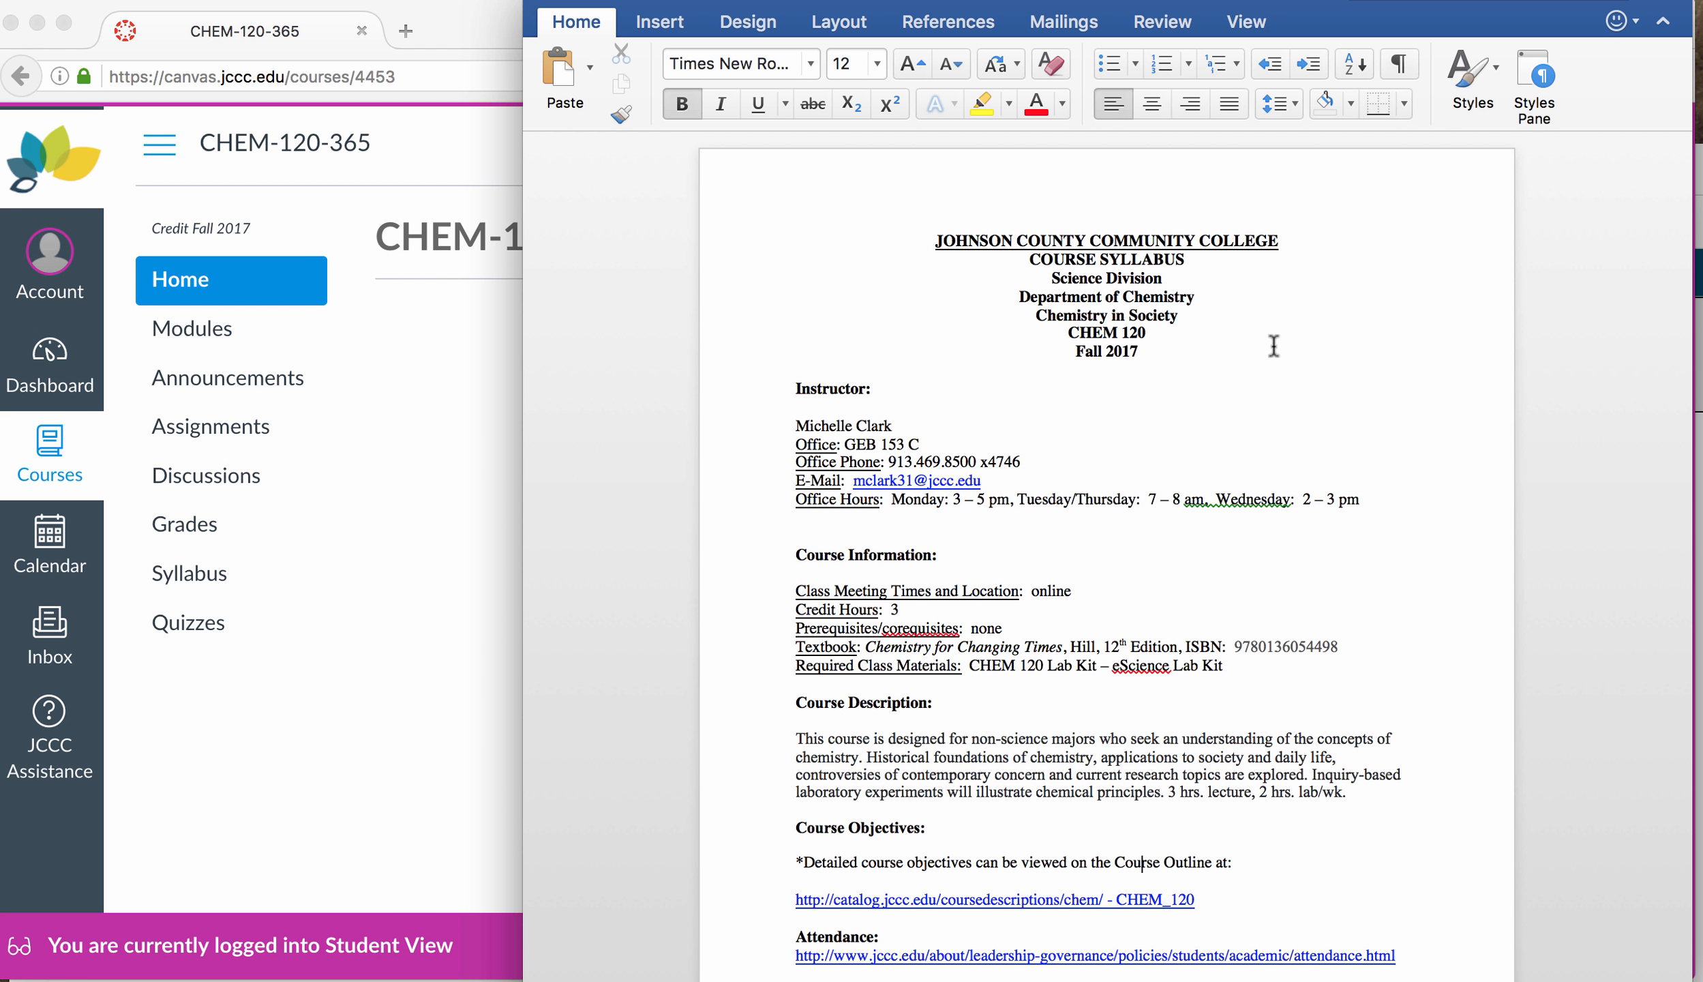
pyautogui.scroll(-3)
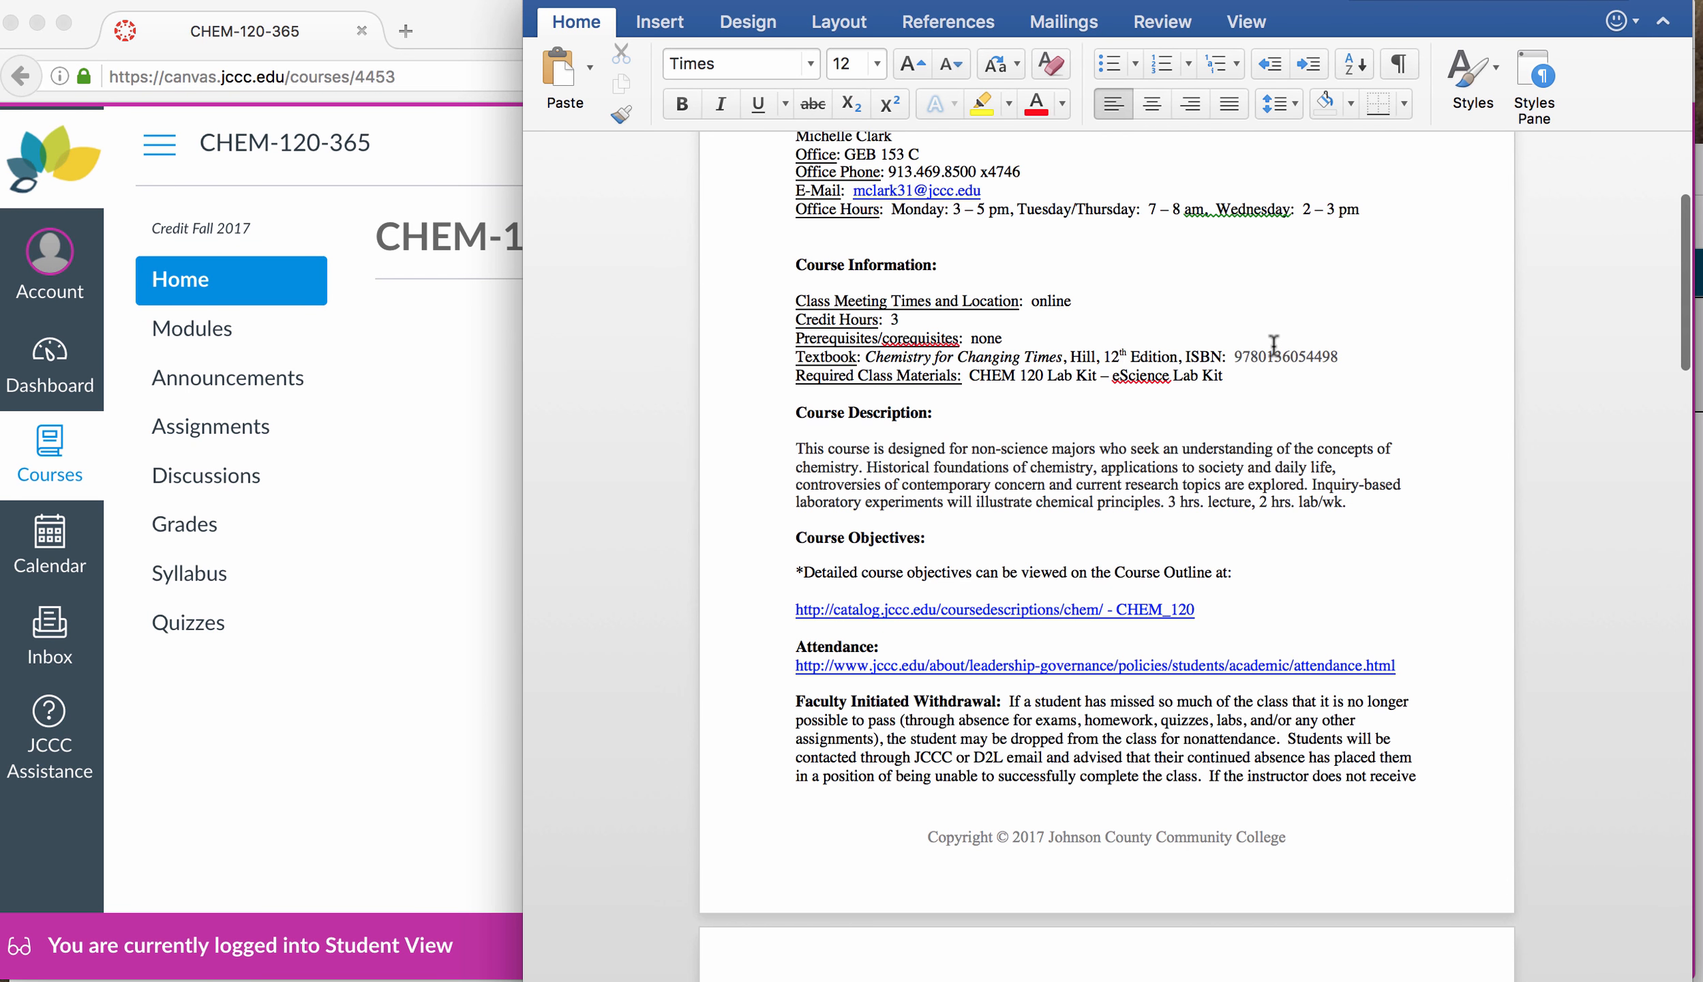
pyautogui.scroll(-3)
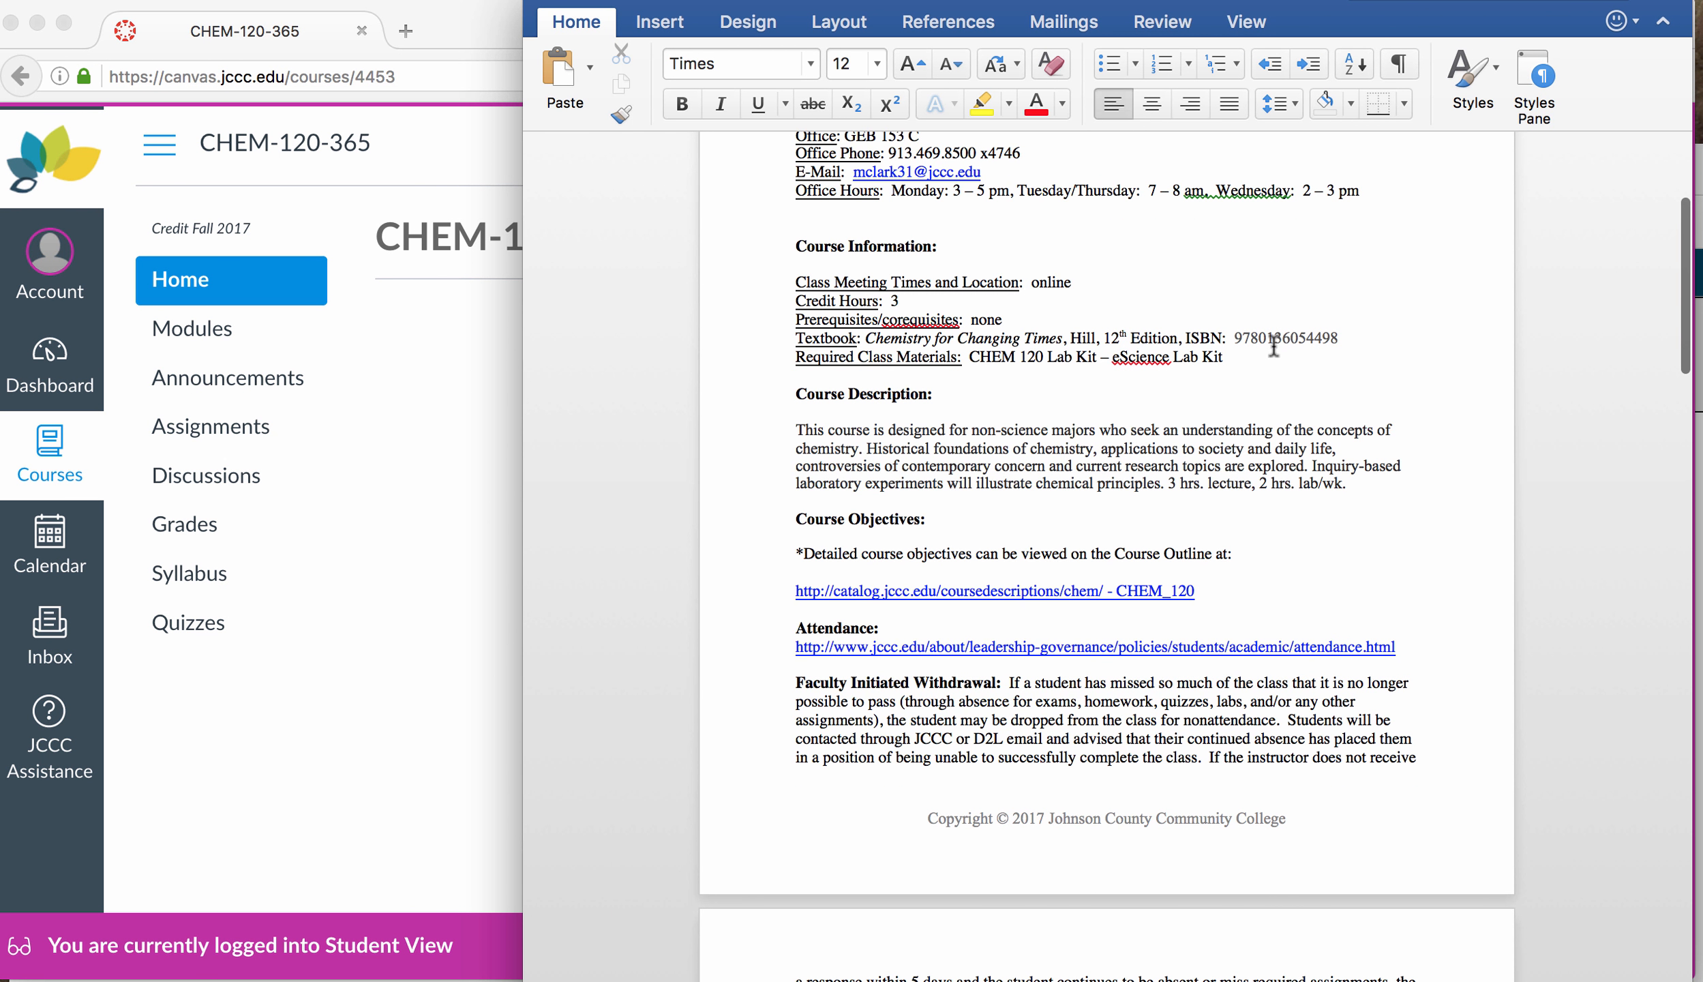
pyautogui.scroll(3)
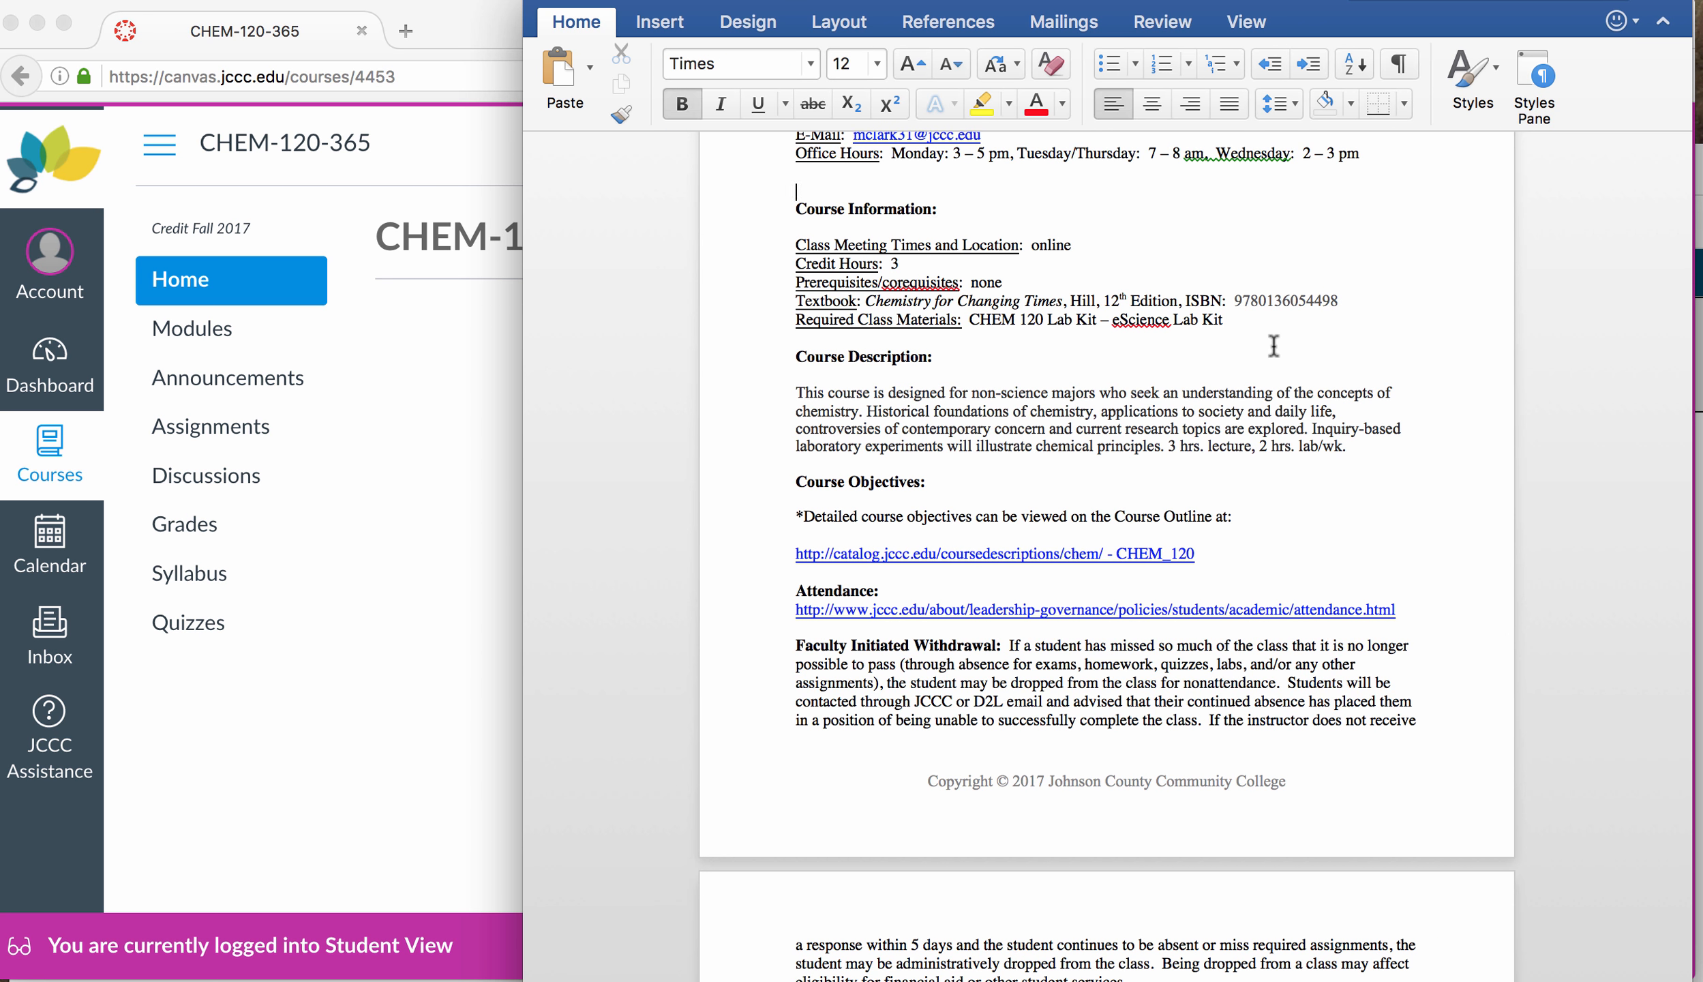
pyautogui.scroll(3)
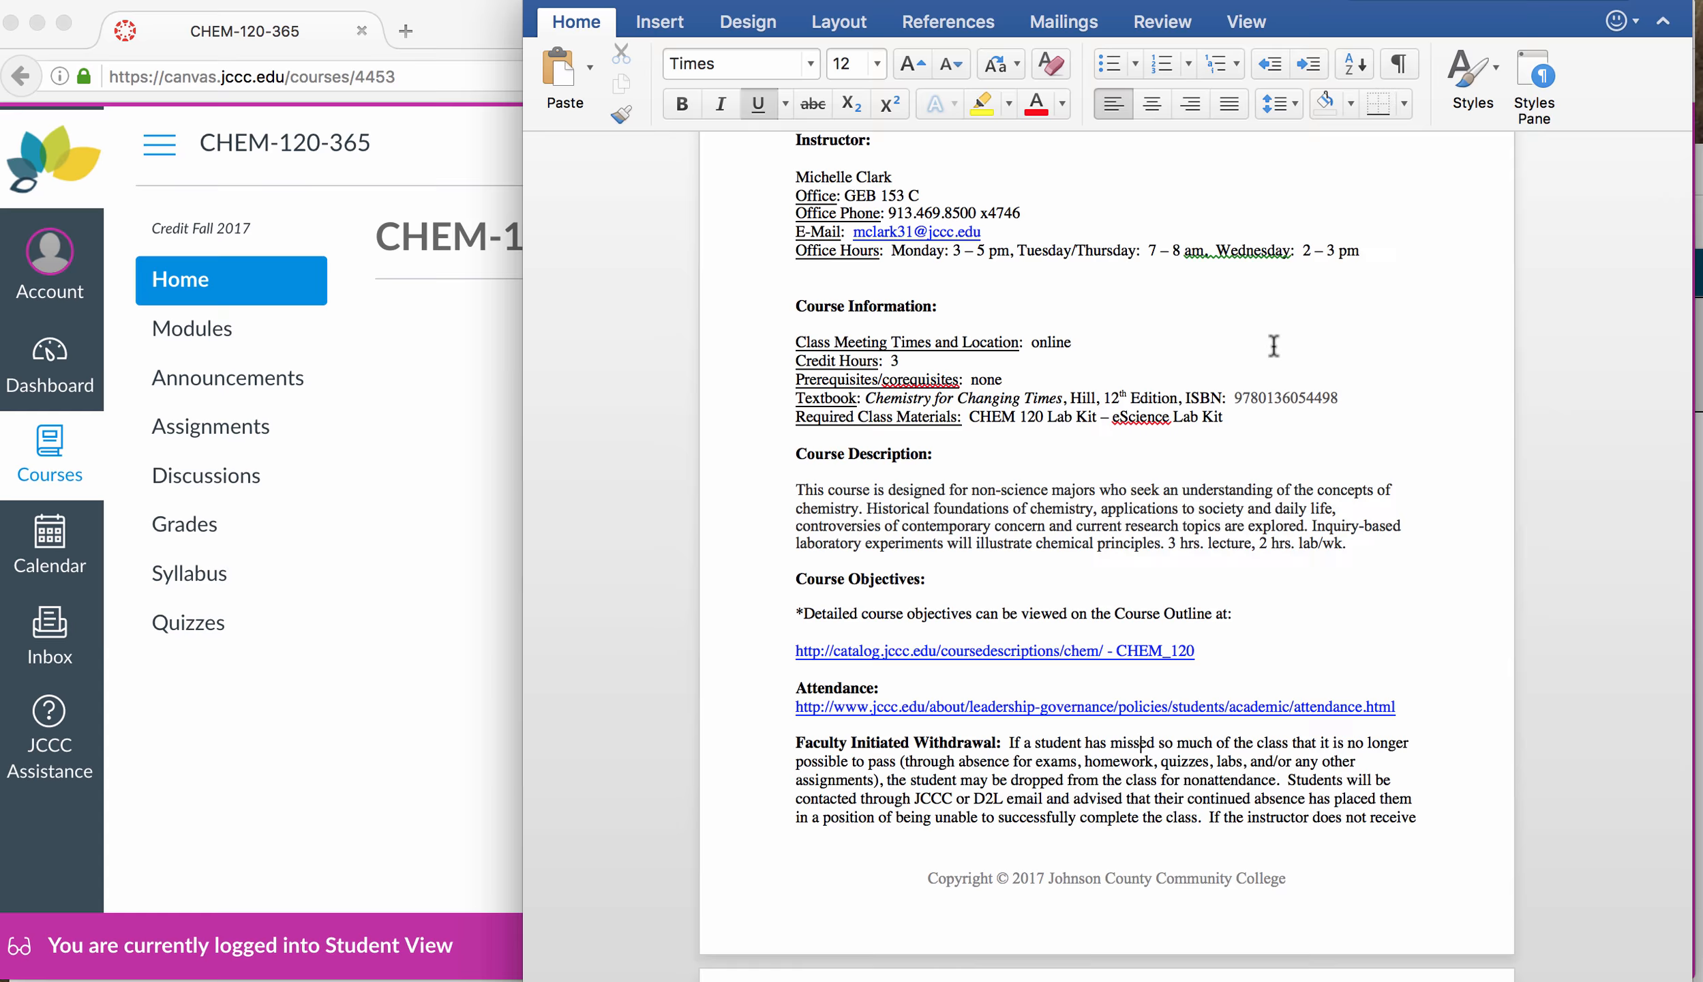
pyautogui.scroll(-3)
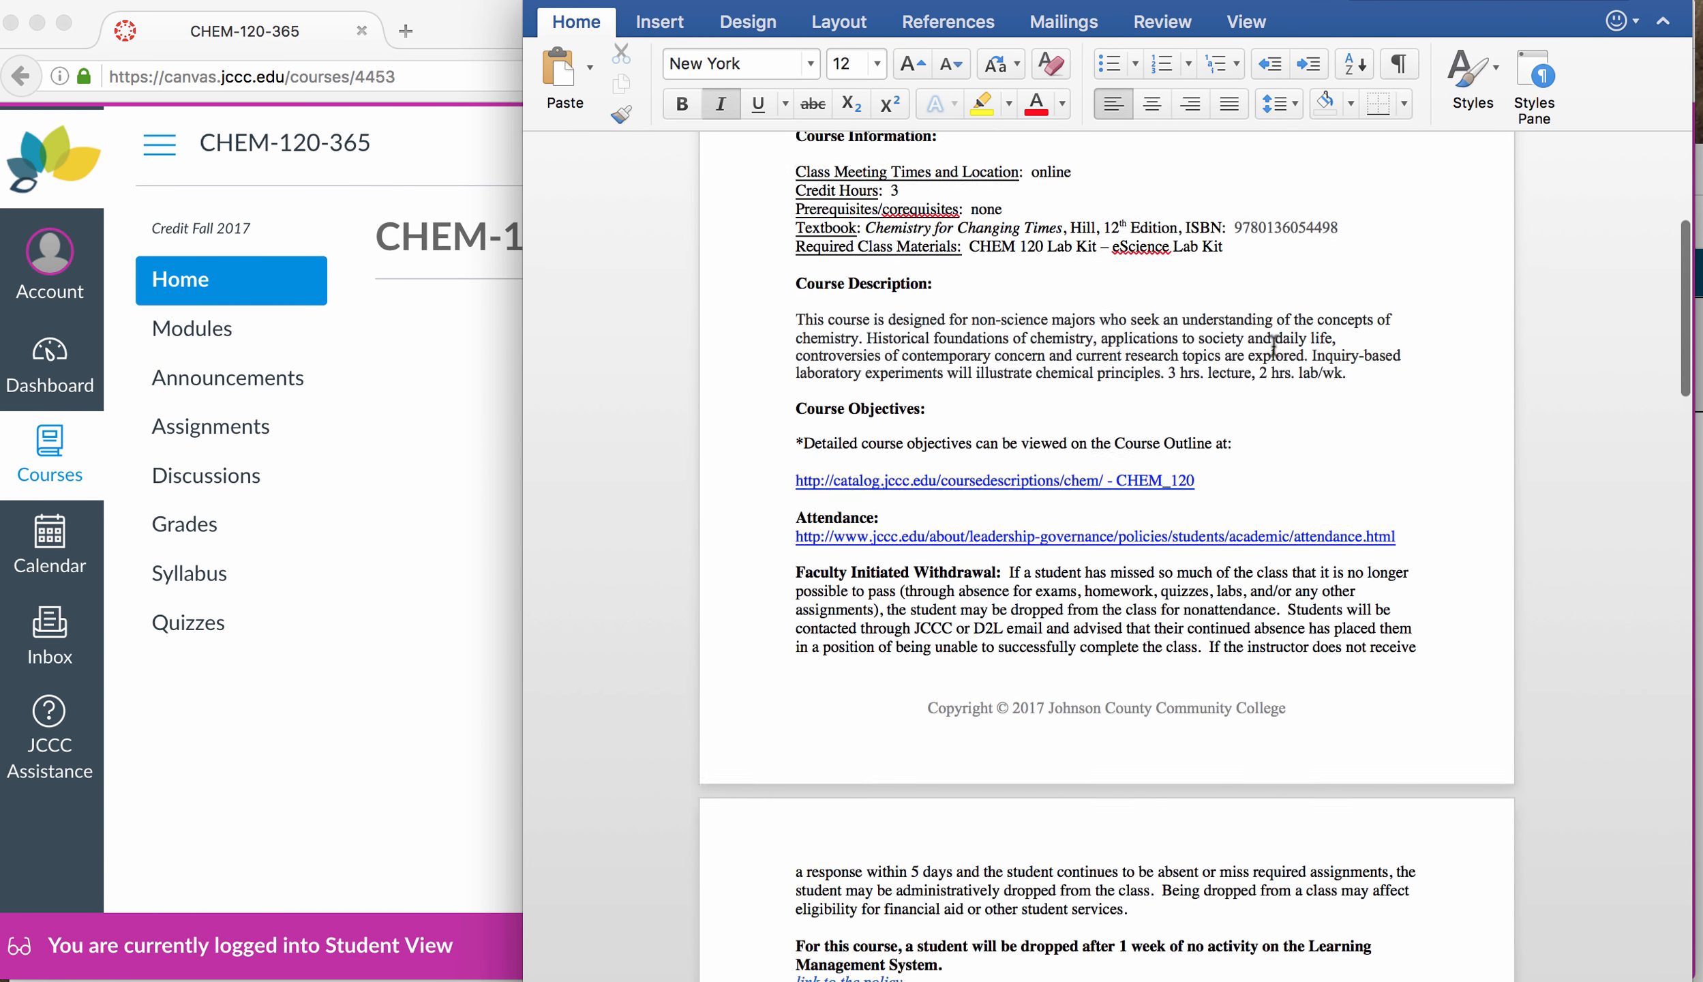
pyautogui.scroll(-3)
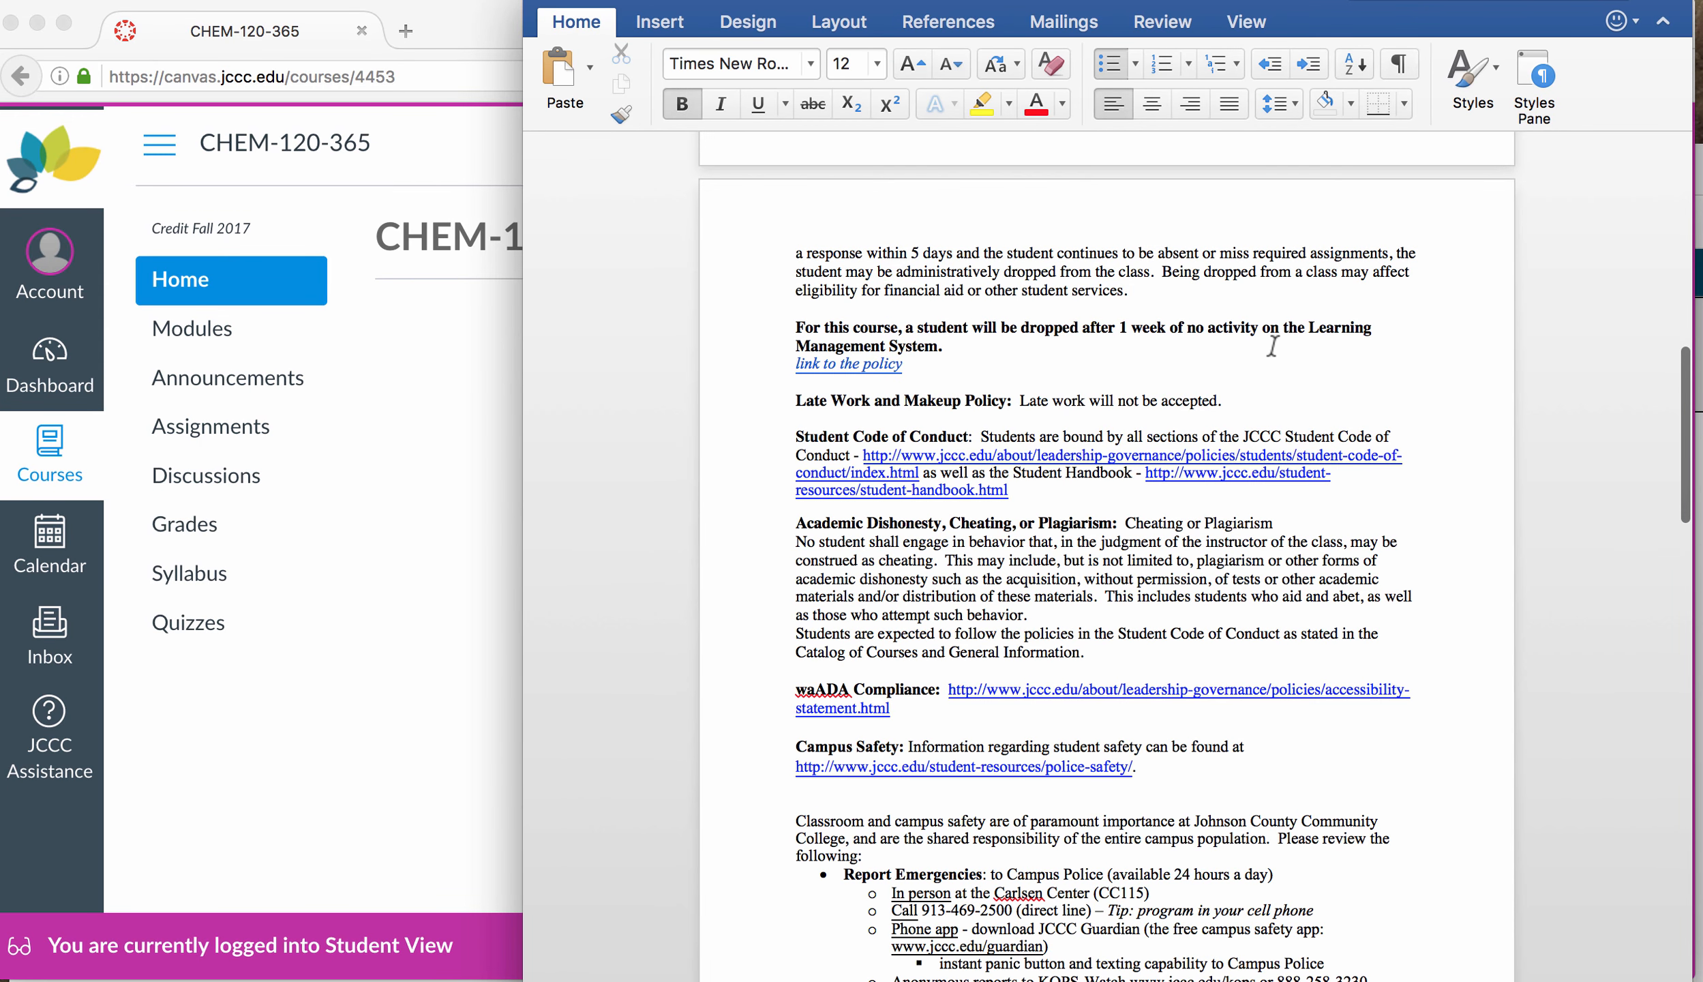
pyautogui.scroll(-3)
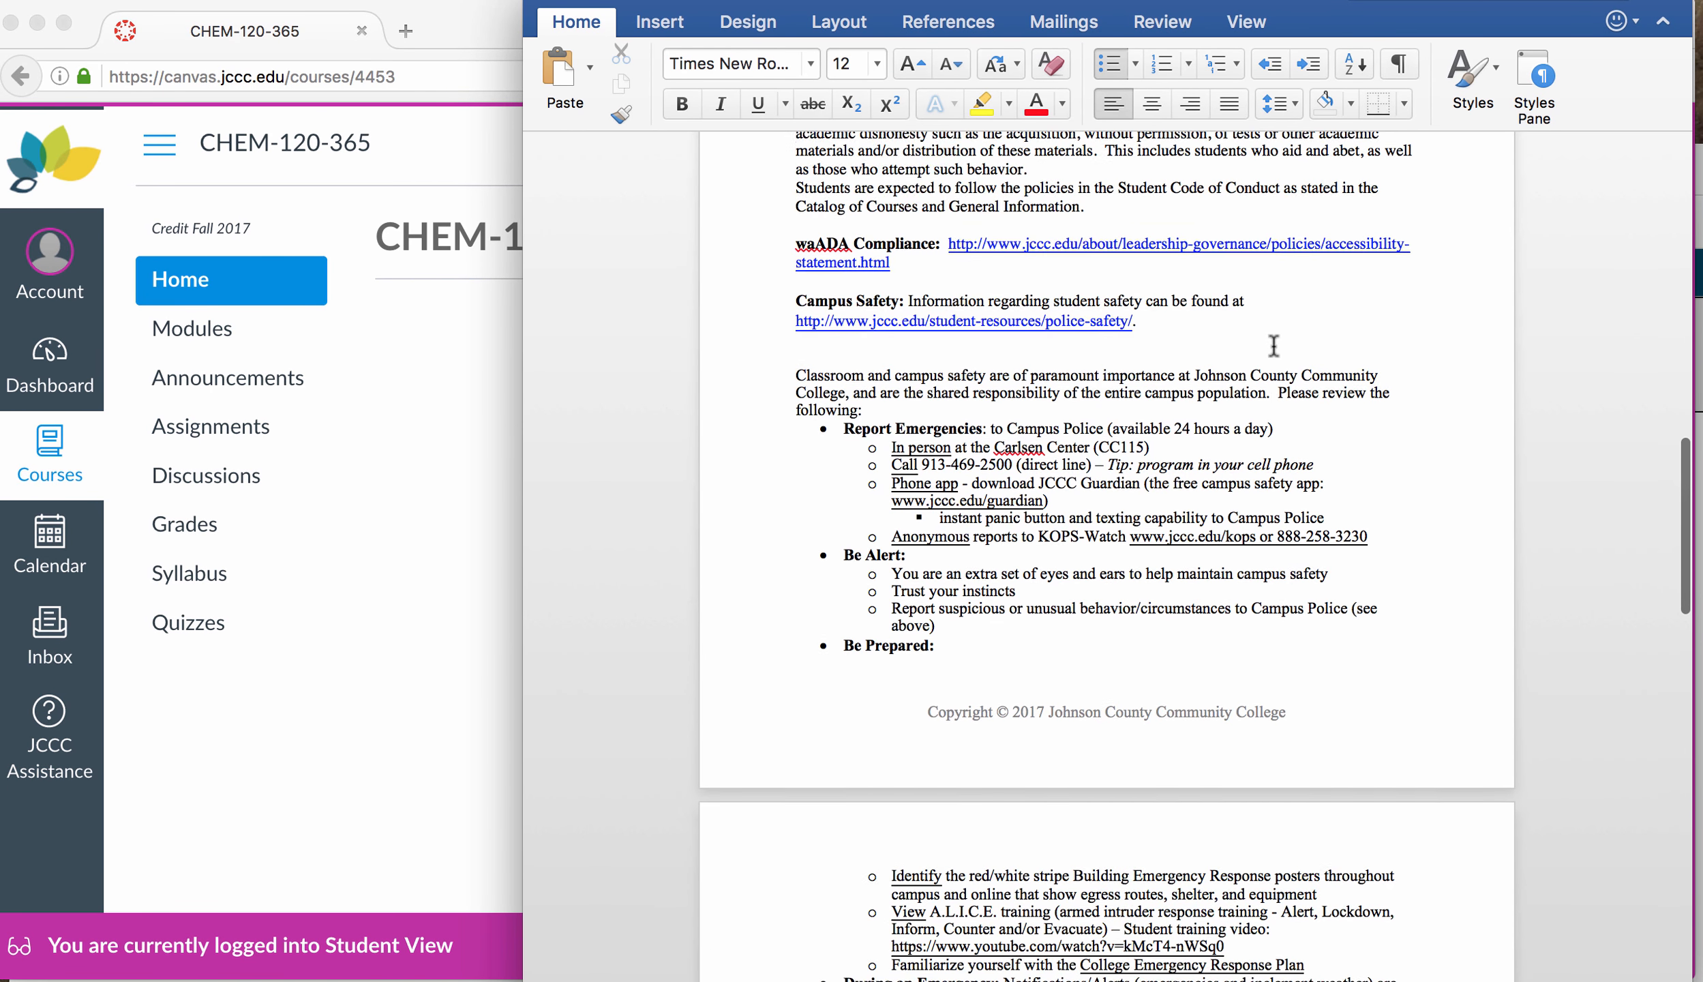
pyautogui.scroll(-3)
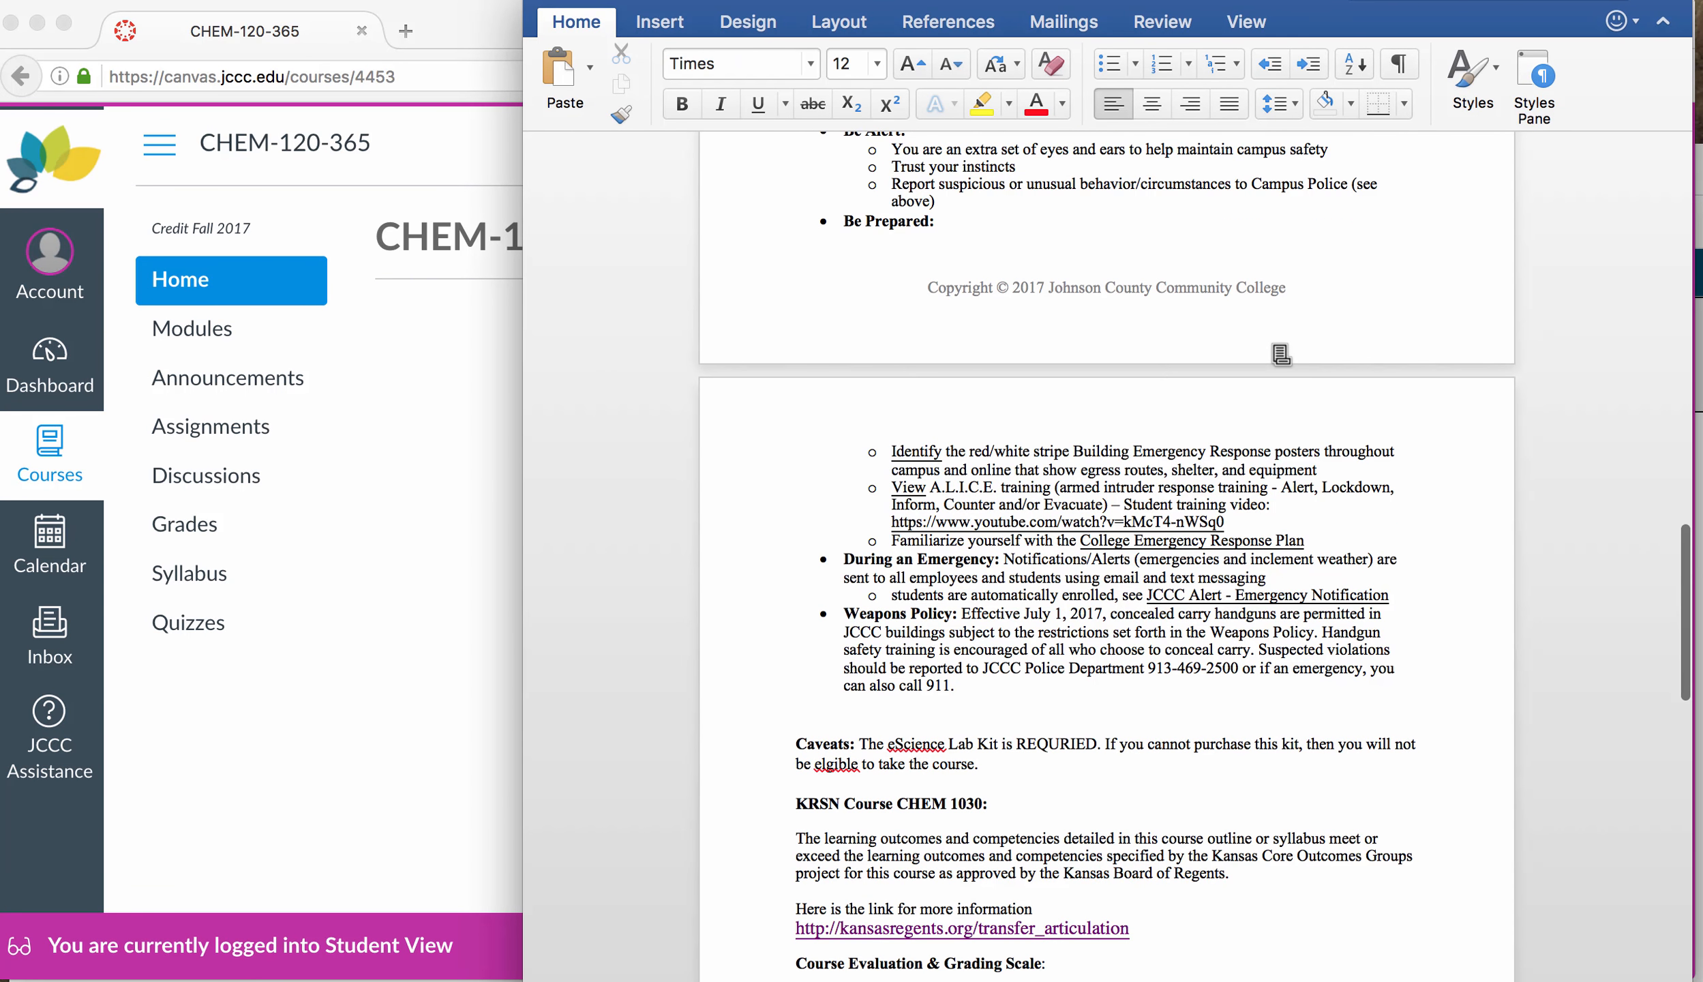
pyautogui.scroll(-3)
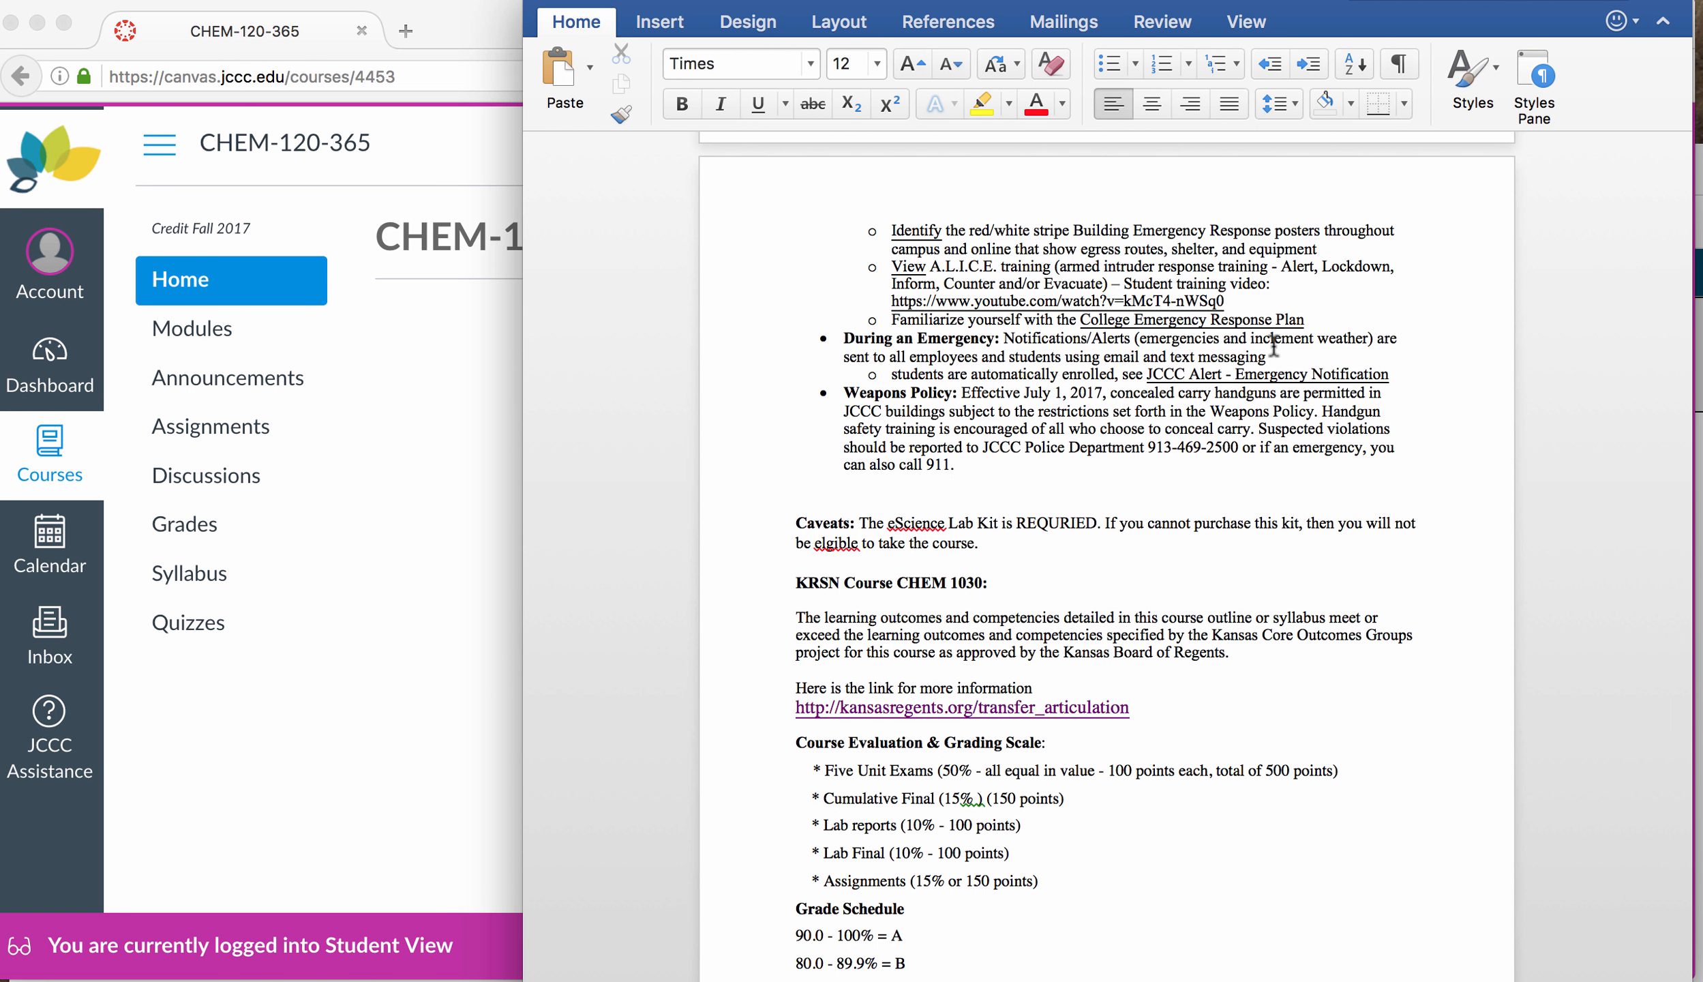
pyautogui.scroll(-3)
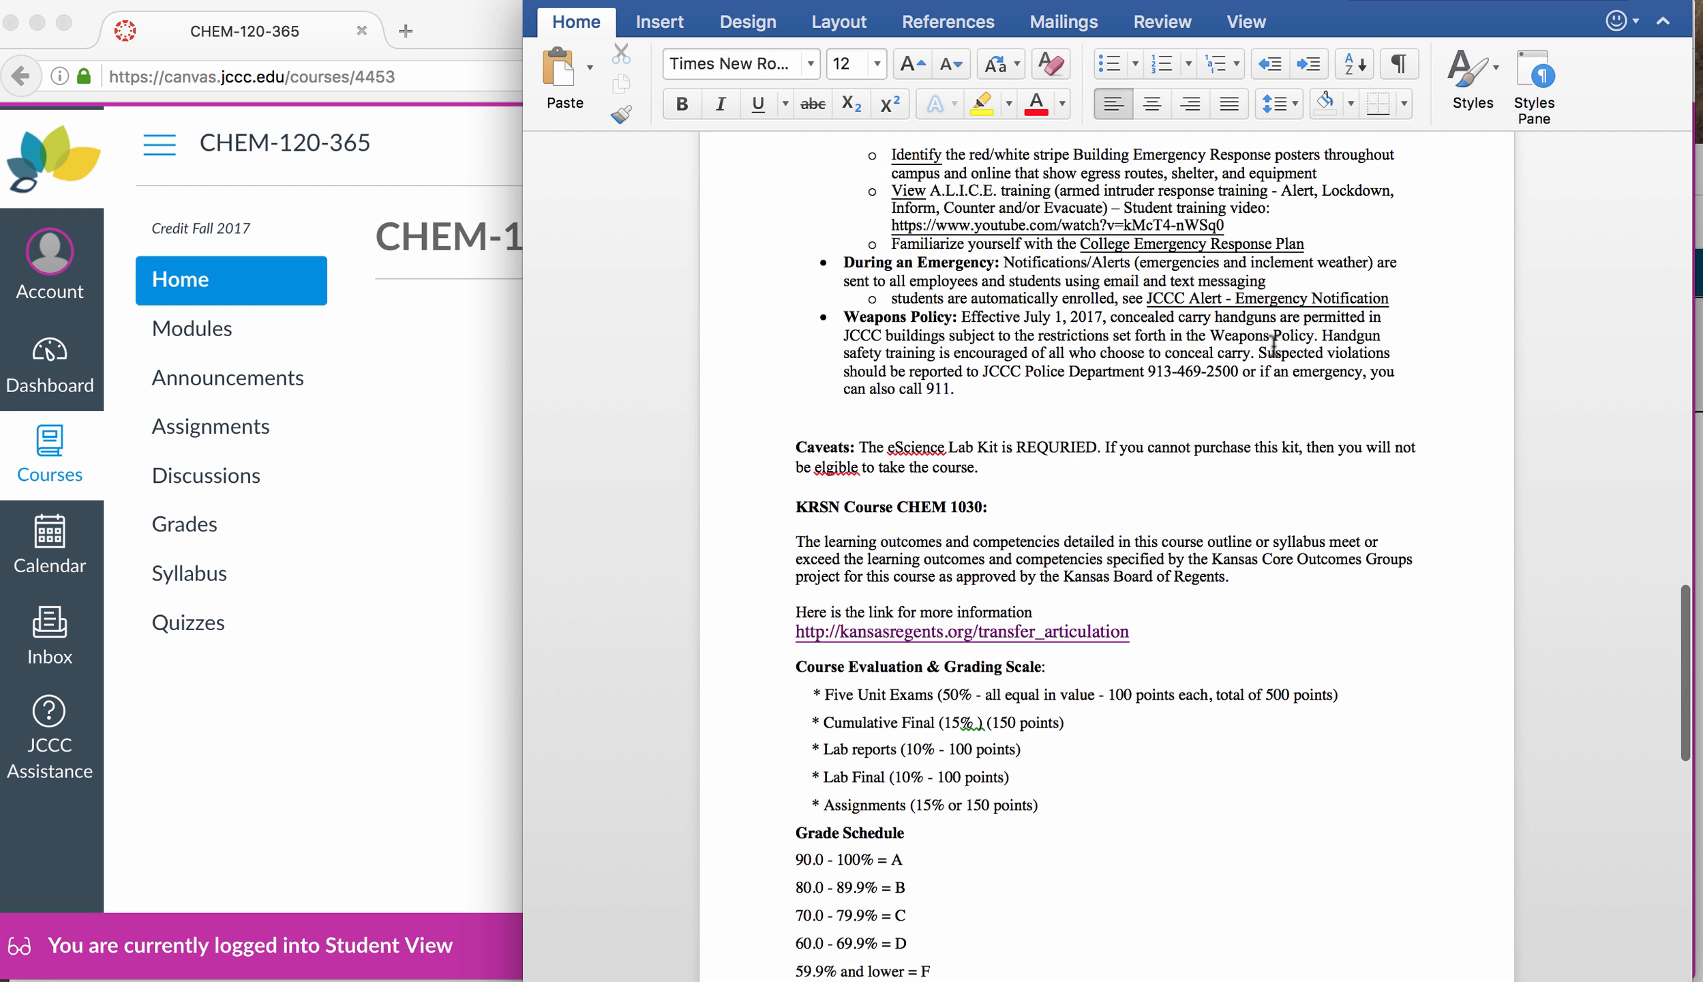
pyautogui.scroll(-3)
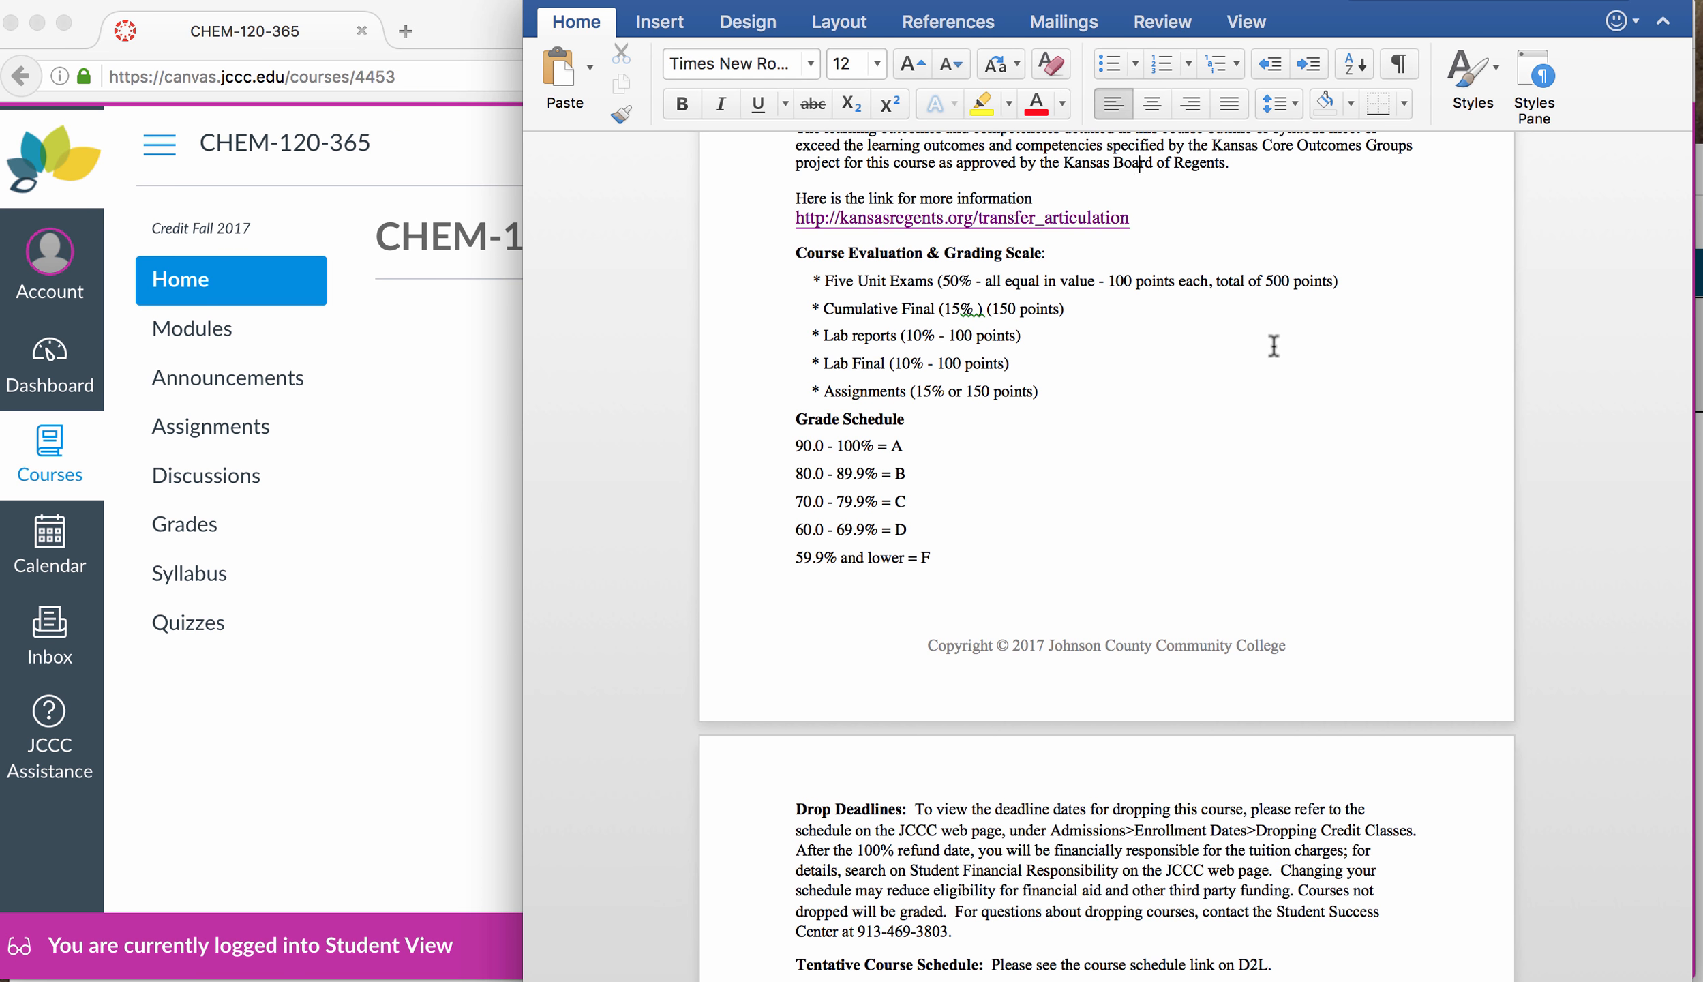
pyautogui.scroll(3)
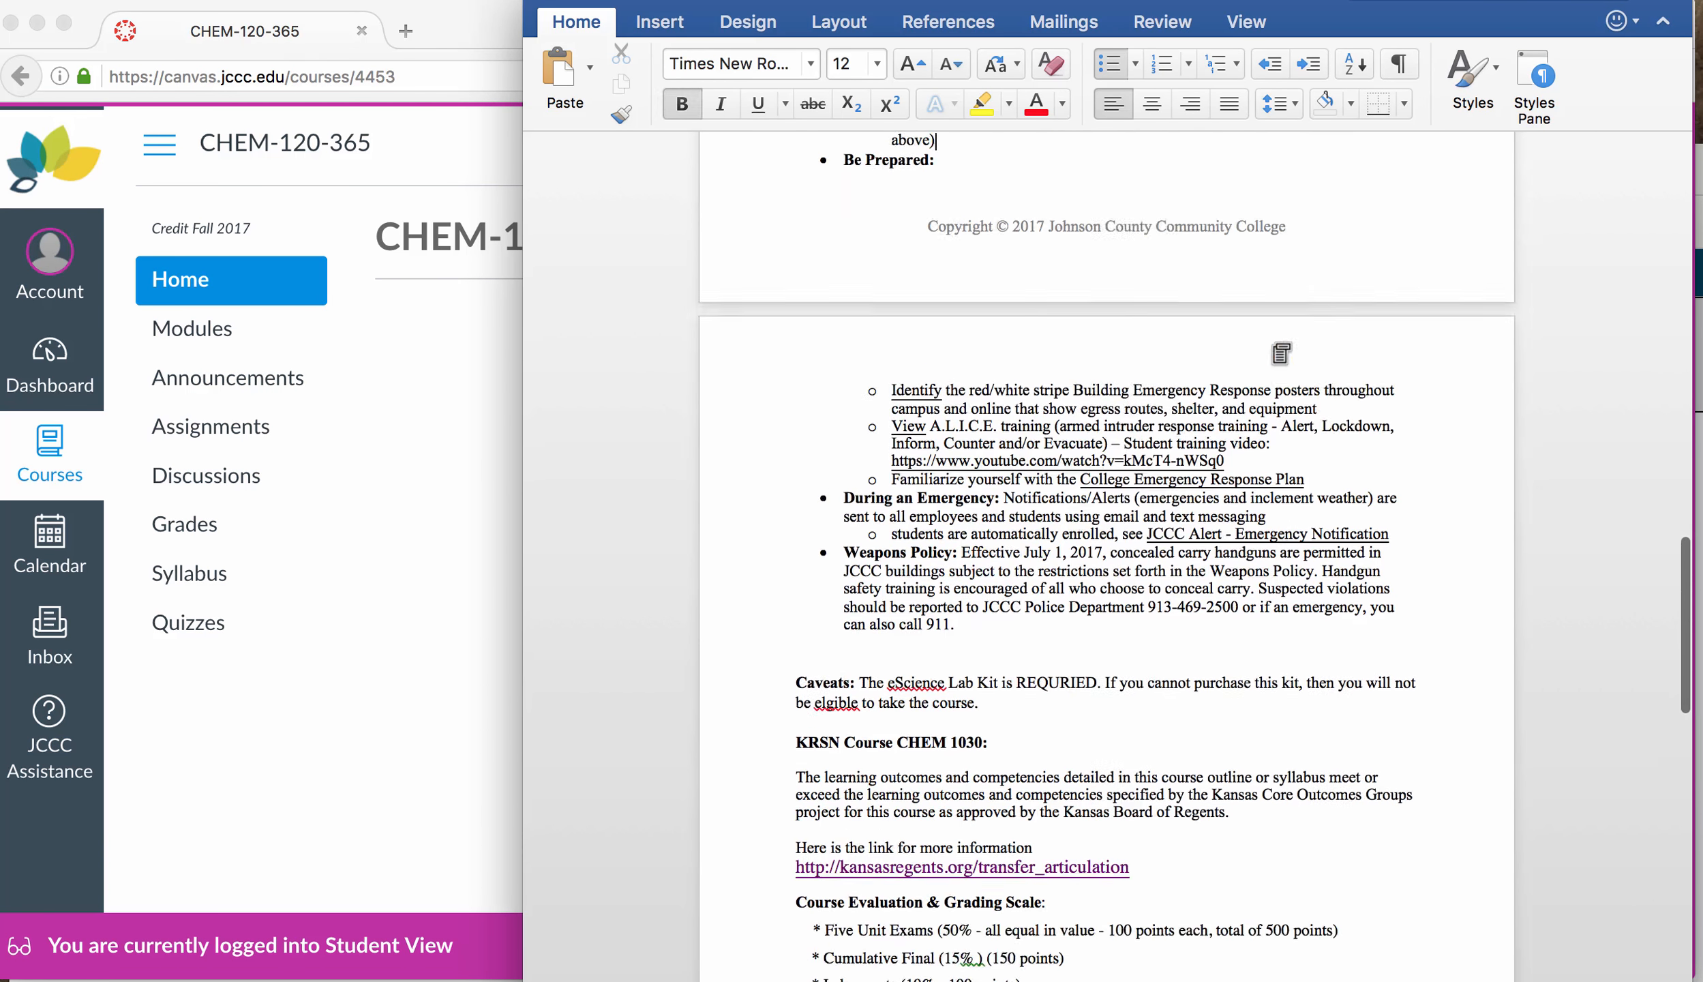
pyautogui.scroll(3)
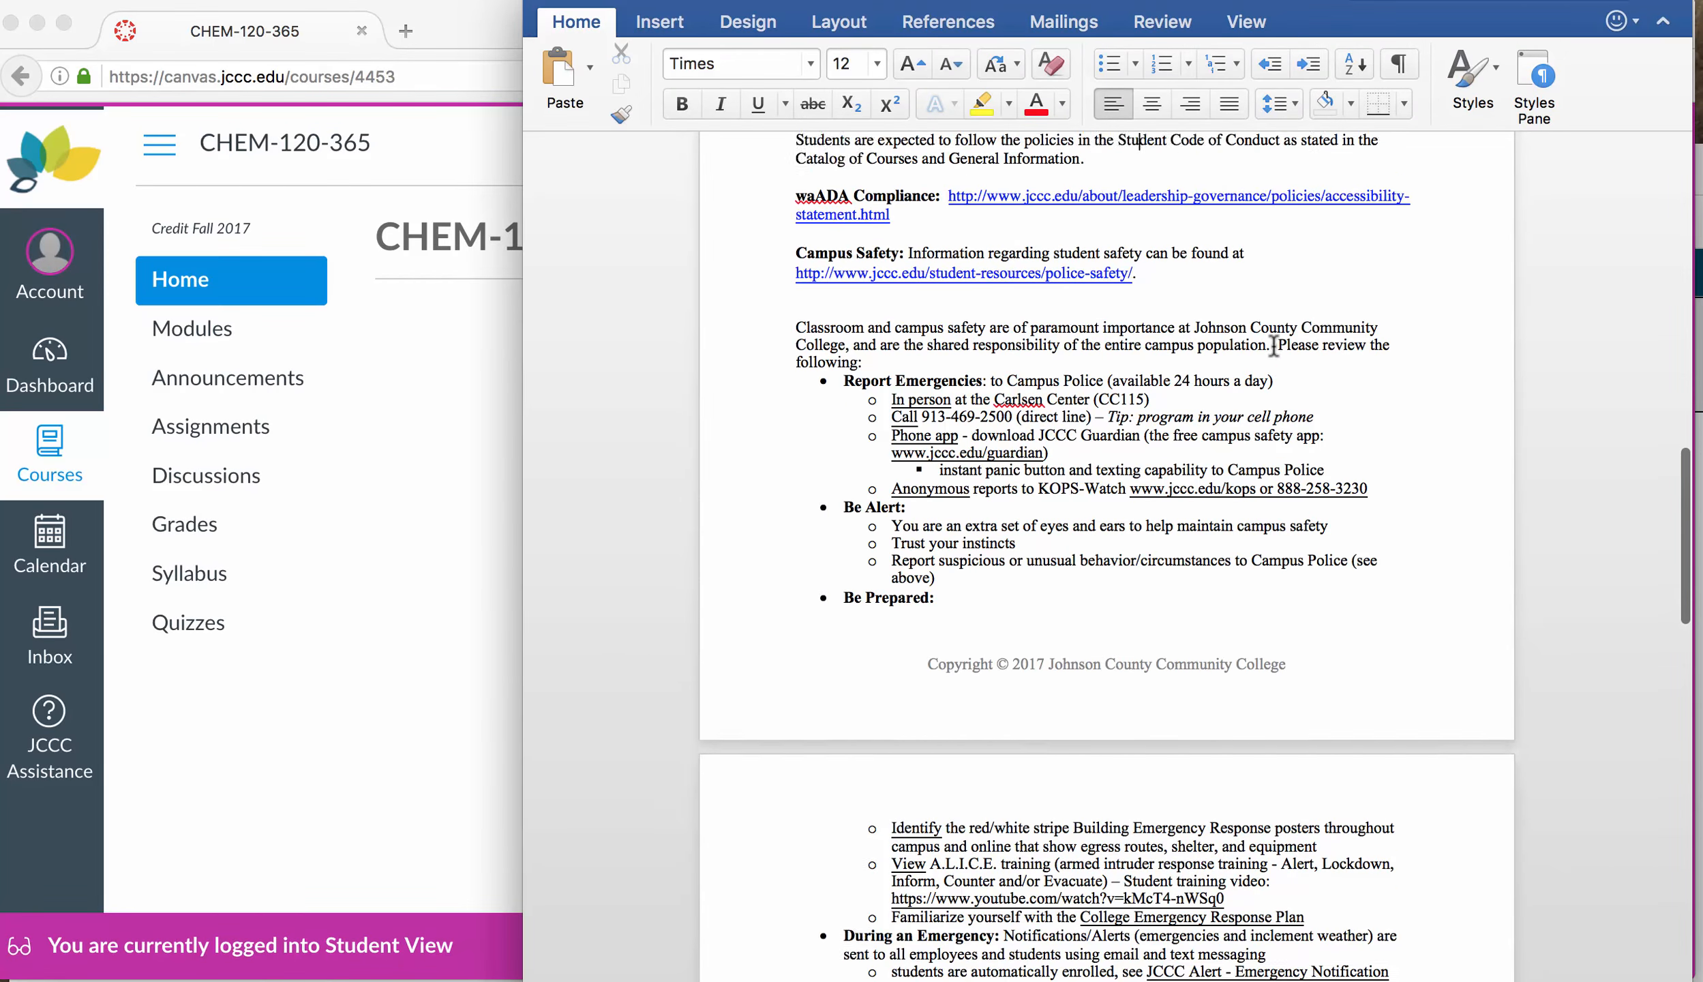
pyautogui.scroll(3)
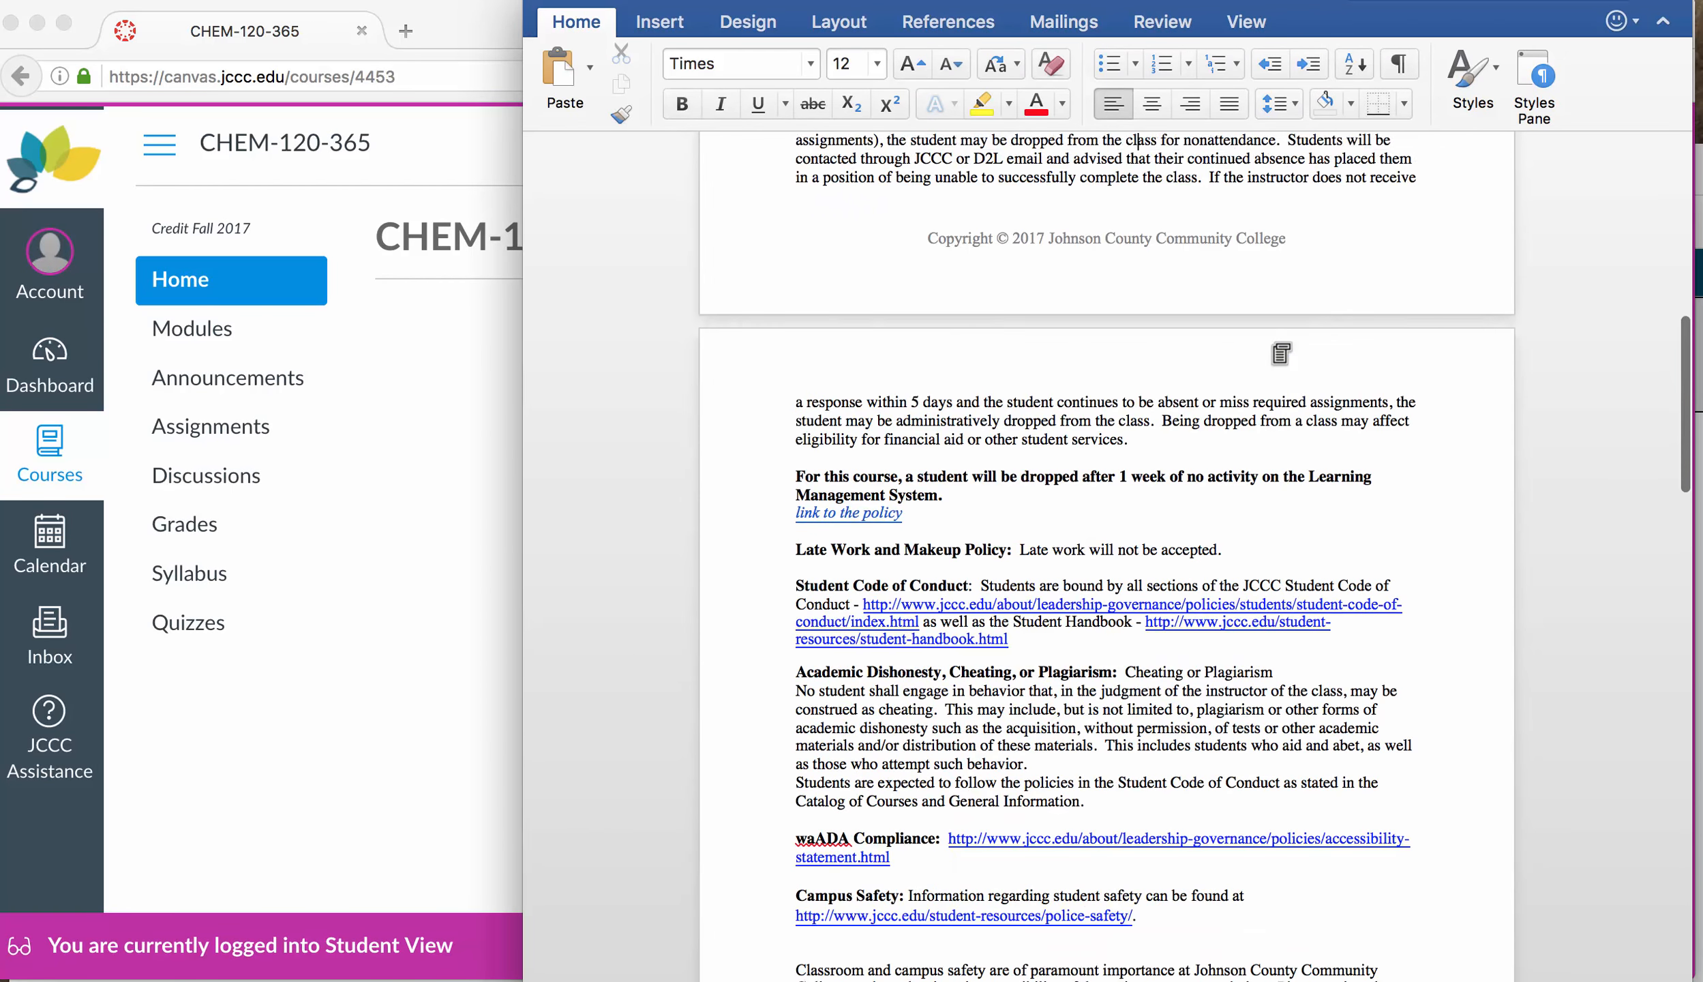
pyautogui.scroll(3)
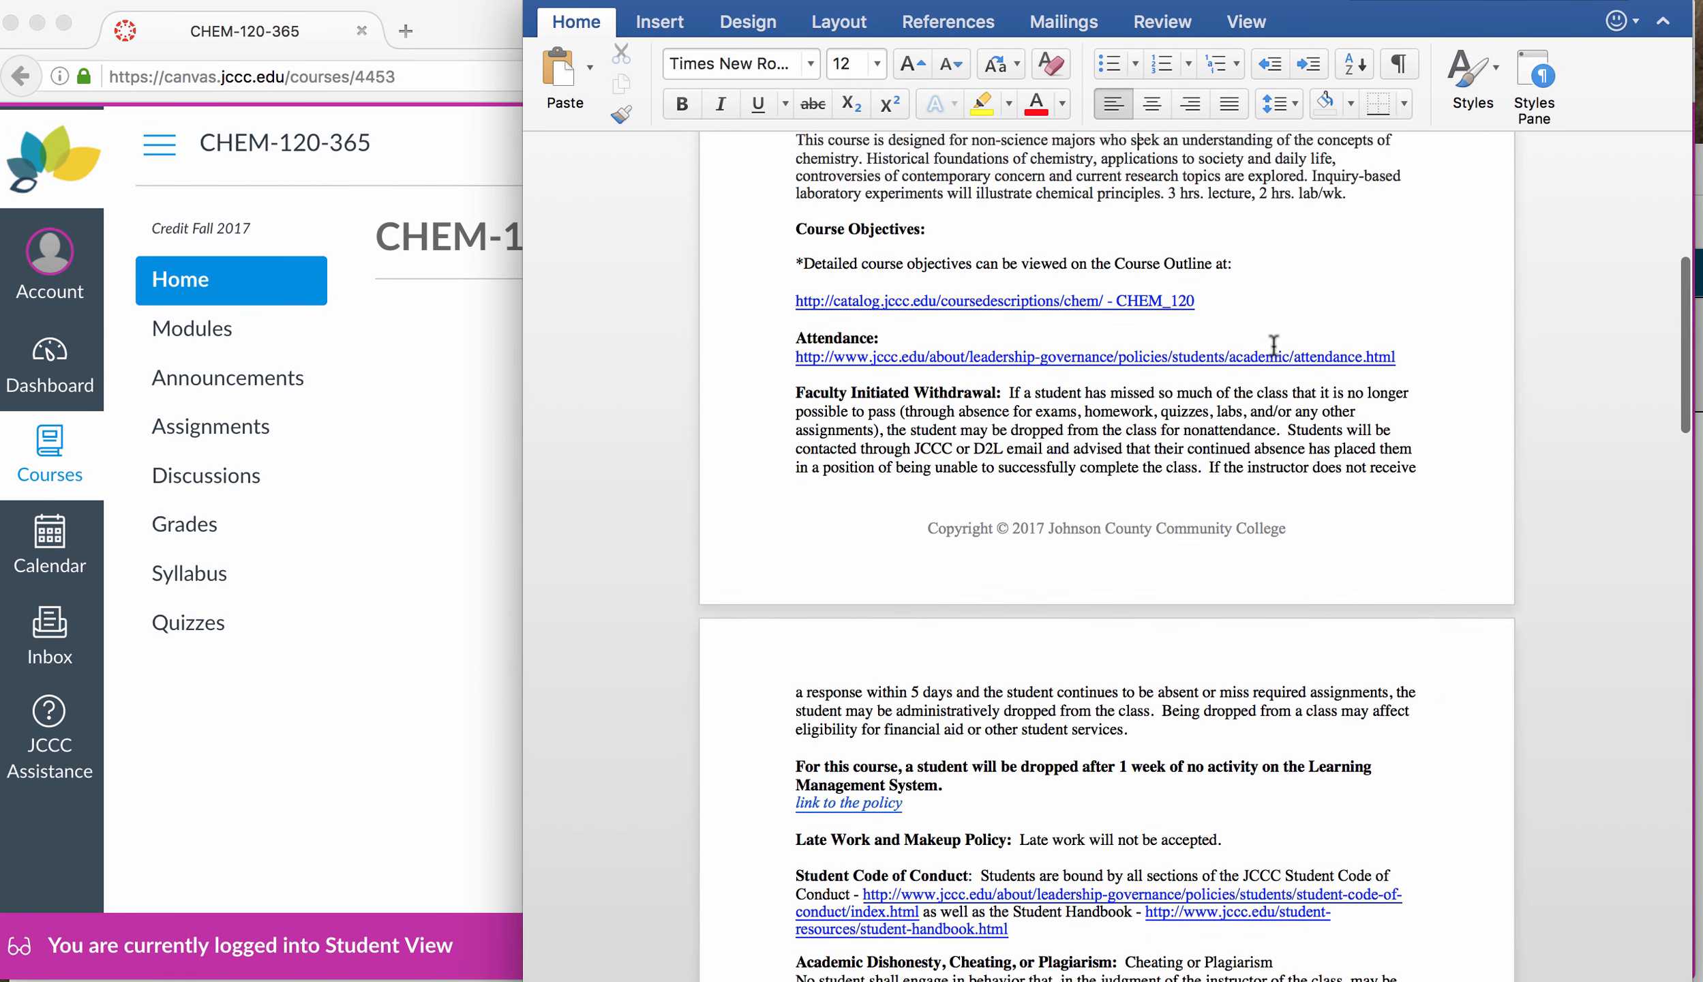
pyautogui.scroll(3)
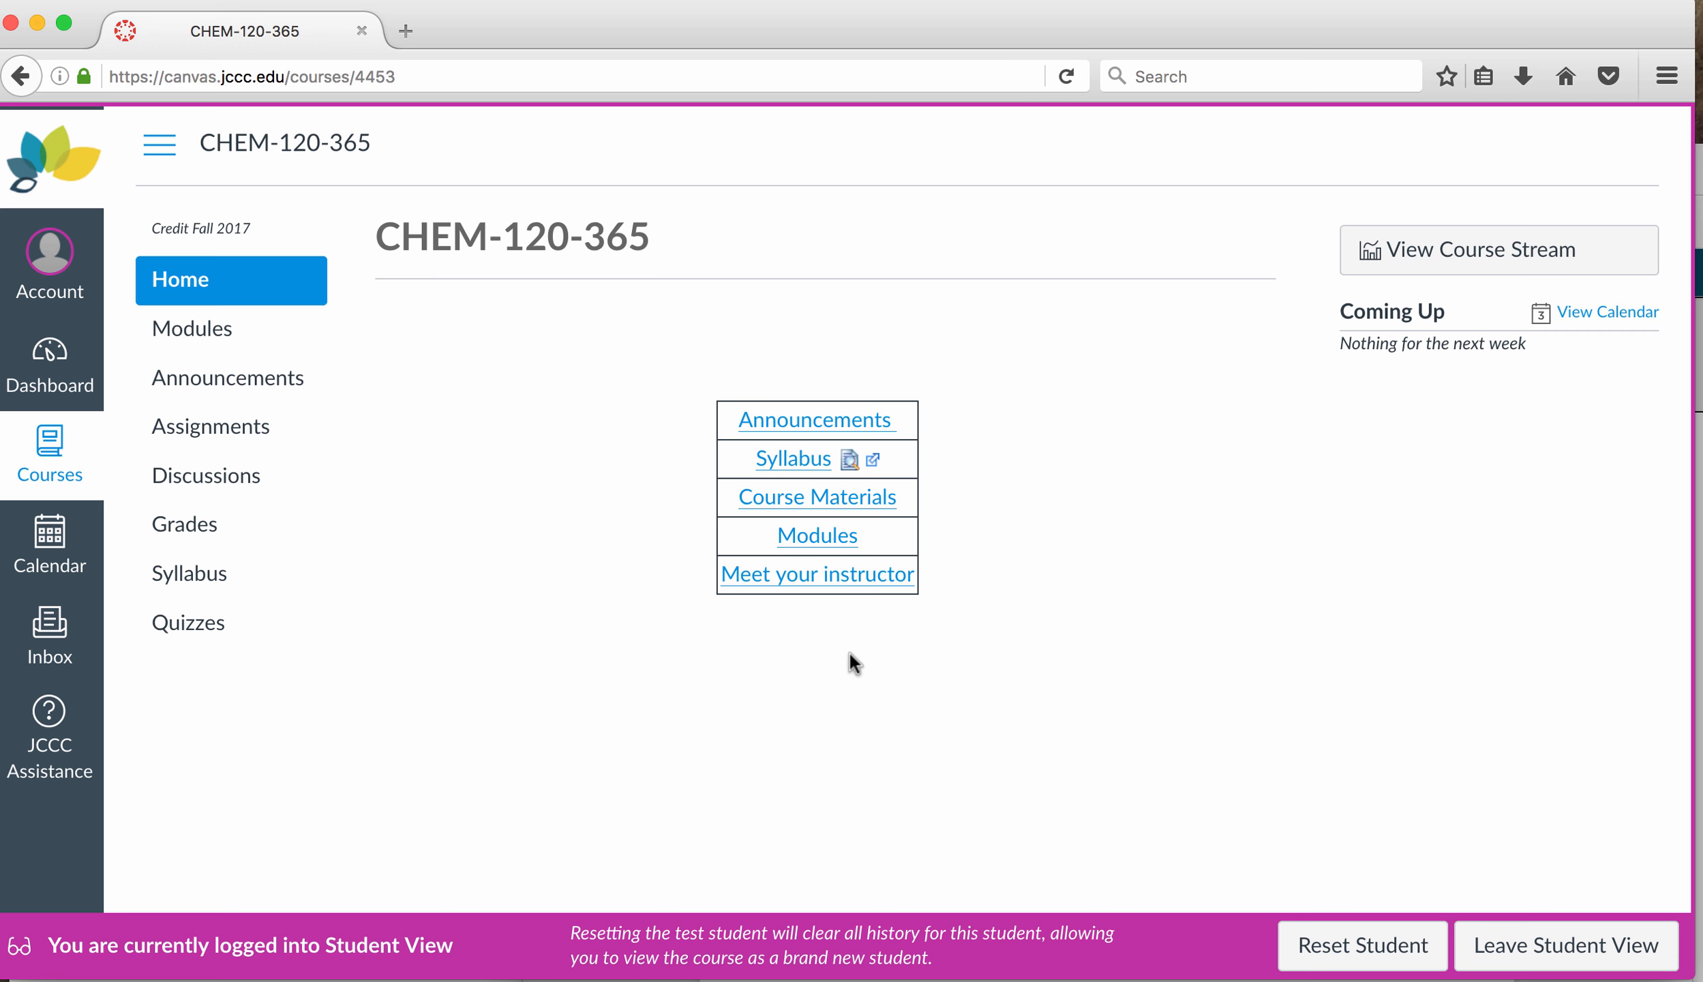
pyautogui.moveTo(806, 552)
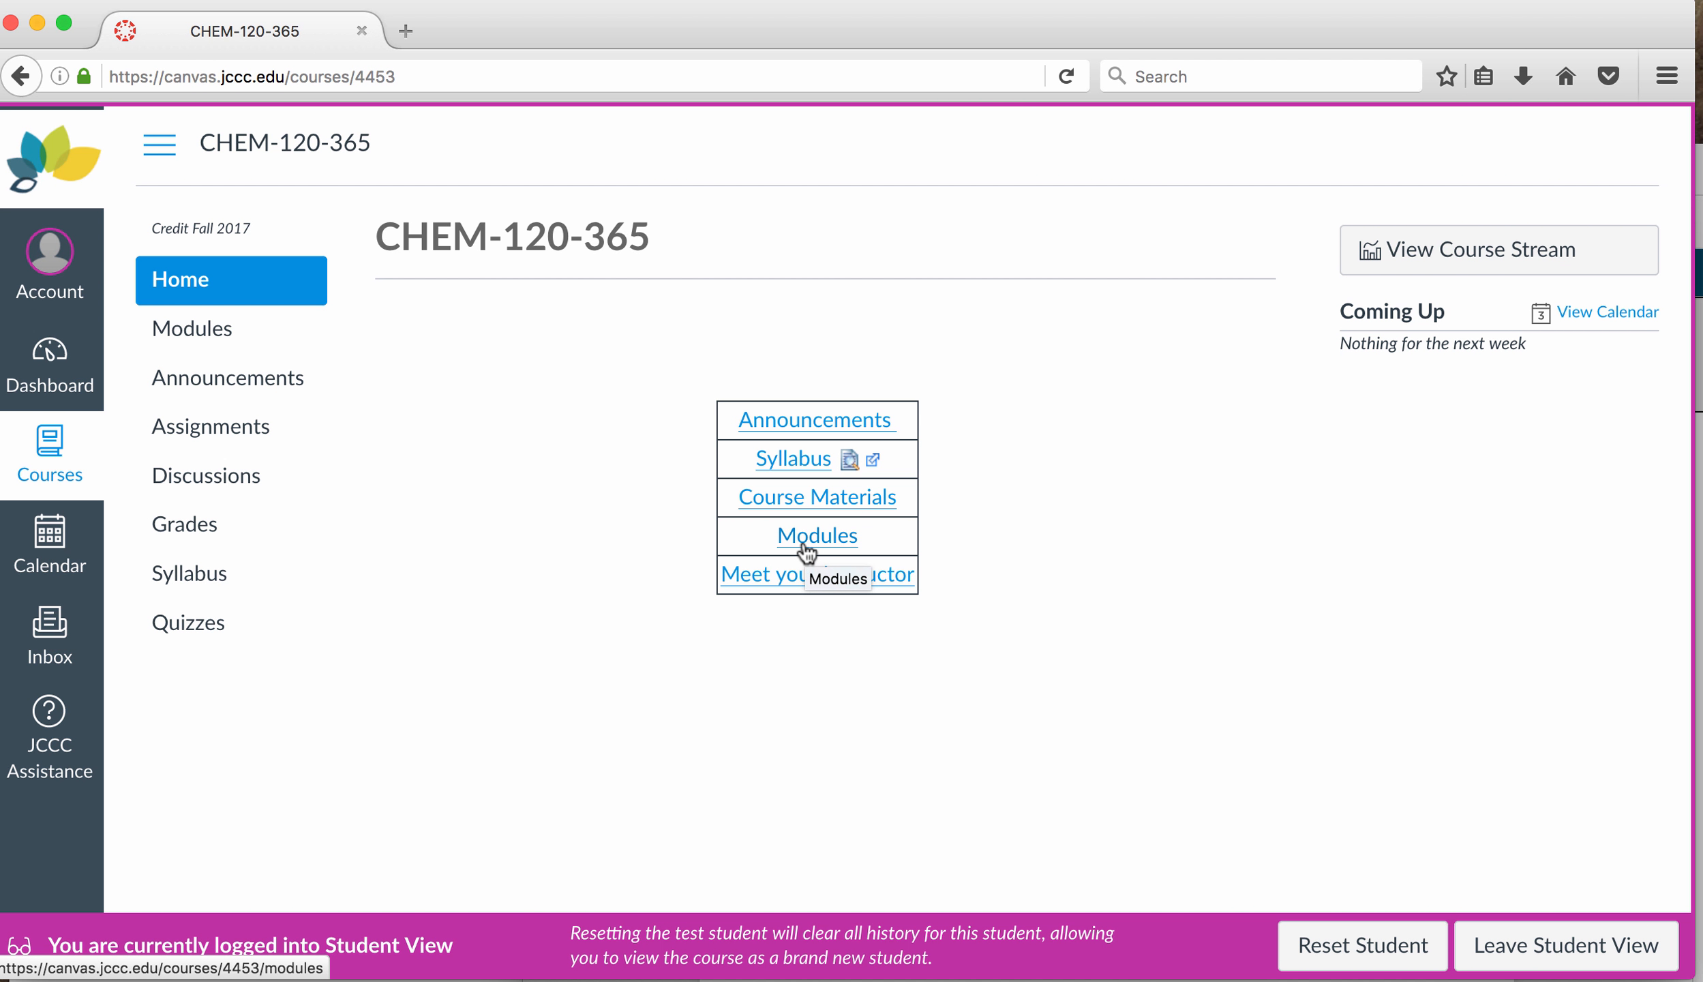
pyautogui.moveTo(822, 642)
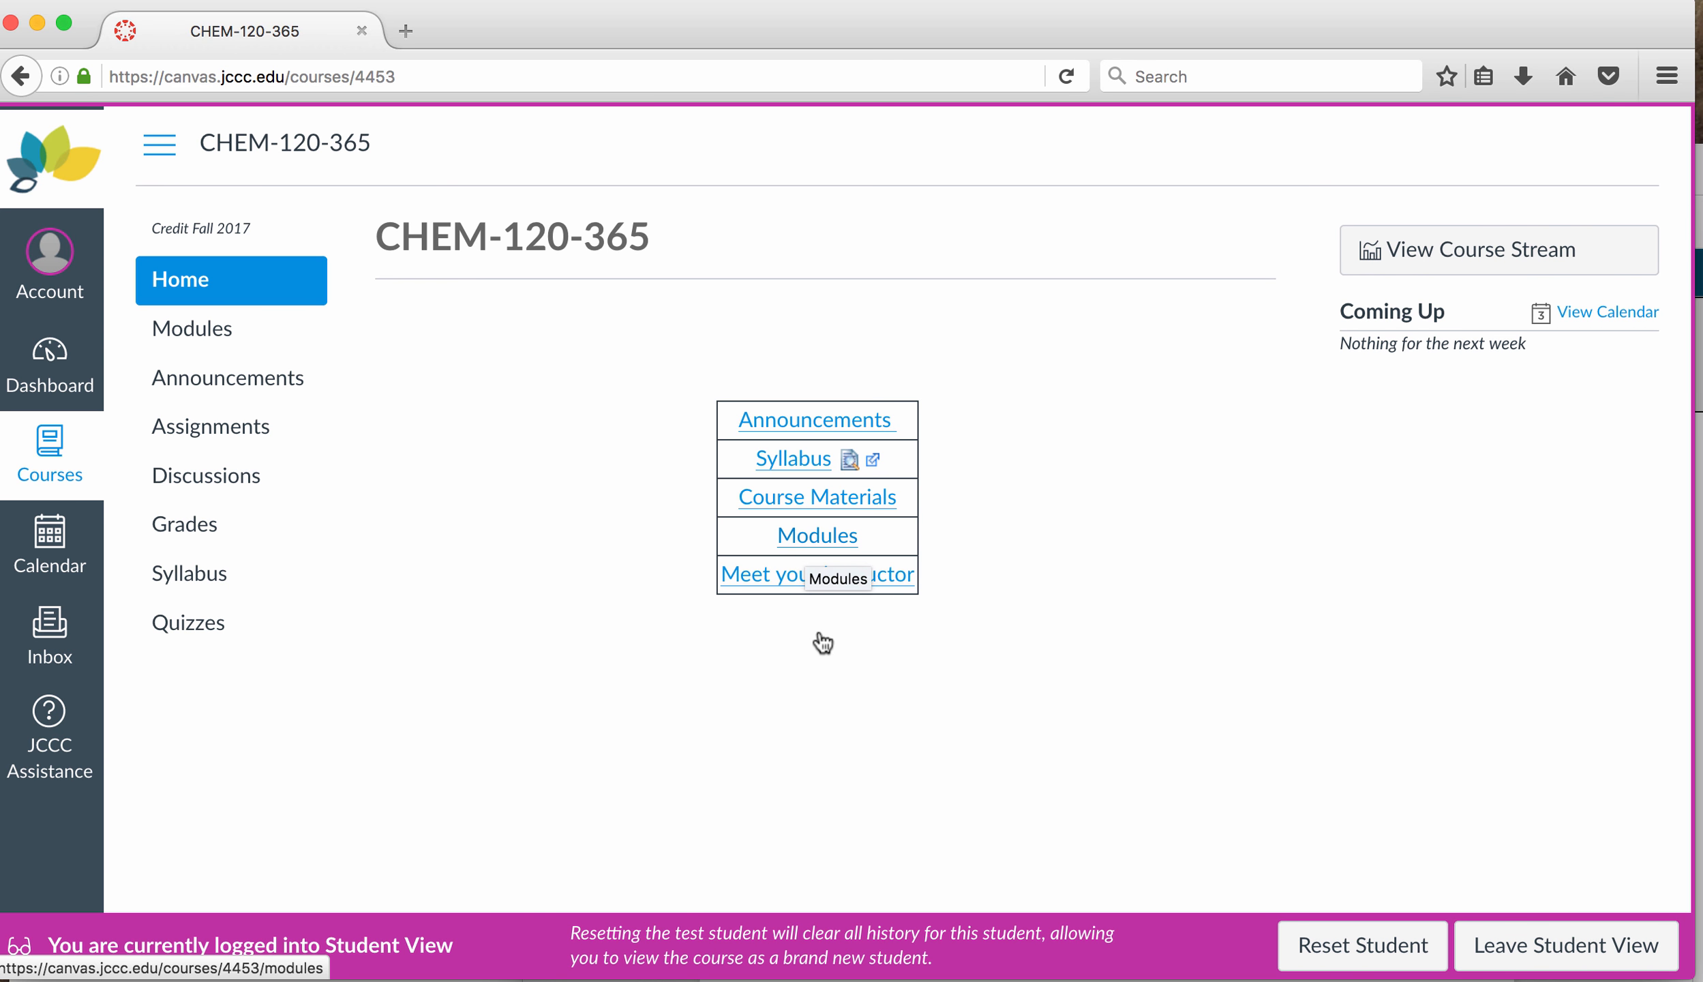
pyautogui.moveTo(822, 639)
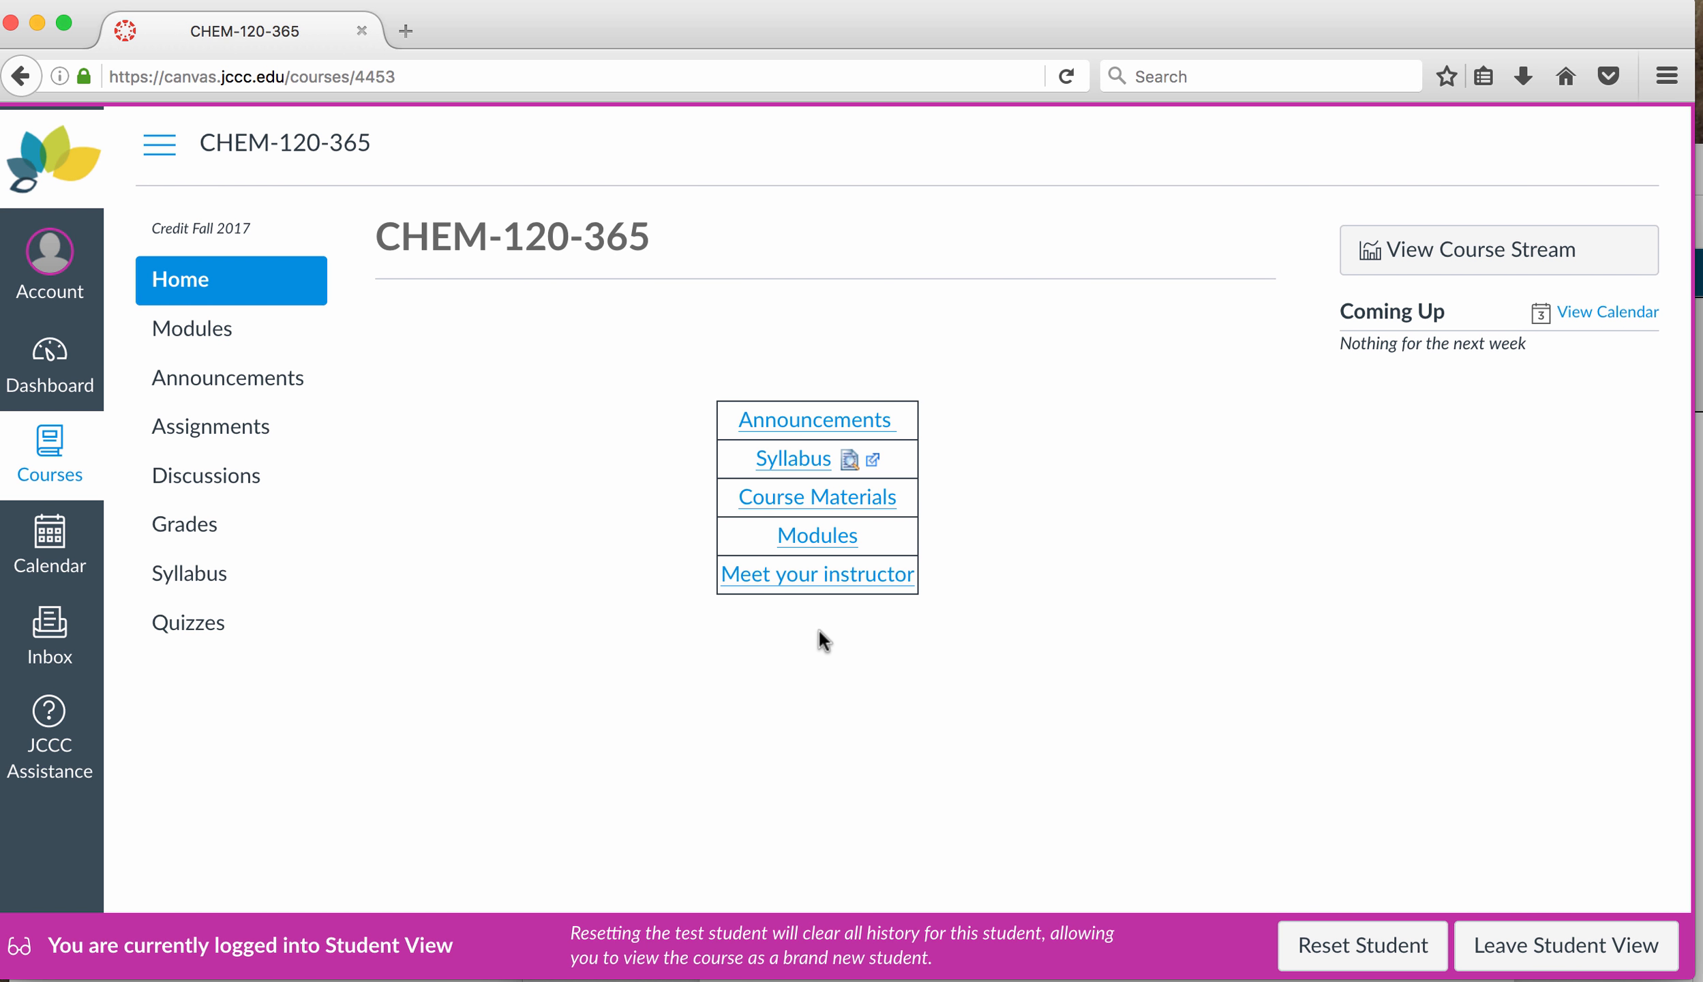
pyautogui.moveTo(787, 497)
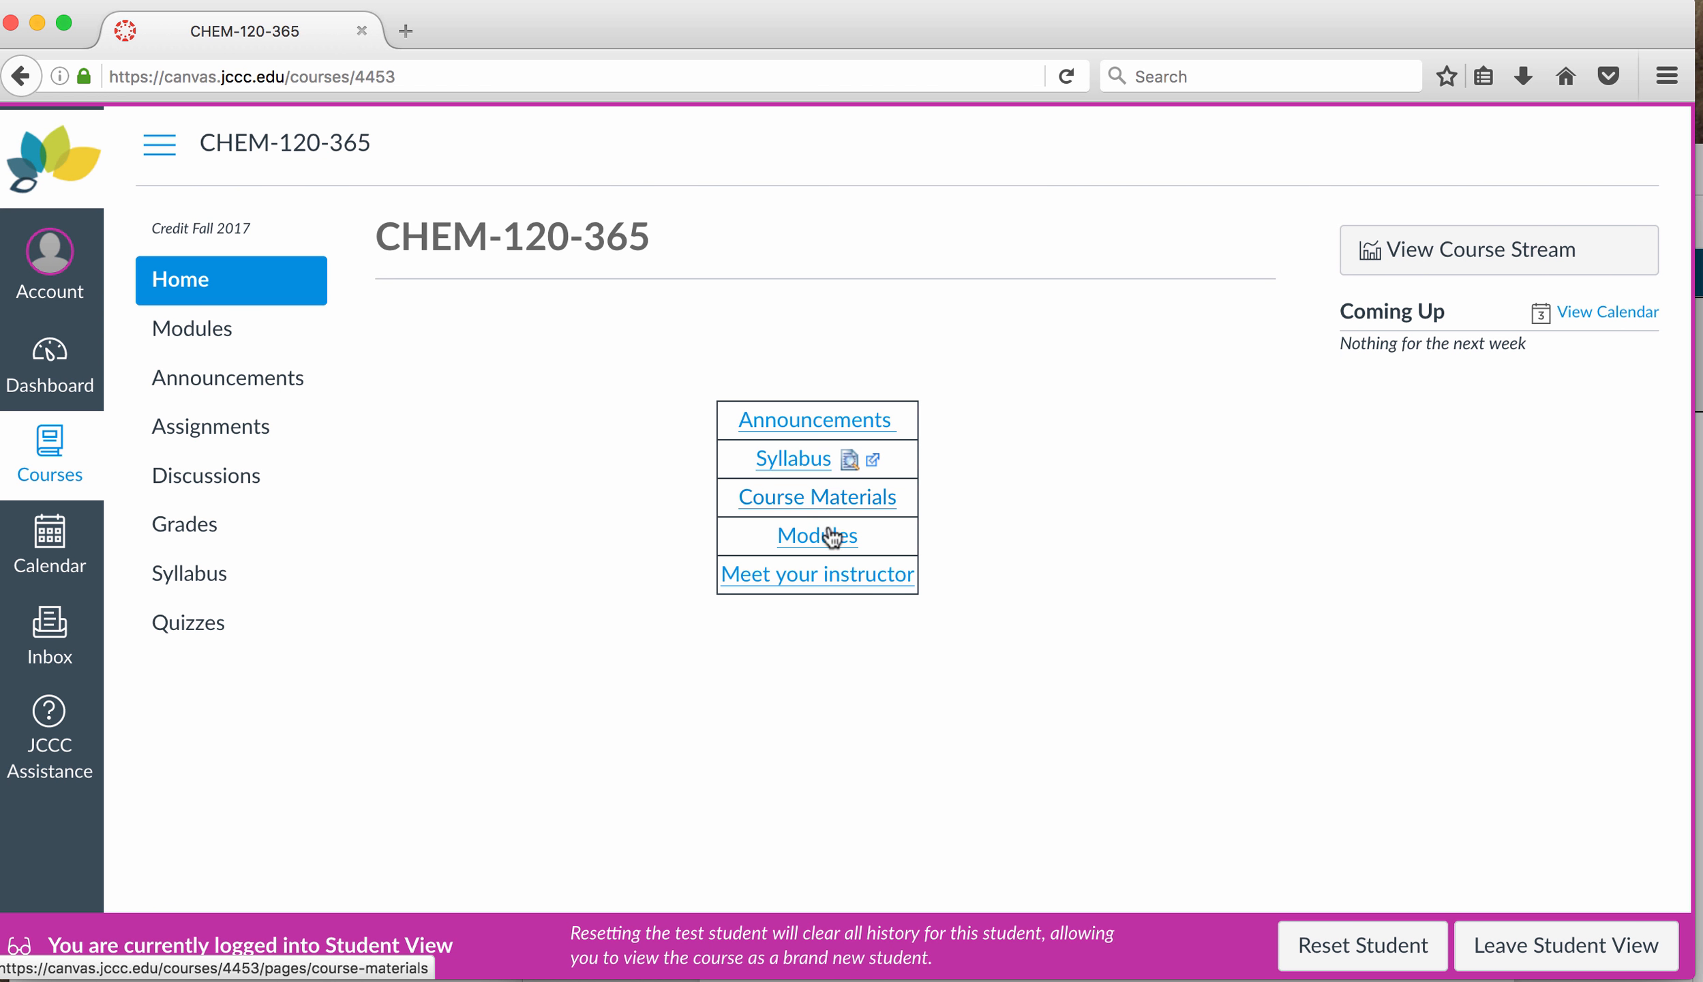
pyautogui.moveTo(817, 534)
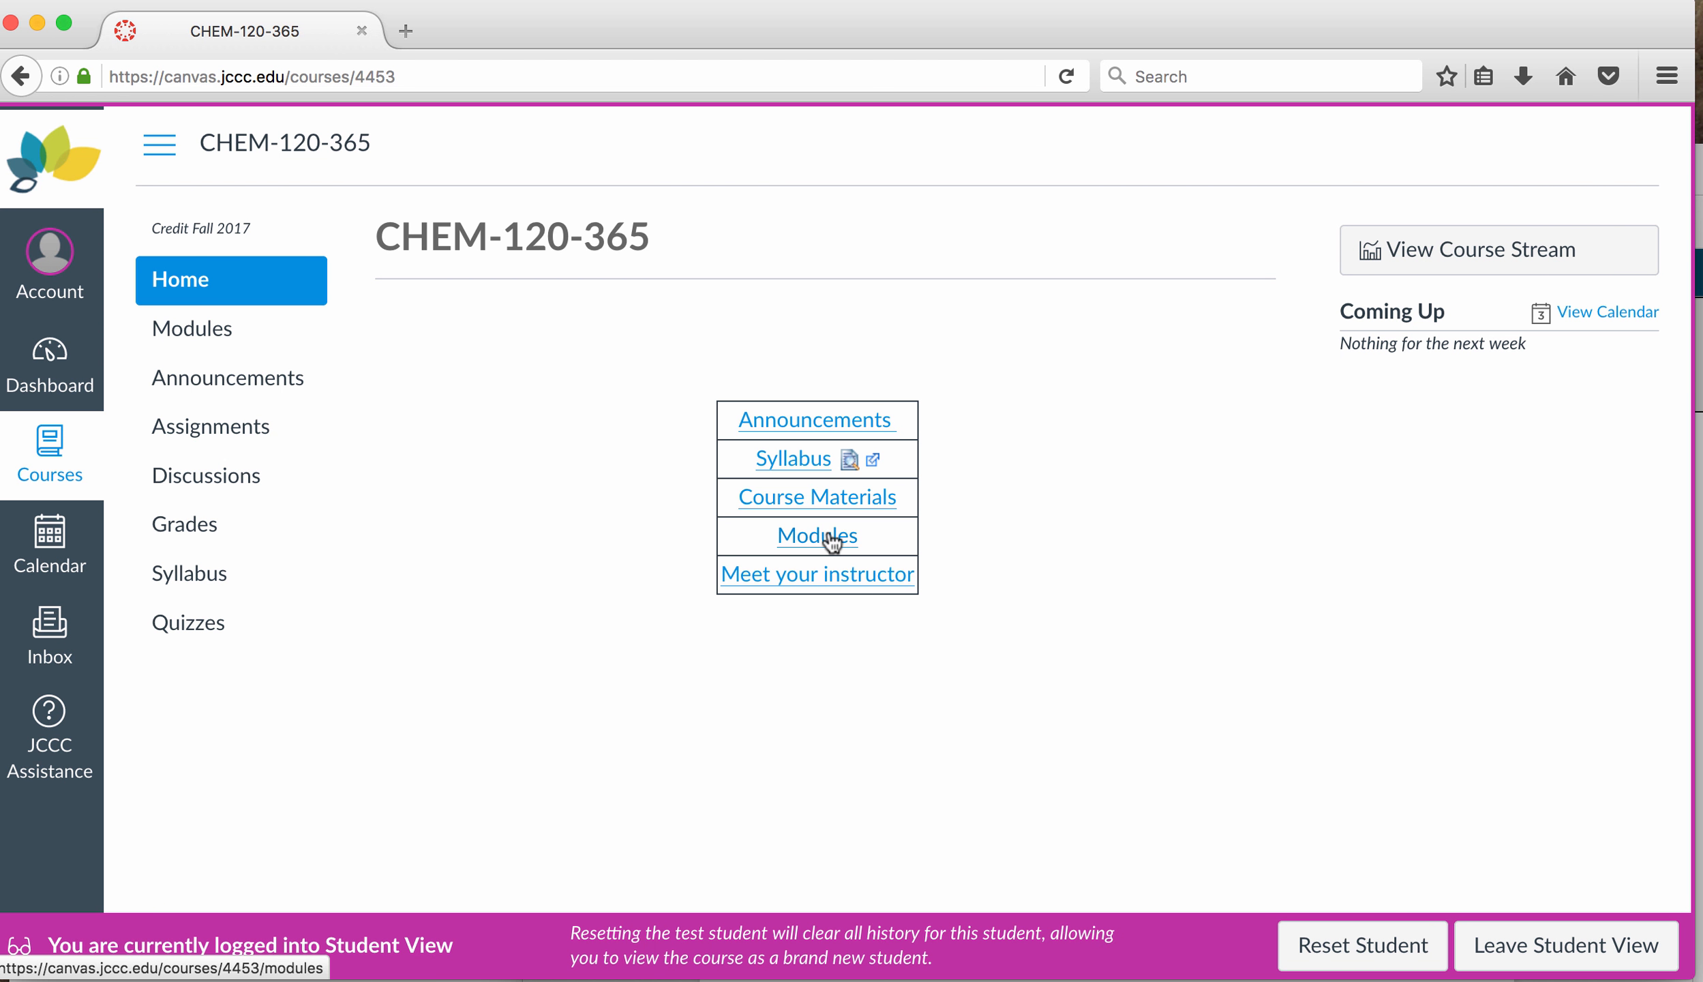
# Step: Open the CHEM-120-365 Modules page from the home page's Modules link
pyautogui.click(816, 535)
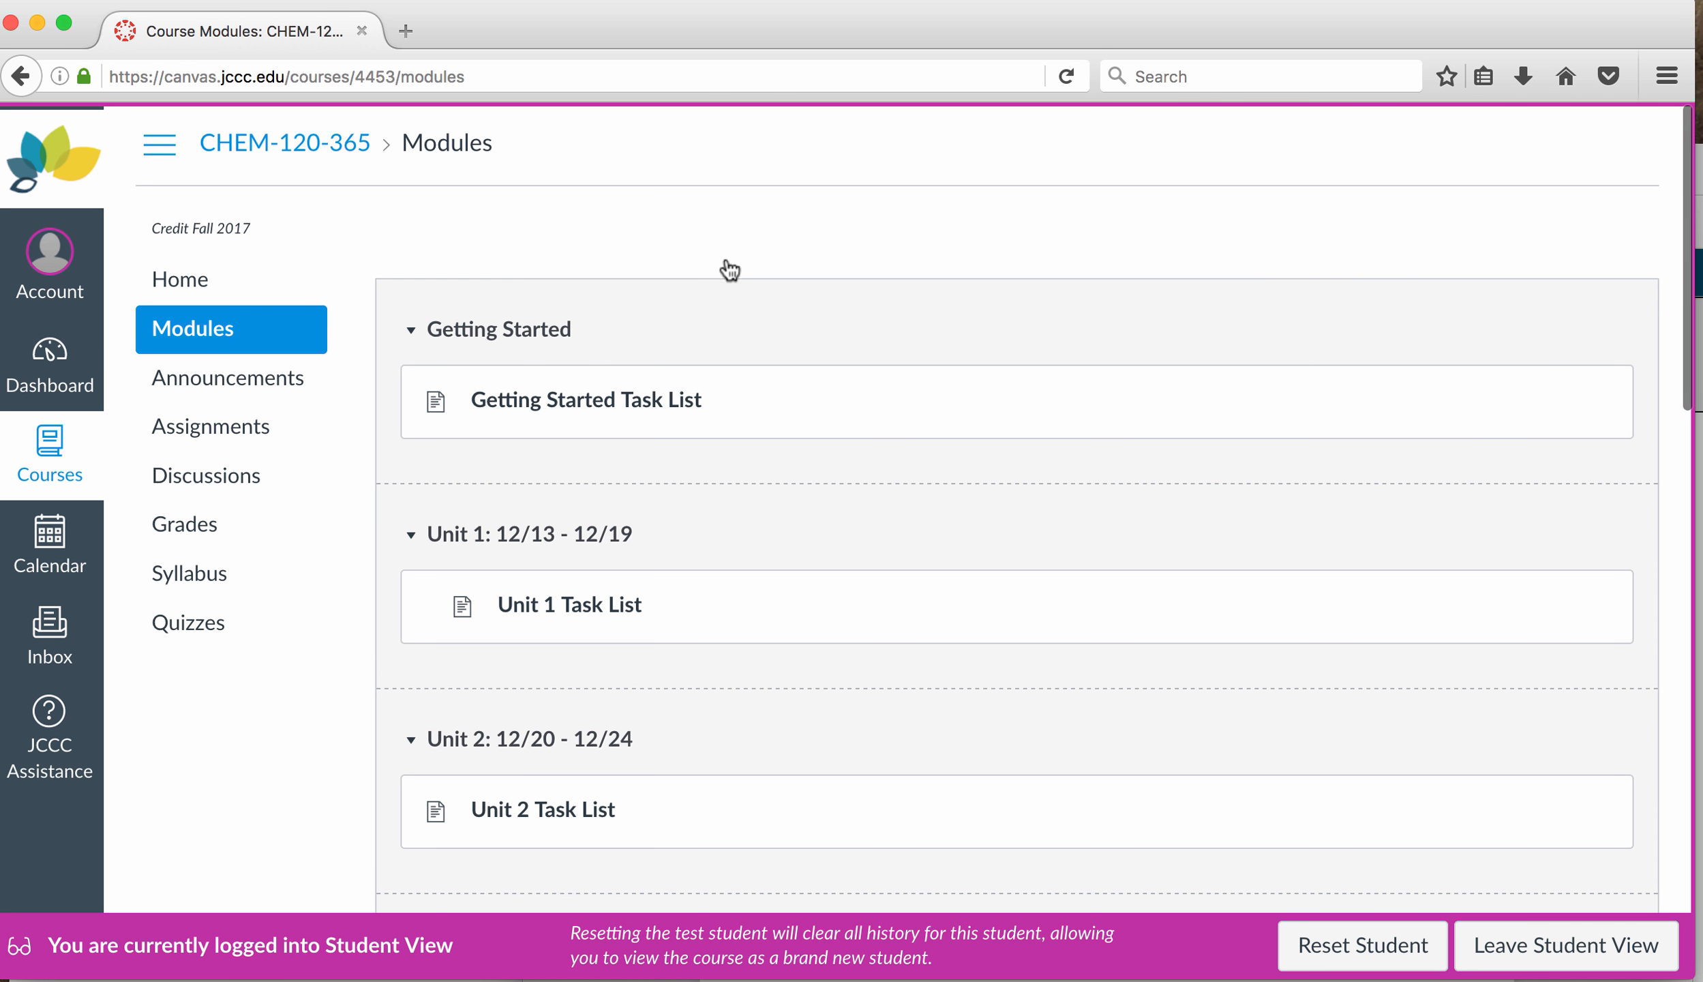
pyautogui.moveTo(725, 254)
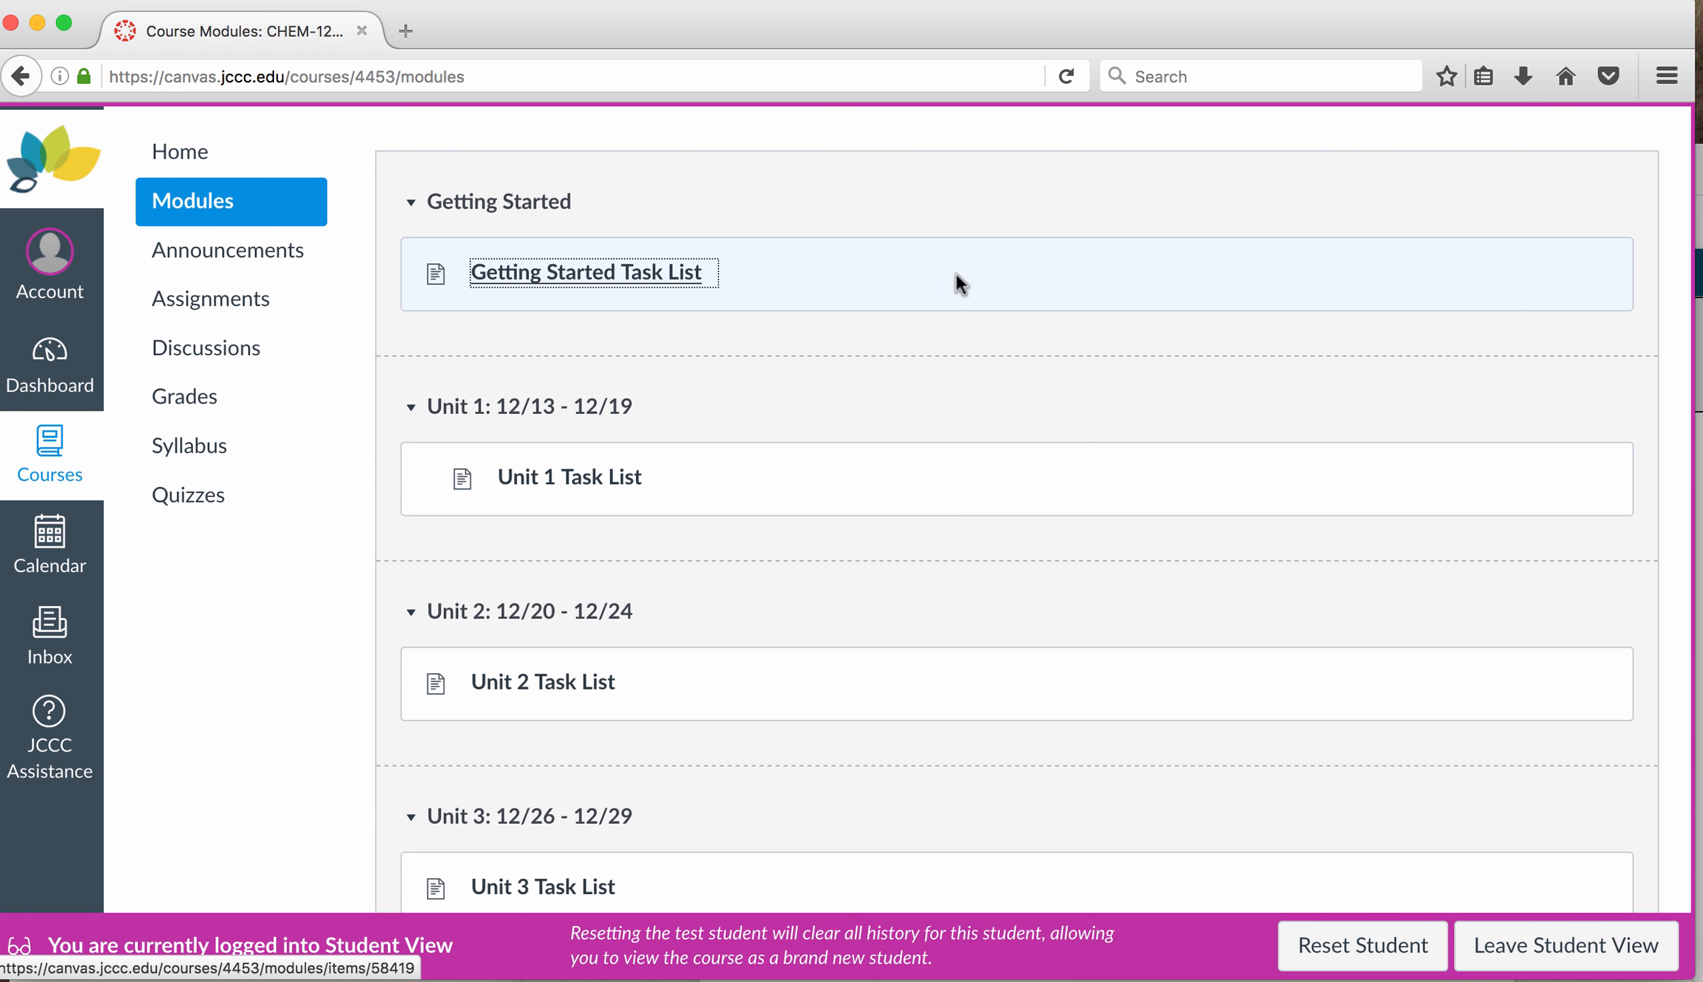
# Step: Open the Getting Started - Unit 1 quiz via the Getting Started Task List, then leave Student View
pyautogui.click(591, 271)
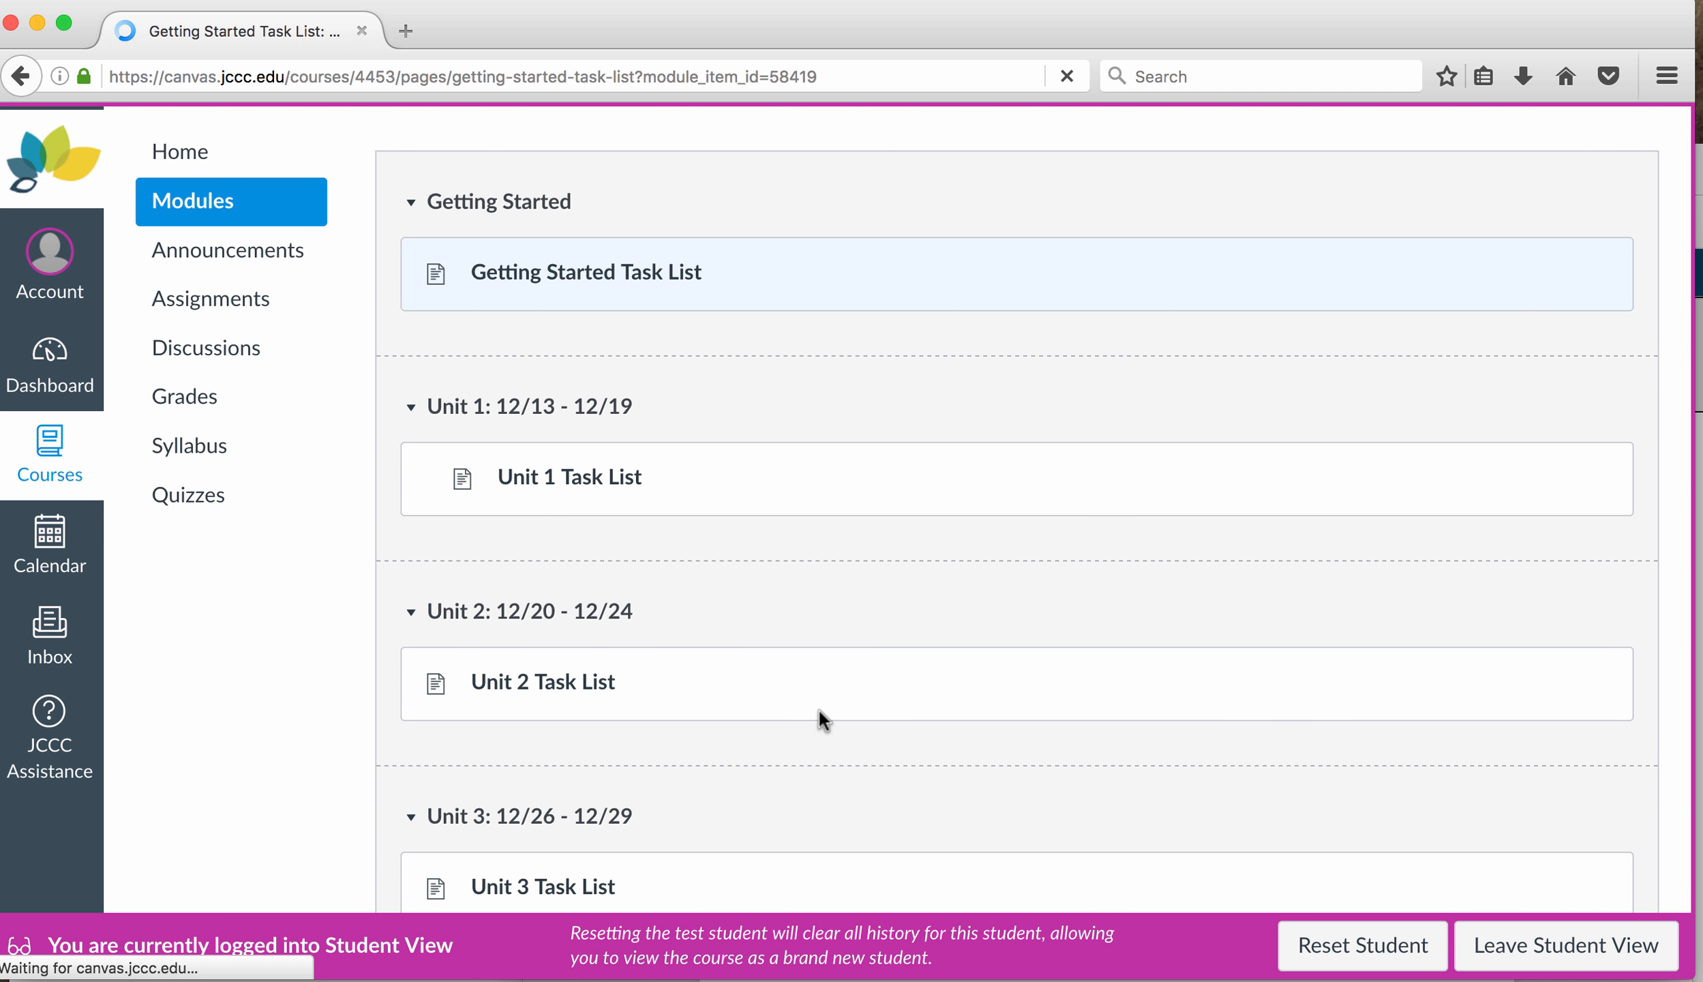
pyautogui.click(586, 271)
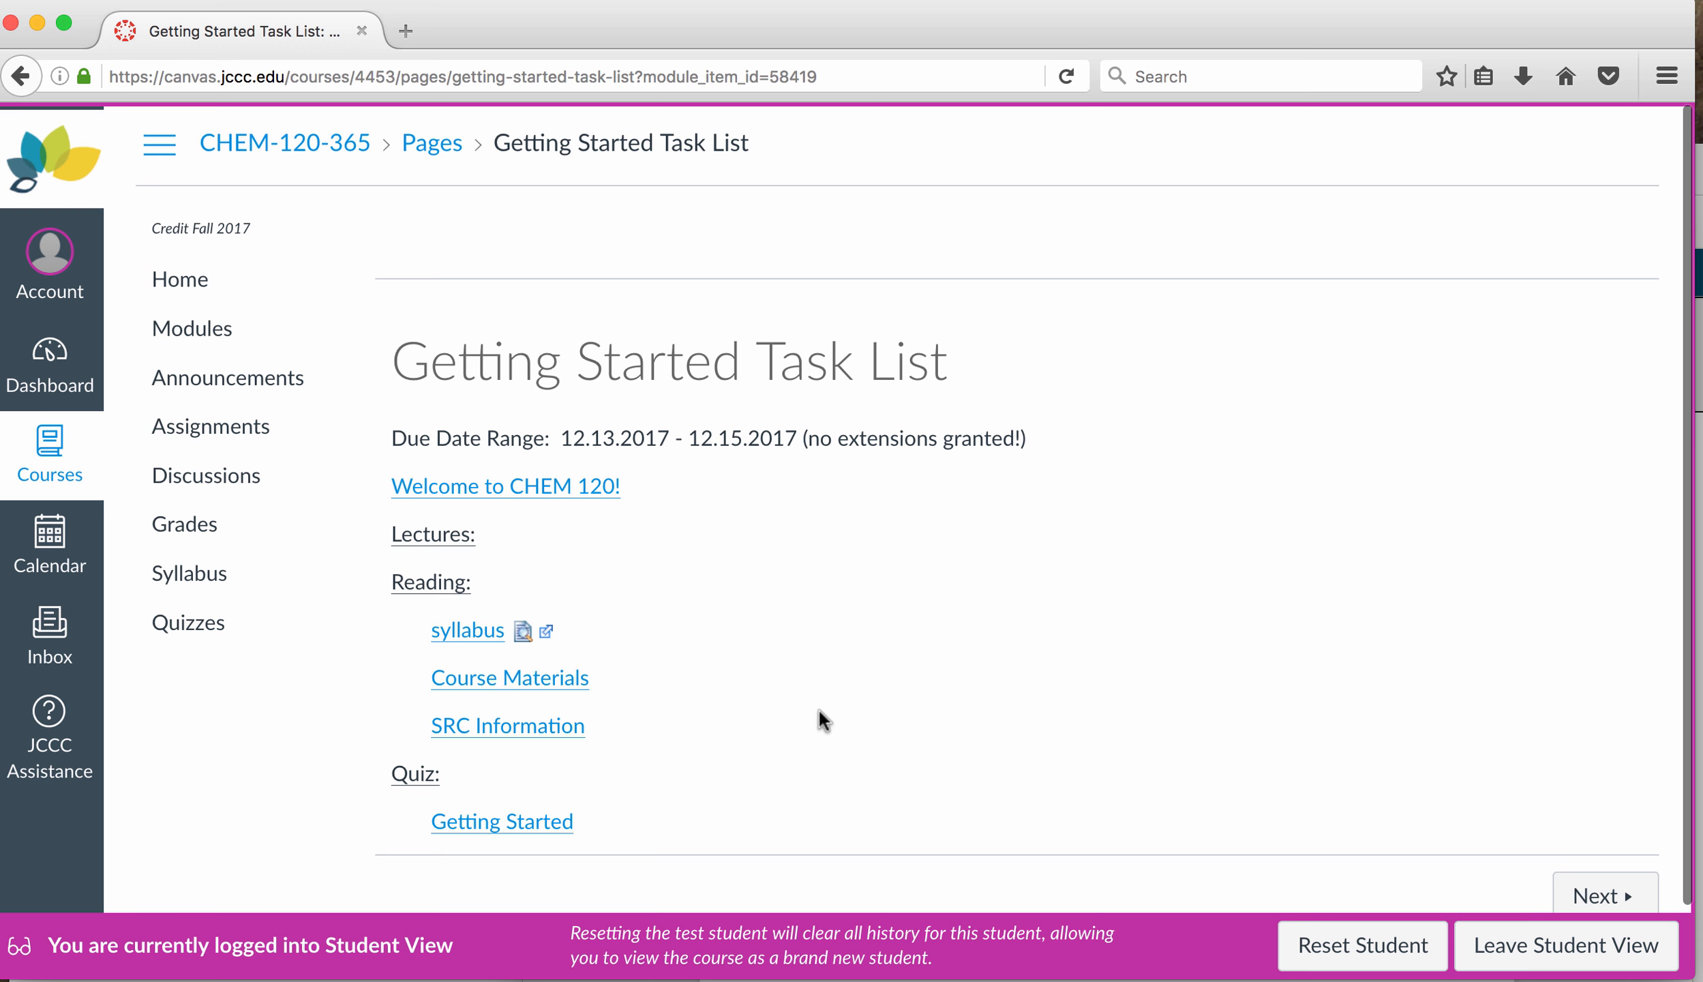
pyautogui.moveTo(720, 641)
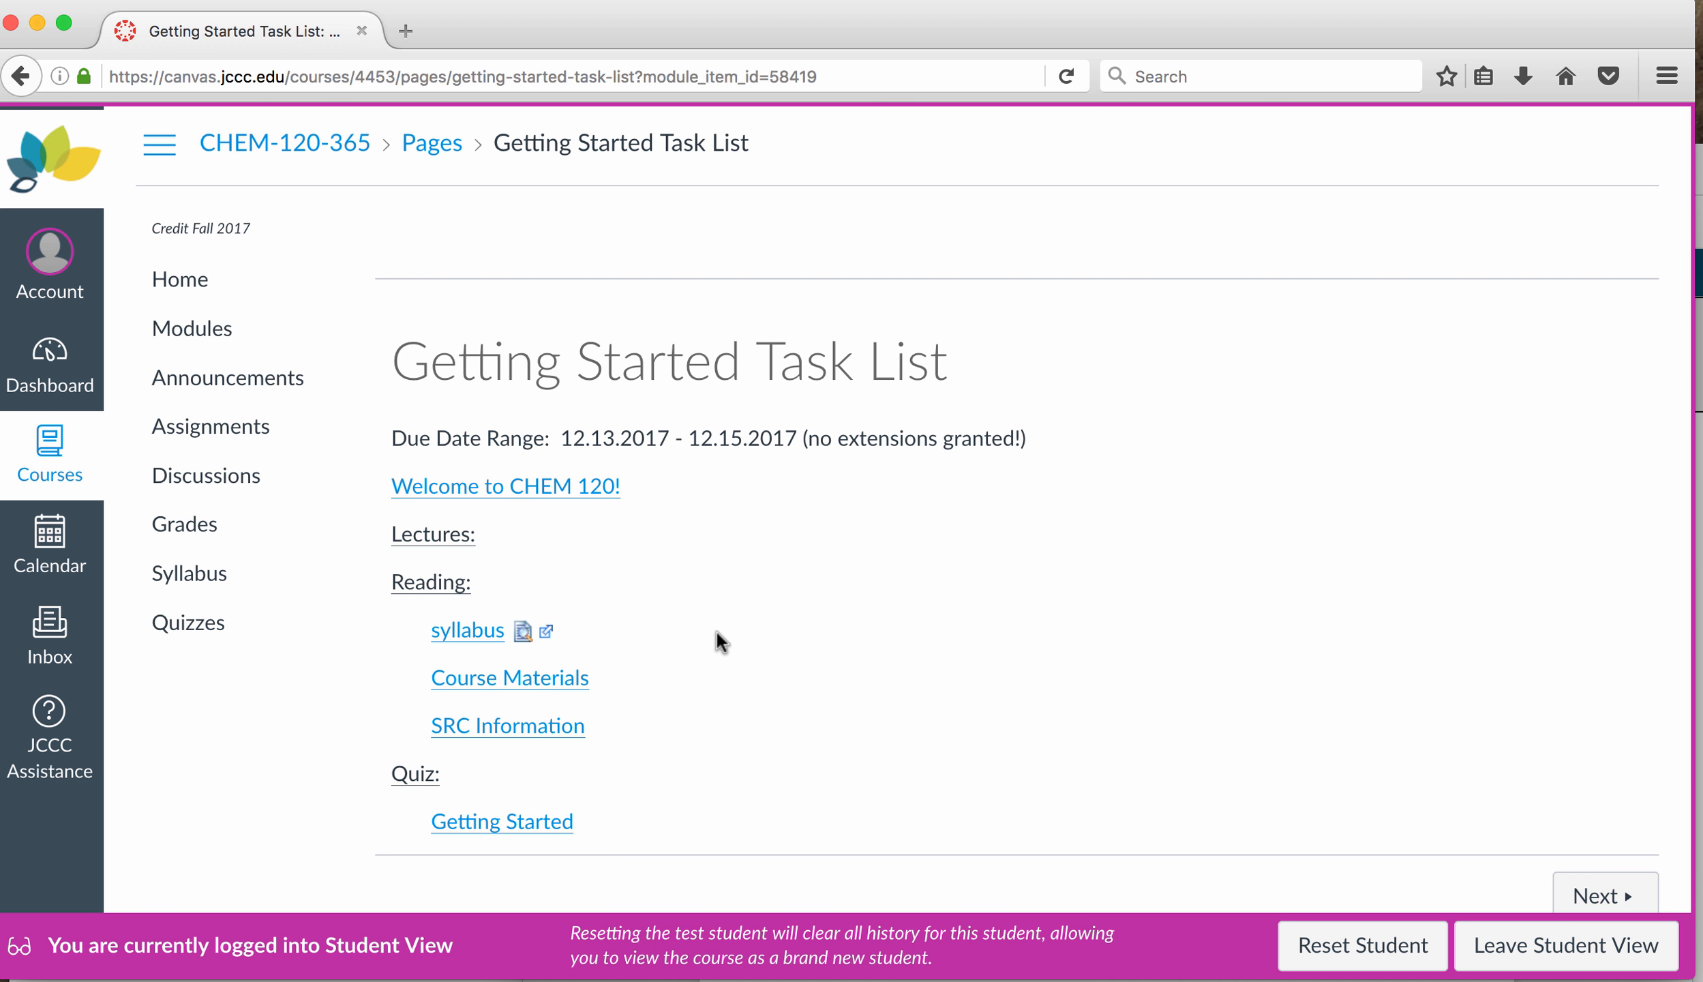
pyautogui.moveTo(617, 597)
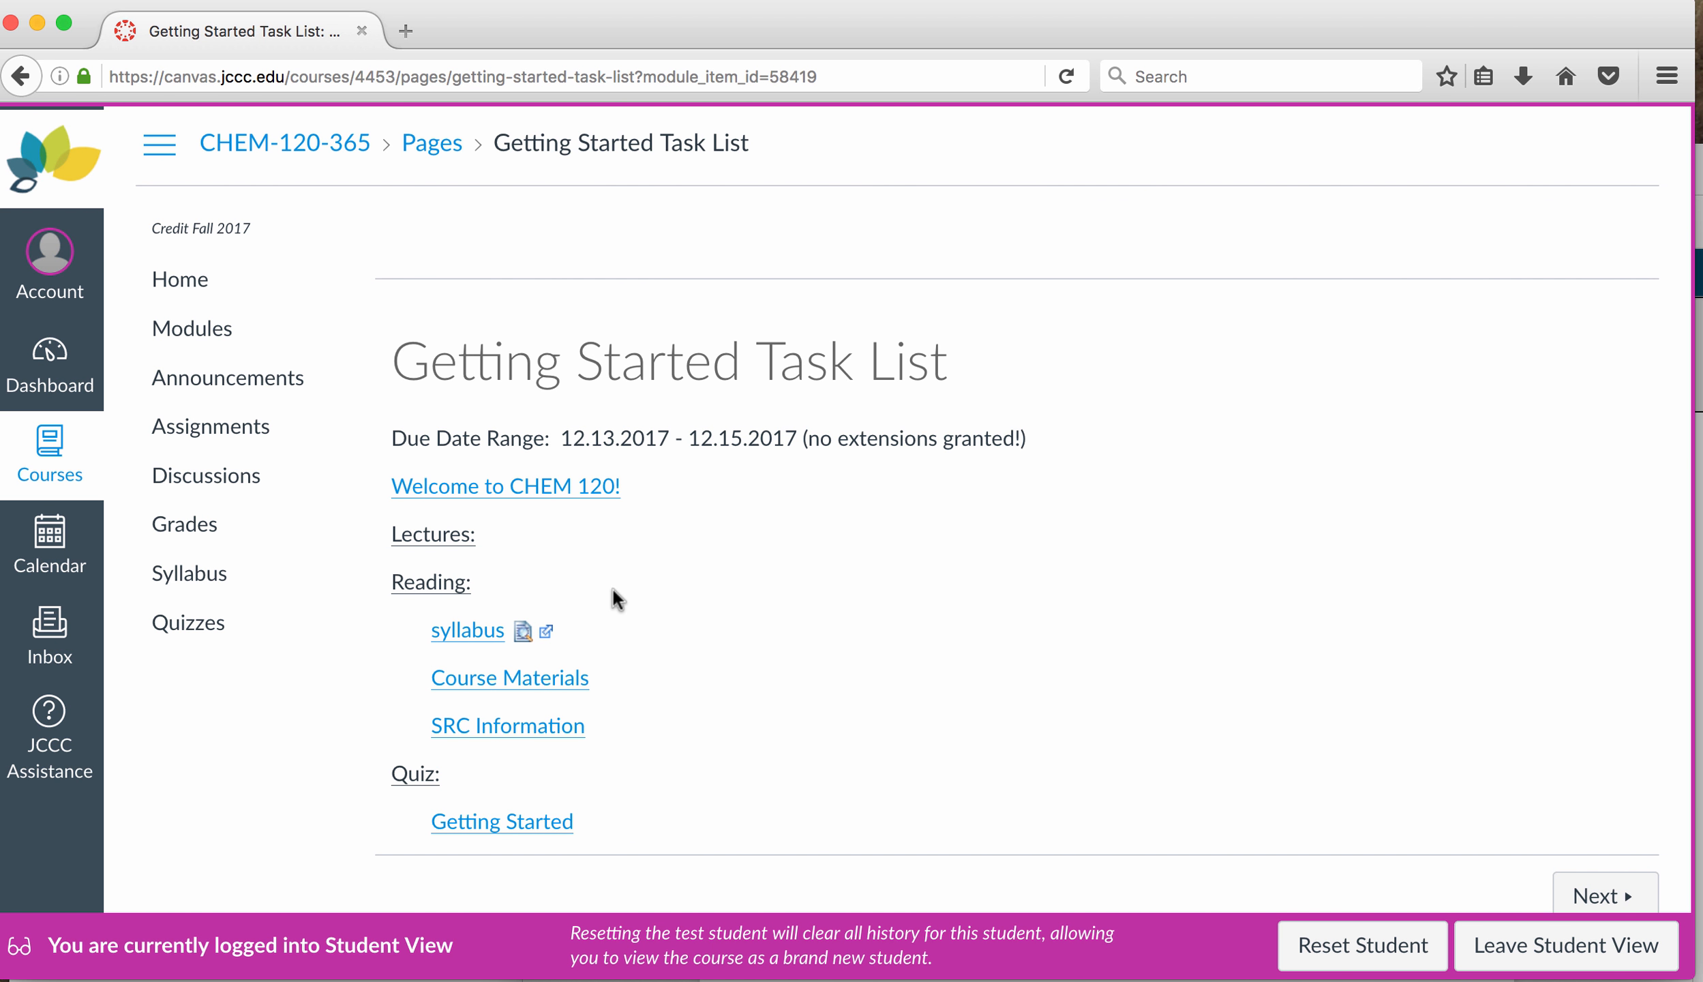
pyautogui.moveTo(529, 822)
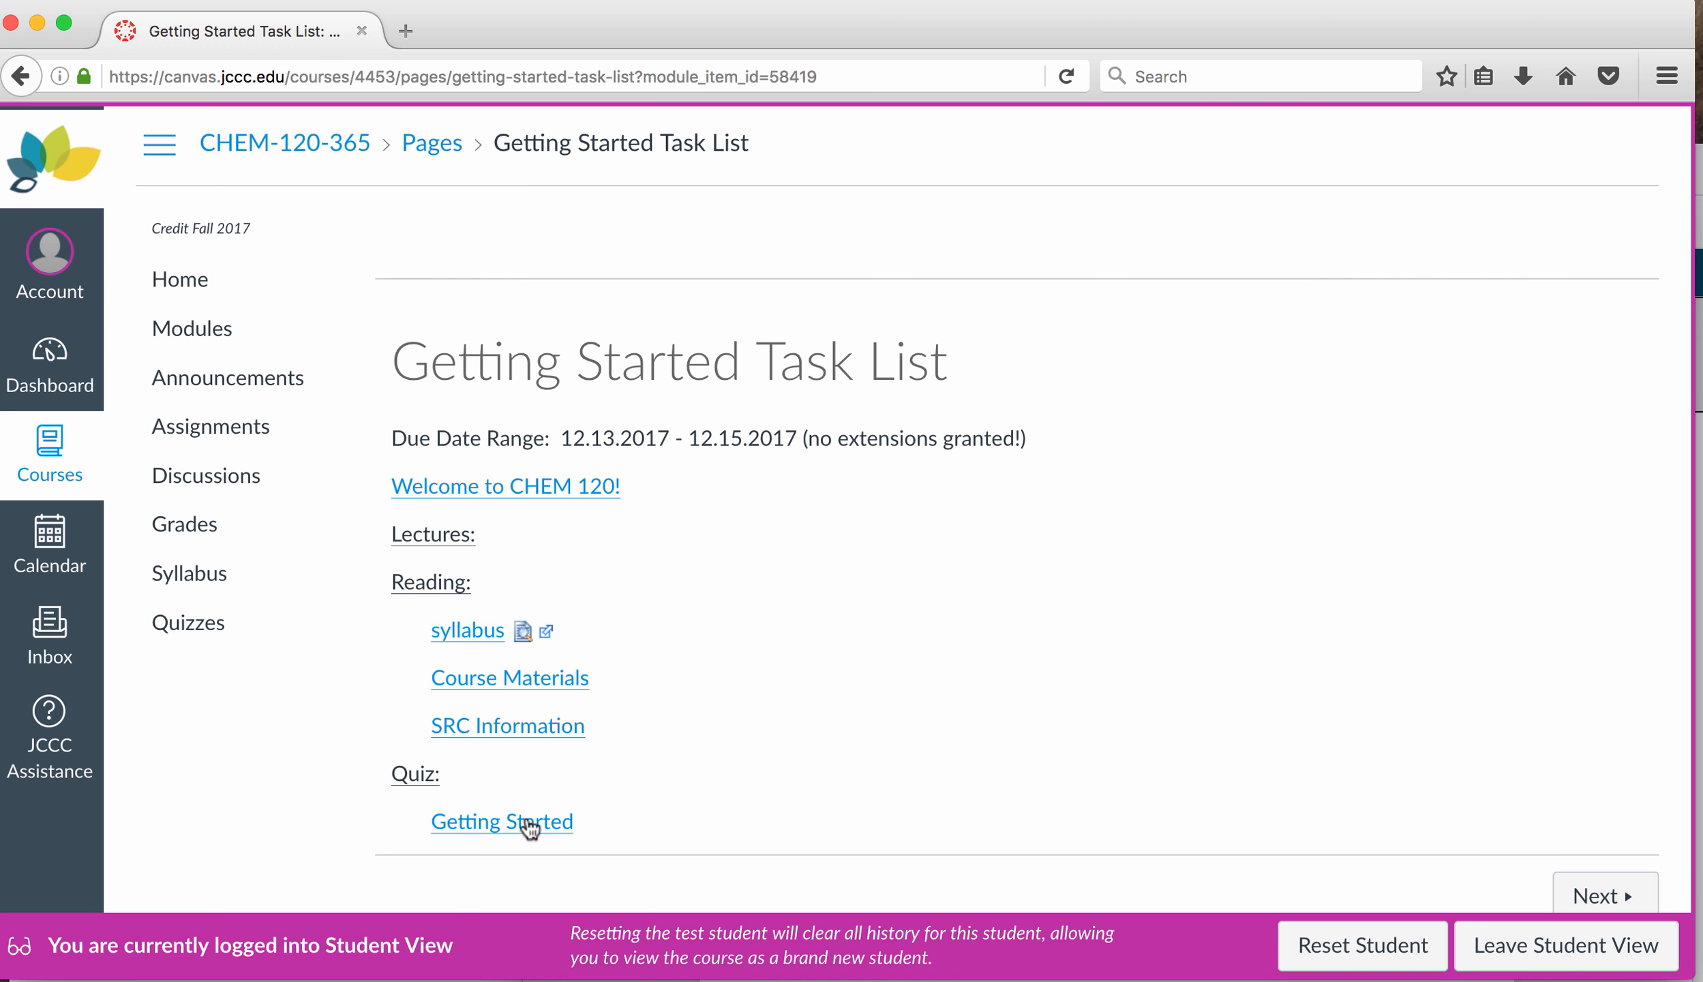
pyautogui.moveTo(861, 772)
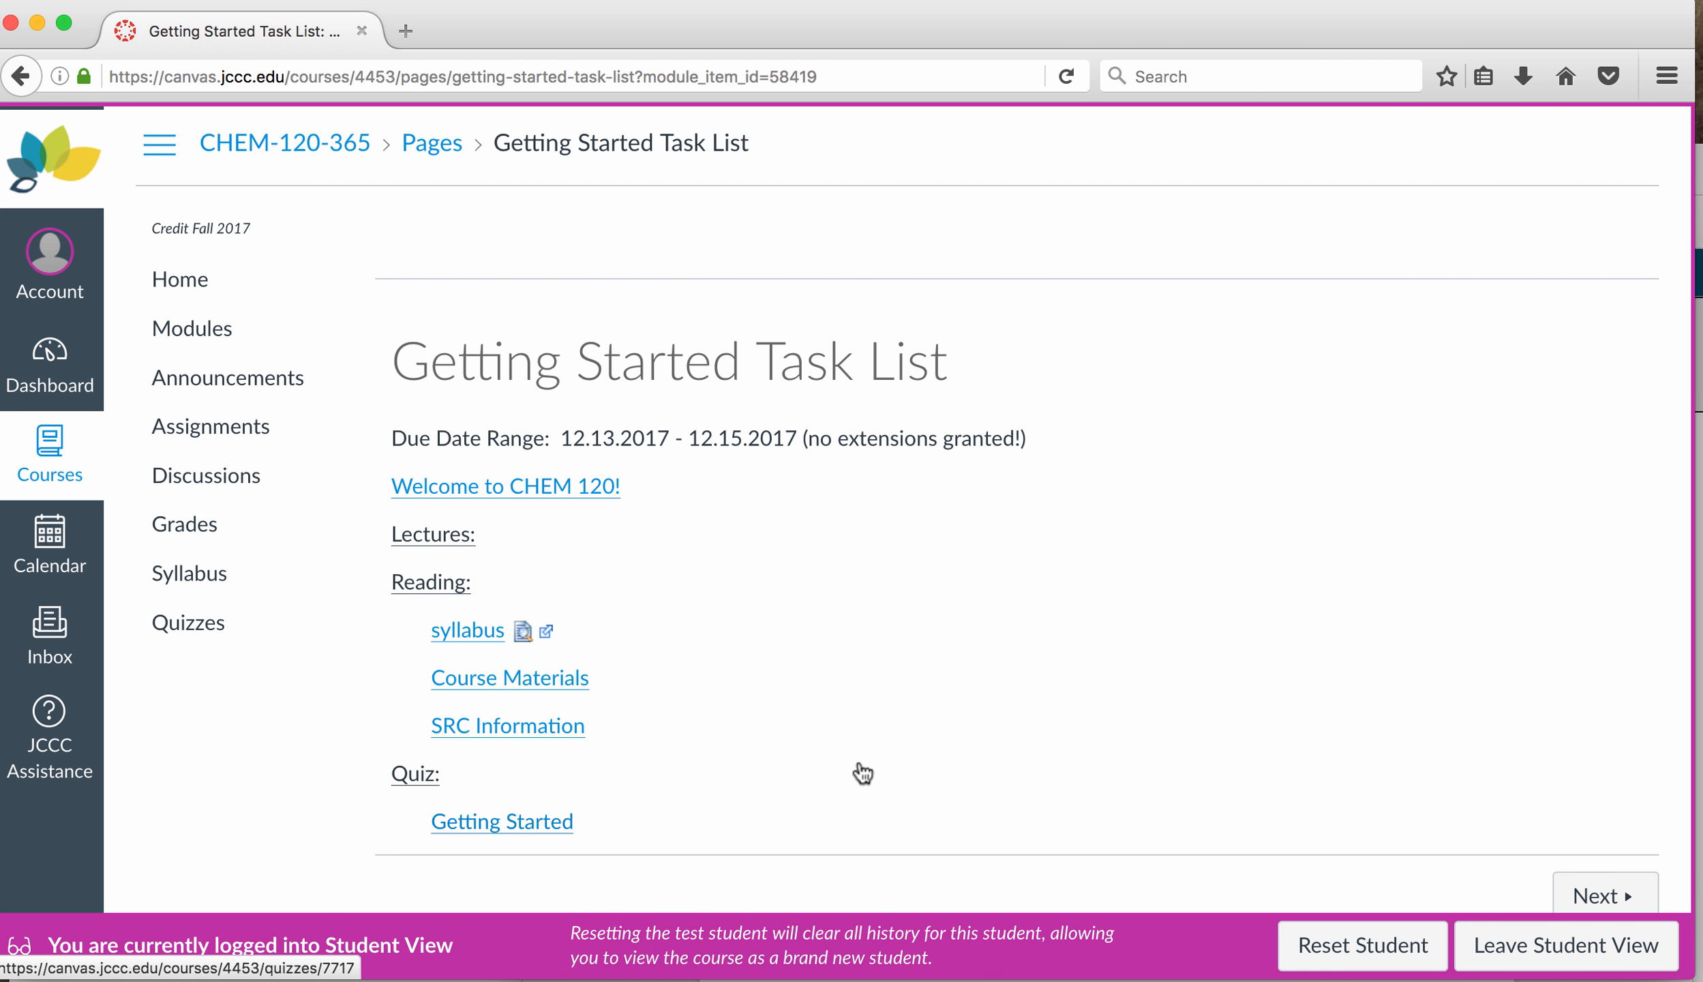
pyautogui.click(500, 820)
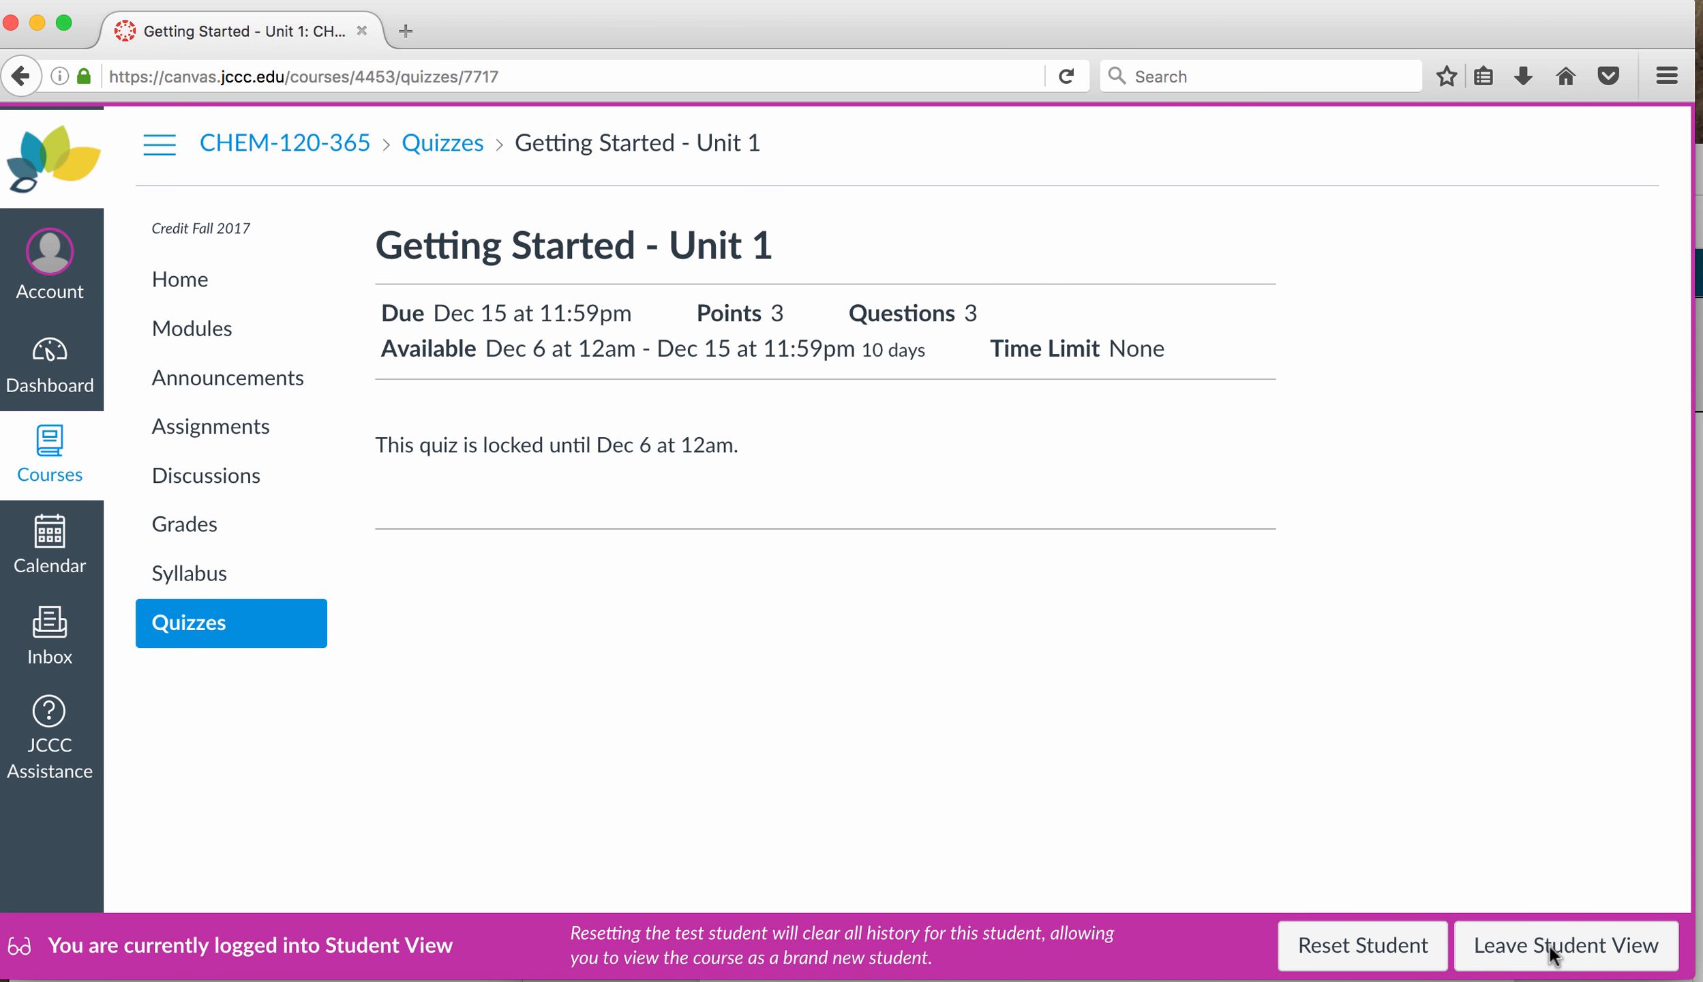
pyautogui.click(1566, 945)
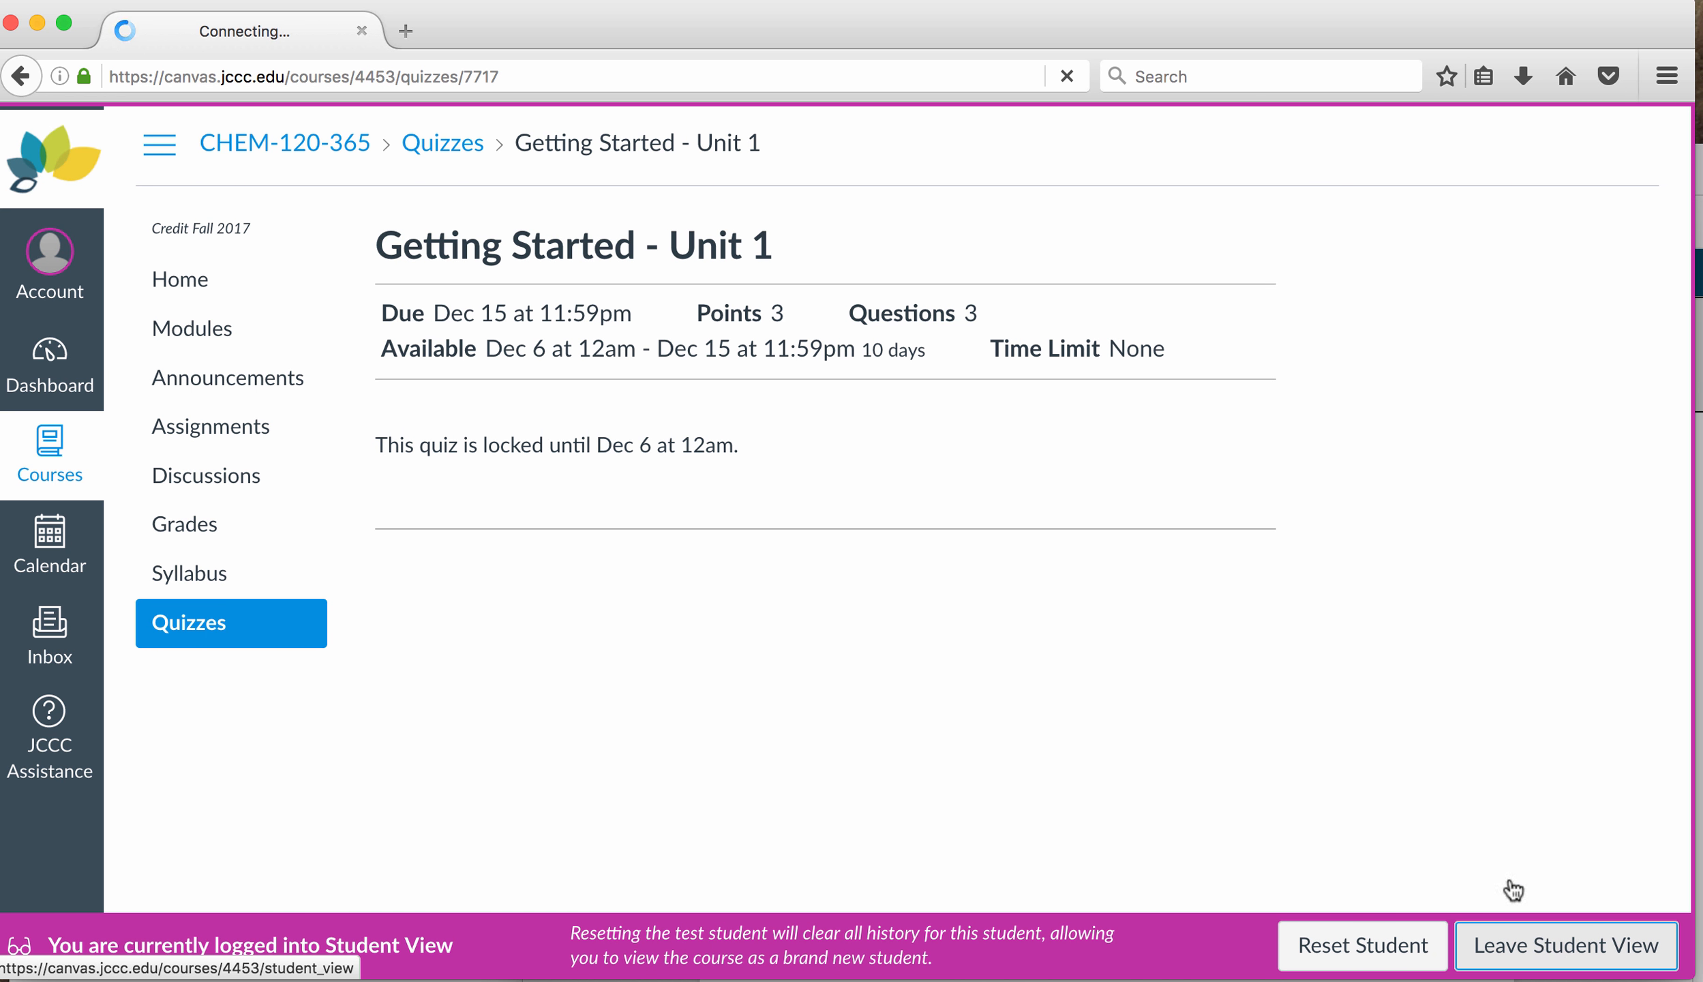
pyautogui.click(1565, 945)
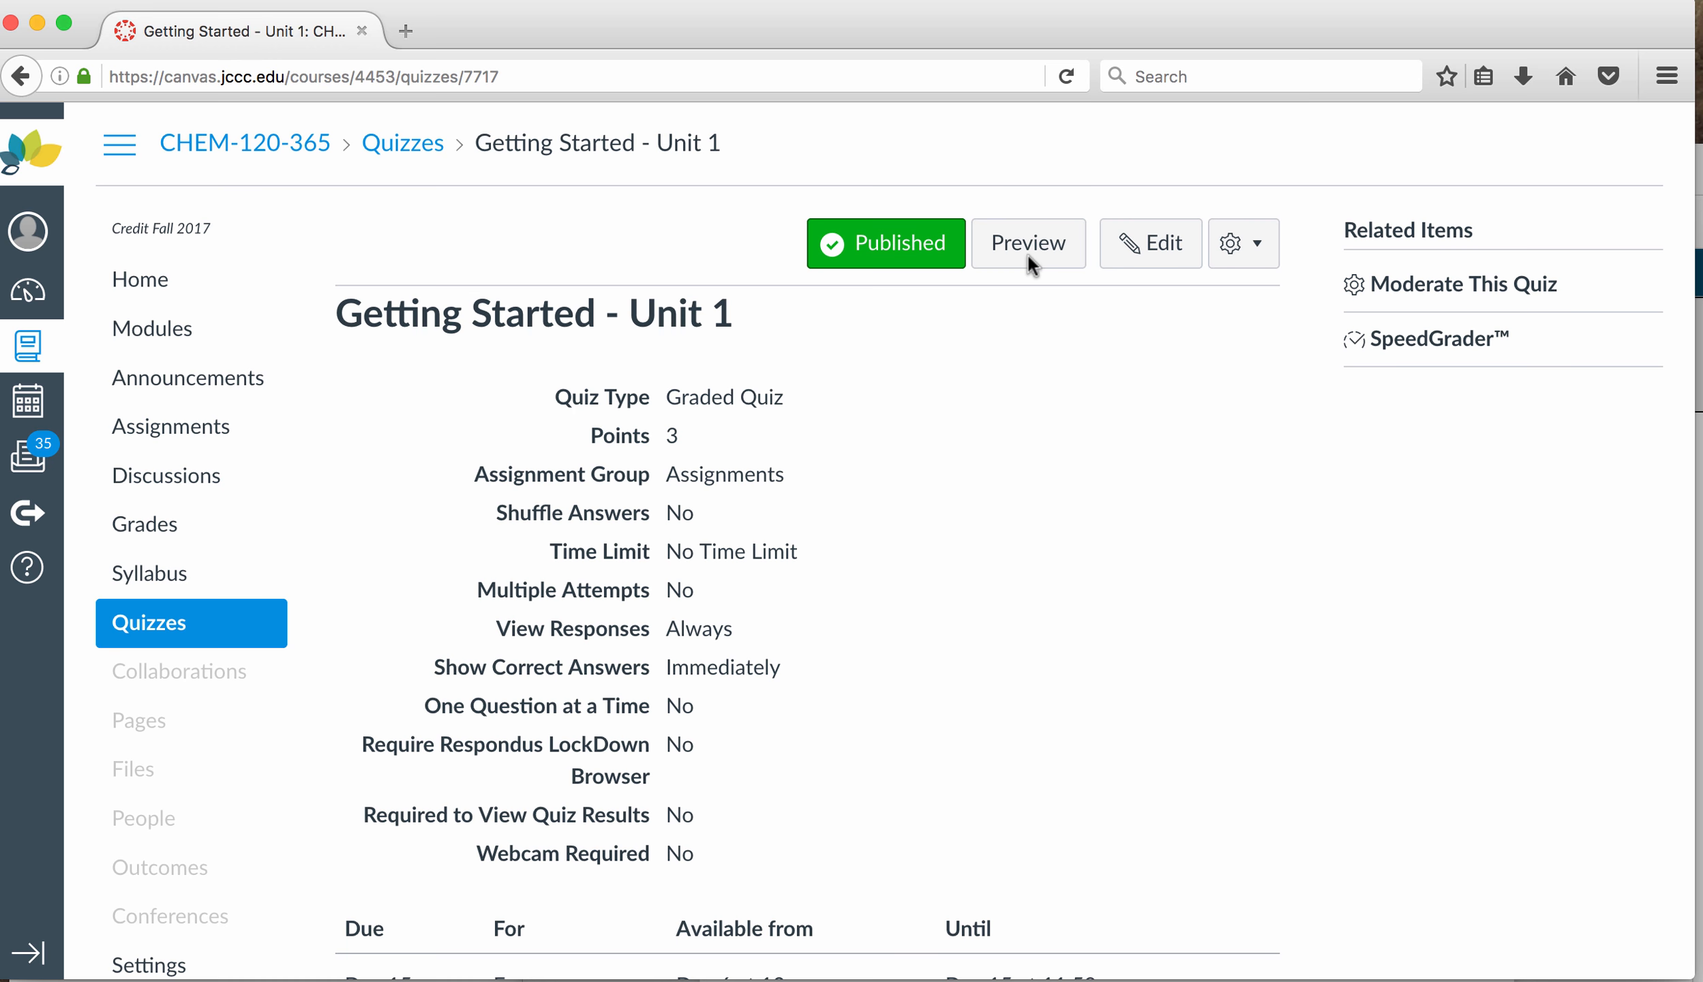
pyautogui.click(1026, 242)
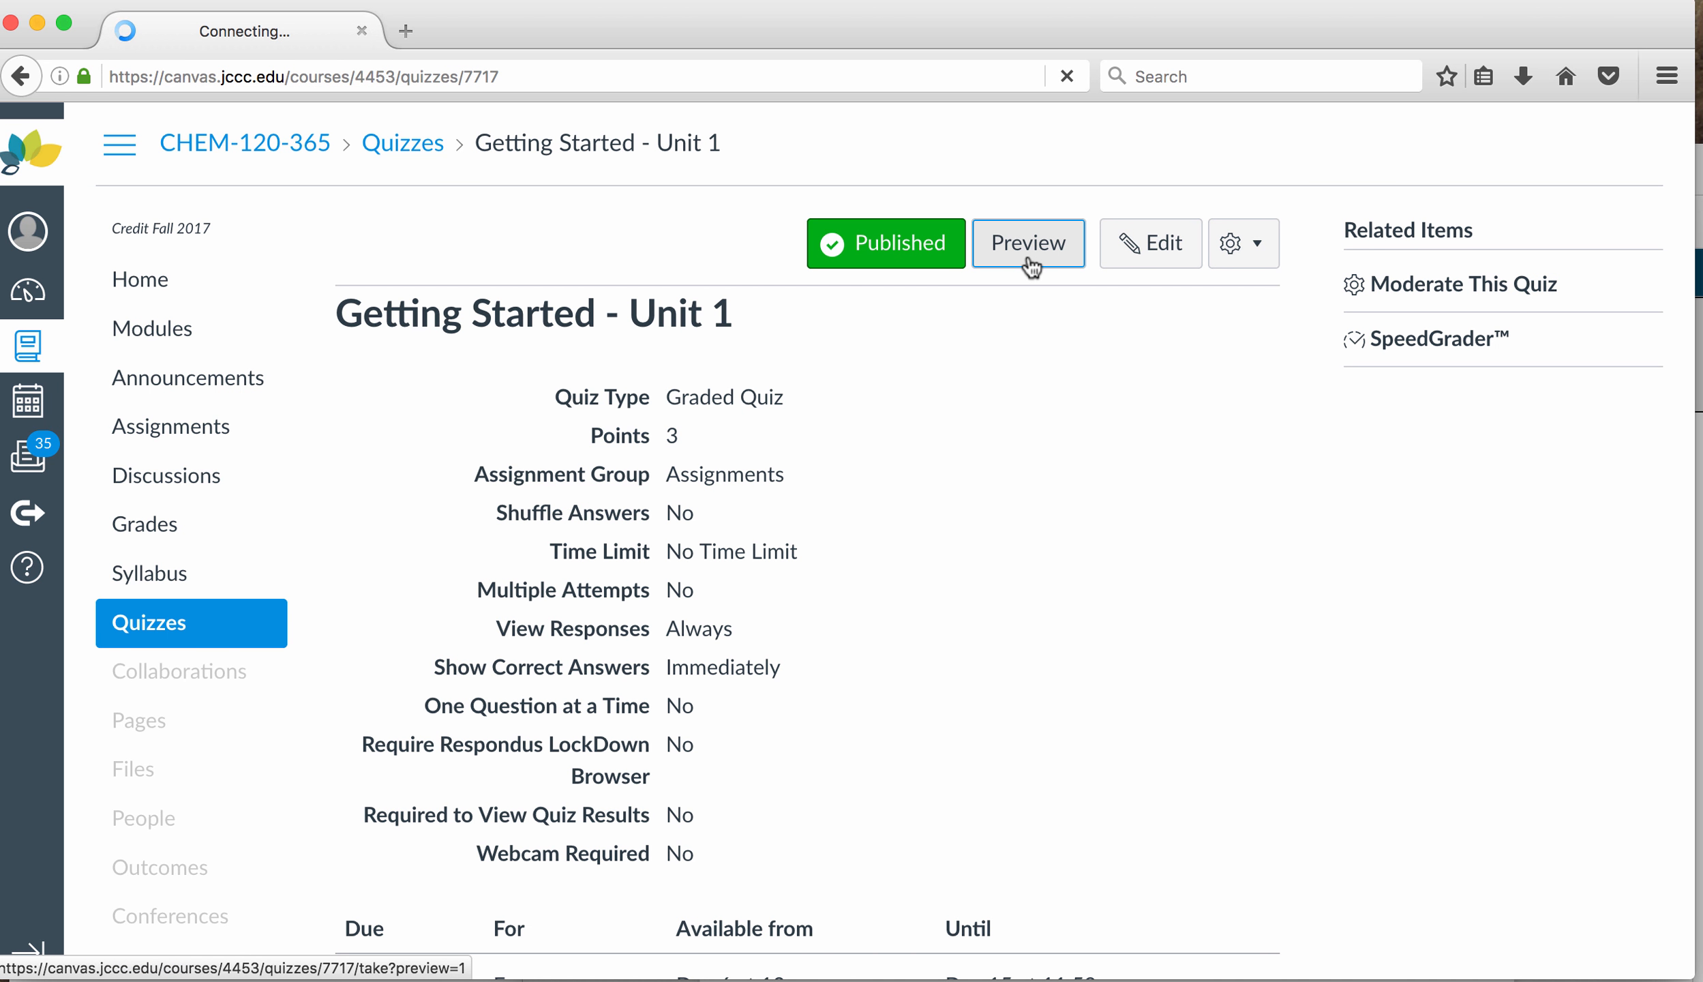
pyautogui.click(1025, 242)
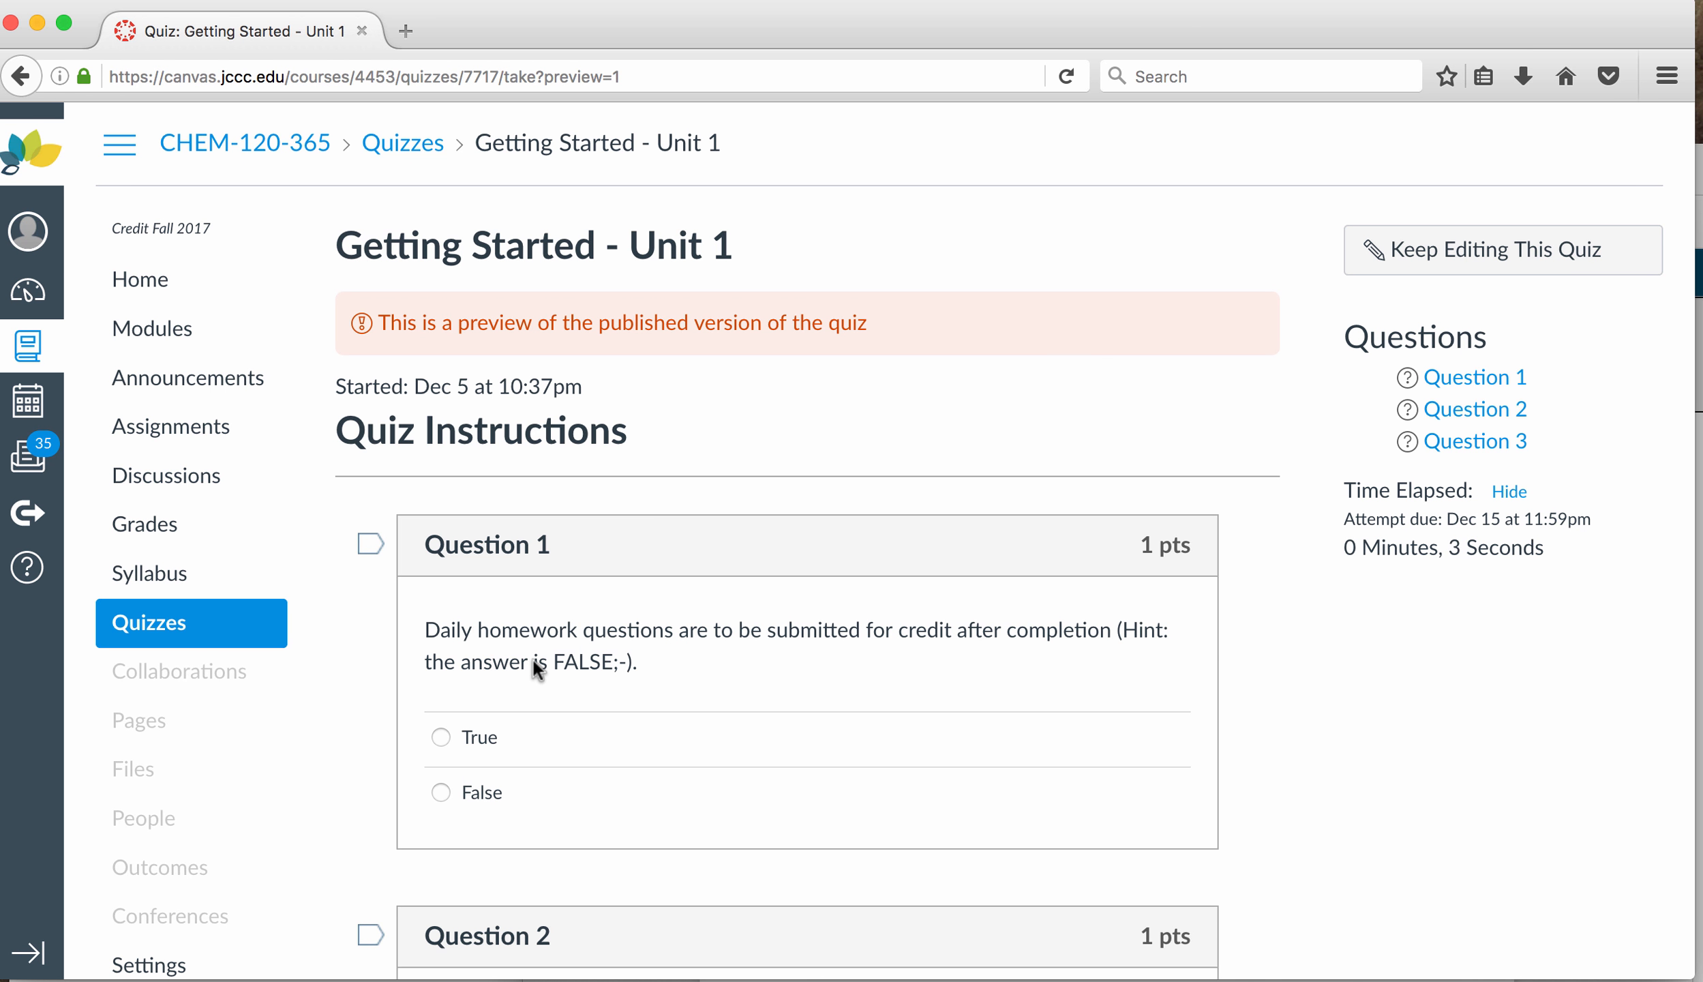
pyautogui.moveTo(974, 664)
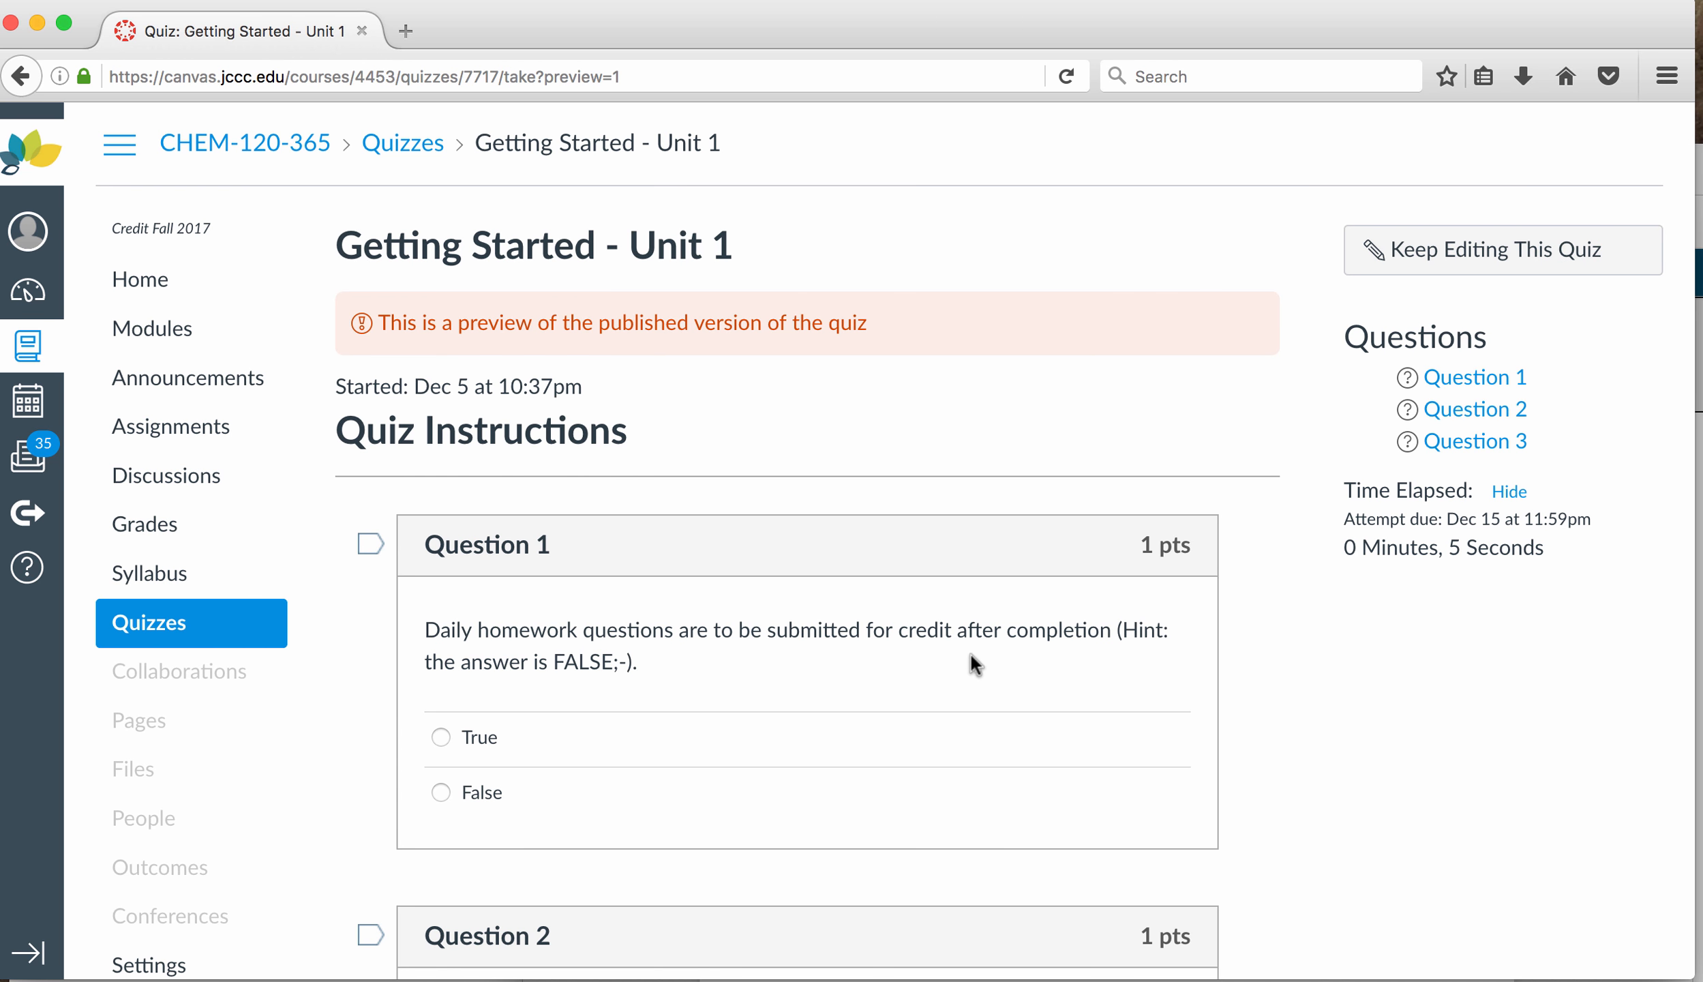
pyautogui.moveTo(949, 788)
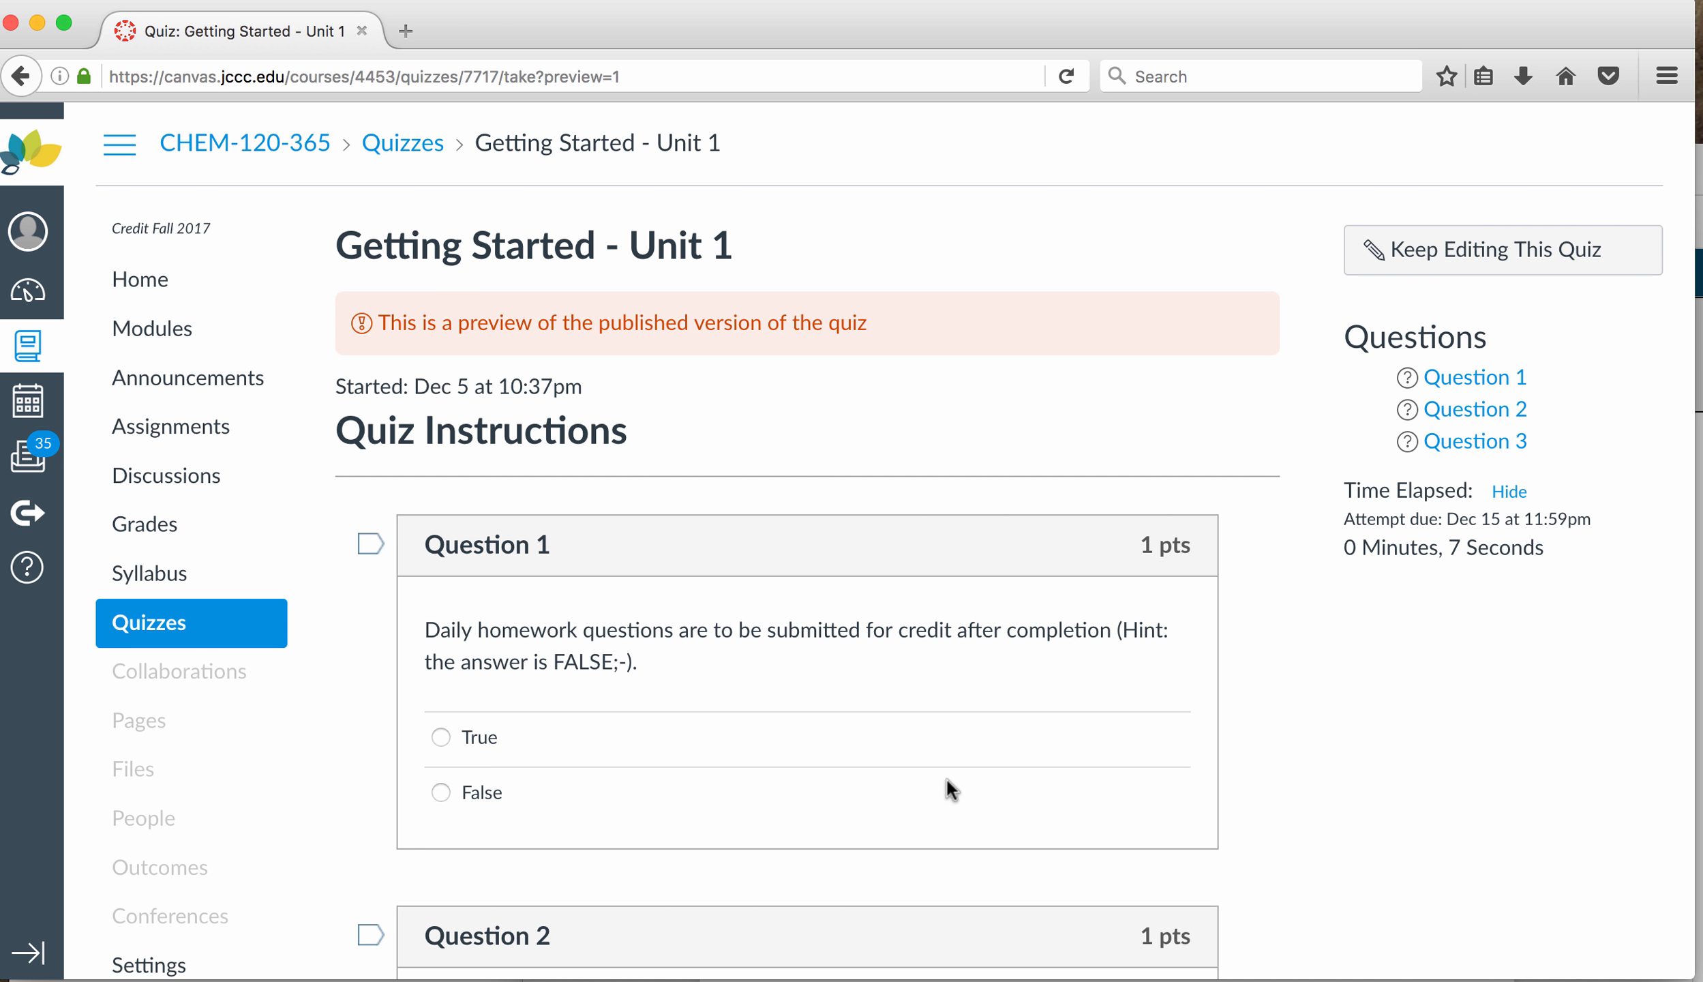
pyautogui.moveTo(1307, 688)
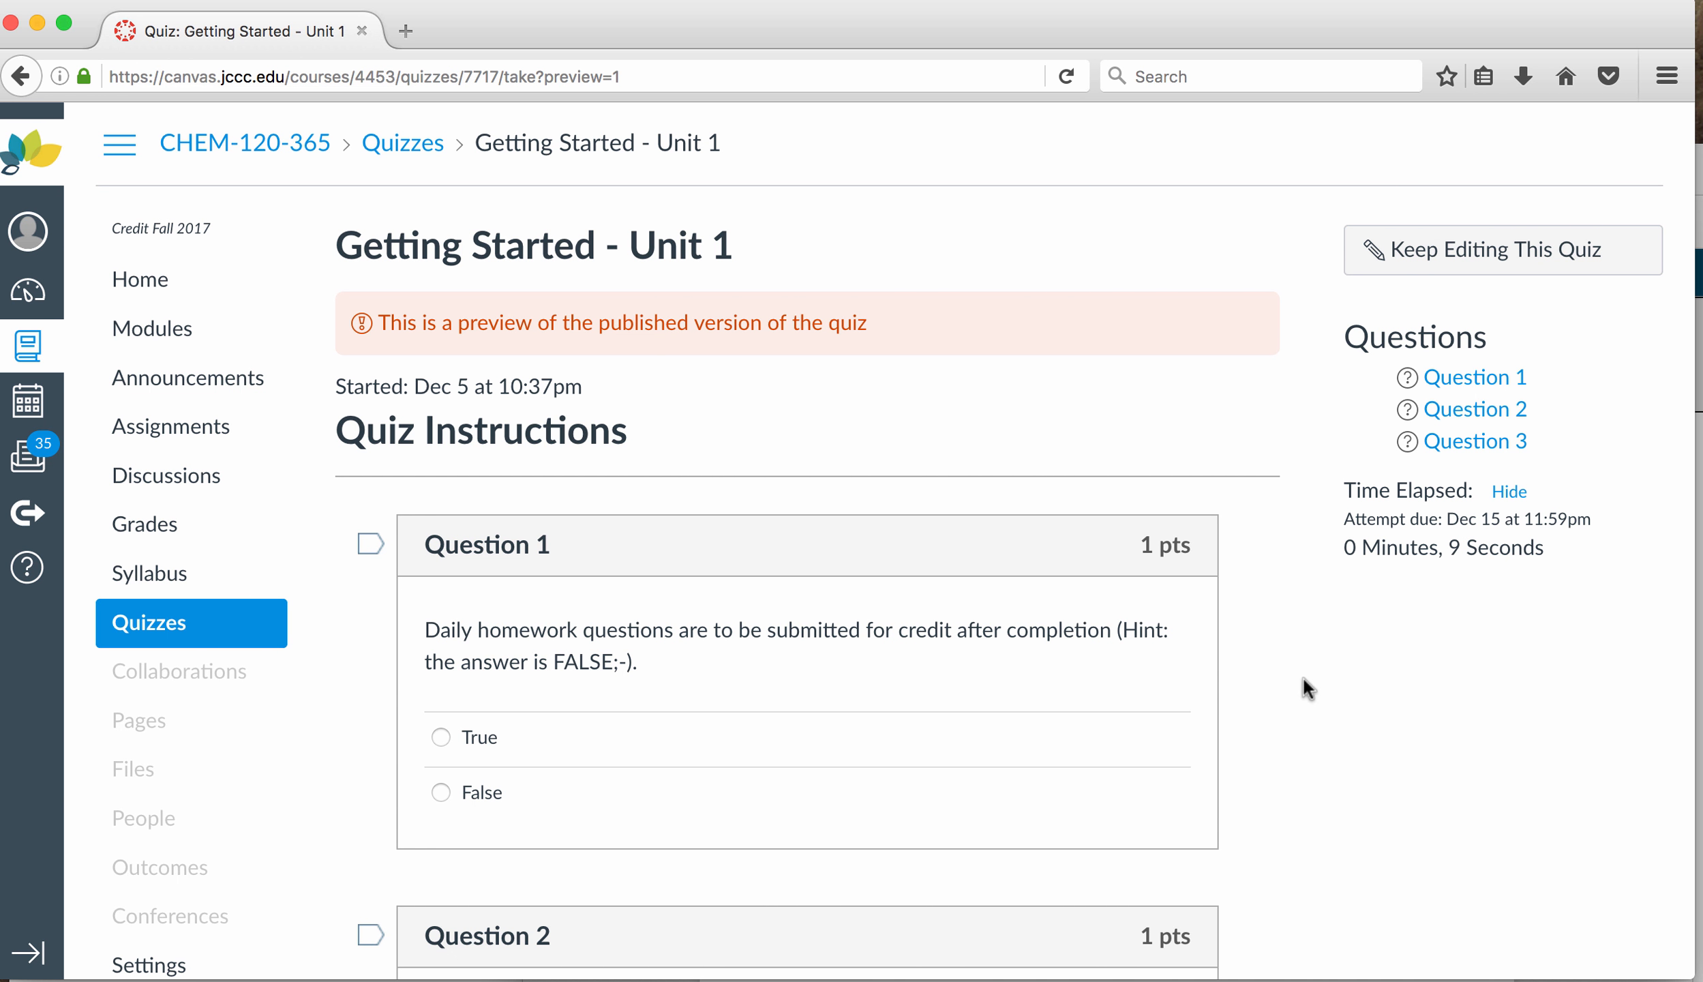
pyautogui.moveTo(1331, 692)
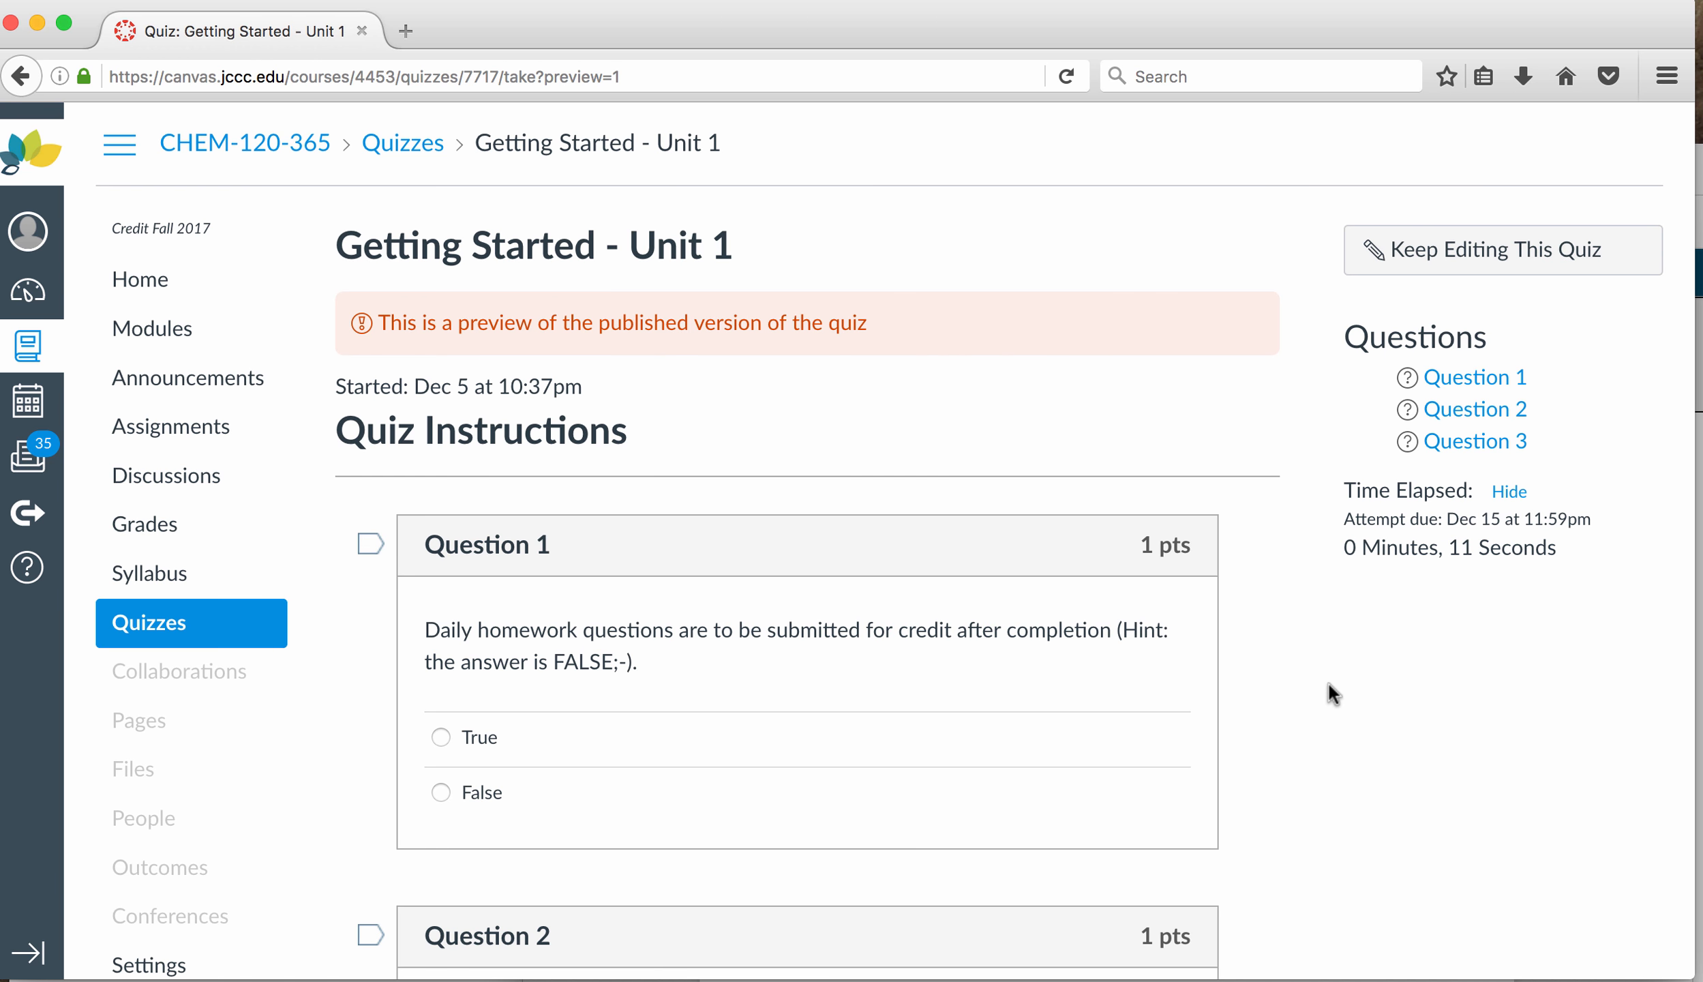
pyautogui.scroll(-3)
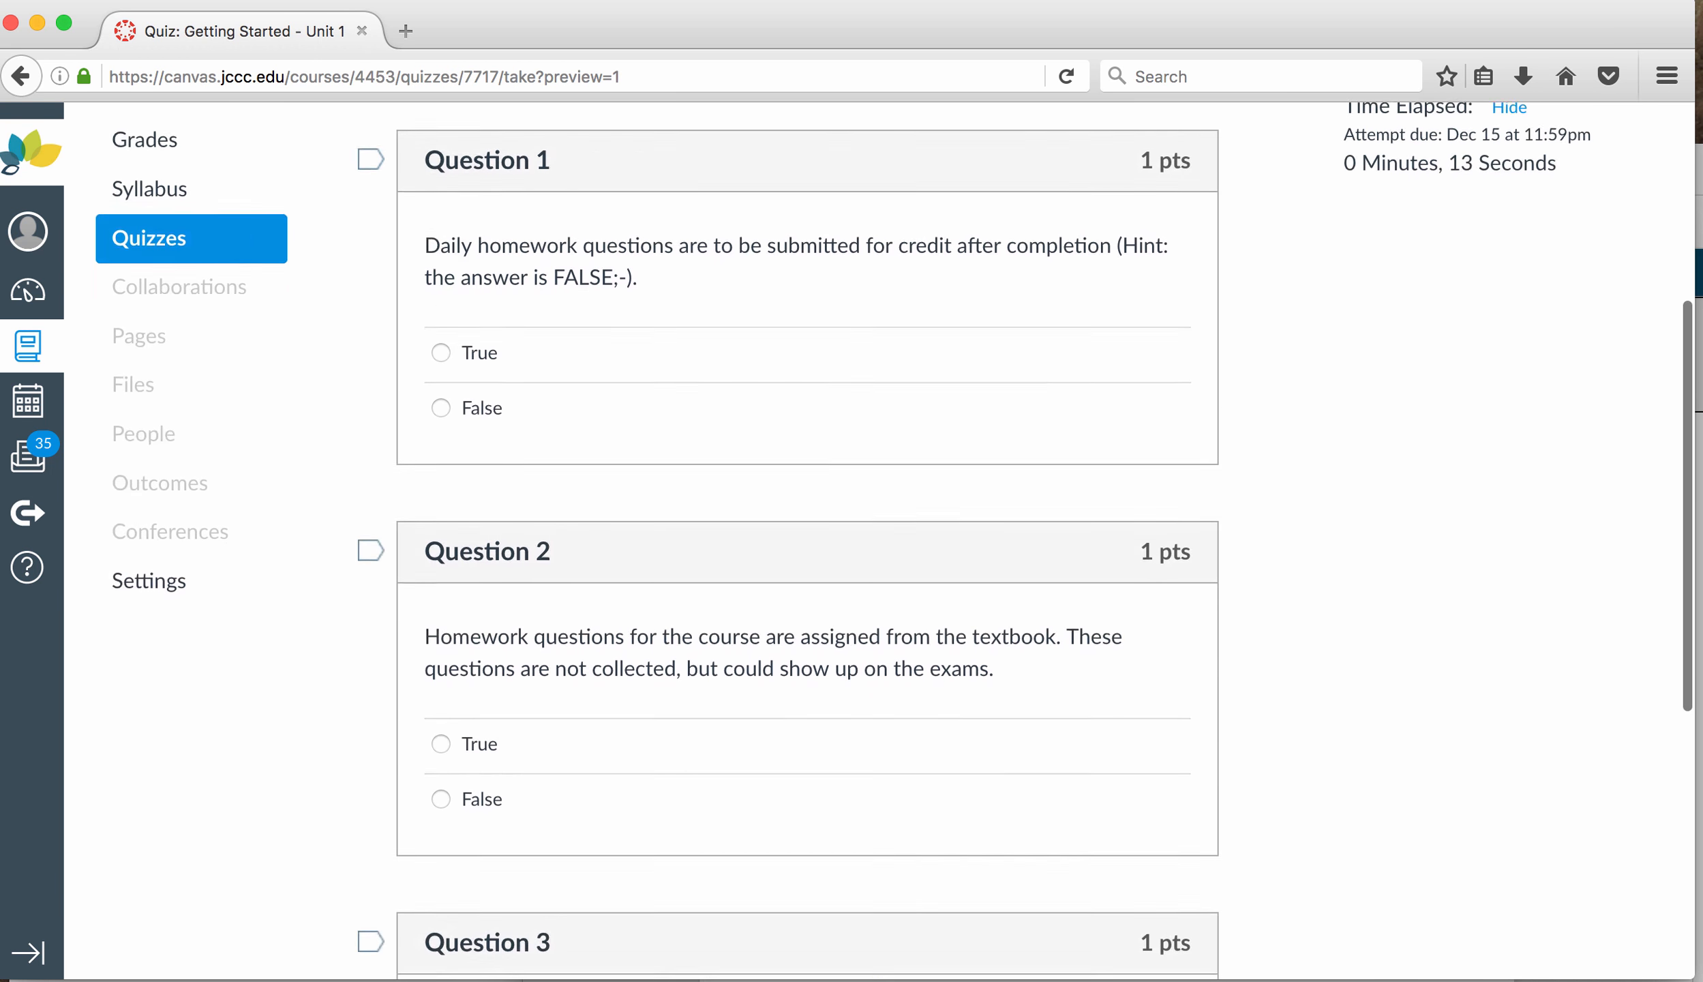
pyautogui.scroll(-3)
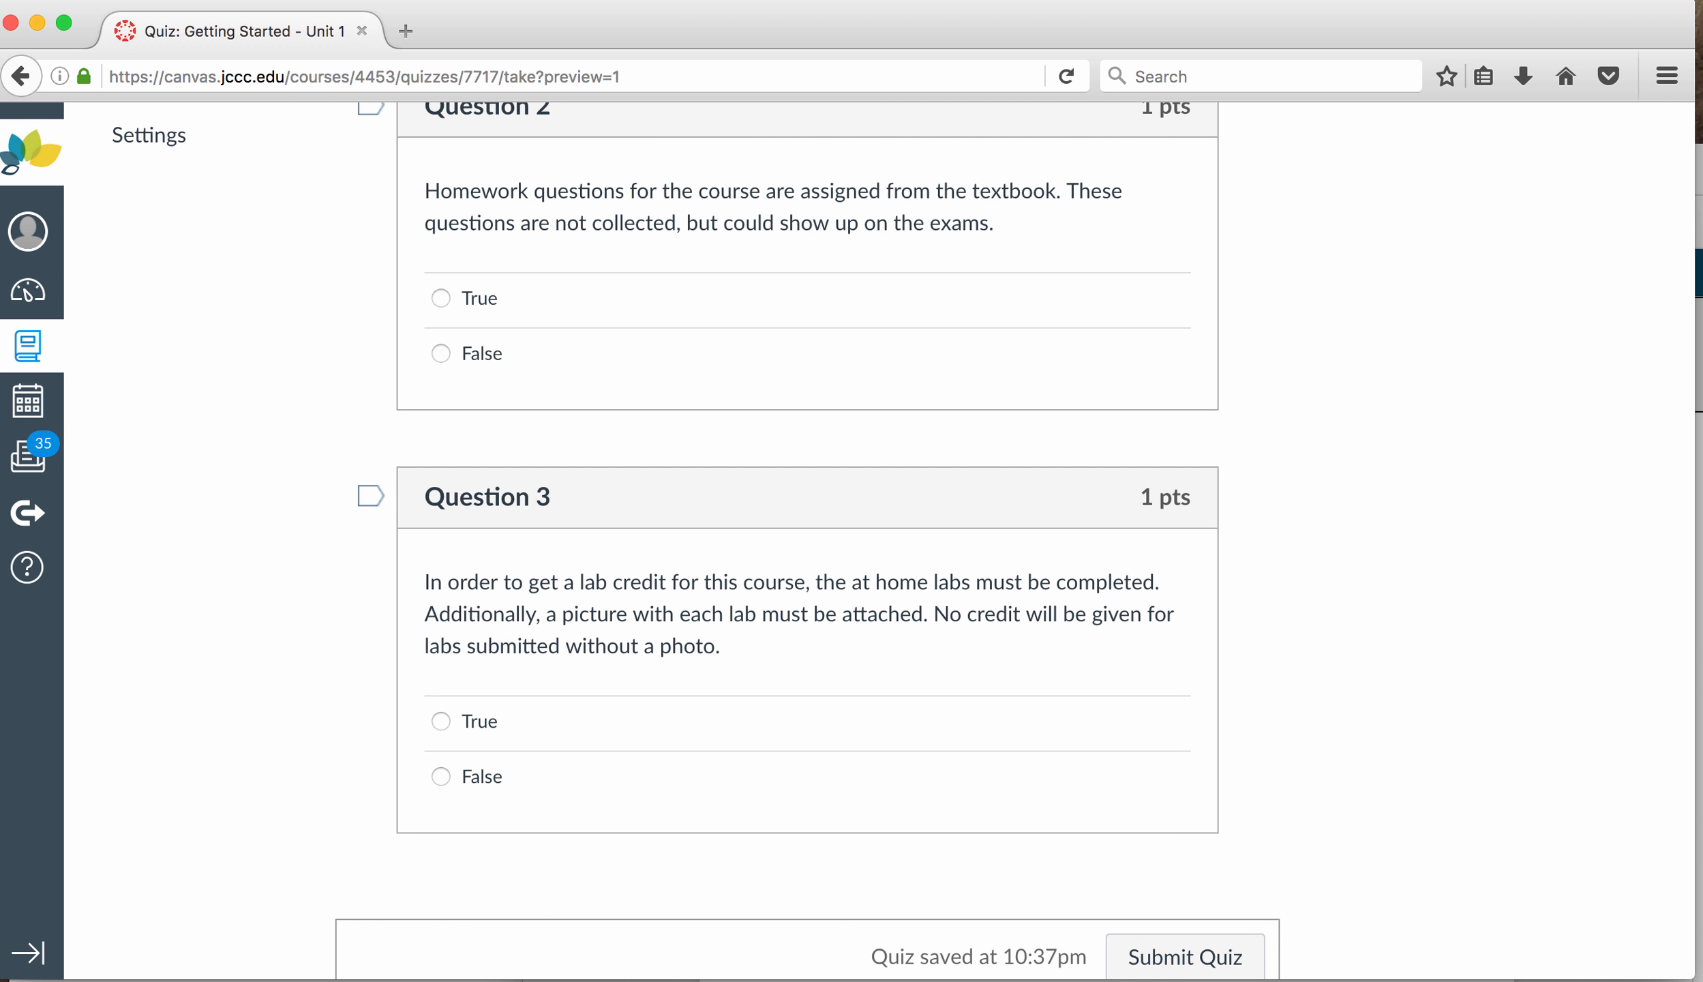
pyautogui.moveTo(727, 600)
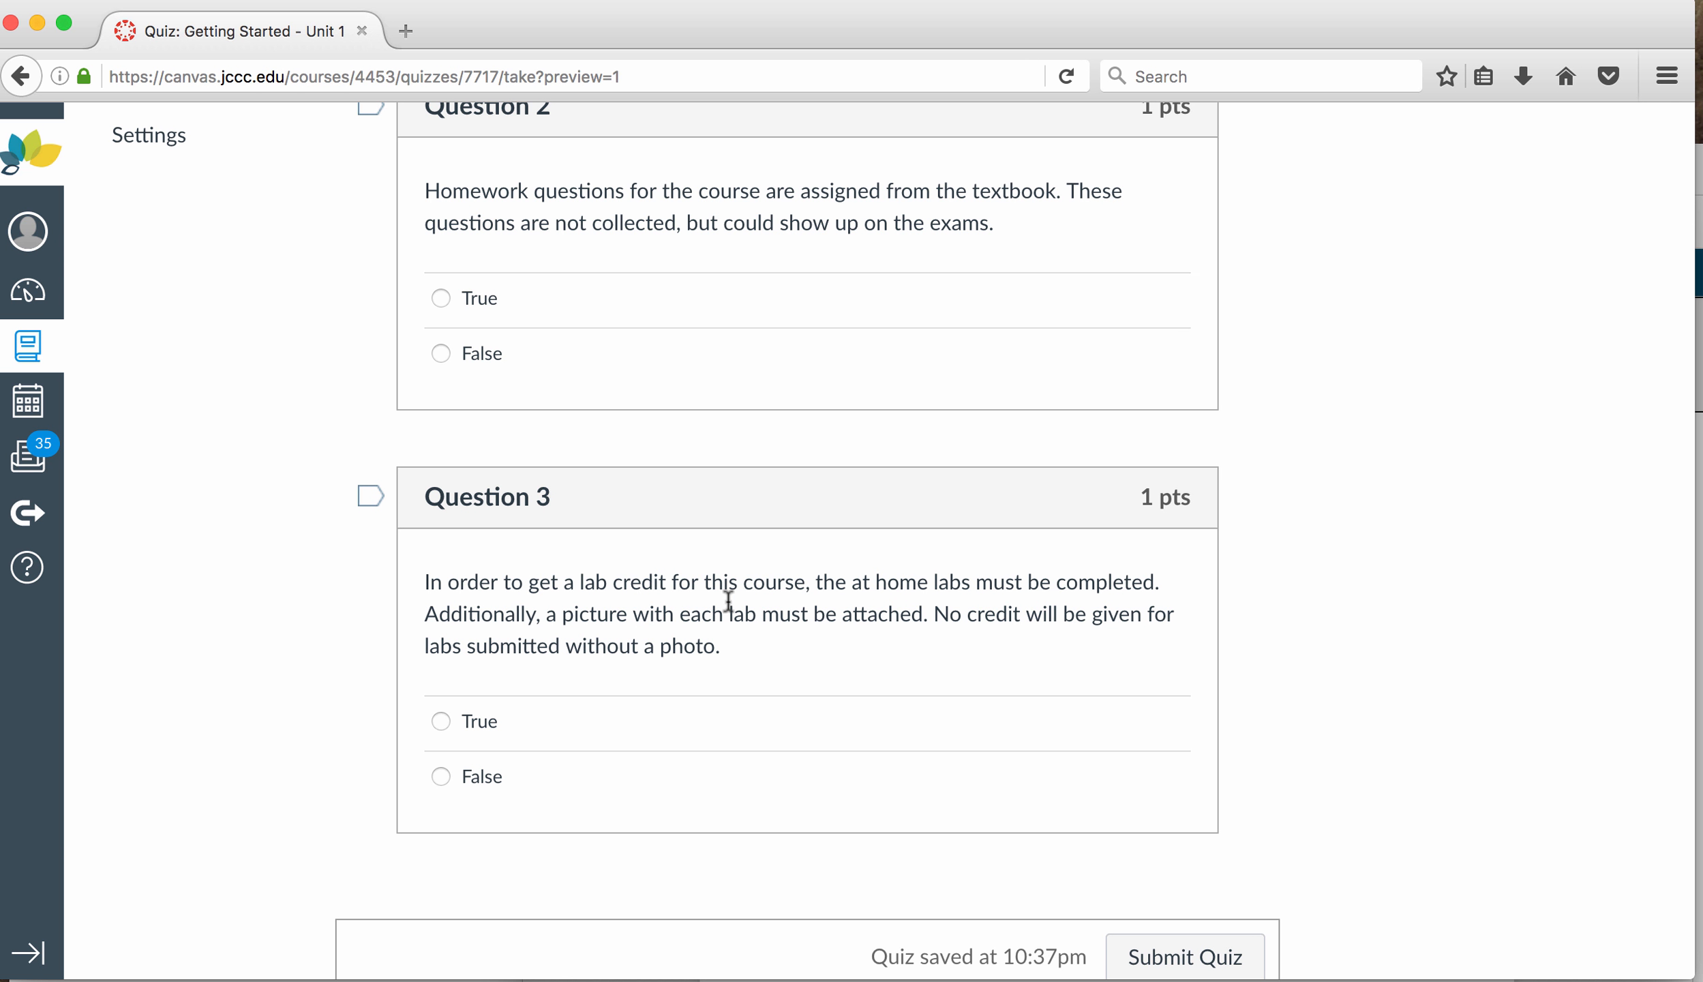
pyautogui.moveTo(895, 630)
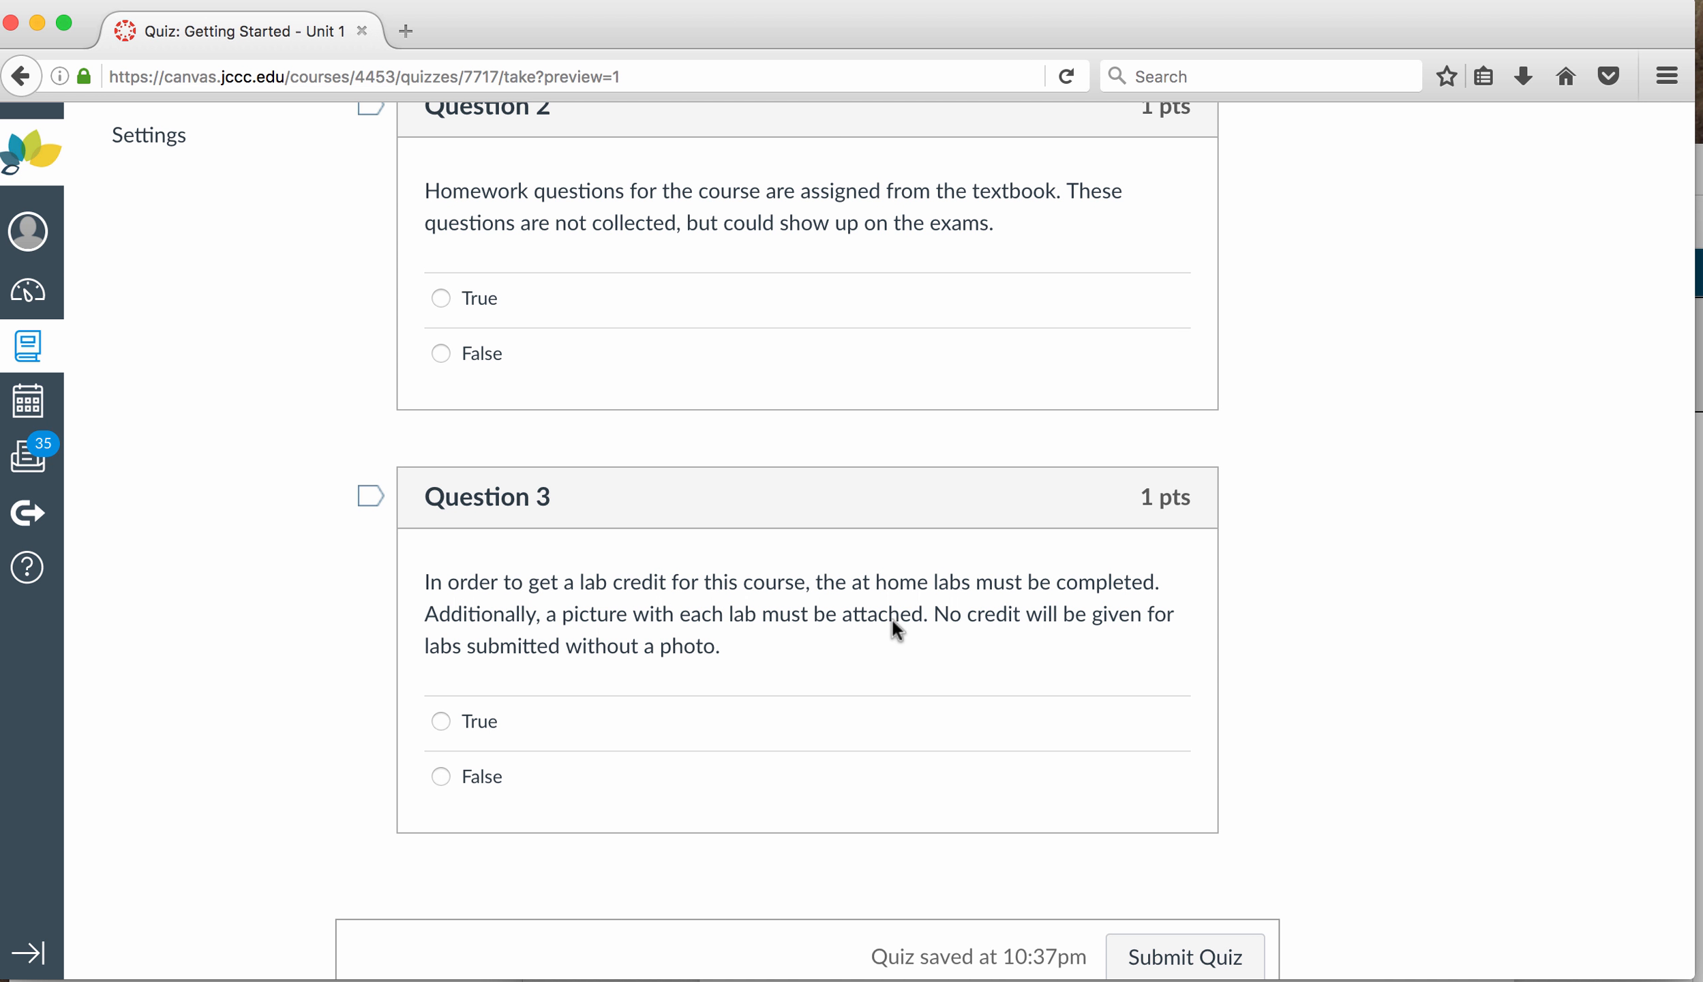
pyautogui.moveTo(893, 625)
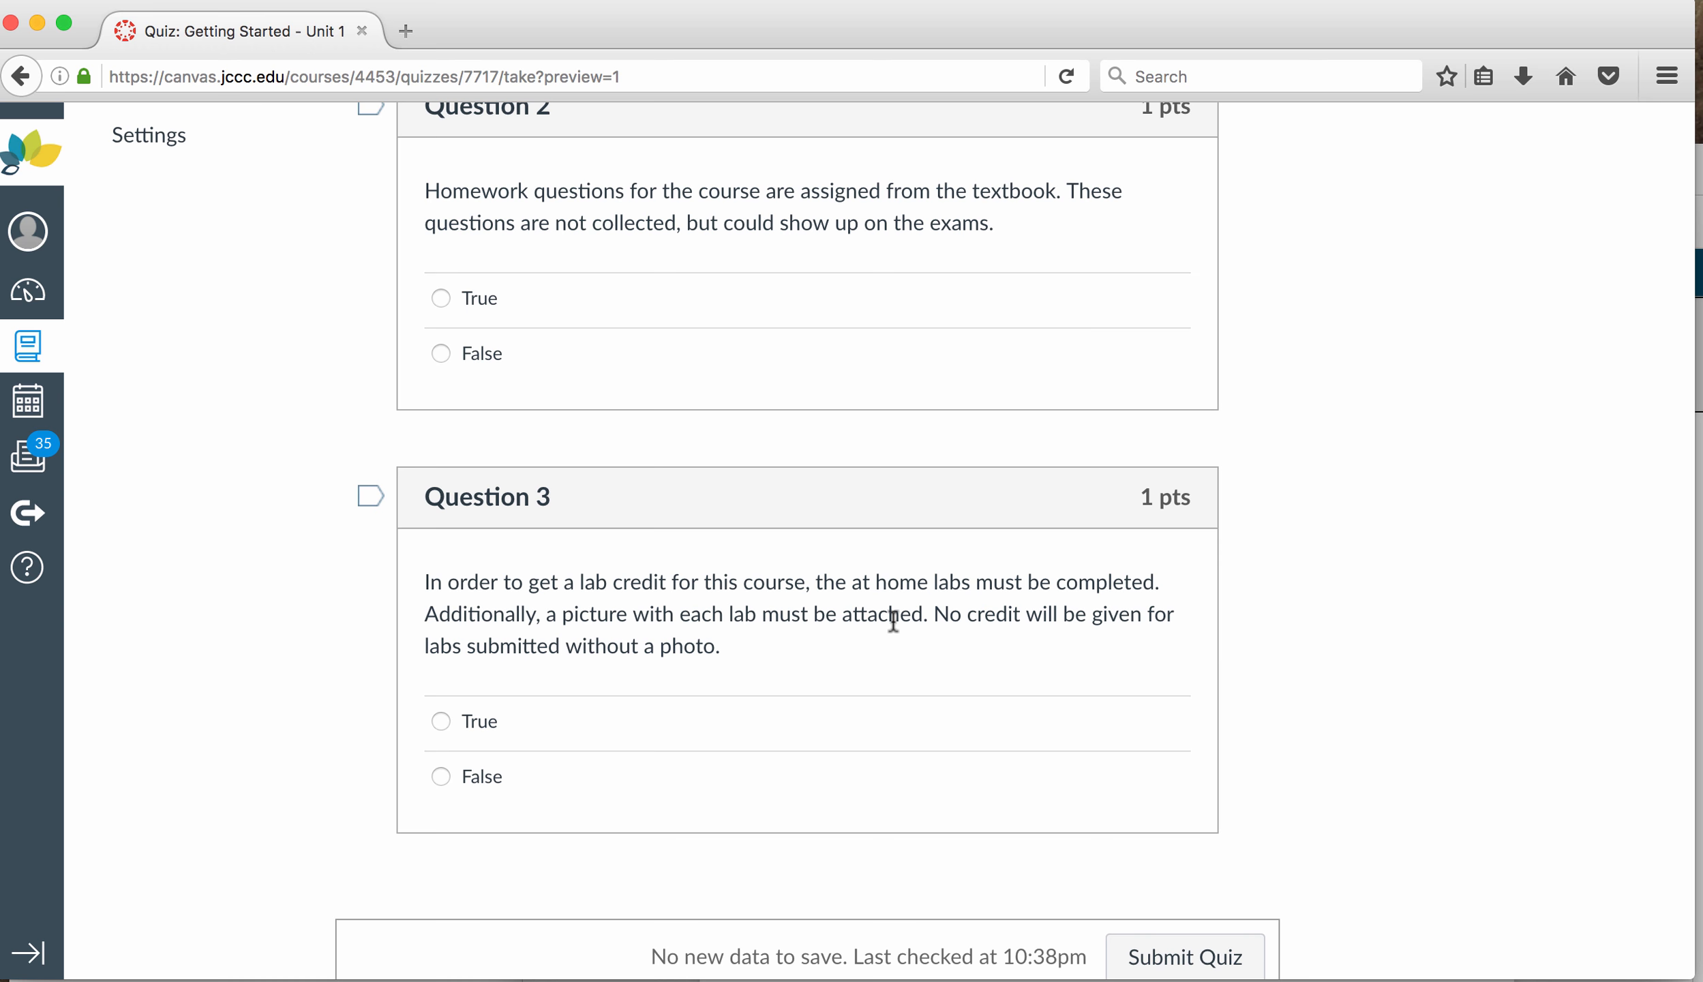
pyautogui.scroll(3)
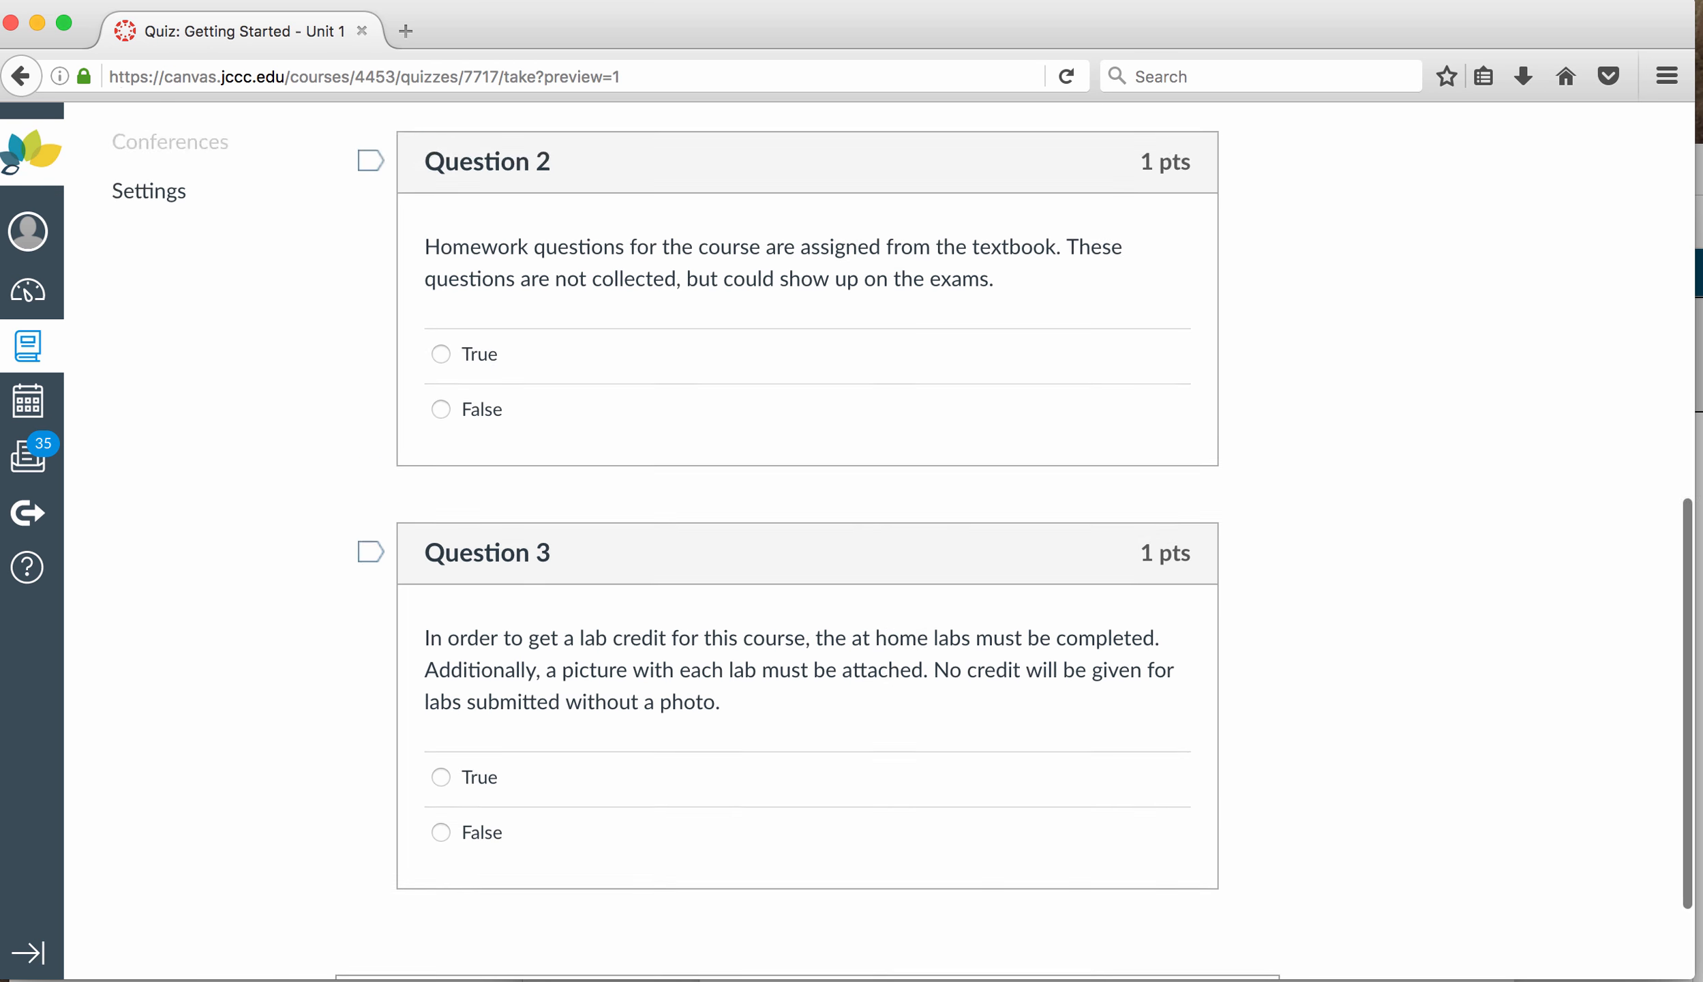
pyautogui.scroll(3)
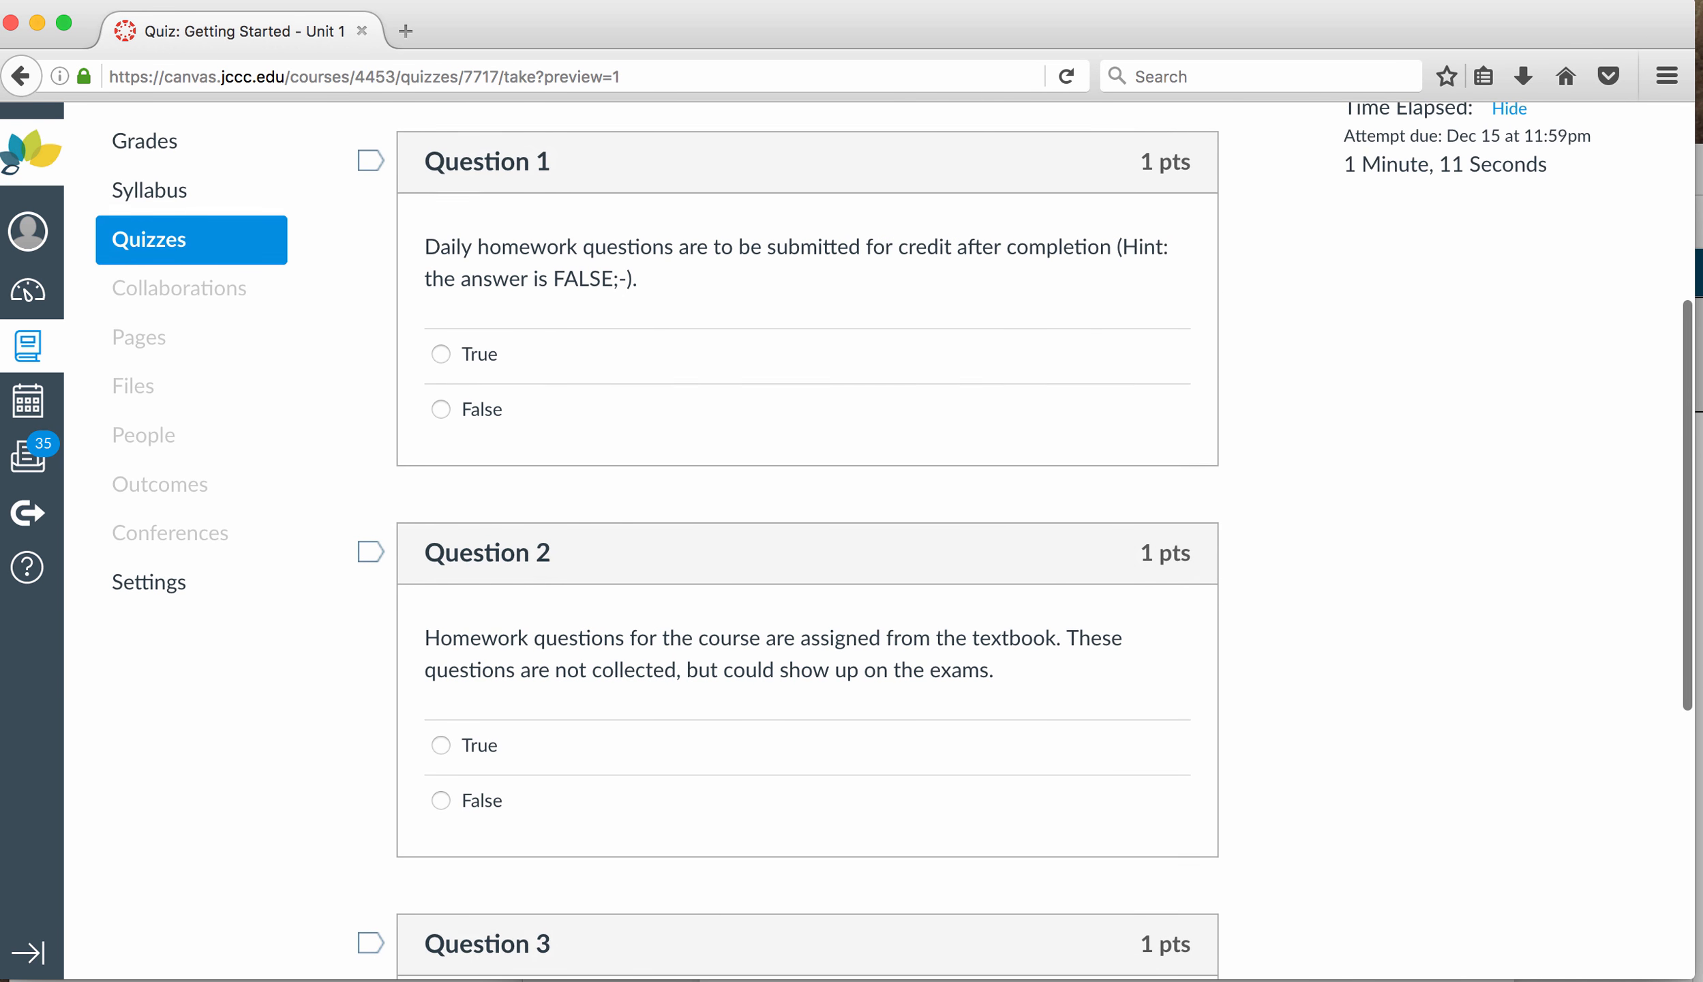
pyautogui.scroll(3)
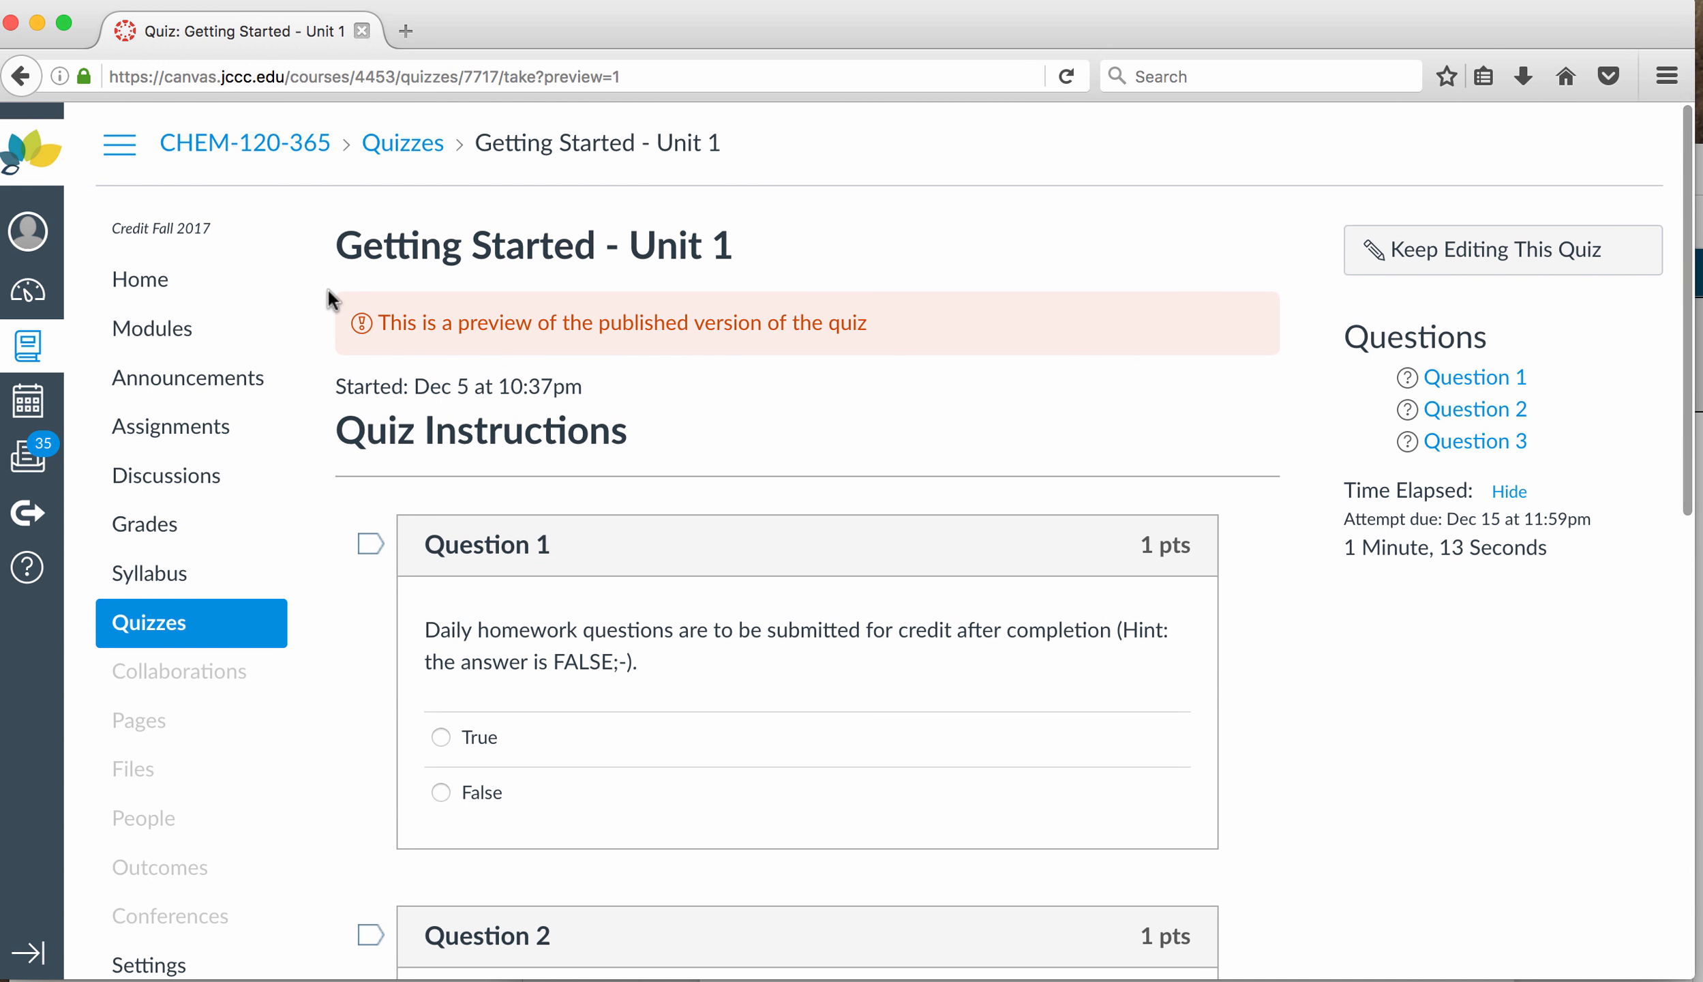
pyautogui.click(1064, 75)
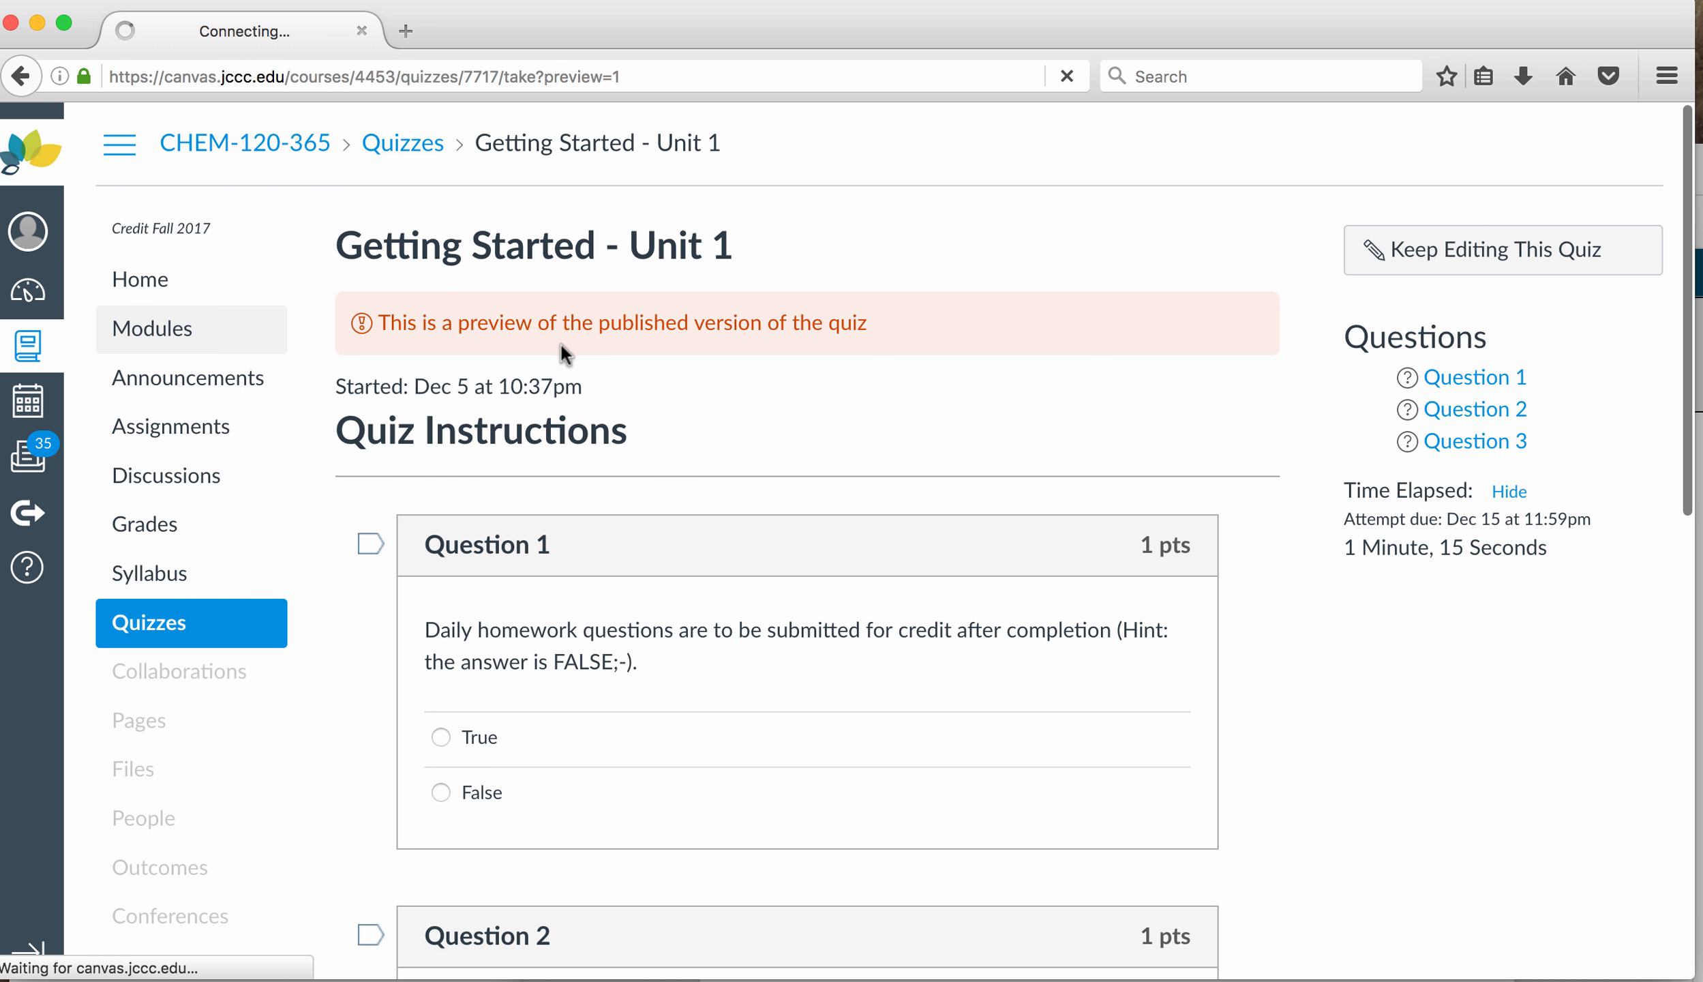
# Step: Go through Modules and Announcements to the 'Welcome to CHEM 120!' announcement
pyautogui.click(152, 328)
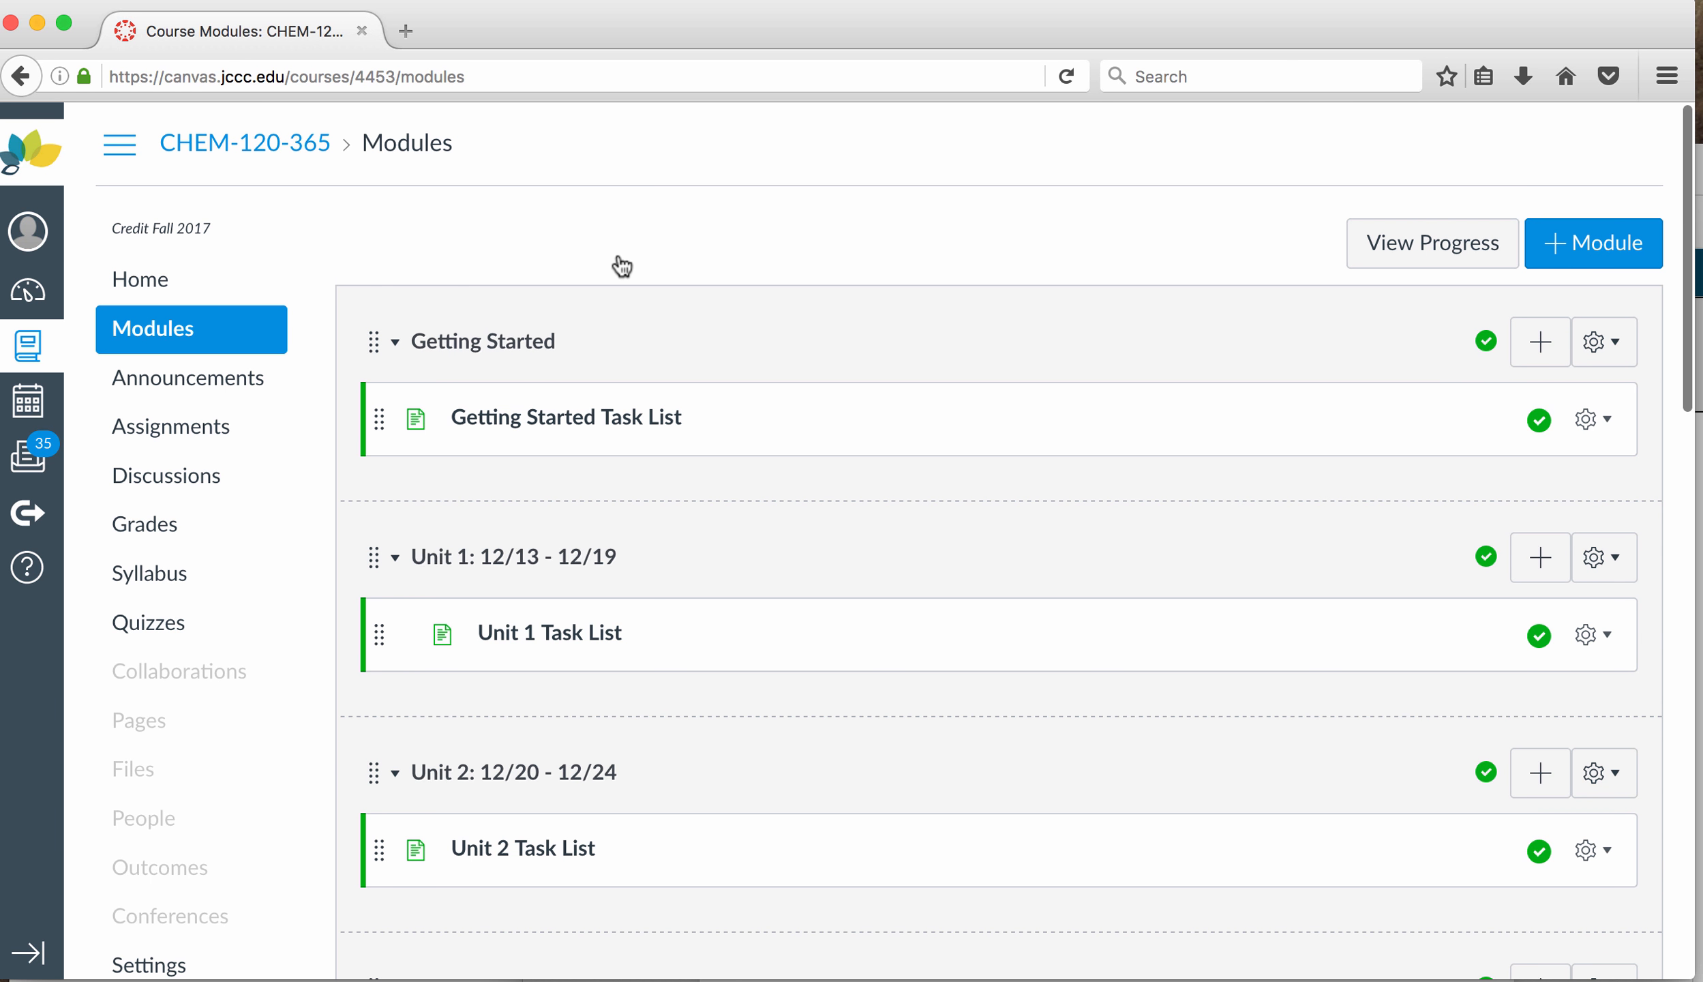
pyautogui.moveTo(220, 390)
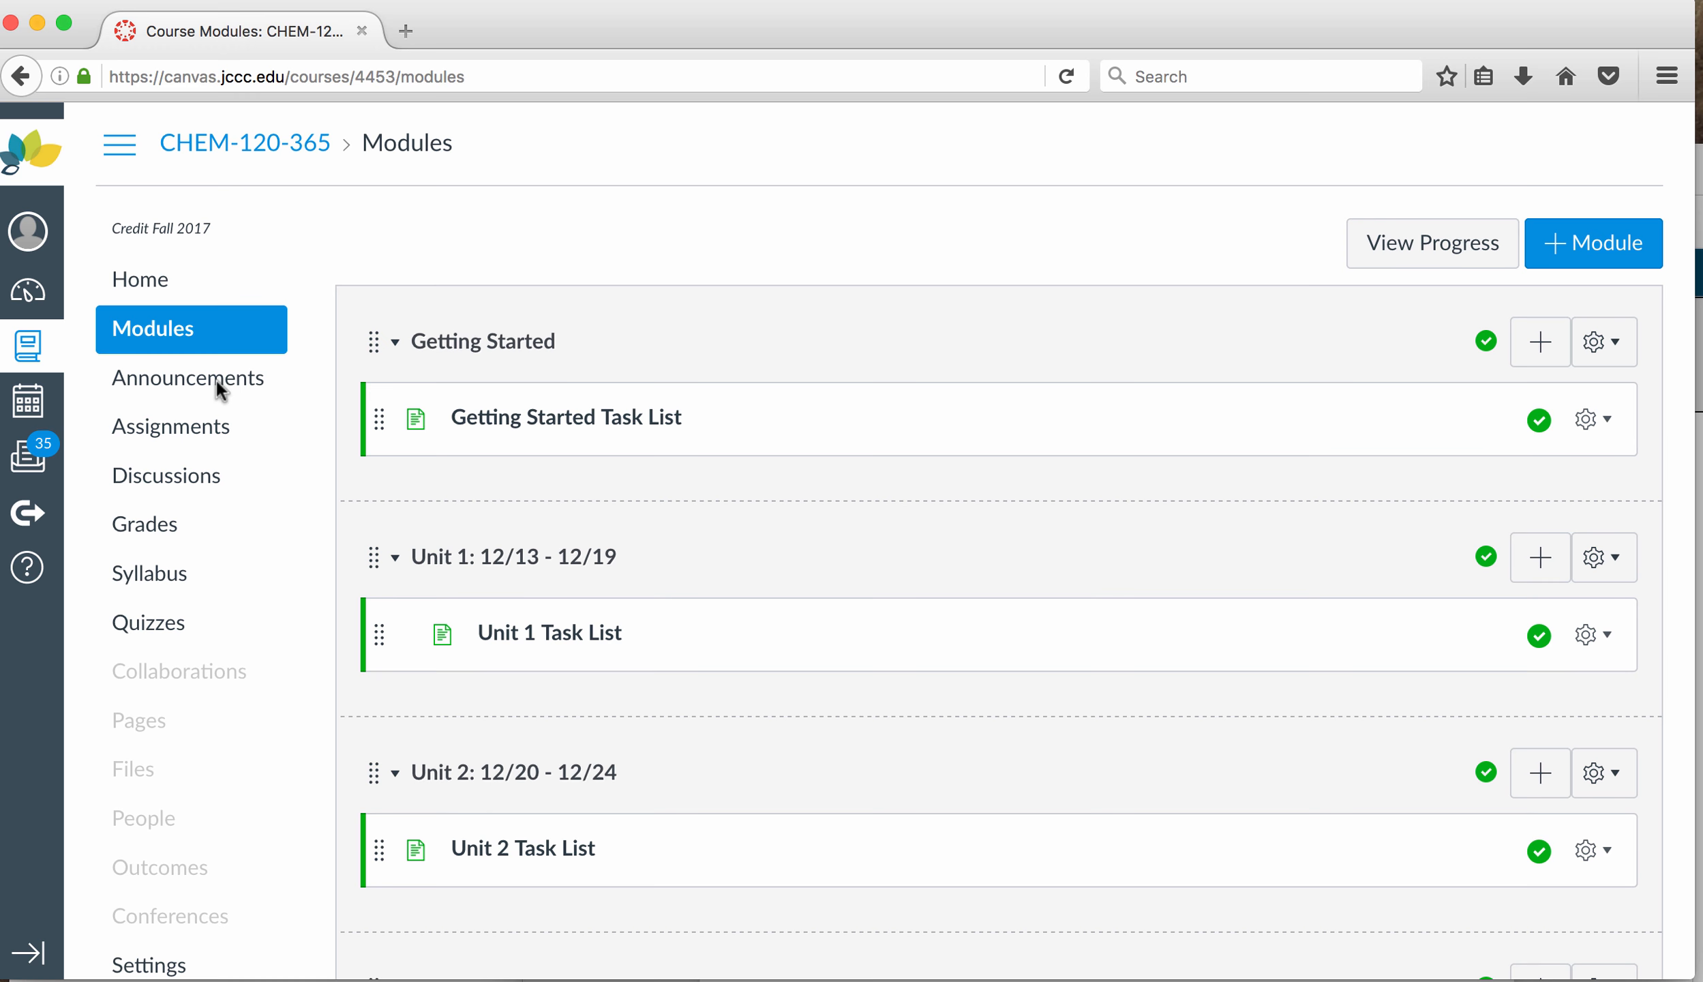
pyautogui.click(187, 377)
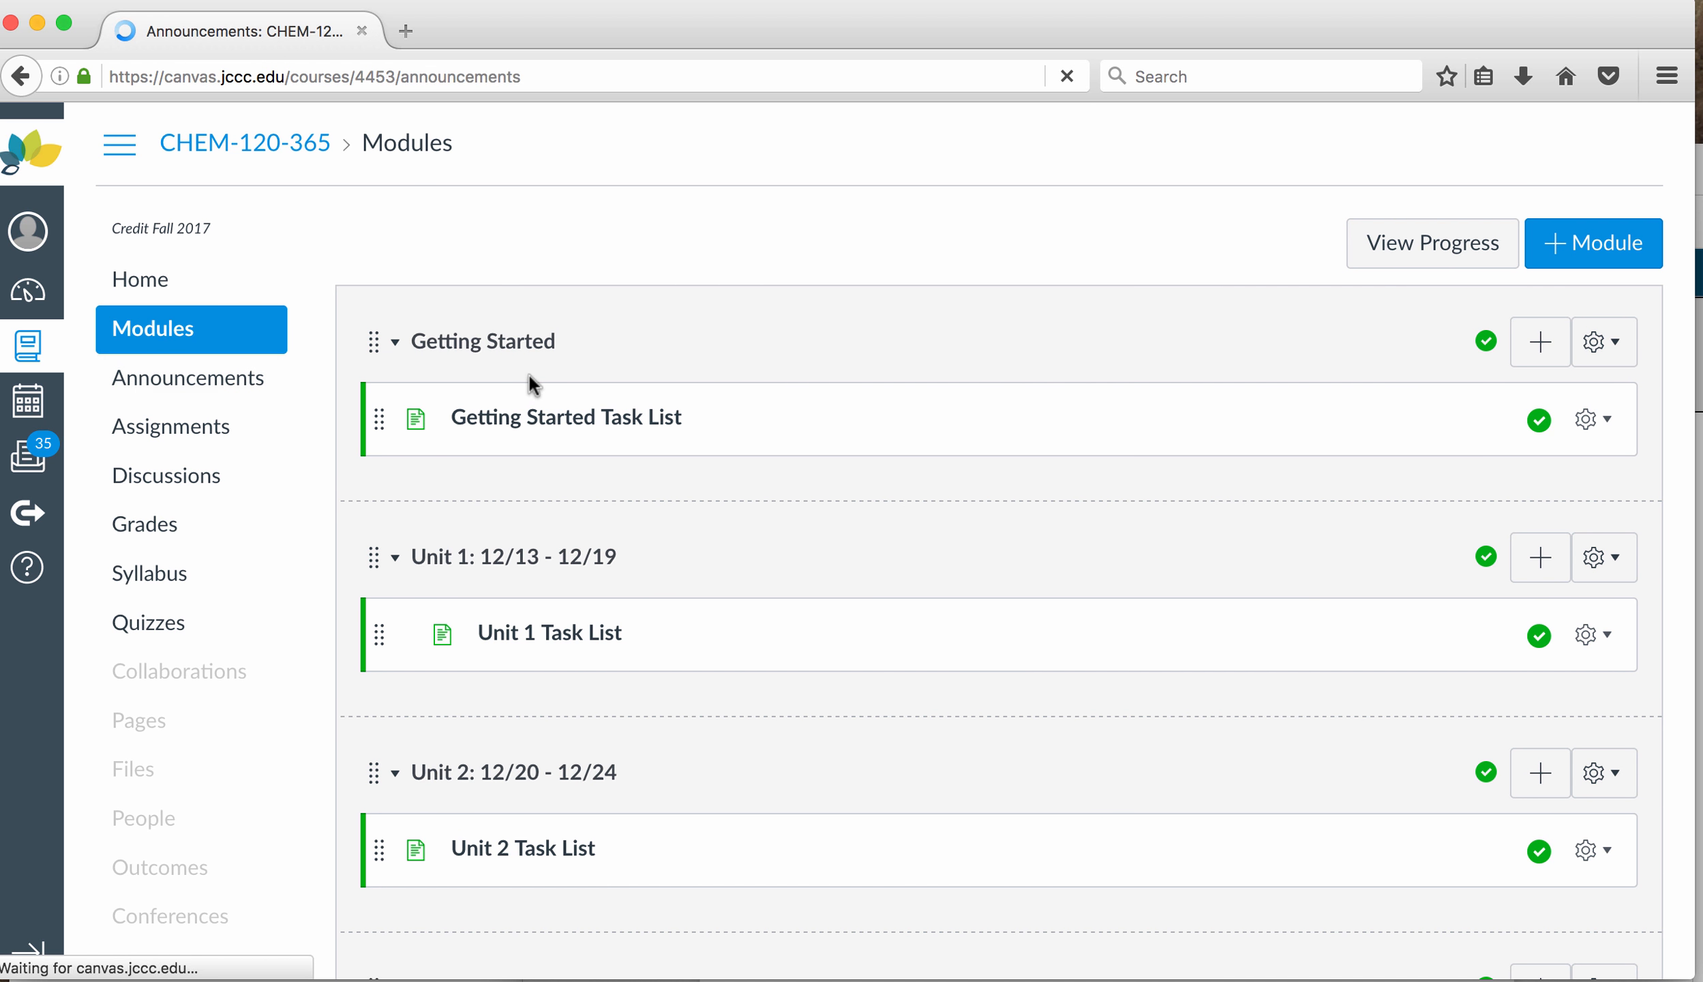
pyautogui.click(187, 377)
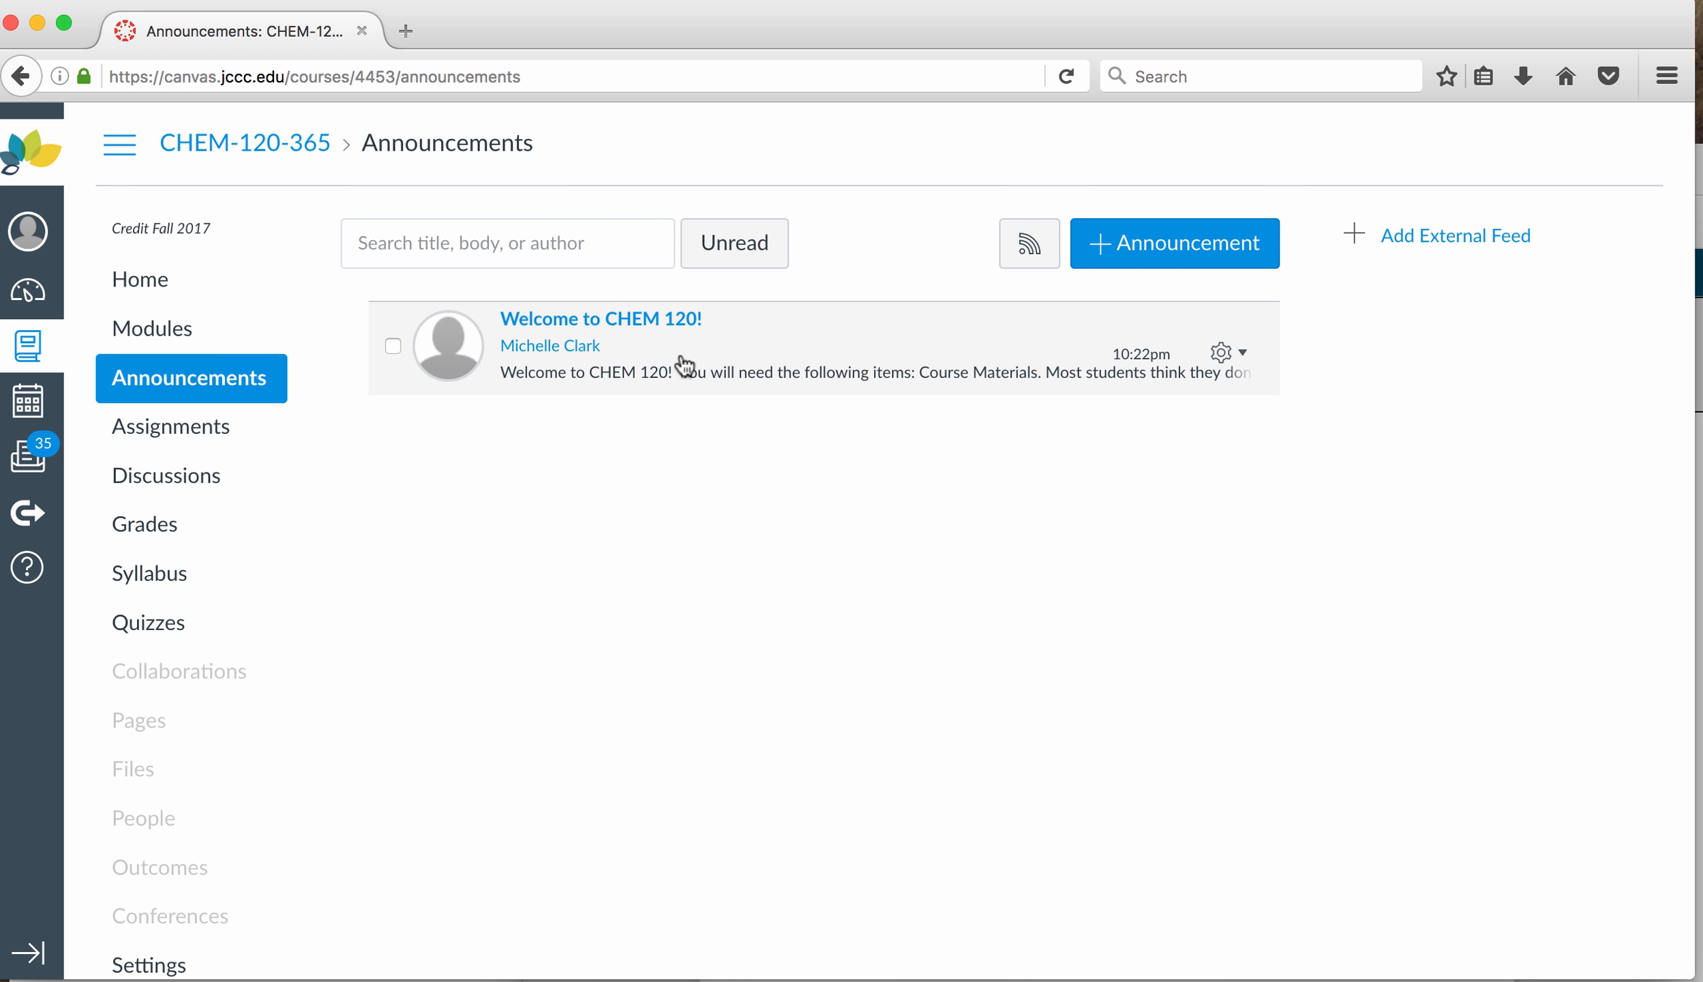
pyautogui.click(598, 318)
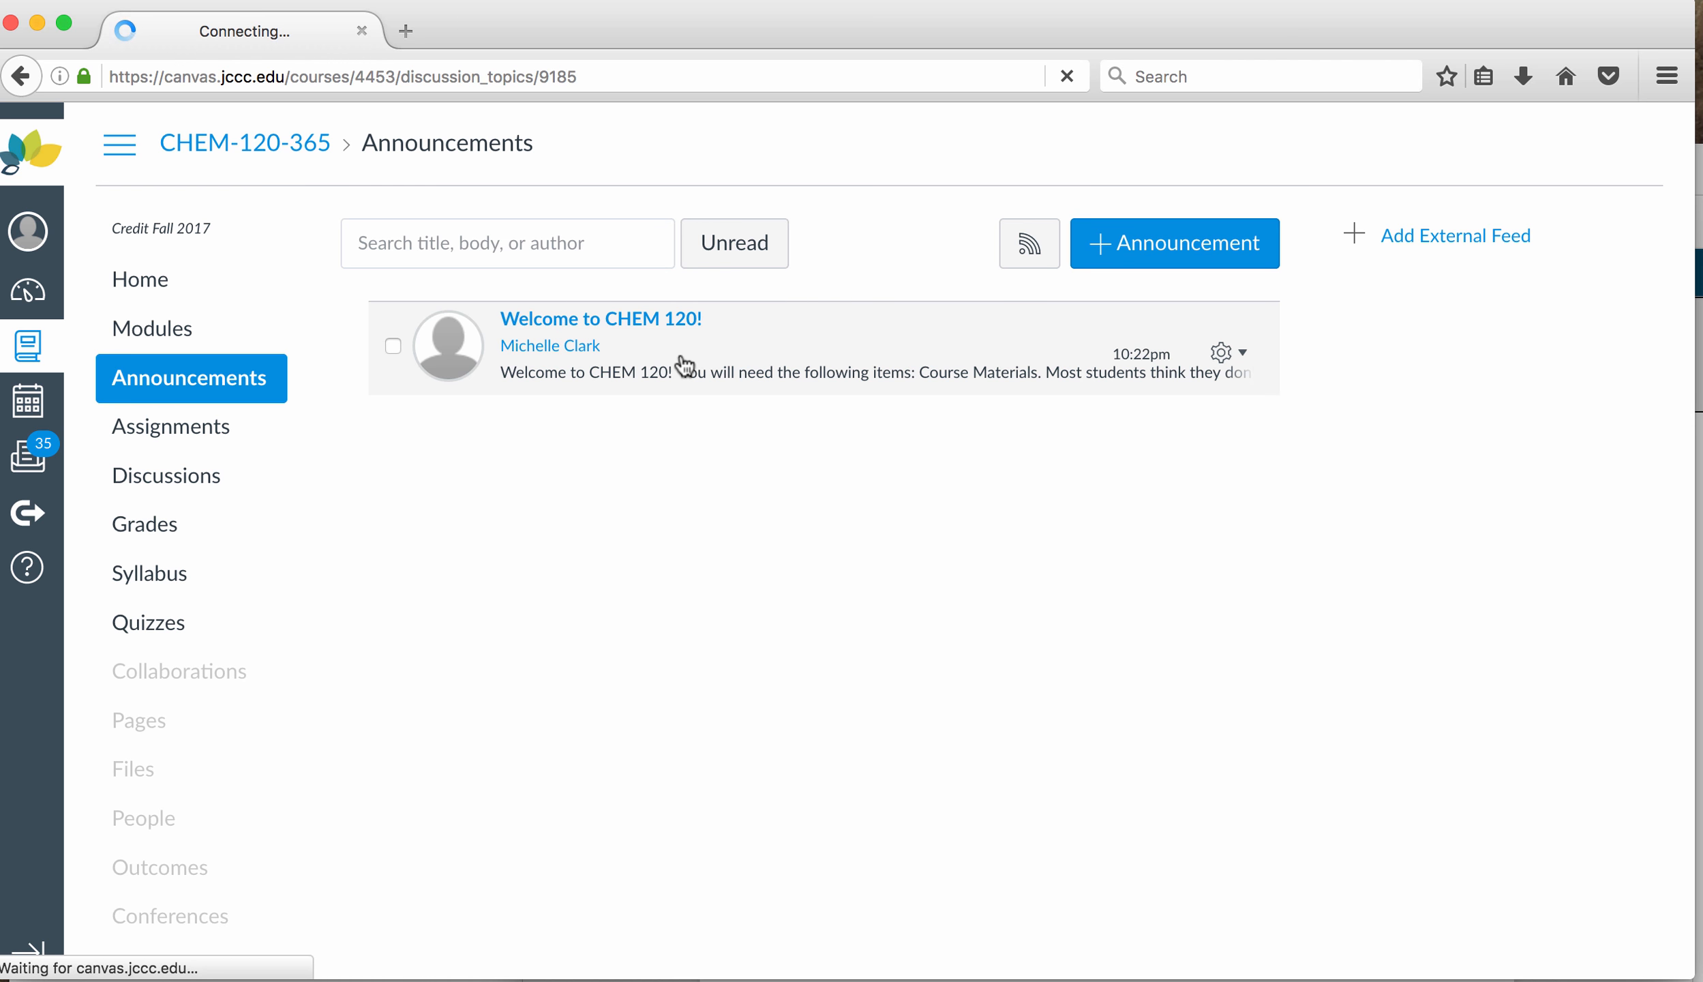
pyautogui.click(599, 318)
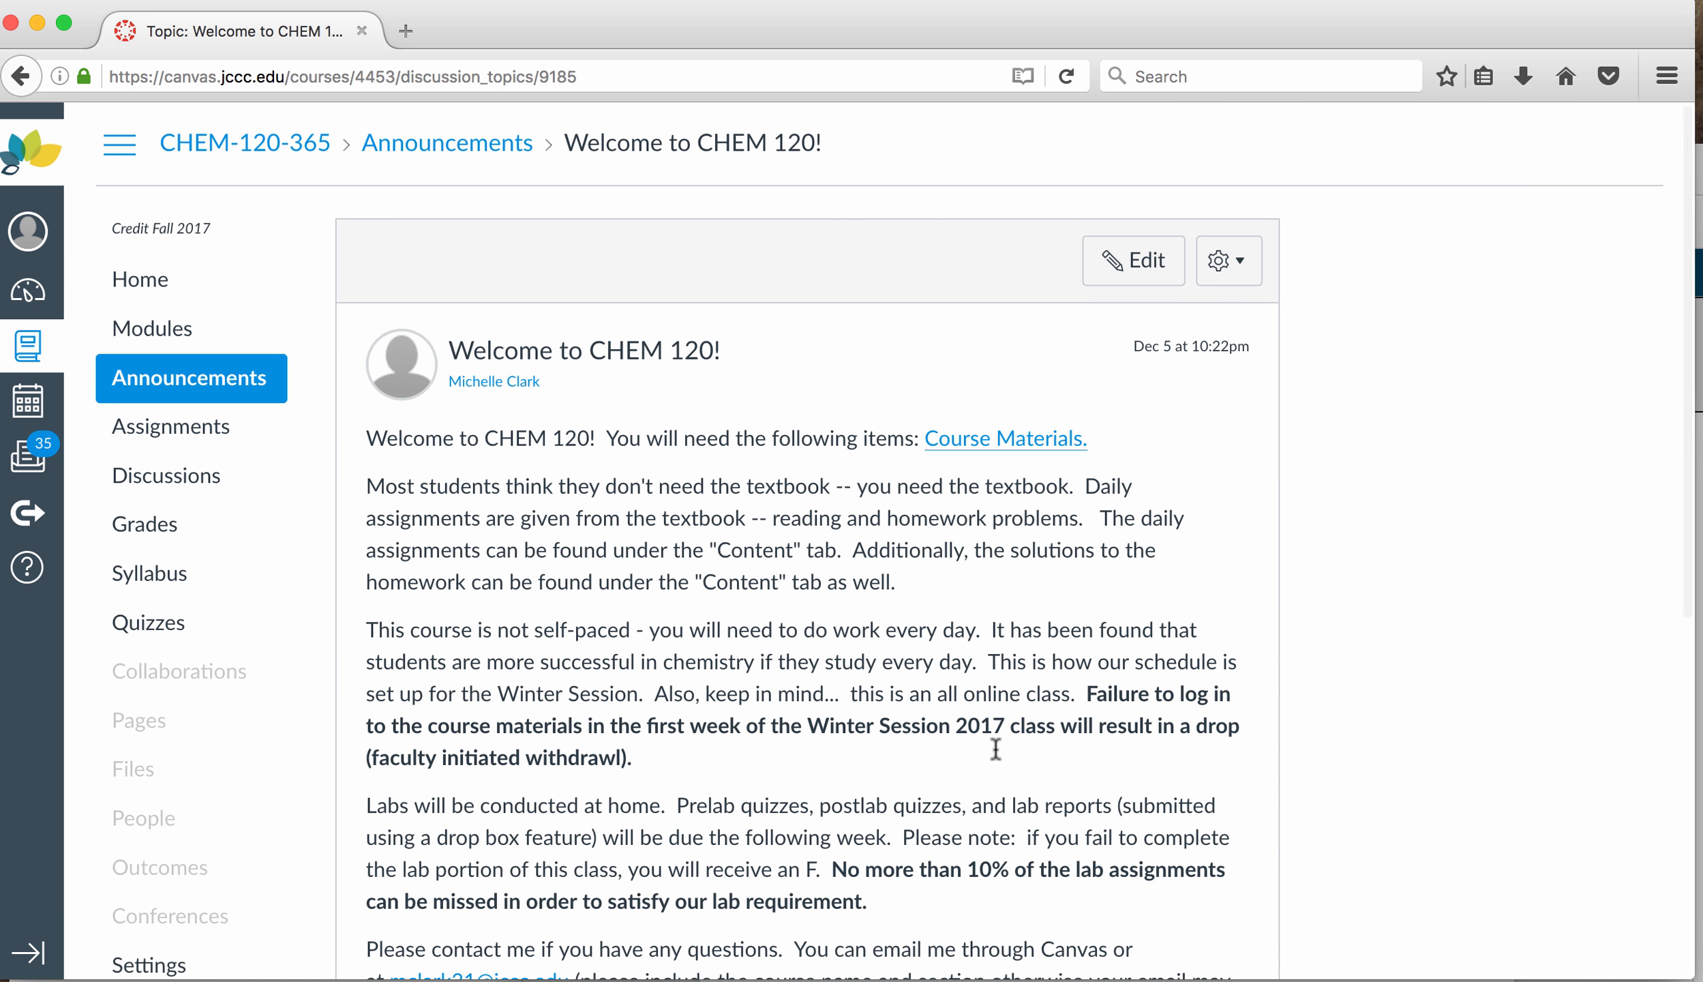
pyautogui.scroll(-3)
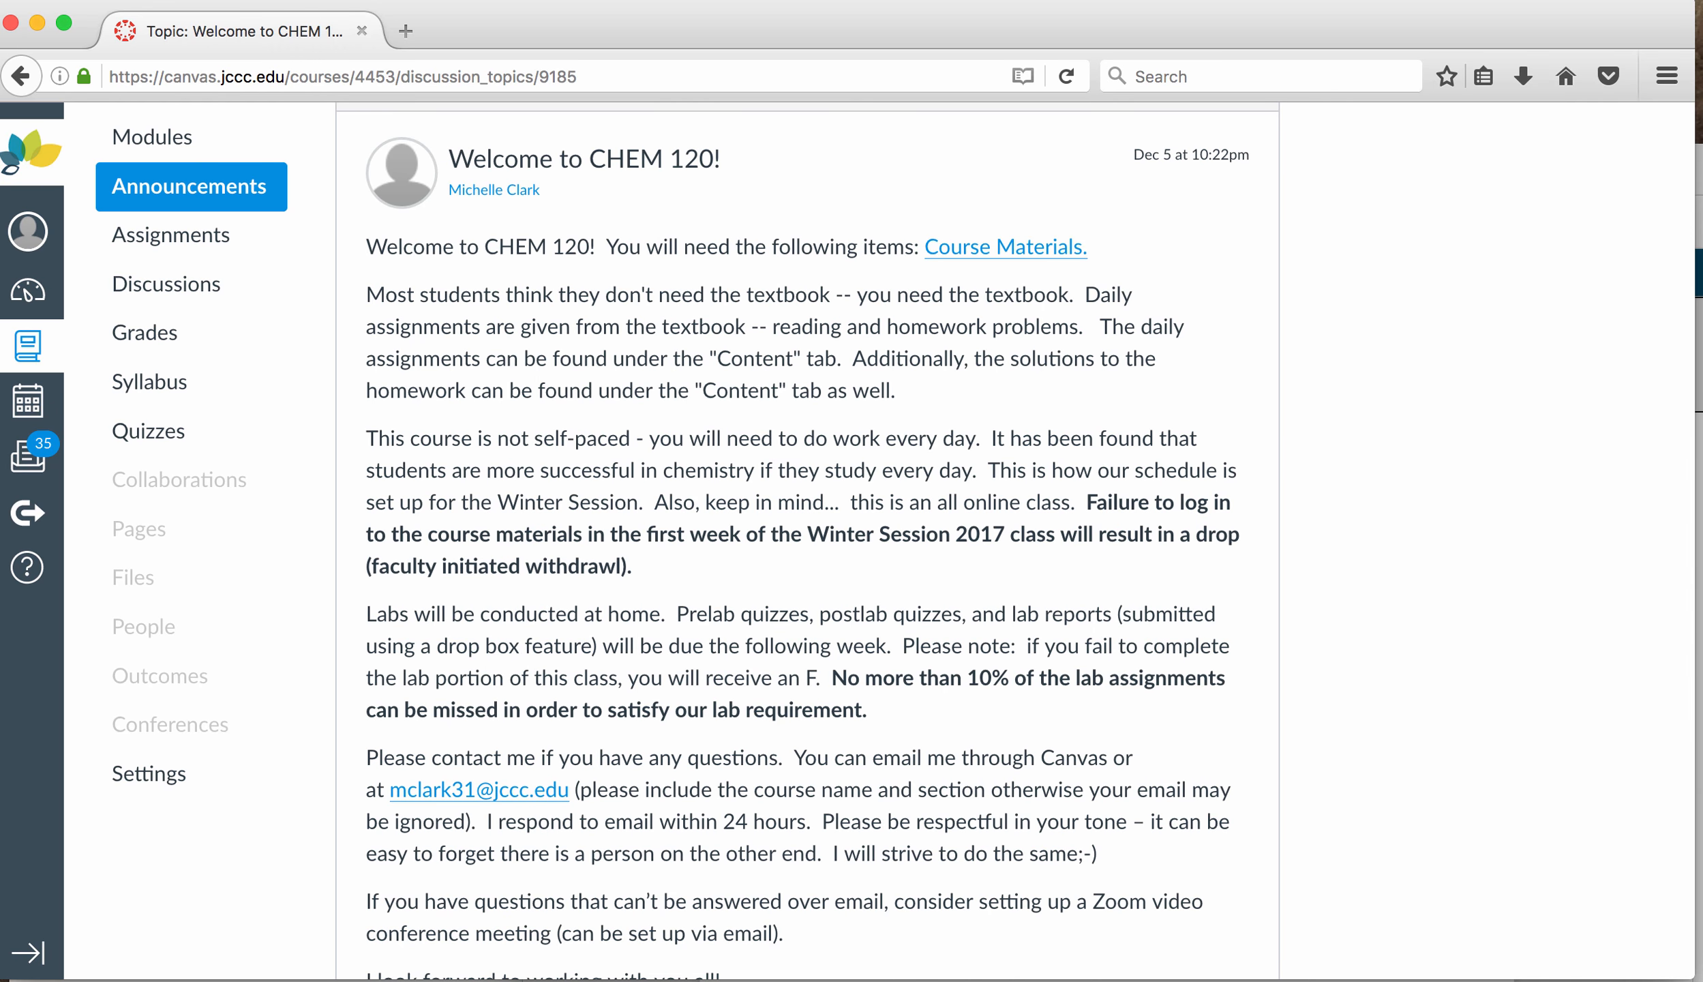
pyautogui.scroll(-3)
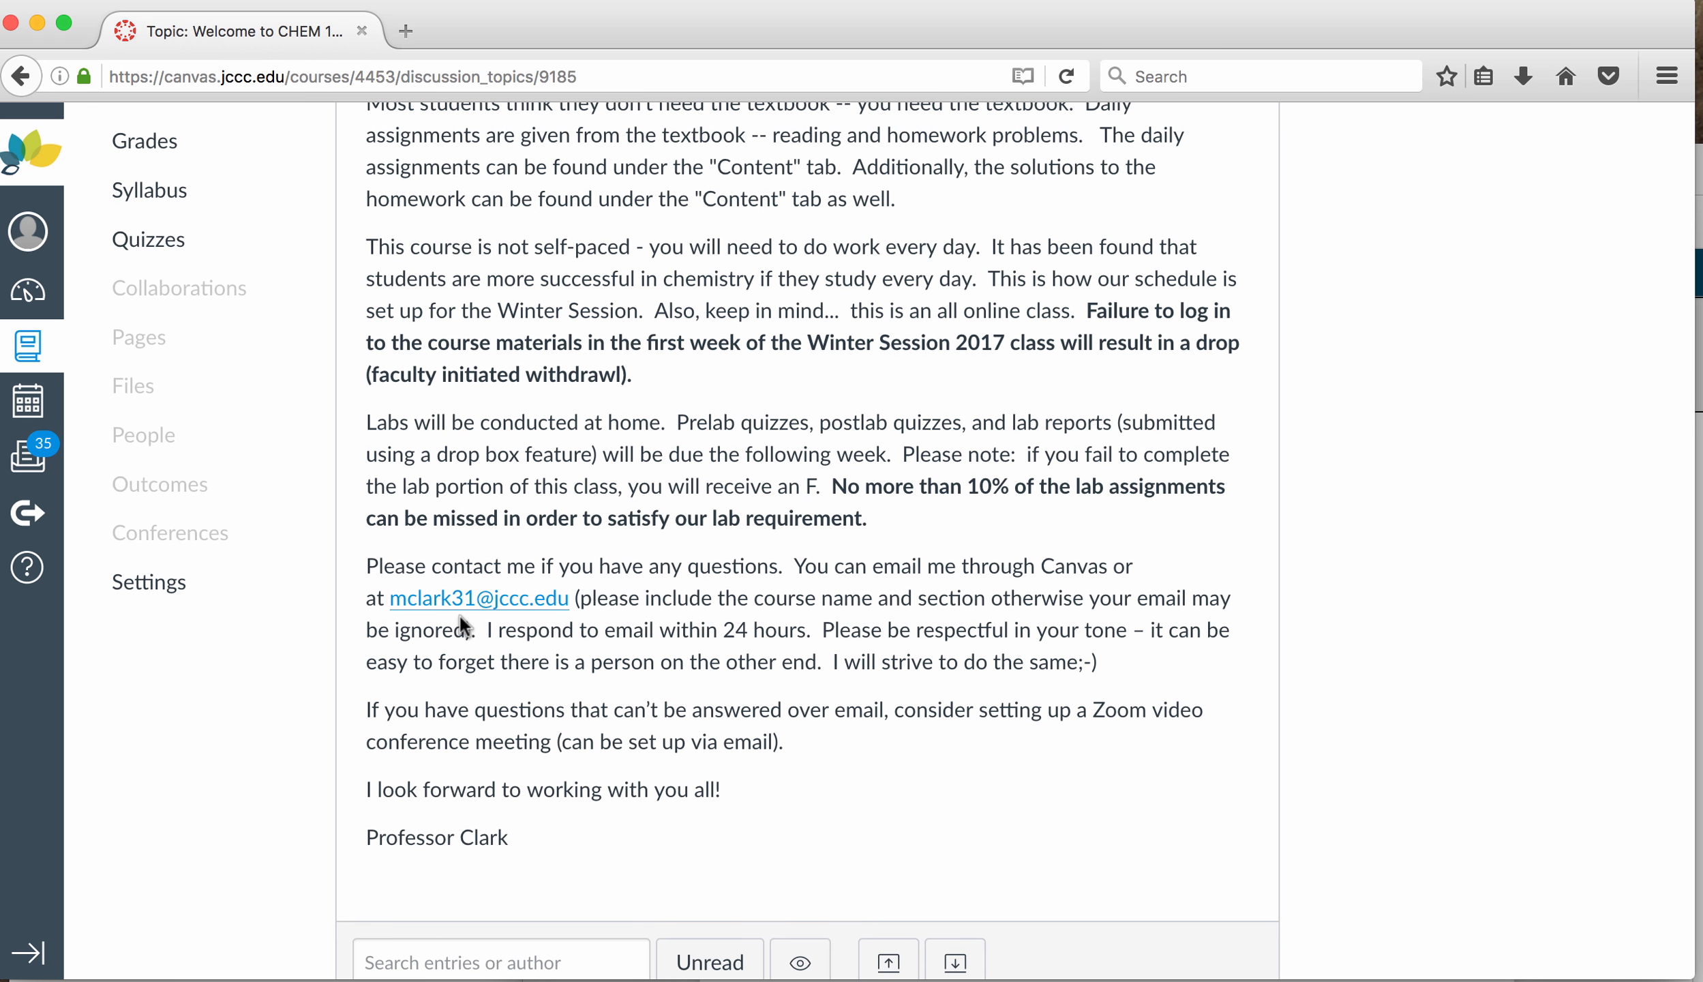
pyautogui.scroll(-3)
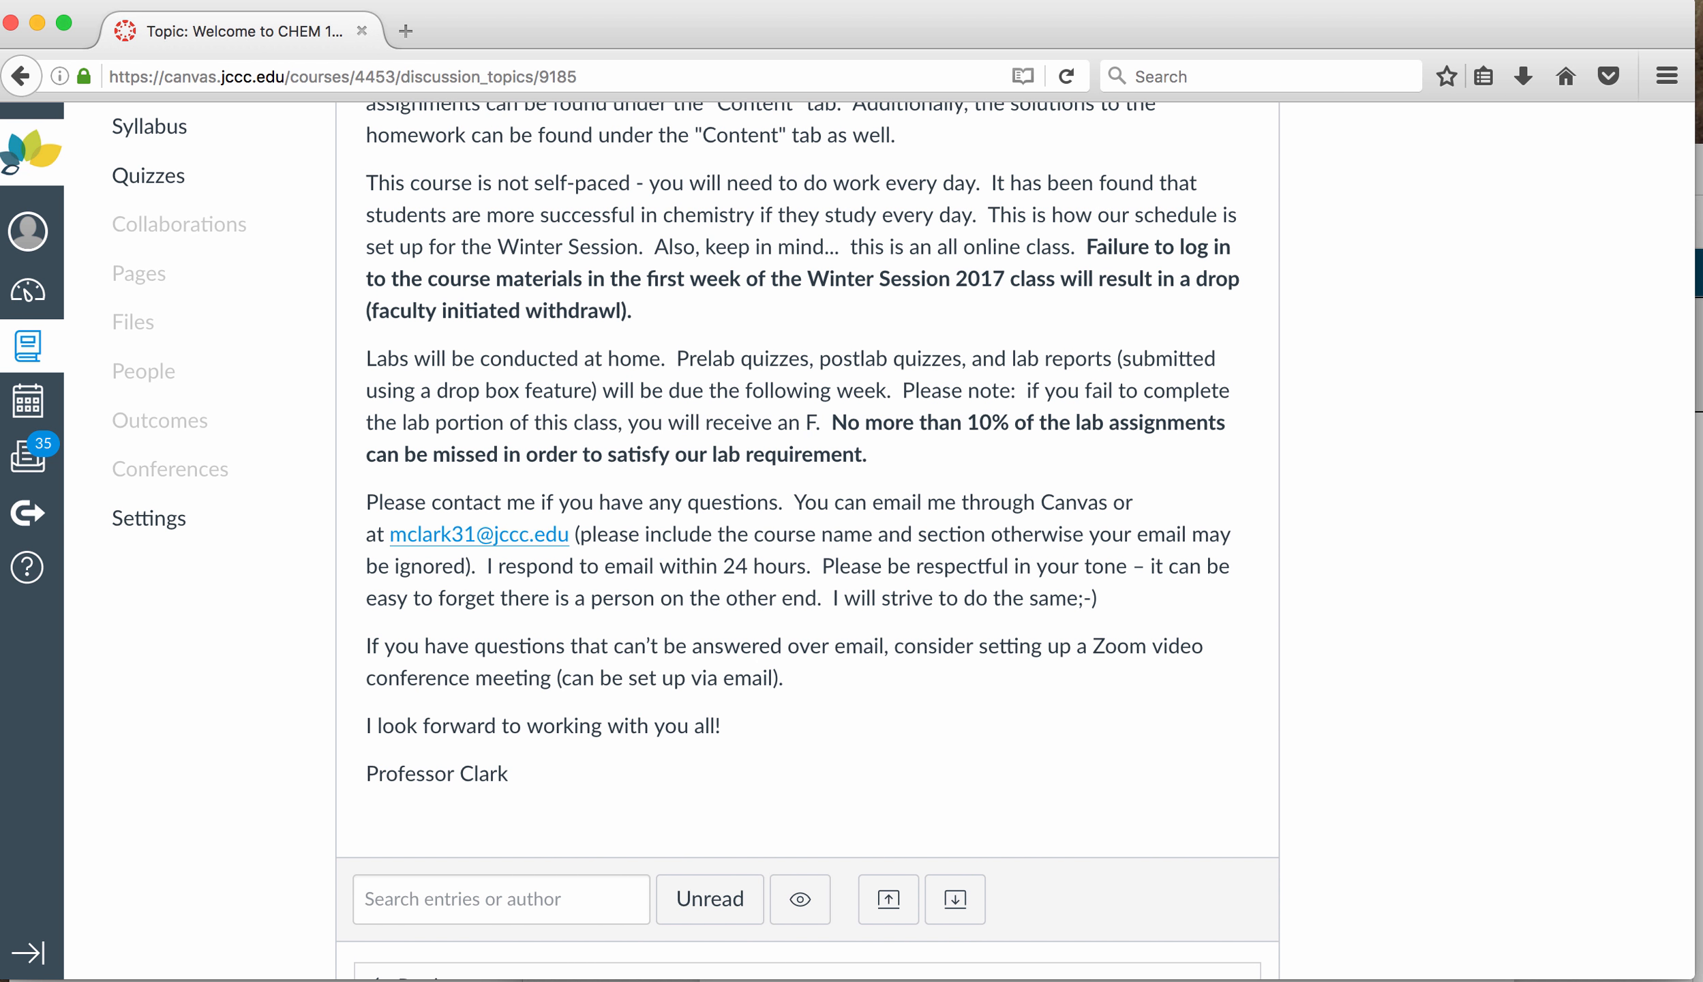
pyautogui.scroll(3)
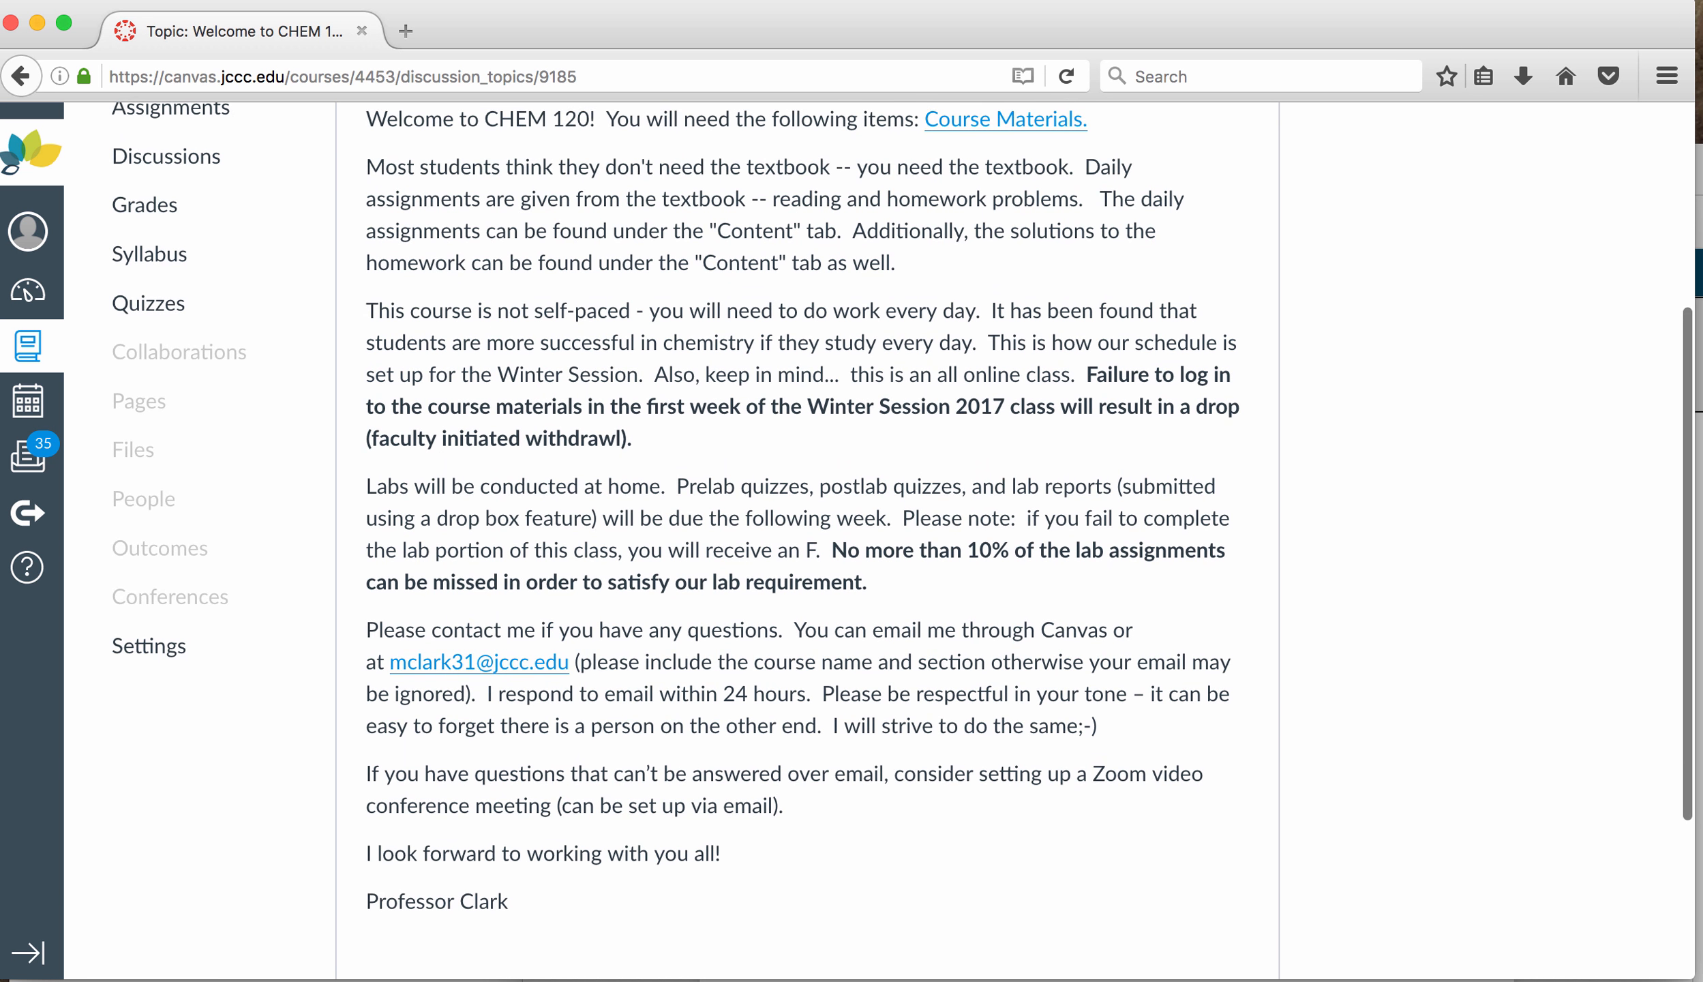
pyautogui.scroll(3)
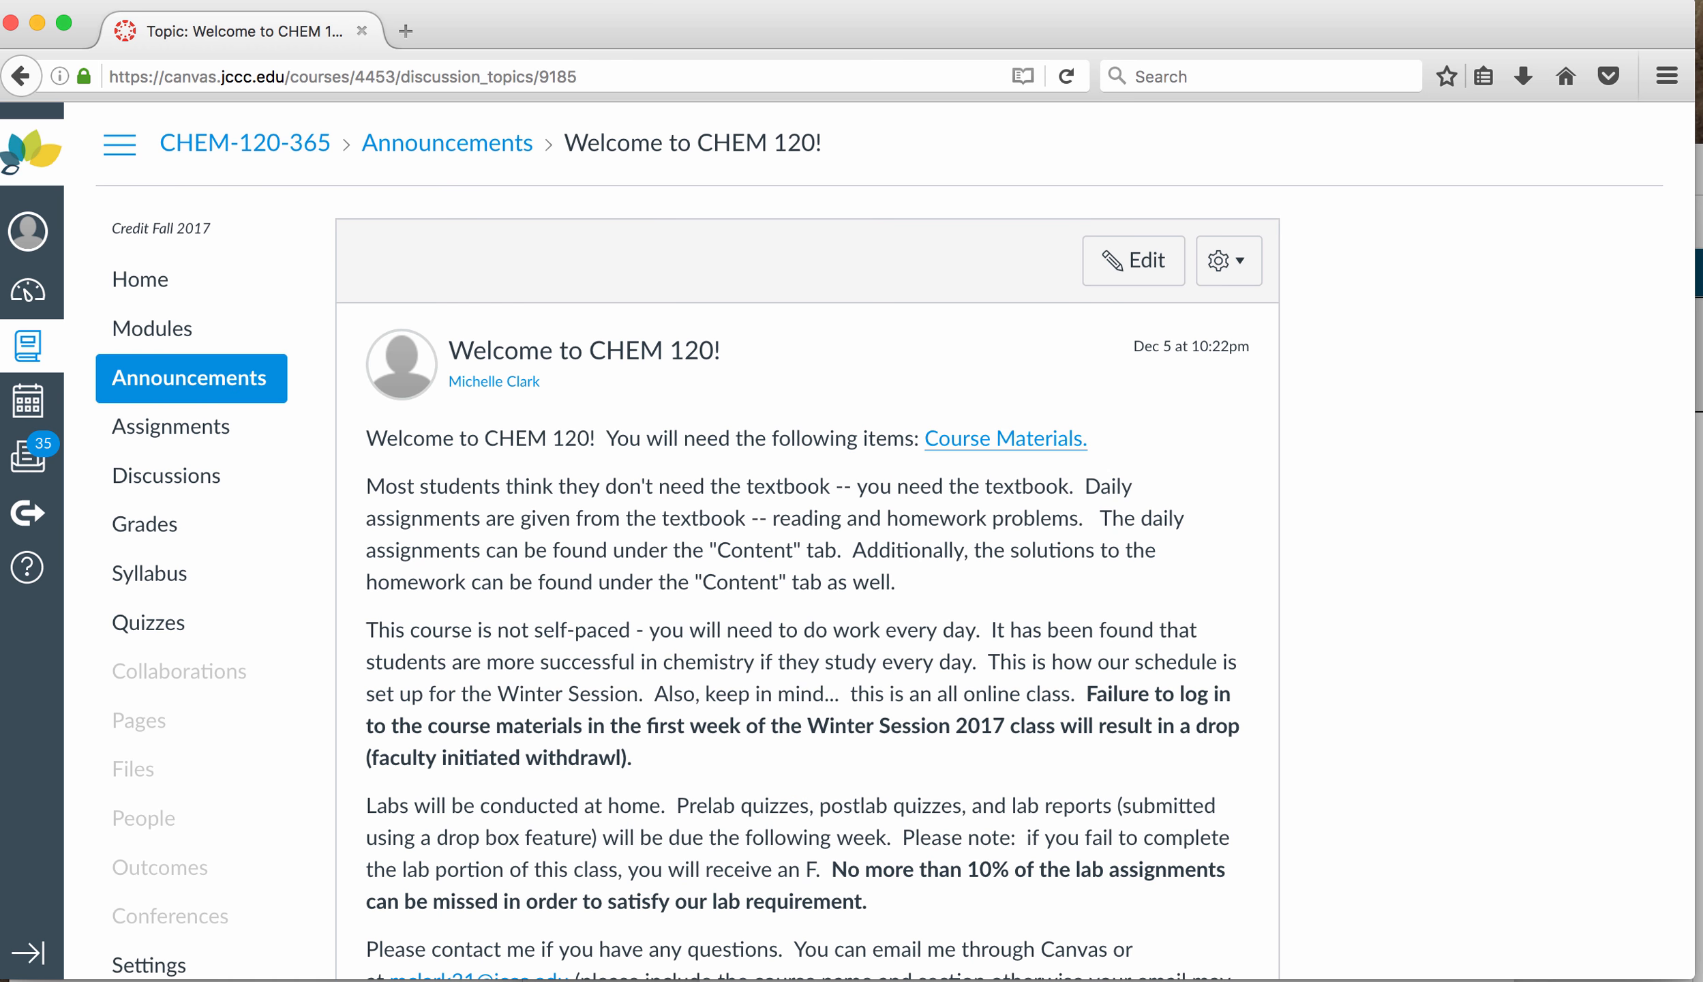
pyautogui.moveTo(130, 284)
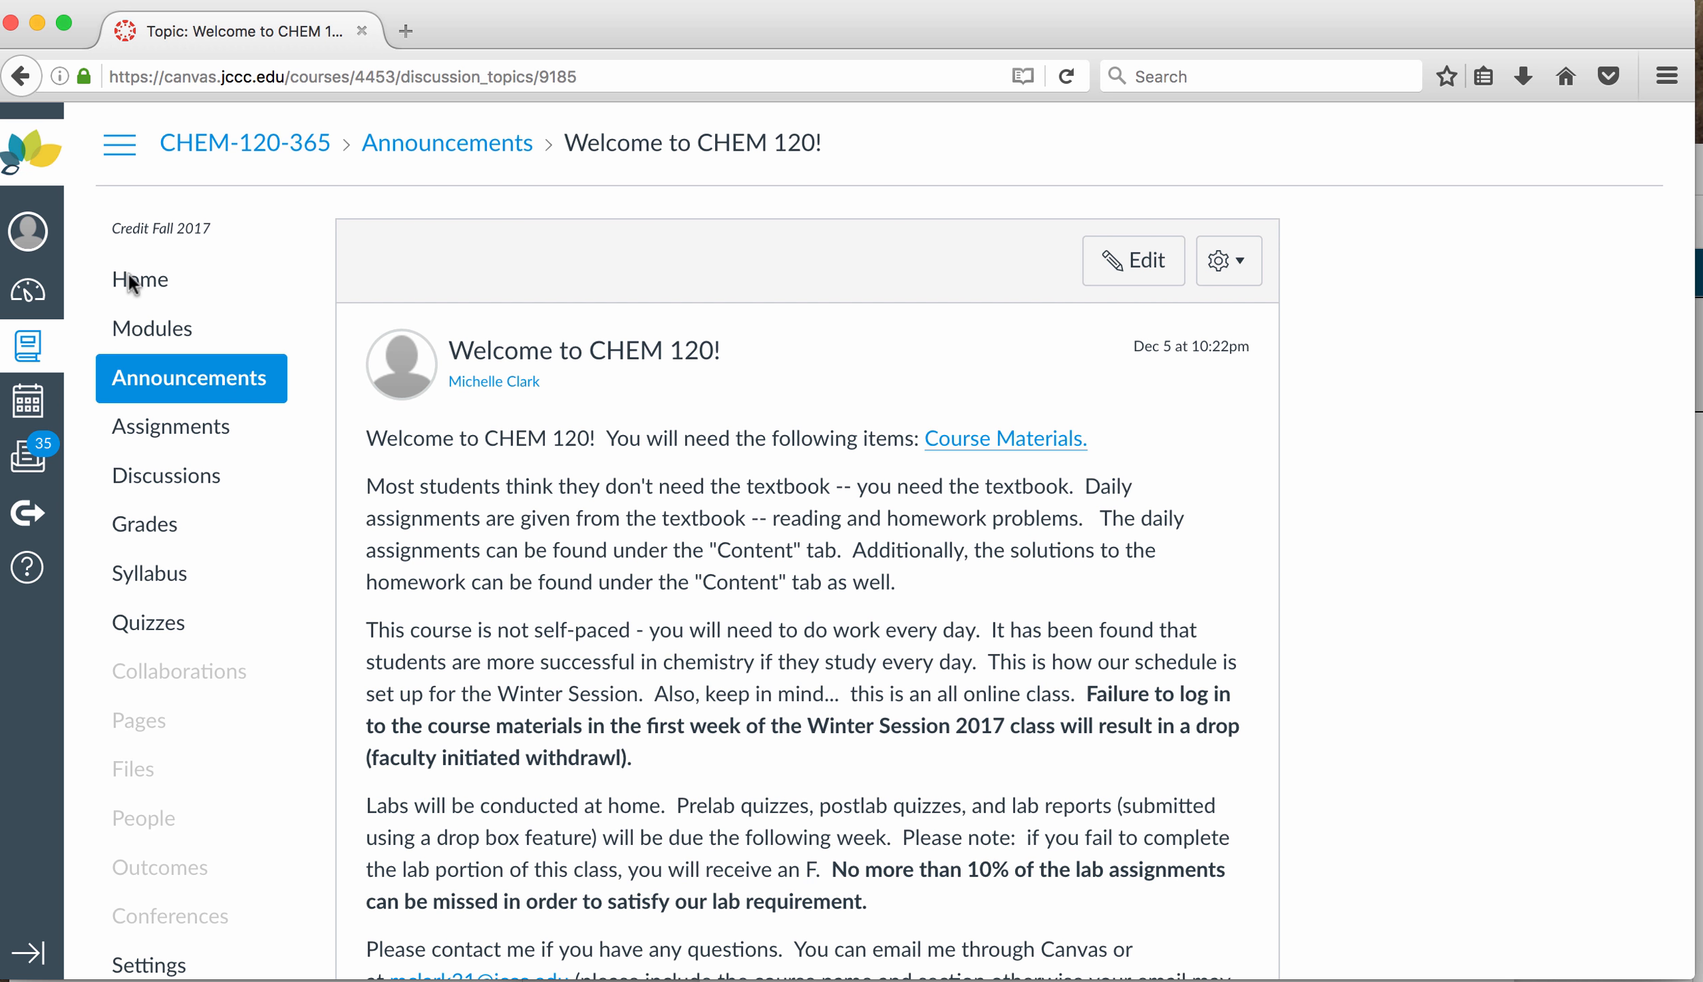
# Step: Return to the CHEM-120-365 course home page via the Home navigation link
pyautogui.click(140, 278)
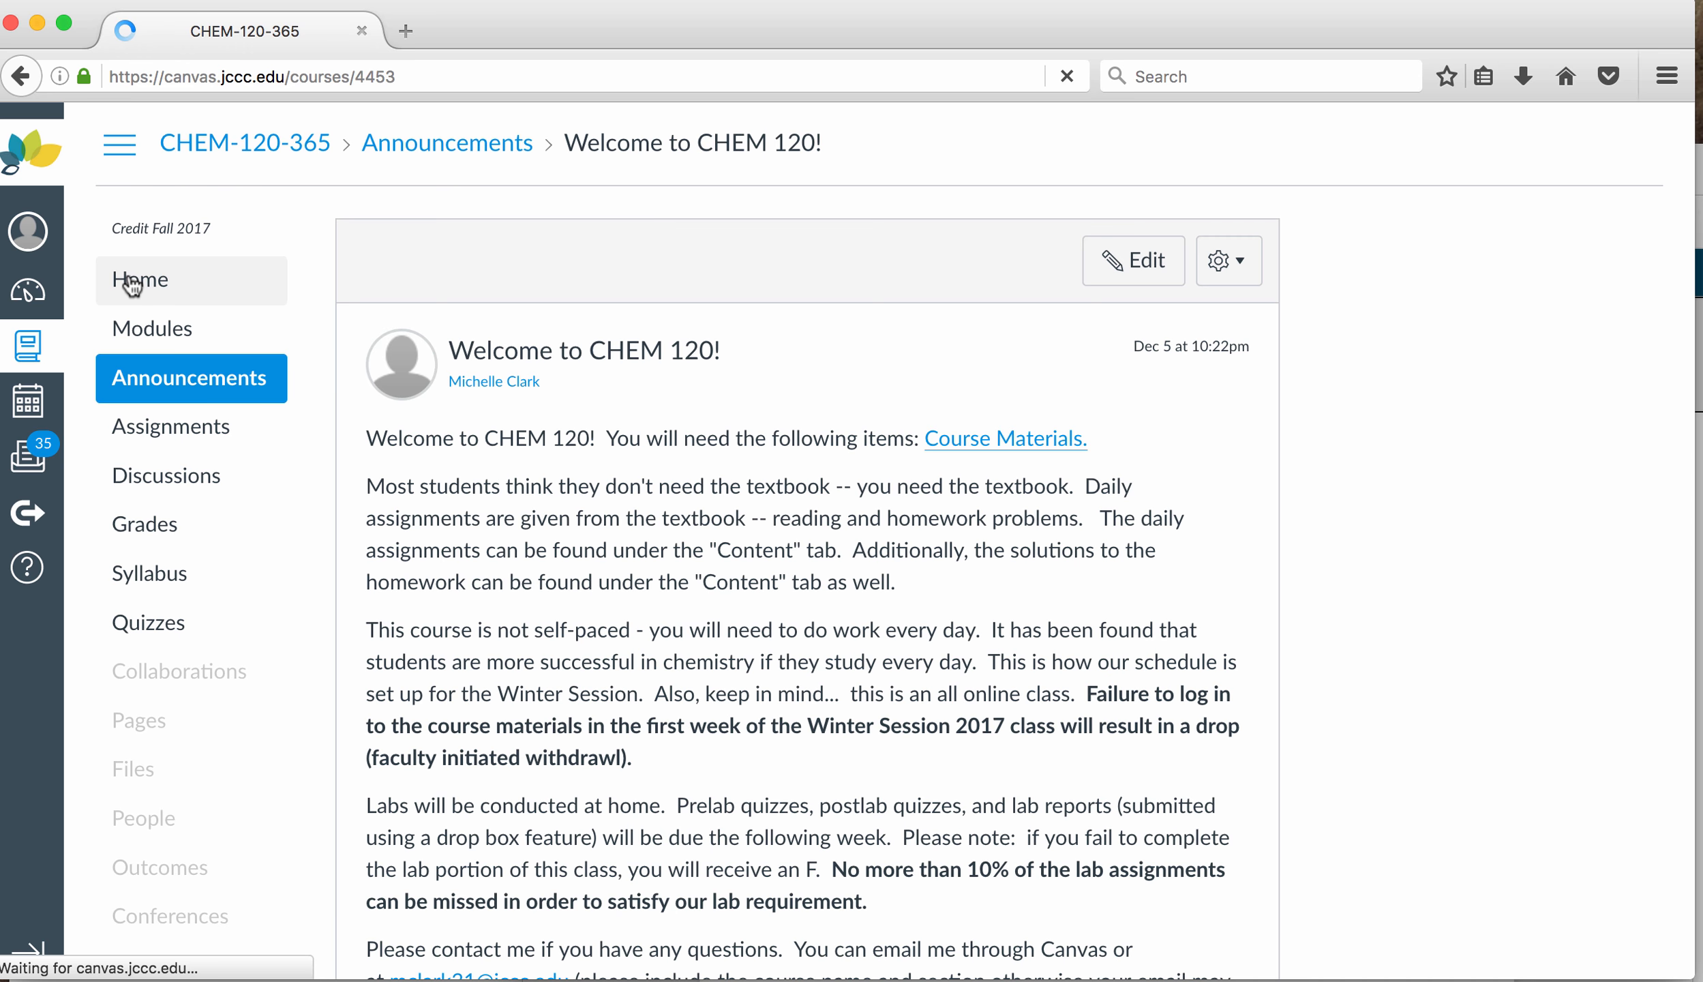
pyautogui.click(141, 280)
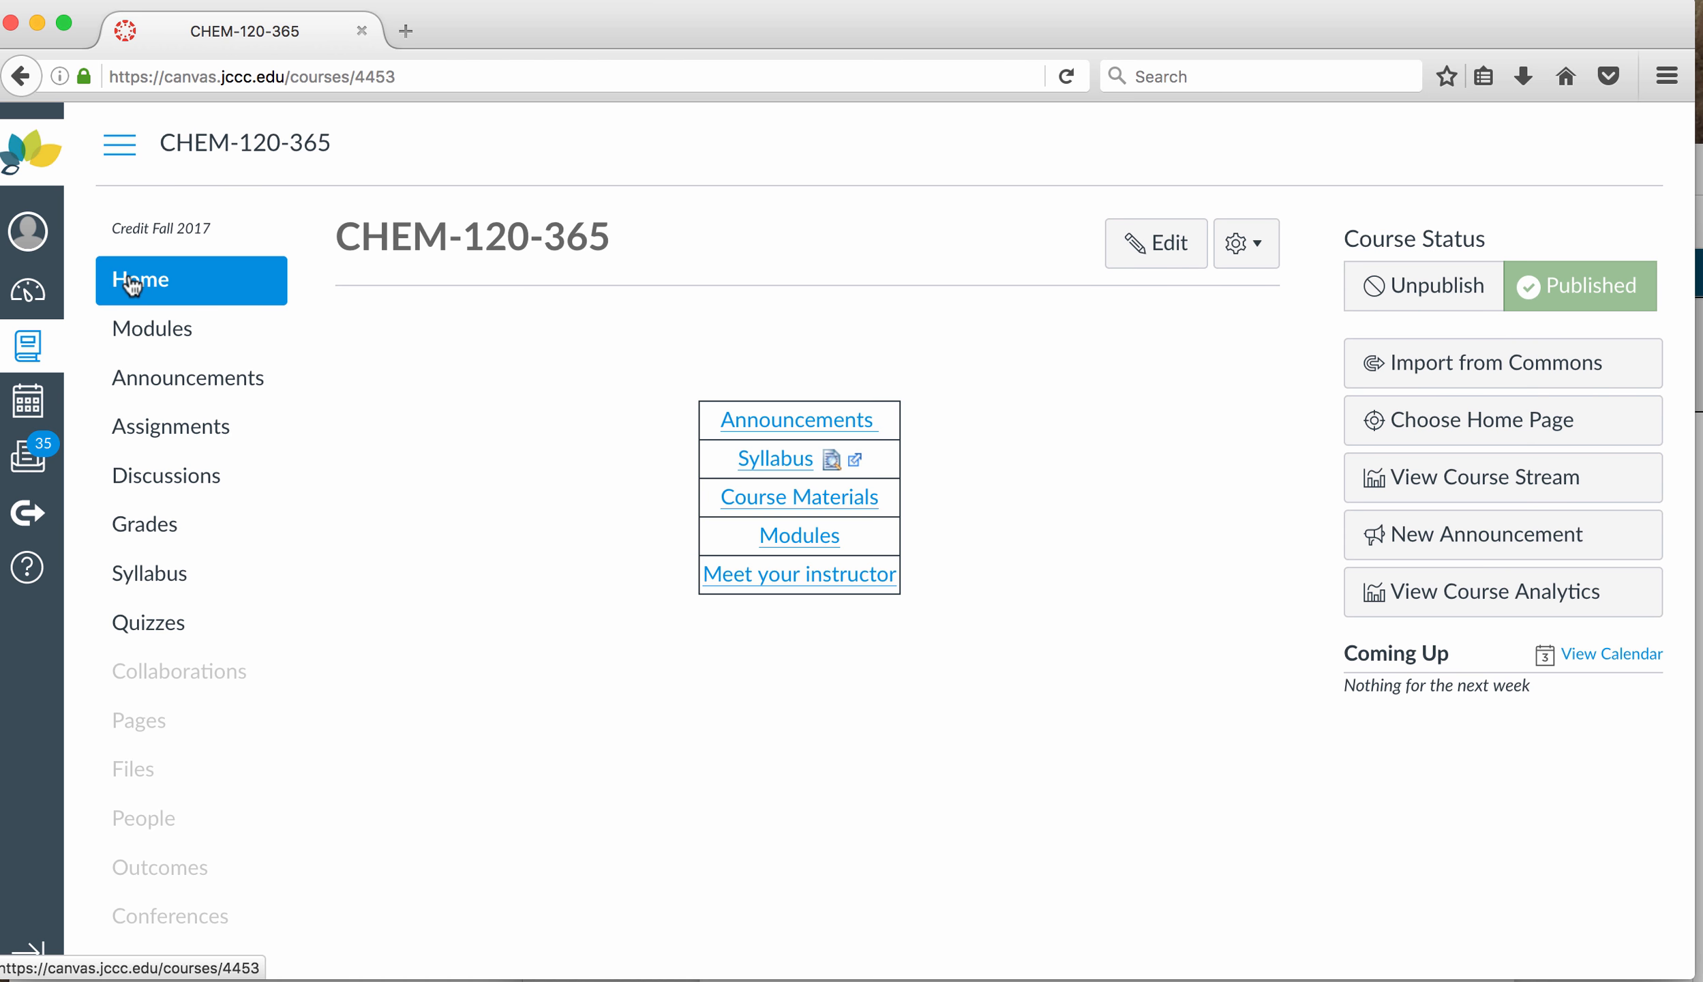
pyautogui.moveTo(1011, 92)
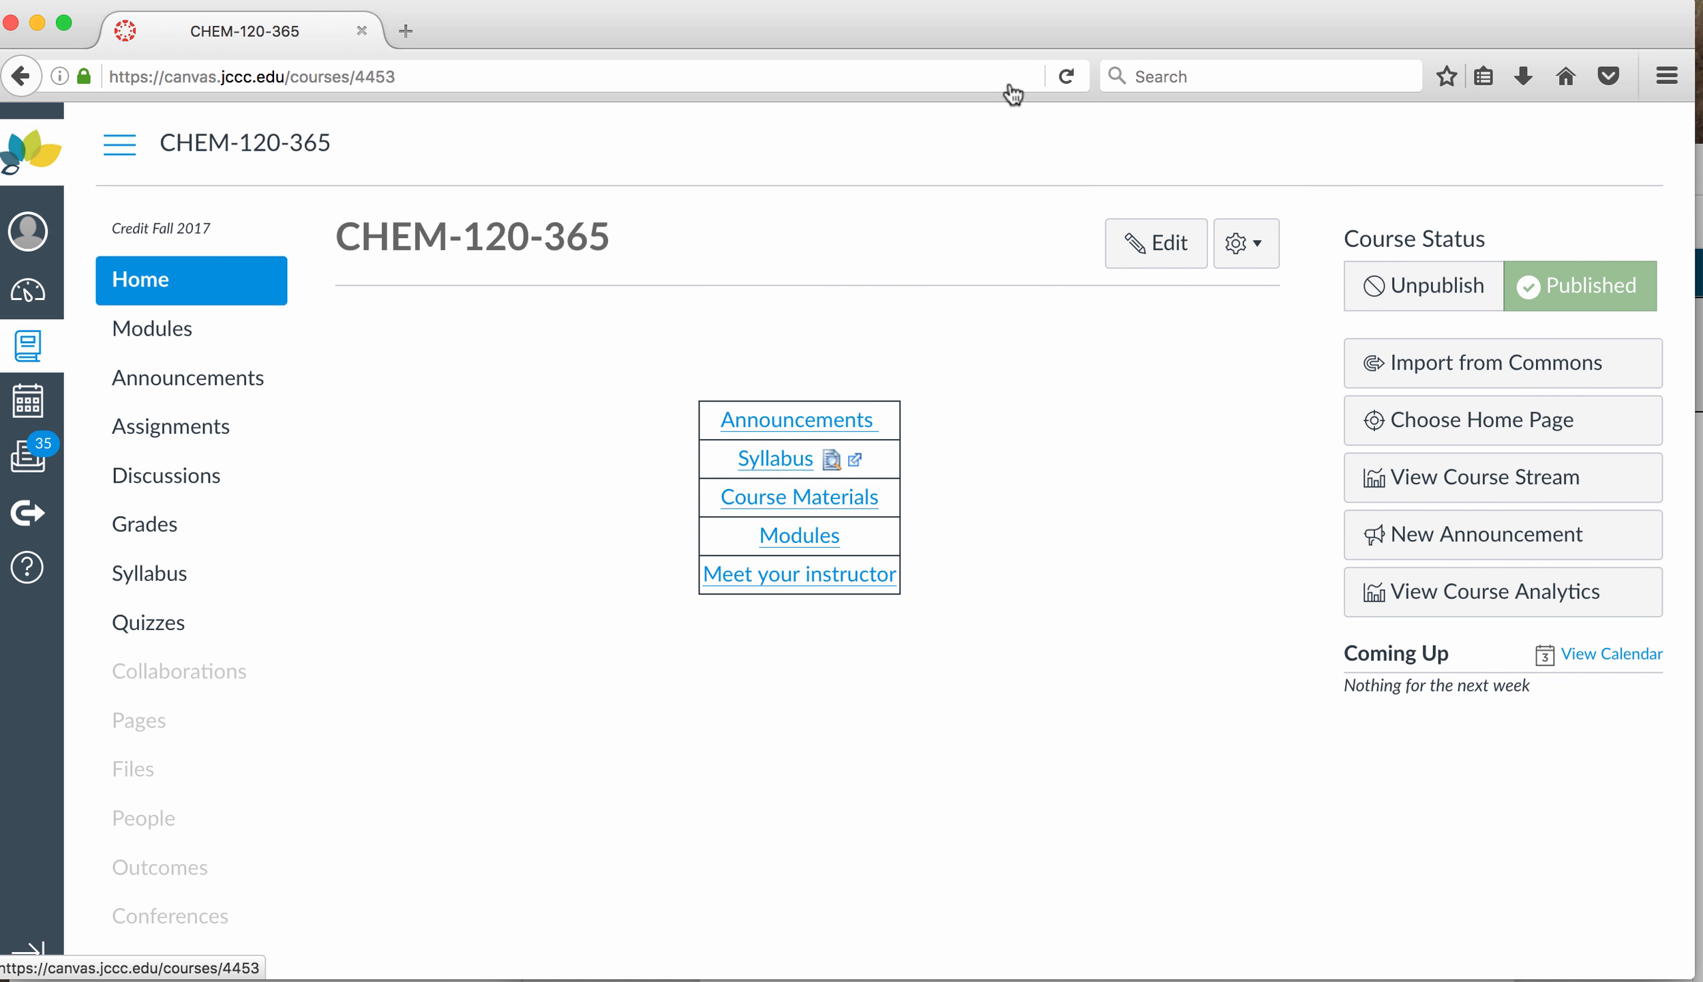